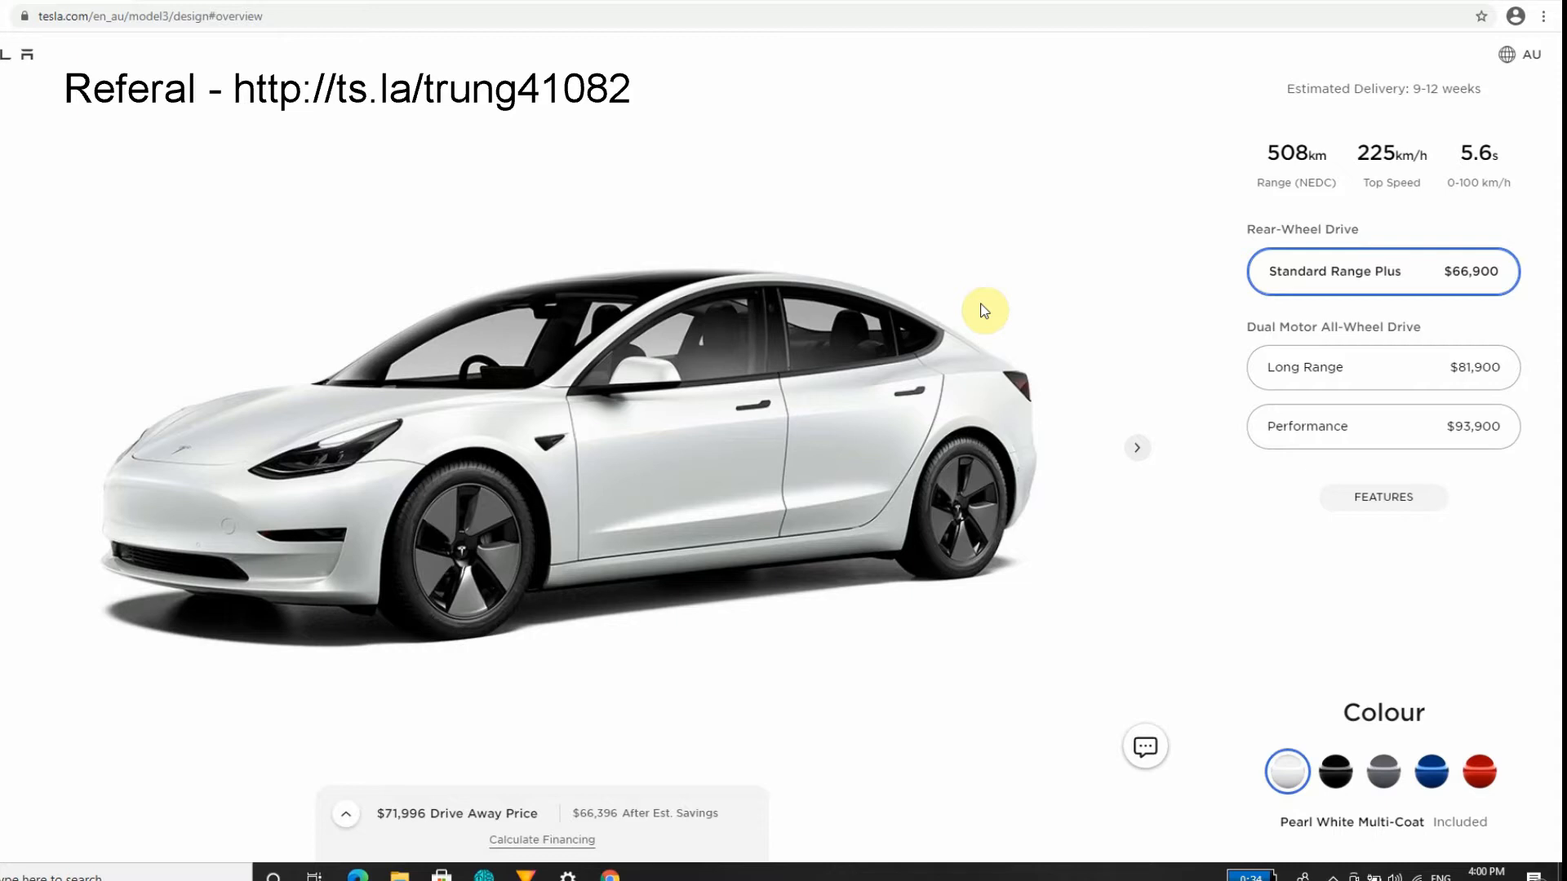
pyautogui.moveTo(1501, 271)
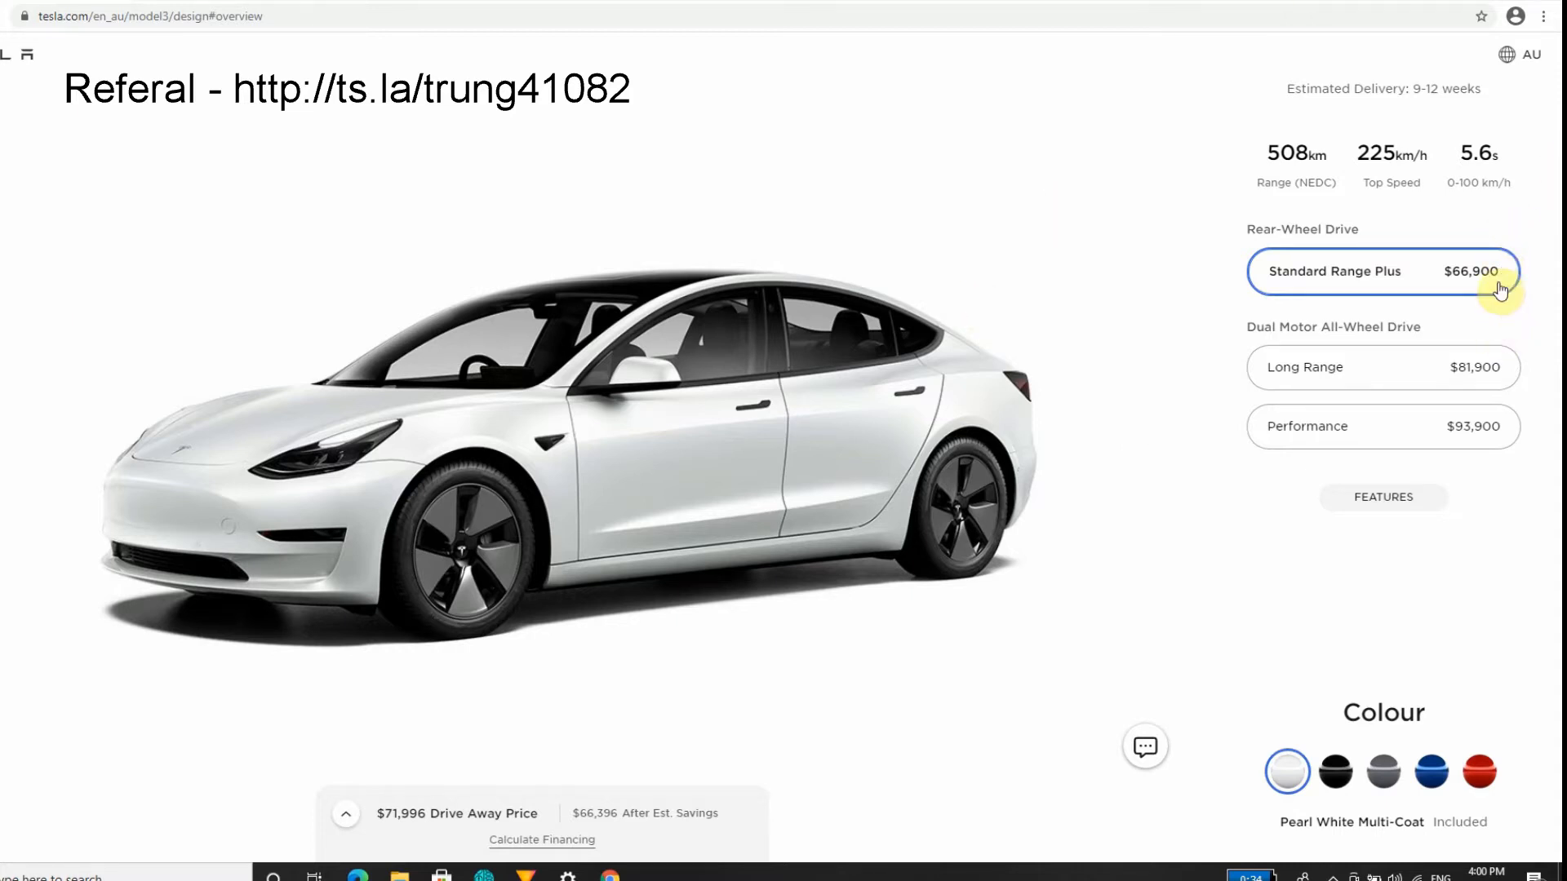
pyautogui.moveTo(1444, 238)
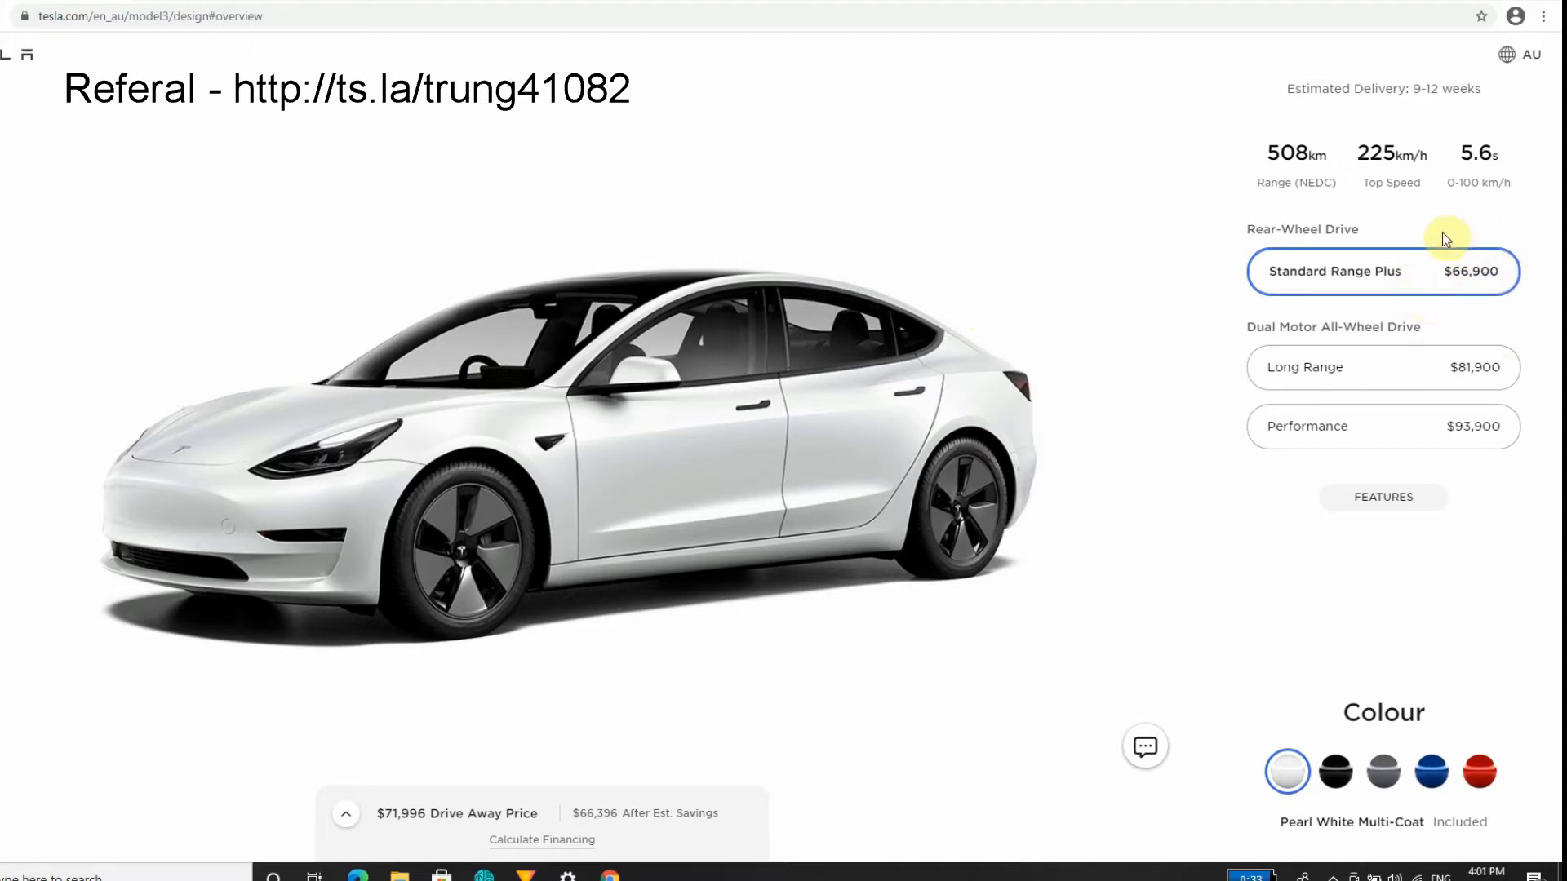
pyautogui.moveTo(1334, 234)
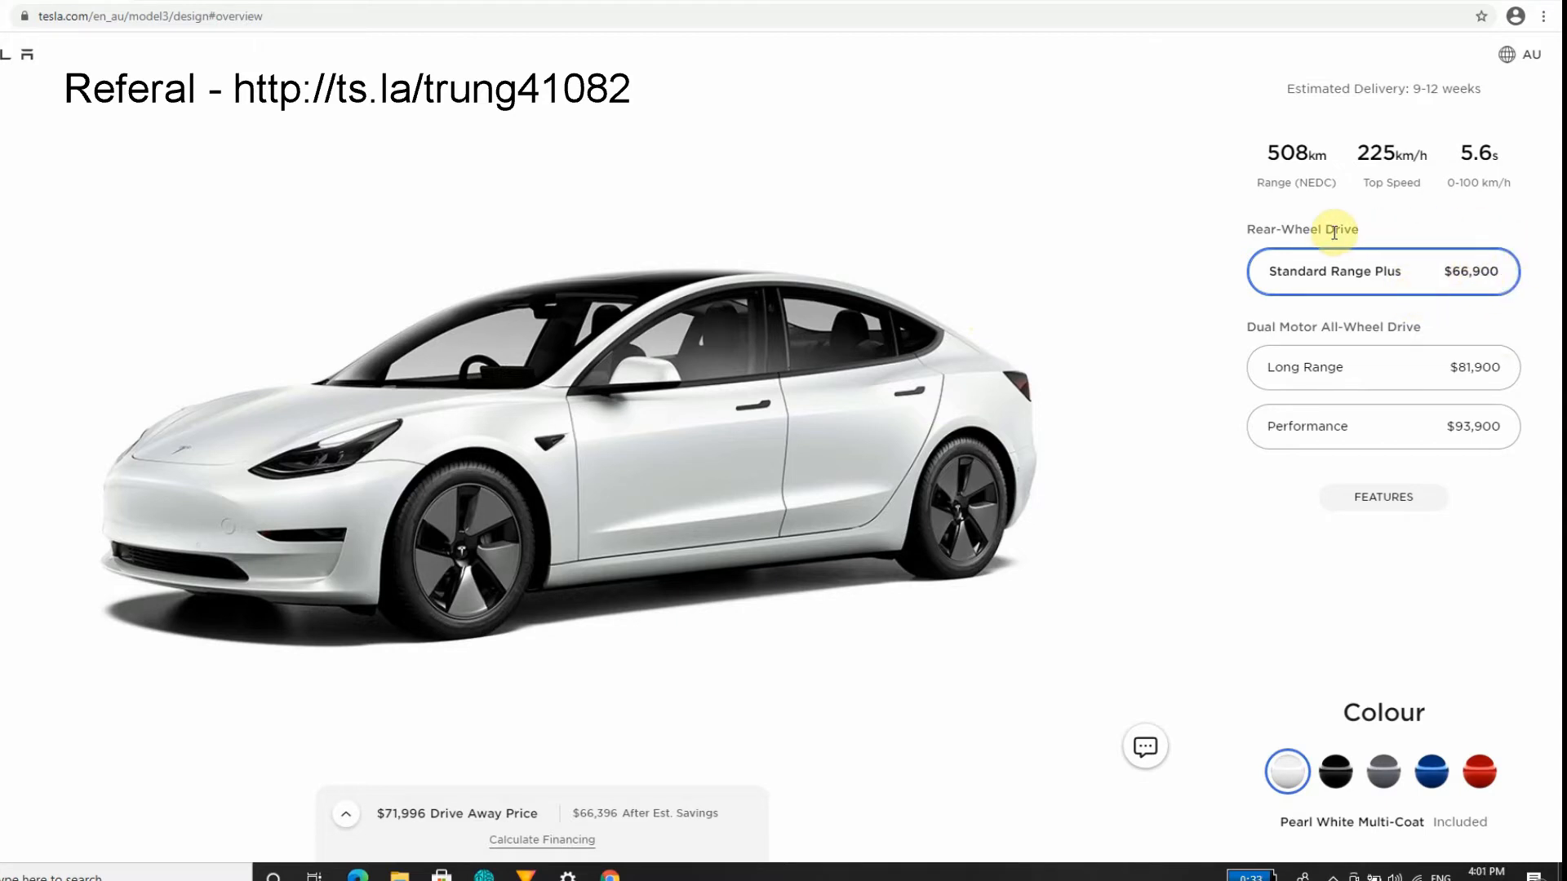
pyautogui.moveTo(1336, 249)
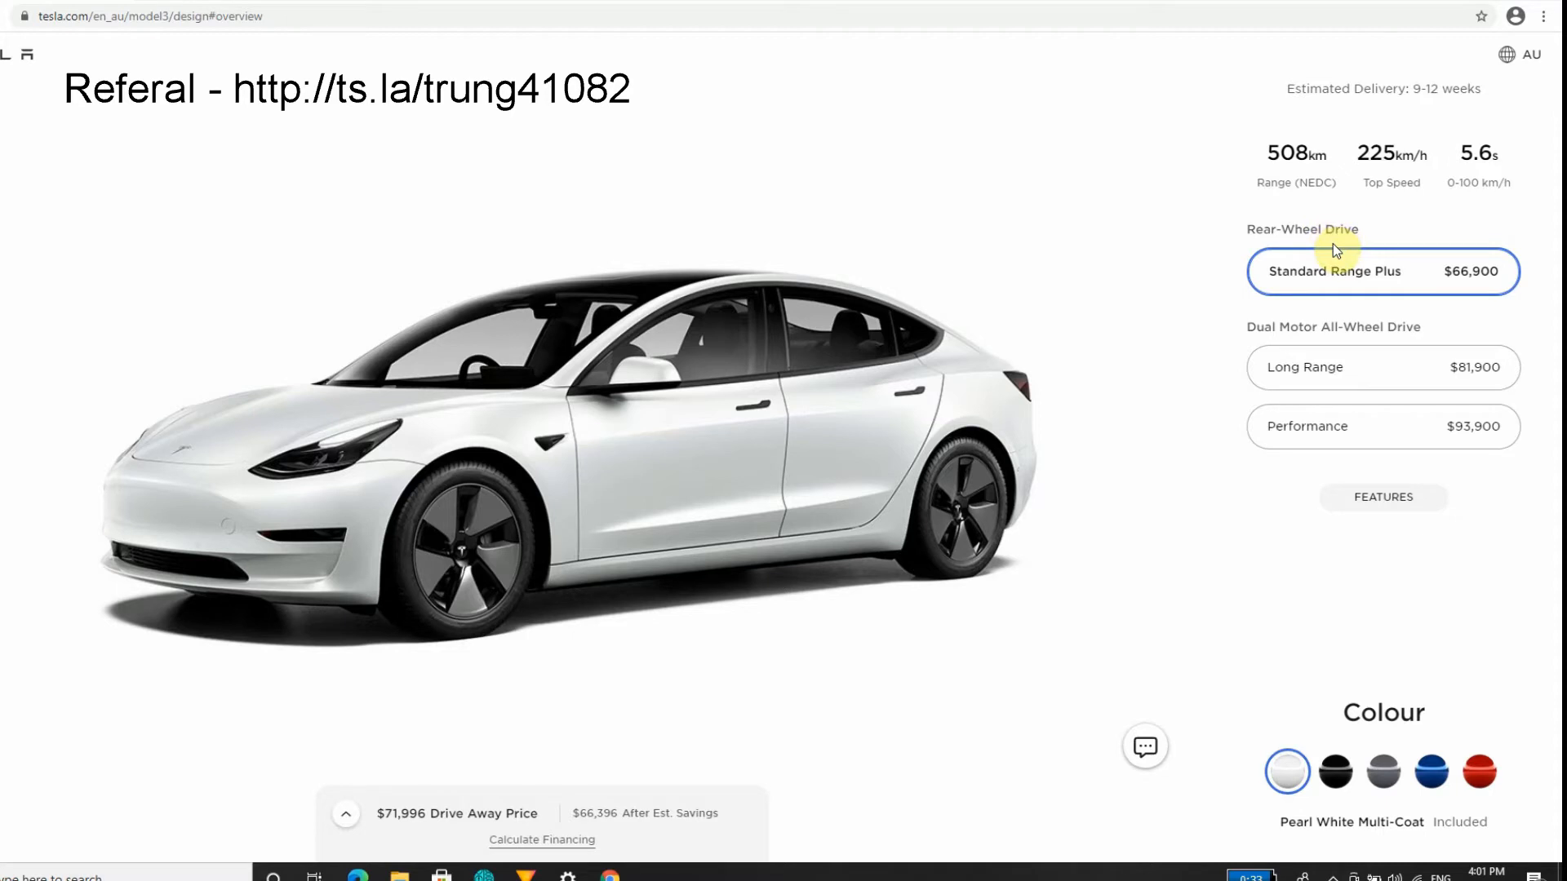
pyautogui.moveTo(1246, 255)
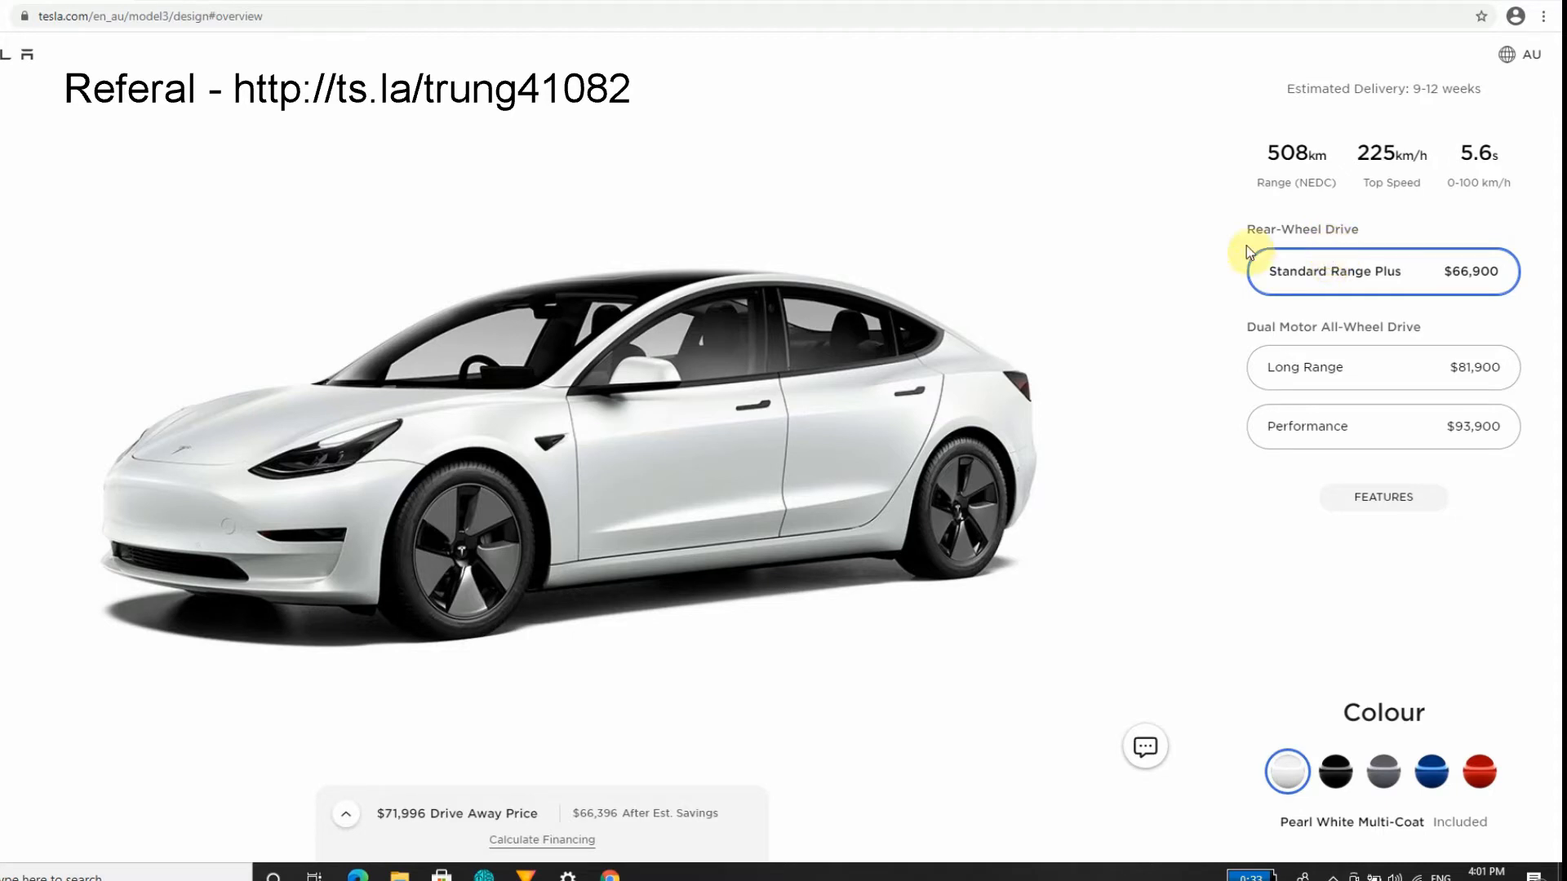
pyautogui.moveTo(981, 289)
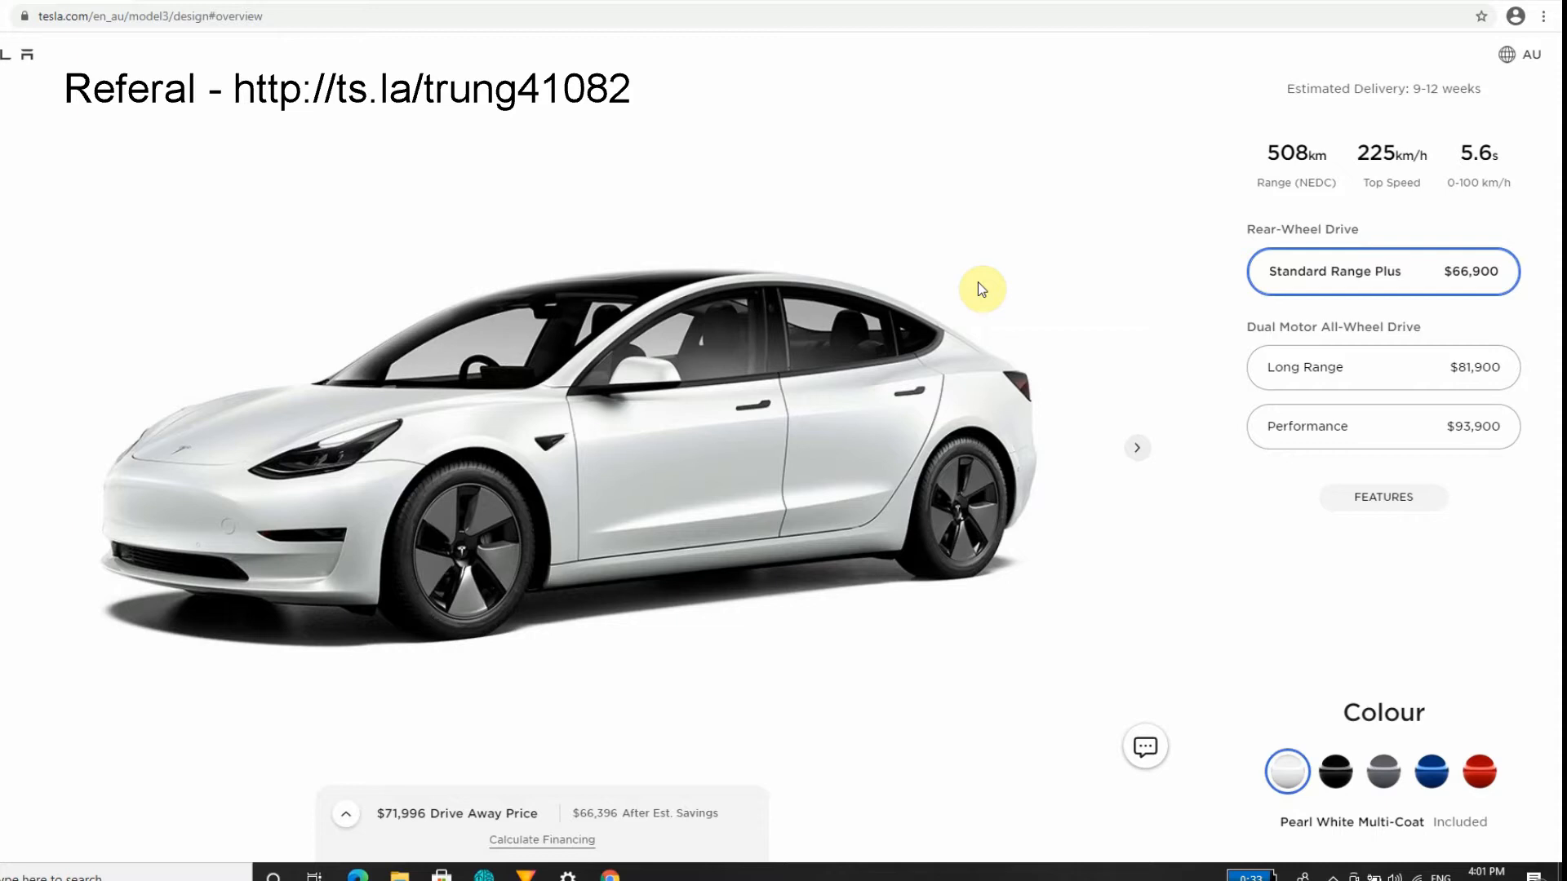
pyautogui.moveTo(1187, 290)
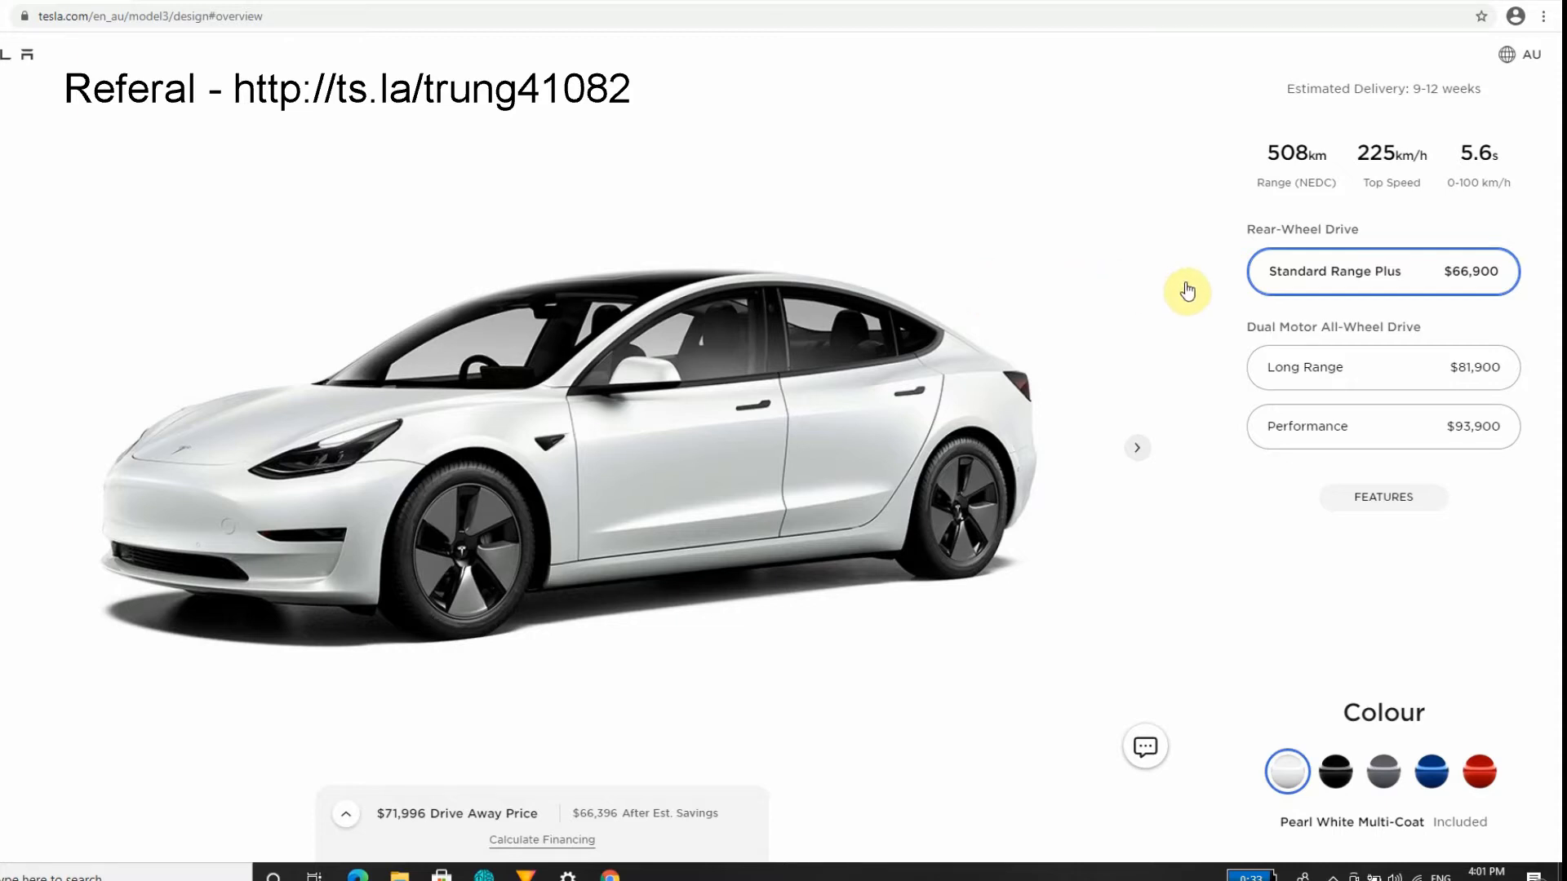
pyautogui.moveTo(1403, 285)
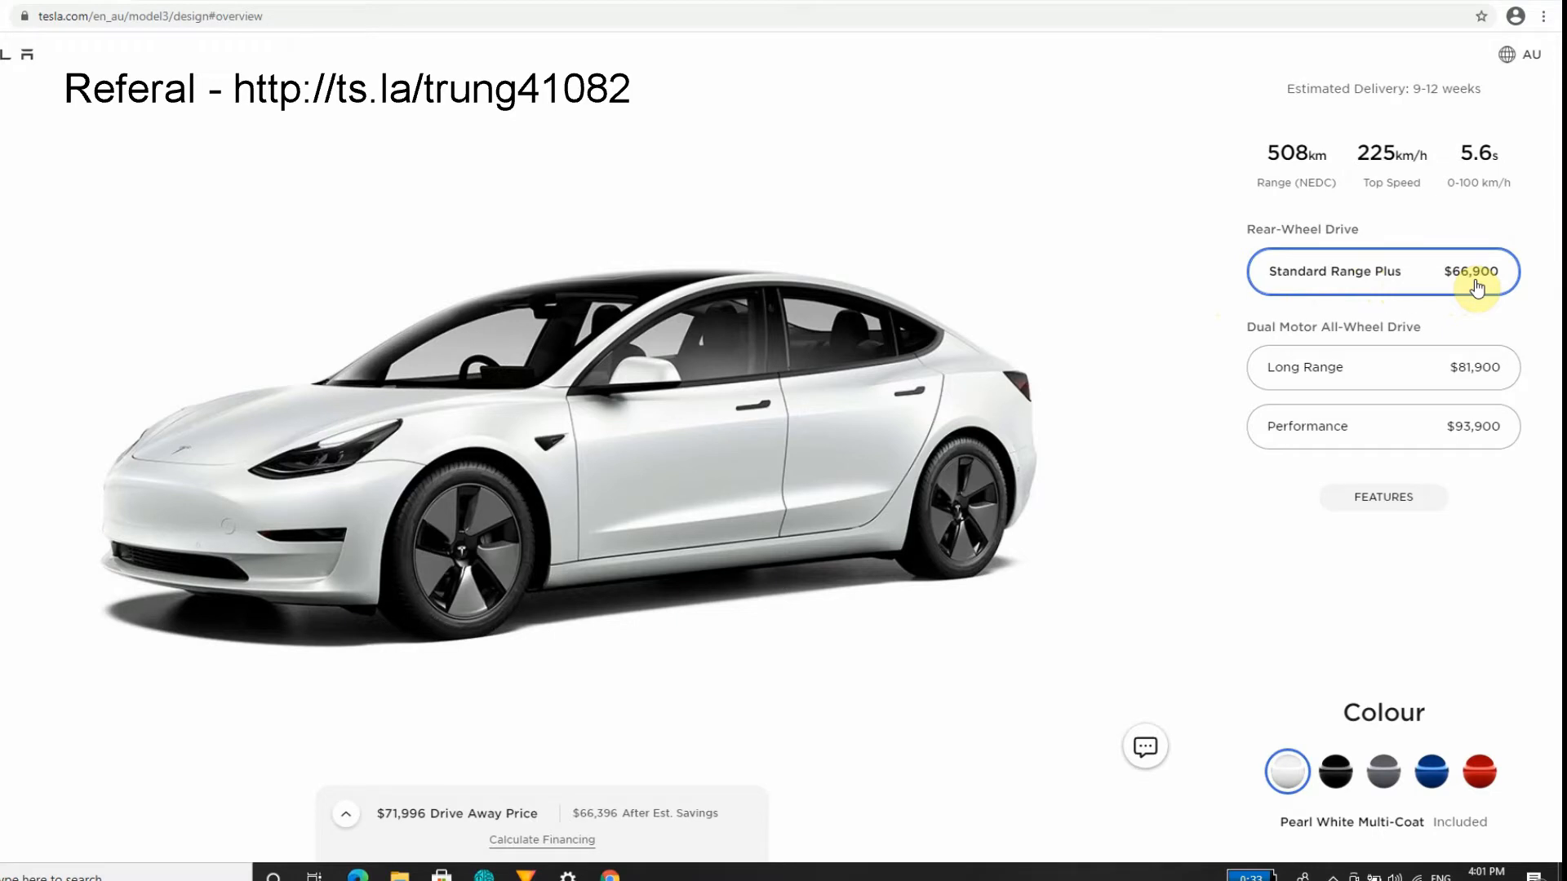
pyautogui.moveTo(374, 839)
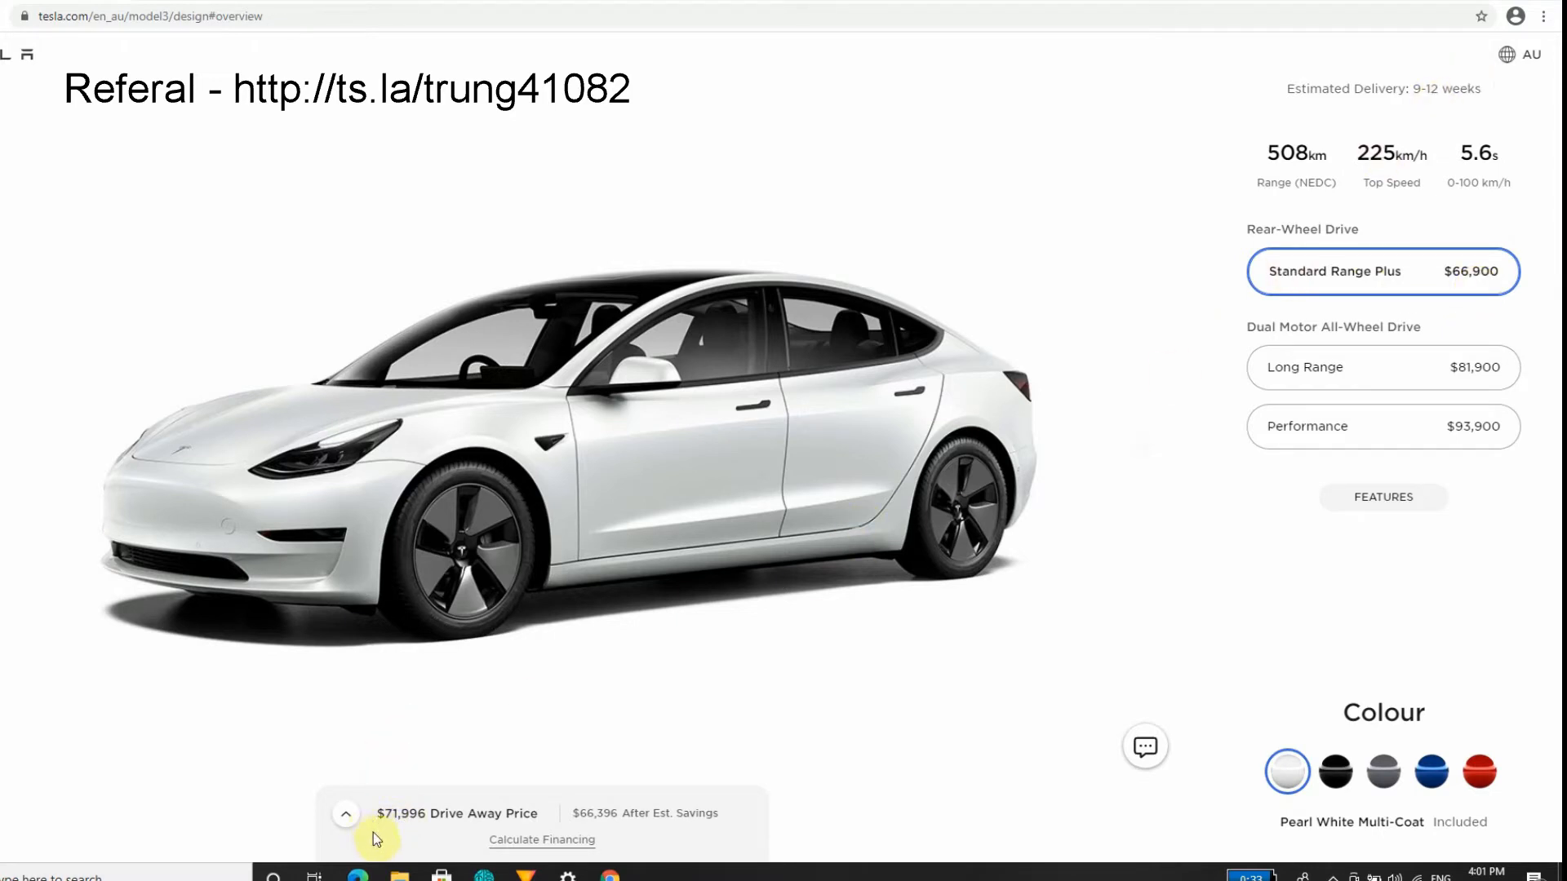
pyautogui.moveTo(432, 726)
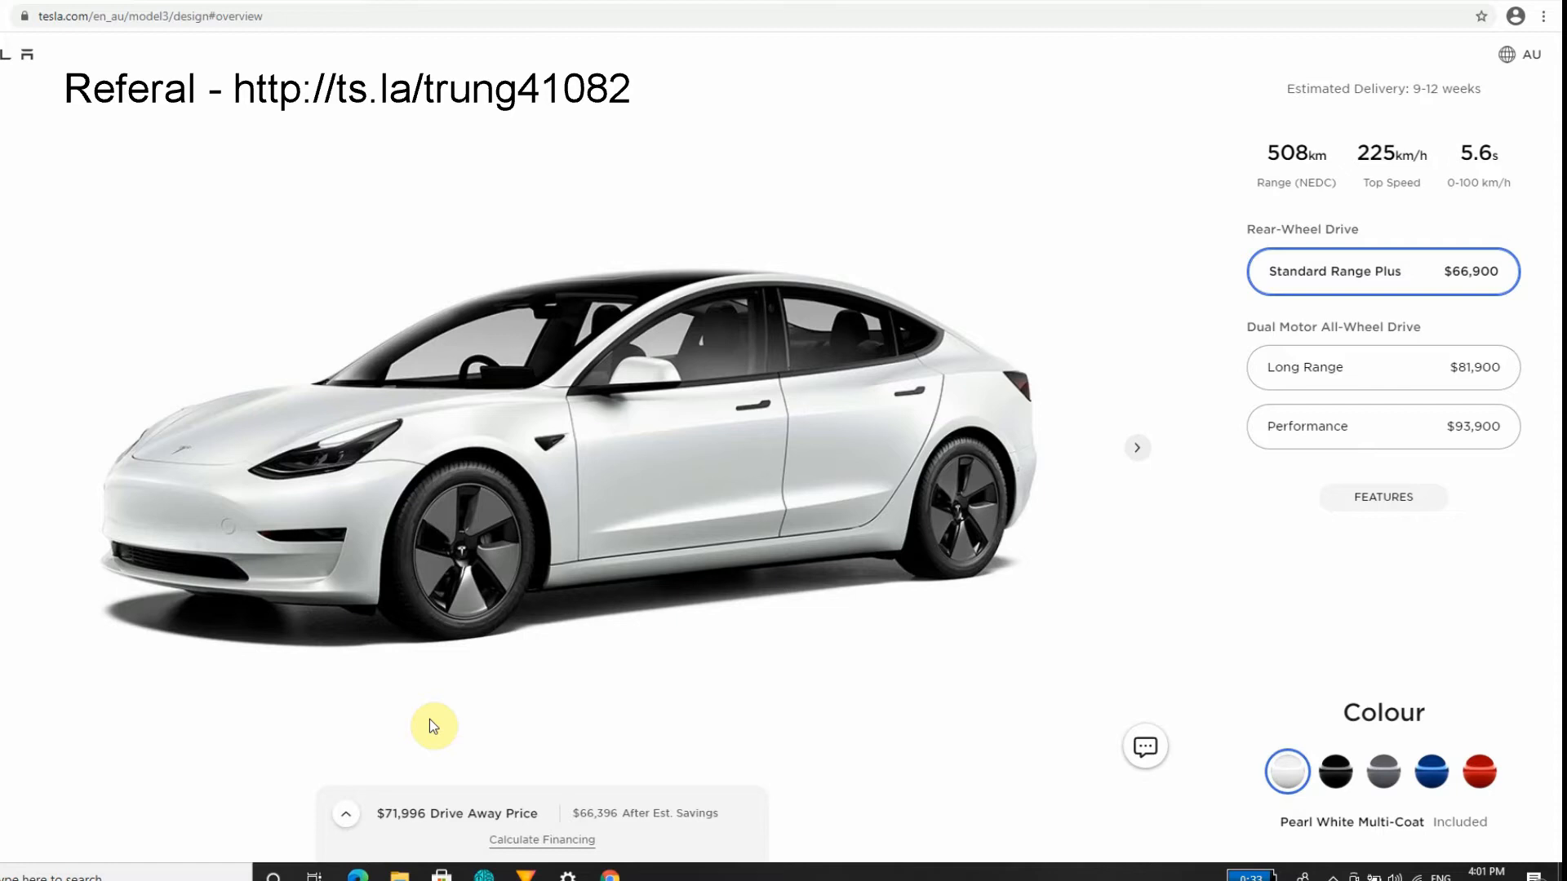
pyautogui.moveTo(1176, 276)
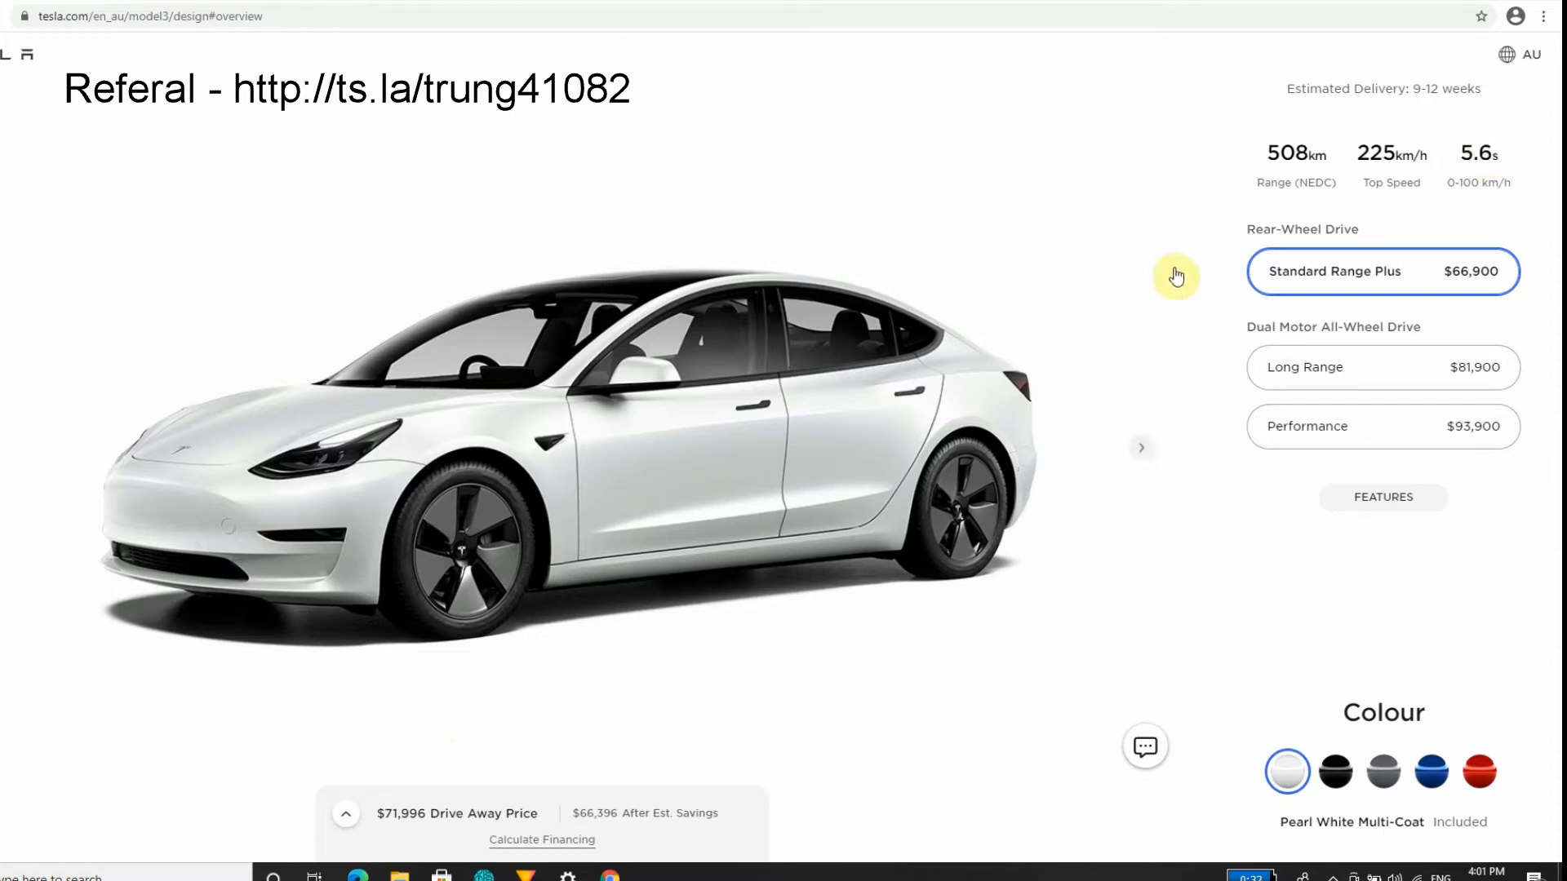
pyautogui.moveTo(1494, 276)
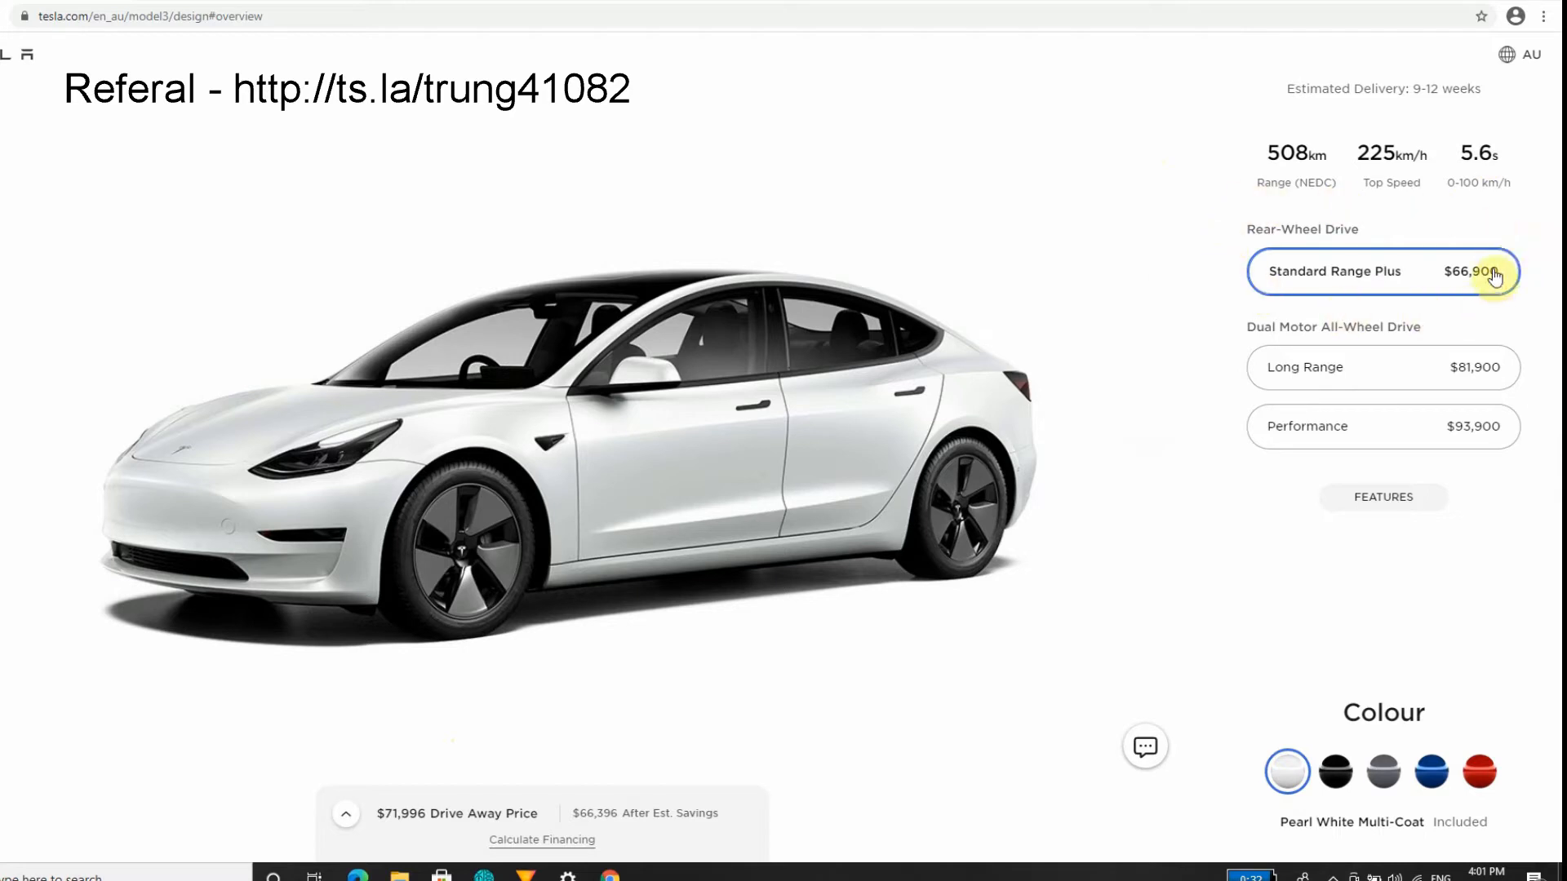
pyautogui.moveTo(1086, 218)
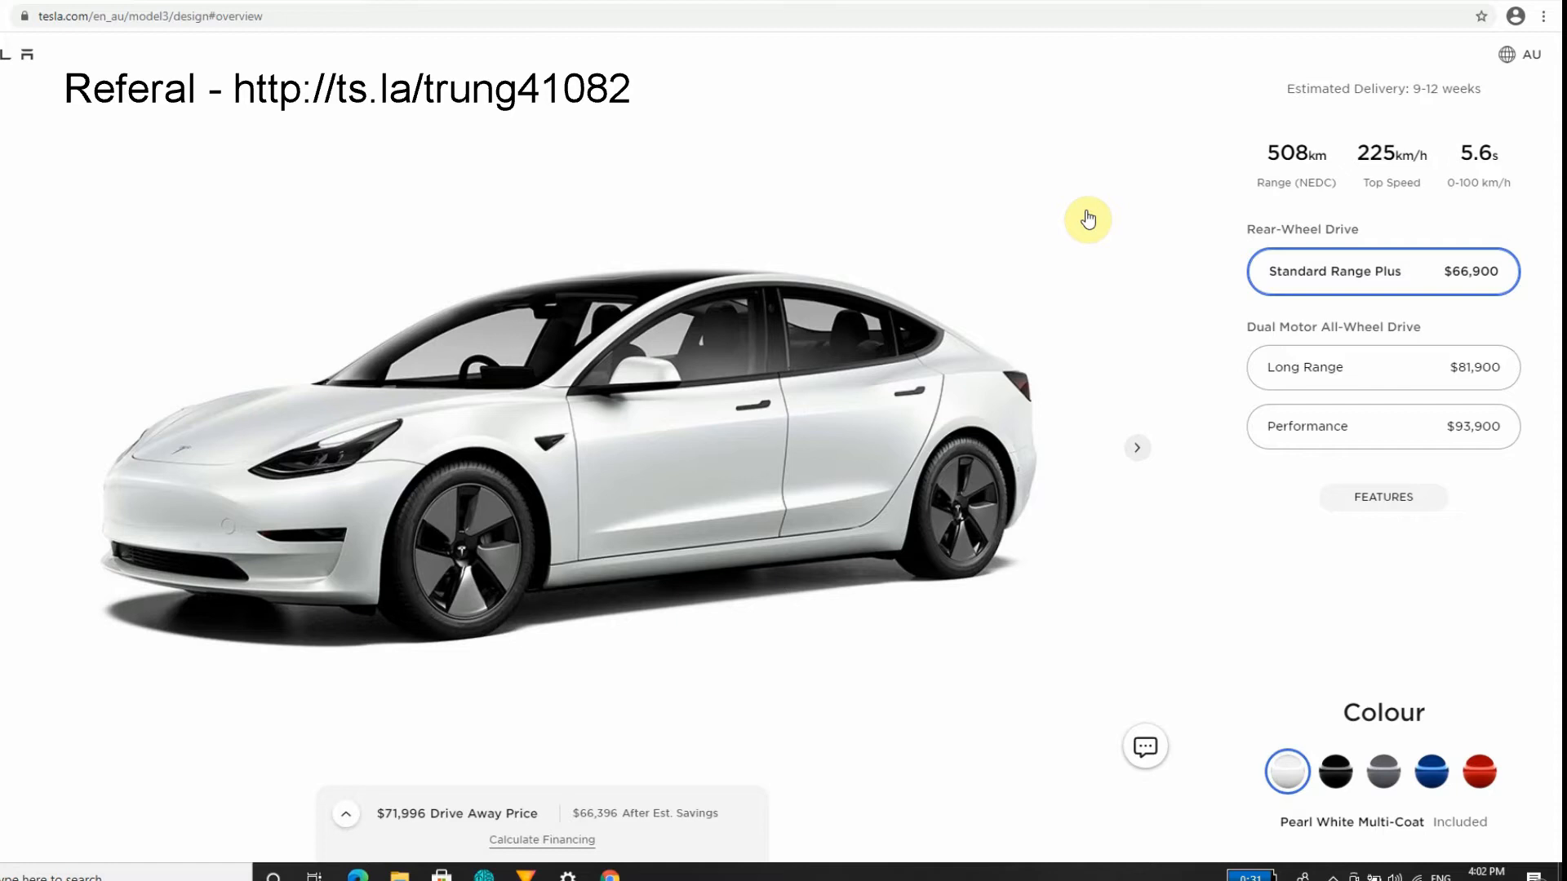
pyautogui.moveTo(1107, 290)
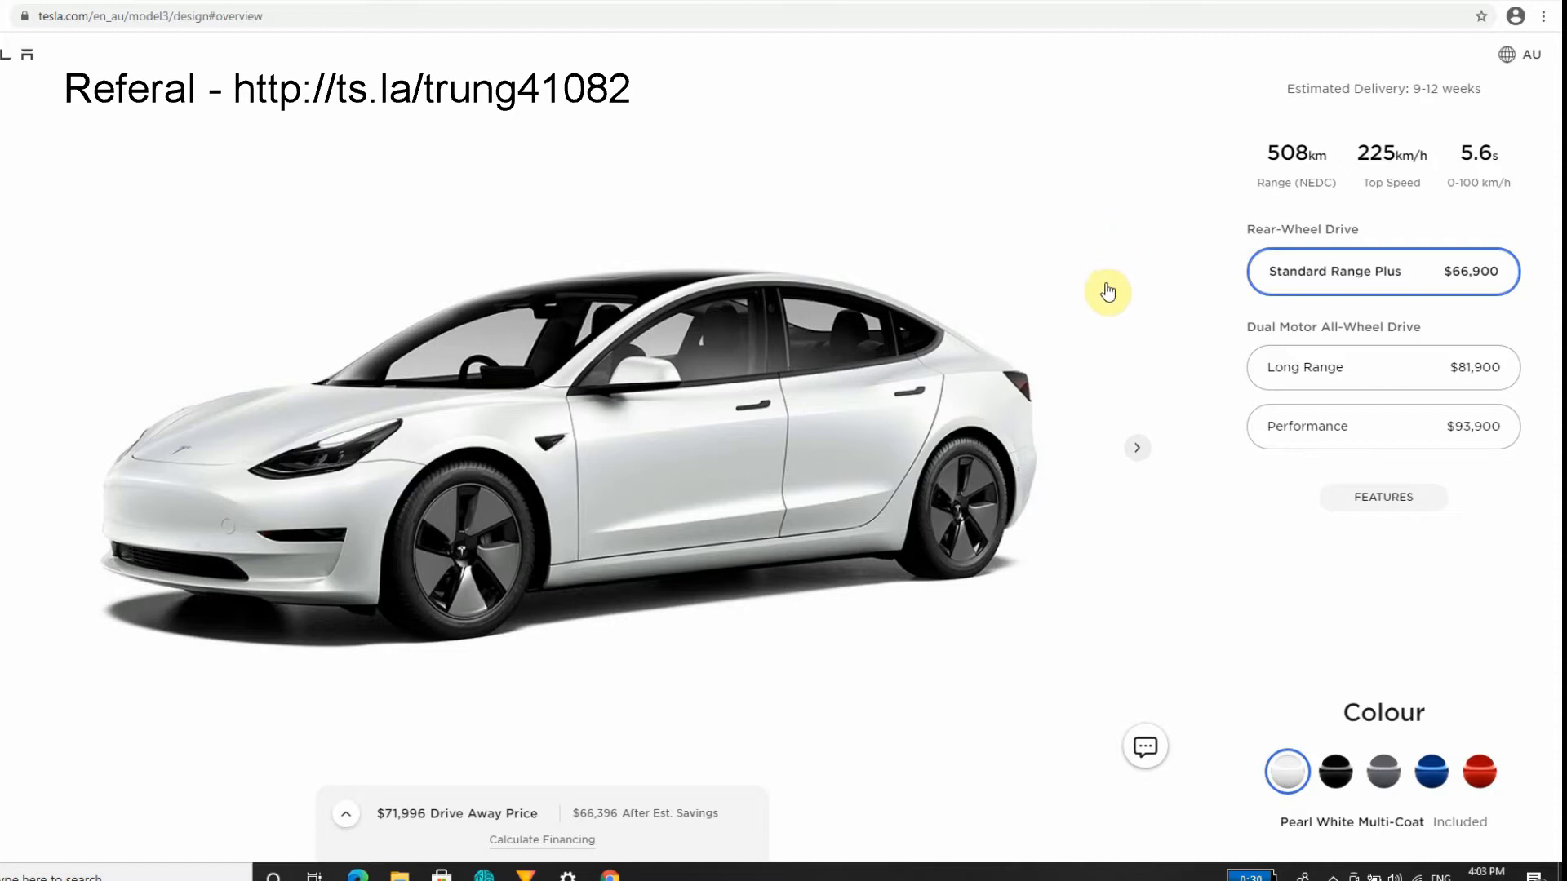
pyautogui.moveTo(1138, 457)
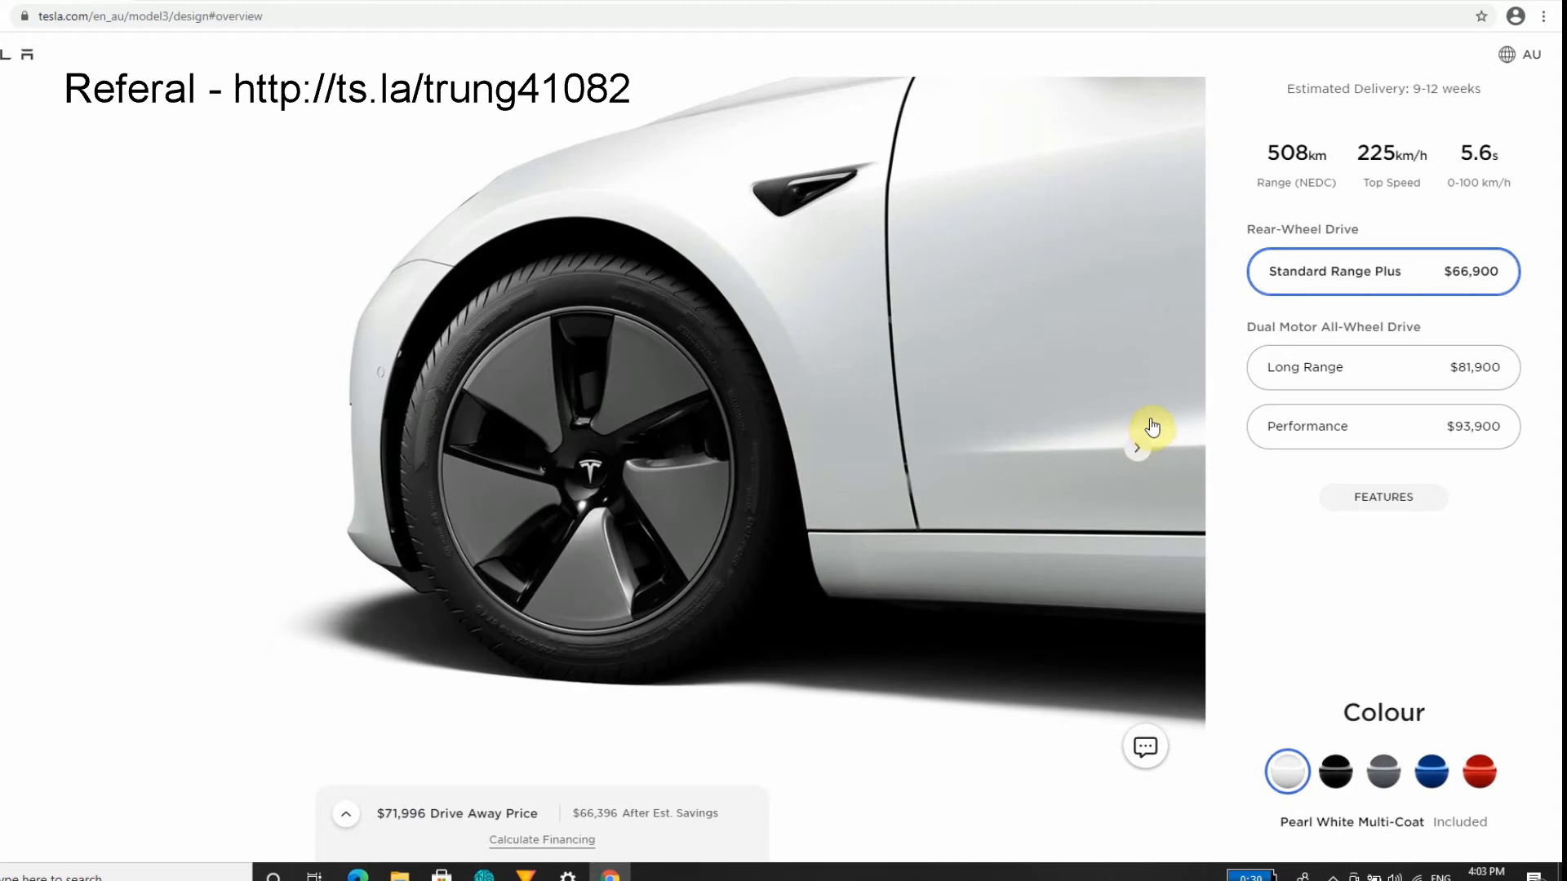
pyautogui.moveTo(1170, 381)
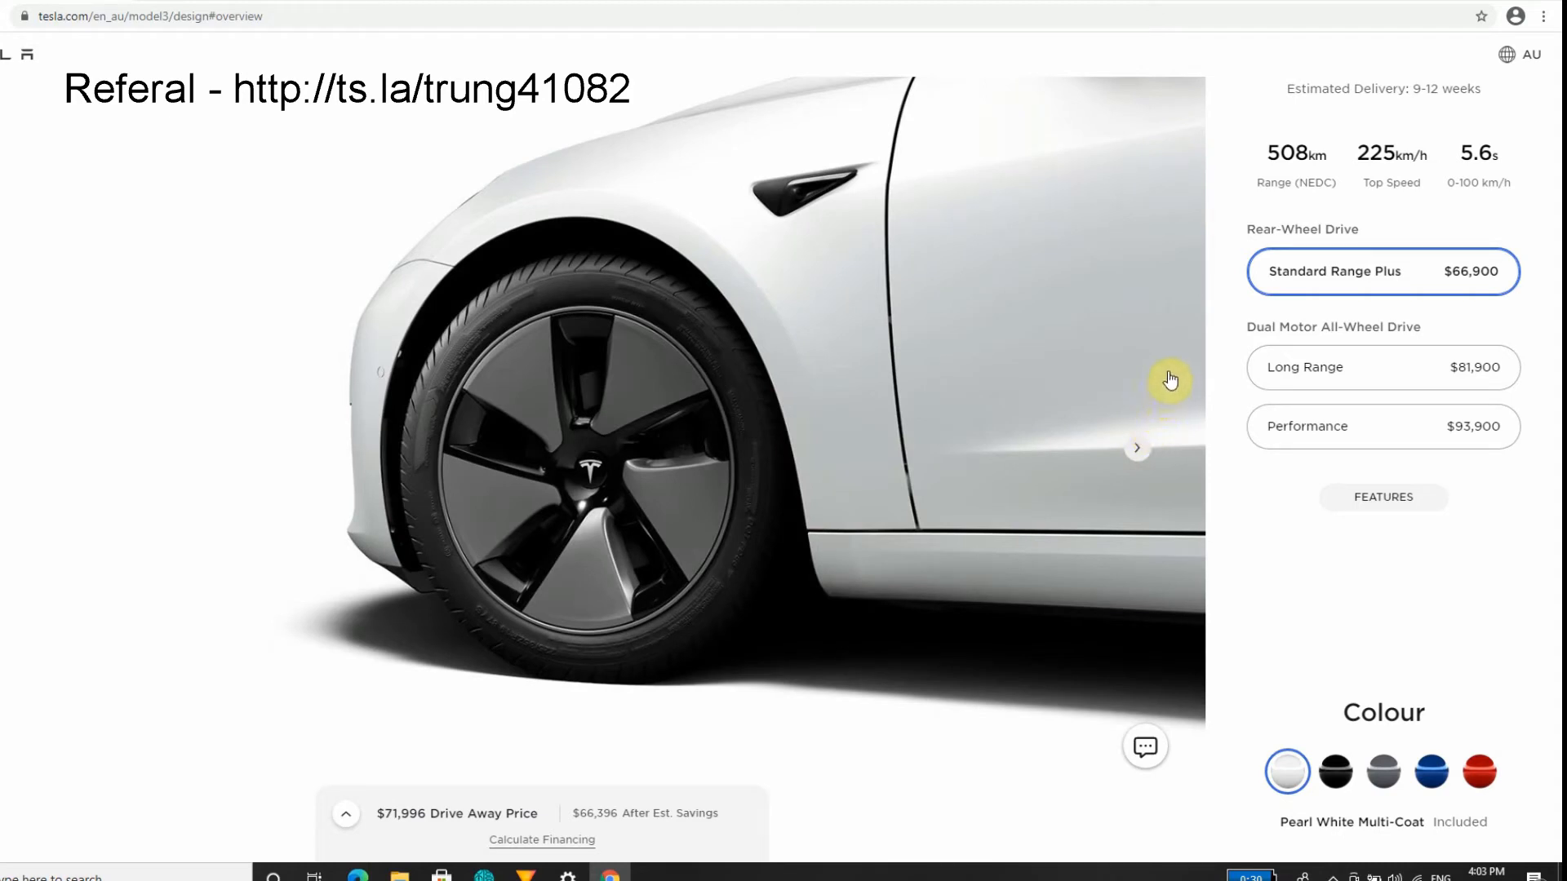
pyautogui.moveTo(1459, 182)
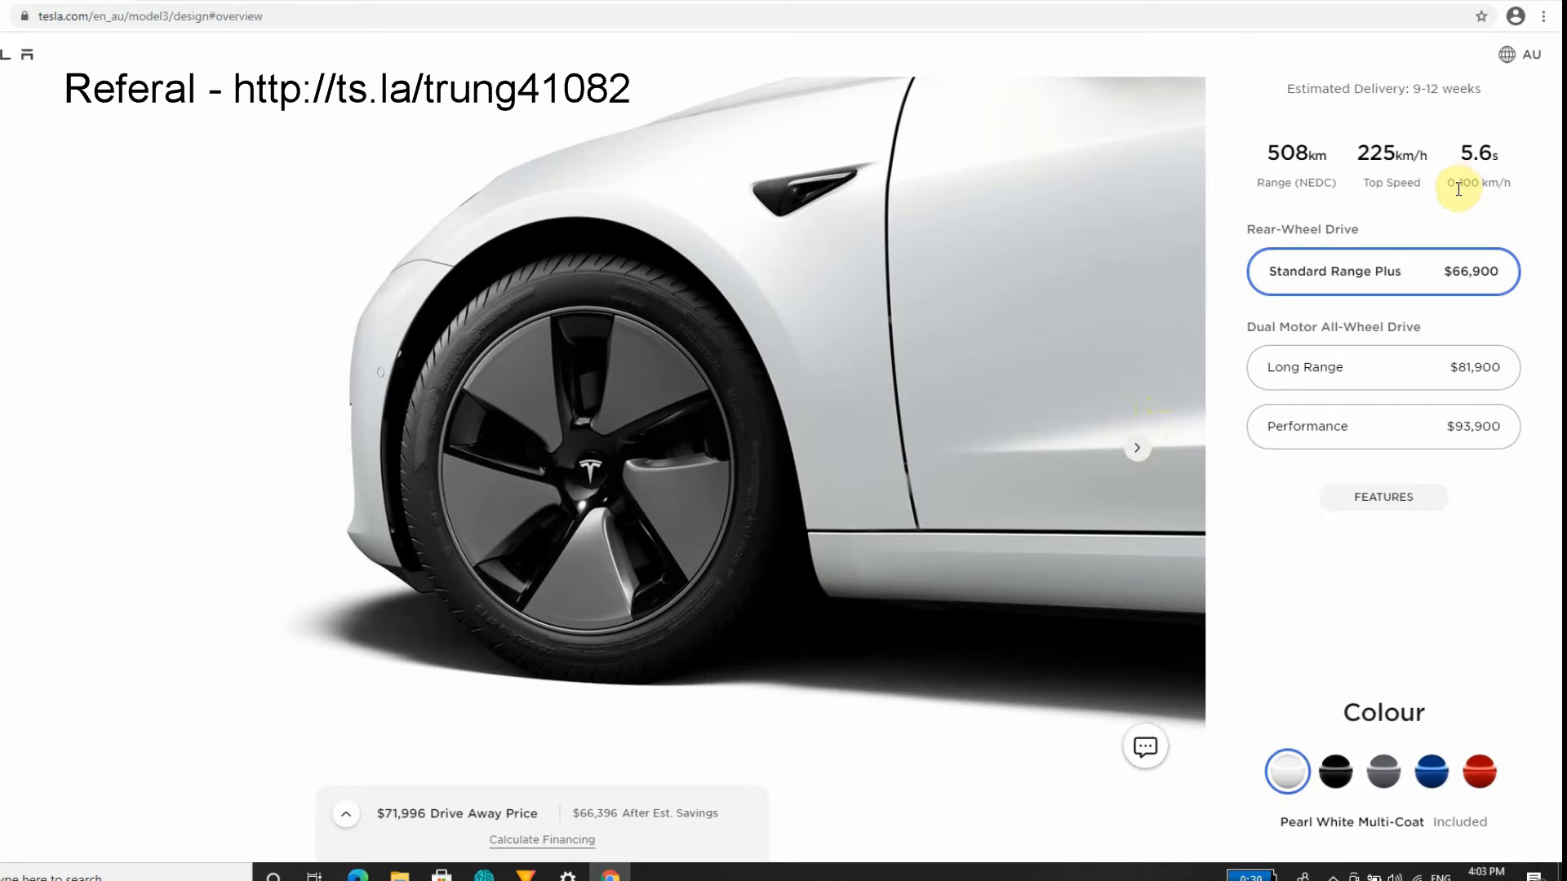
pyautogui.moveTo(1379, 206)
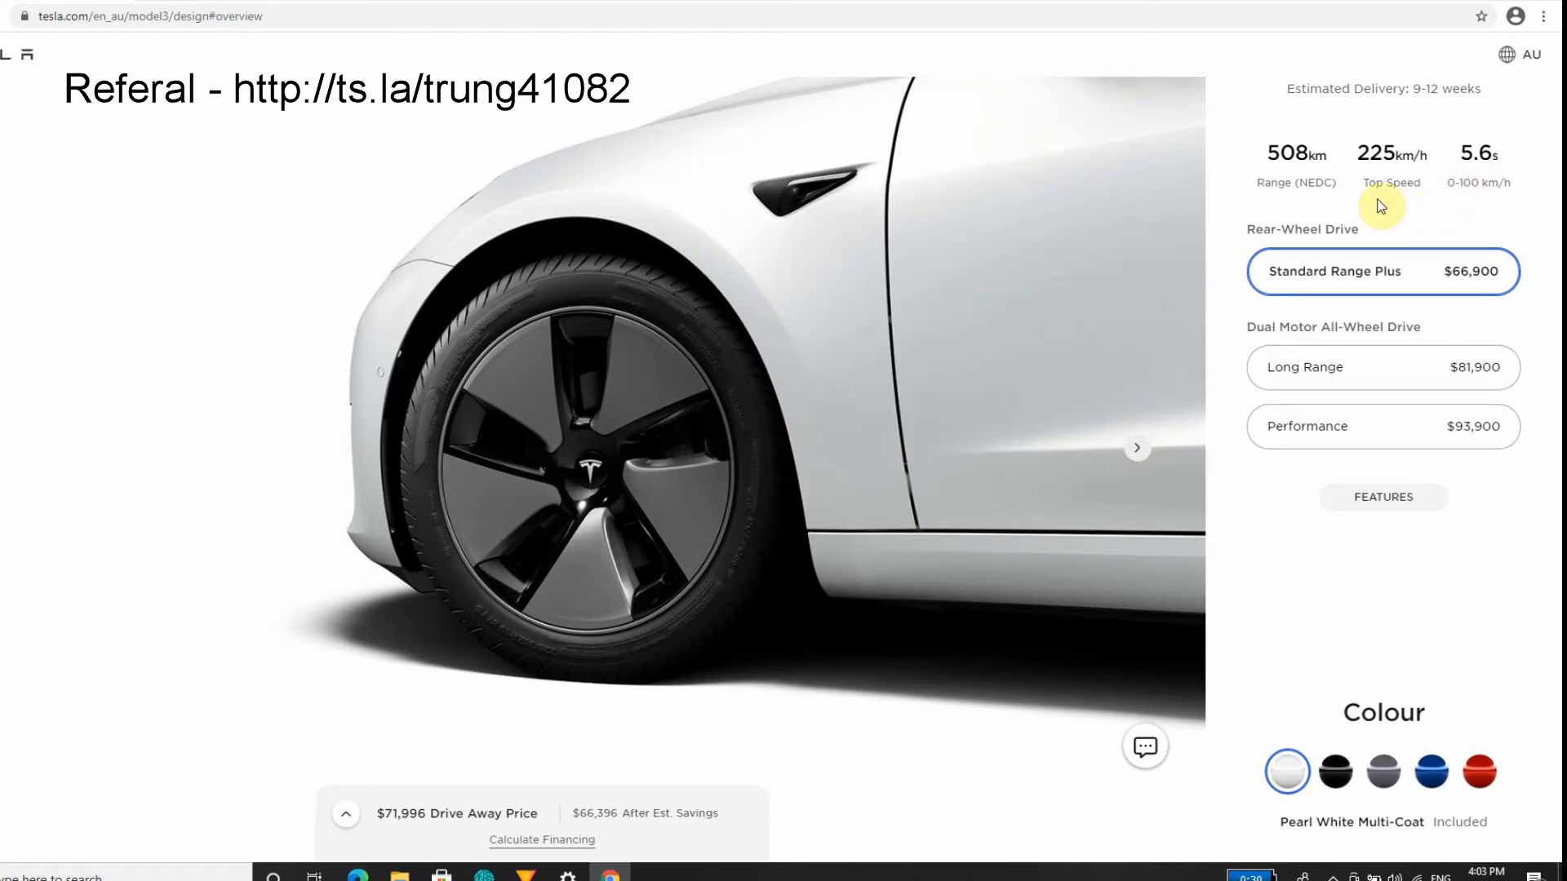
pyautogui.moveTo(1507, 244)
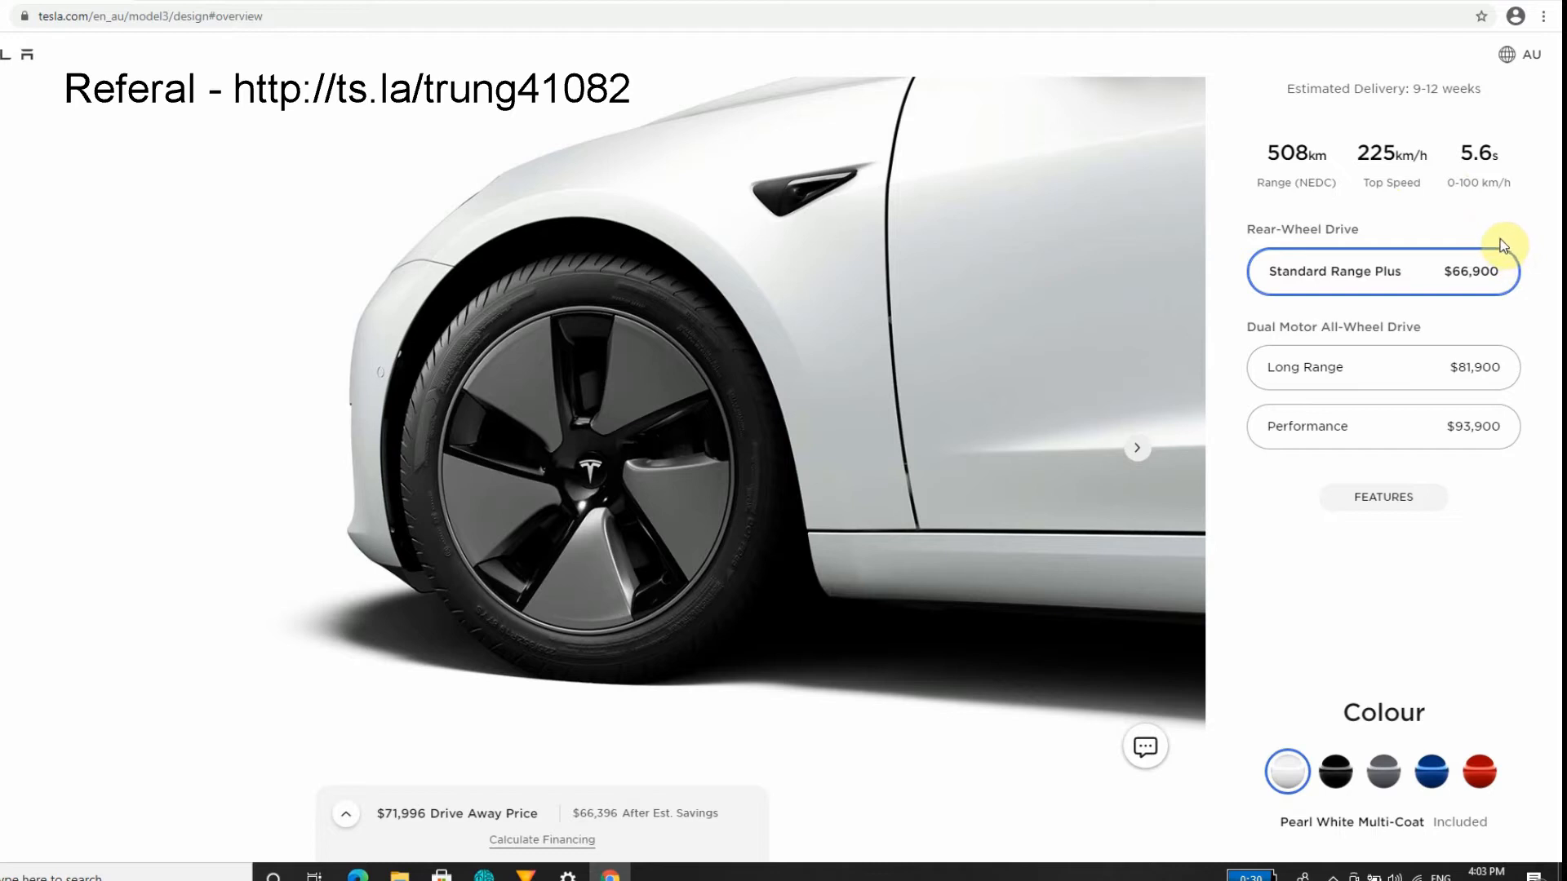
pyautogui.moveTo(1501, 240)
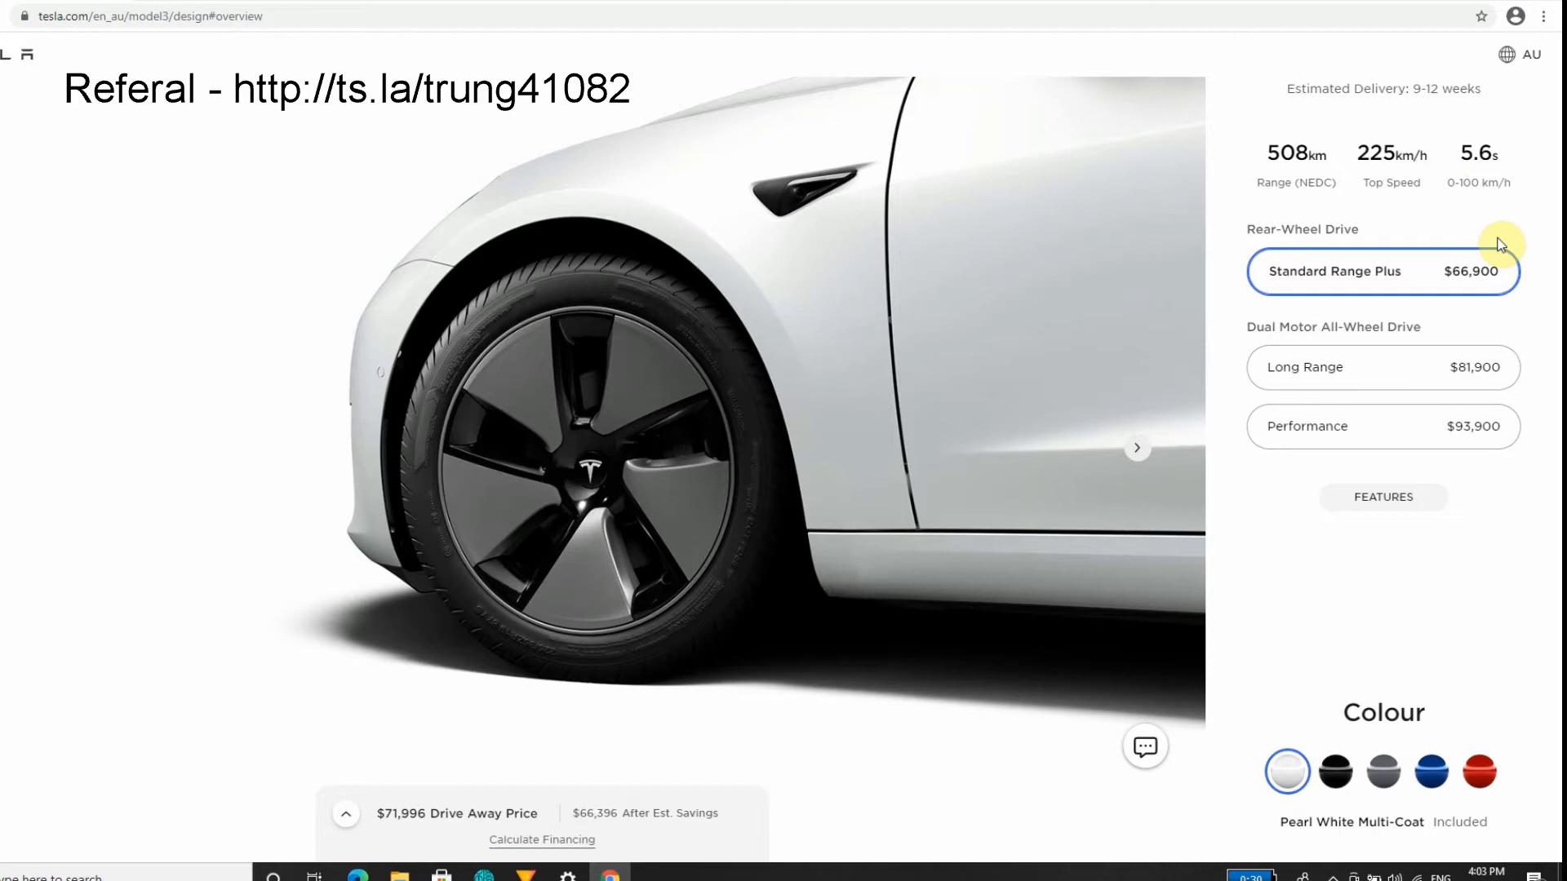
pyautogui.moveTo(1496, 253)
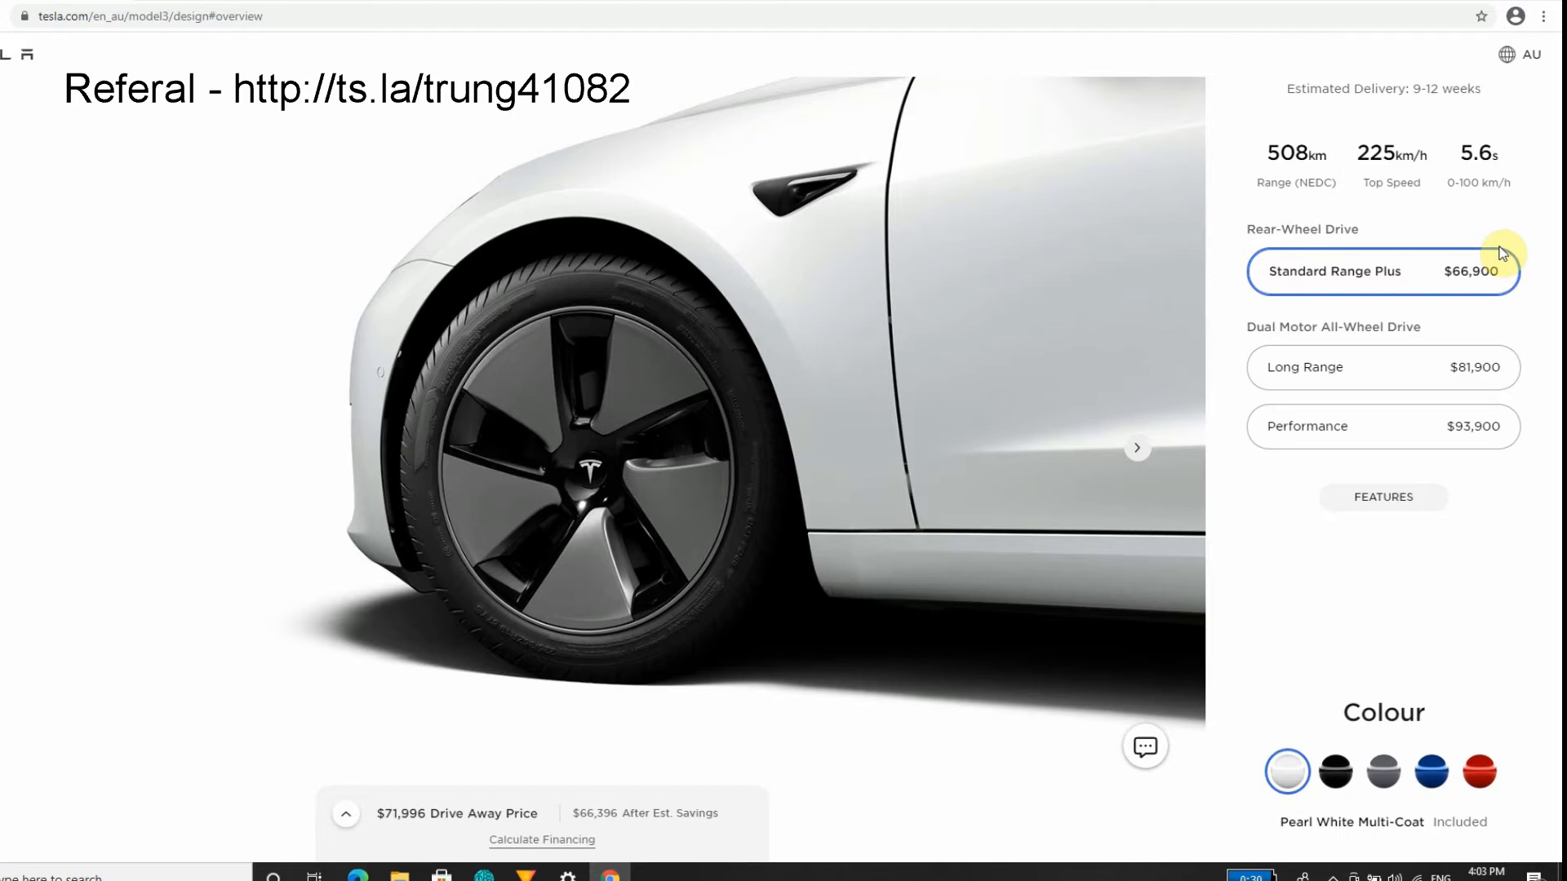
pyautogui.moveTo(1488, 267)
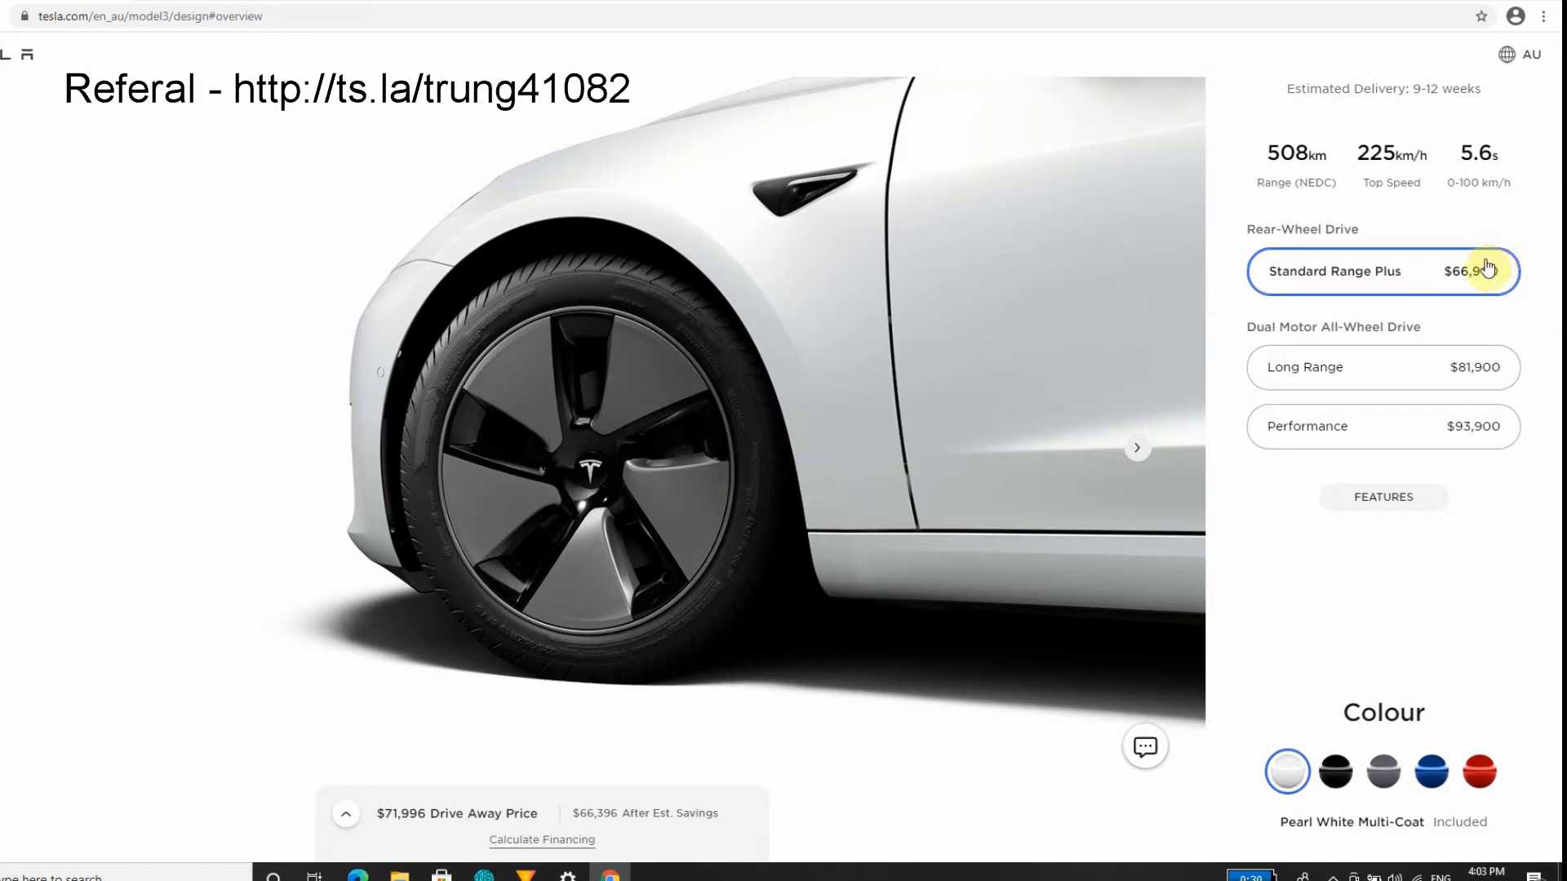
pyautogui.moveTo(1419, 119)
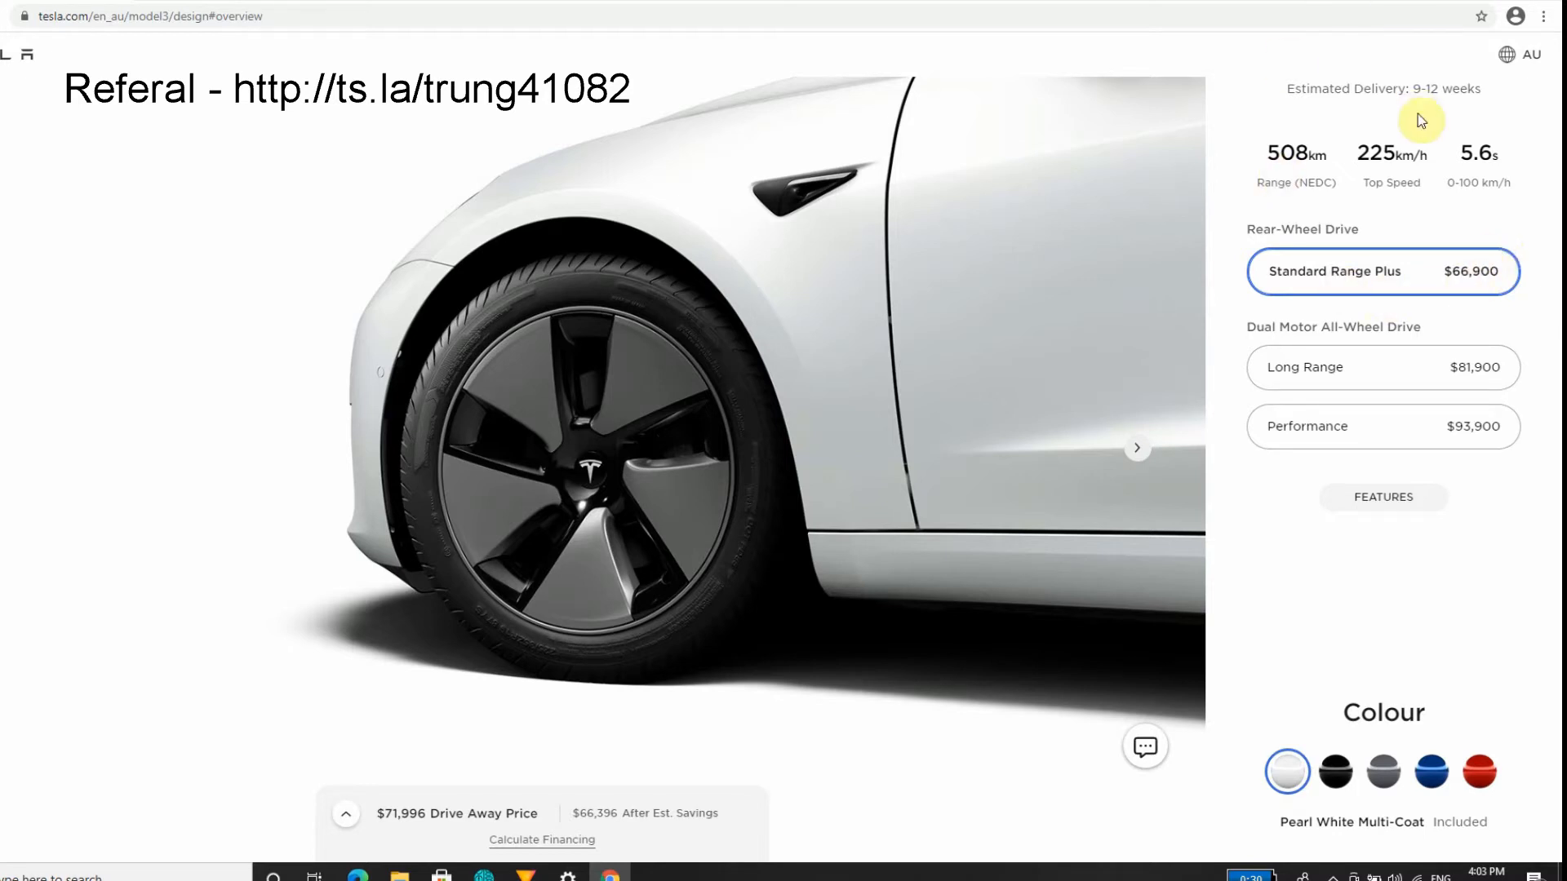
pyautogui.moveTo(1397, 148)
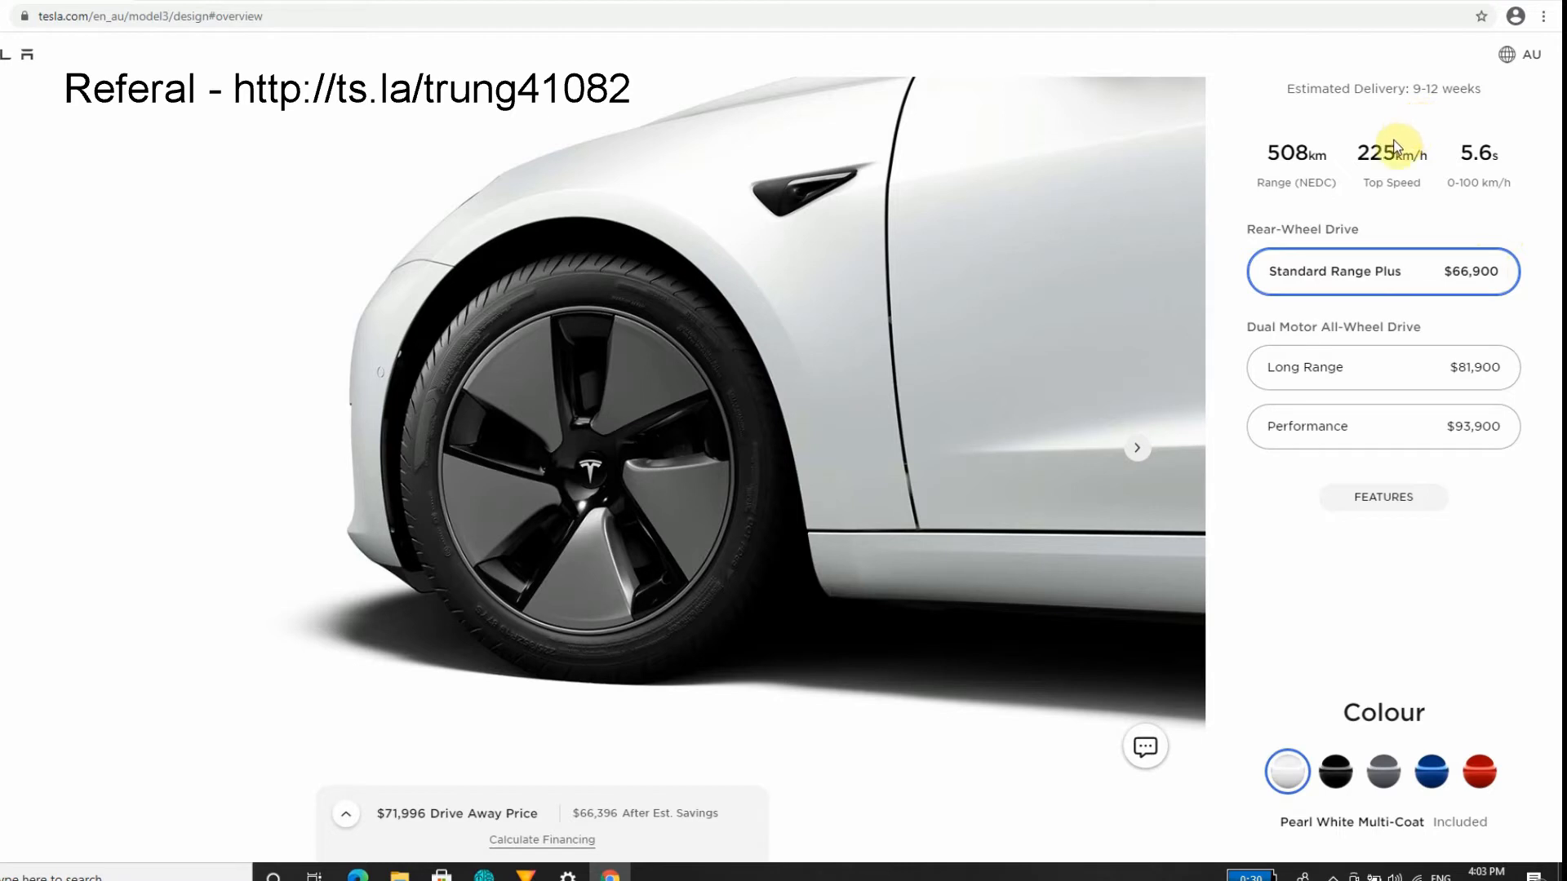
pyautogui.moveTo(1387, 152)
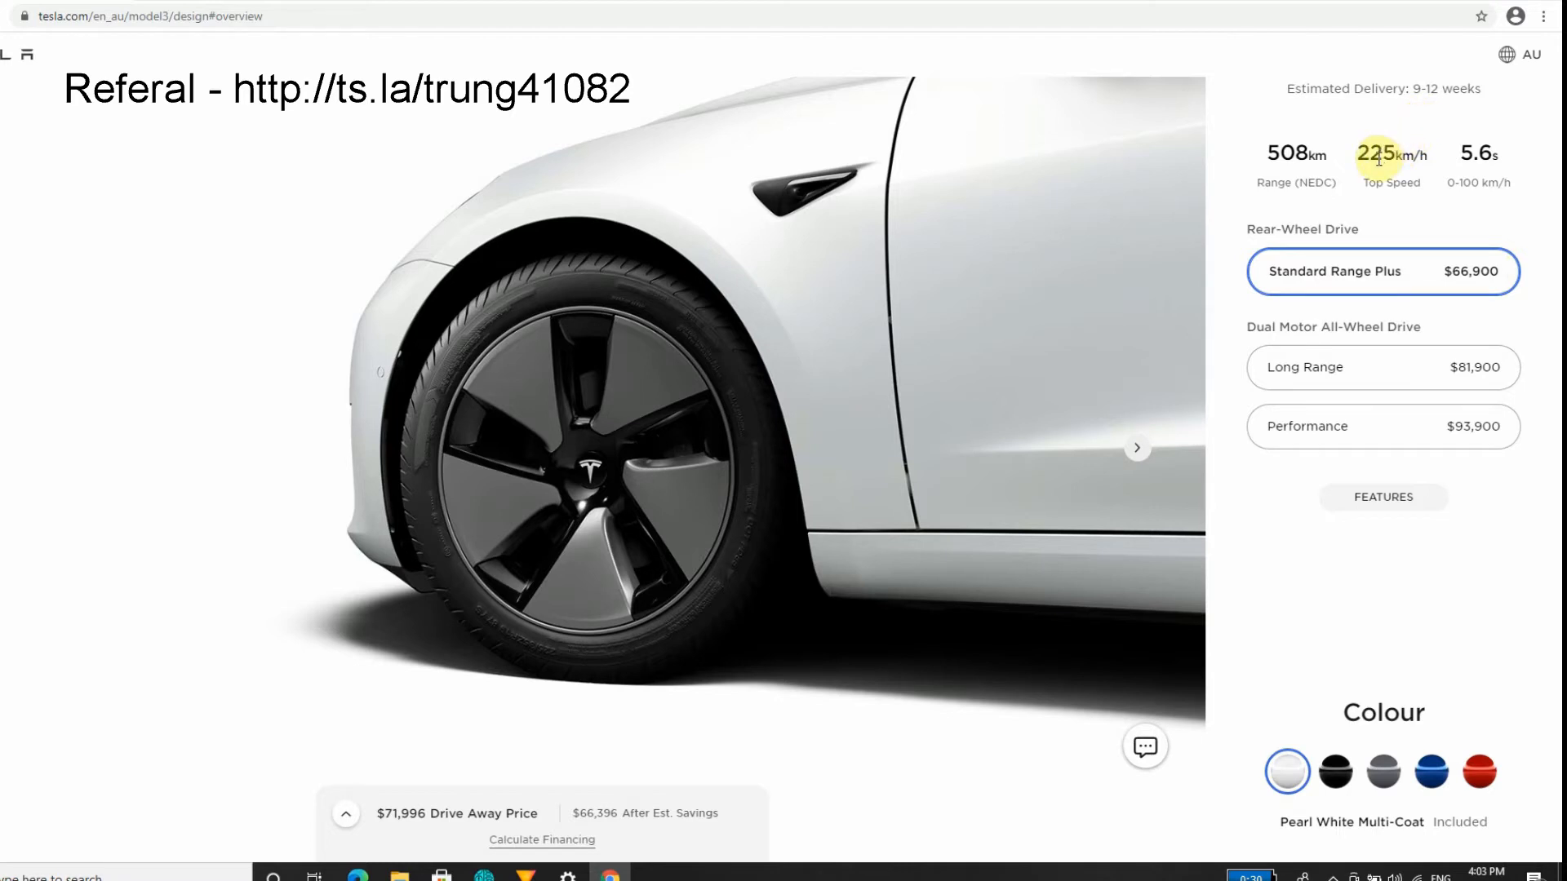
pyautogui.moveTo(1450, 143)
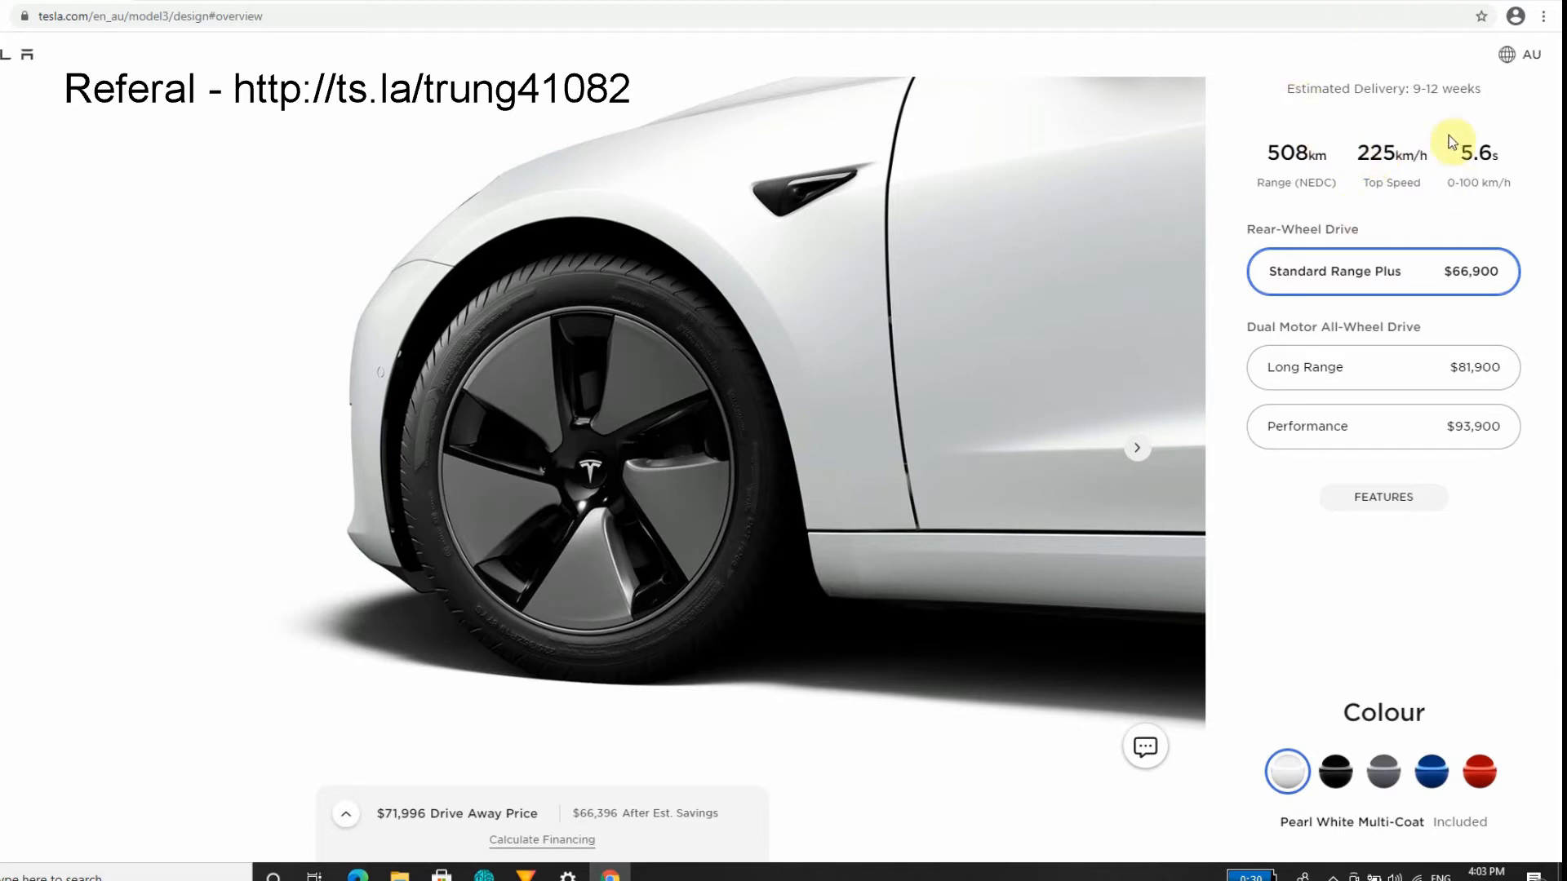
pyautogui.moveTo(1265, 180)
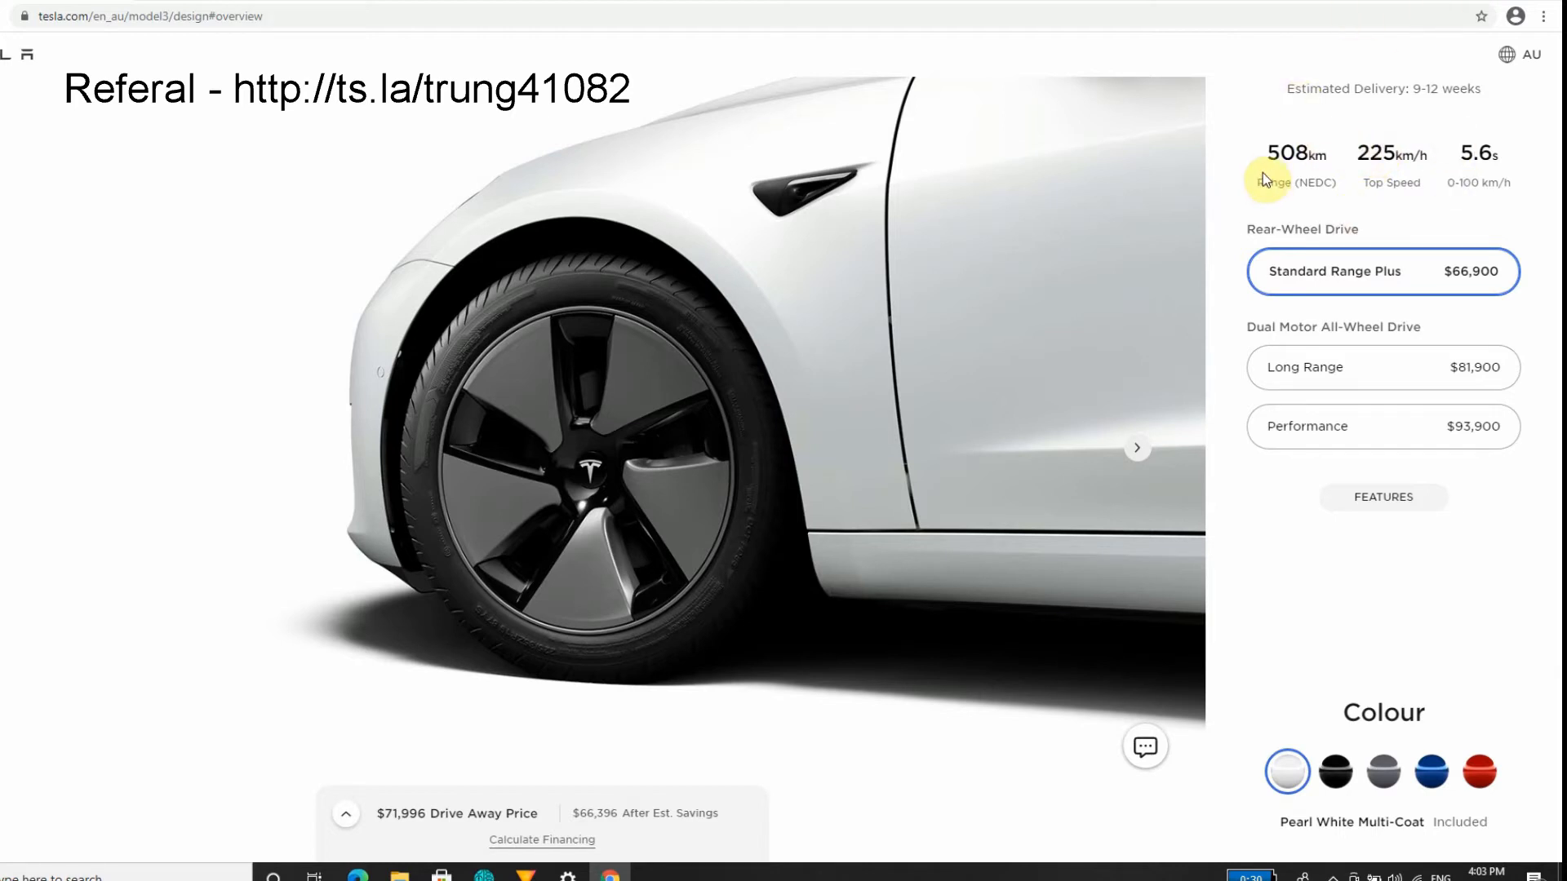
pyautogui.moveTo(1153, 176)
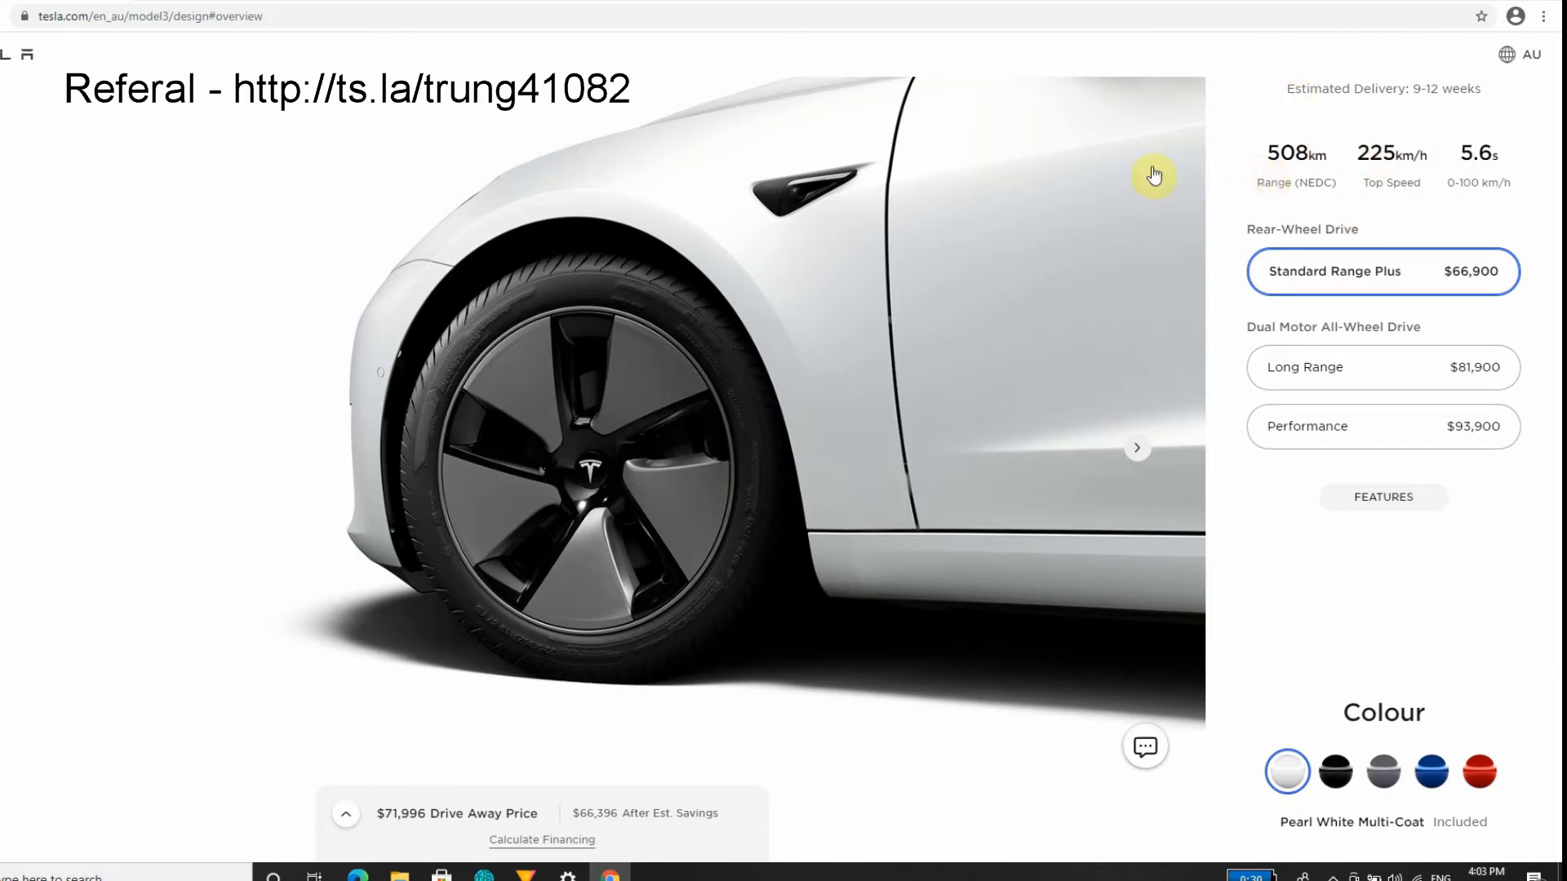
pyautogui.moveTo(1499, 110)
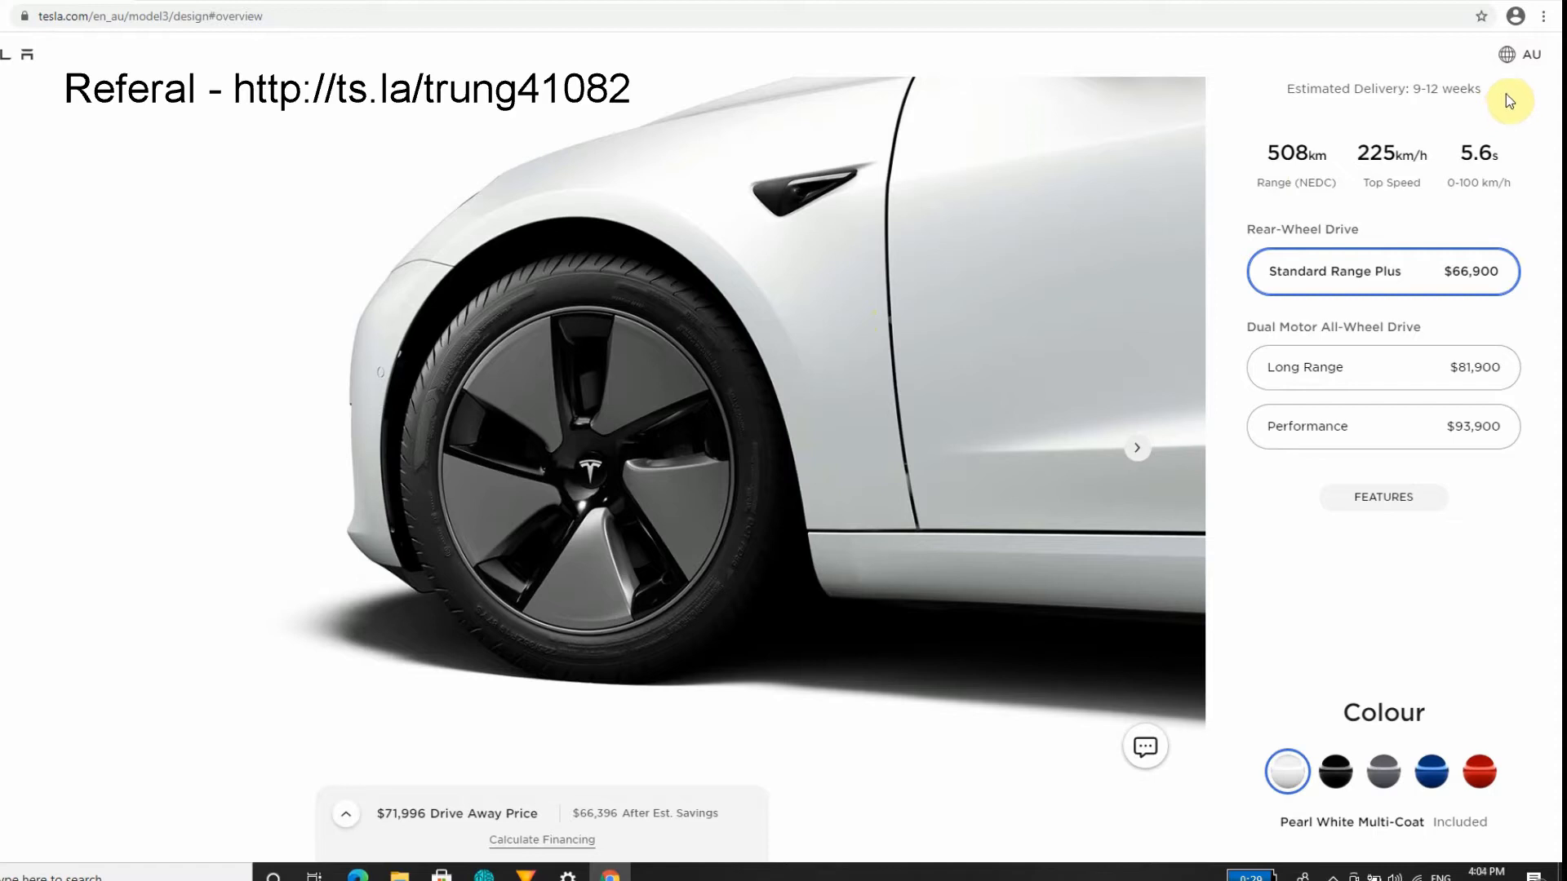
pyautogui.moveTo(1436, 109)
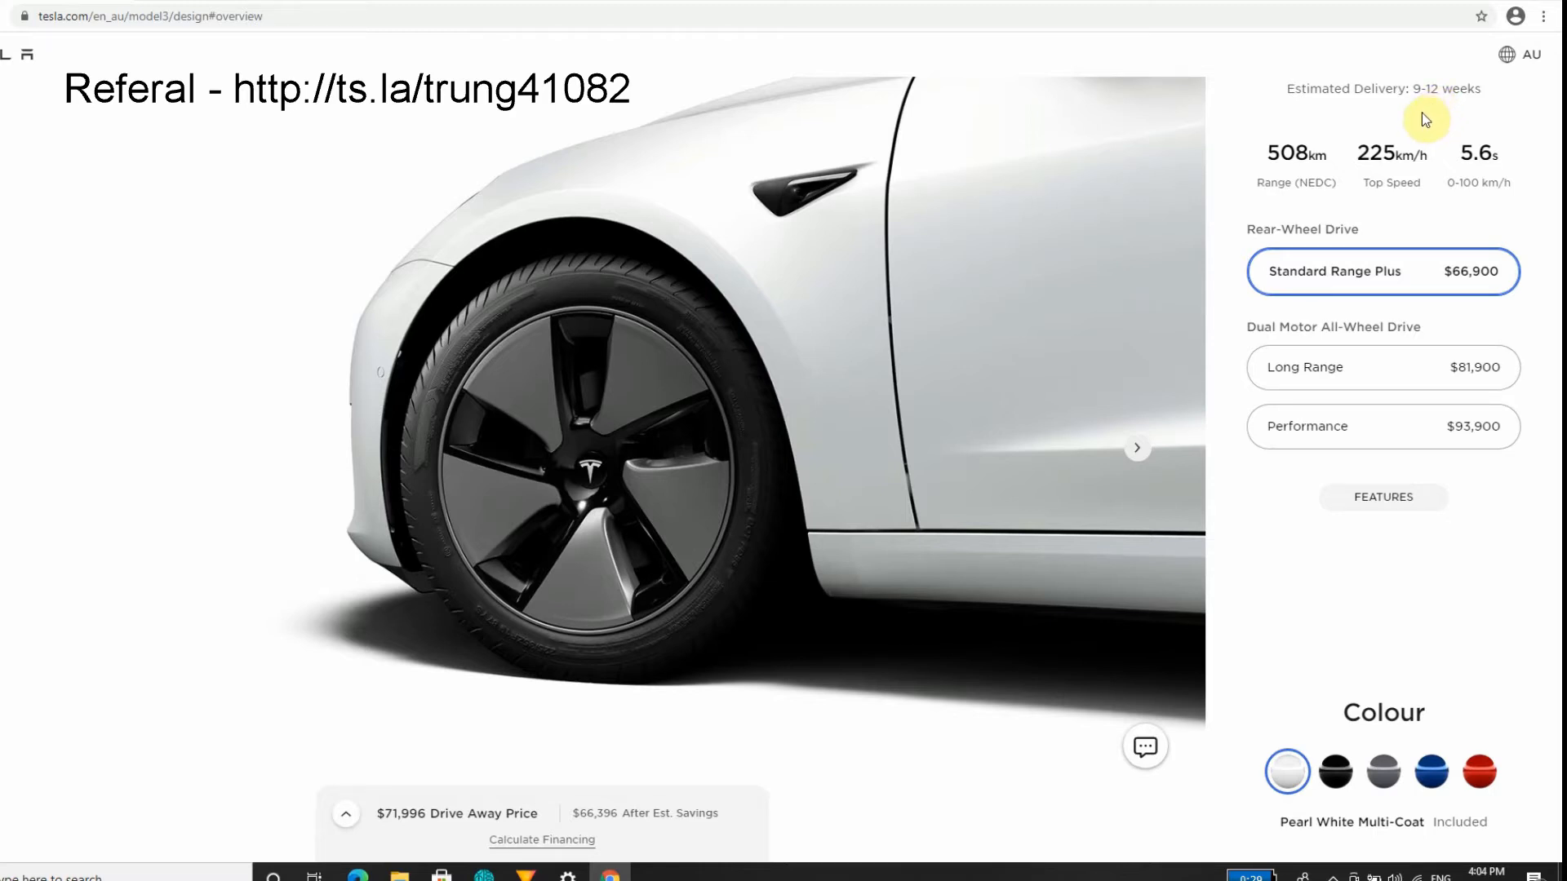
pyautogui.moveTo(1406, 146)
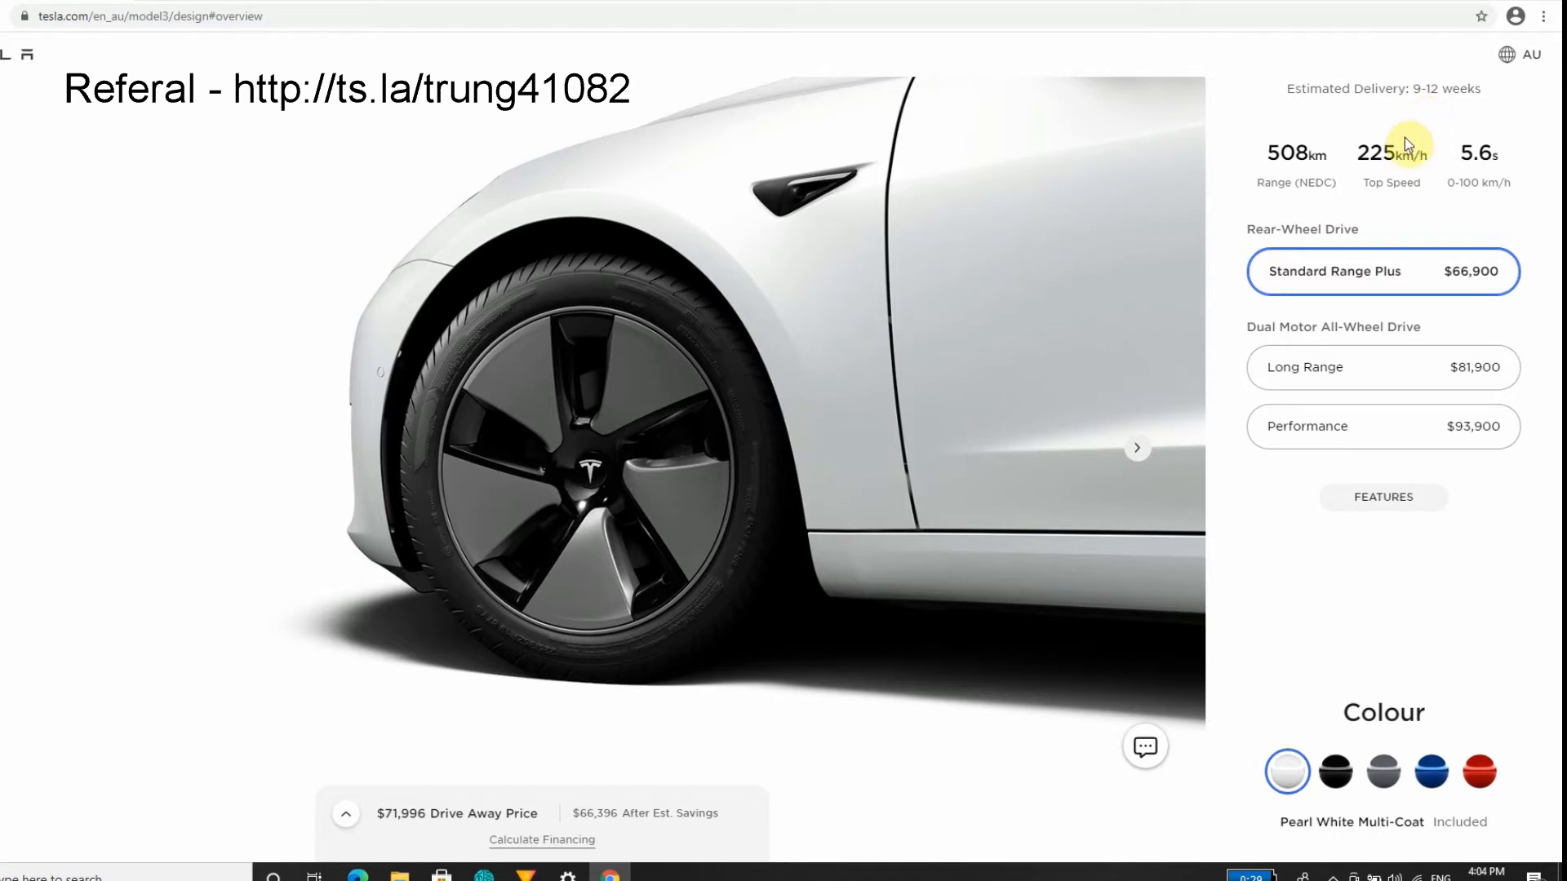
pyautogui.moveTo(1448, 82)
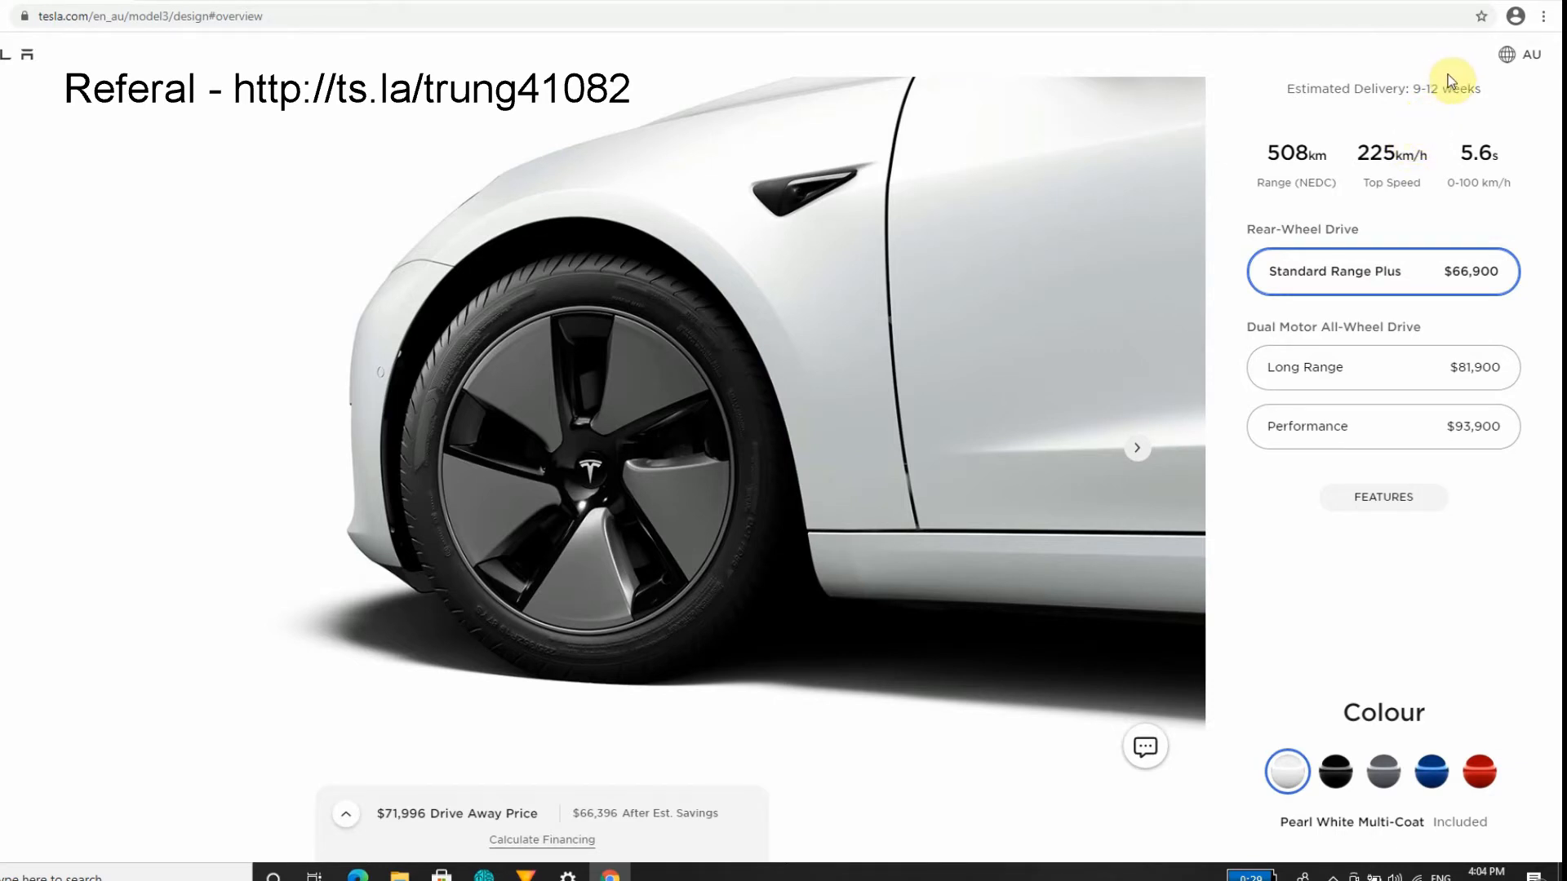
pyautogui.moveTo(1343, 197)
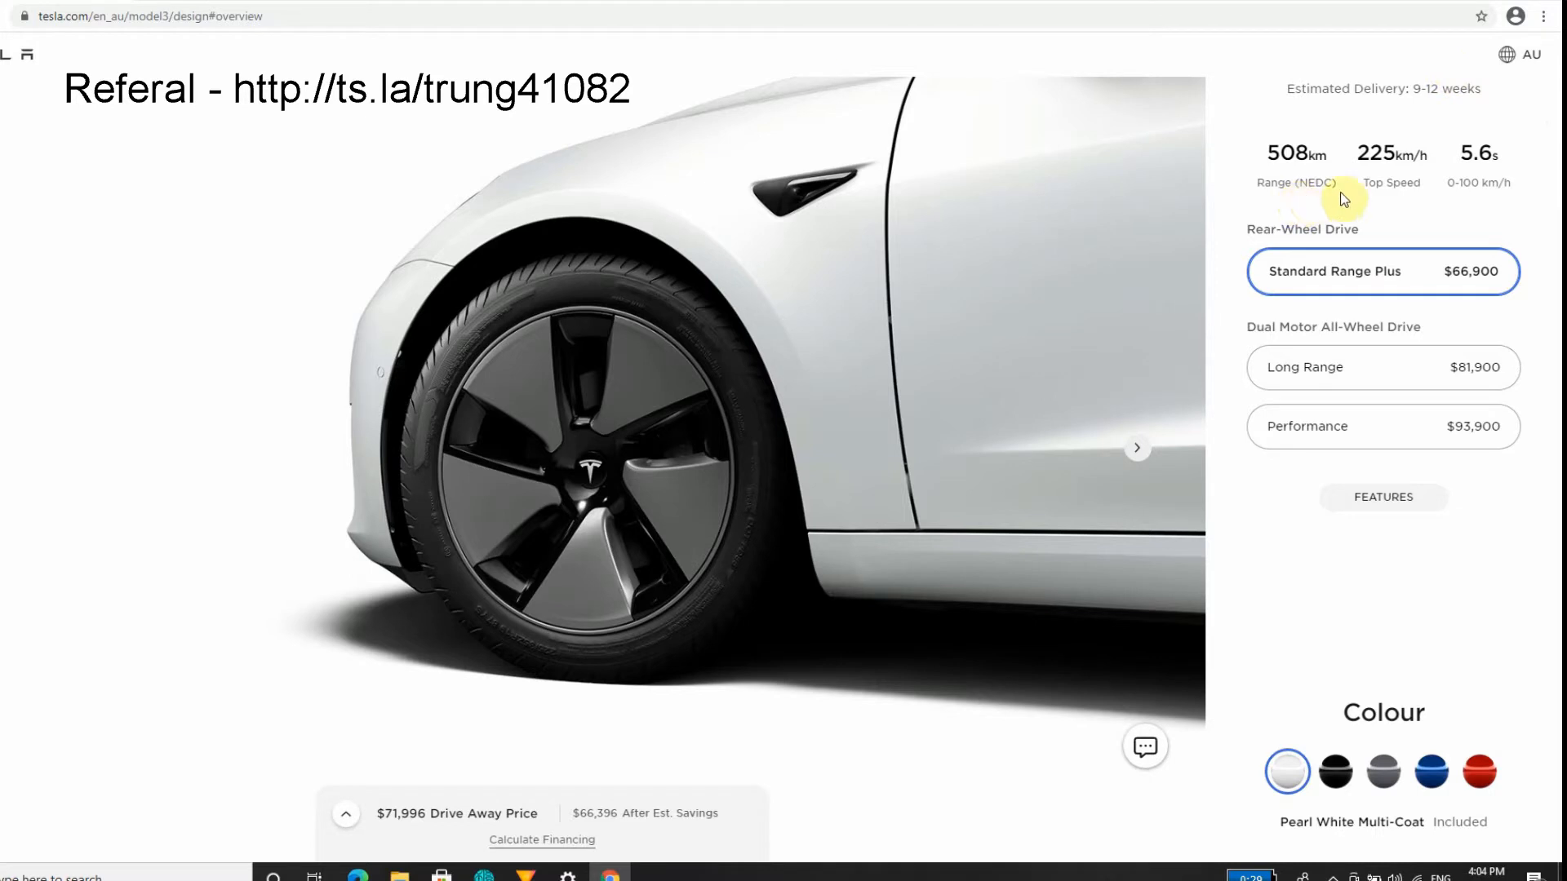
pyautogui.moveTo(1256, 163)
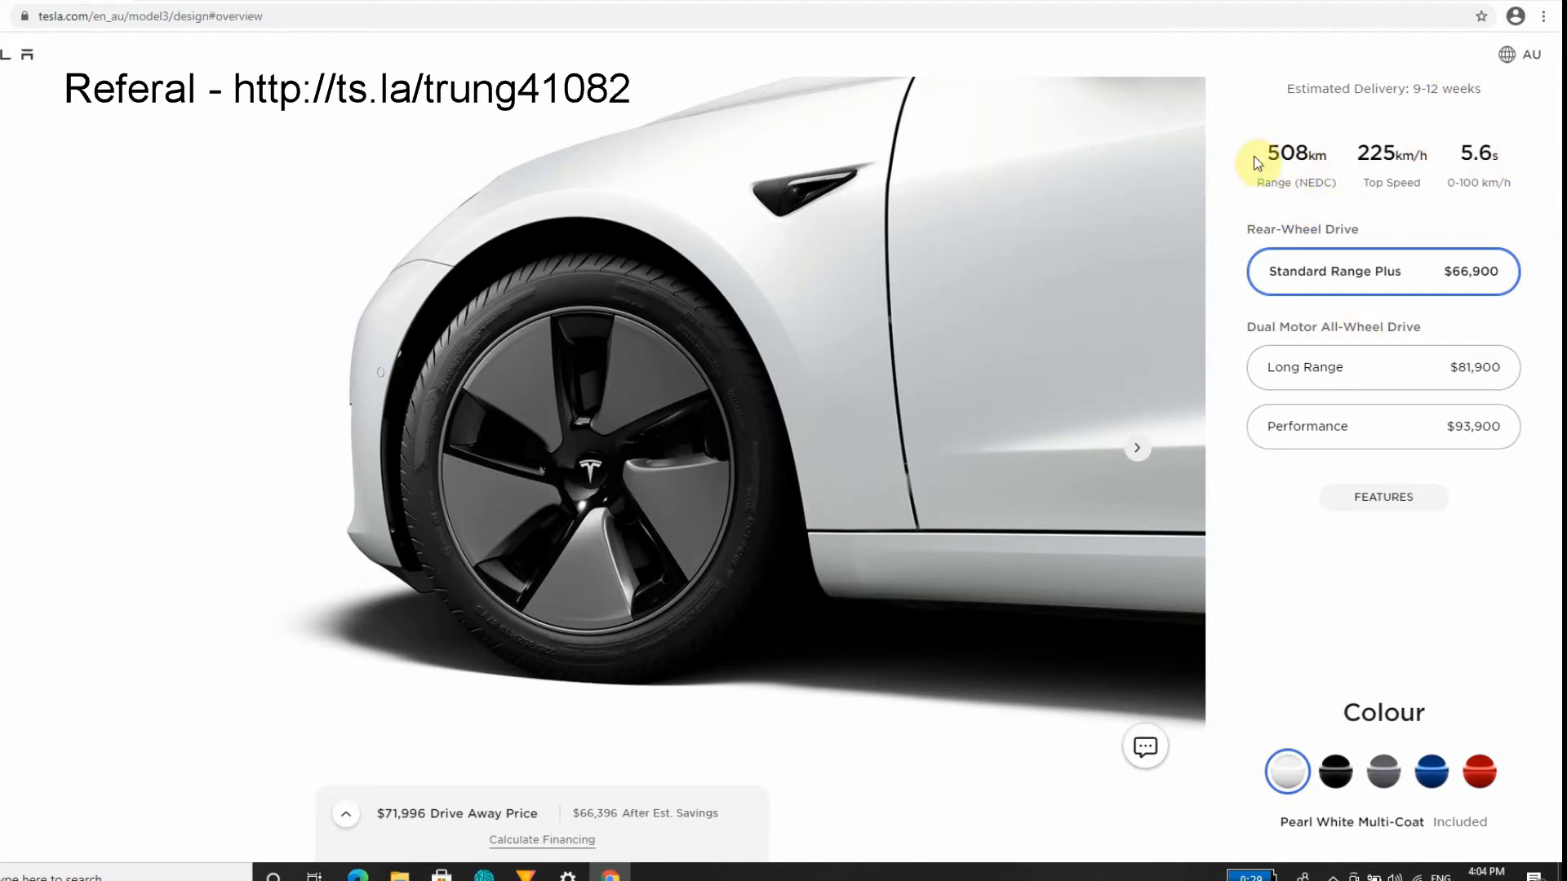
pyautogui.moveTo(1256, 175)
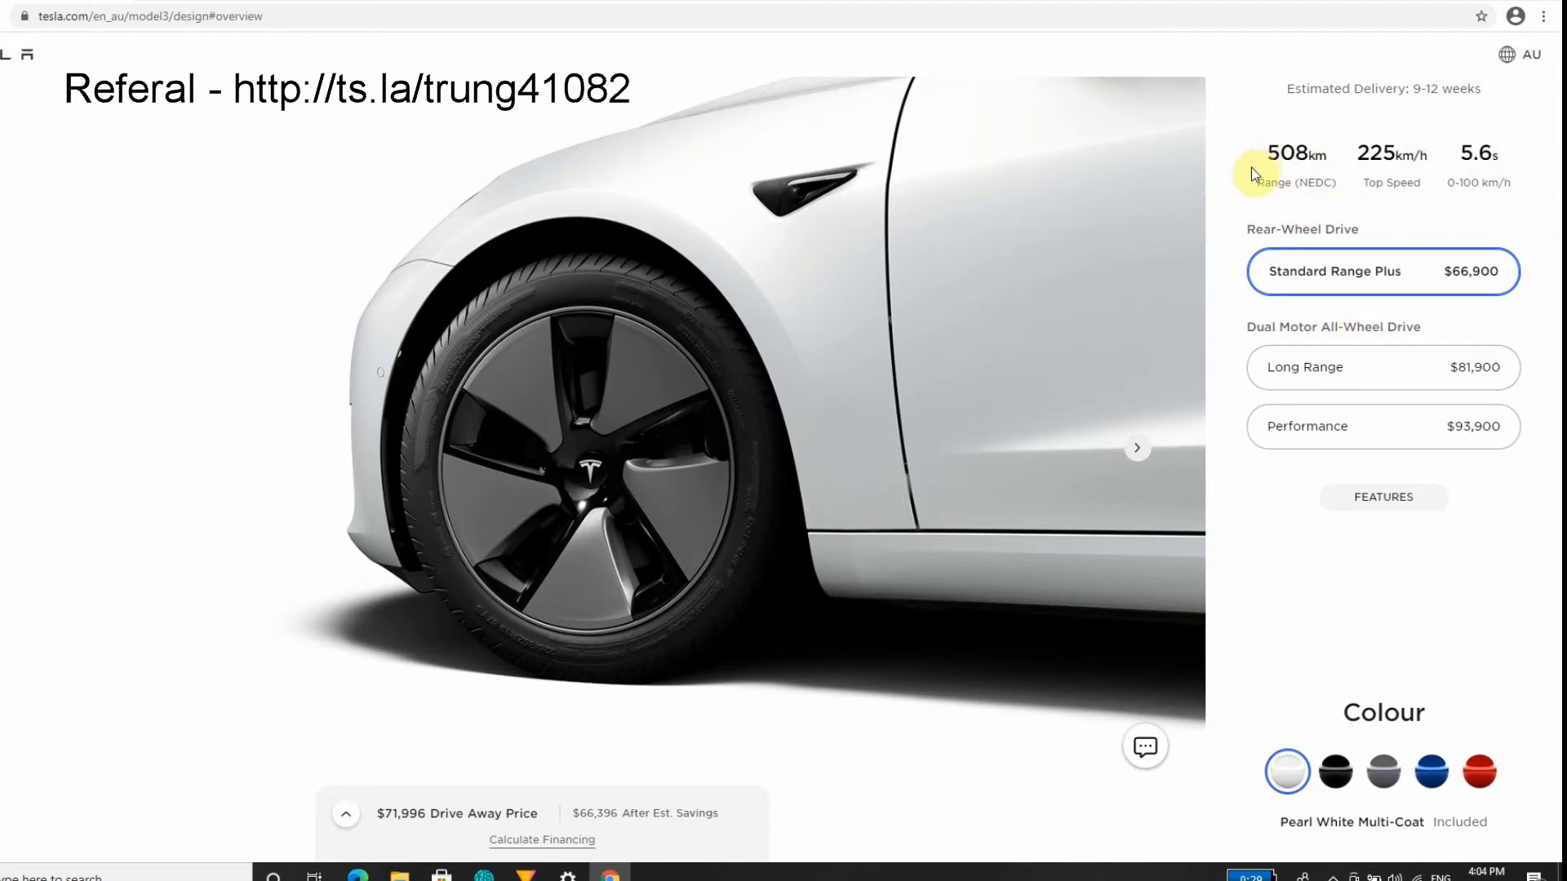
pyautogui.moveTo(1502, 154)
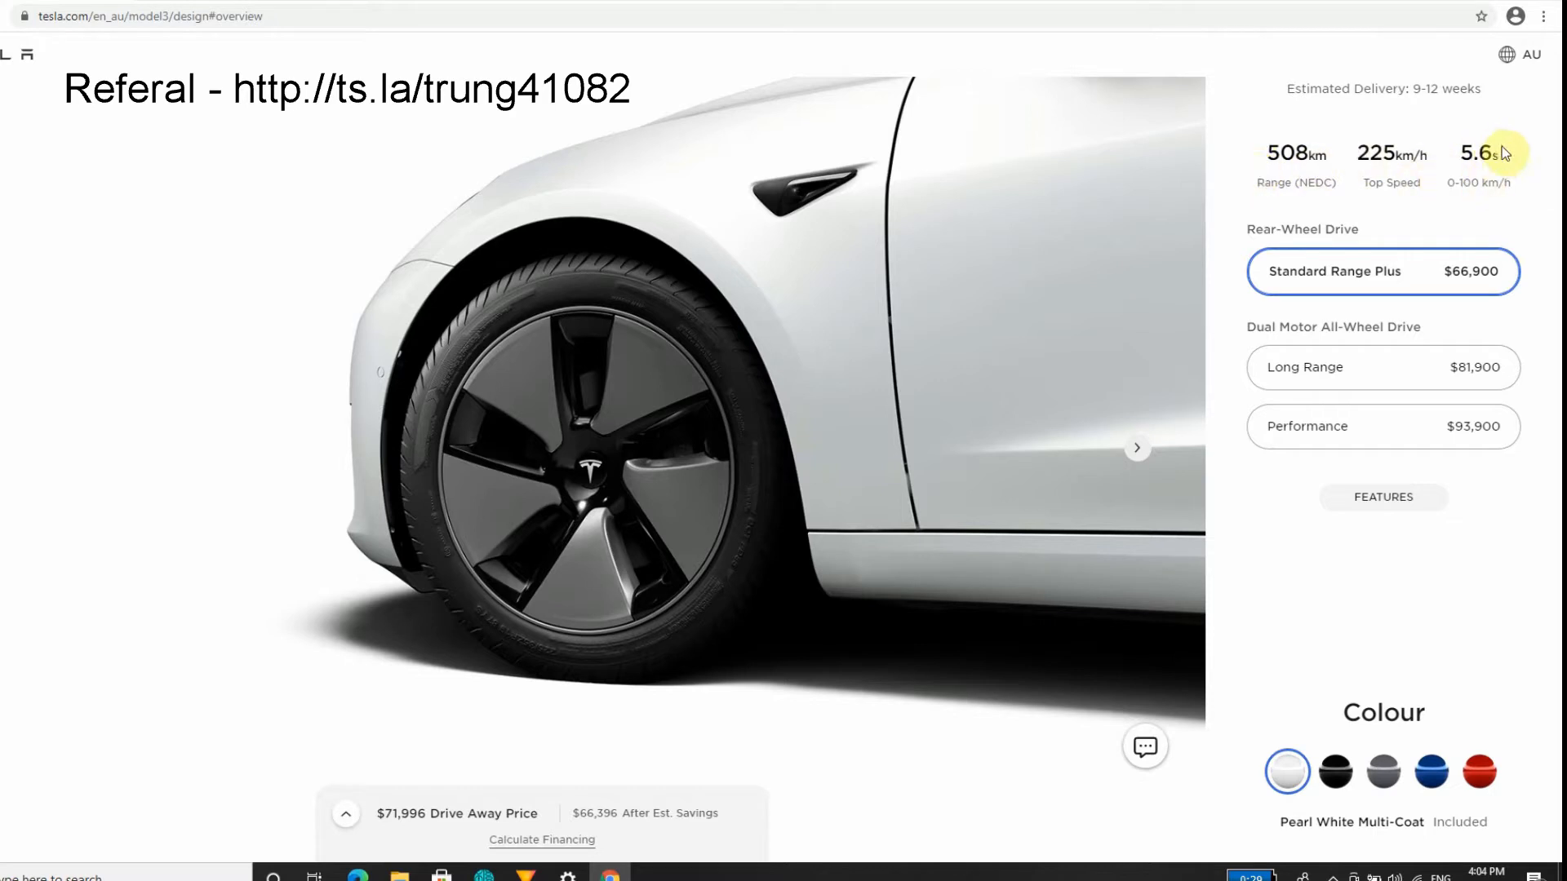
pyautogui.moveTo(1250, 156)
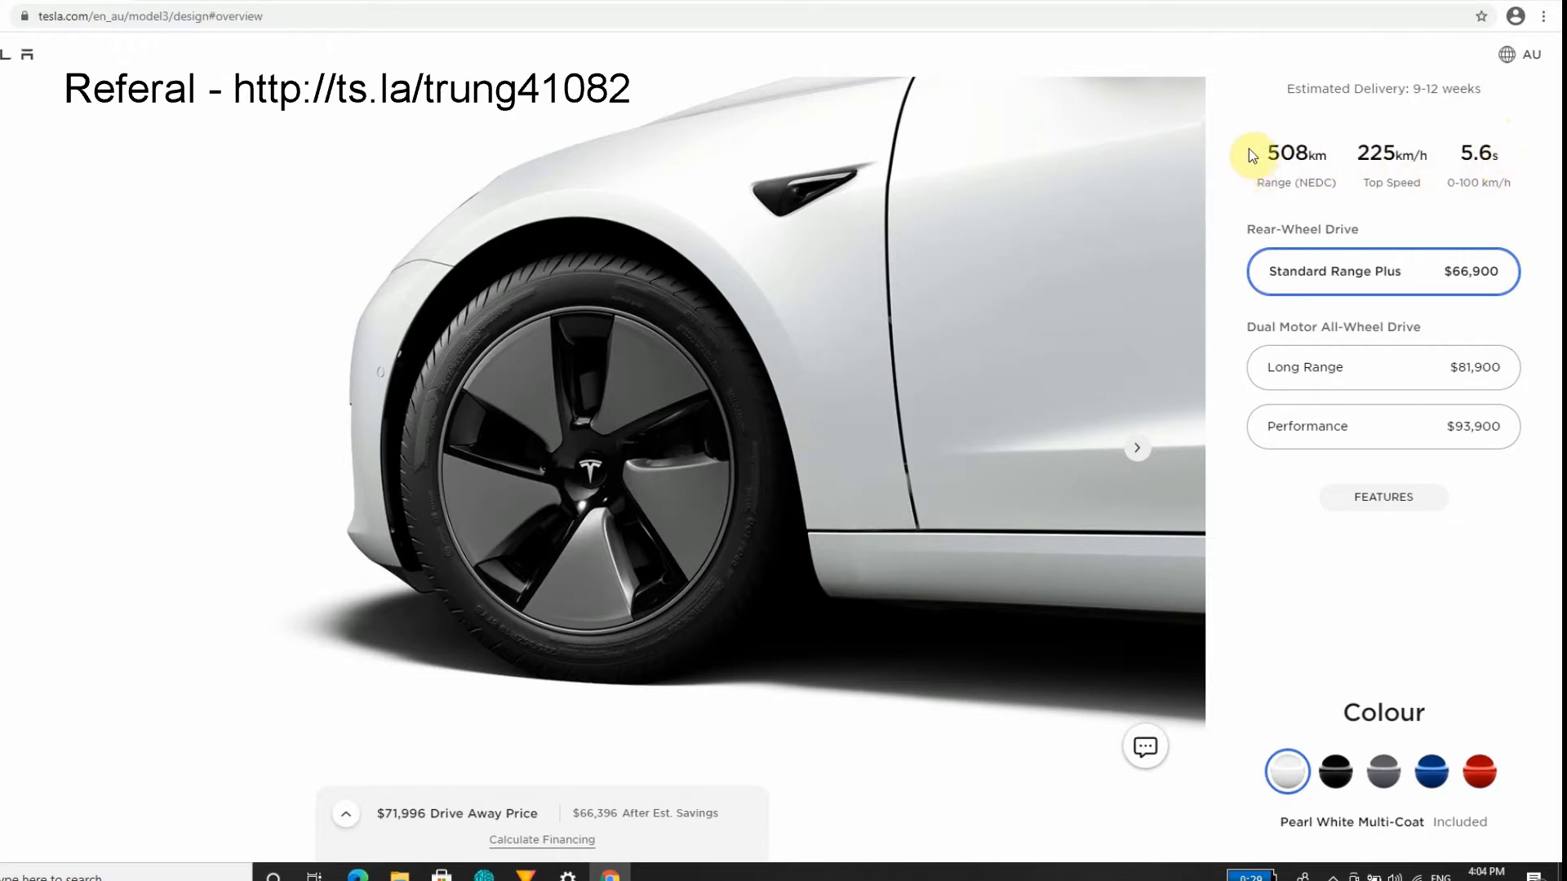
pyautogui.moveTo(1304, 179)
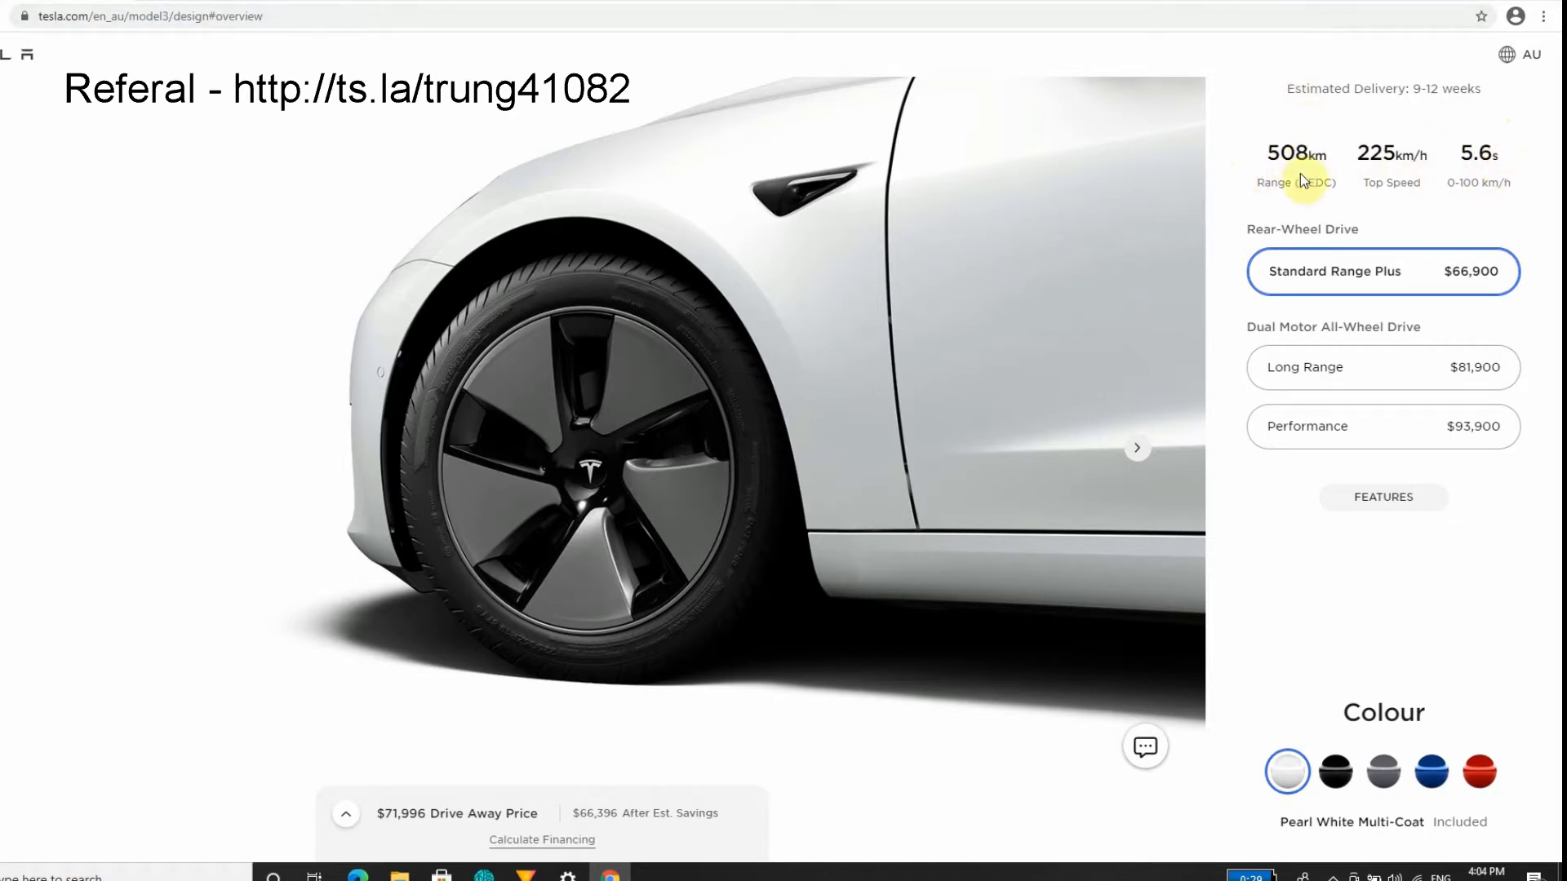
pyautogui.moveTo(1299, 212)
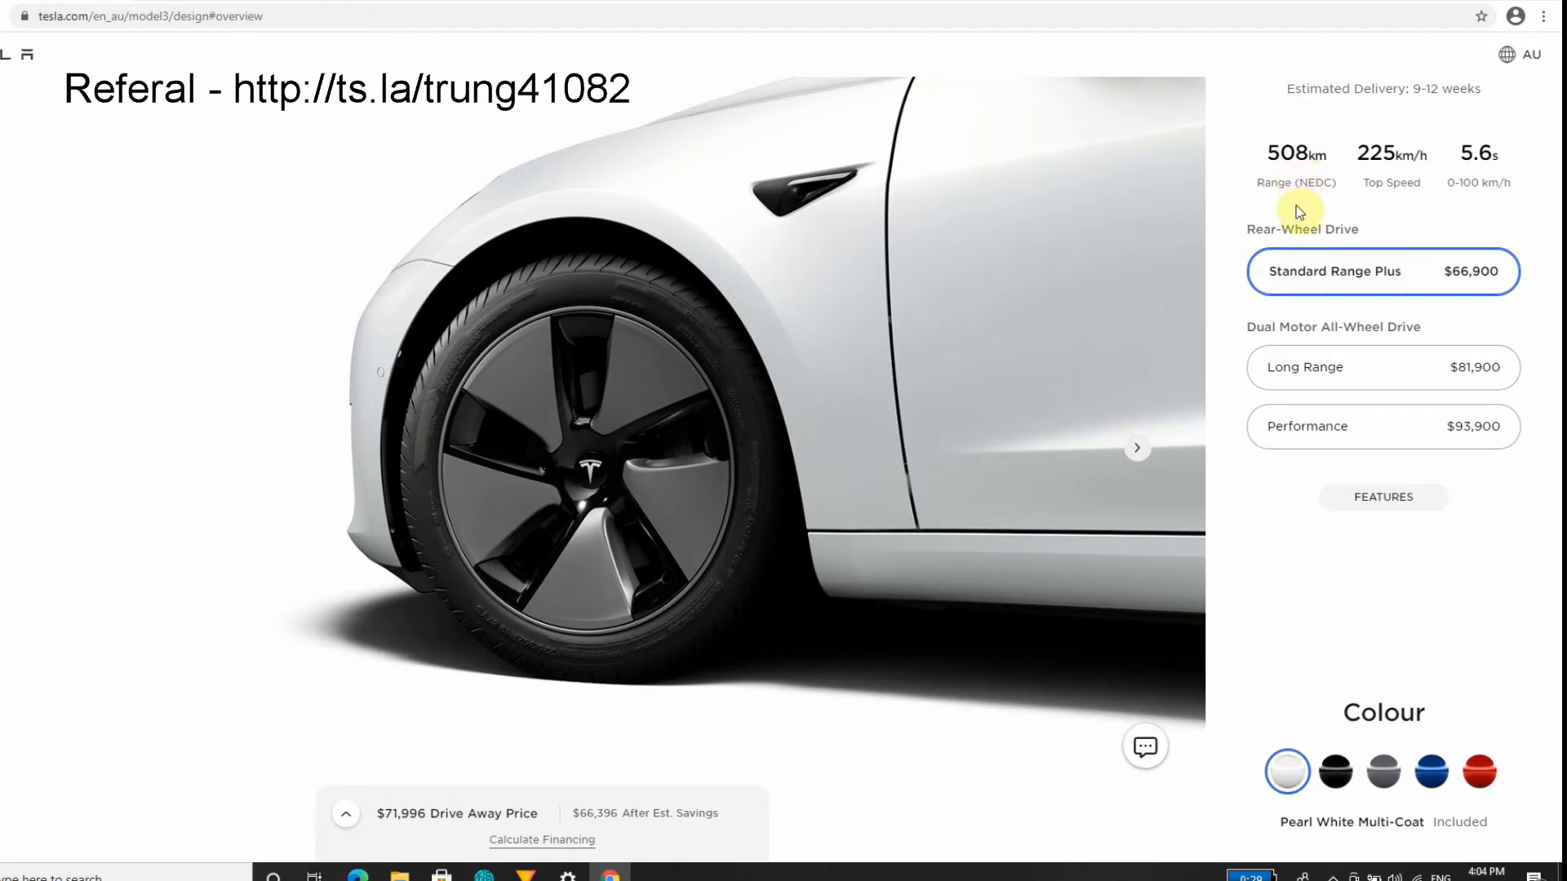
pyautogui.moveTo(1307, 200)
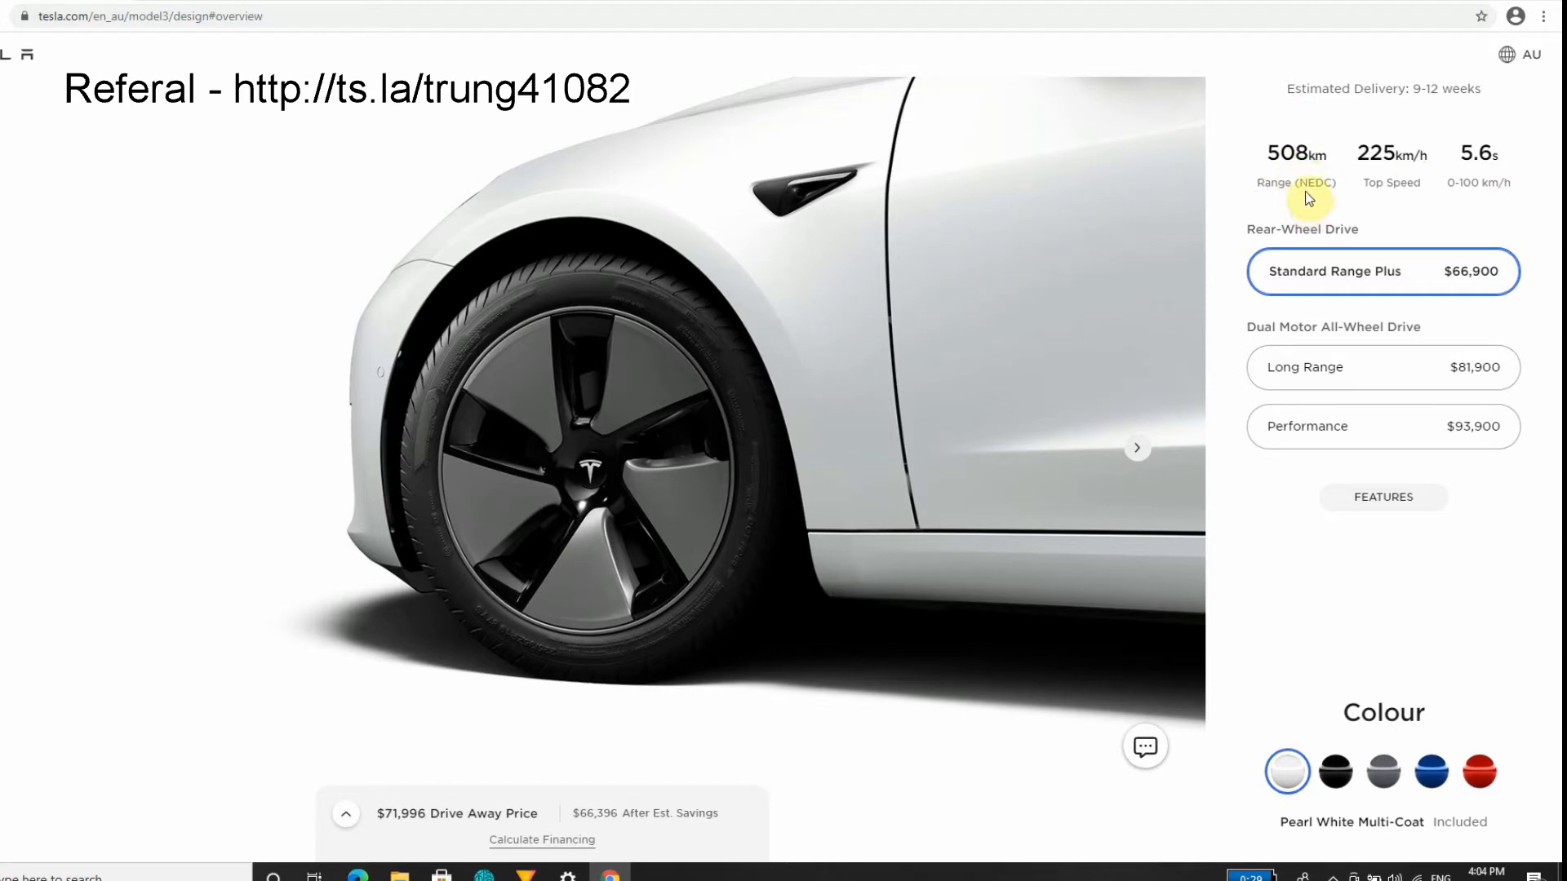
pyautogui.moveTo(1317, 139)
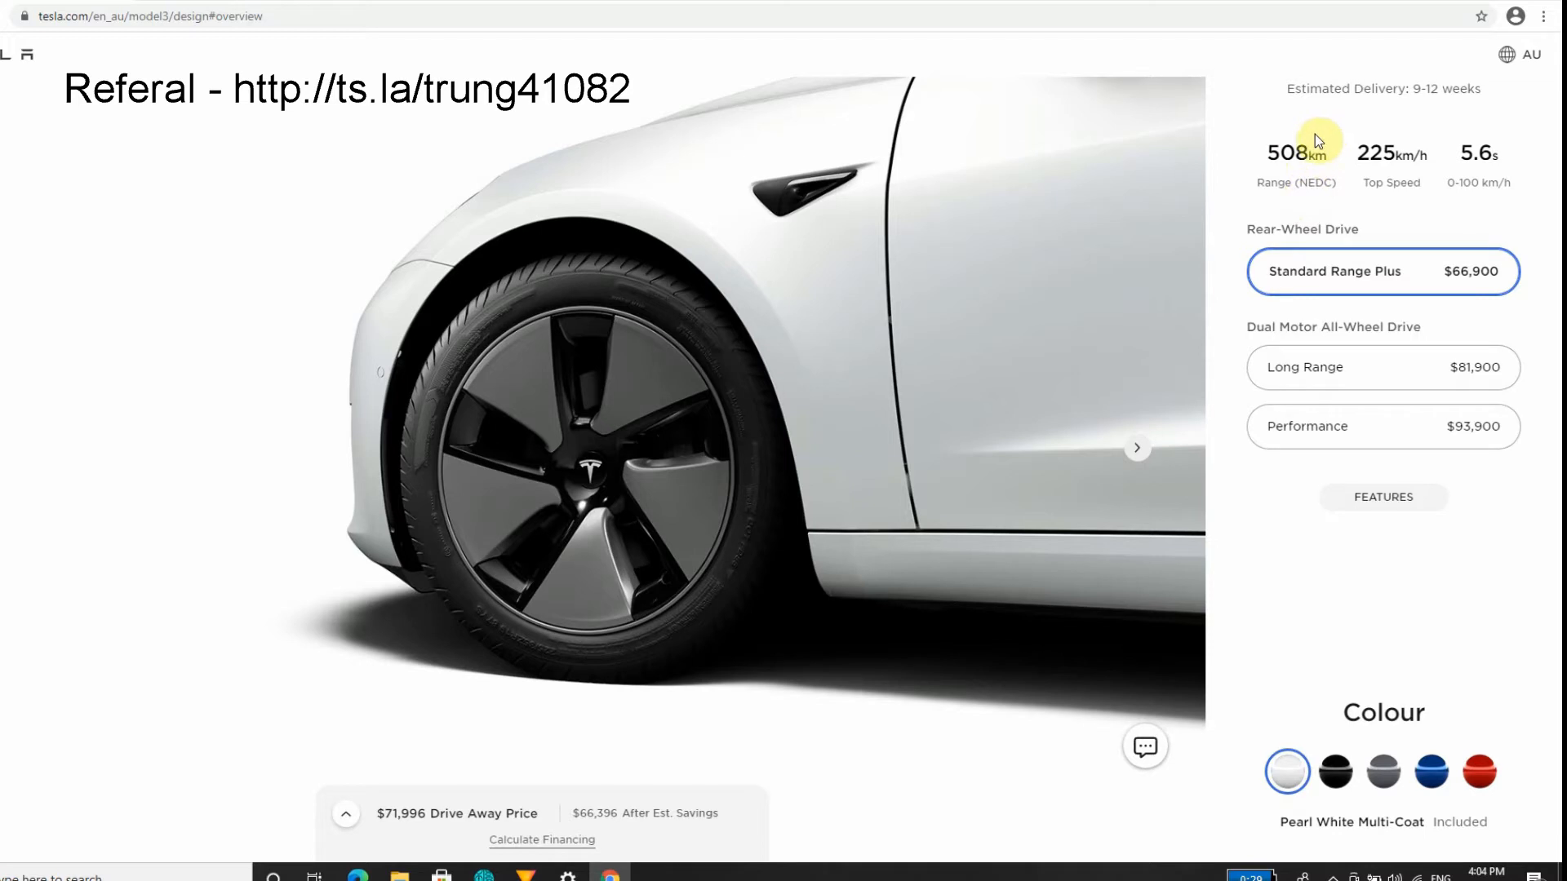
pyautogui.moveTo(1262, 186)
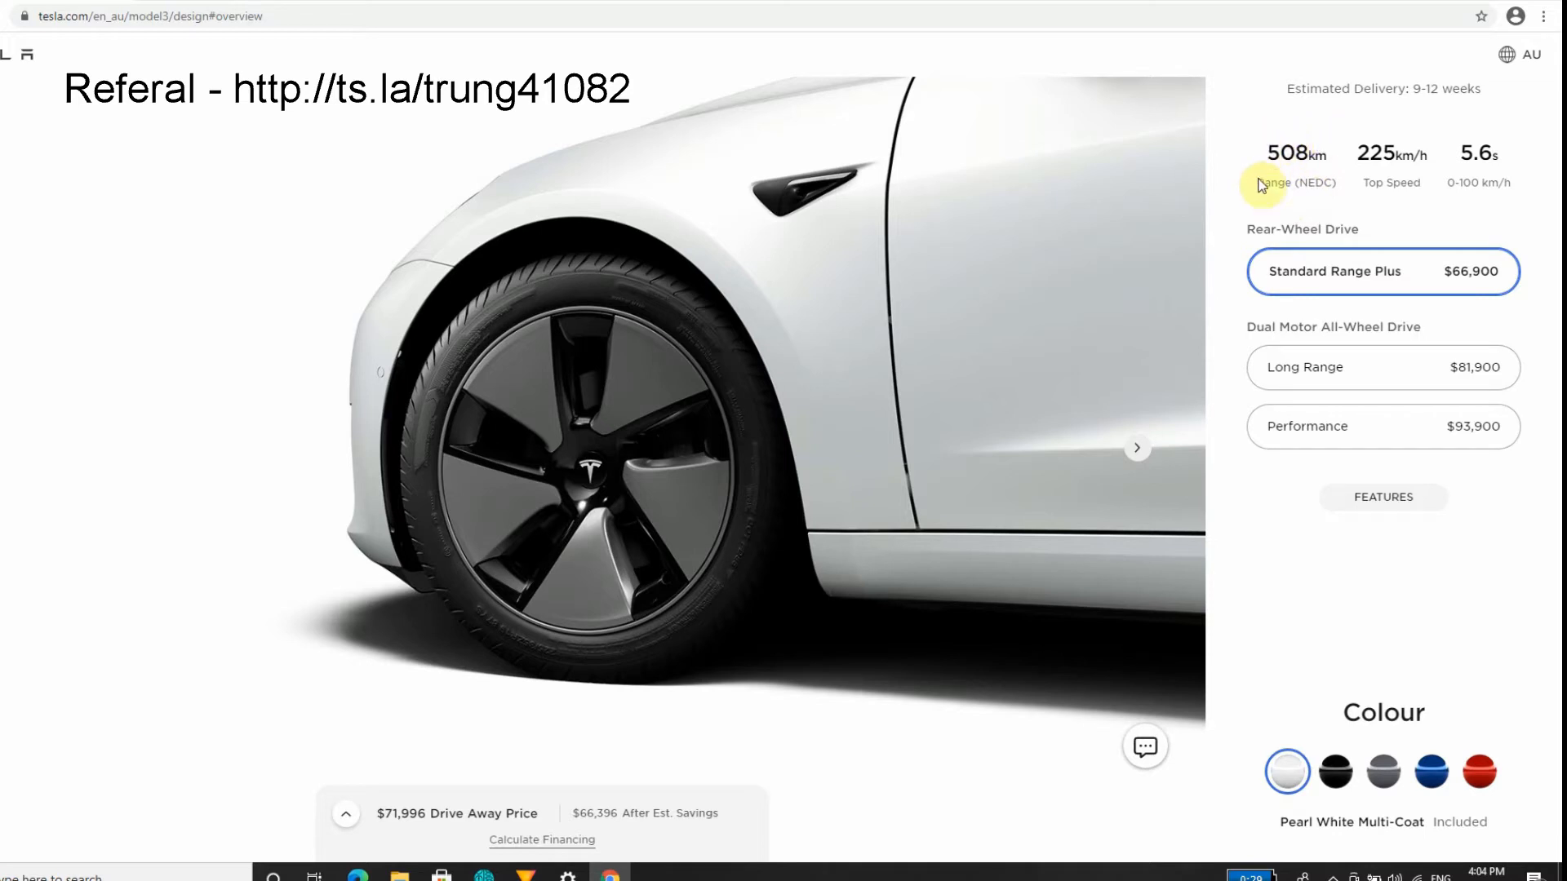
pyautogui.moveTo(1264, 175)
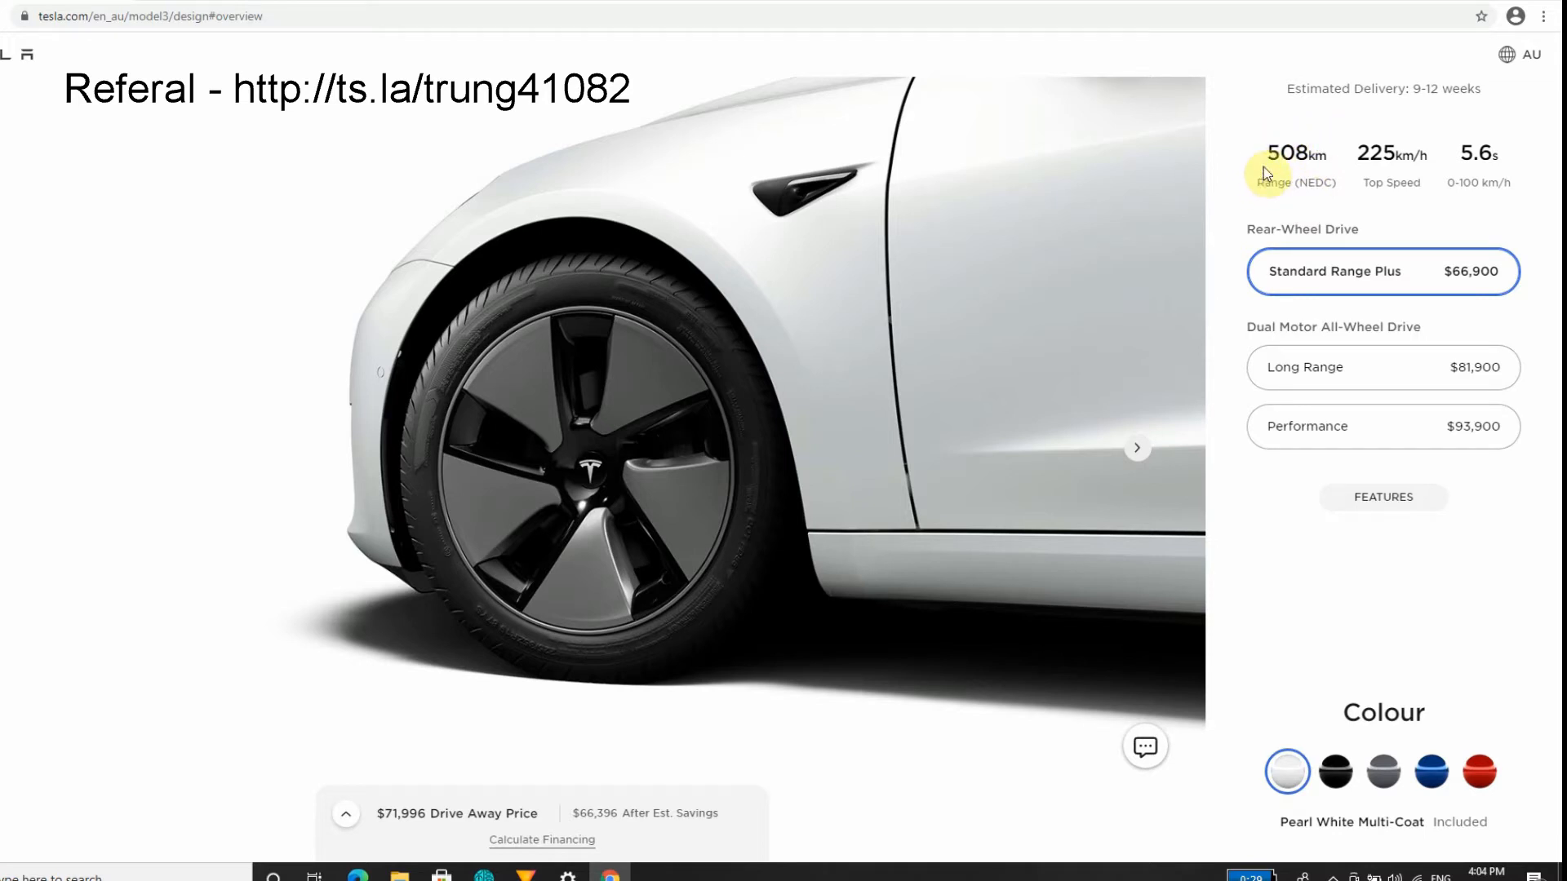
pyautogui.moveTo(1314, 201)
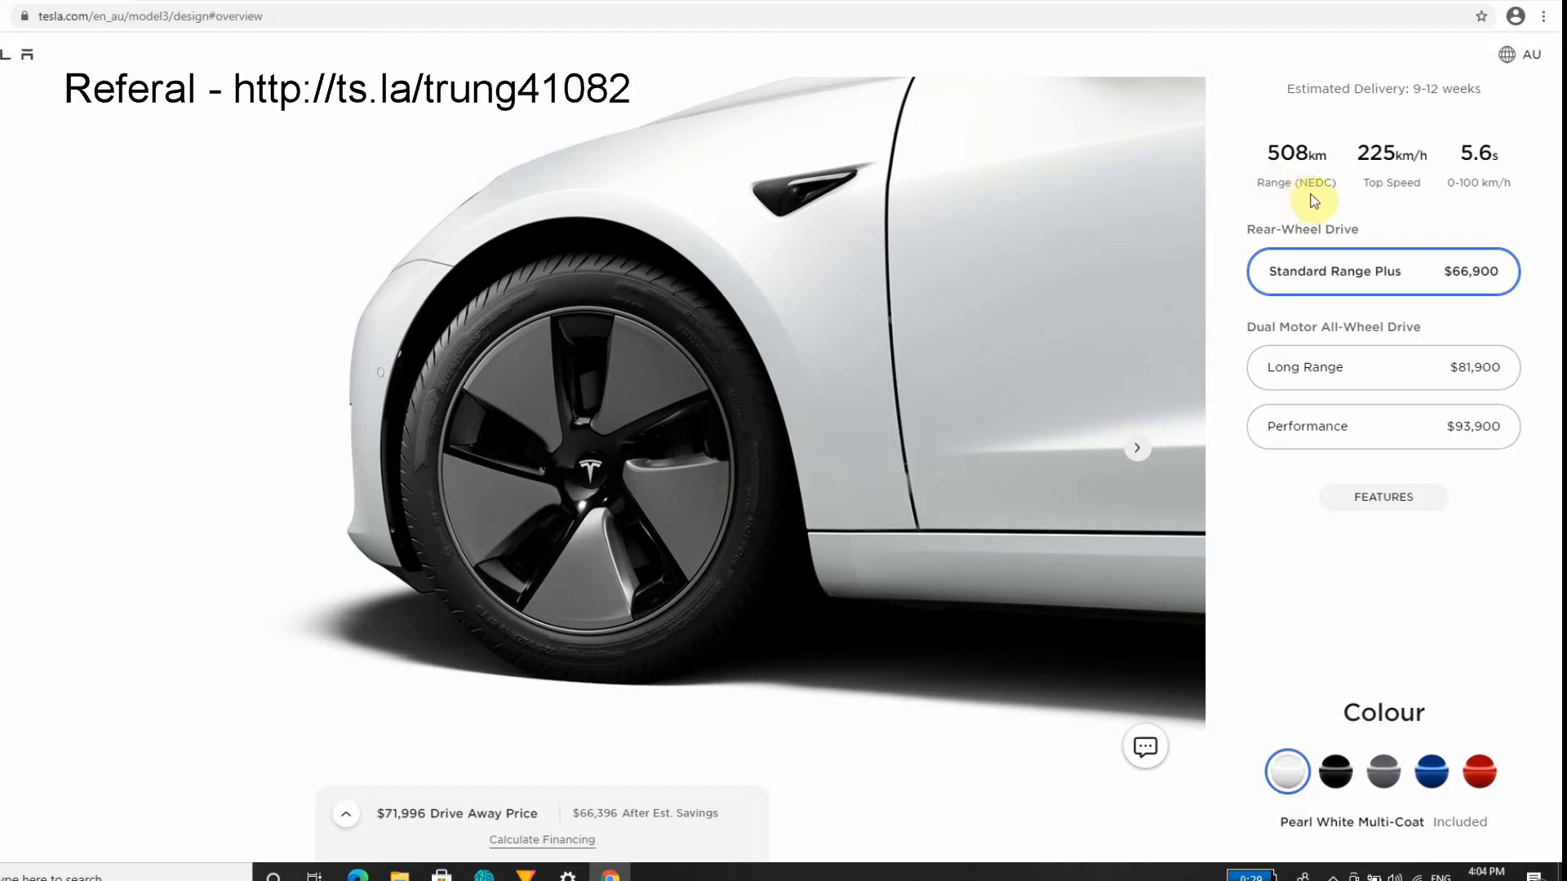
pyautogui.moveTo(1305, 209)
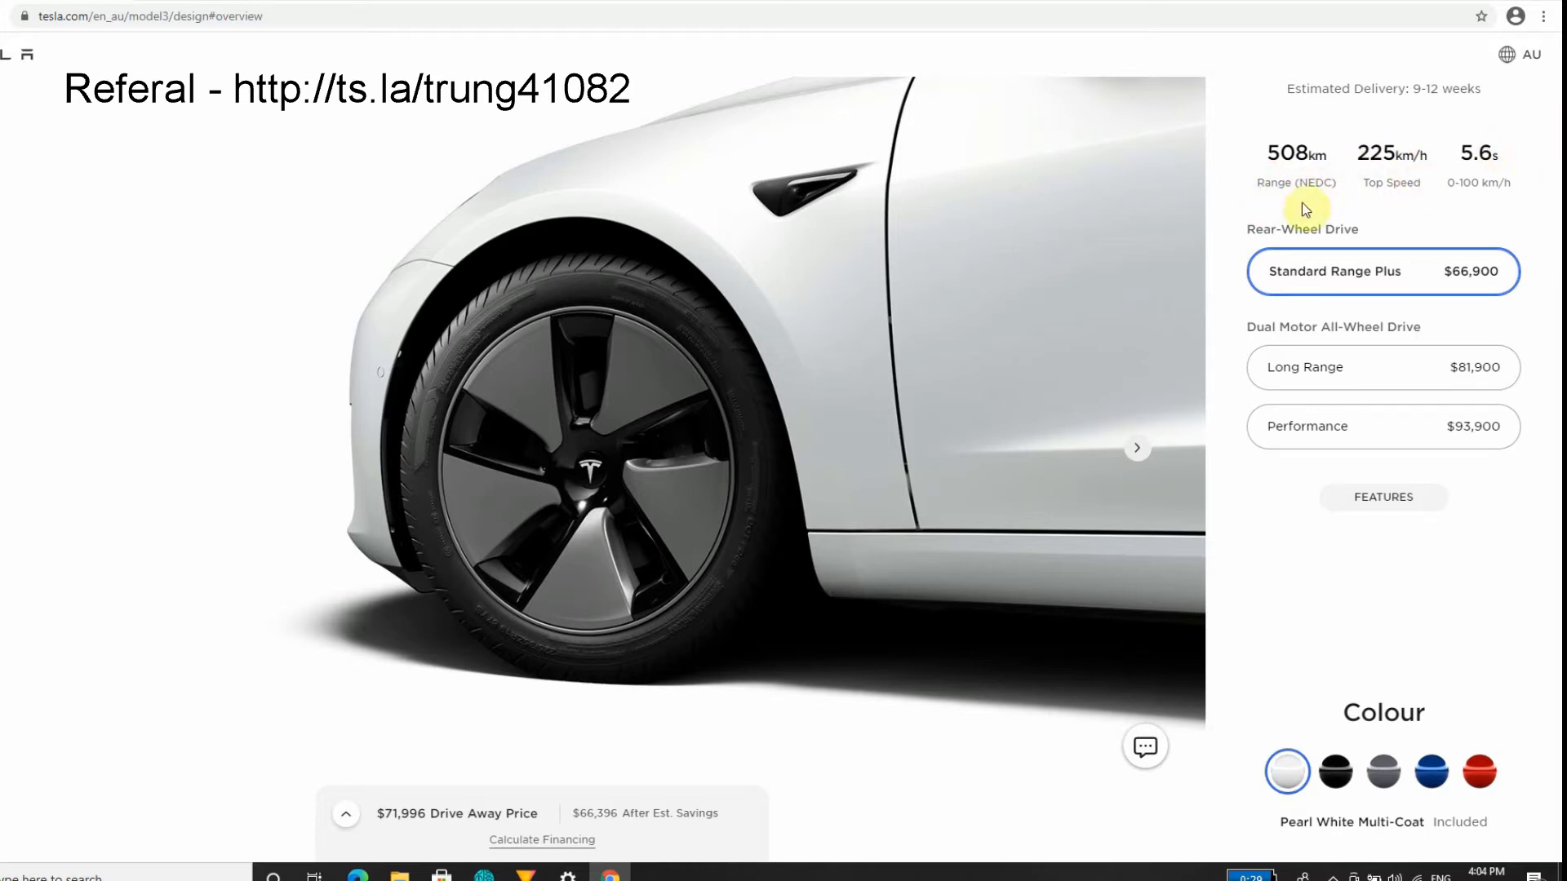
pyautogui.moveTo(1319, 205)
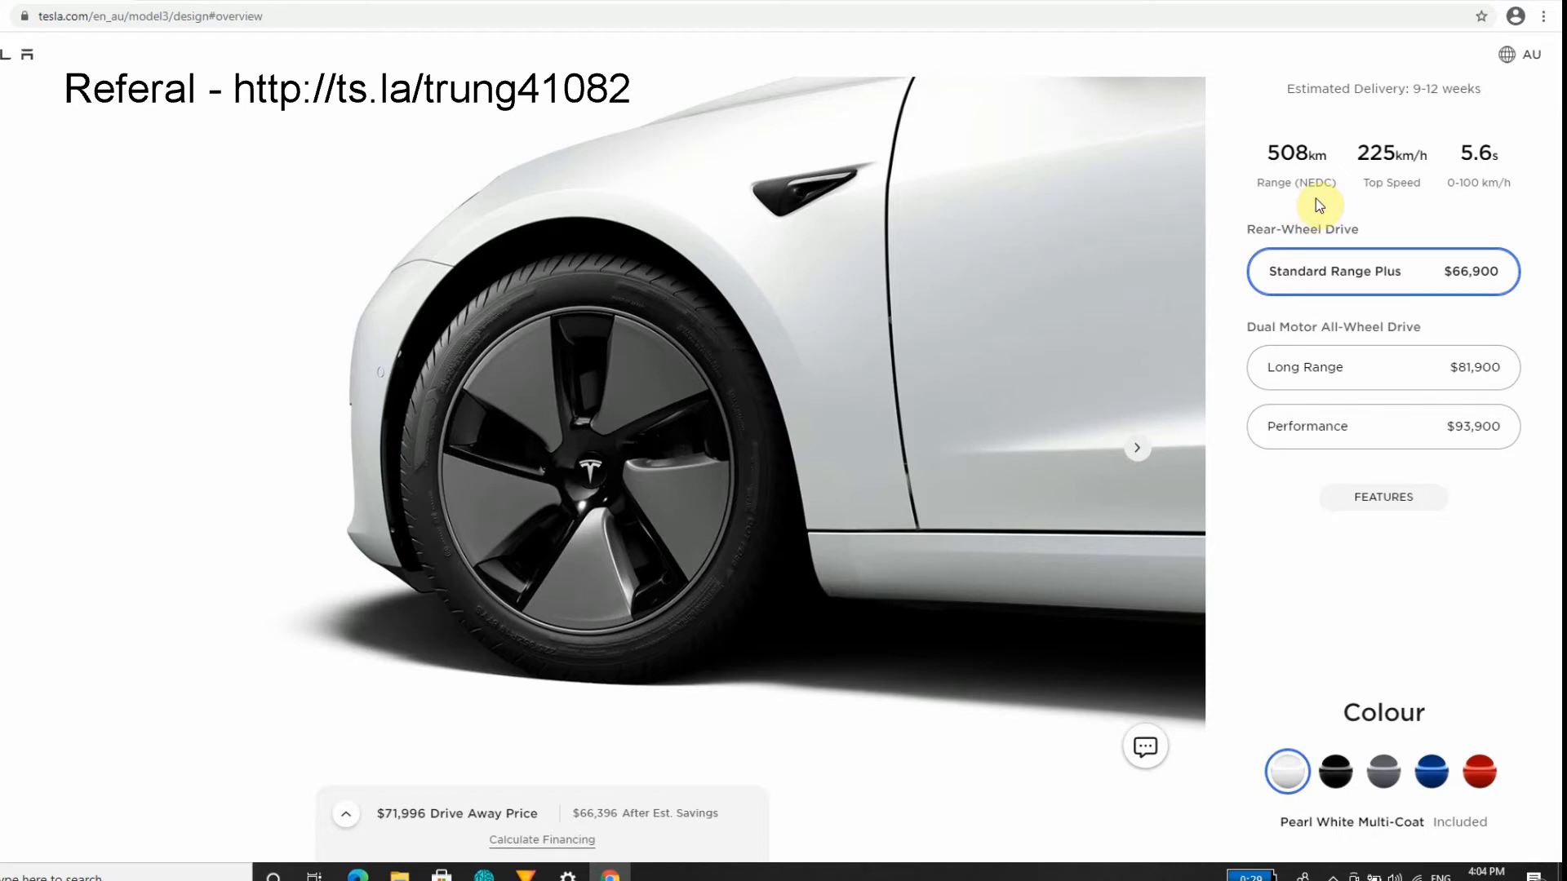
pyautogui.moveTo(1316, 214)
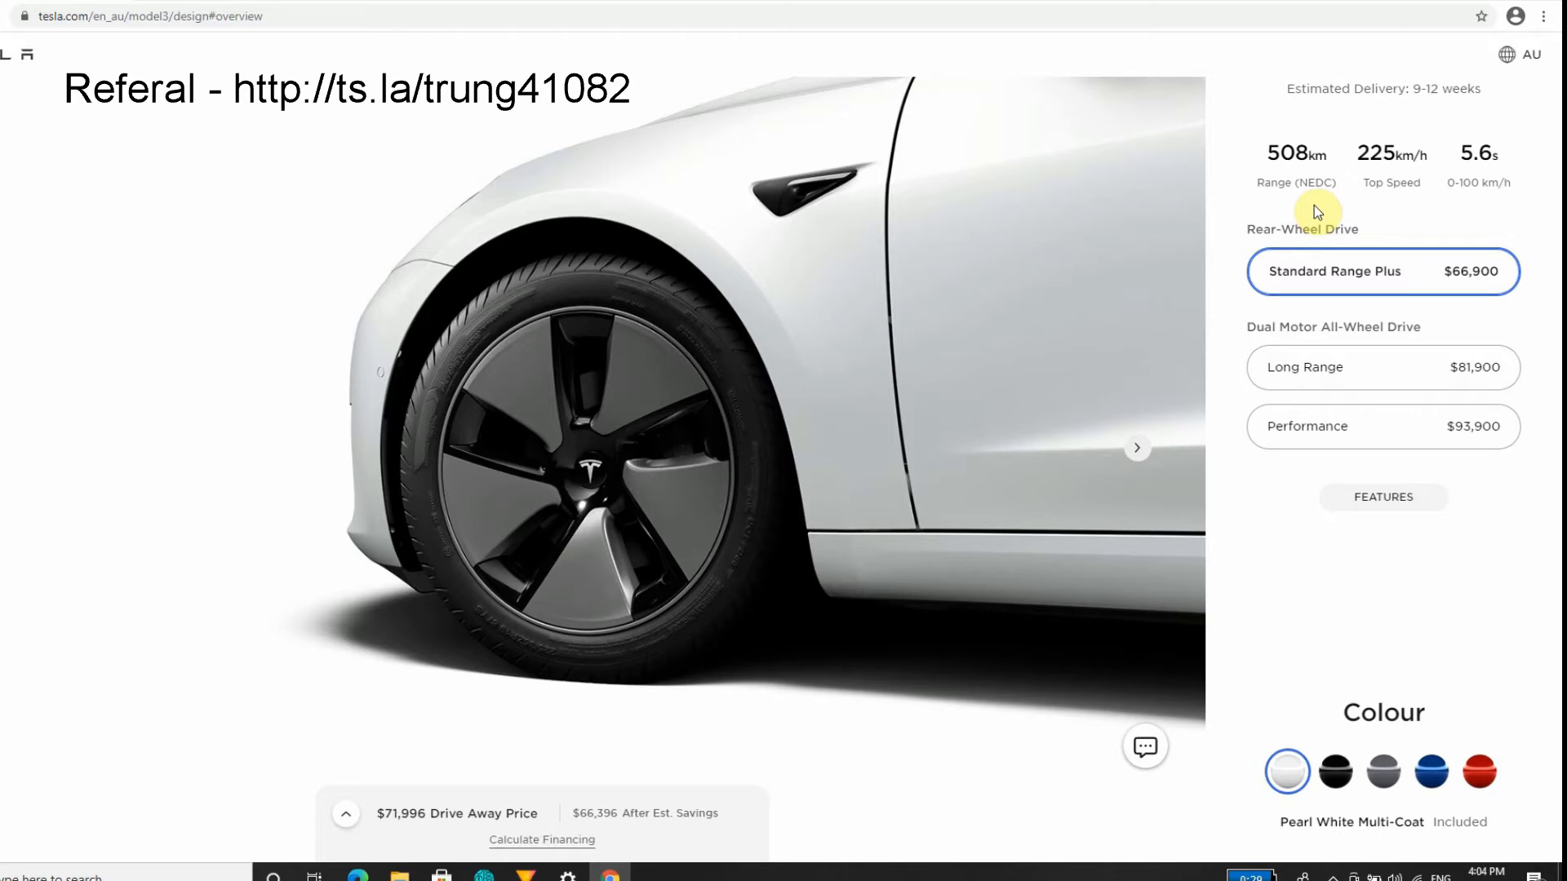
pyautogui.moveTo(1299, 218)
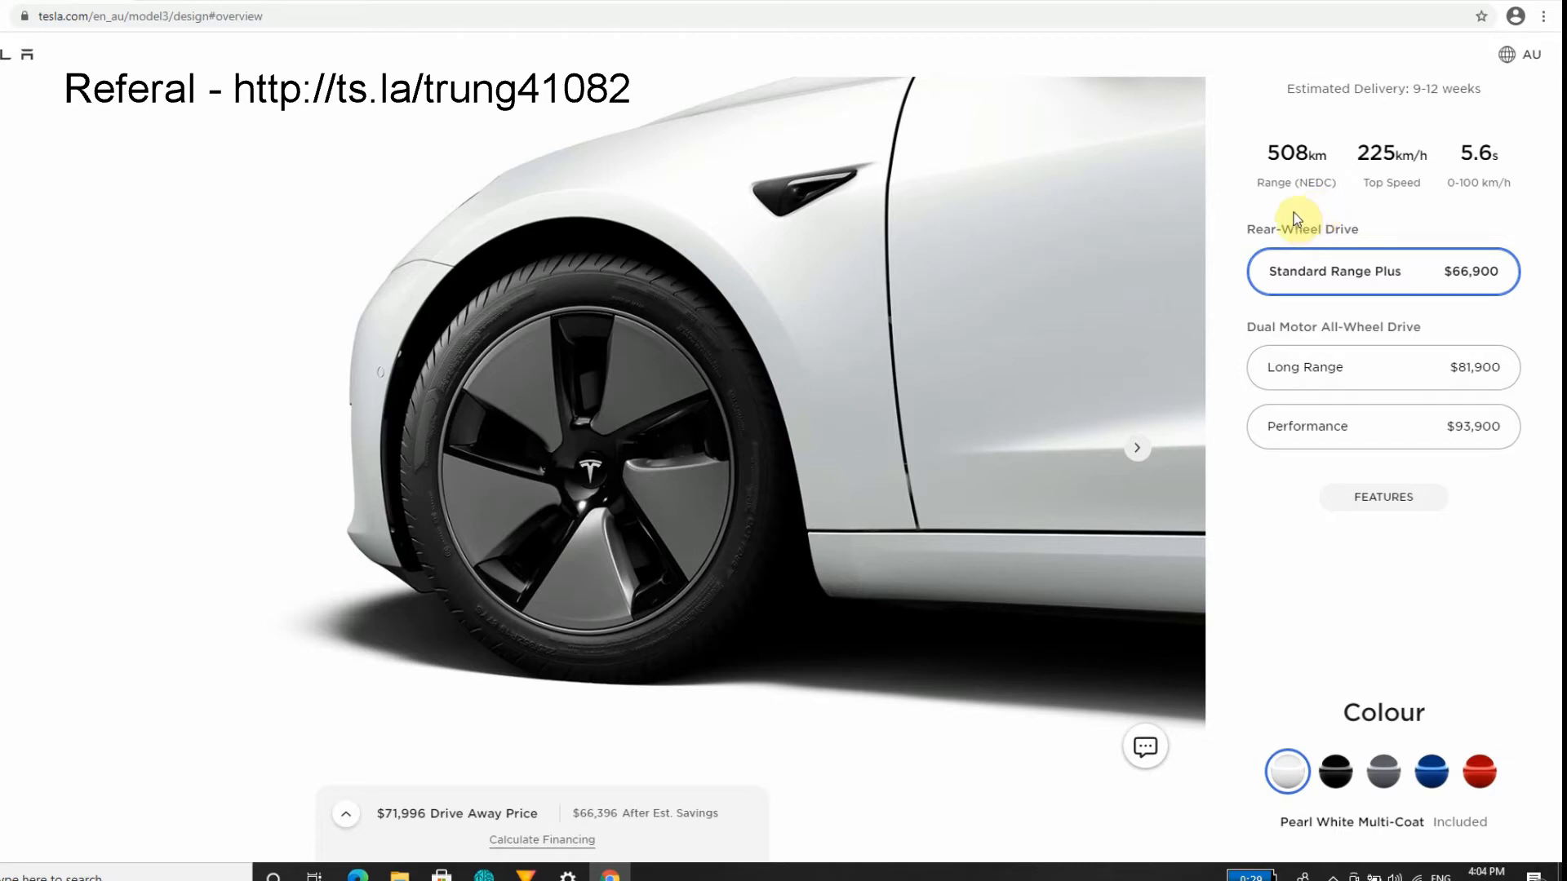
pyautogui.moveTo(1318, 173)
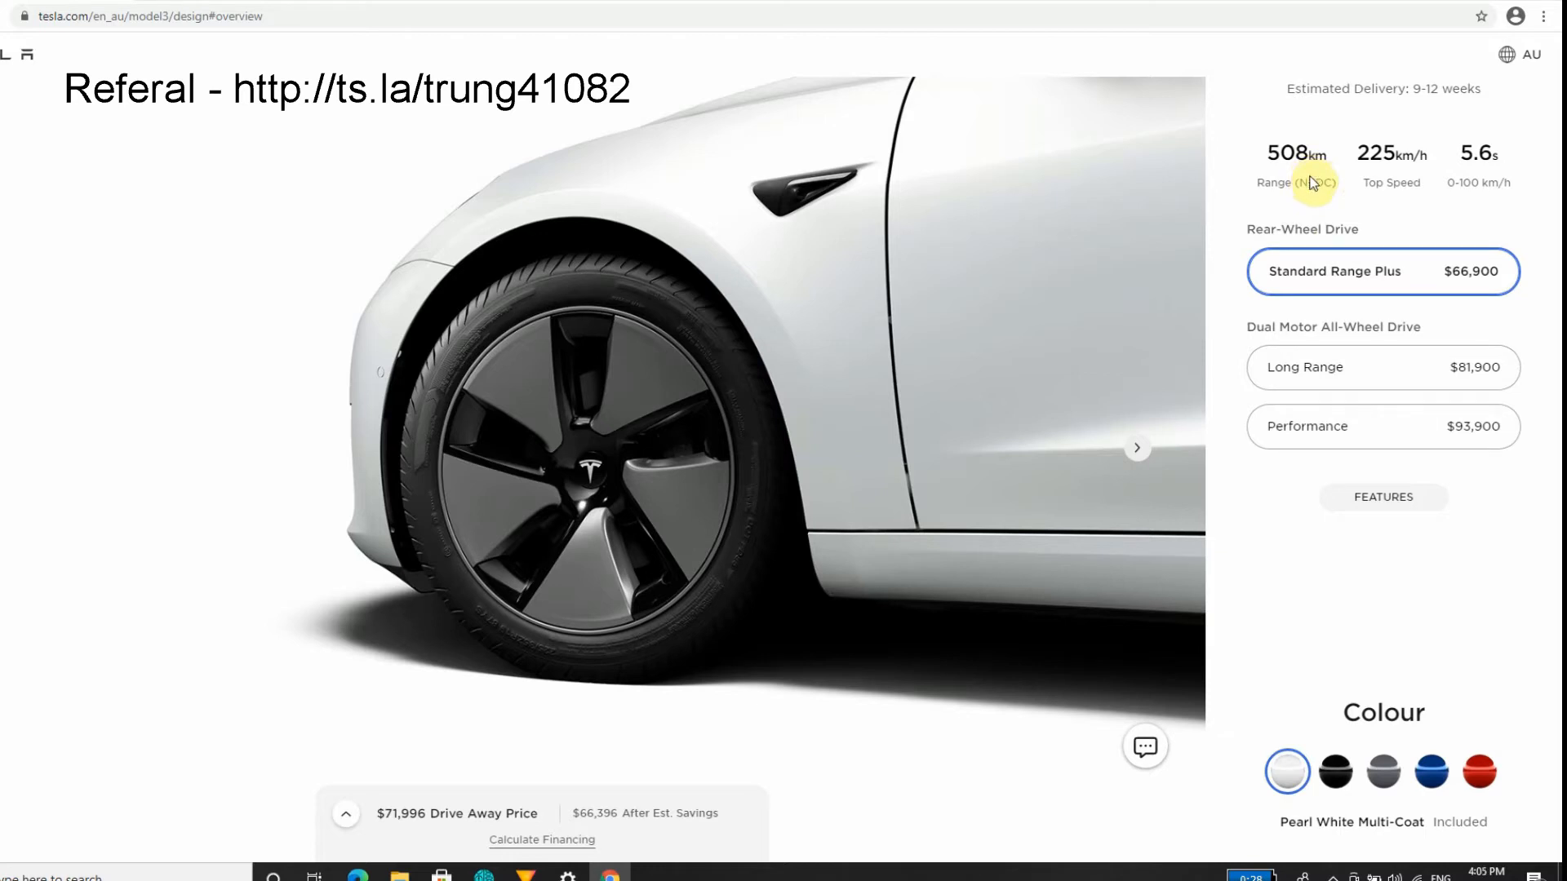
pyautogui.moveTo(1299, 195)
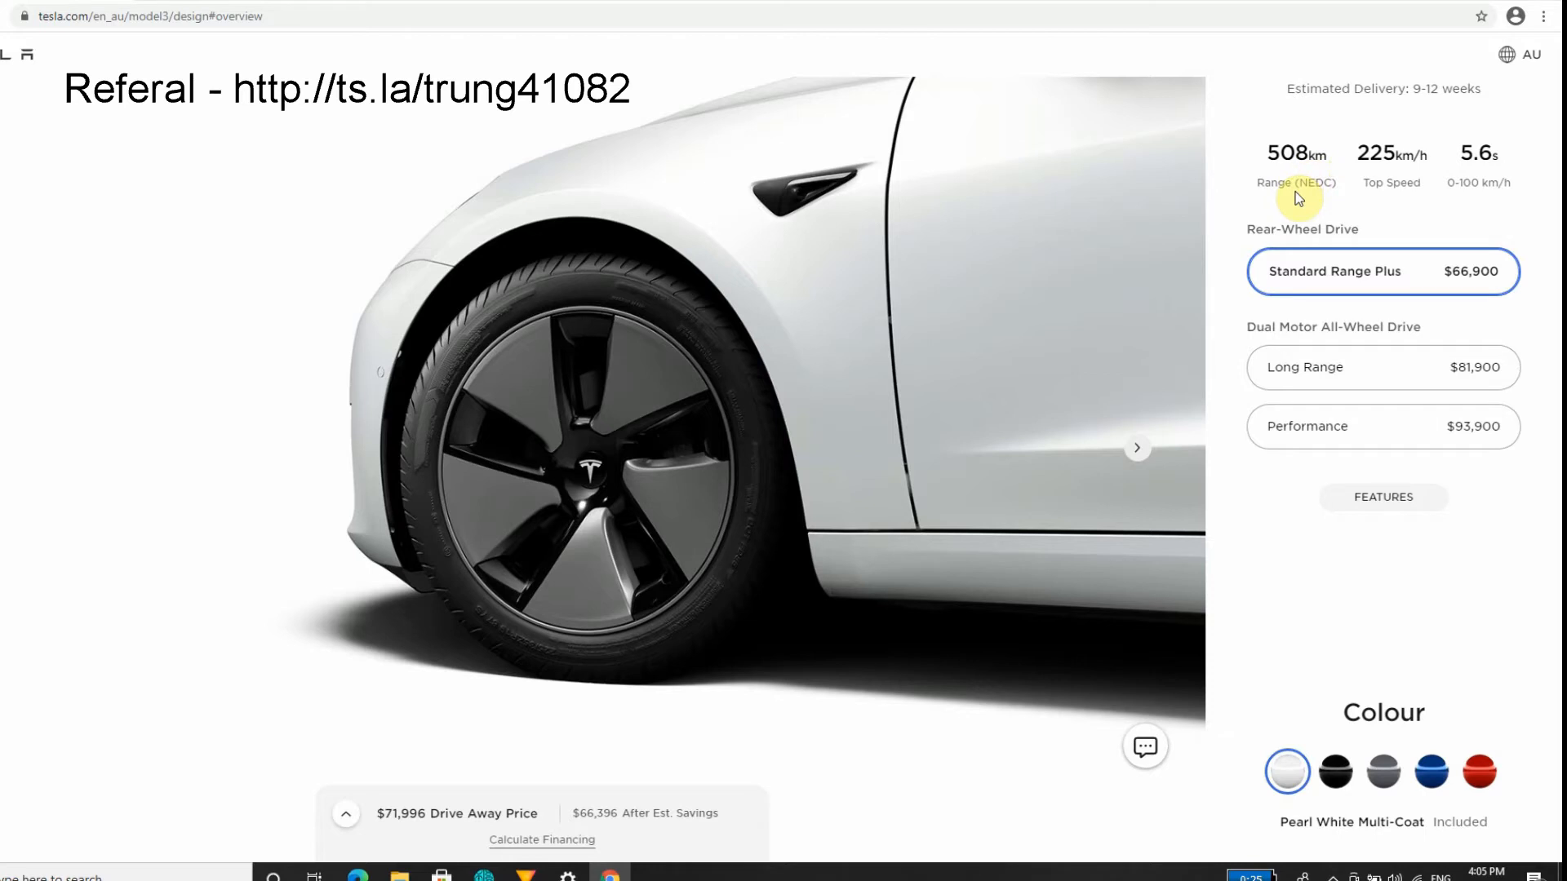
pyautogui.moveTo(1296, 187)
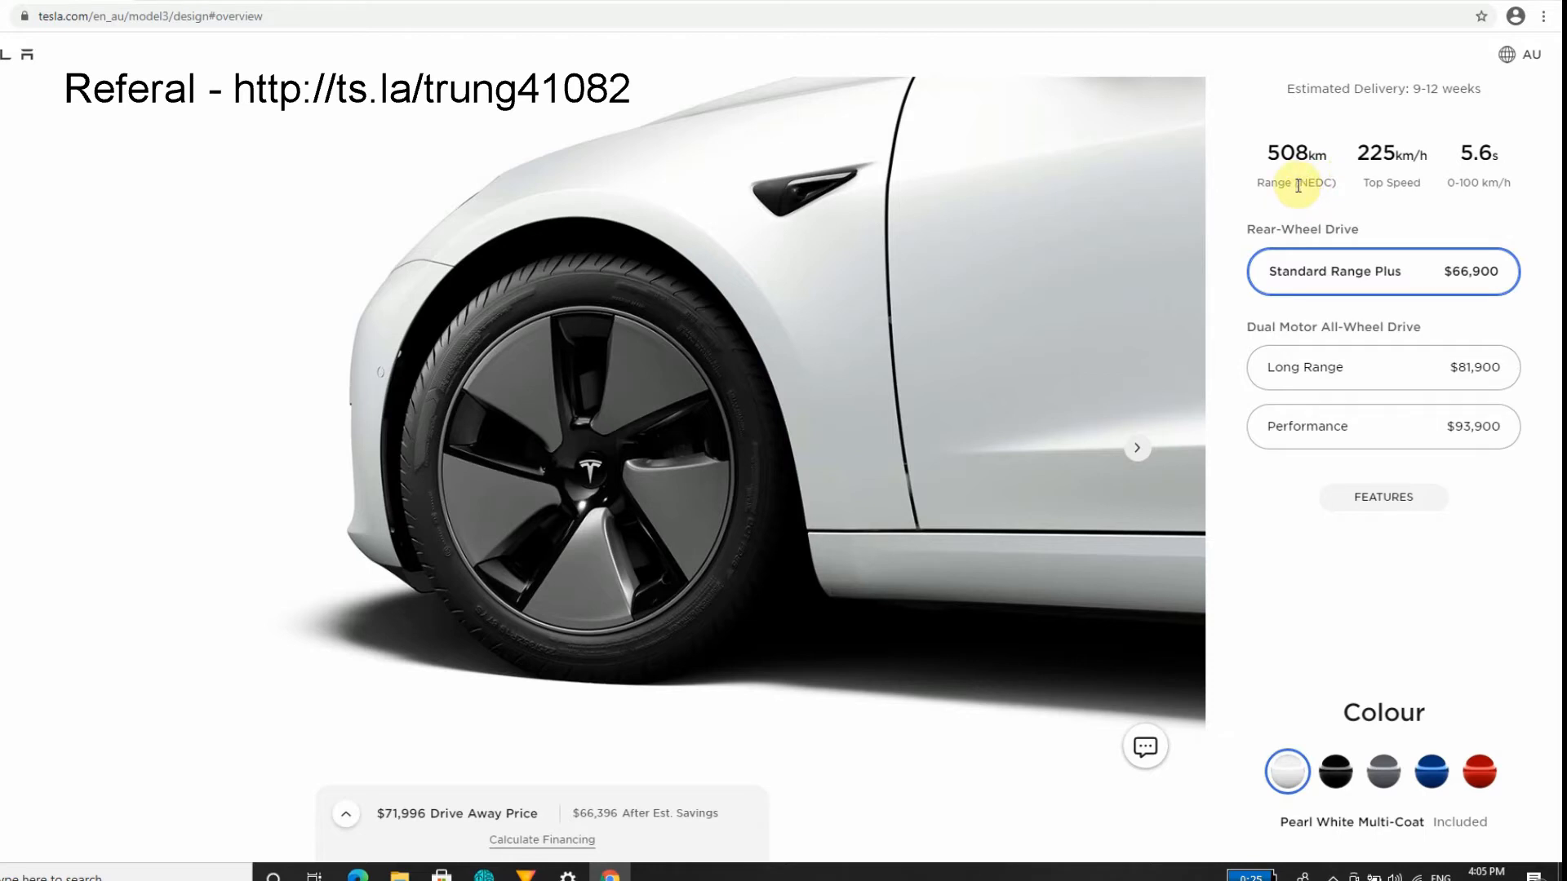
pyautogui.moveTo(1308, 160)
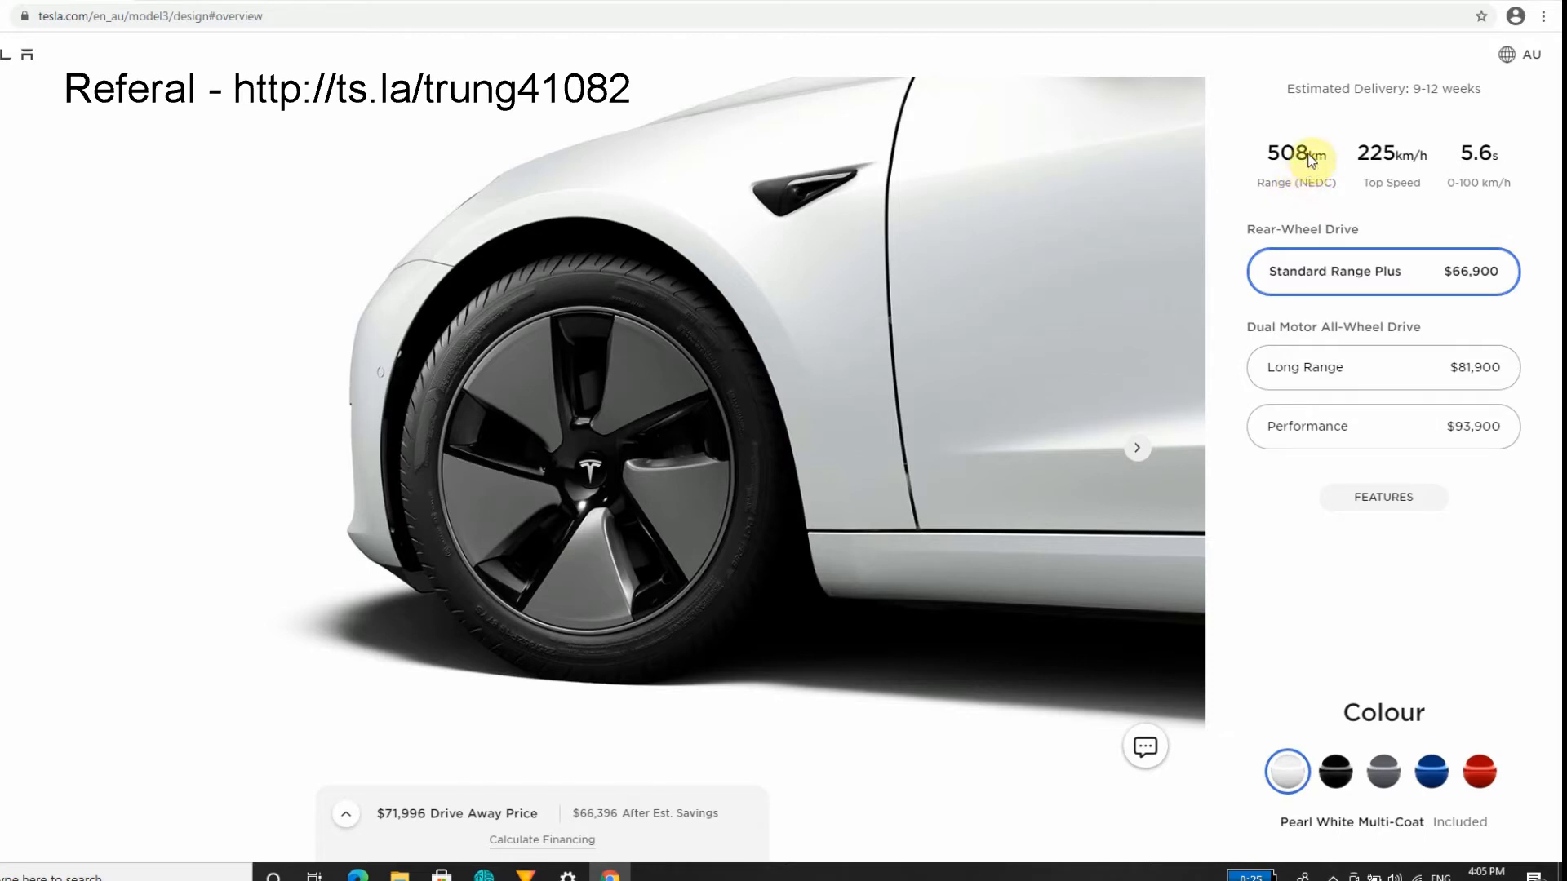
pyautogui.moveTo(1257, 184)
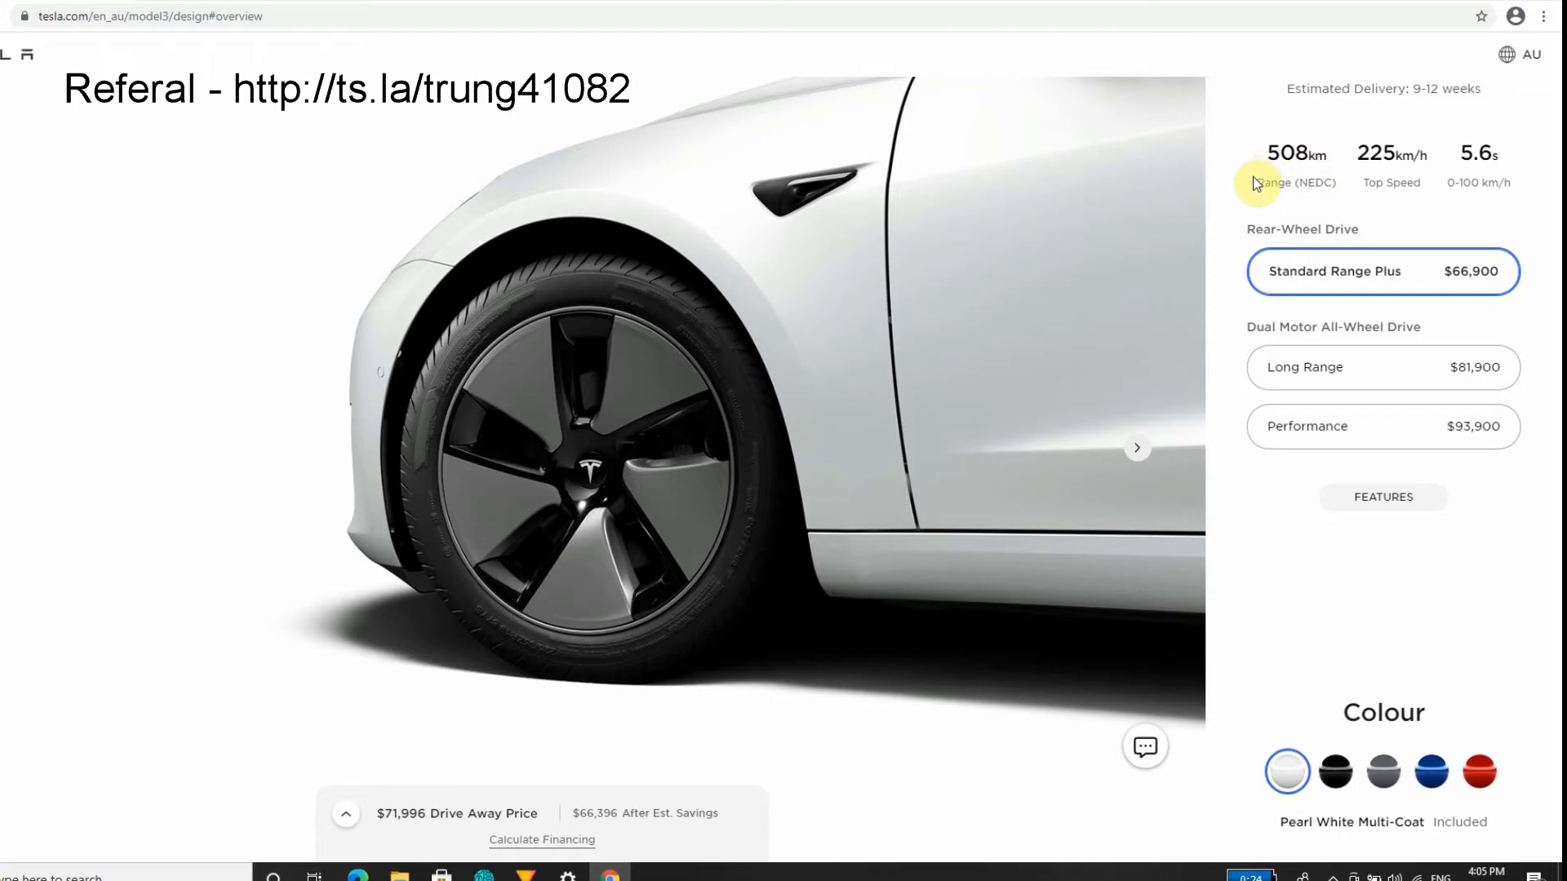
pyautogui.moveTo(1421, 94)
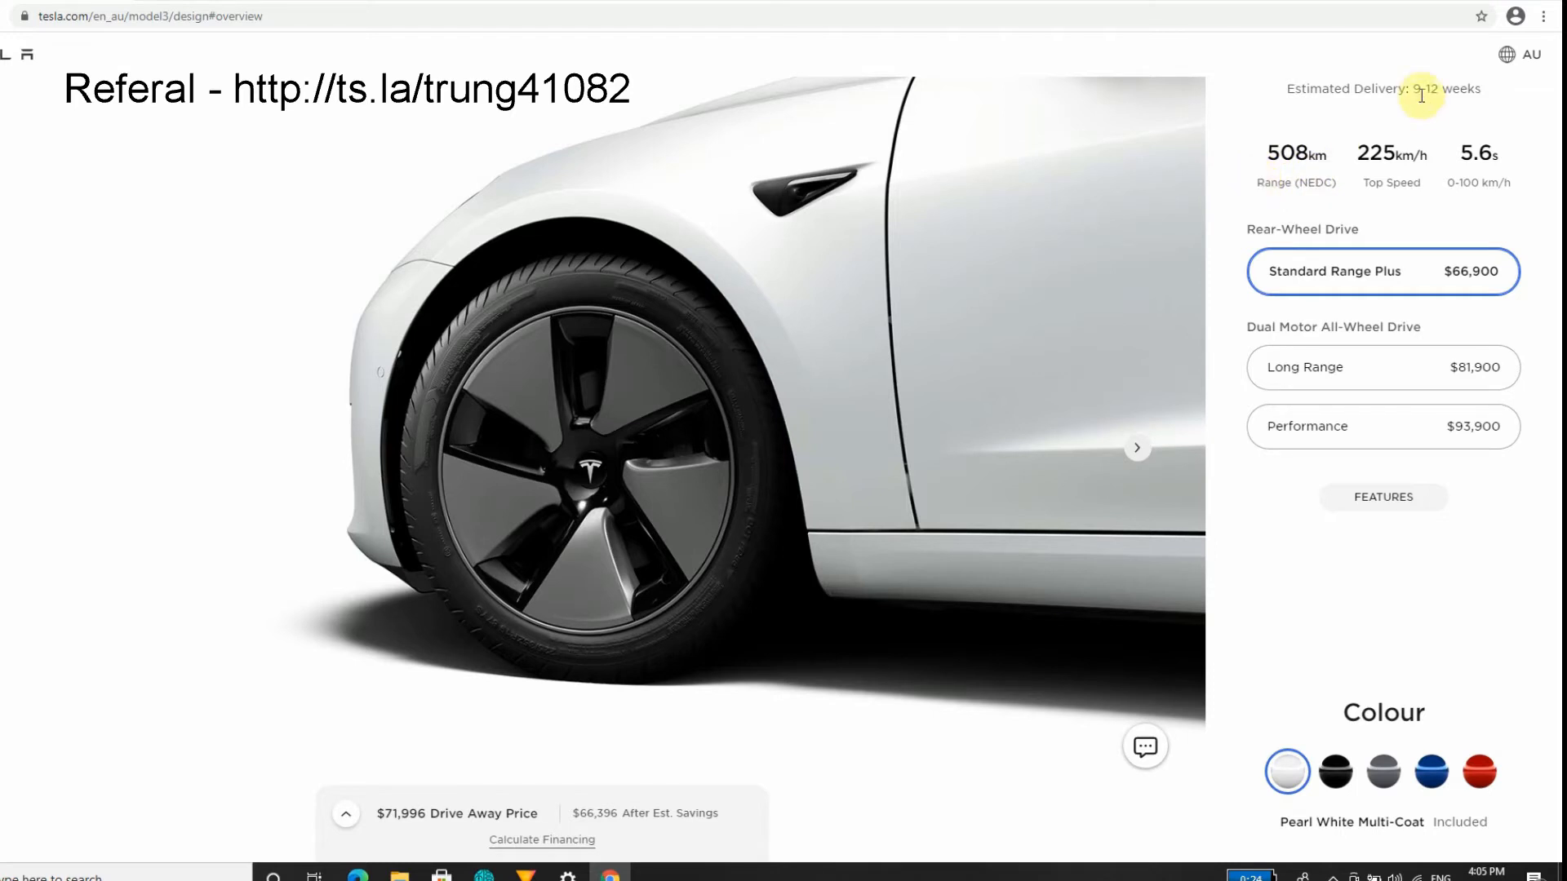
pyautogui.moveTo(1409, 213)
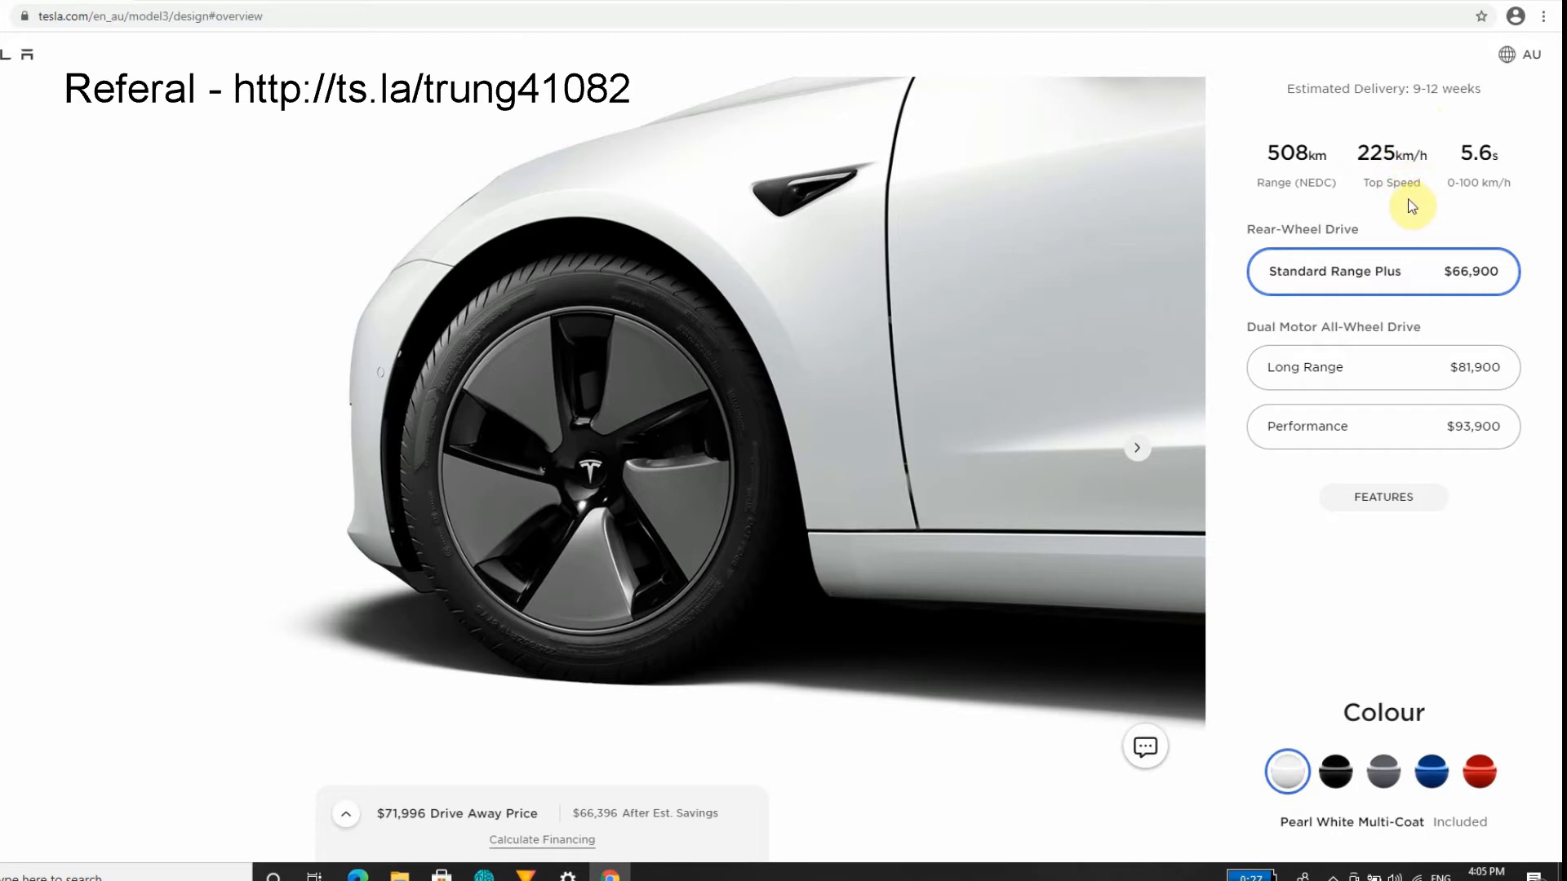
pyautogui.moveTo(1396, 212)
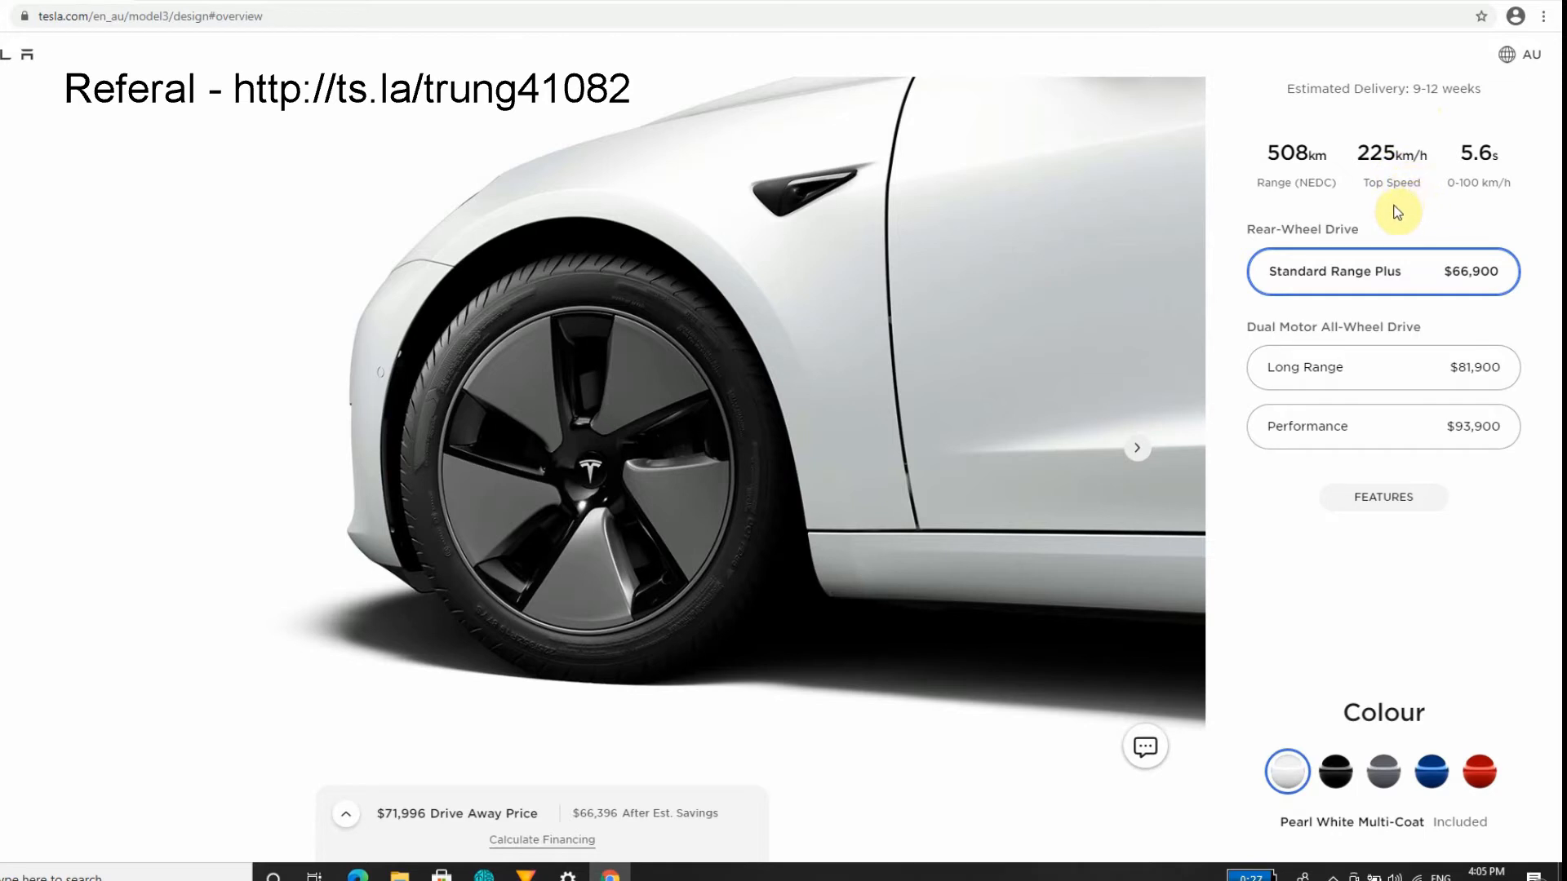
pyautogui.moveTo(1394, 205)
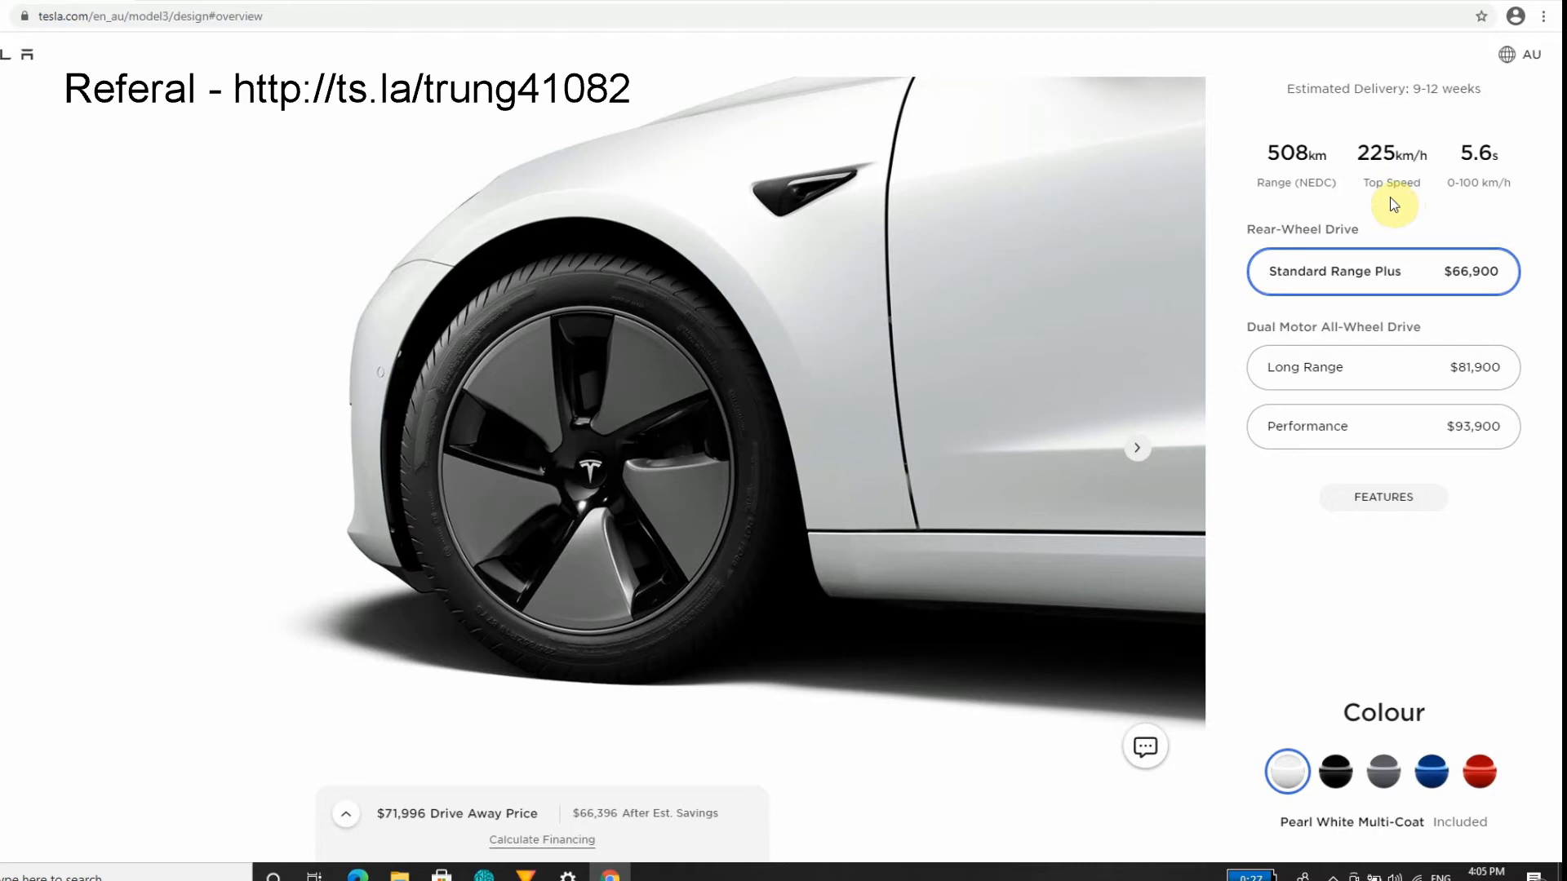
pyautogui.moveTo(1403, 188)
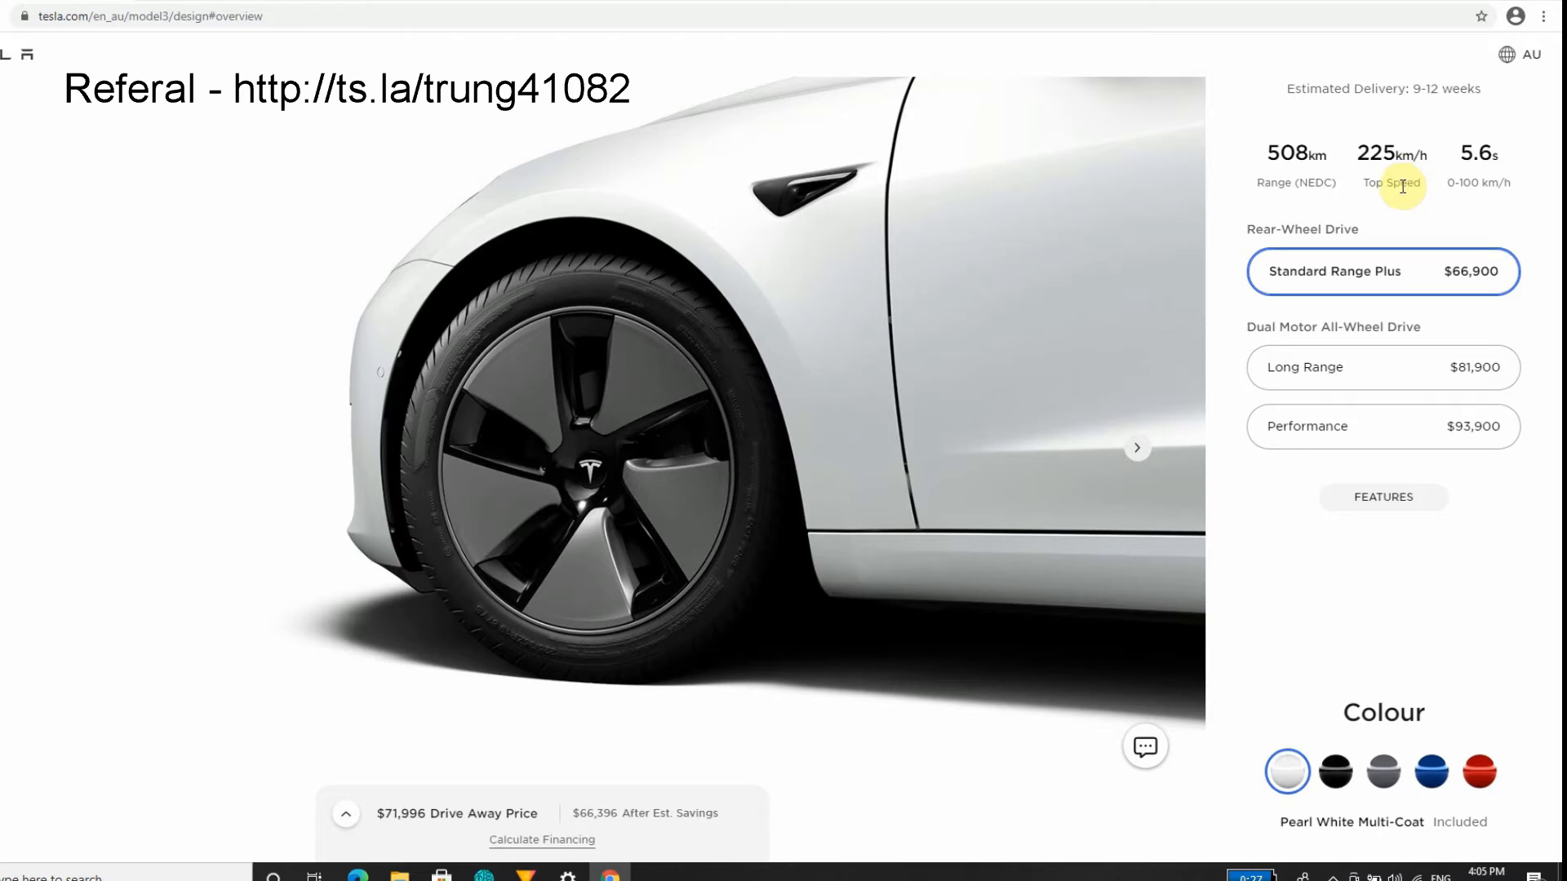
pyautogui.moveTo(1378, 205)
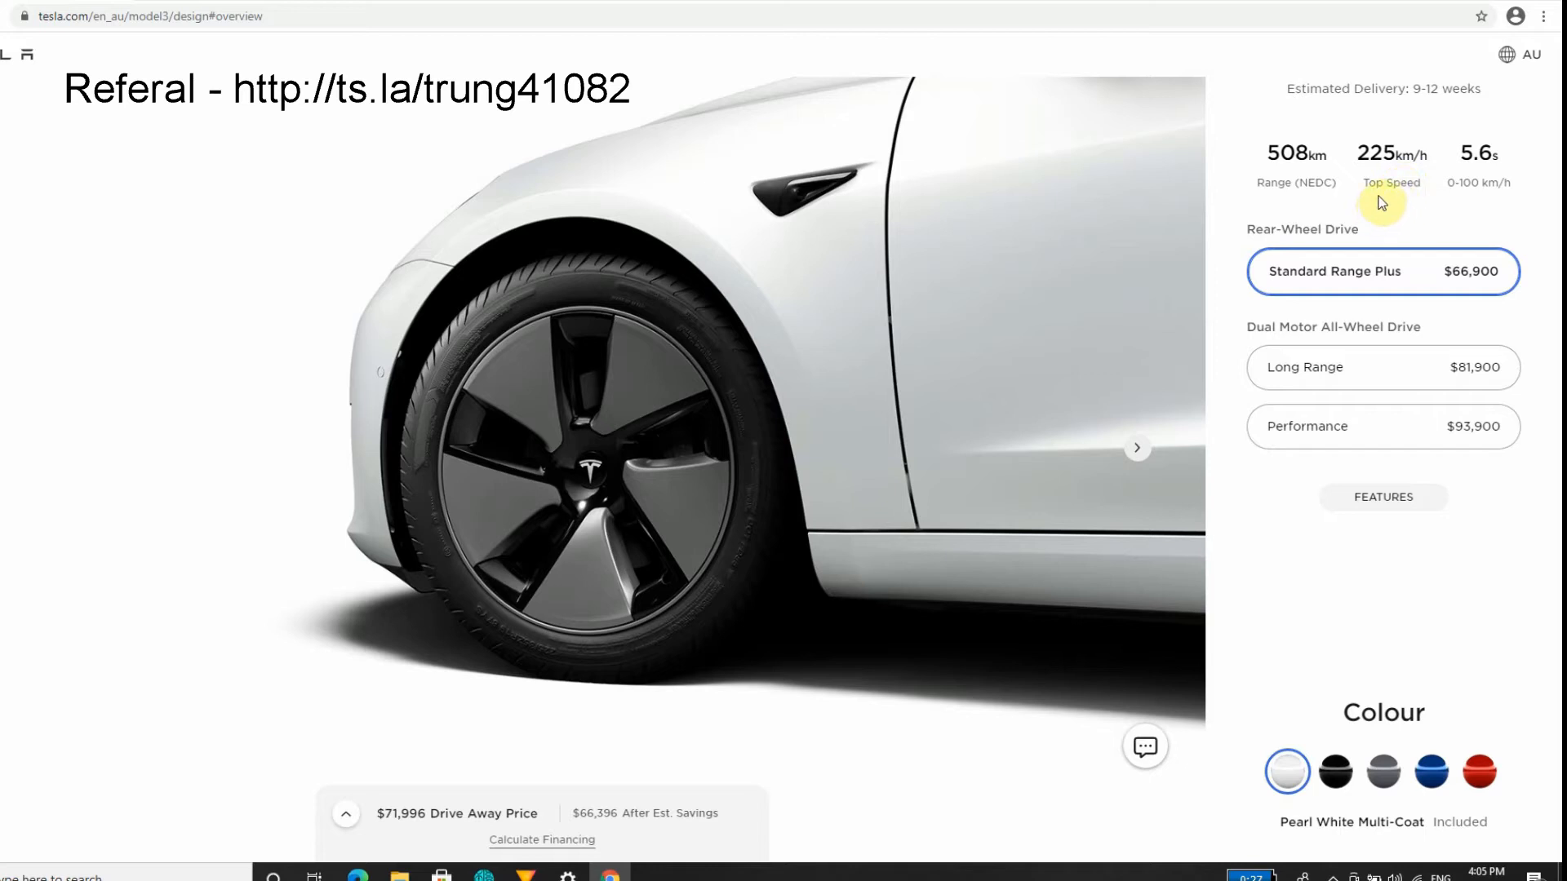
pyautogui.moveTo(1376, 155)
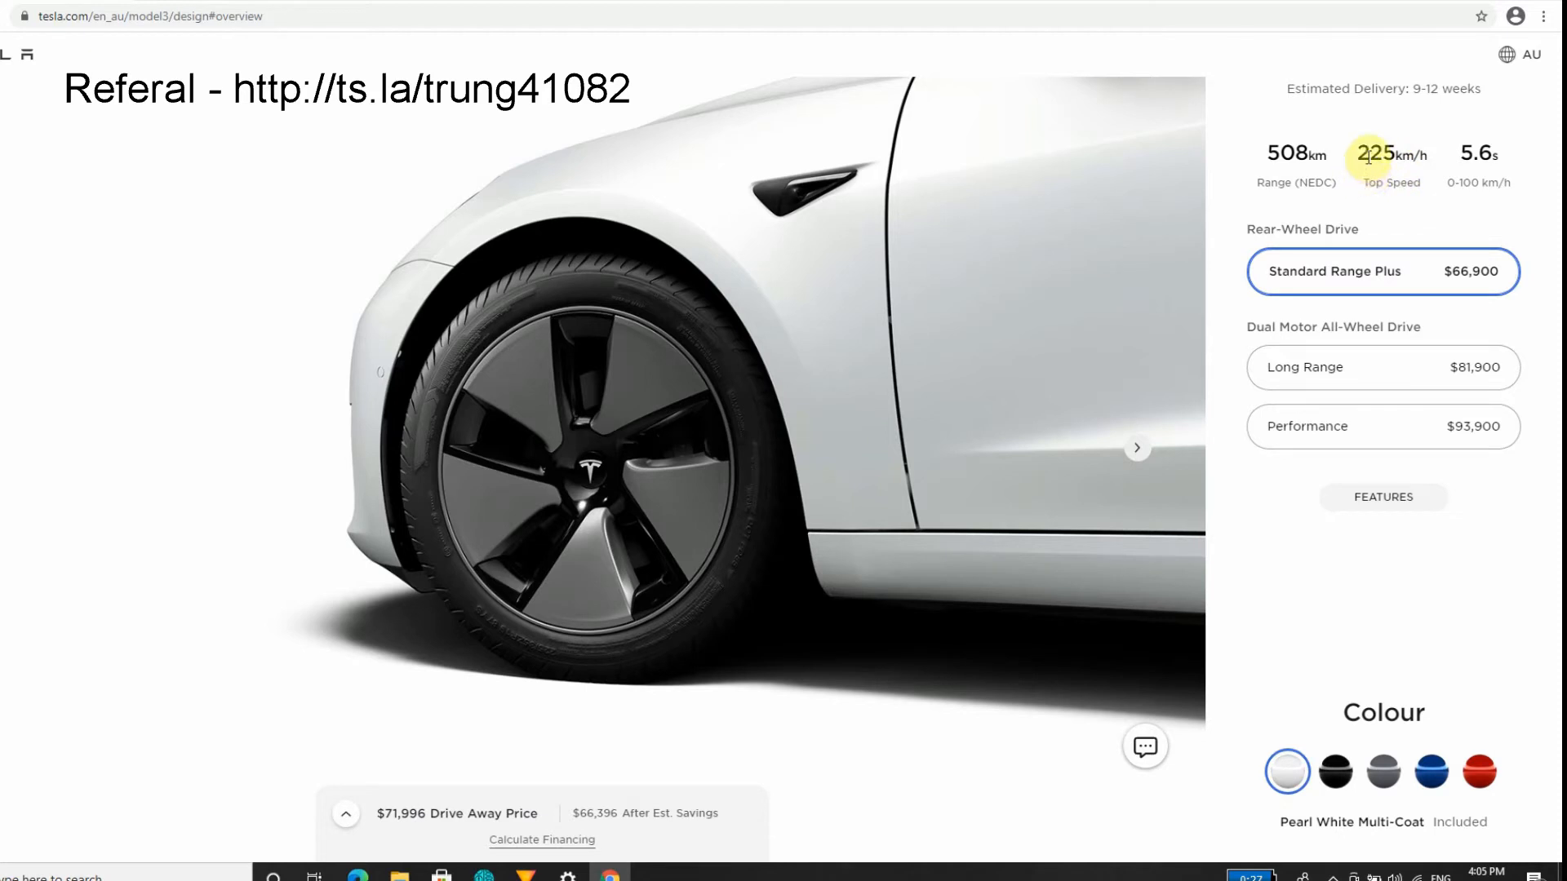
pyautogui.moveTo(1370, 150)
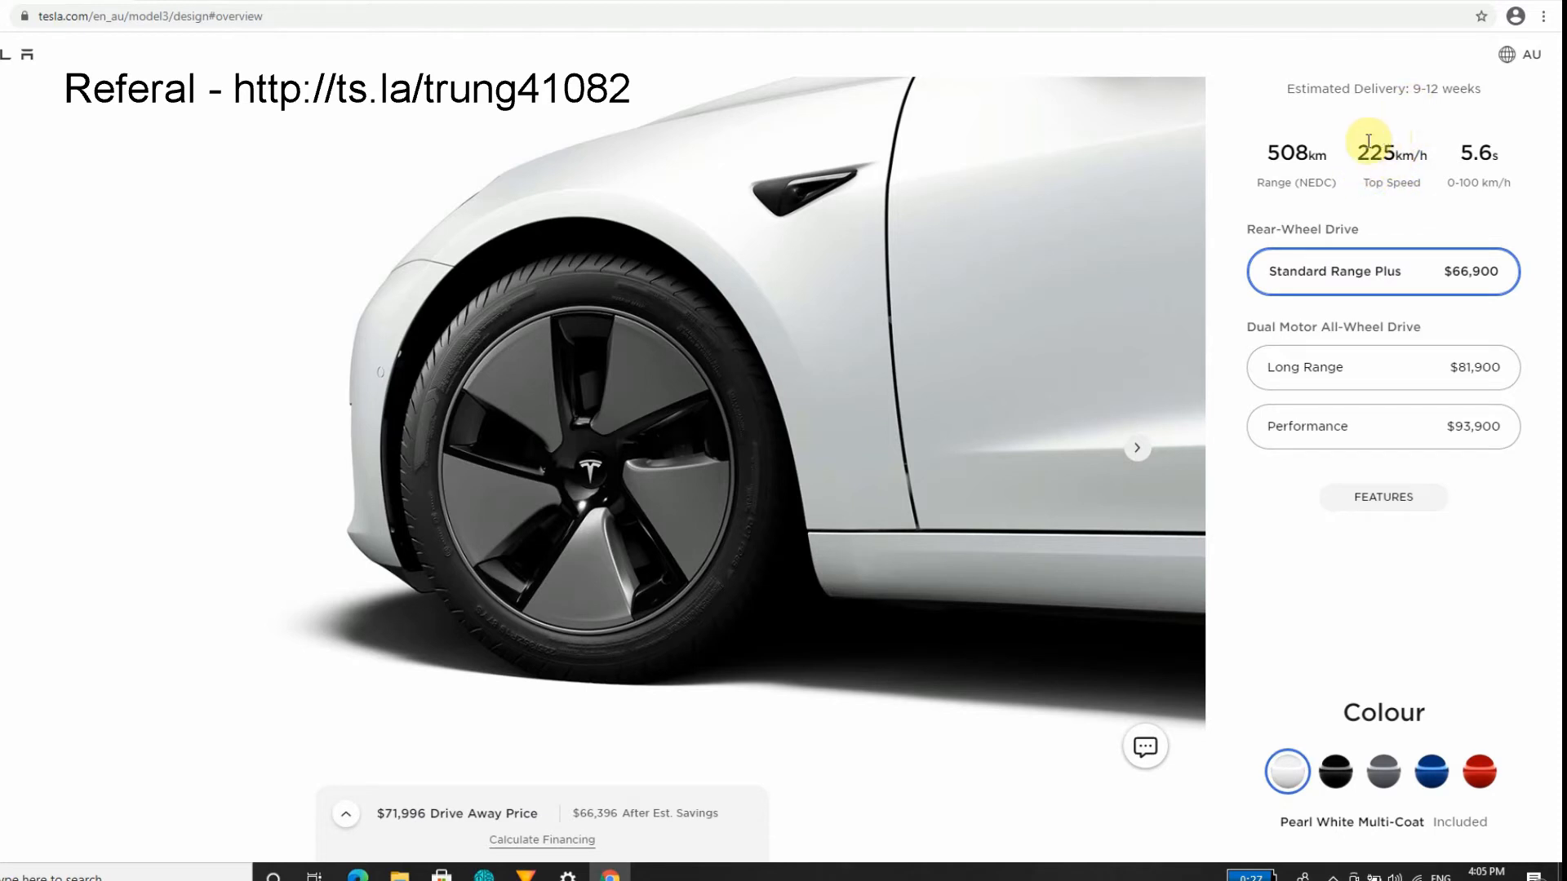
pyautogui.moveTo(1504, 157)
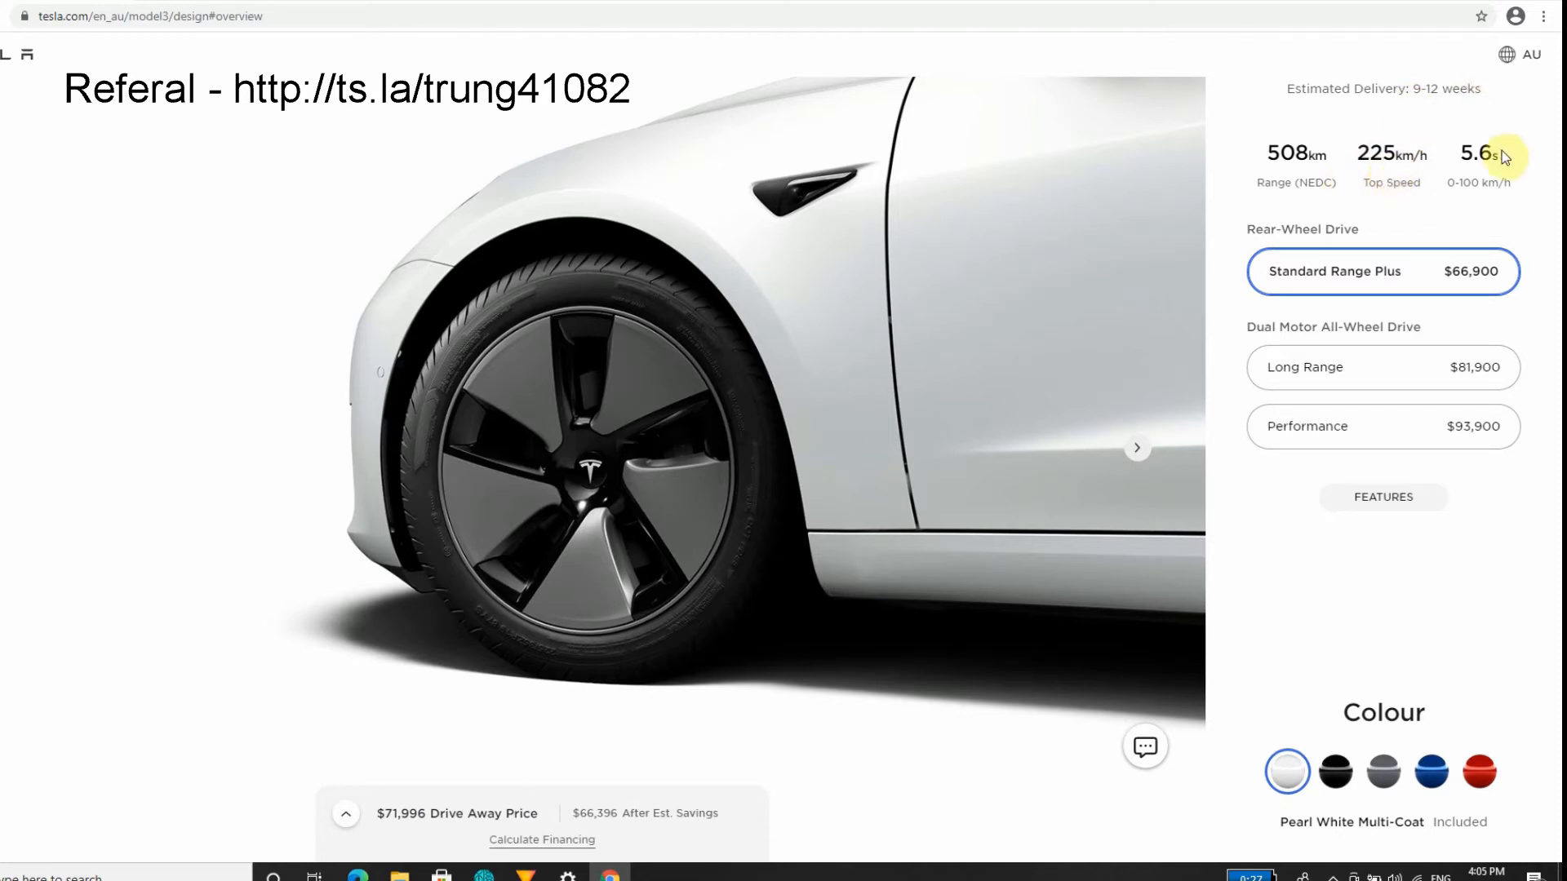
pyautogui.moveTo(1501, 174)
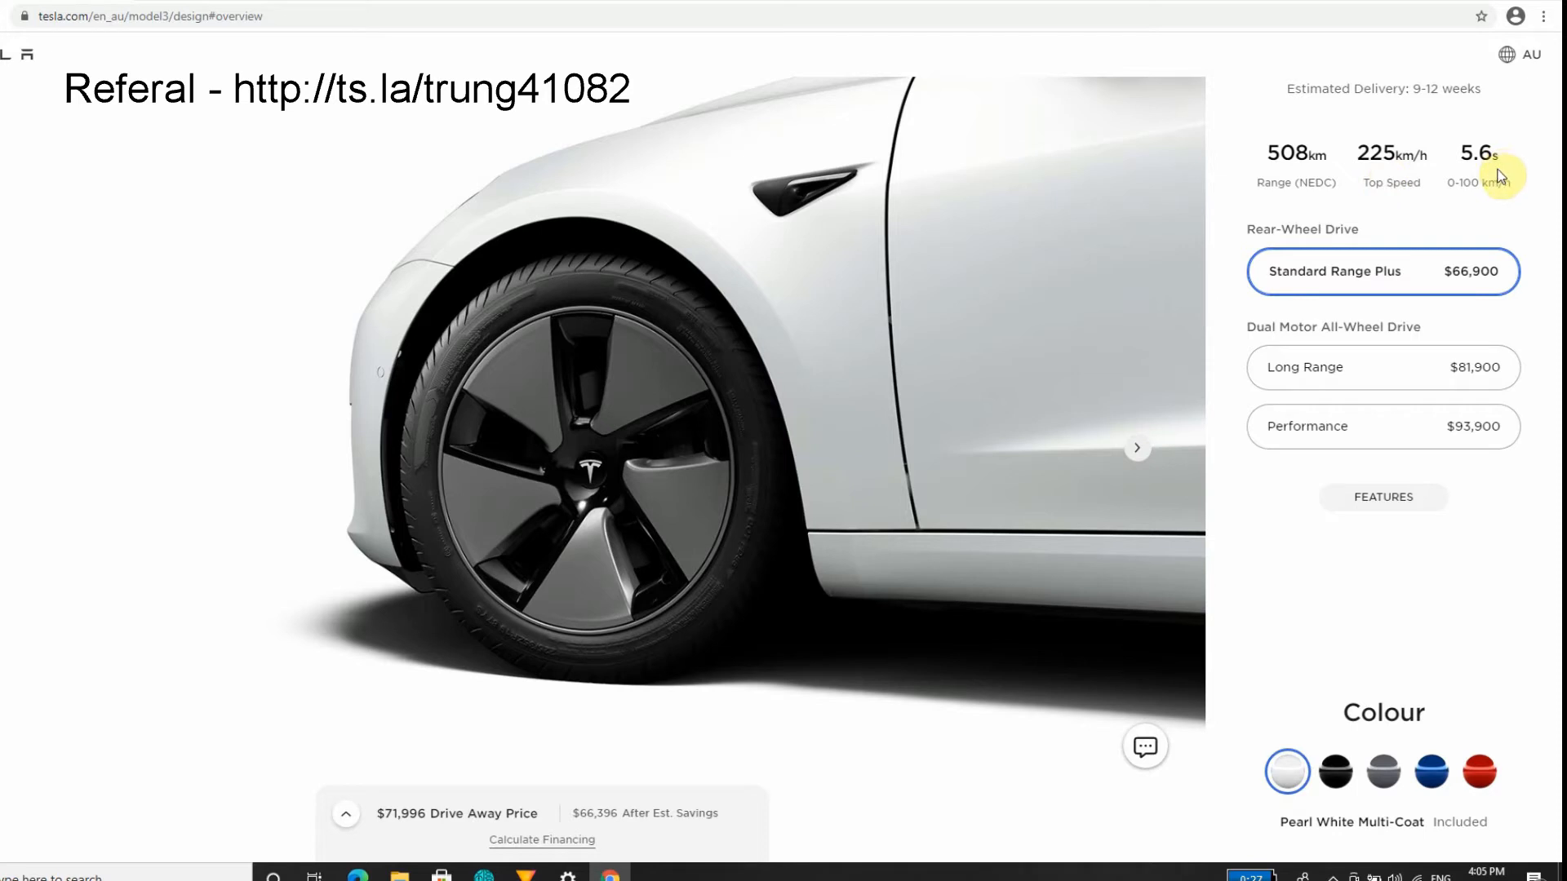
pyautogui.moveTo(1497, 162)
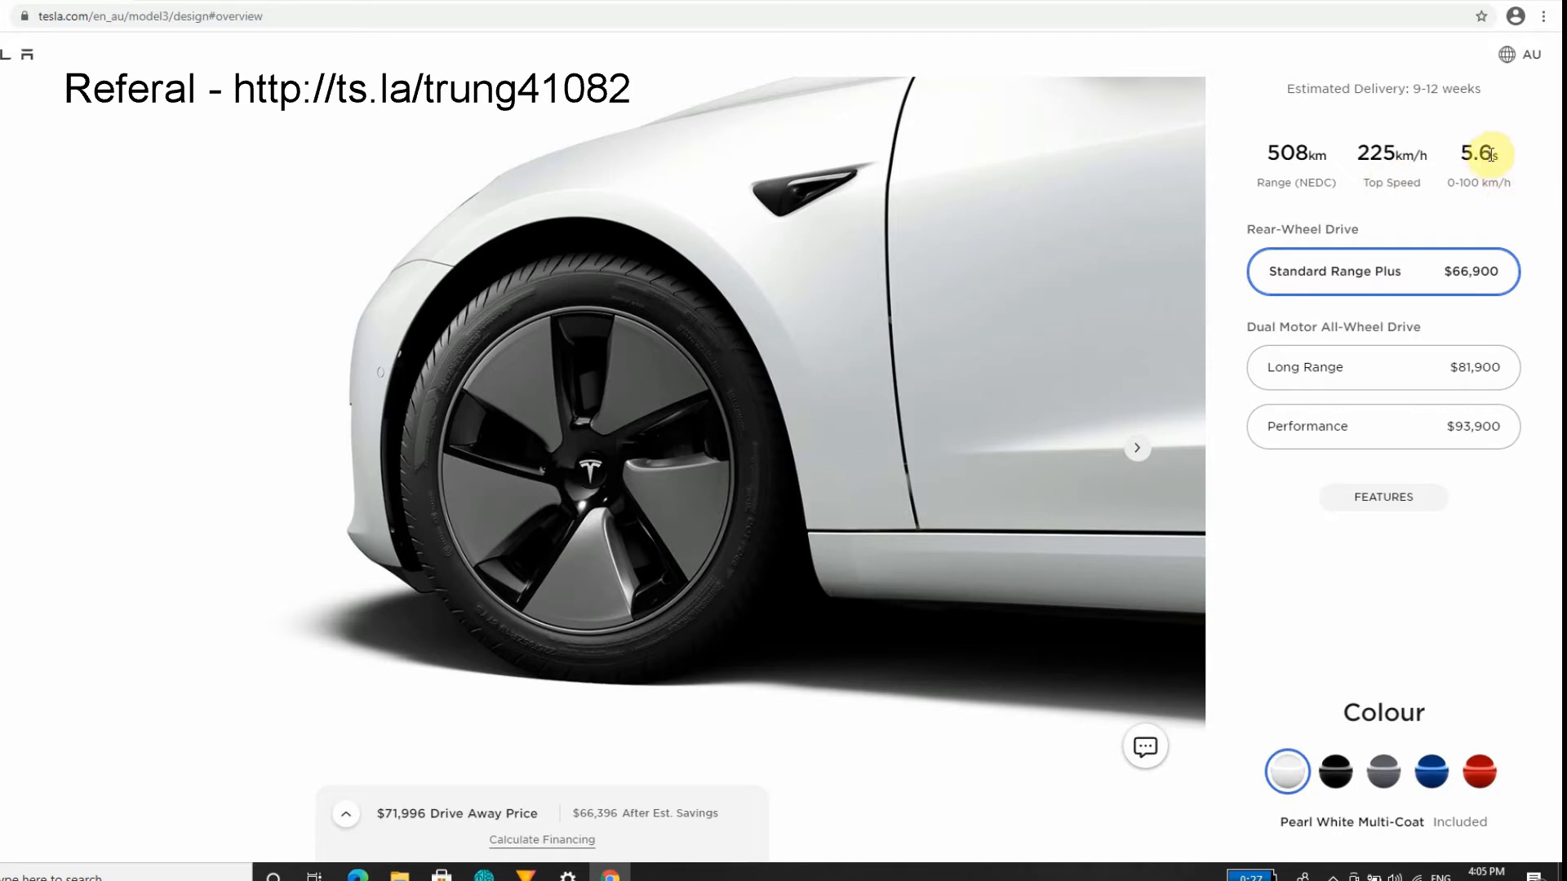
pyautogui.moveTo(1501, 159)
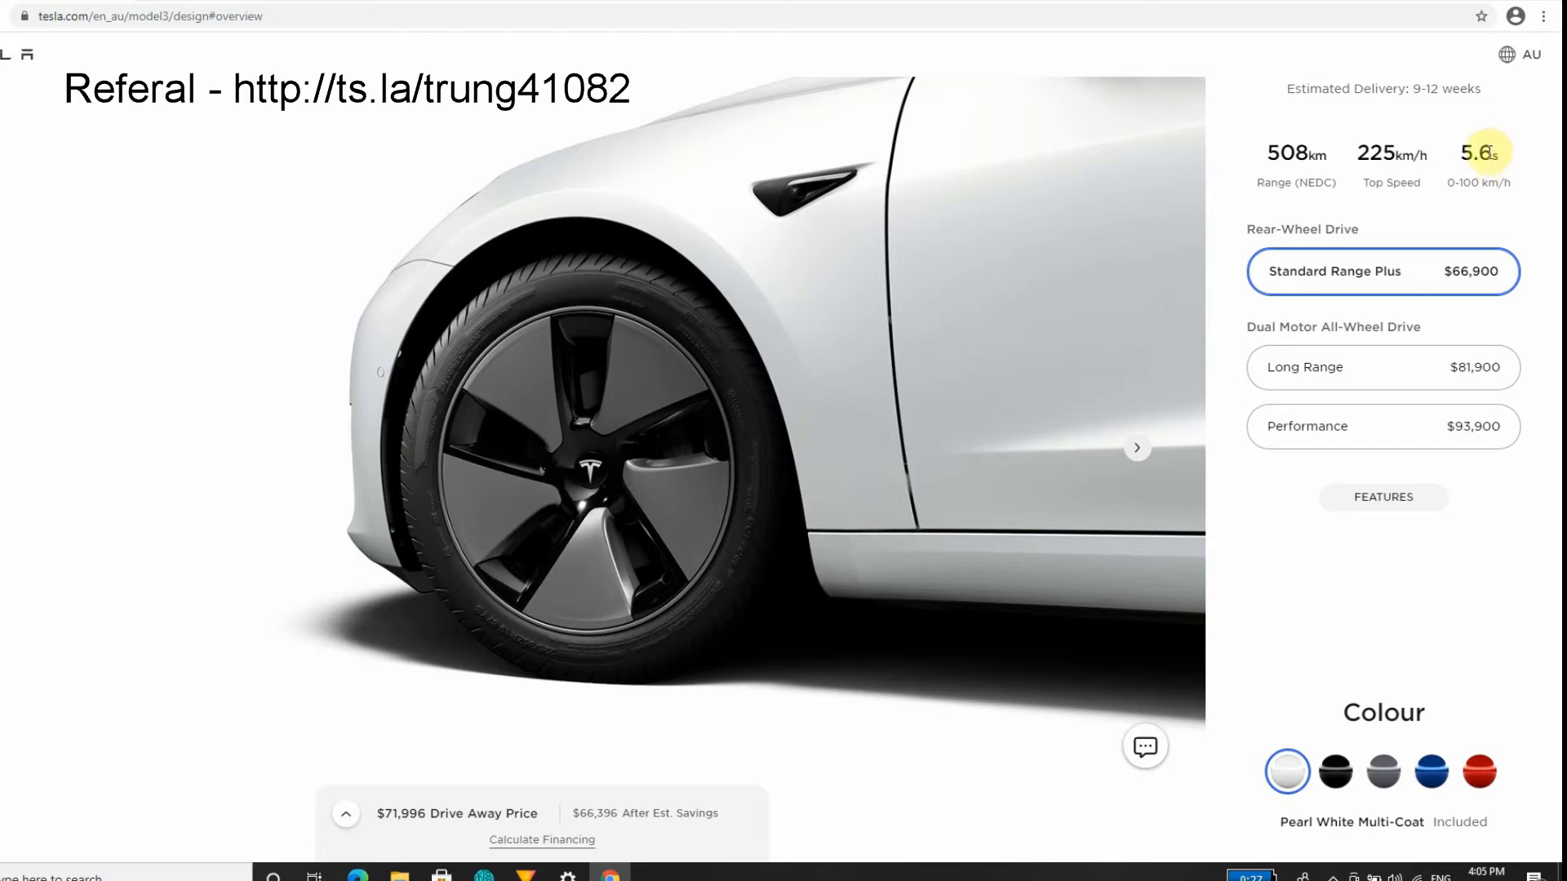
pyautogui.moveTo(1509, 148)
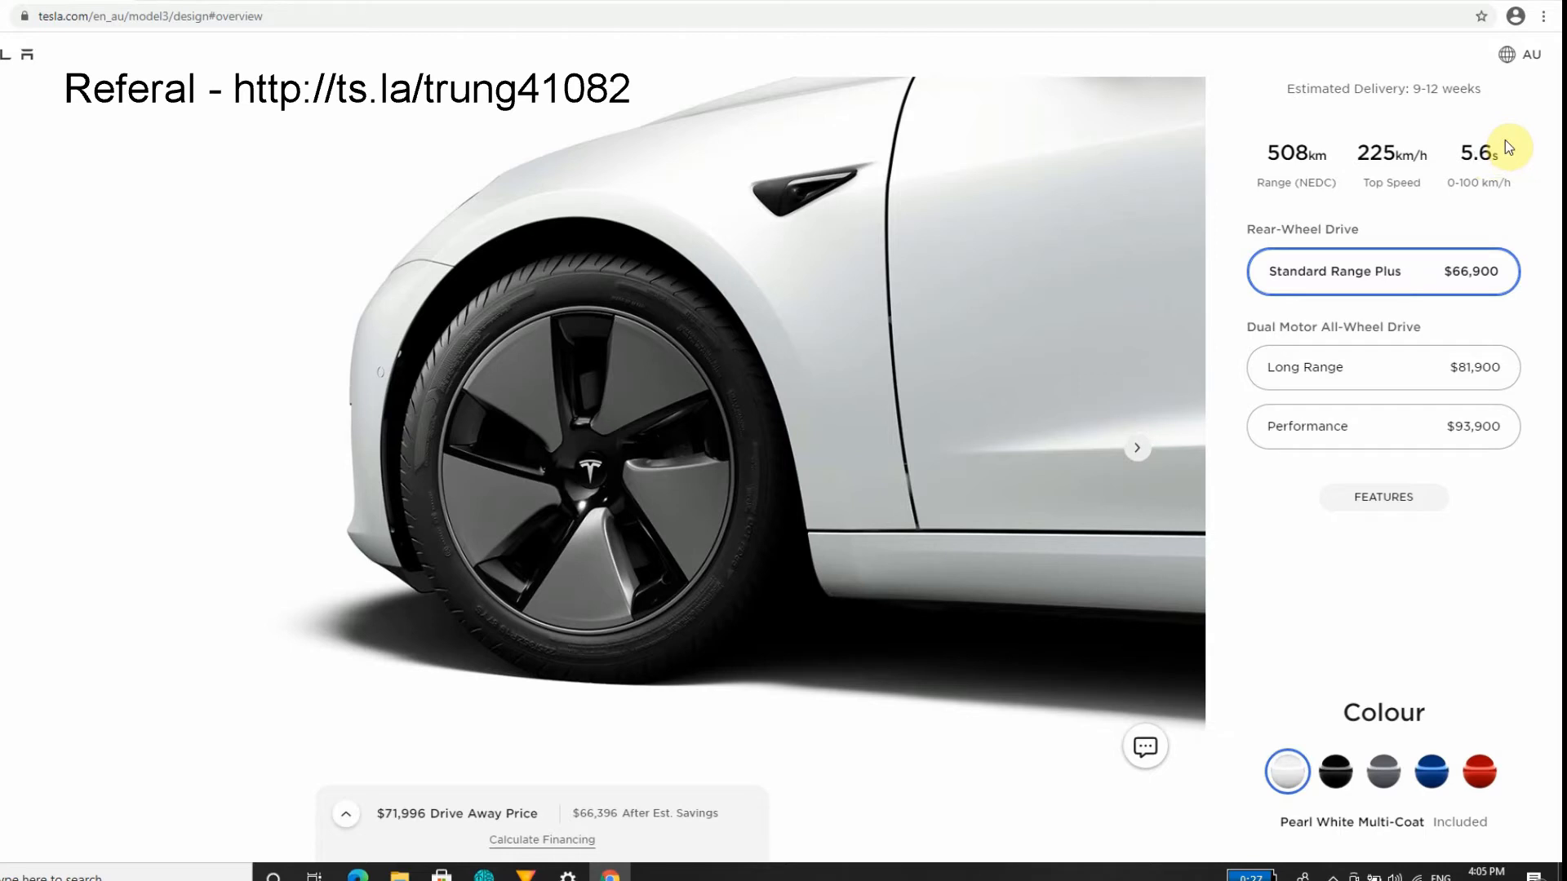
pyautogui.moveTo(1136, 448)
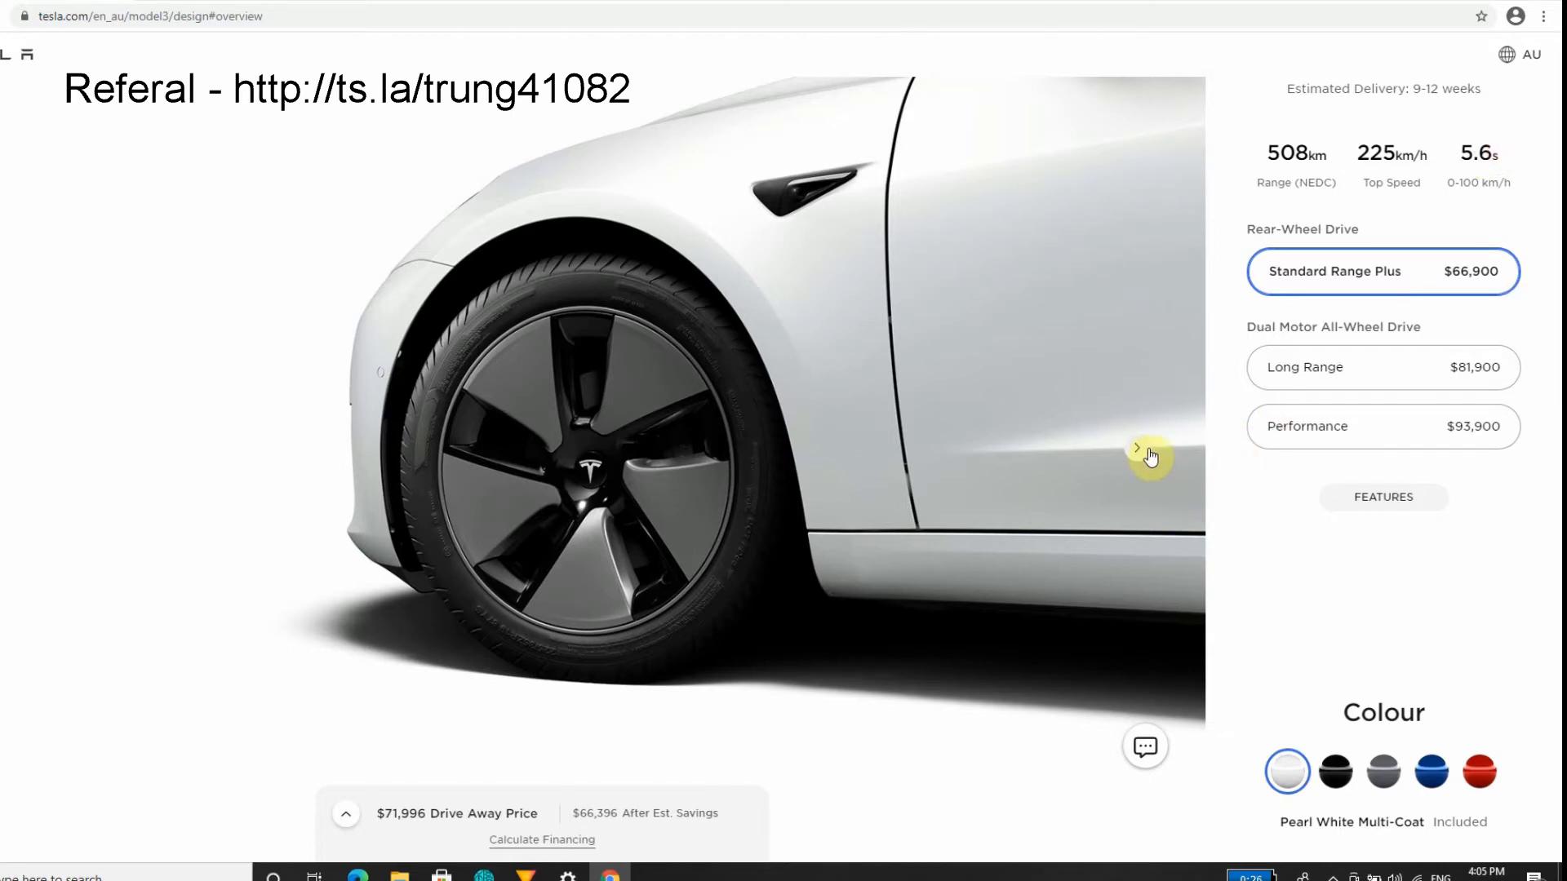
# Cycle the gallery through interior, side profile, rear and front-wheel photos, ending on the black interior.
pyautogui.click(1136, 446)
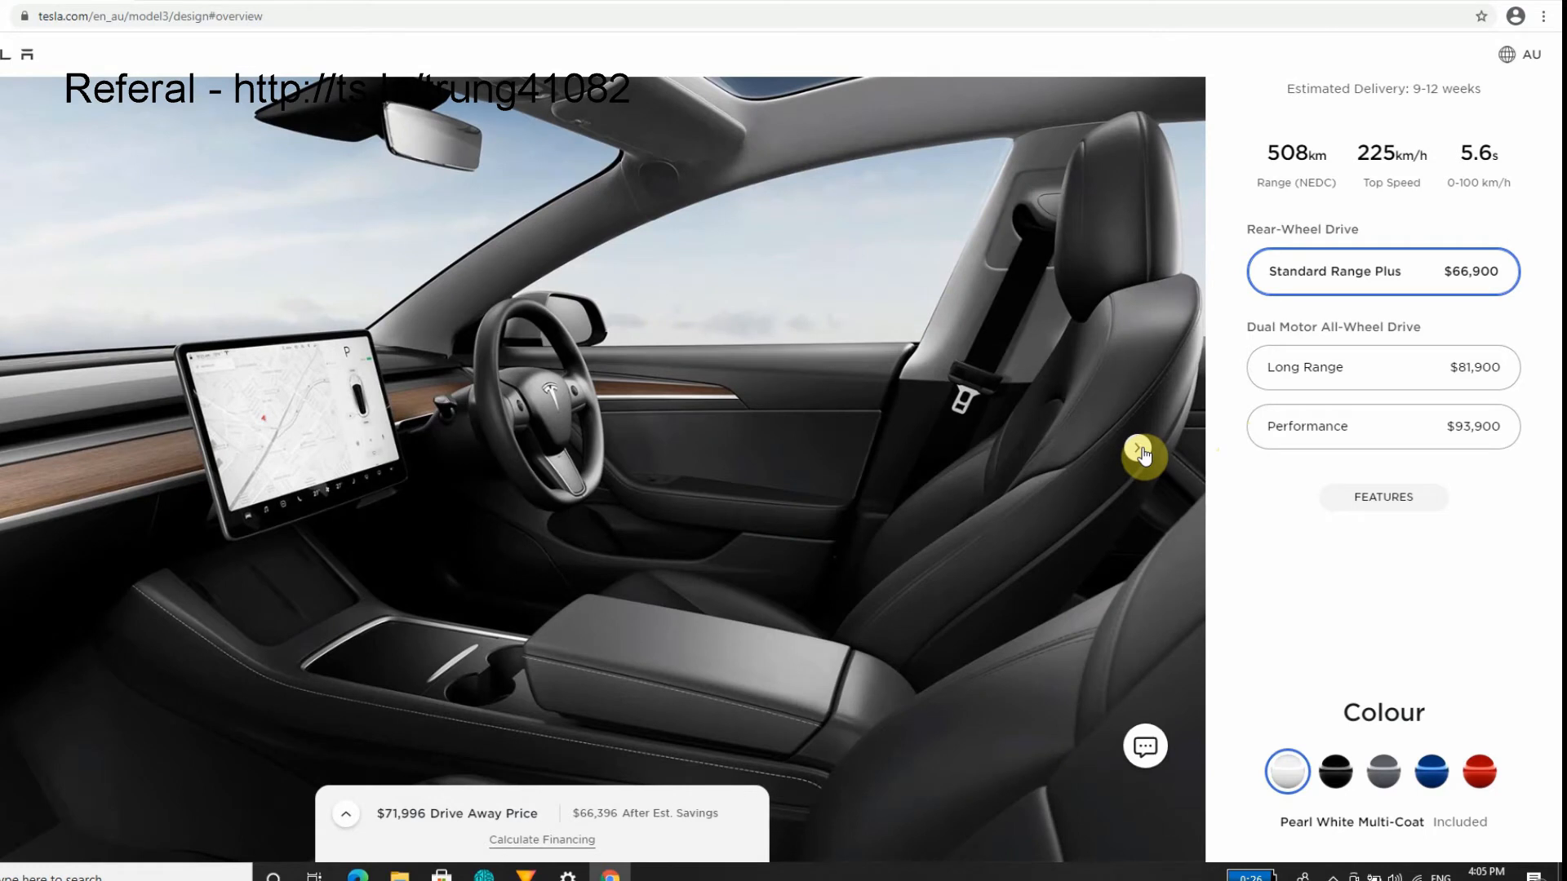
pyautogui.moveTo(1140, 458)
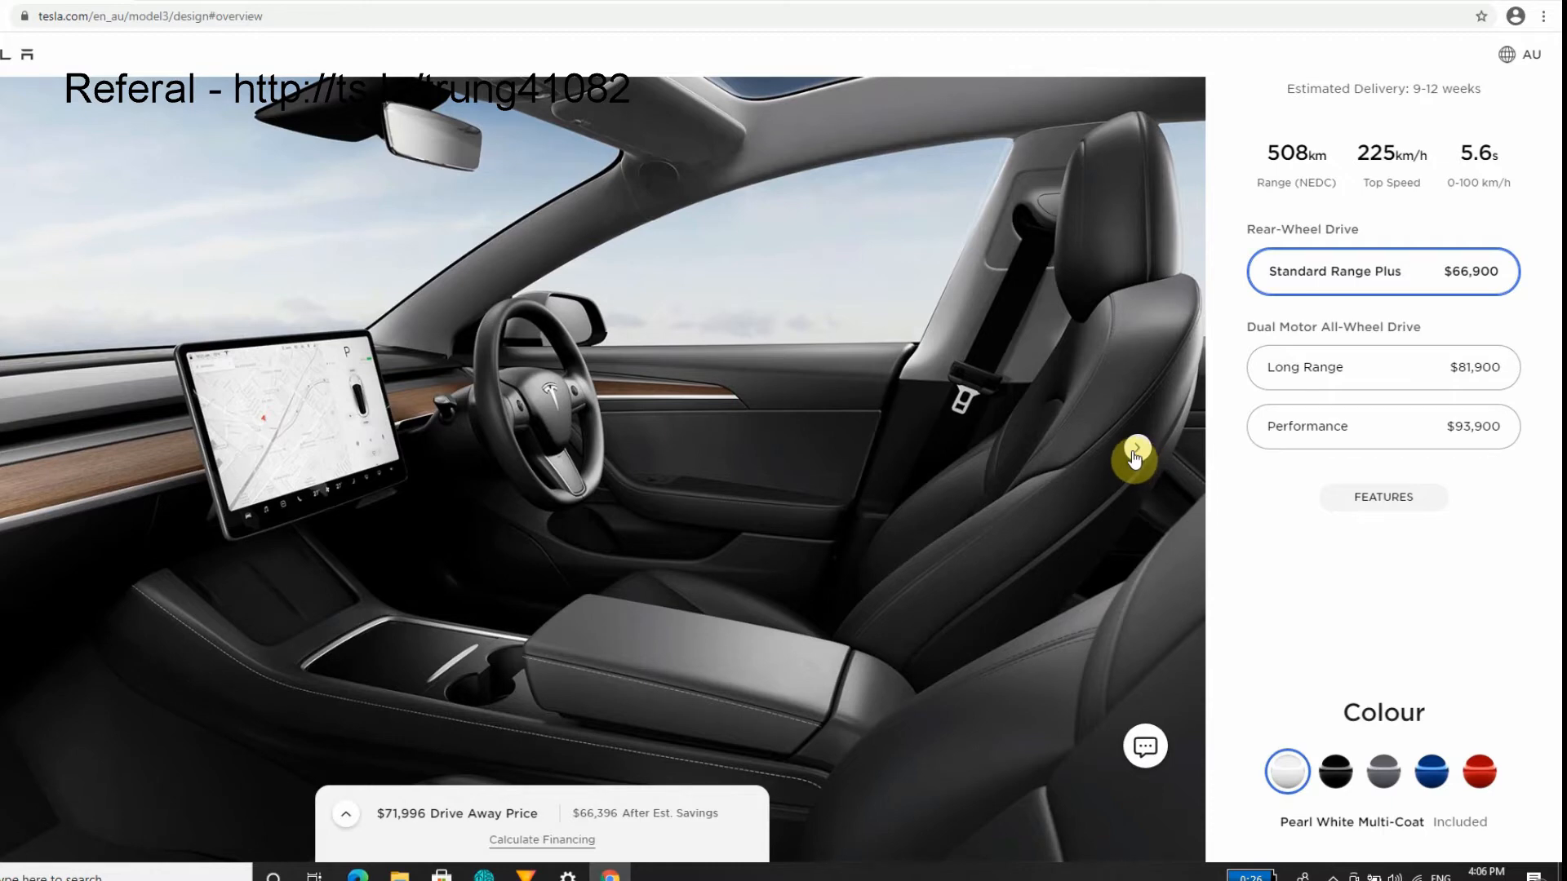
pyautogui.click(1134, 459)
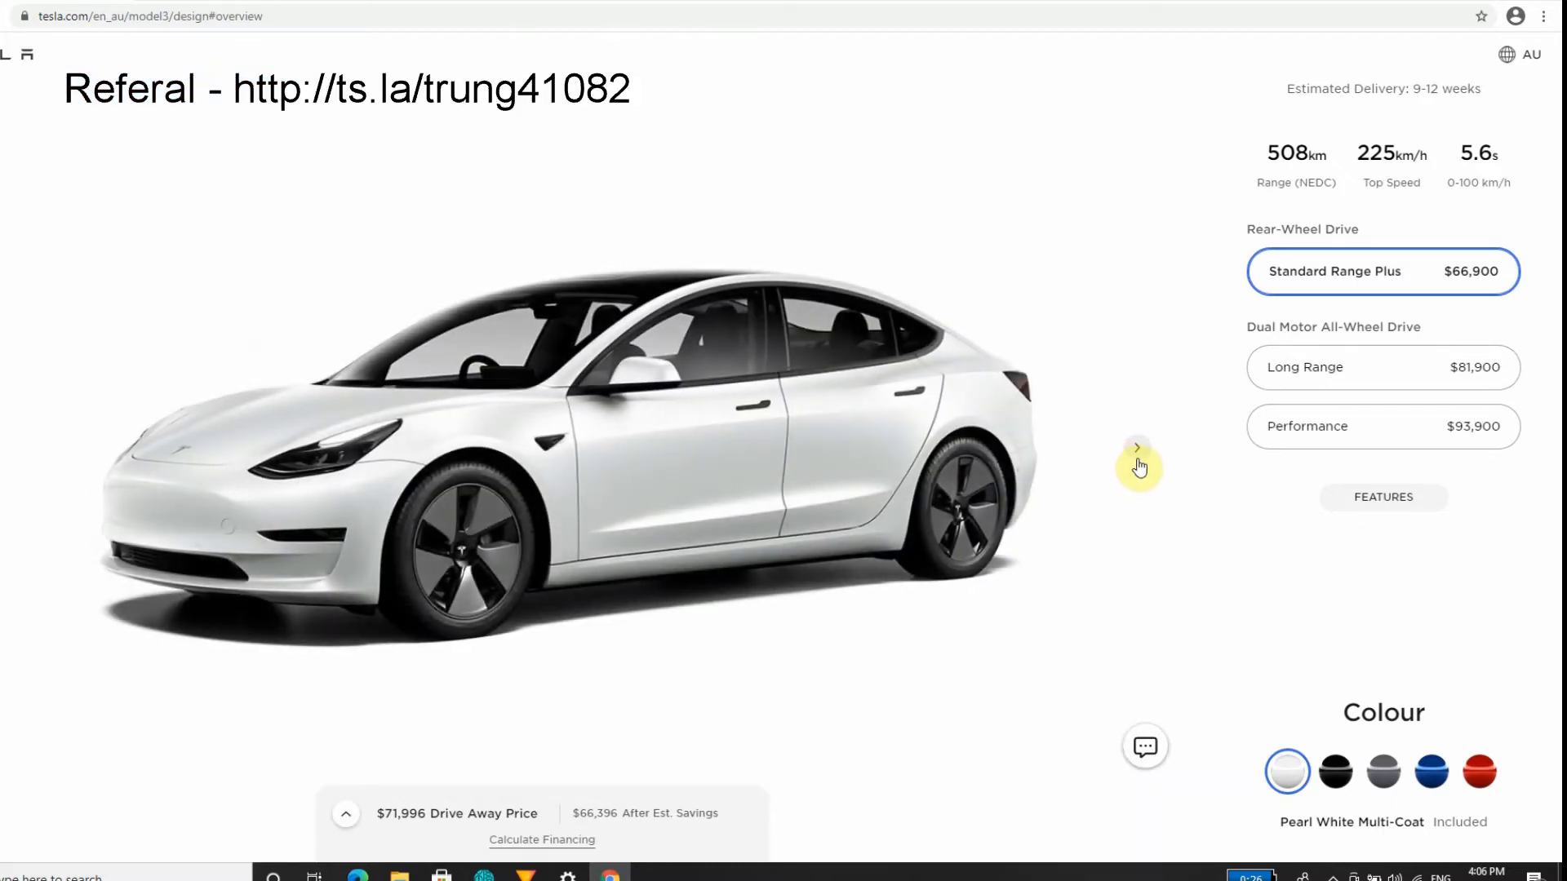
pyautogui.click(1138, 446)
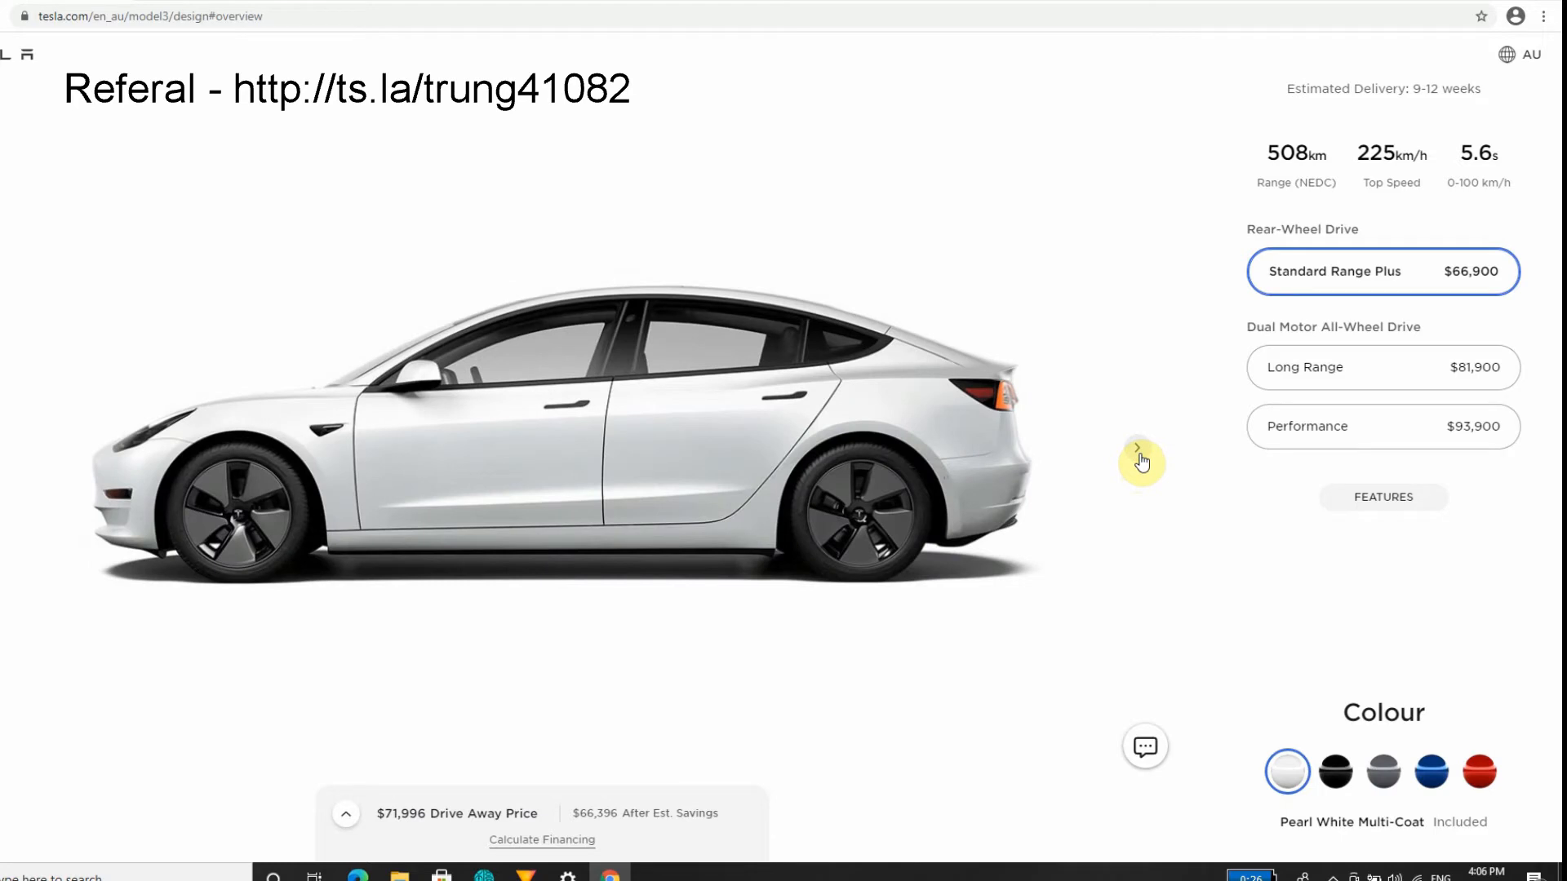
pyautogui.moveTo(767, 423)
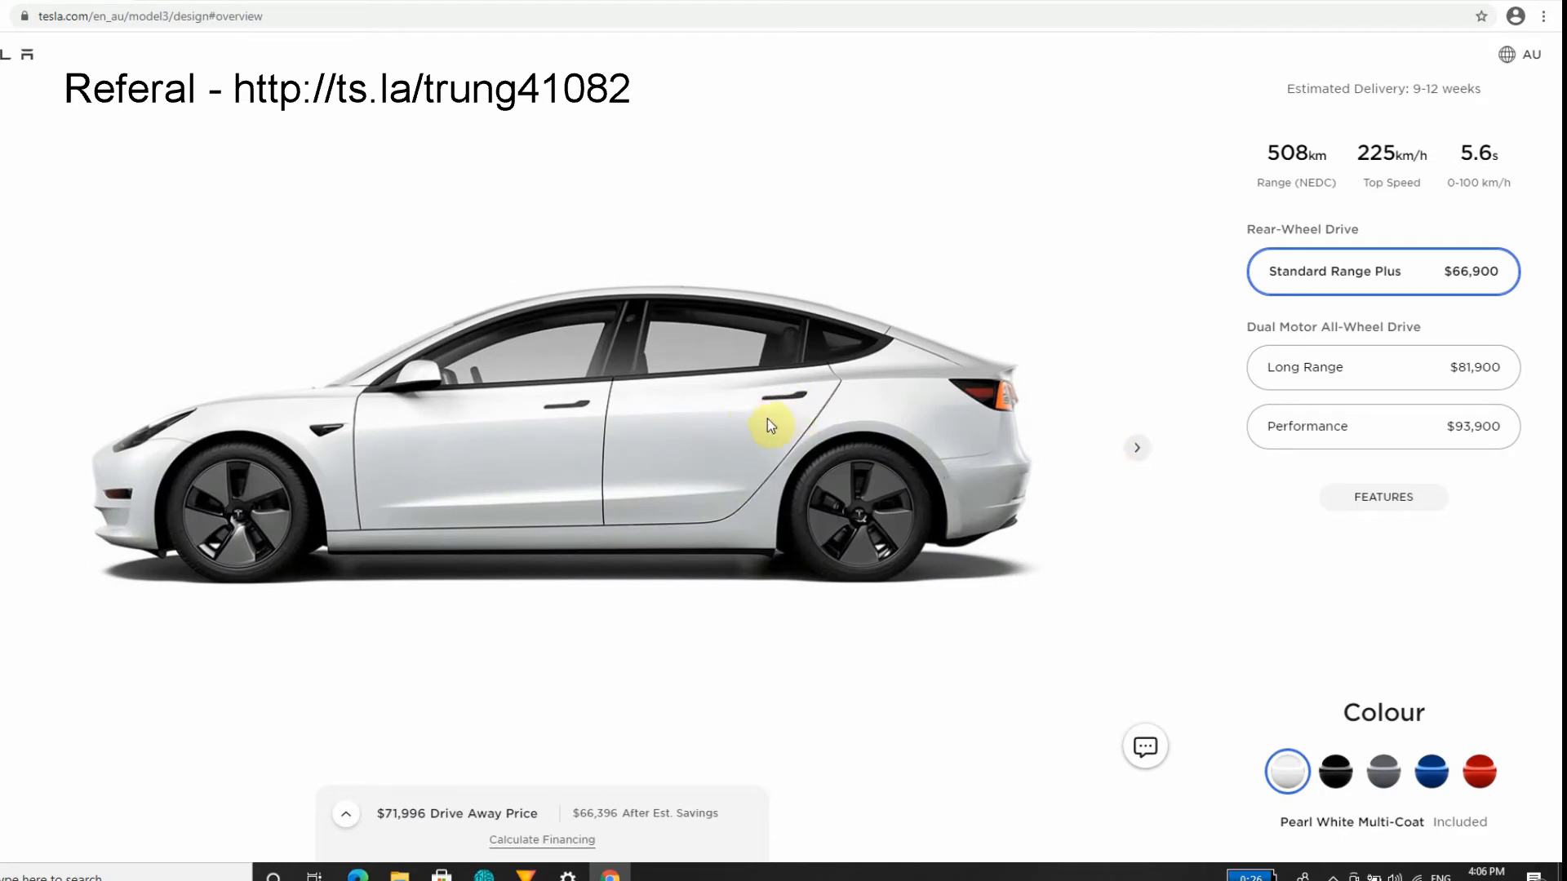
pyautogui.moveTo(842, 437)
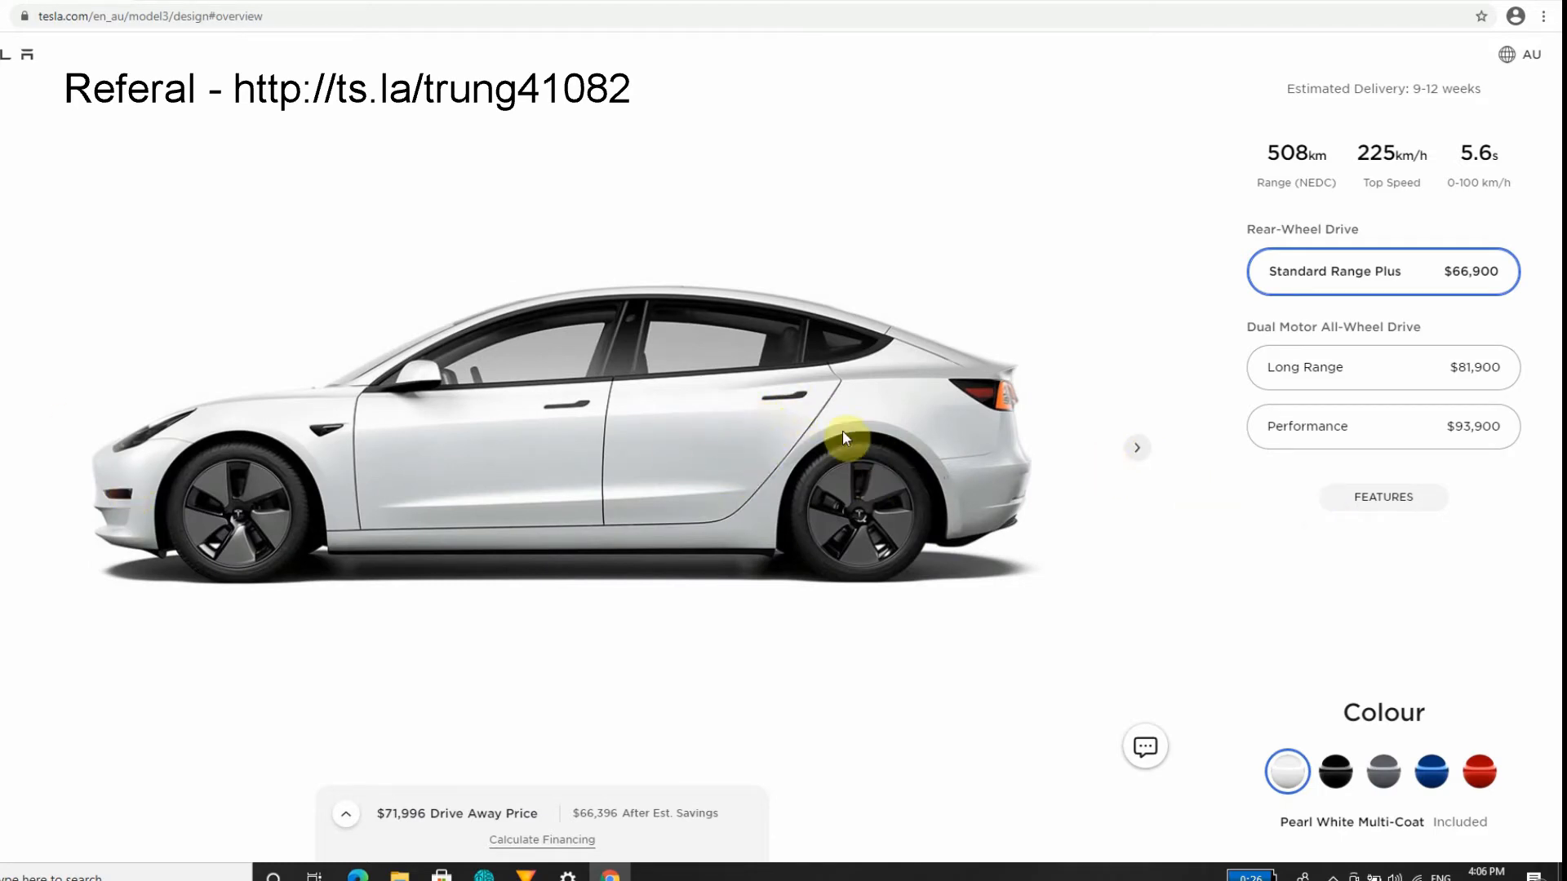
pyautogui.moveTo(1134, 458)
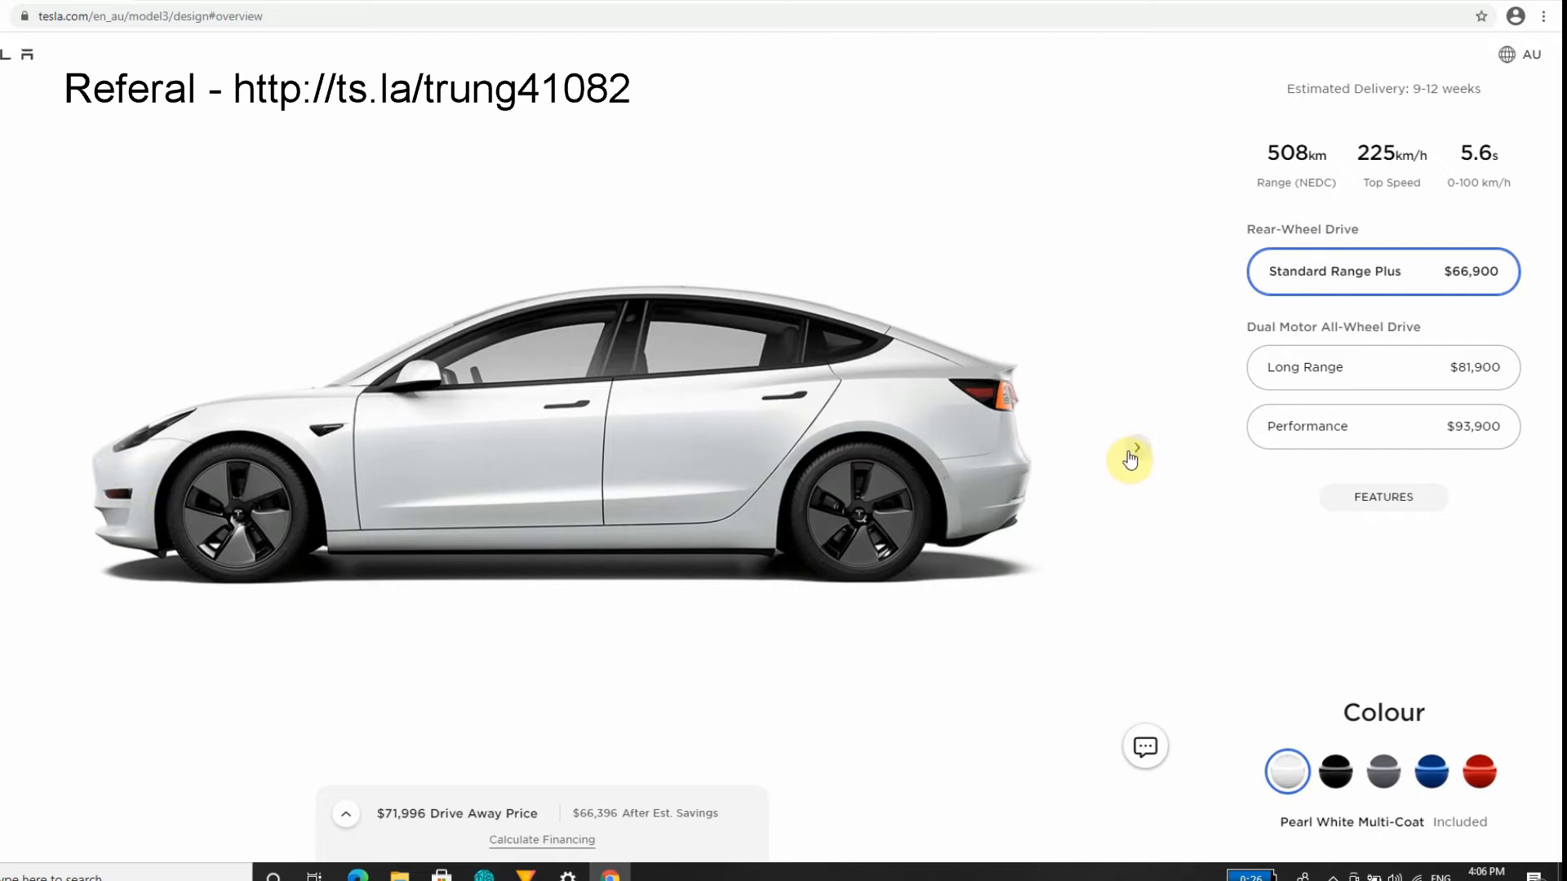
pyautogui.click(1128, 459)
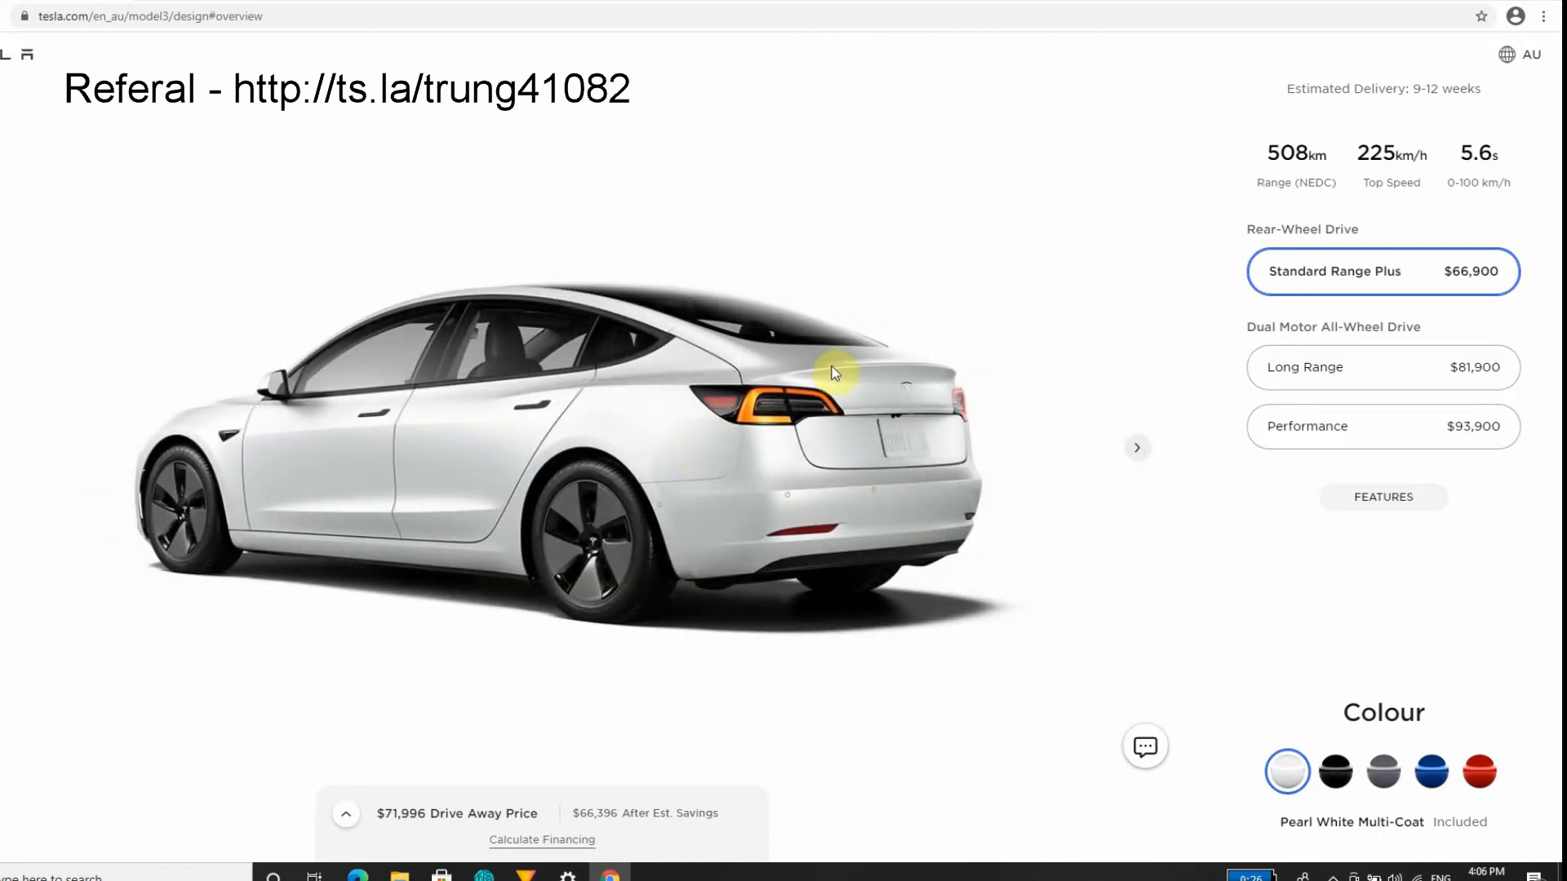
pyautogui.moveTo(1137, 462)
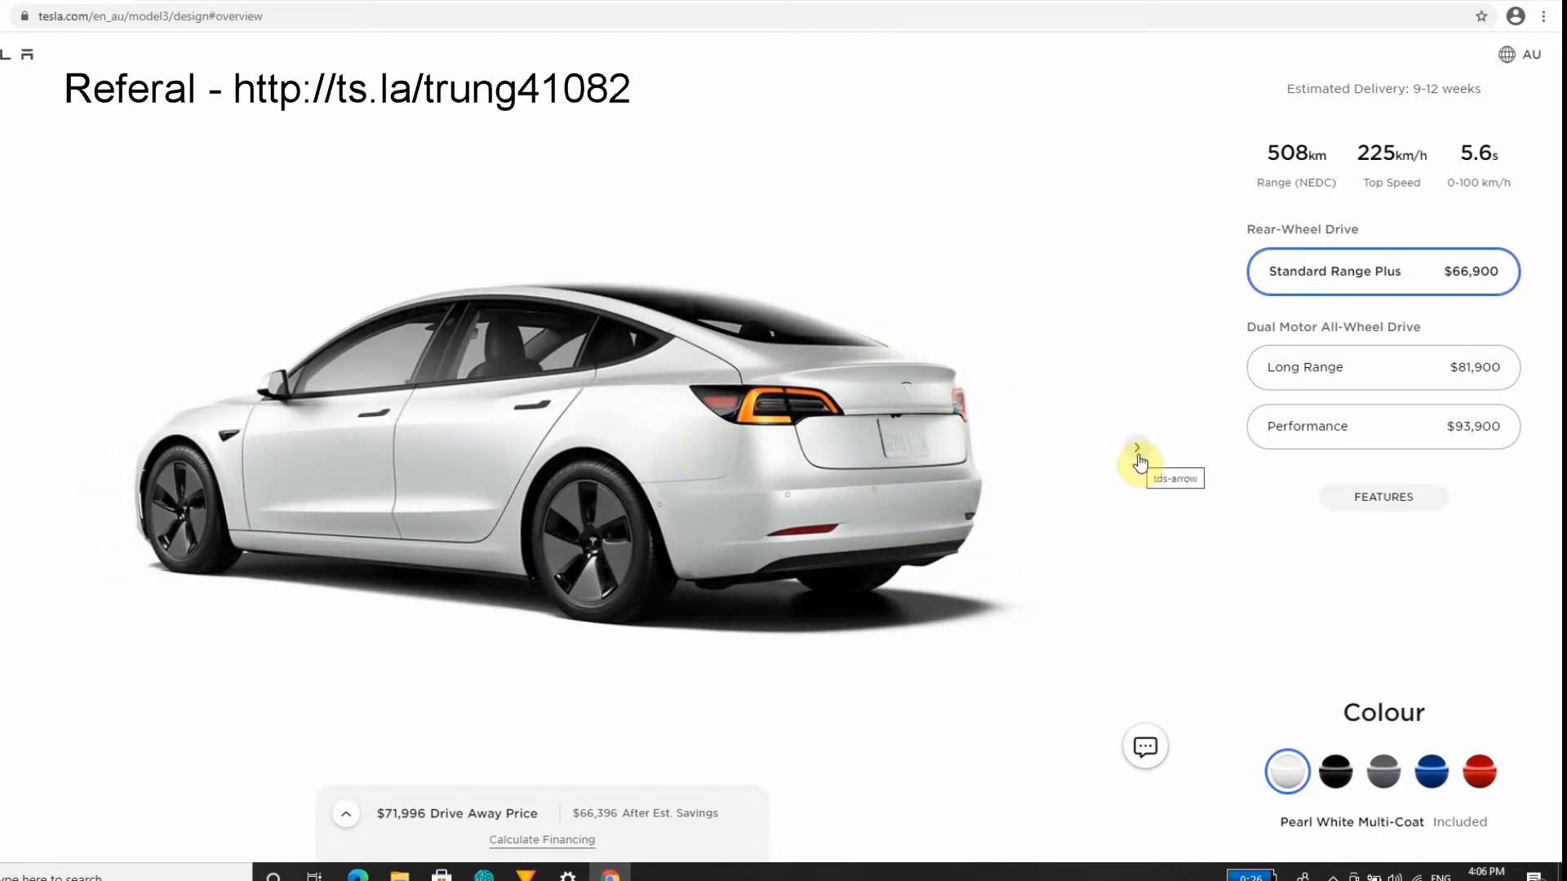
pyautogui.click(1135, 446)
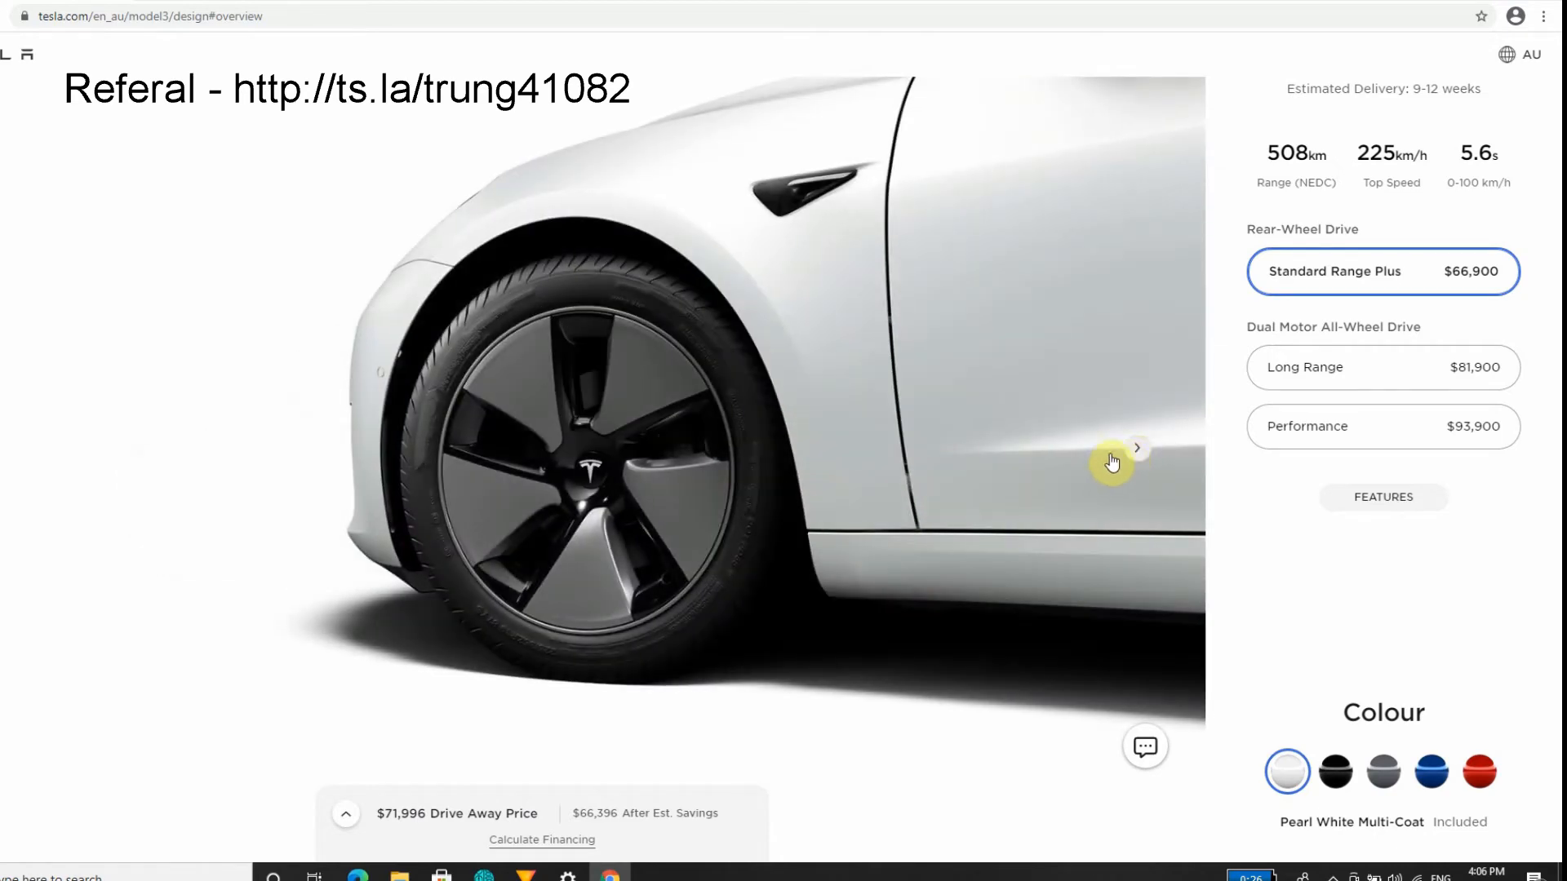
pyautogui.click(1135, 446)
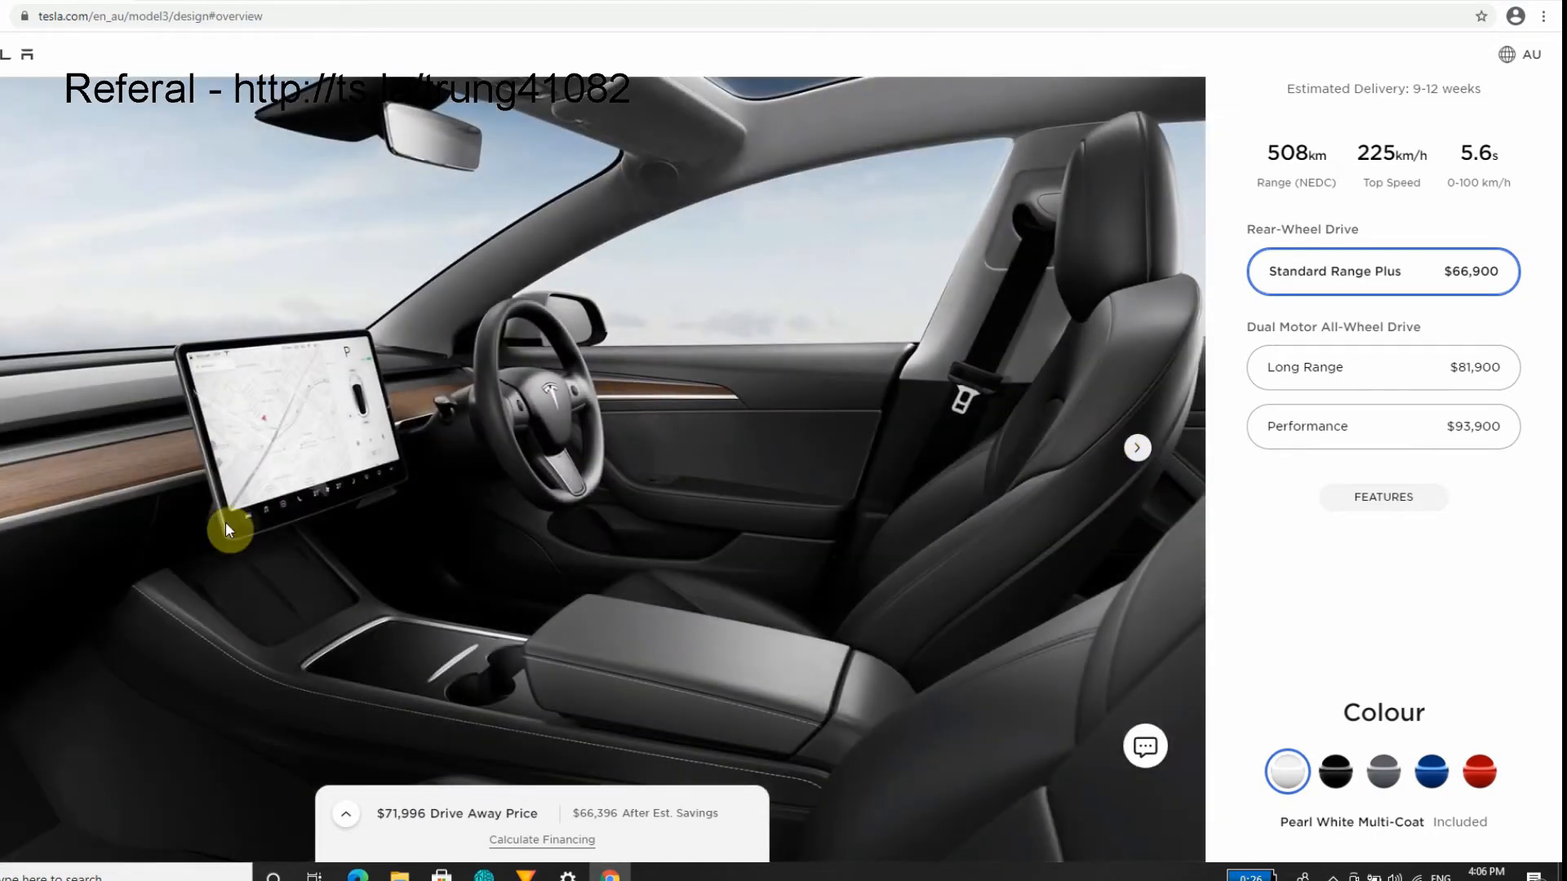
pyautogui.moveTo(773, 524)
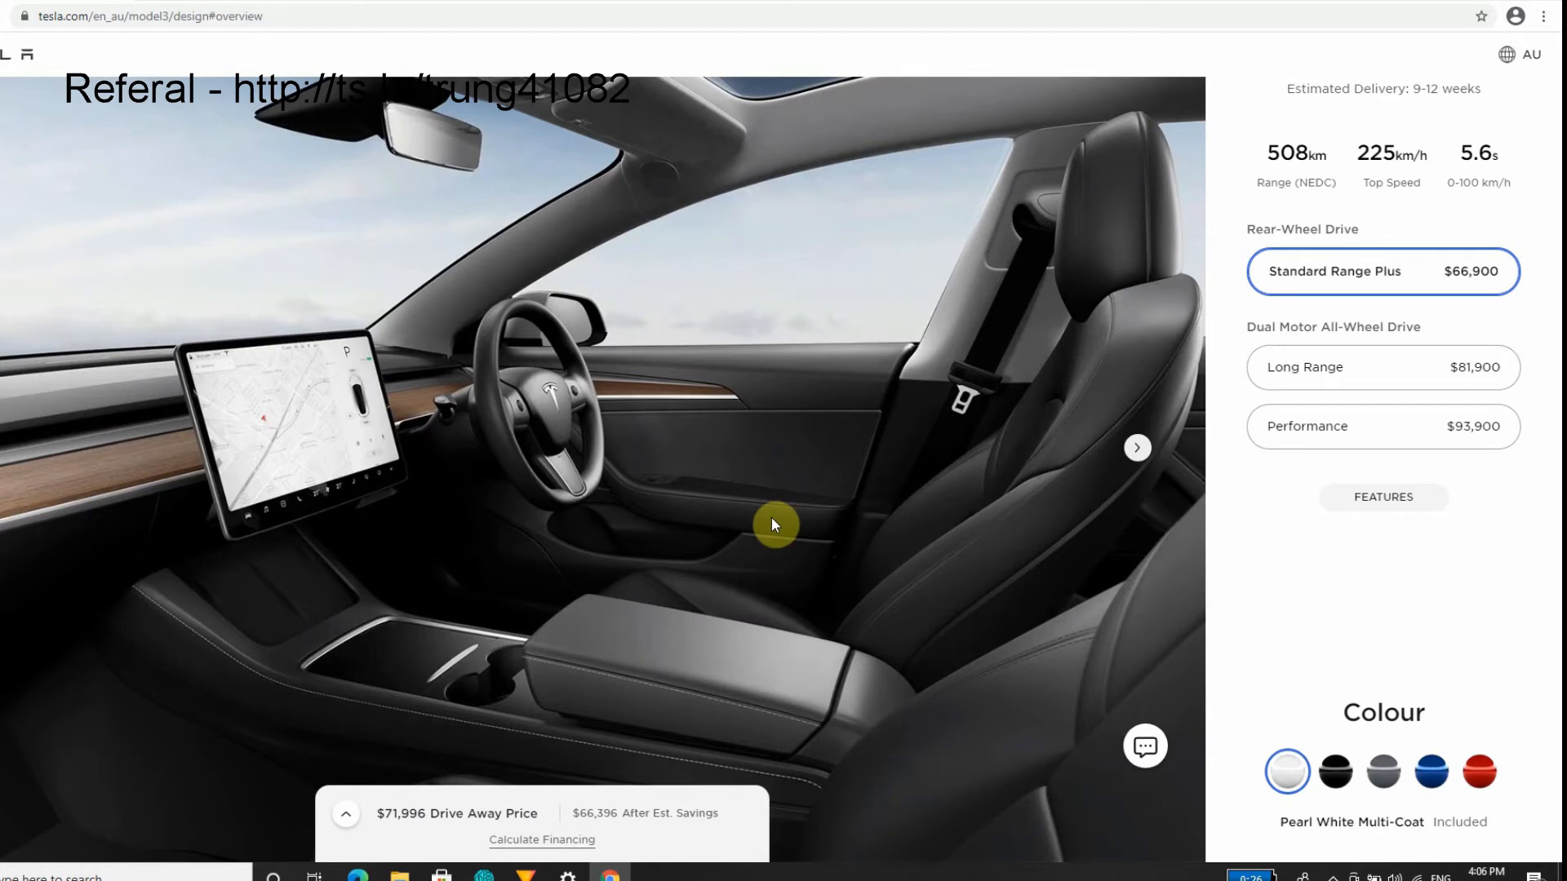
pyautogui.moveTo(599, 738)
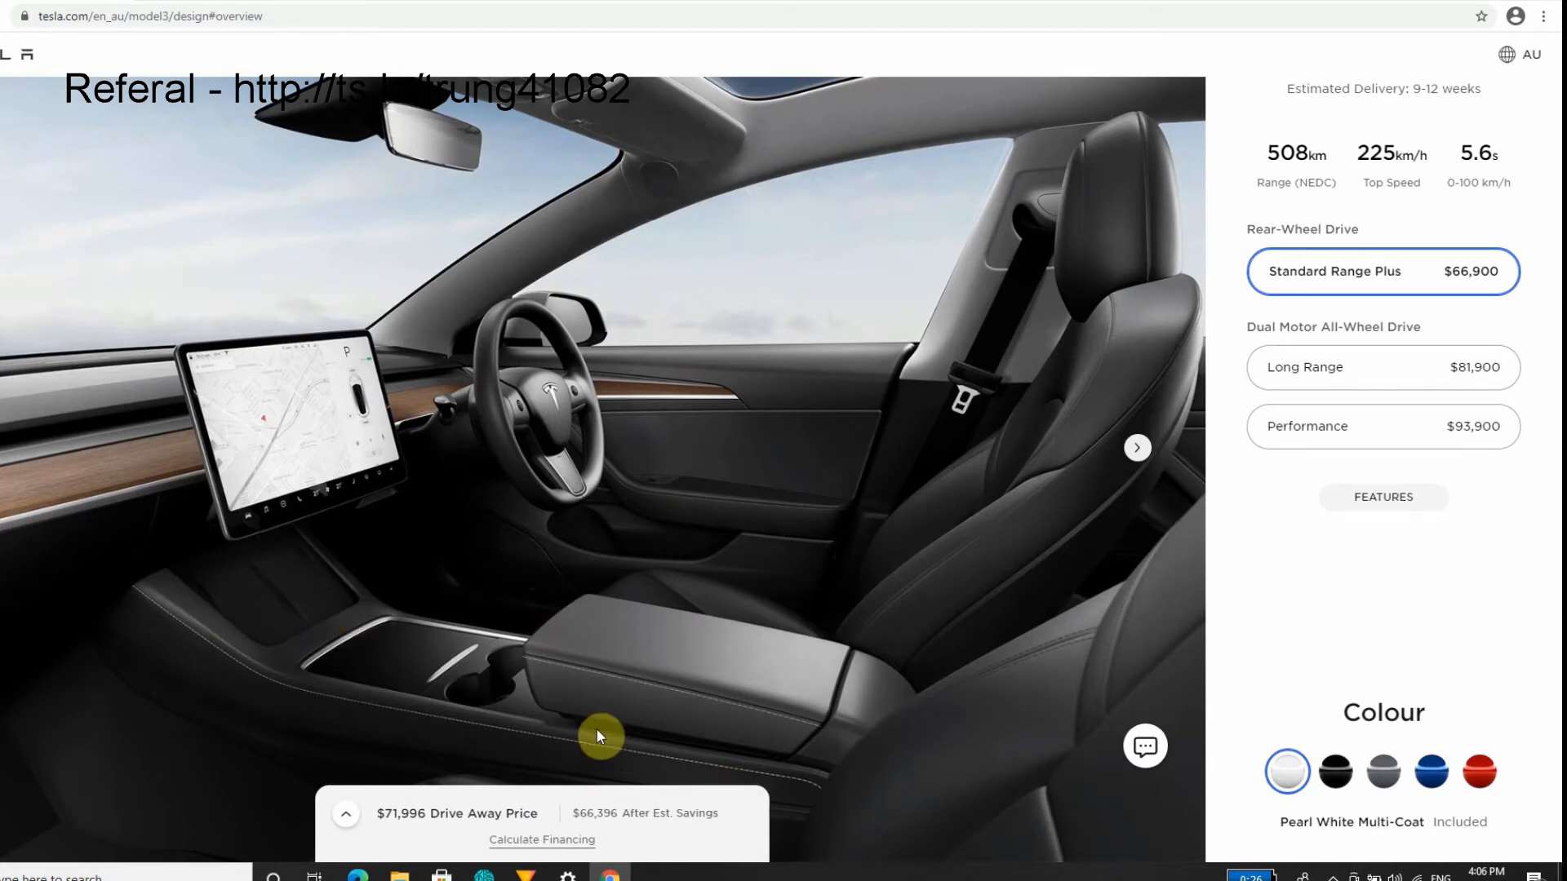
pyautogui.moveTo(1309, 290)
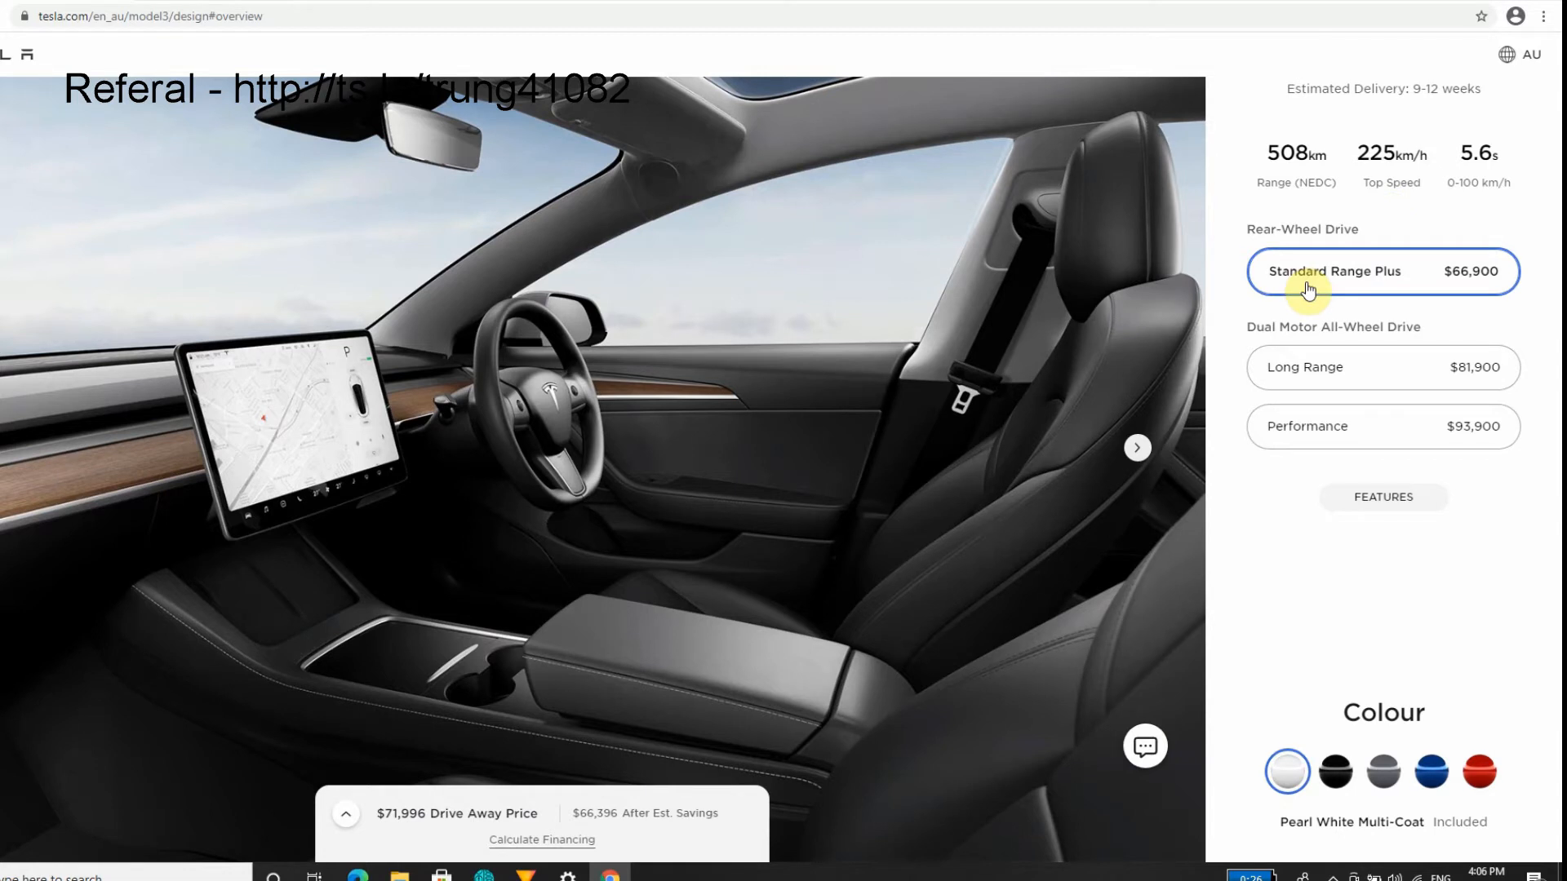
pyautogui.moveTo(1363, 298)
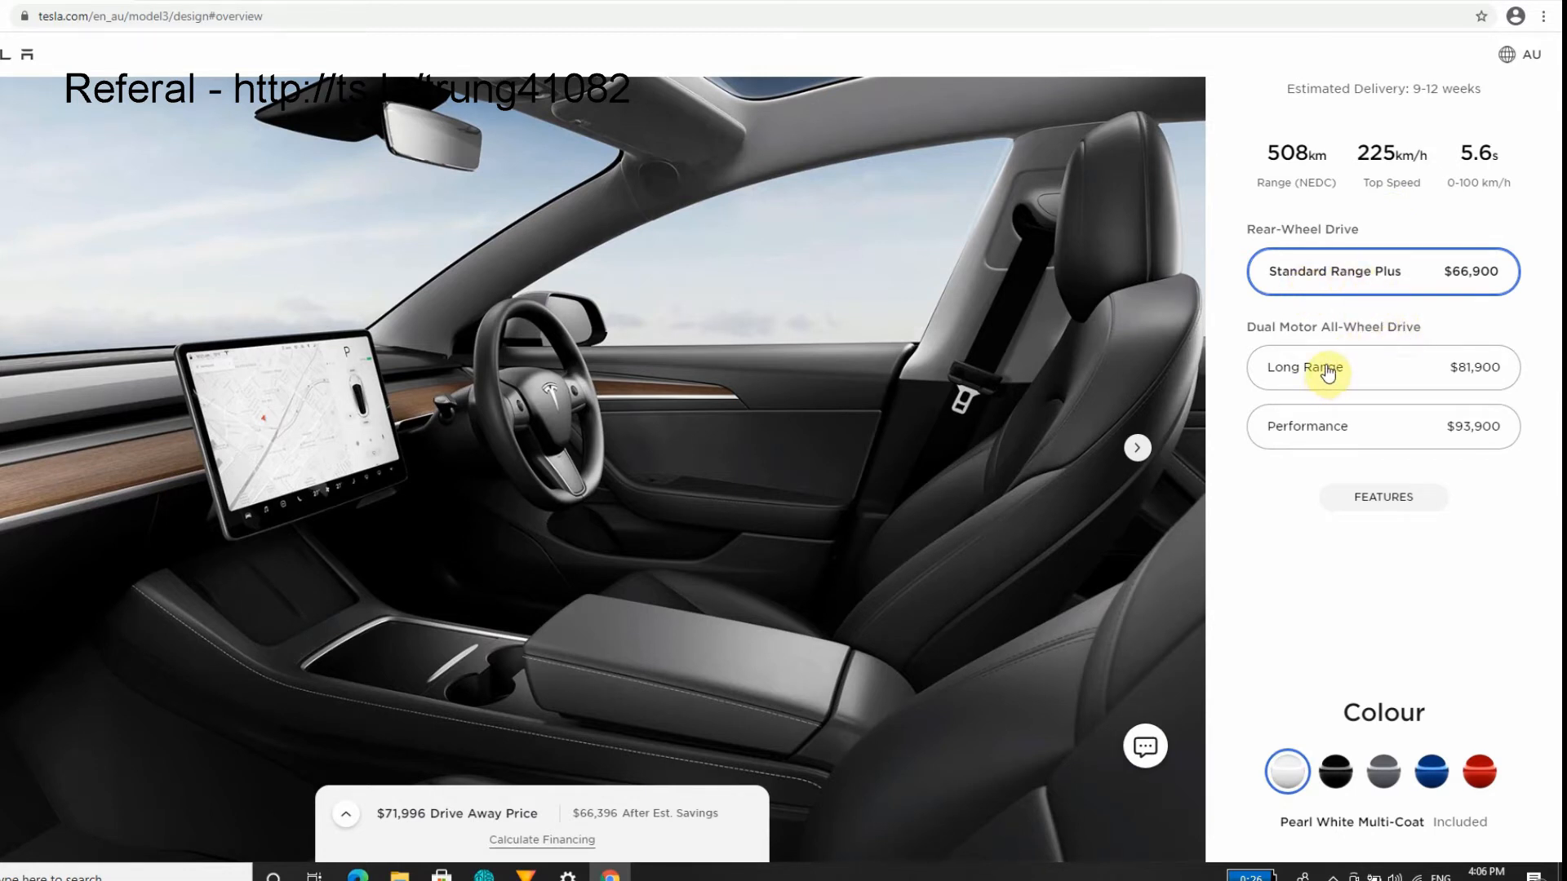
pyautogui.moveTo(1468, 451)
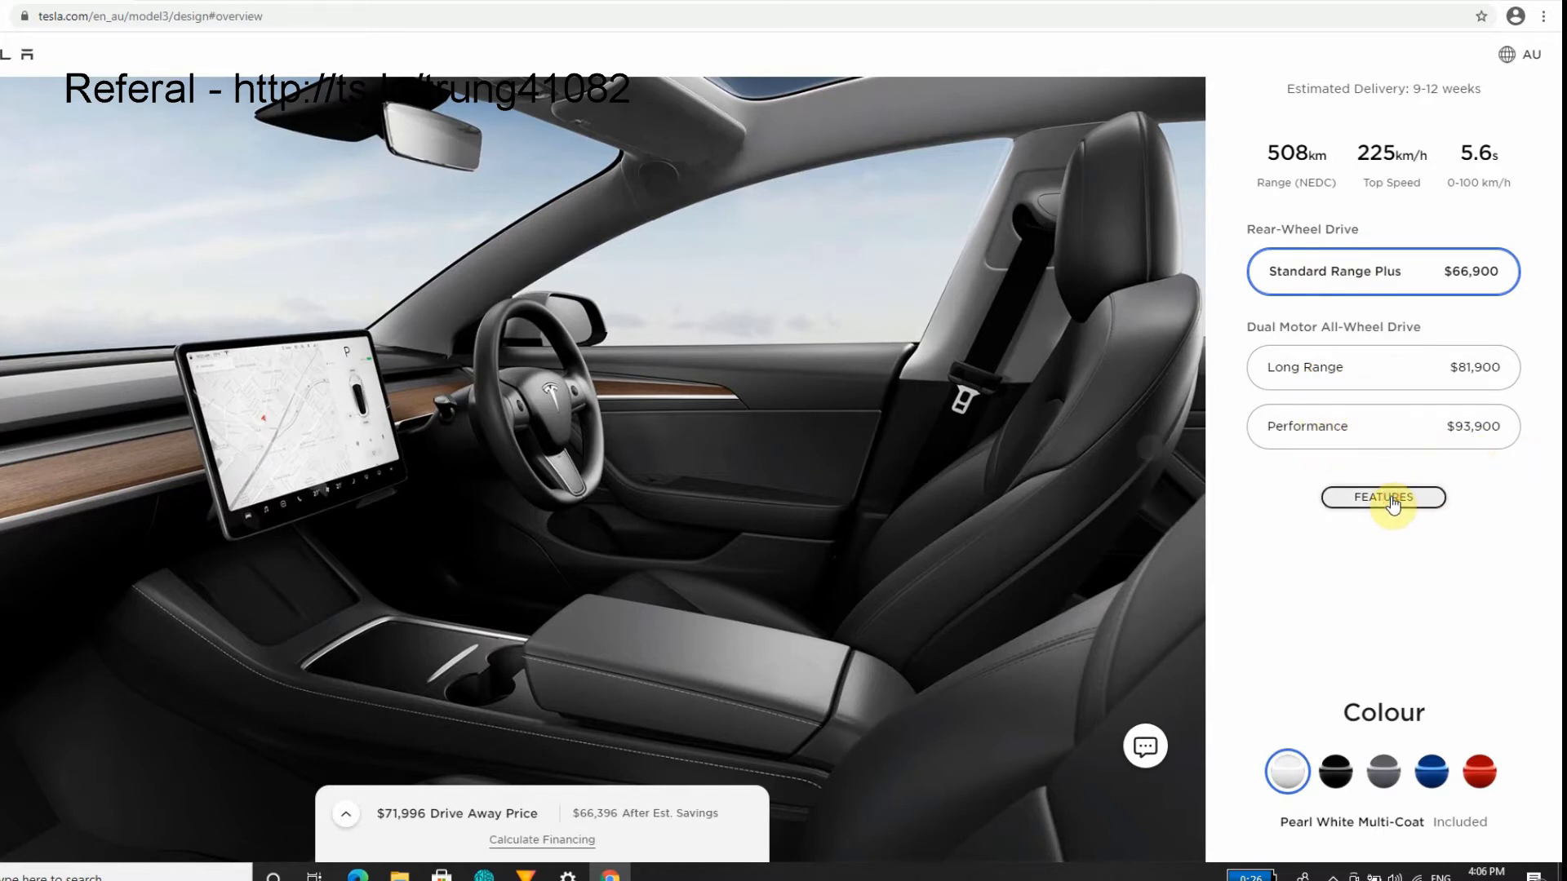
# Open FEATURES to see Long Range at 657 km and Performance at 261 km/h.
pyautogui.click(1382, 497)
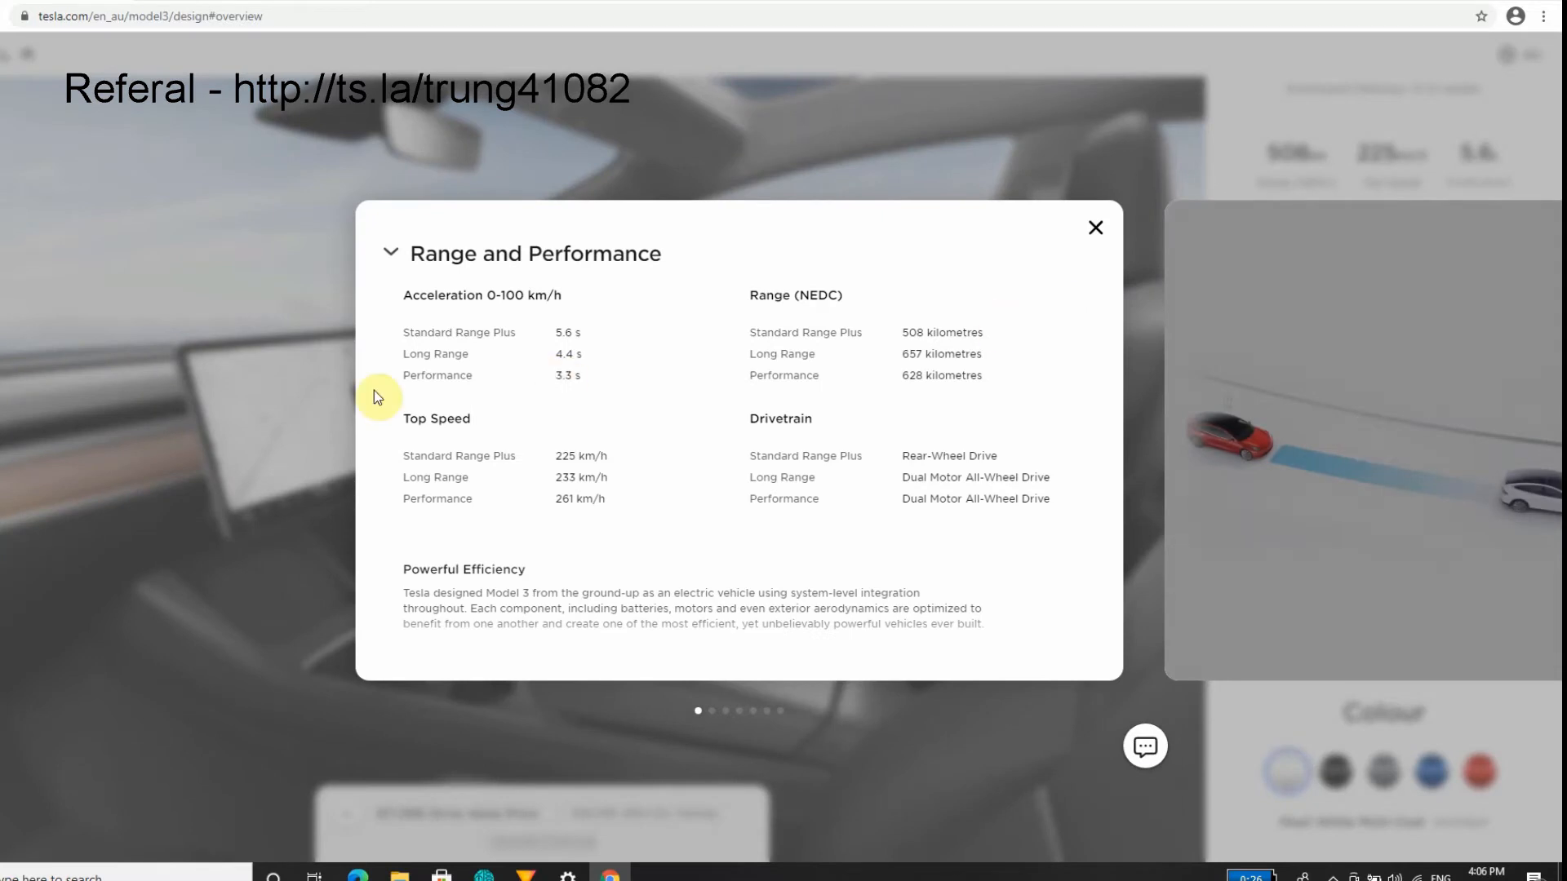
pyautogui.moveTo(962, 382)
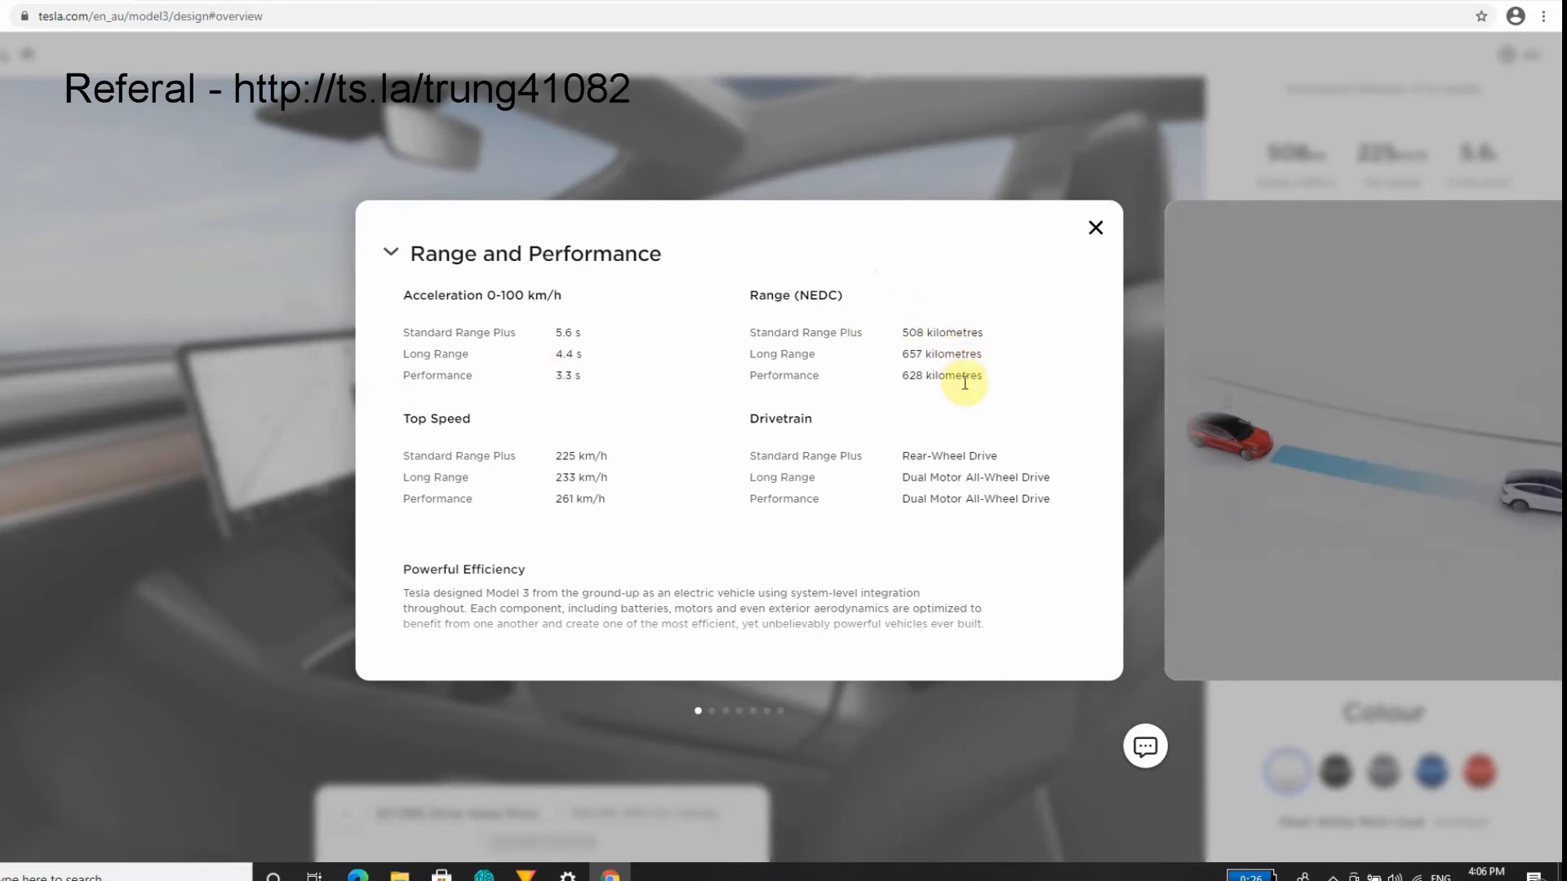
pyautogui.moveTo(957, 310)
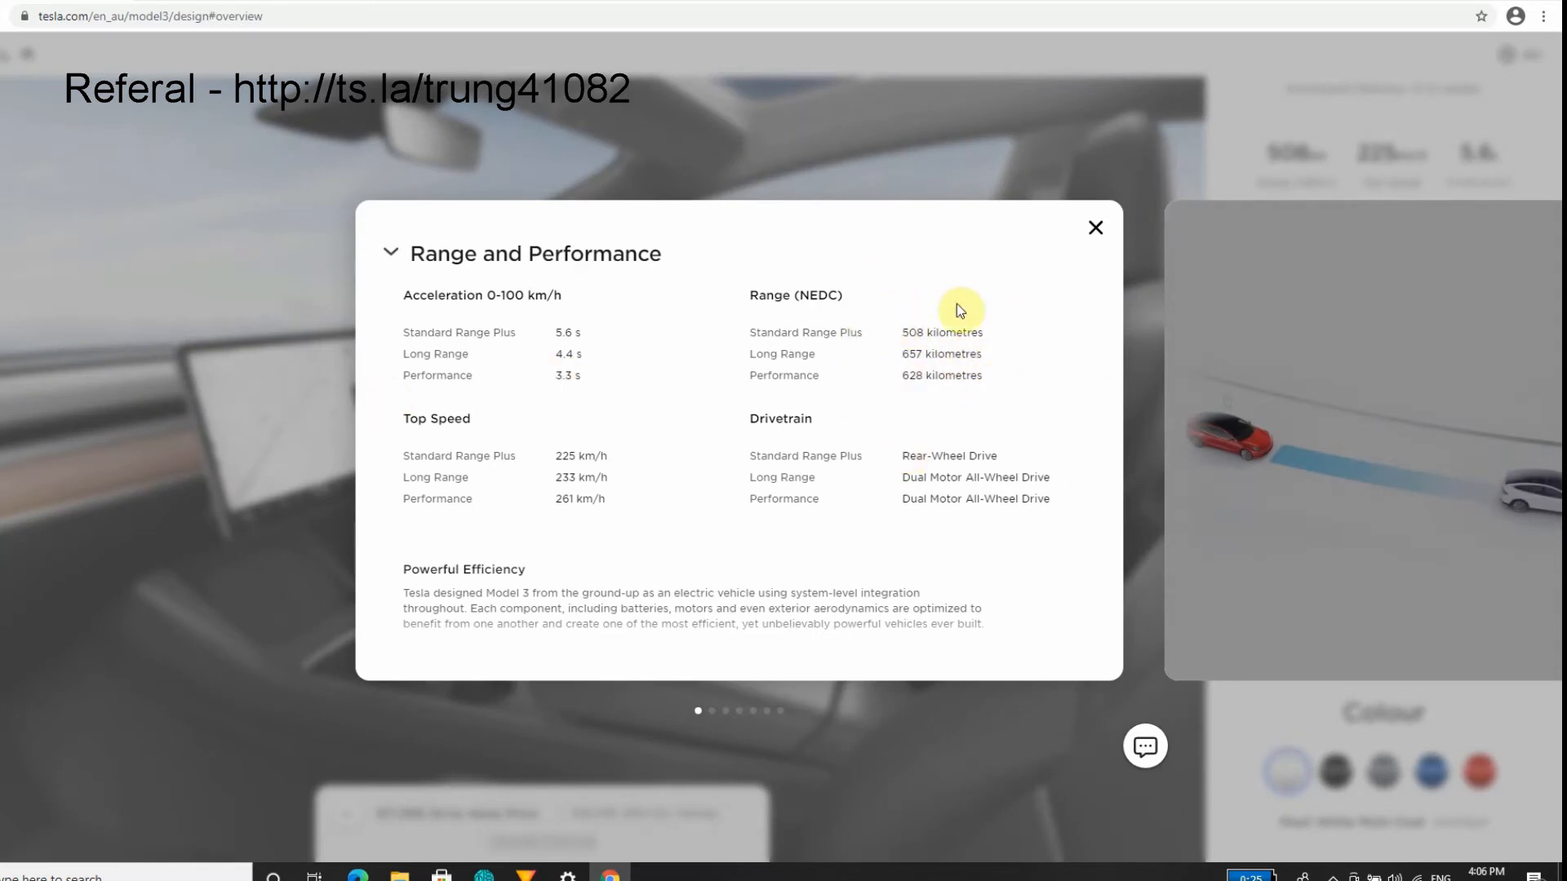
pyautogui.moveTo(865, 482)
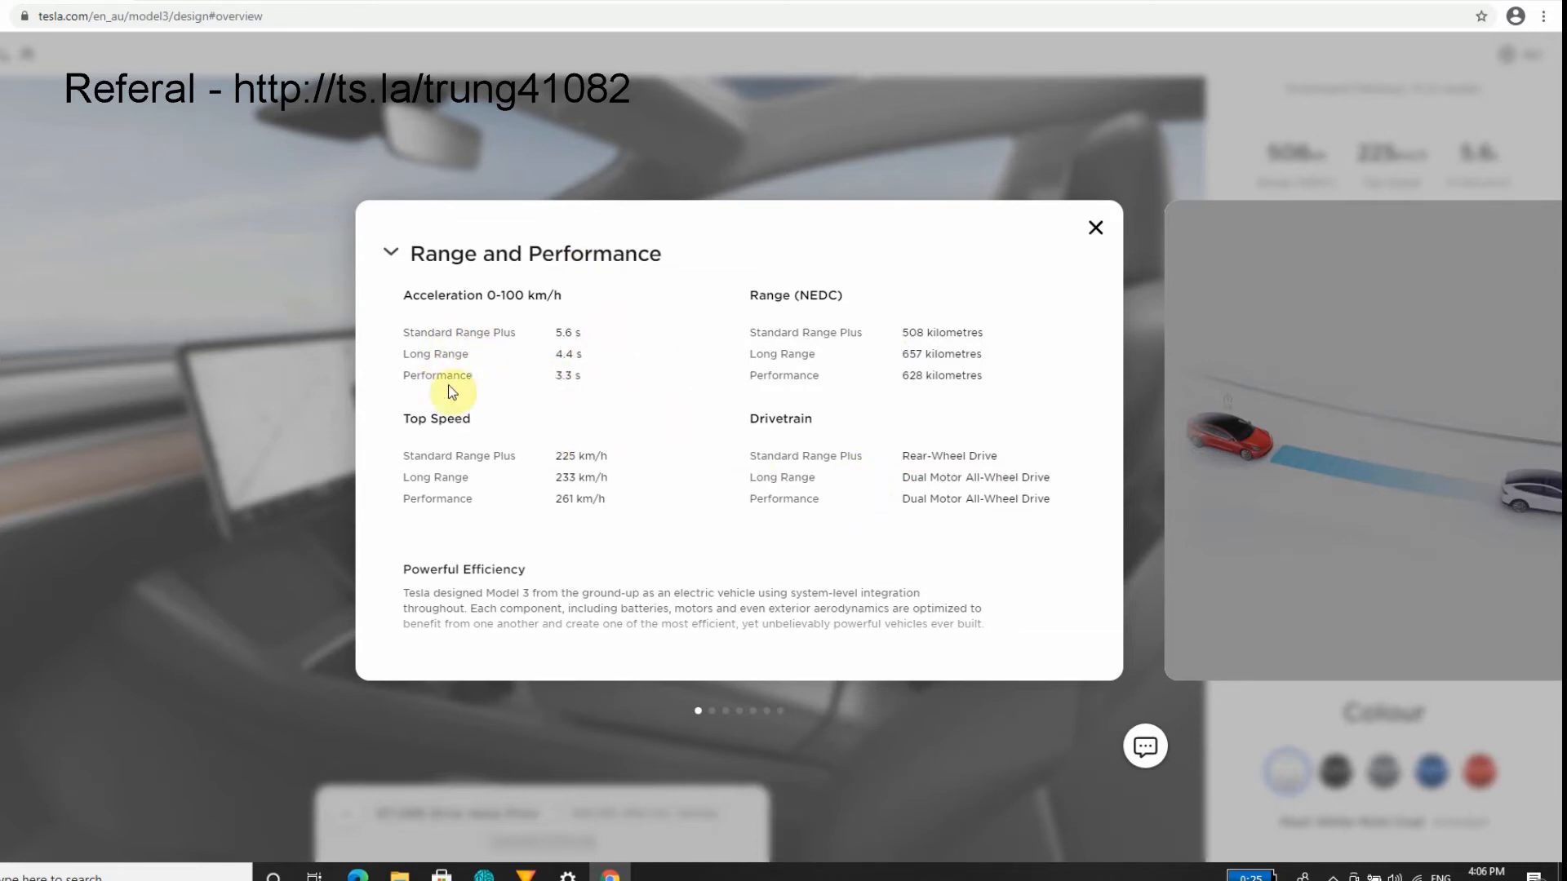
pyautogui.moveTo(507, 477)
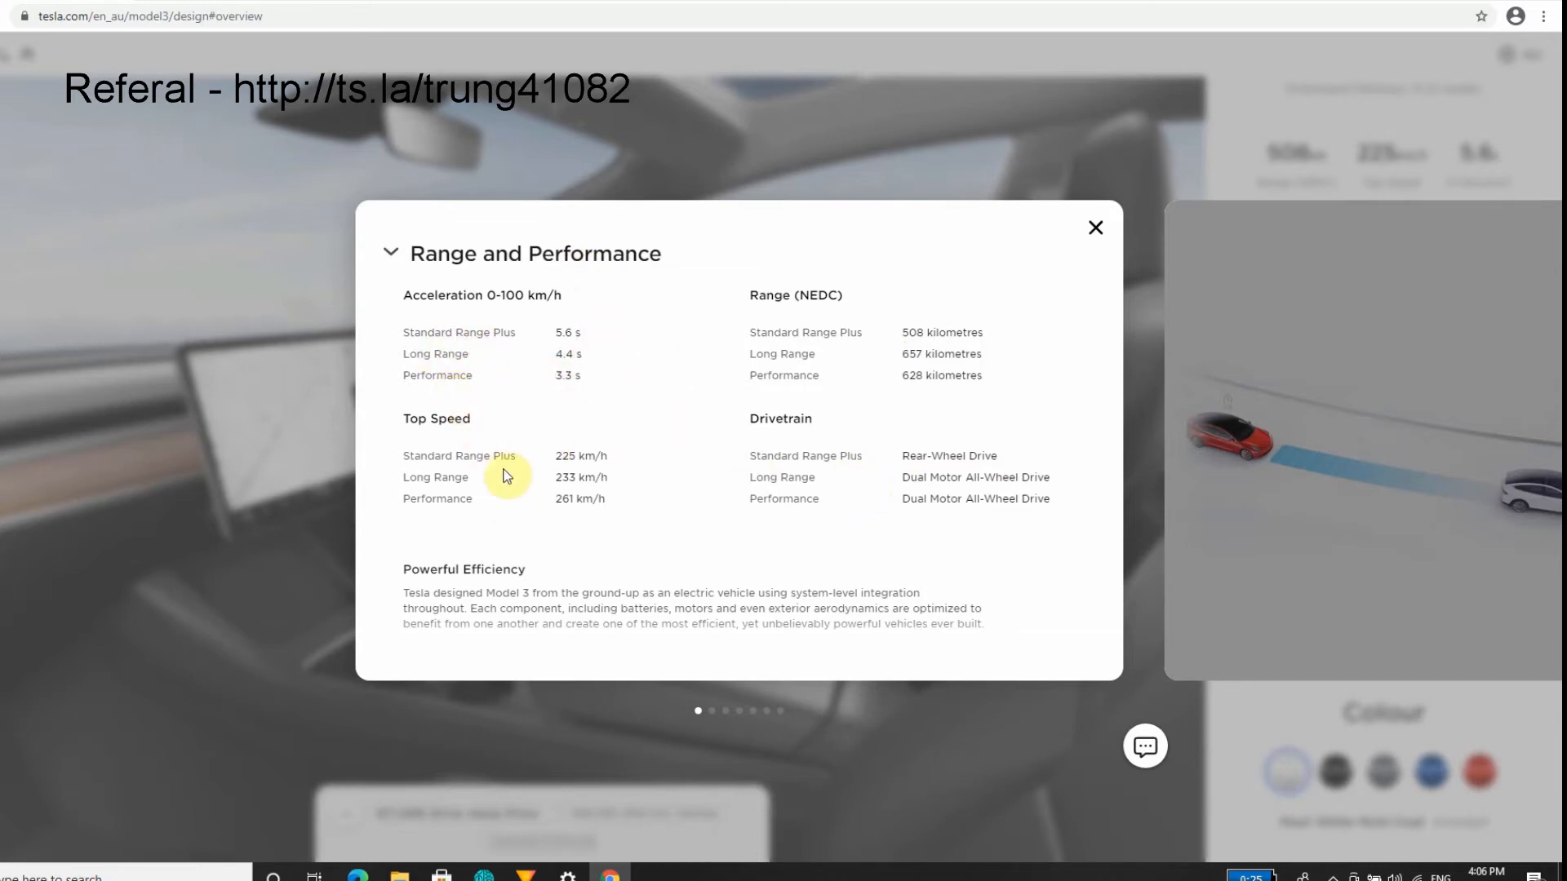
pyautogui.moveTo(921, 214)
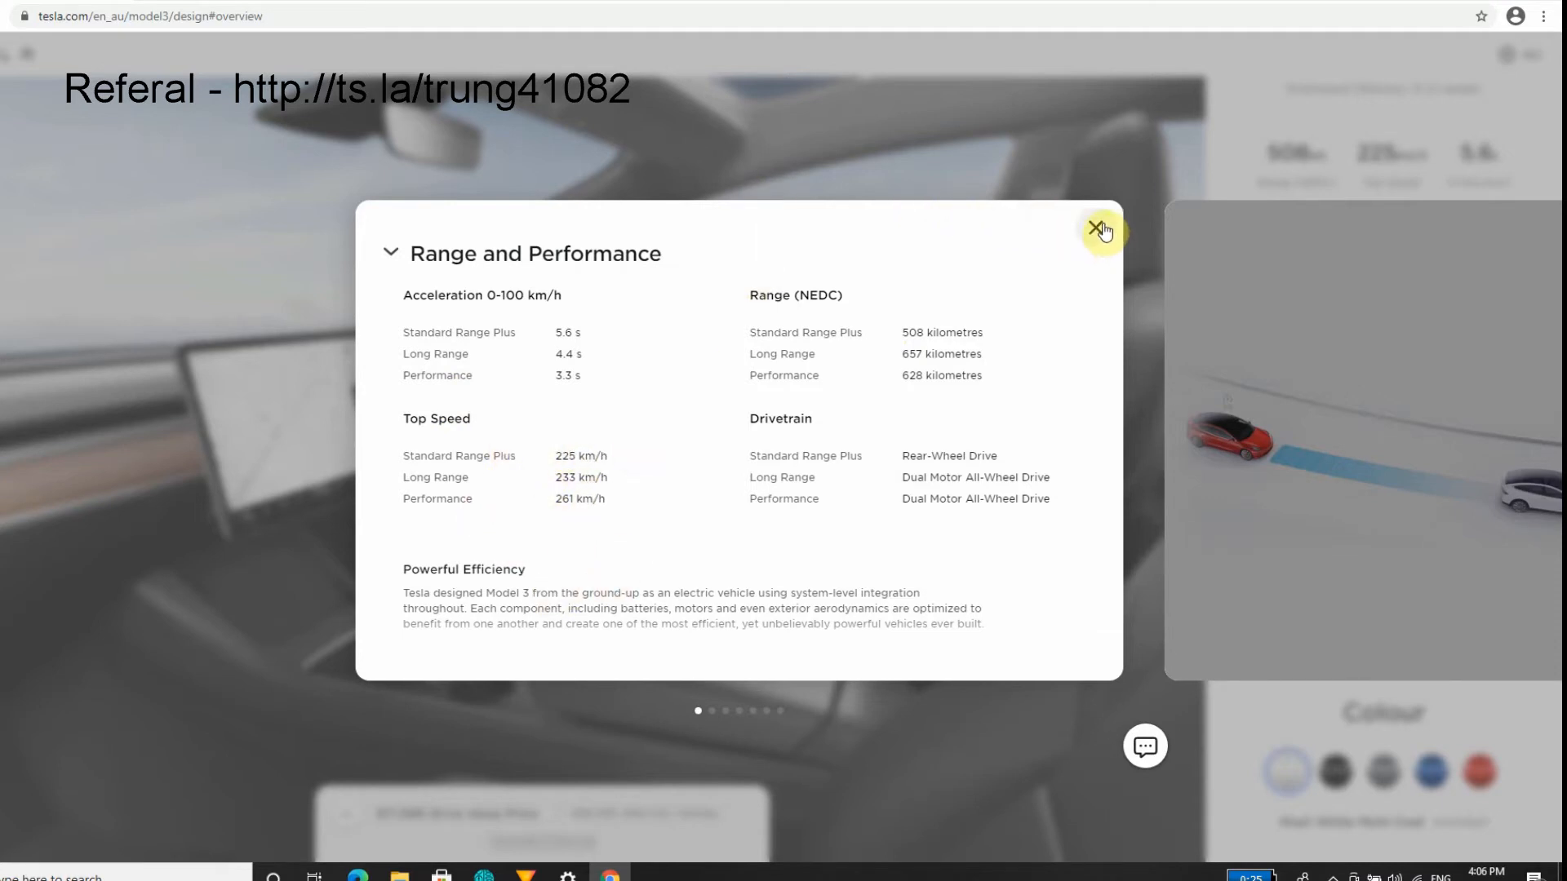
pyautogui.click(1102, 231)
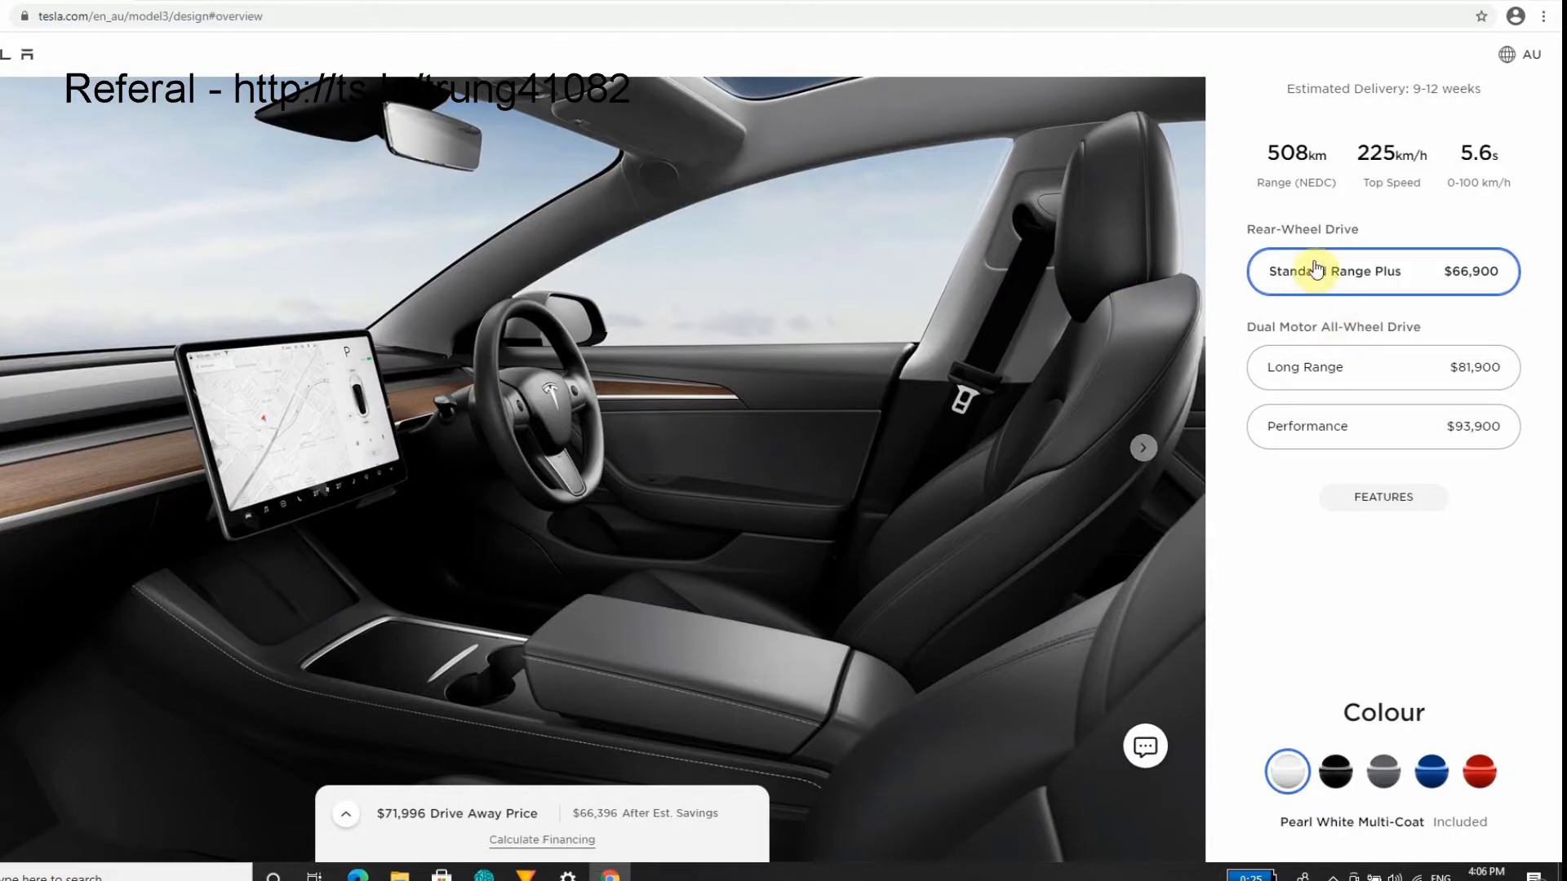
pyautogui.moveTo(1466, 365)
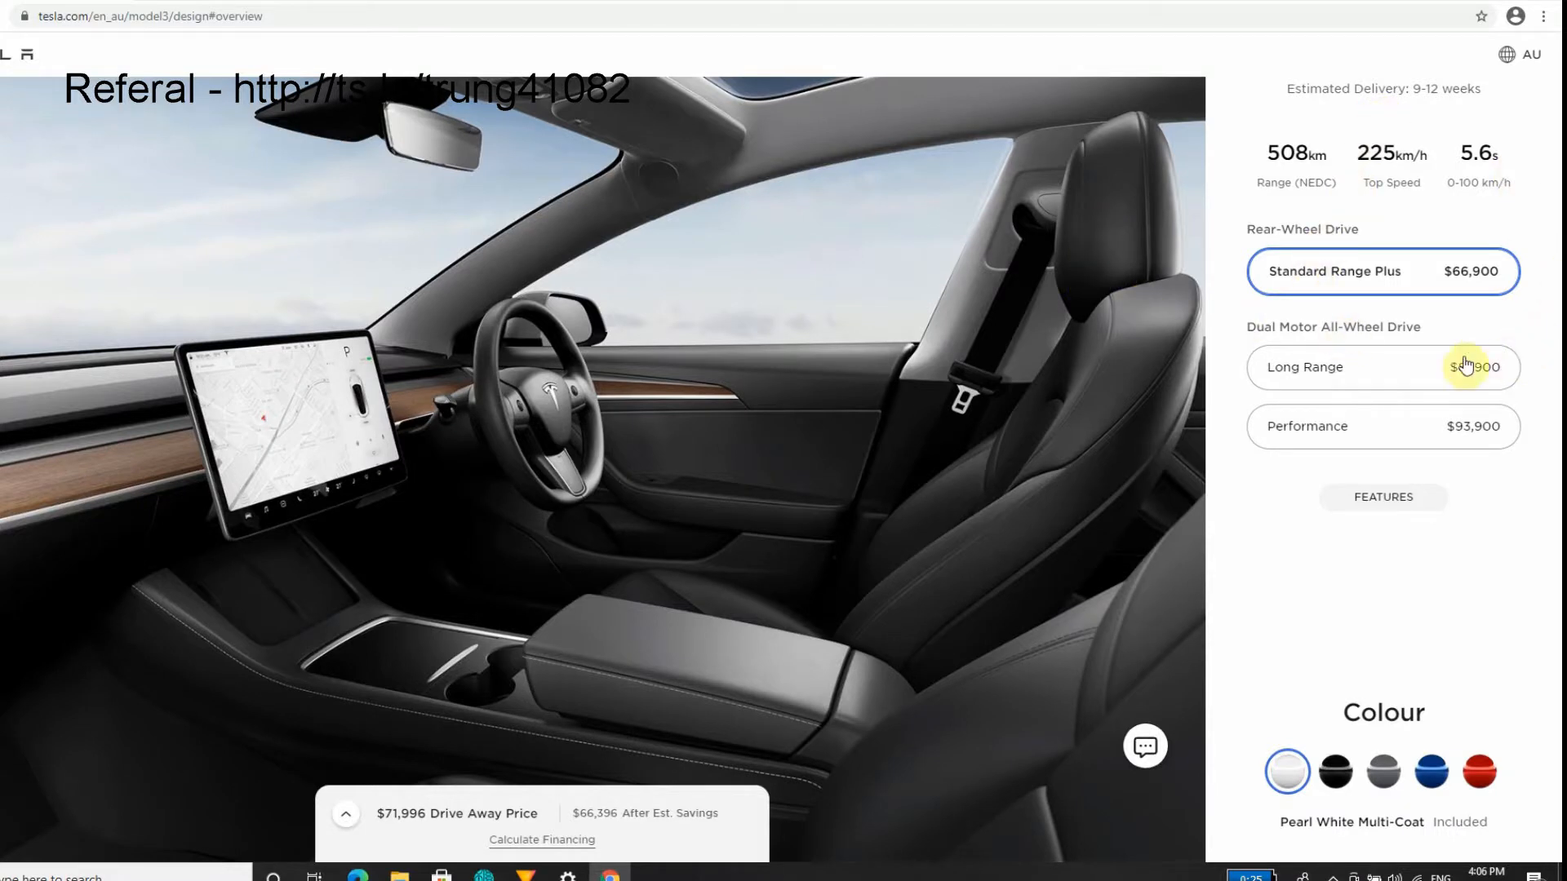
pyautogui.moveTo(1336, 418)
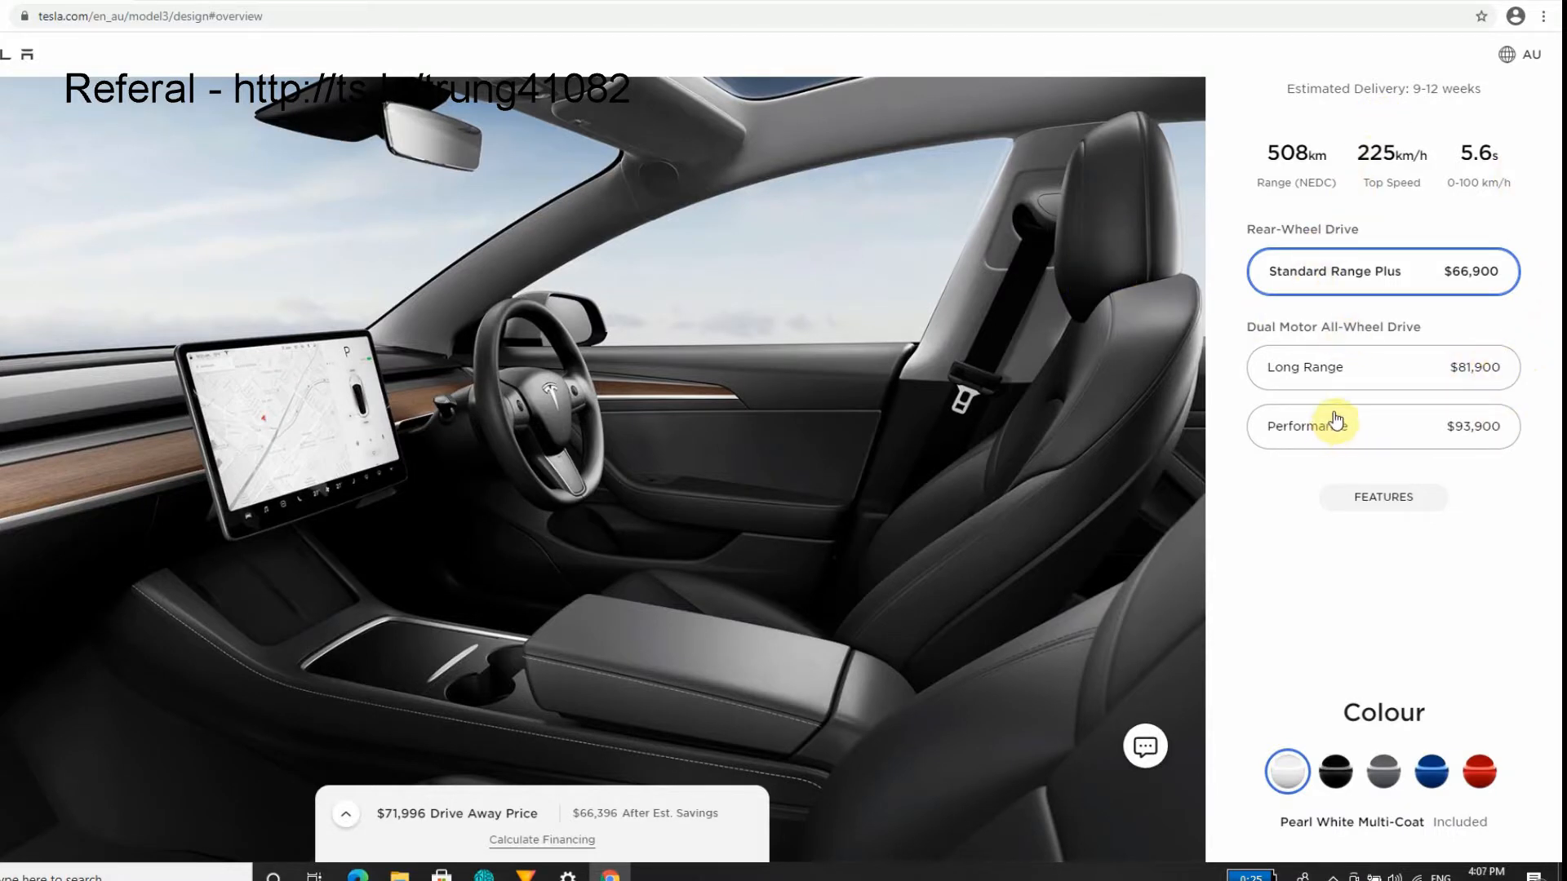
pyautogui.moveTo(1335, 382)
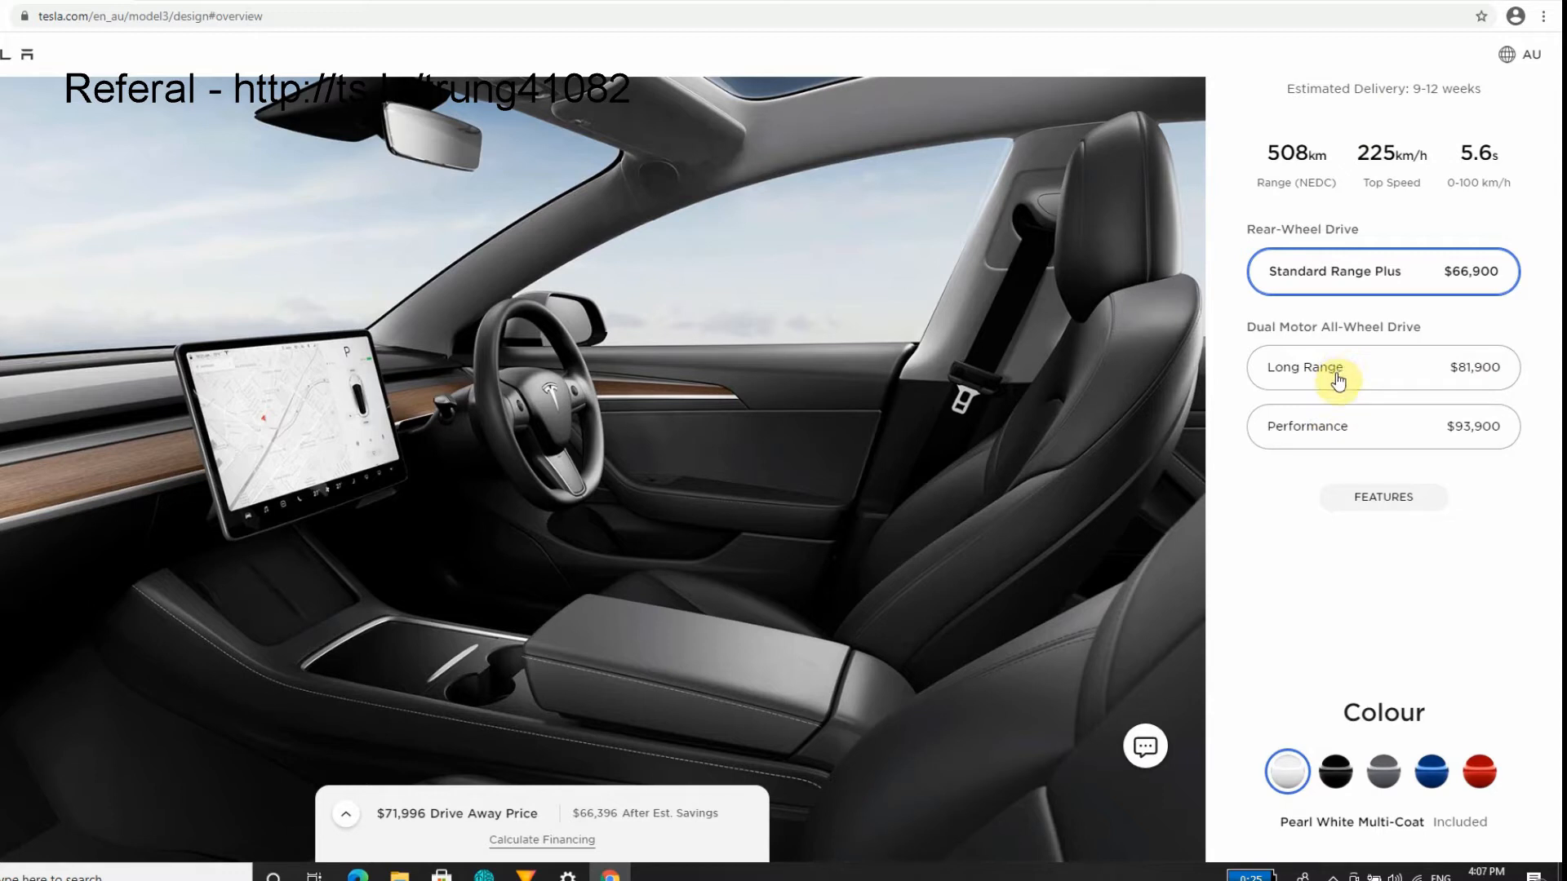
pyautogui.moveTo(1477, 389)
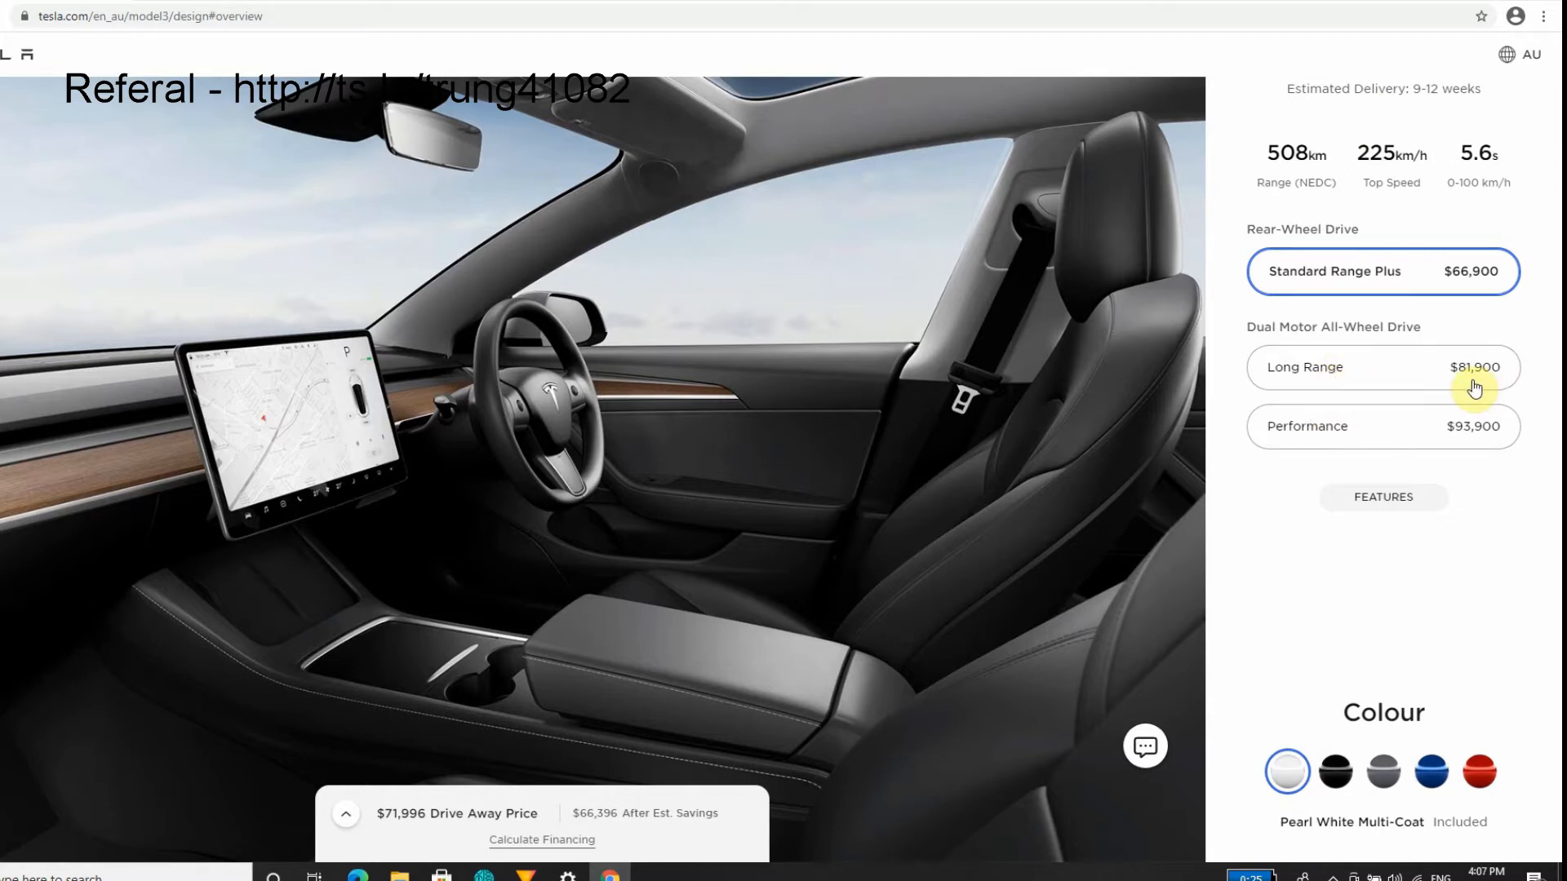
pyautogui.moveTo(1482, 399)
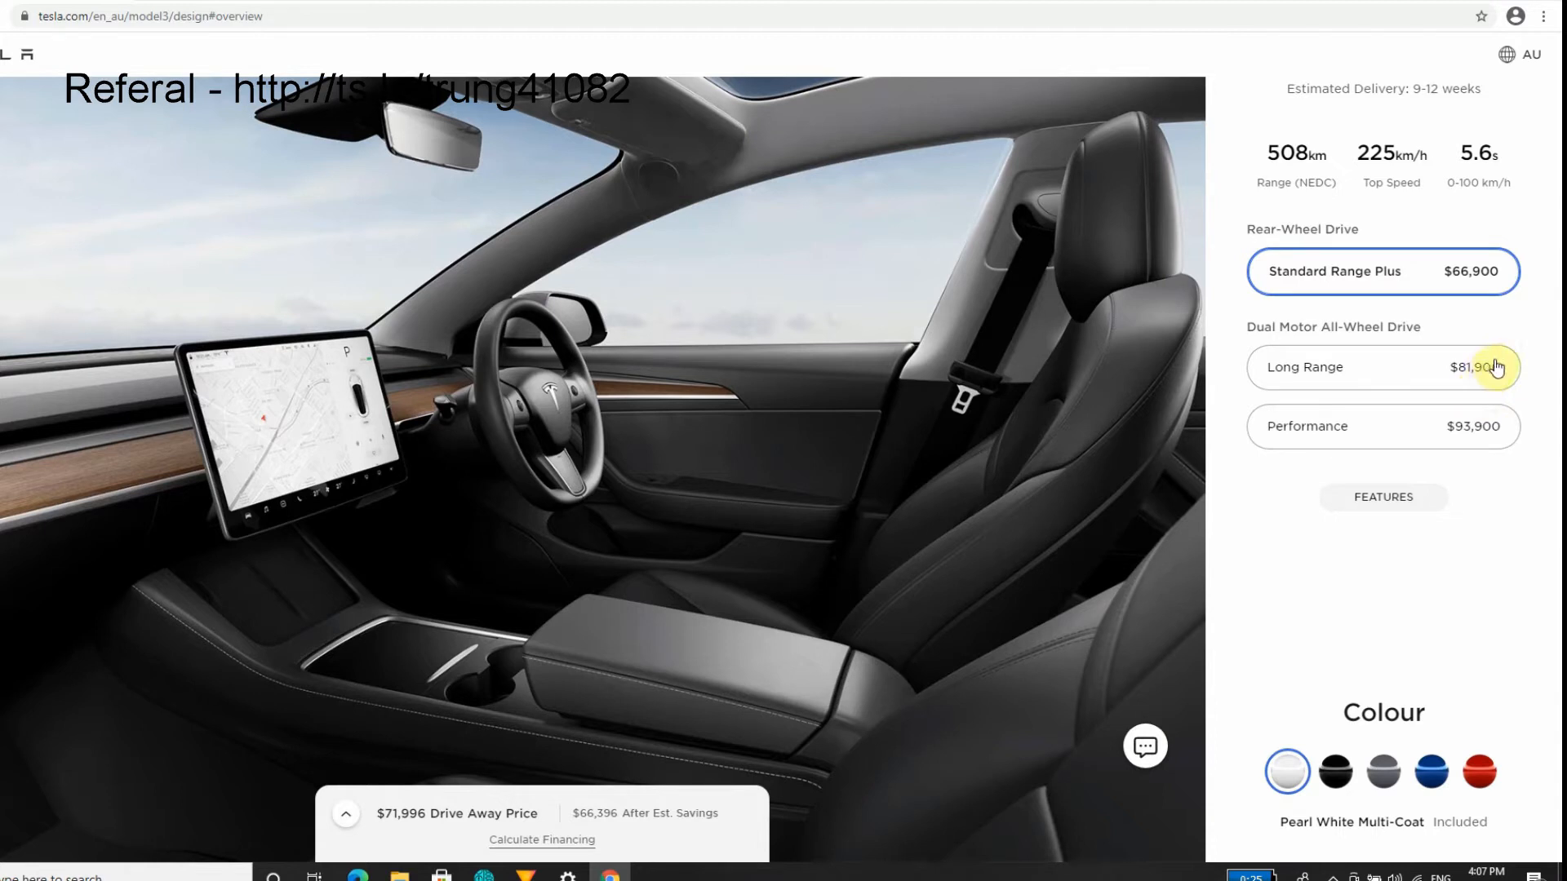
pyautogui.moveTo(1491, 311)
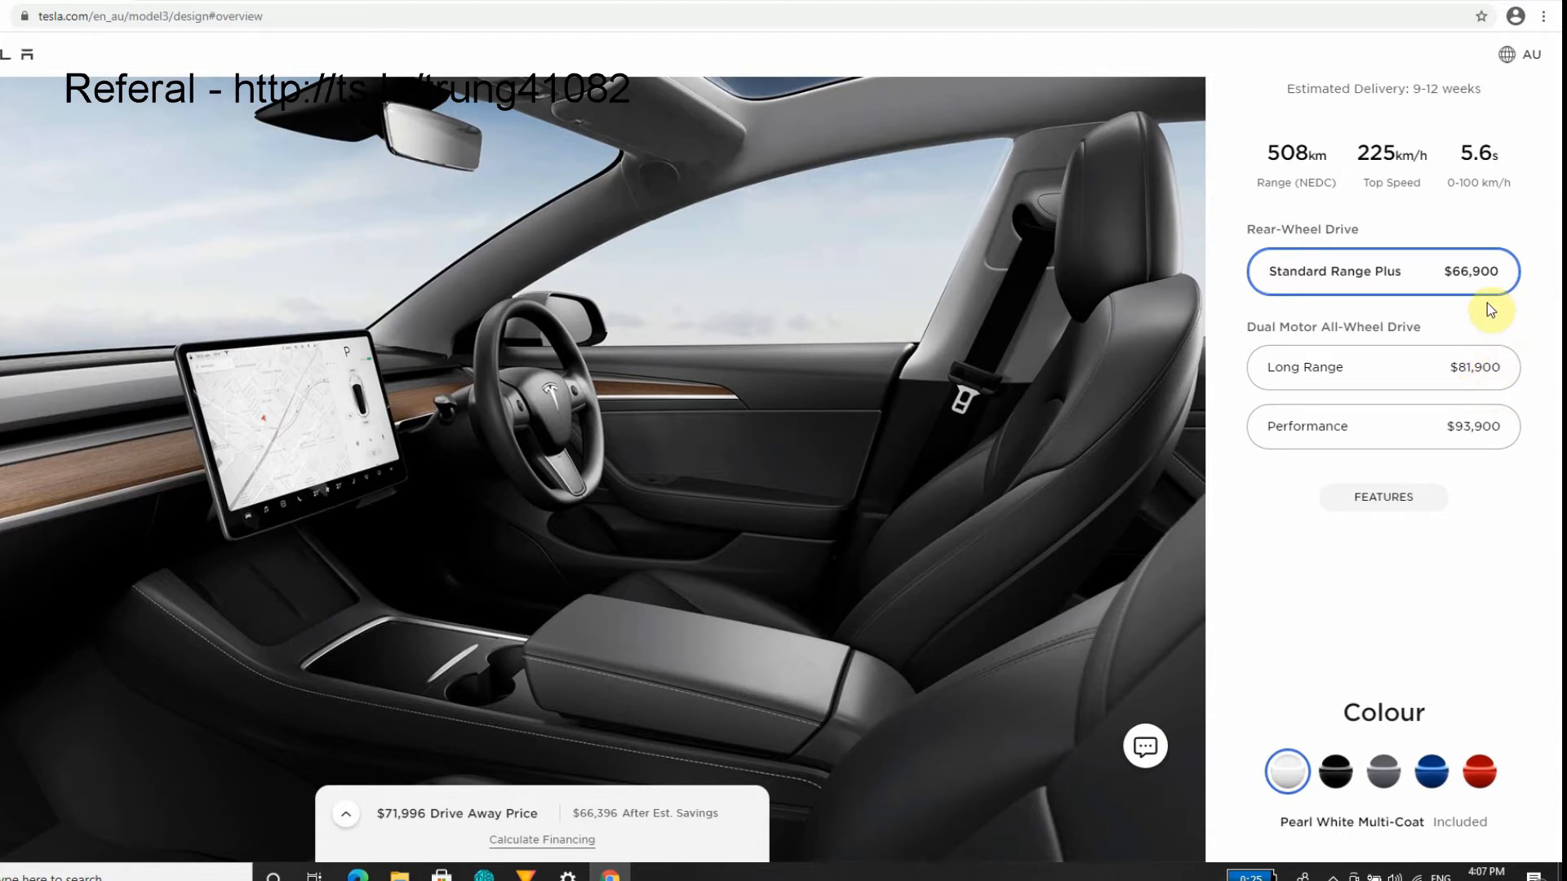
pyautogui.moveTo(1446, 434)
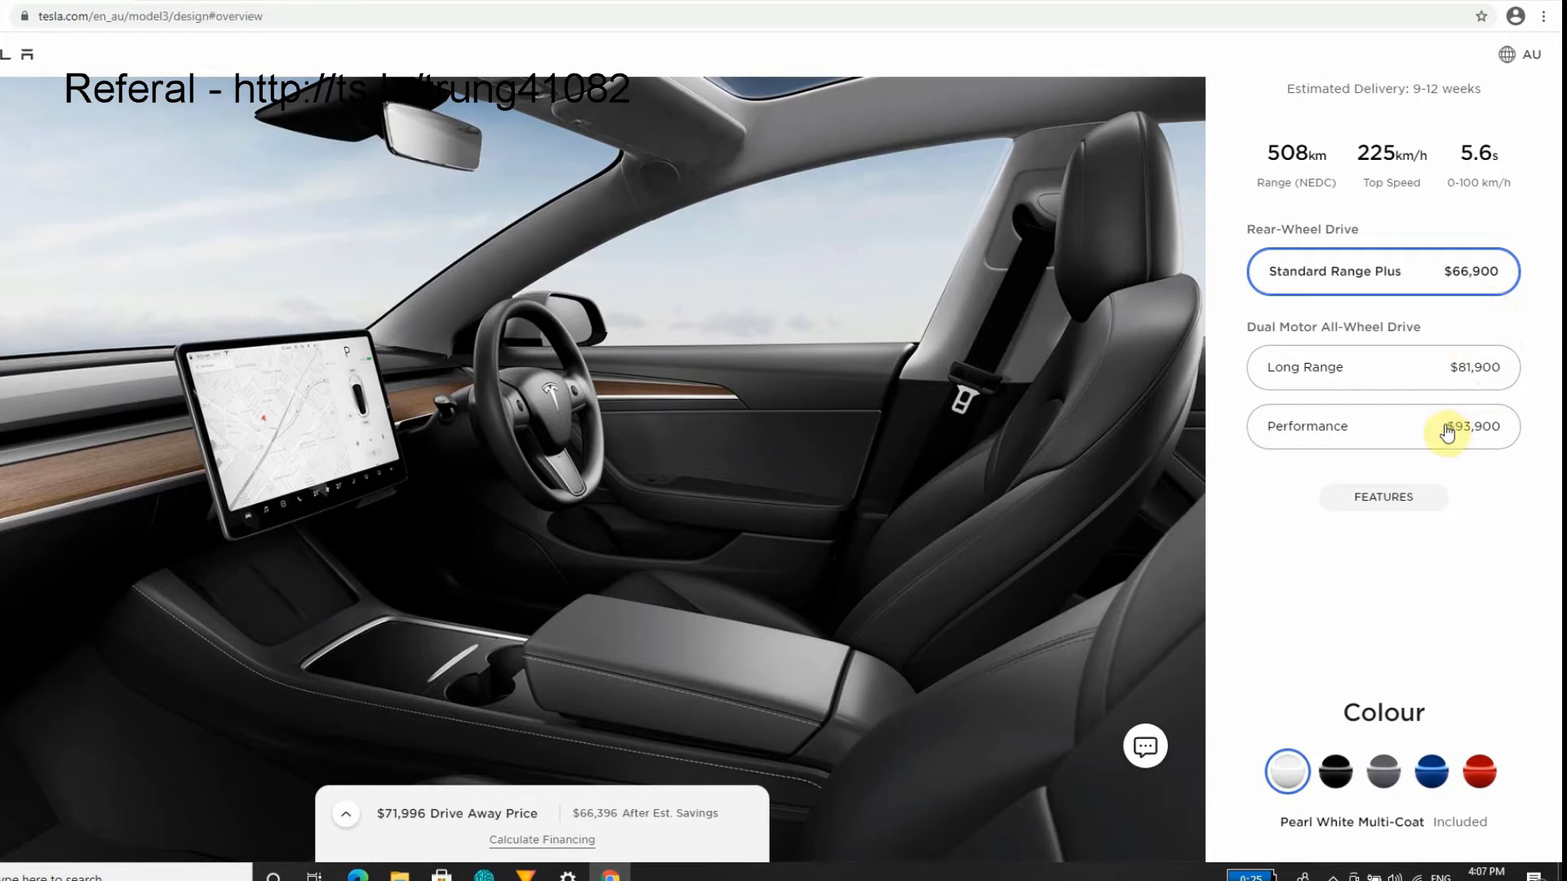
# Preview the Solid Black, Midnight Silver Metallic and Deep Blue Metallic paints.
pyautogui.scroll(-3)
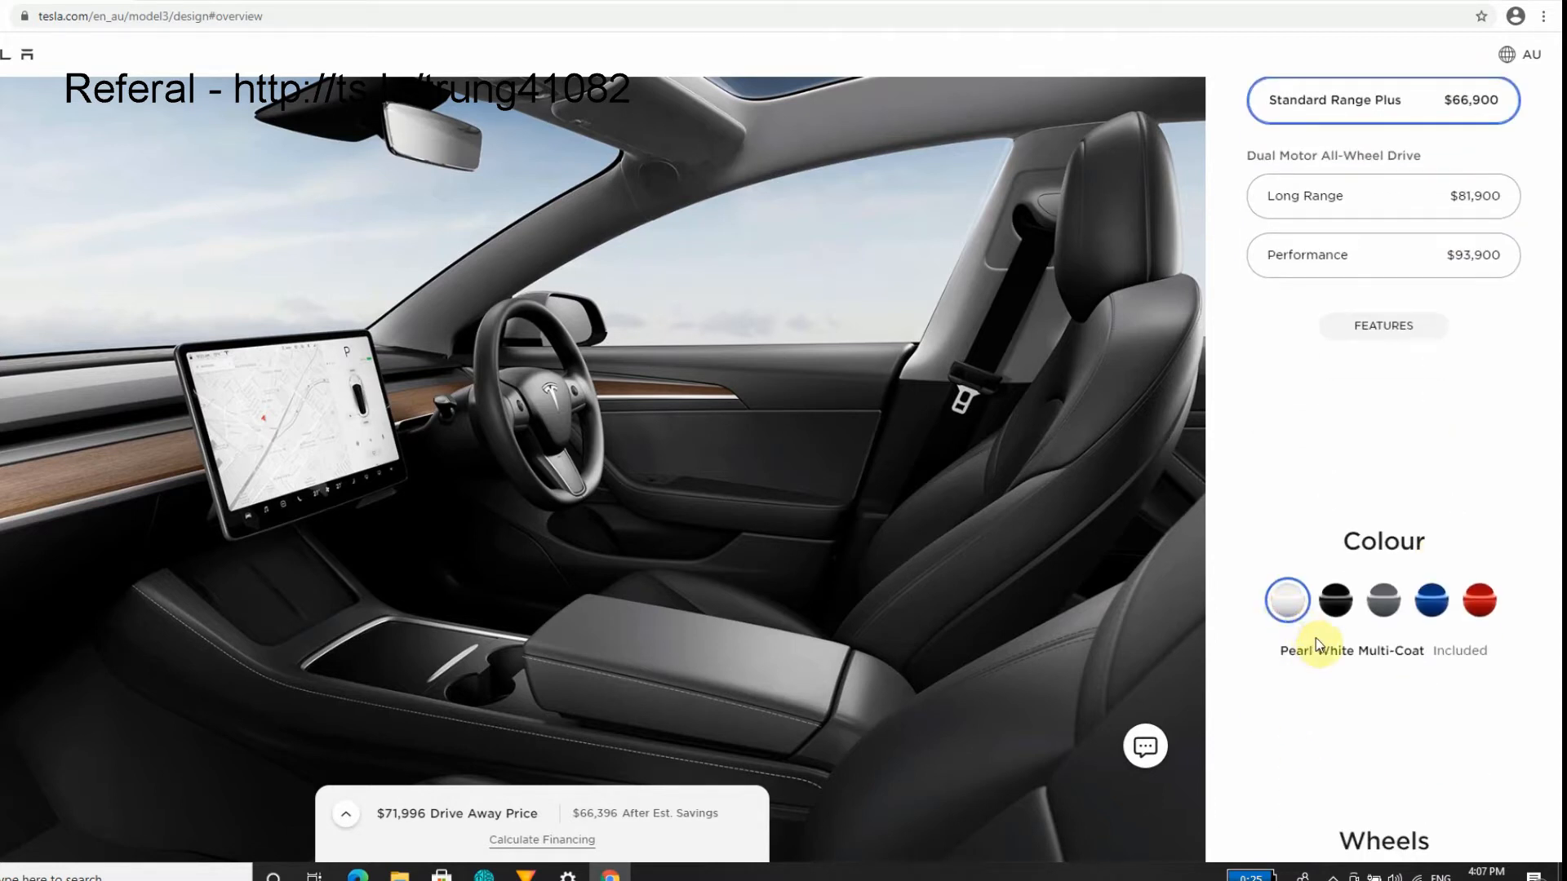
pyautogui.moveTo(1304, 658)
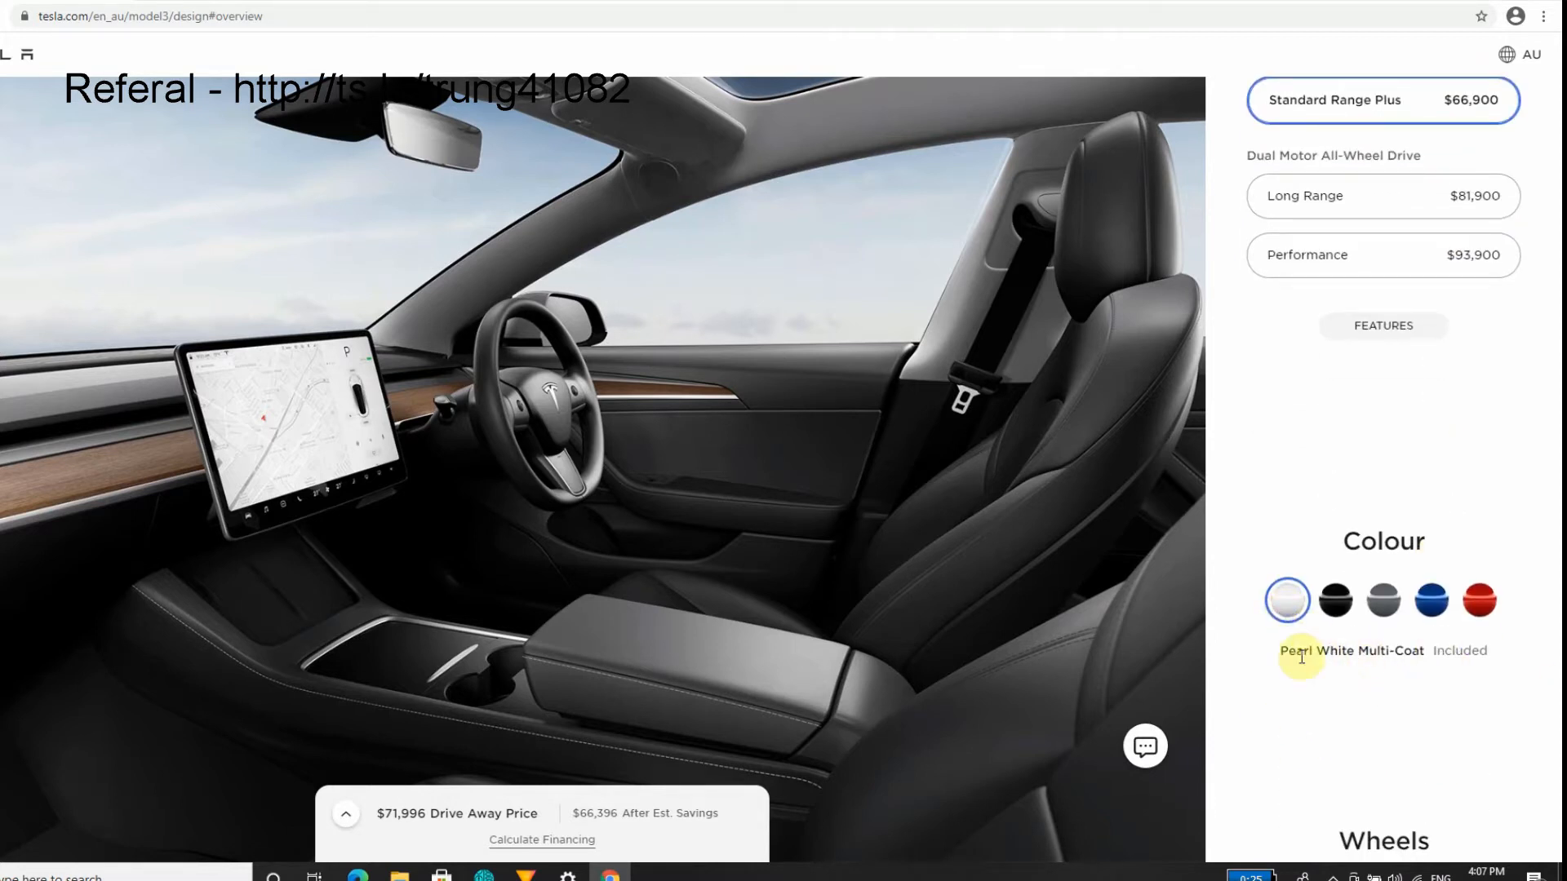
pyautogui.moveTo(1266, 636)
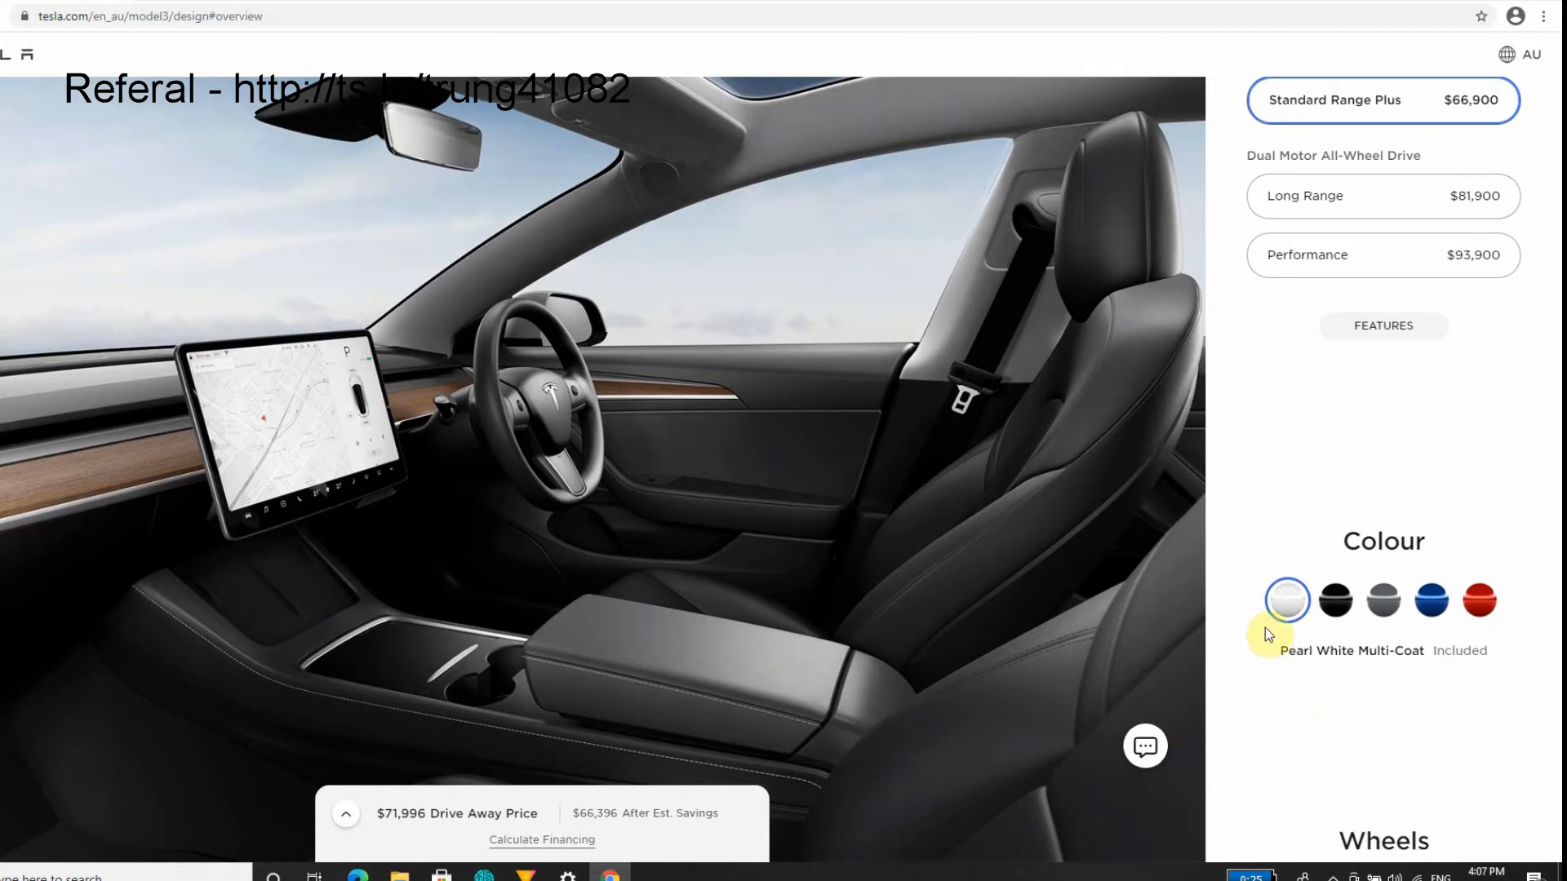
pyautogui.moveTo(1285, 611)
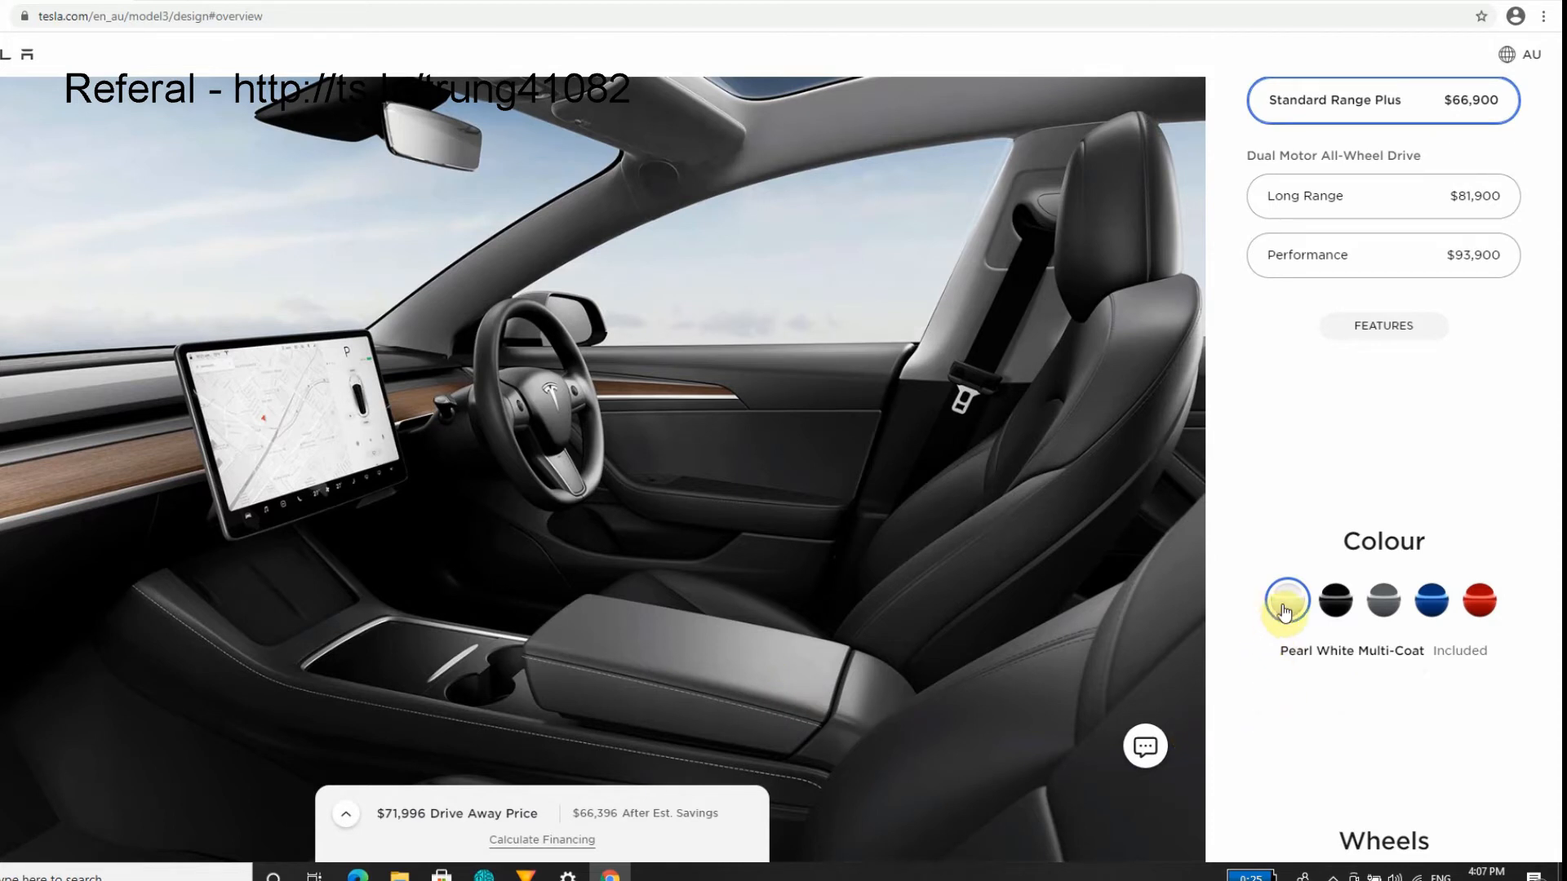
pyautogui.moveTo(1282, 562)
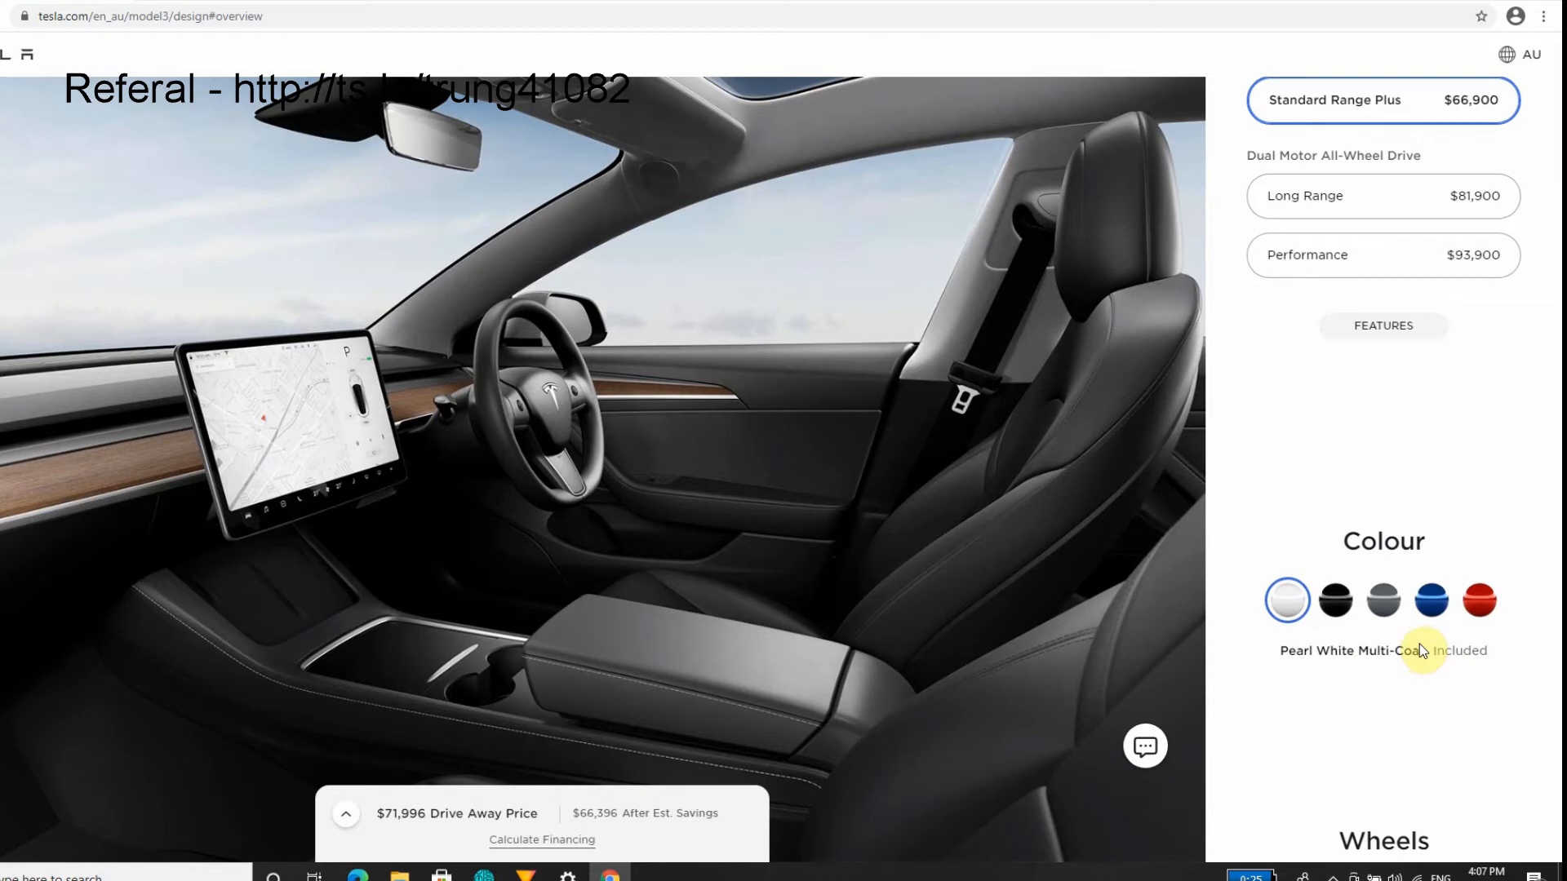
pyautogui.moveTo(1335, 600)
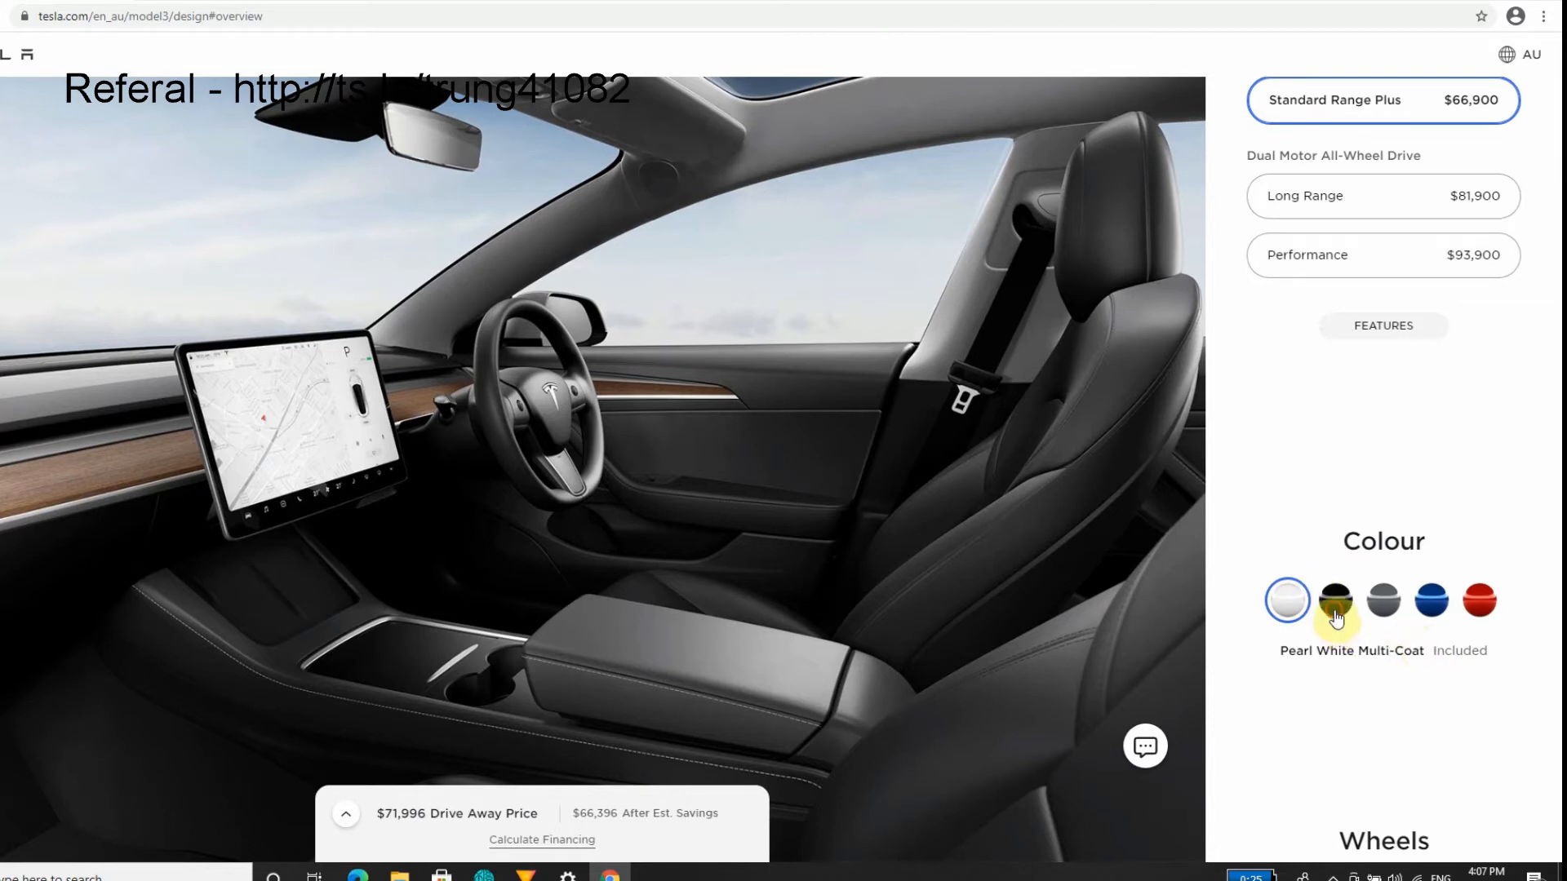
pyautogui.click(1335, 601)
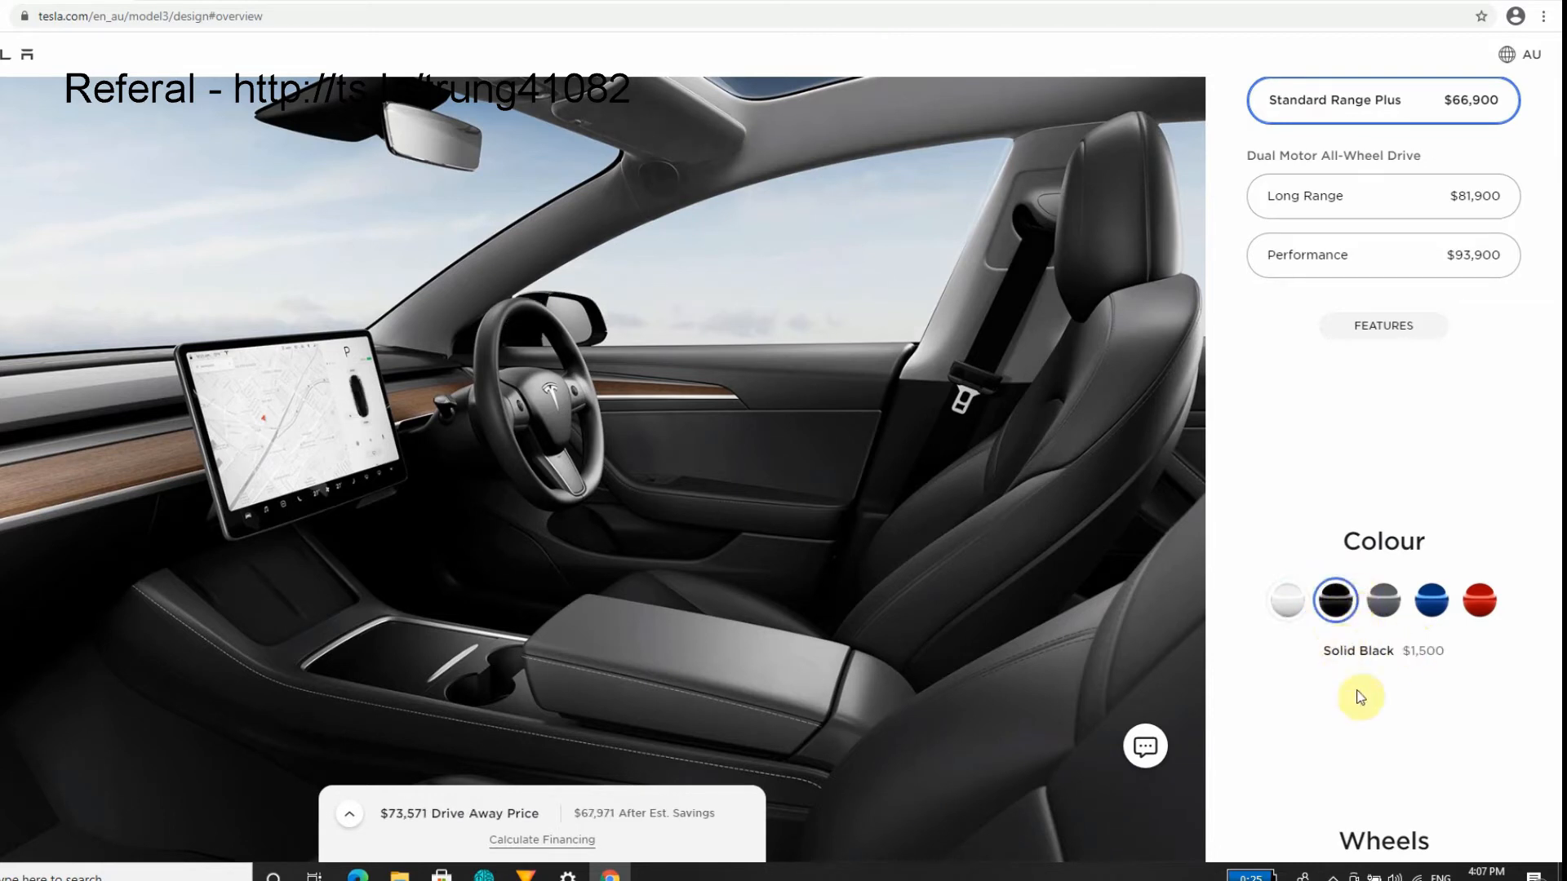
pyautogui.moveTo(1381, 610)
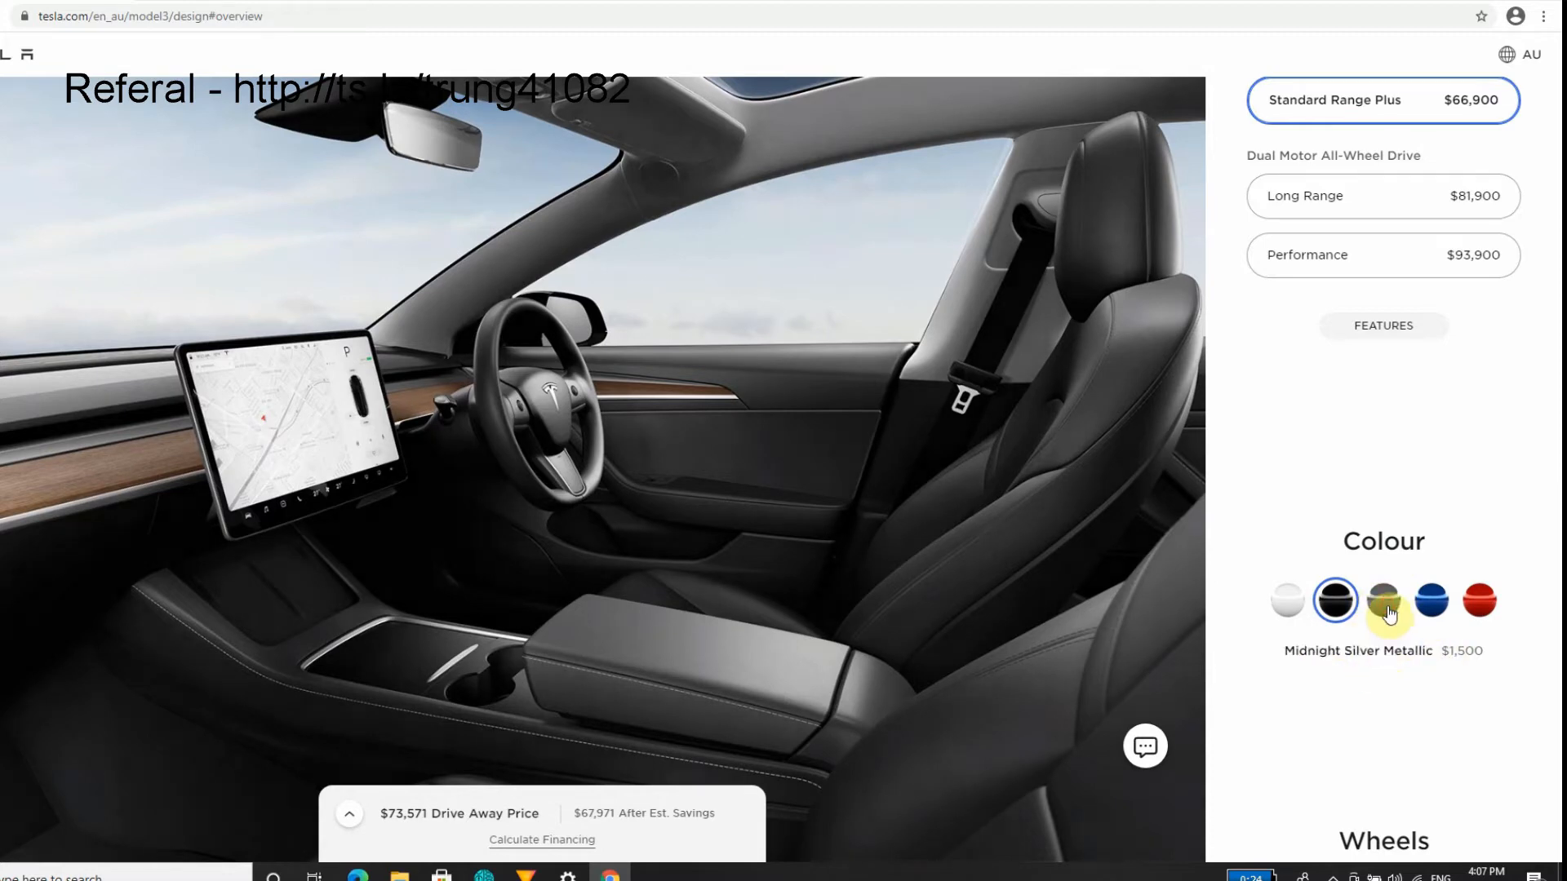
pyautogui.click(1430, 600)
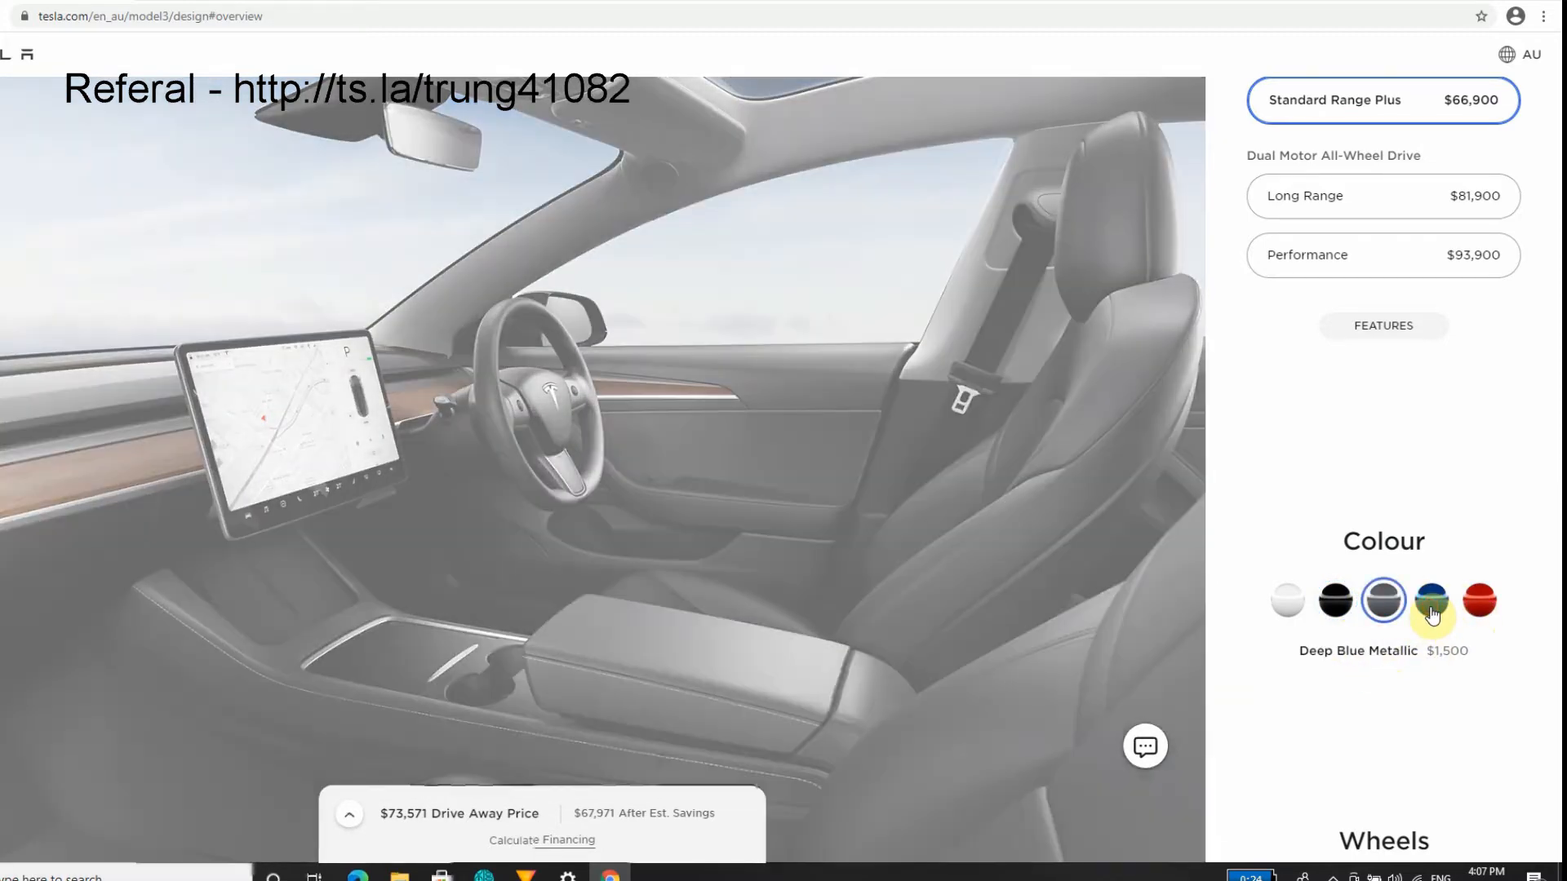
pyautogui.click(1430, 600)
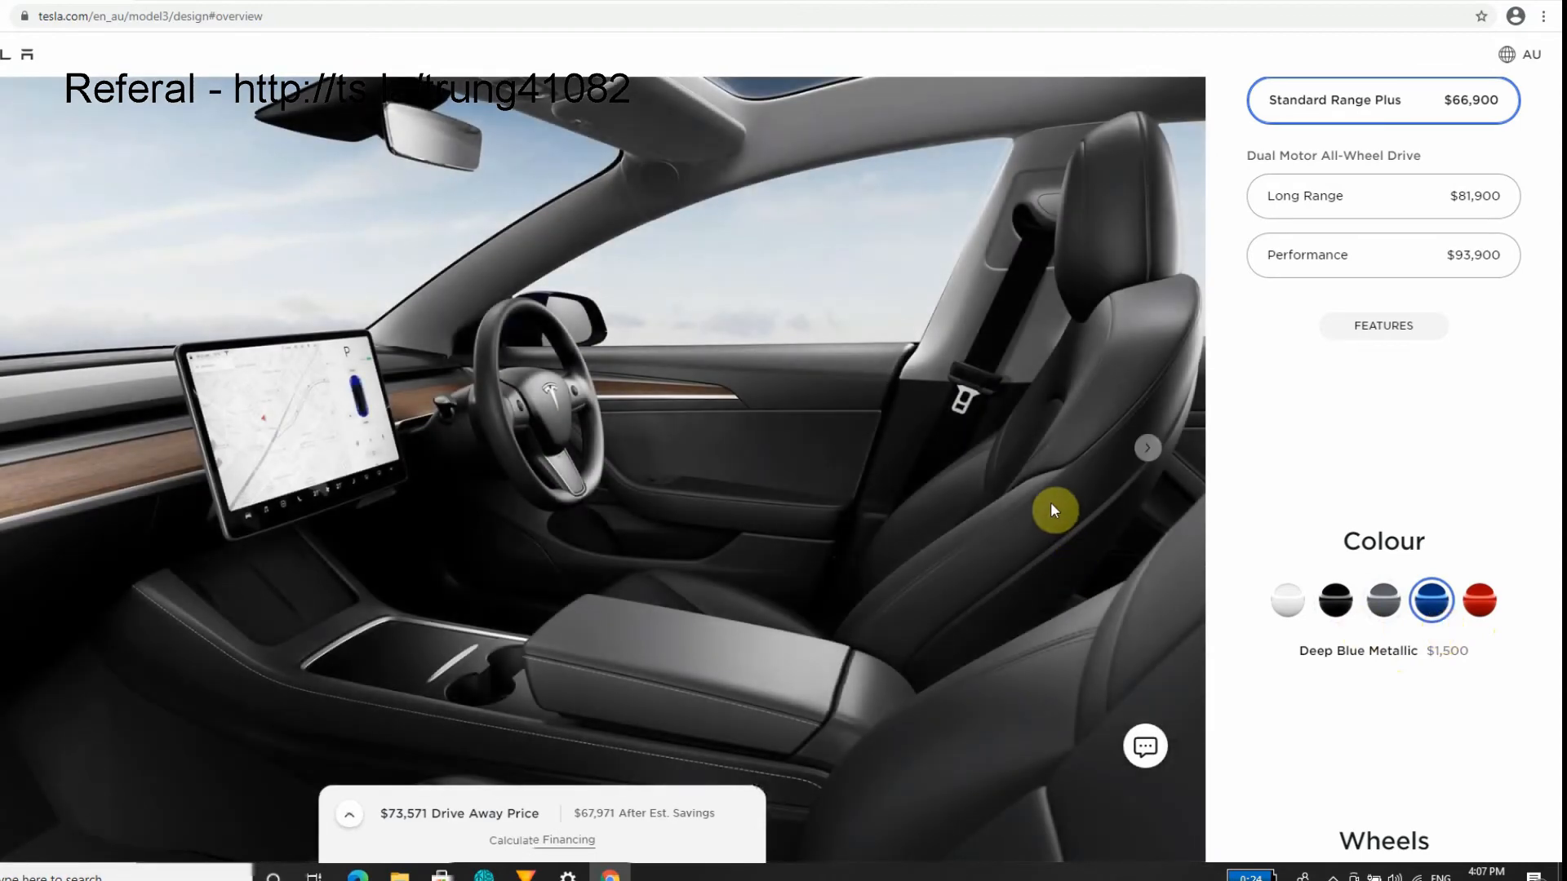
# View the exterior and wheel close-up, then choose Red Multi-Coat paint ($75,041).
pyautogui.click(1145, 448)
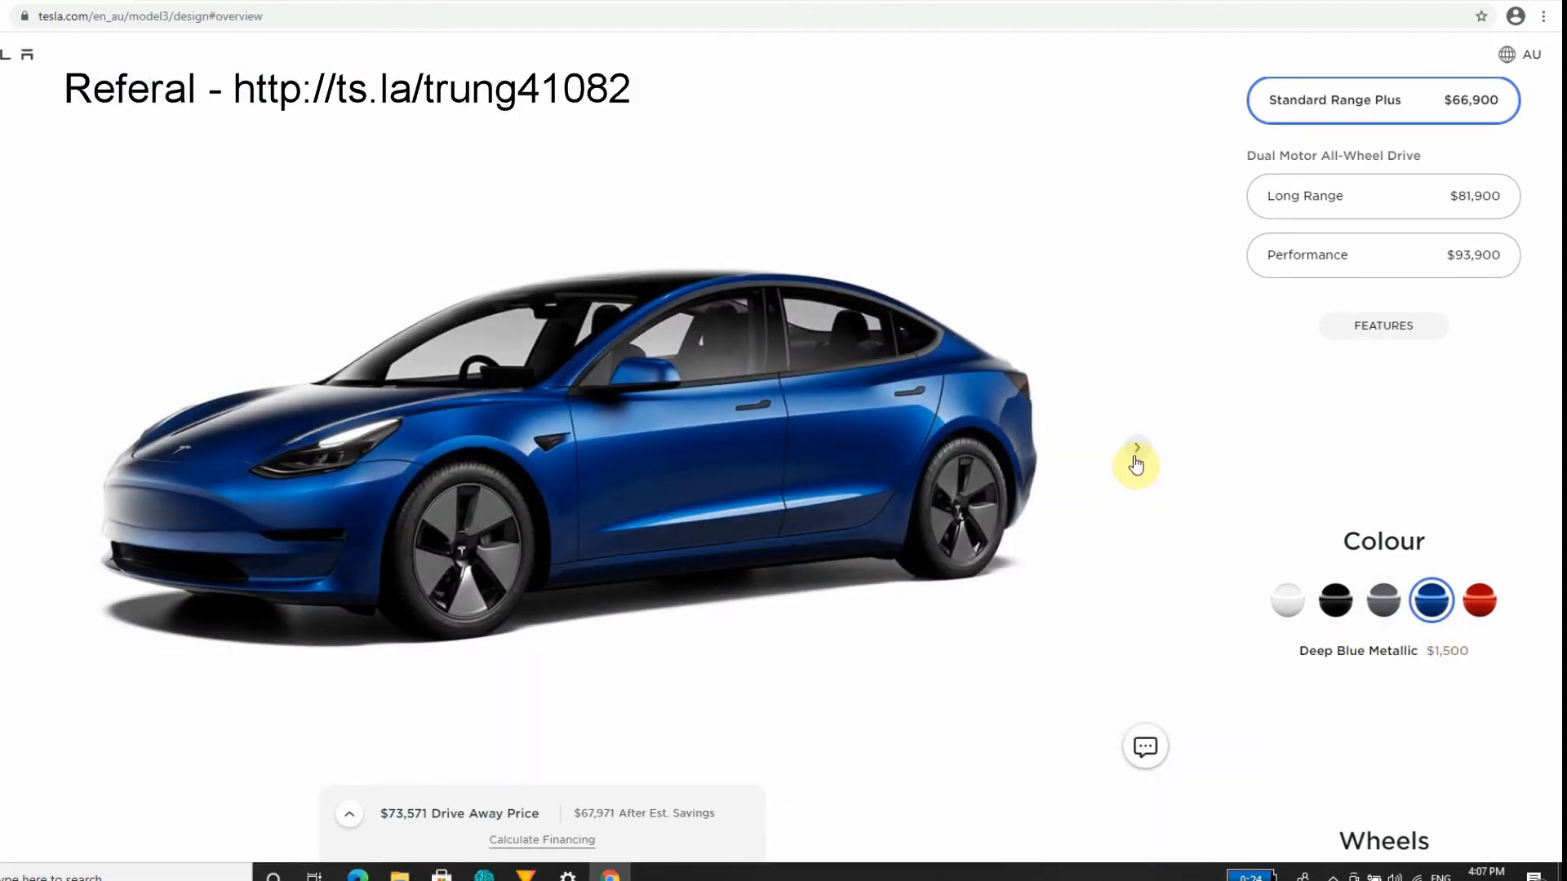
pyautogui.click(1135, 462)
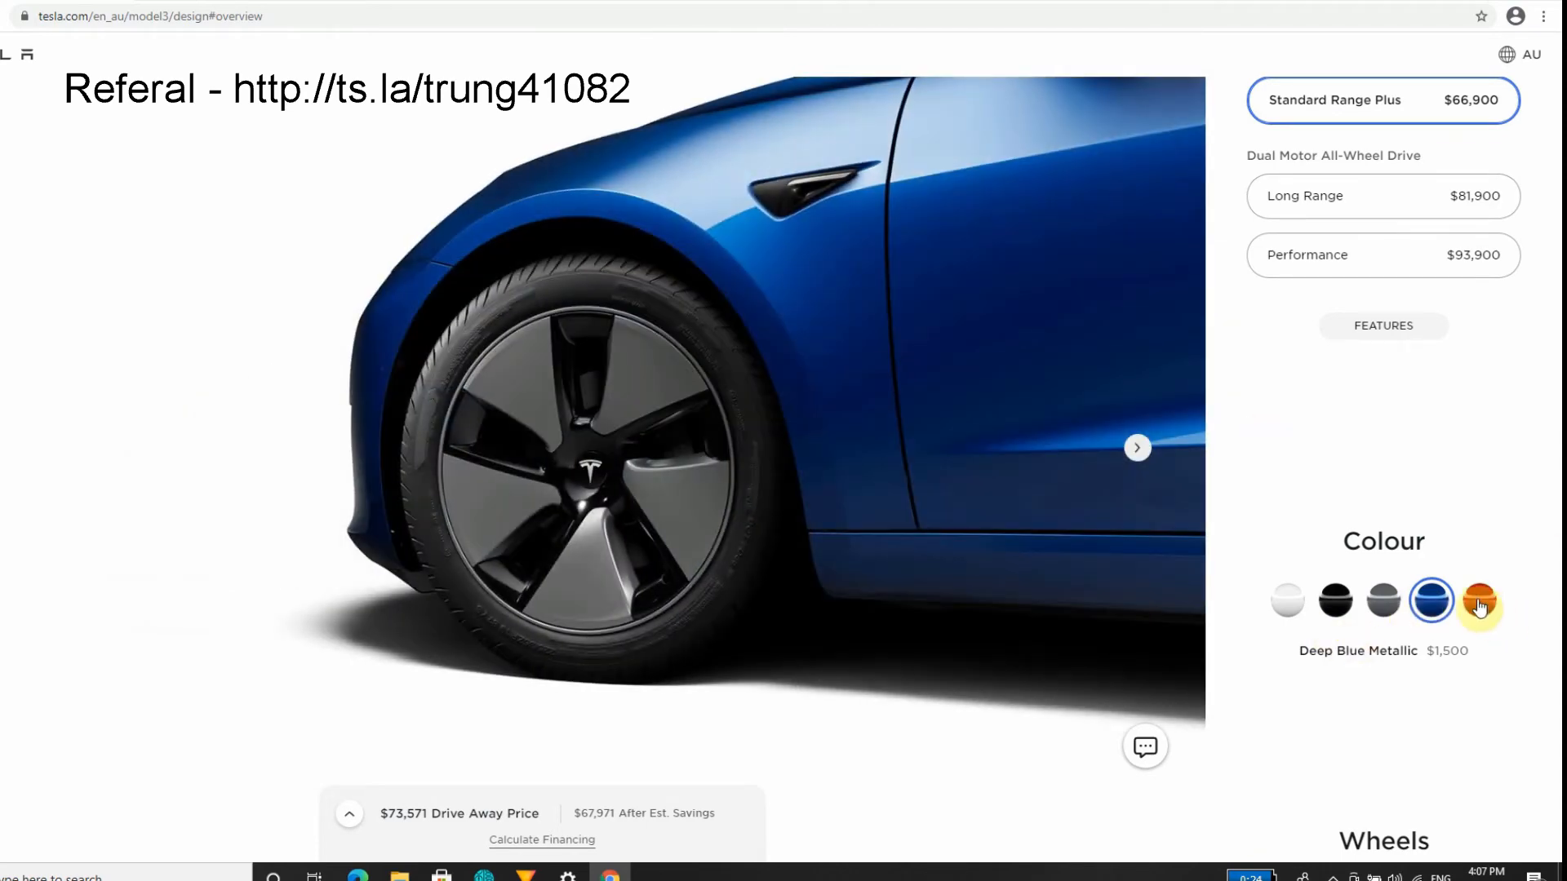
pyautogui.click(1479, 600)
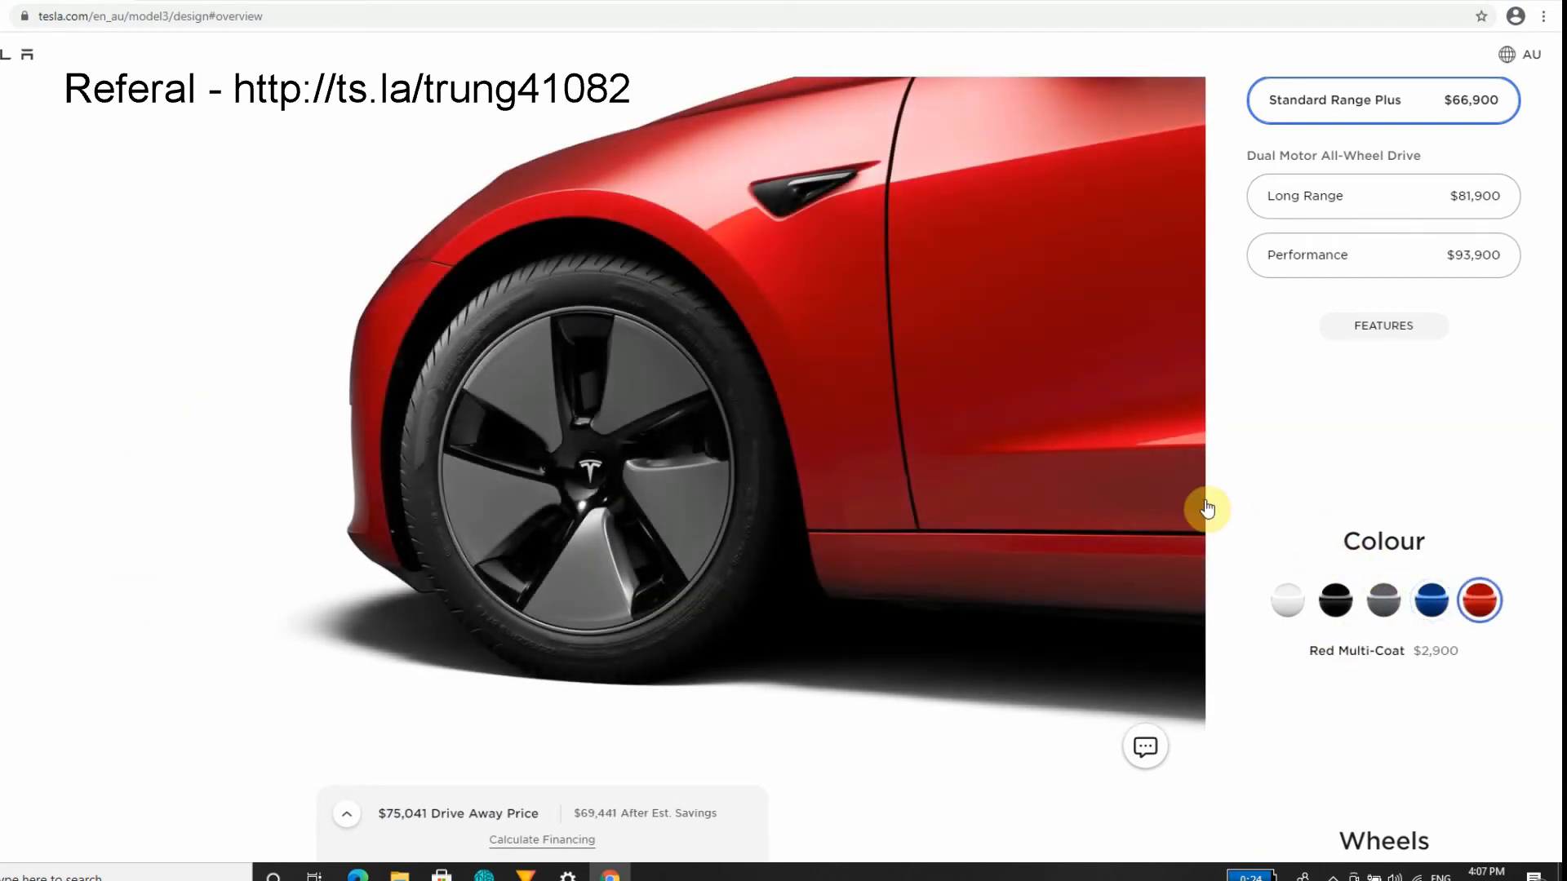
pyautogui.click(1137, 448)
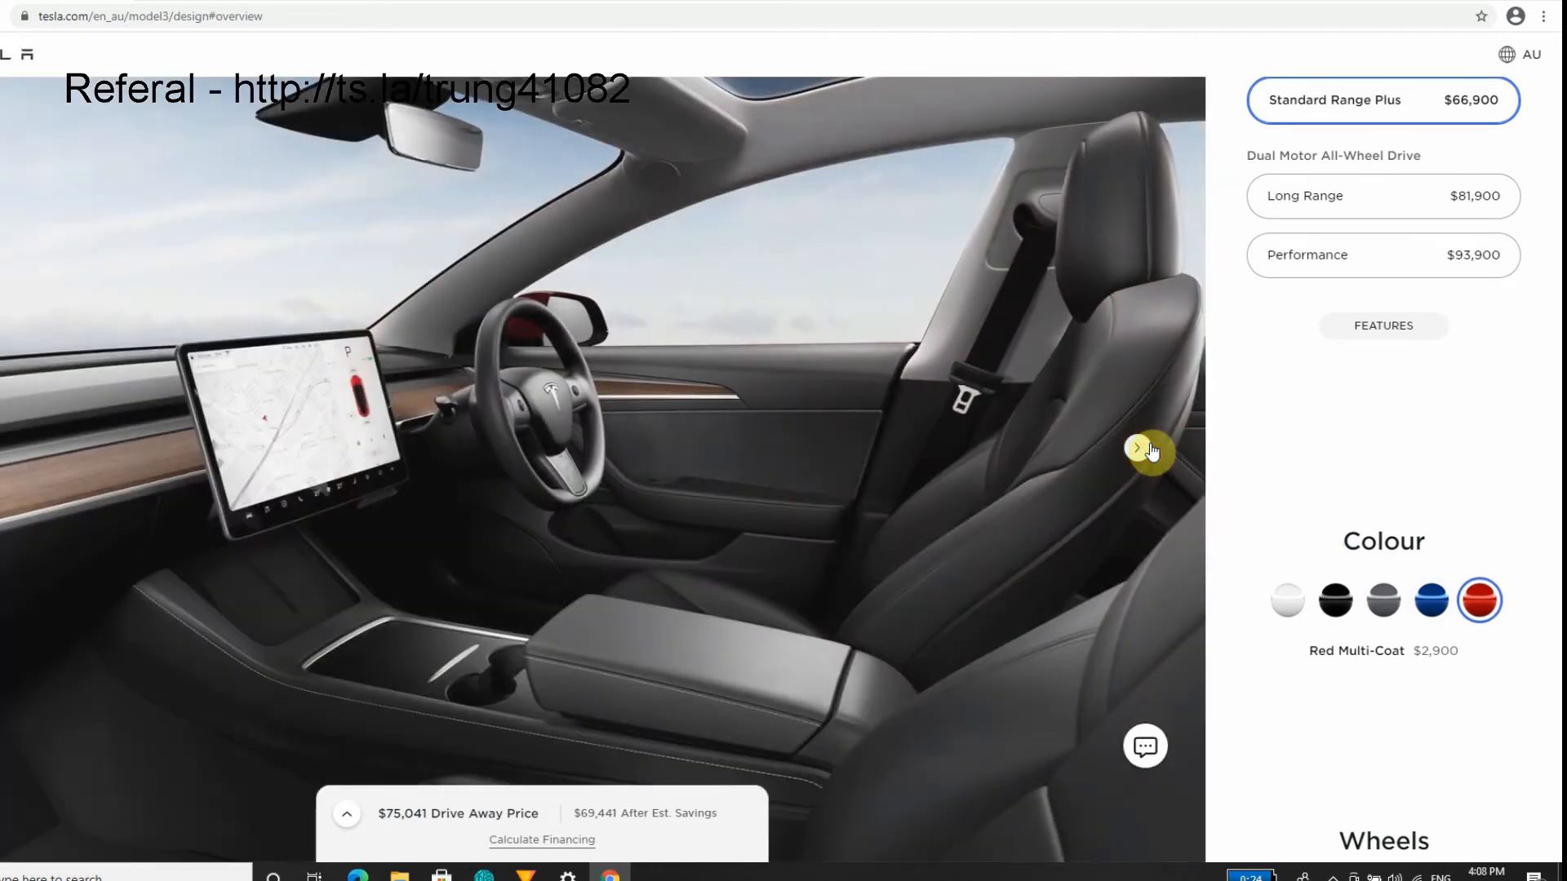
pyautogui.moveTo(1437, 678)
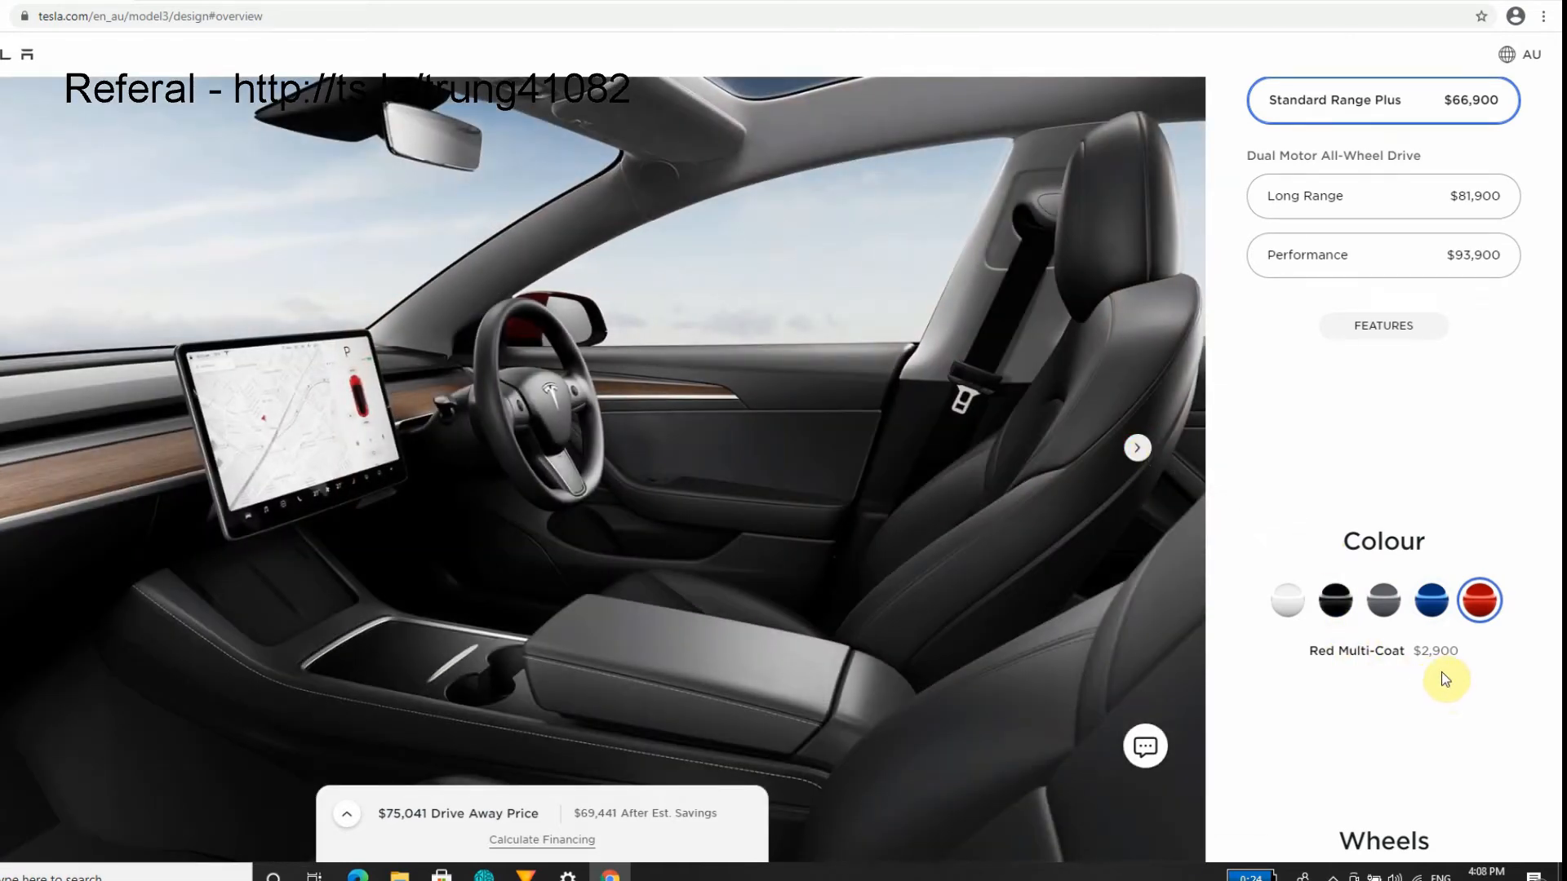
# Try the 19" Sport Wheels ($77,351), then return to 18" Aero wheels at $75,041.
pyautogui.scroll(-3)
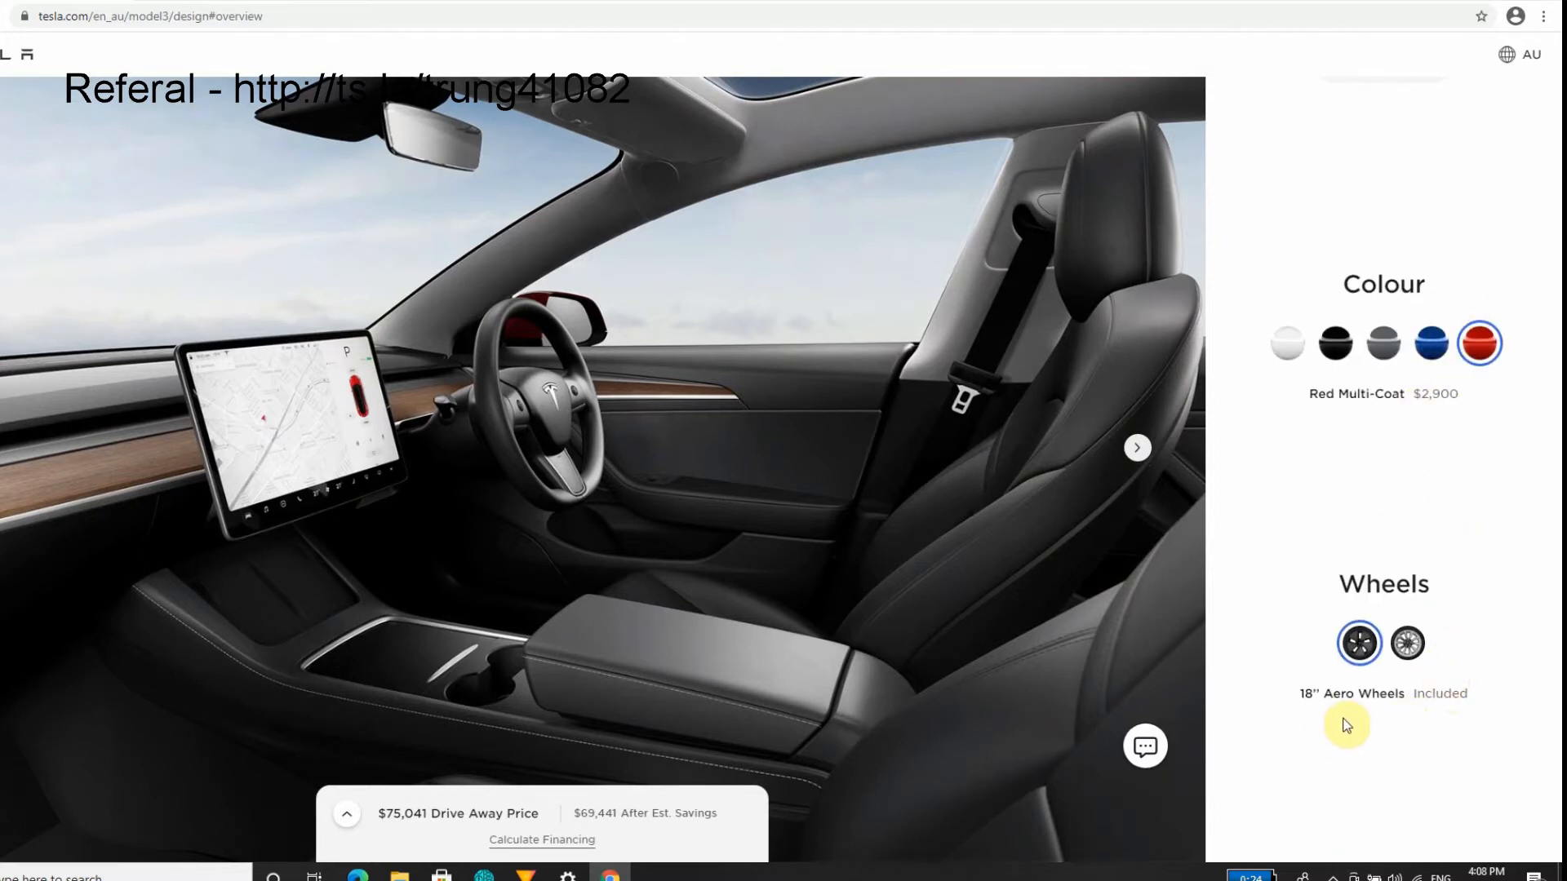
pyautogui.moveTo(1347, 713)
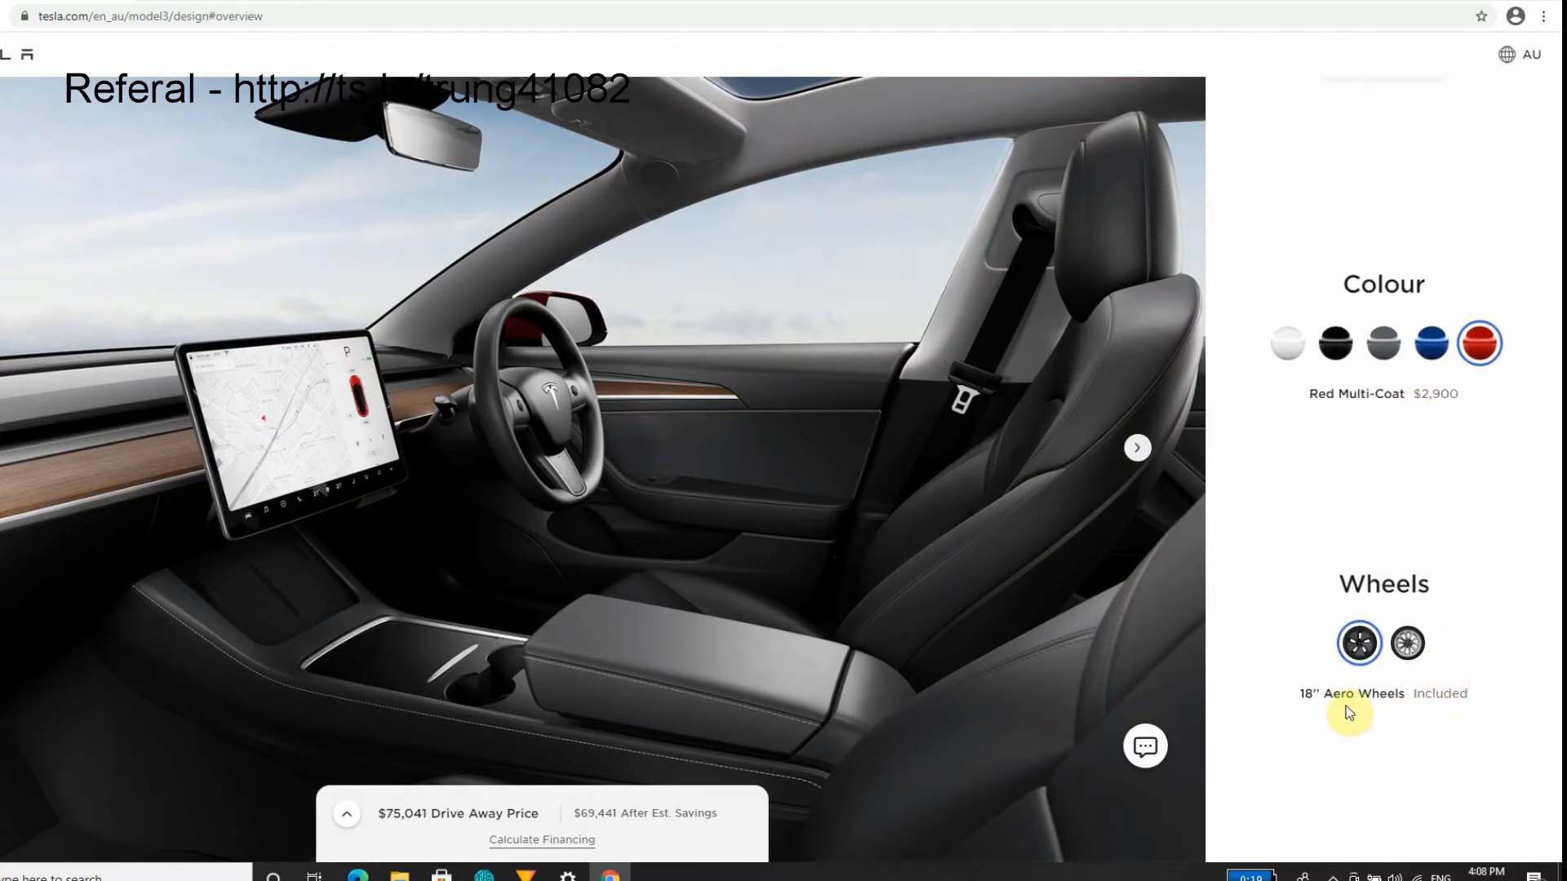
pyautogui.moveTo(1491, 632)
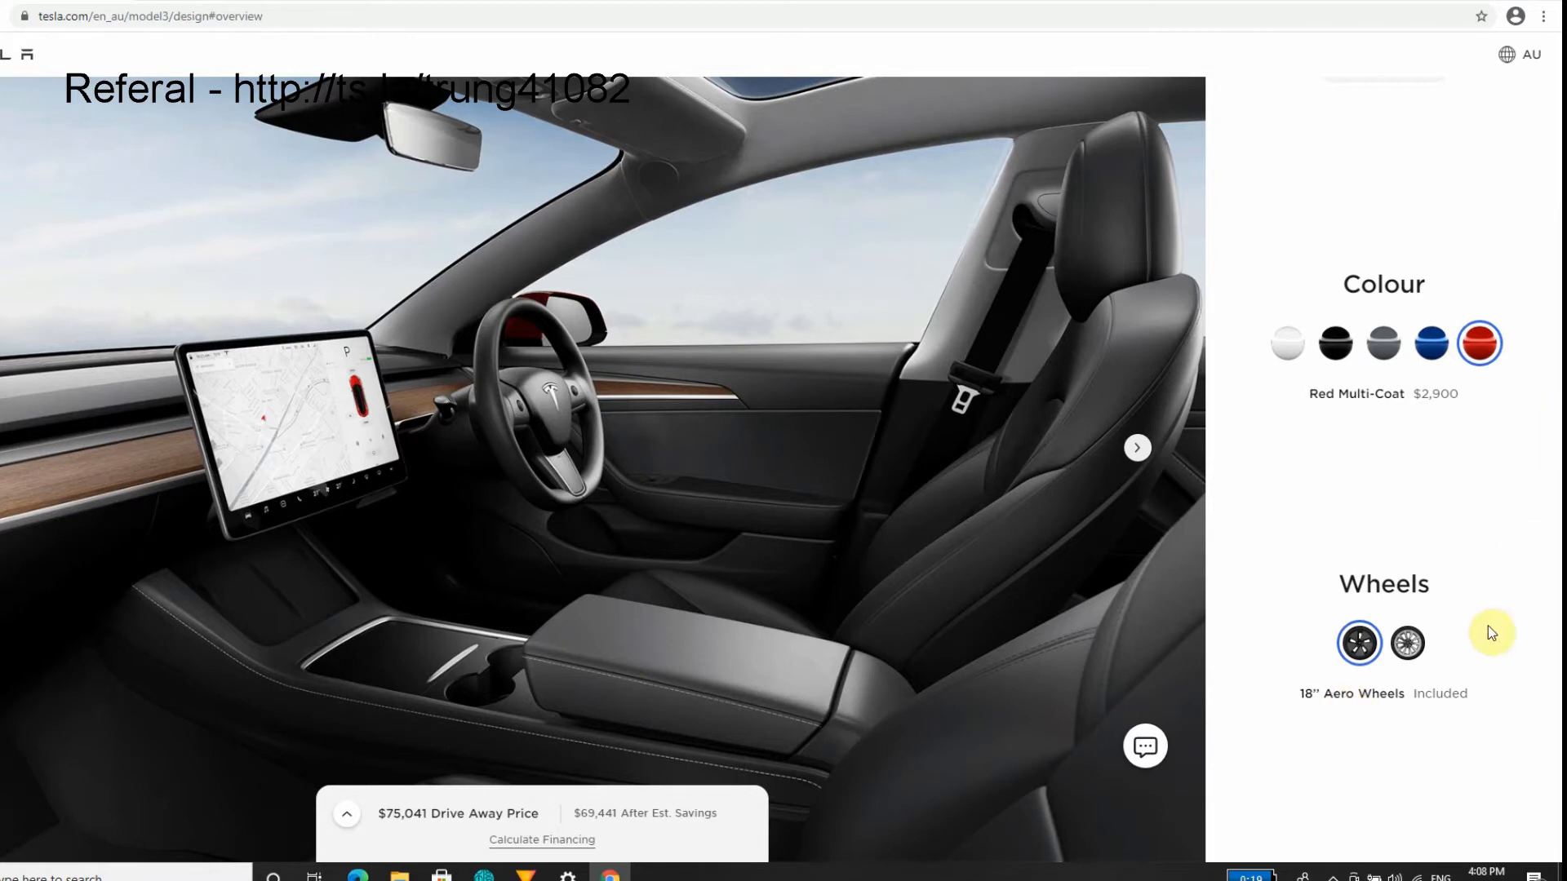
pyautogui.moveTo(1358, 644)
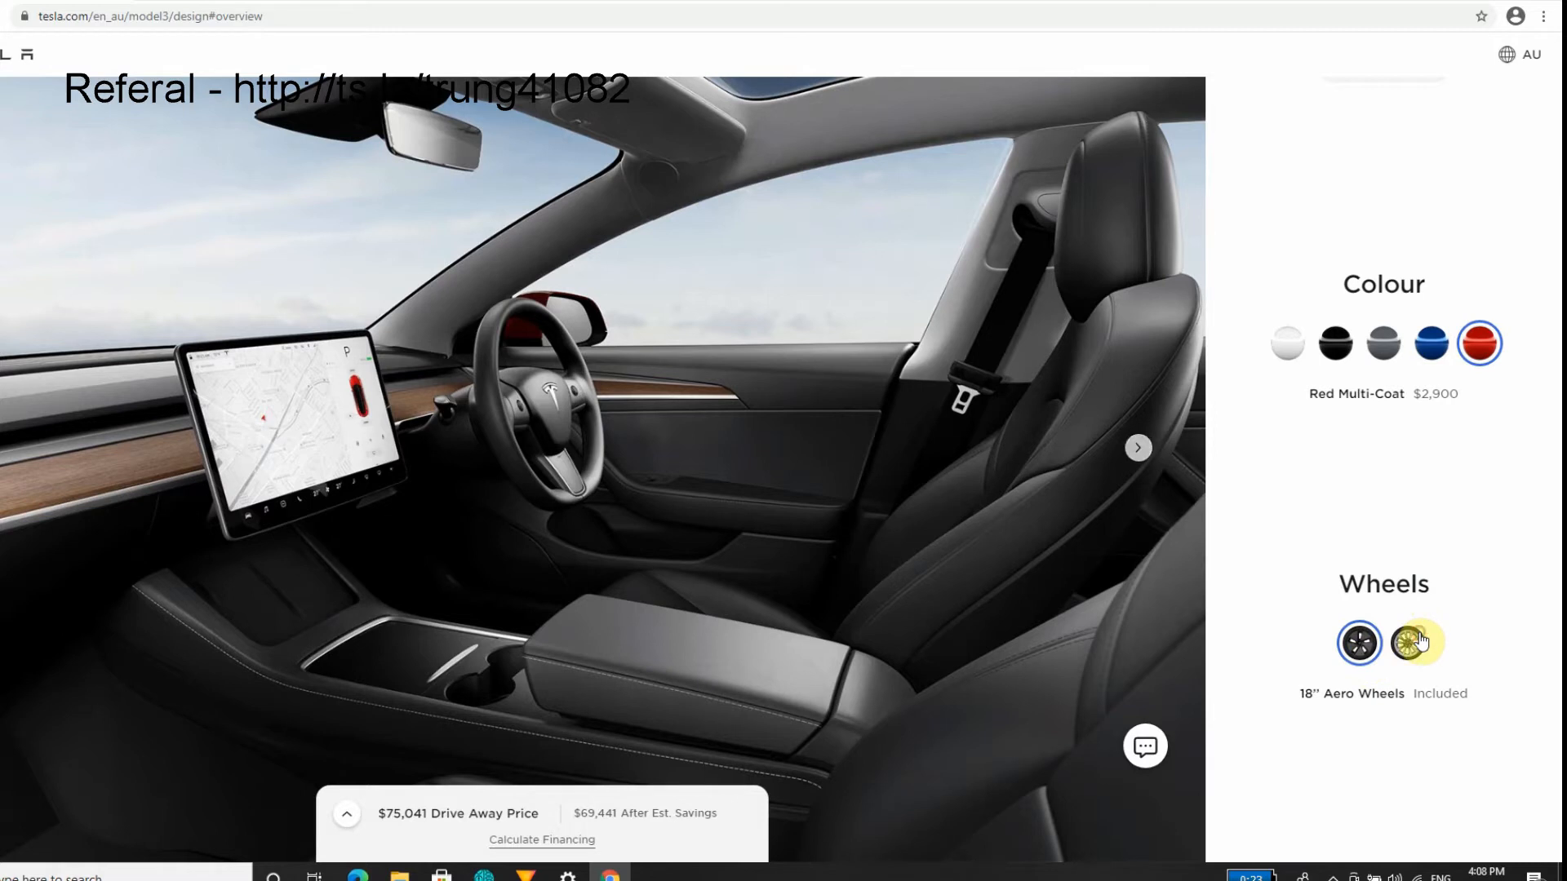
pyautogui.click(1407, 642)
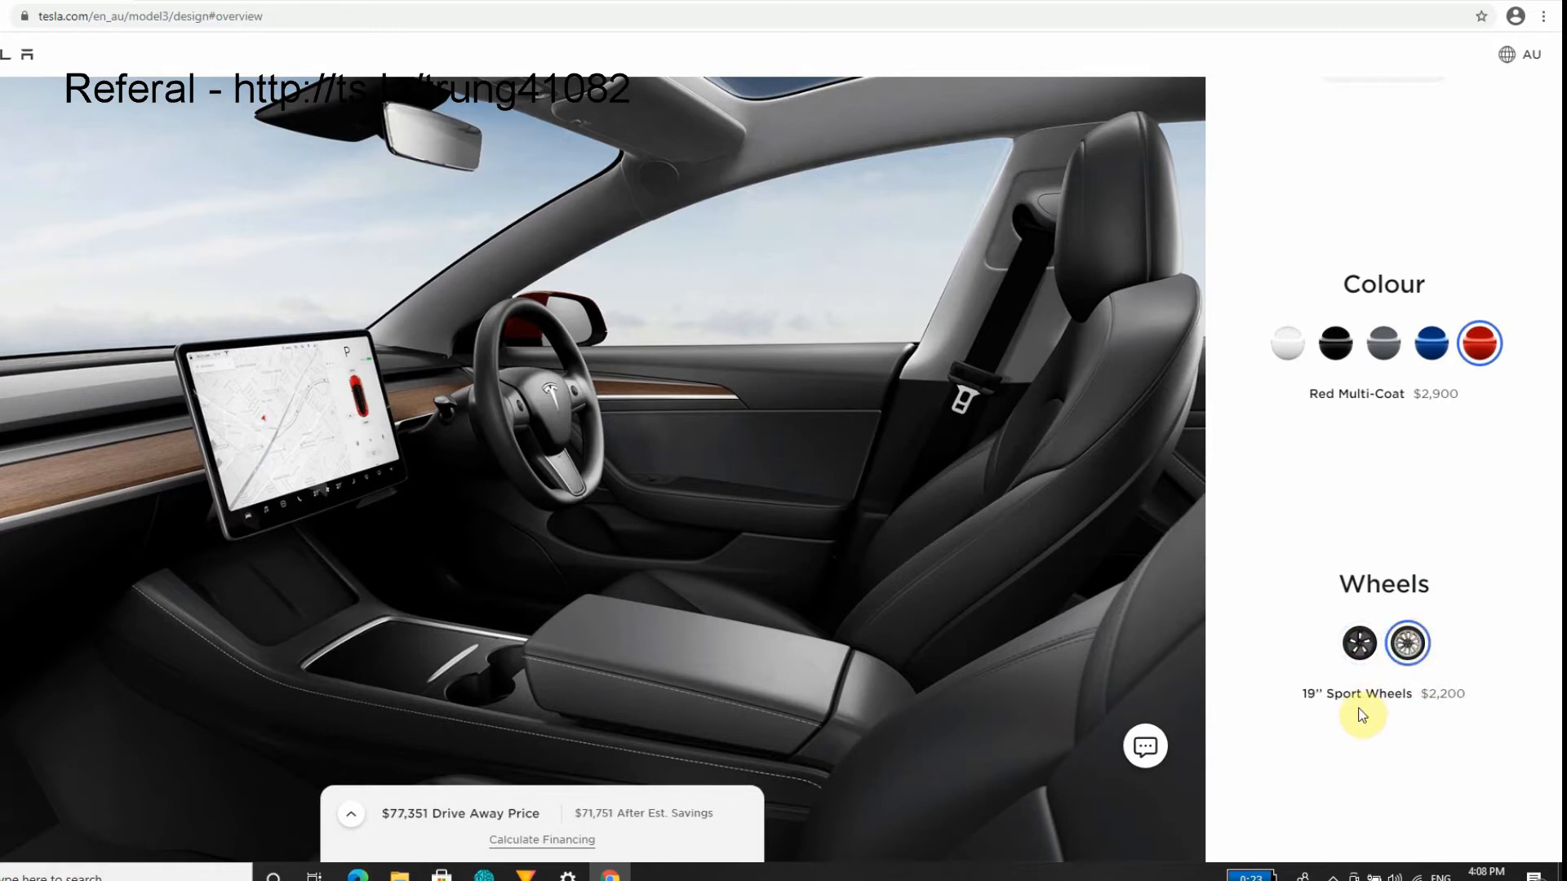
pyautogui.moveTo(1434, 712)
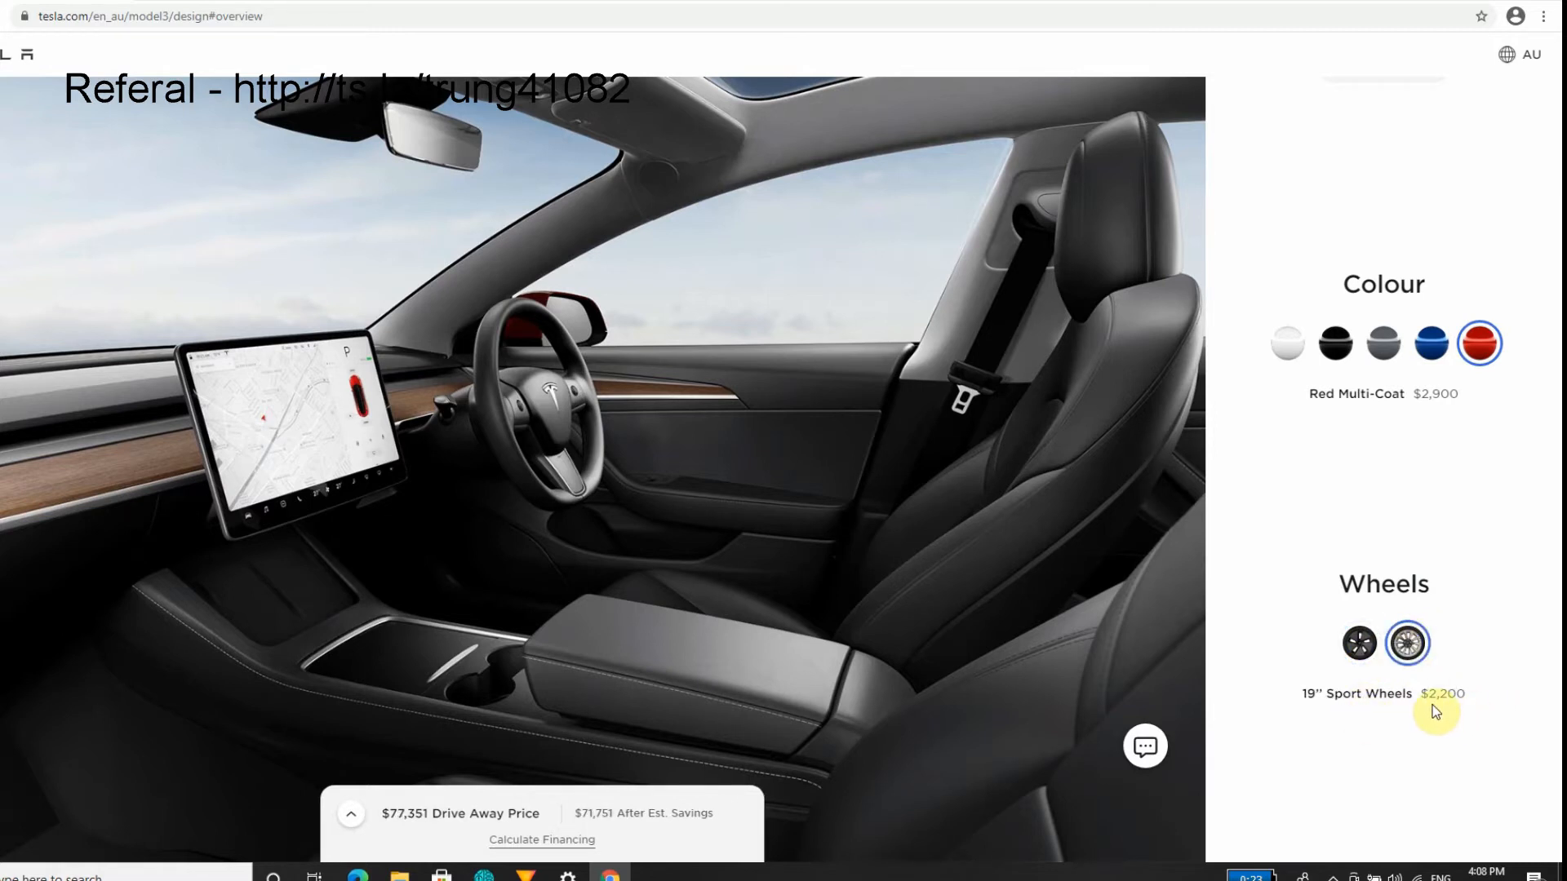
pyautogui.moveTo(1519, 529)
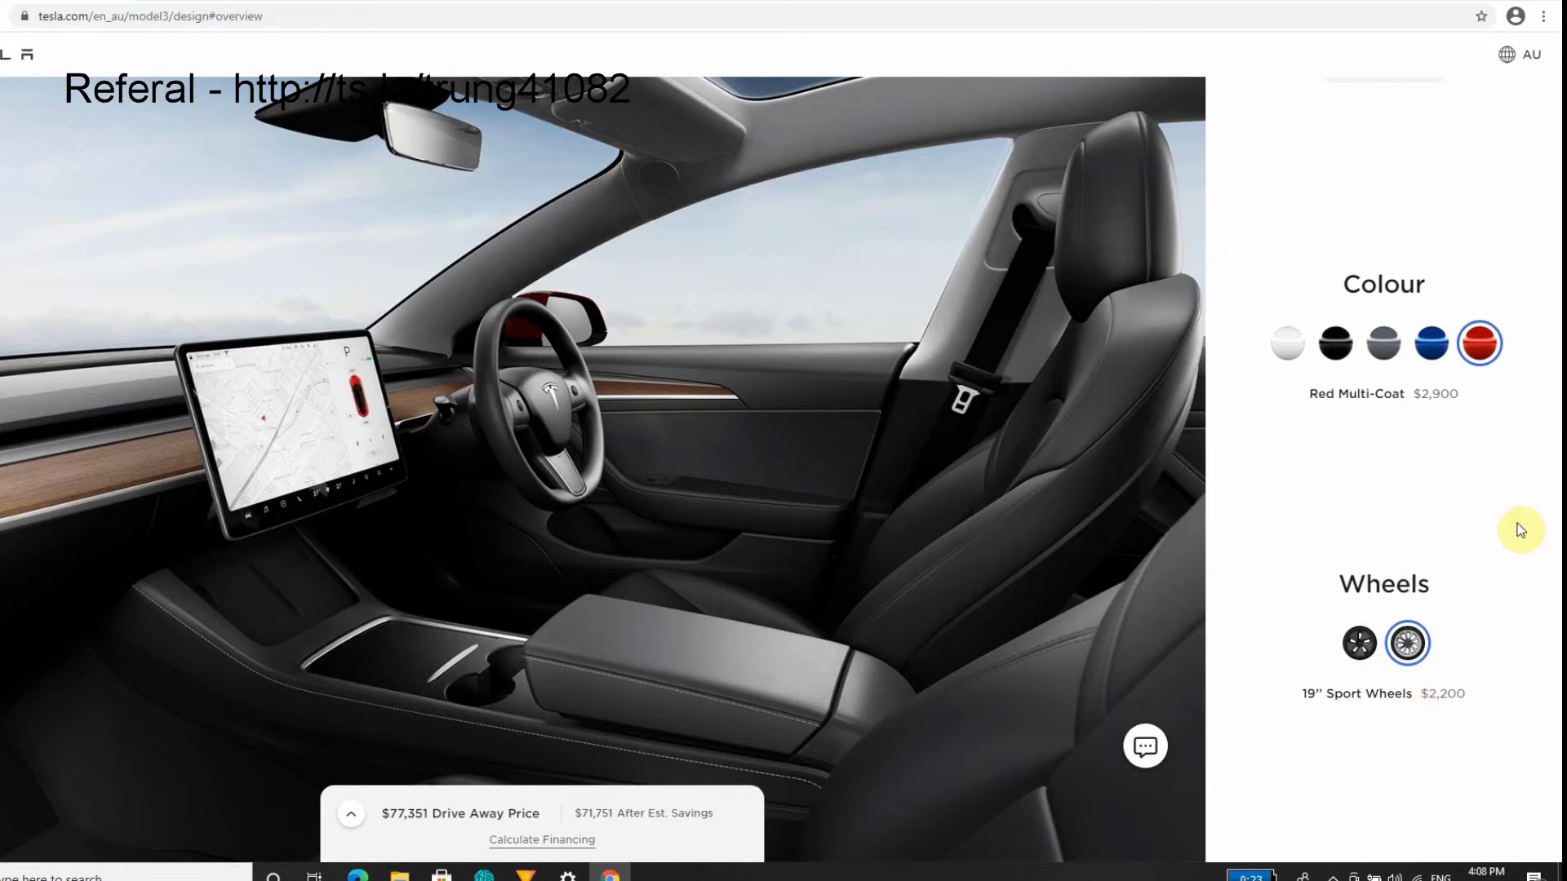
pyautogui.moveTo(1358, 644)
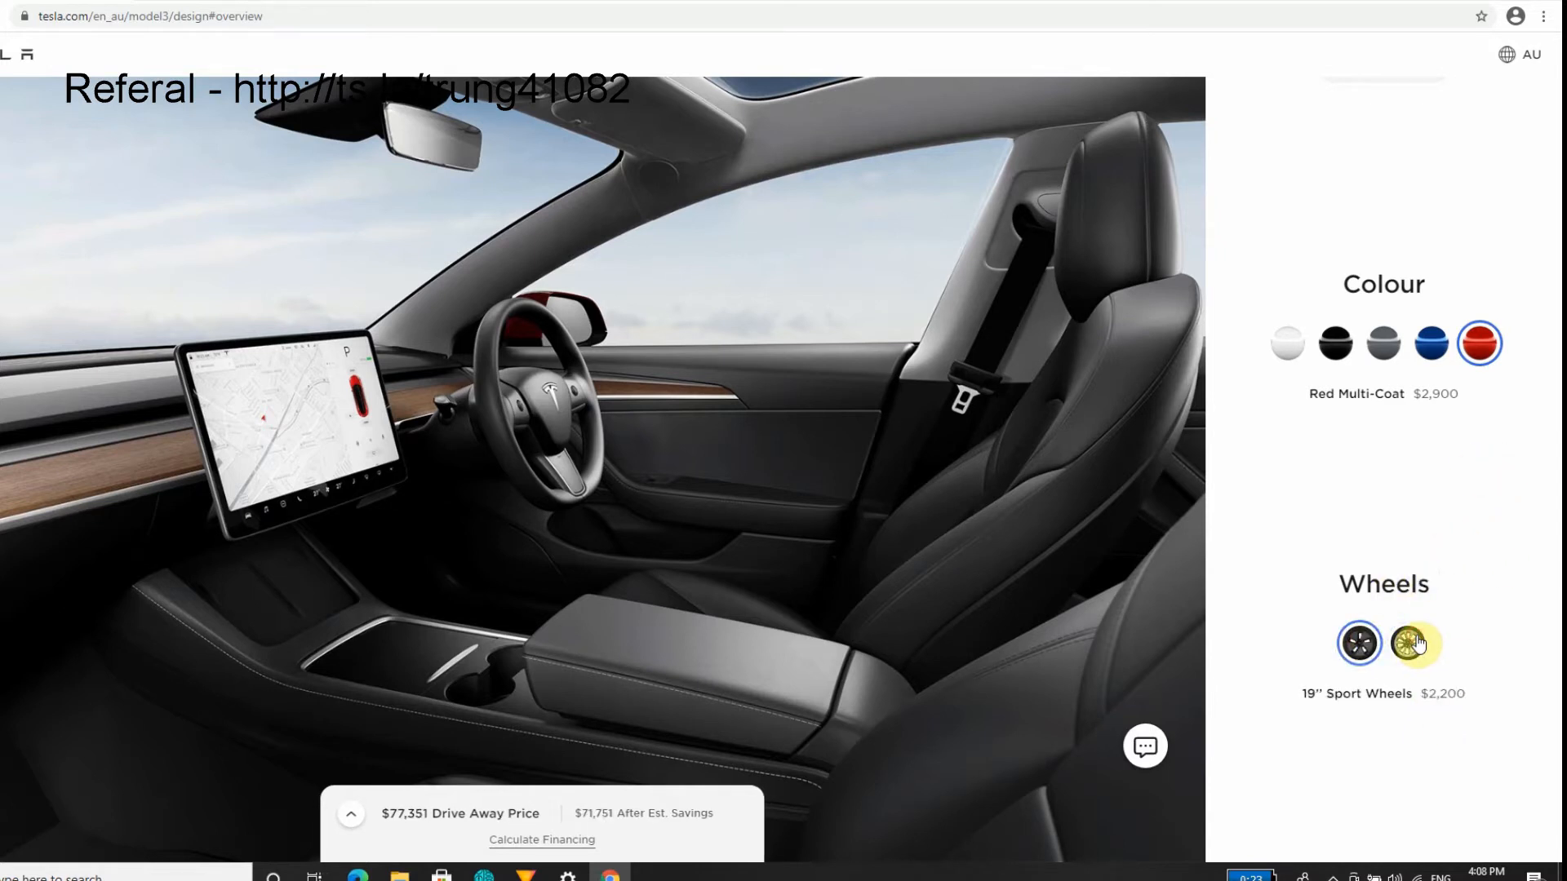
pyautogui.moveTo(1412, 639)
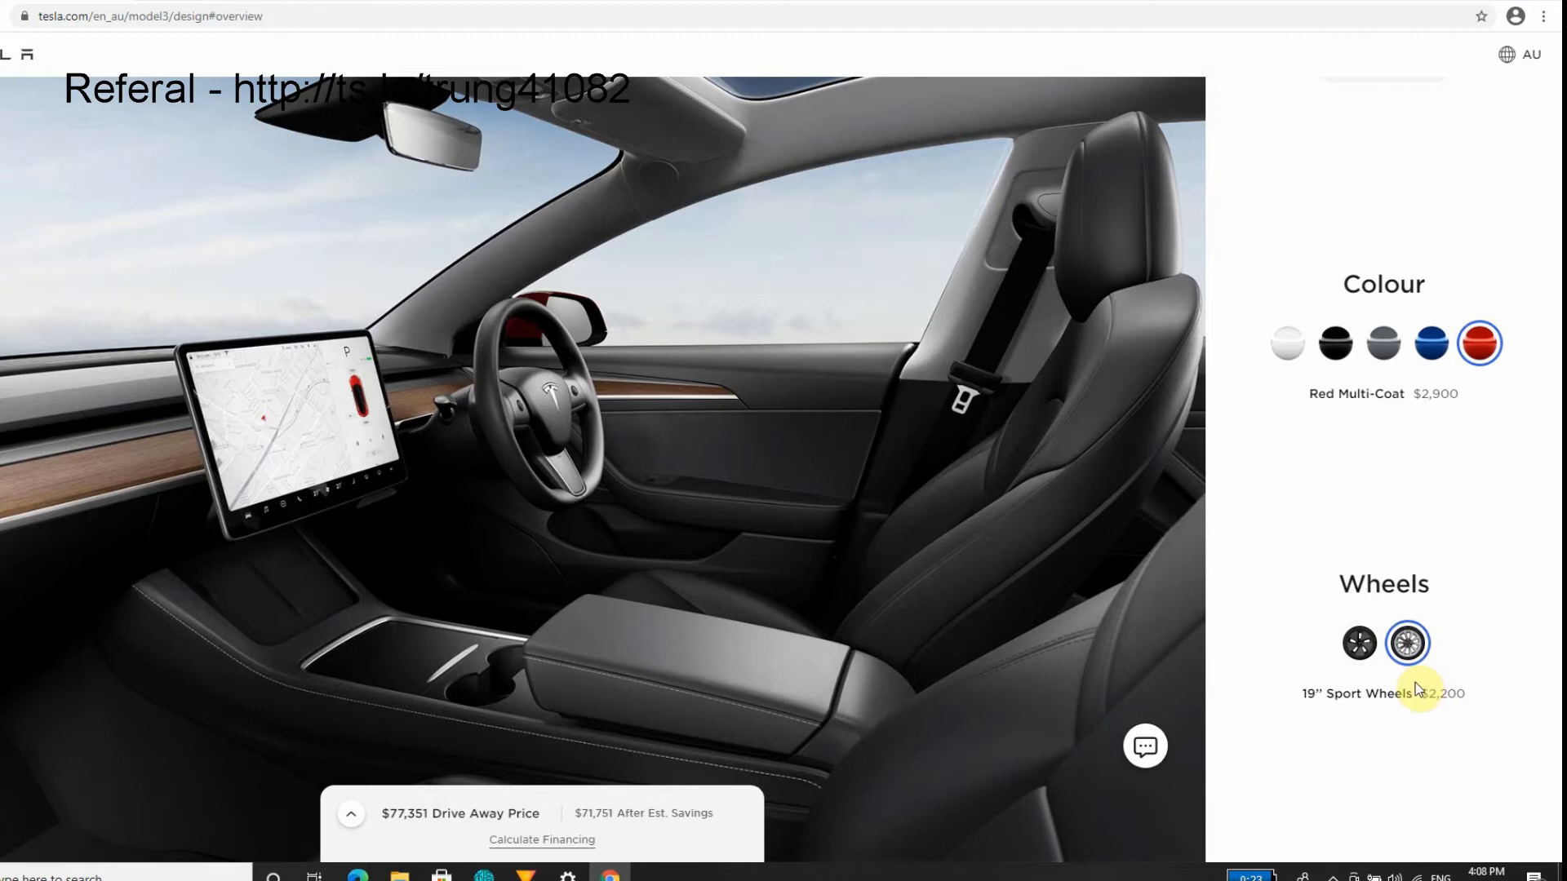
pyautogui.moveTo(1403, 689)
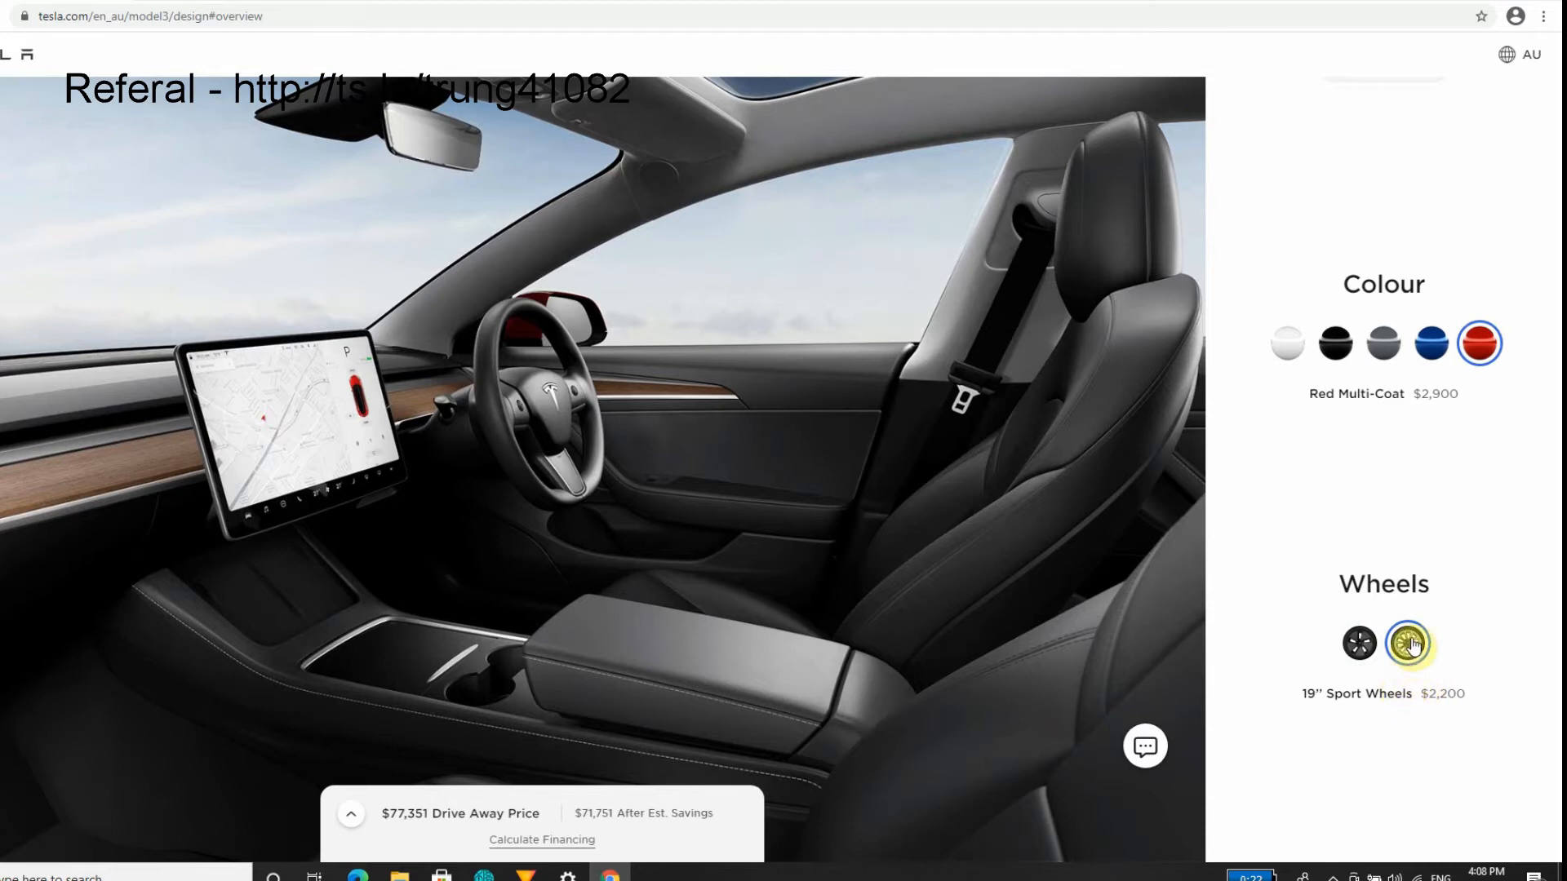
pyautogui.click(1358, 642)
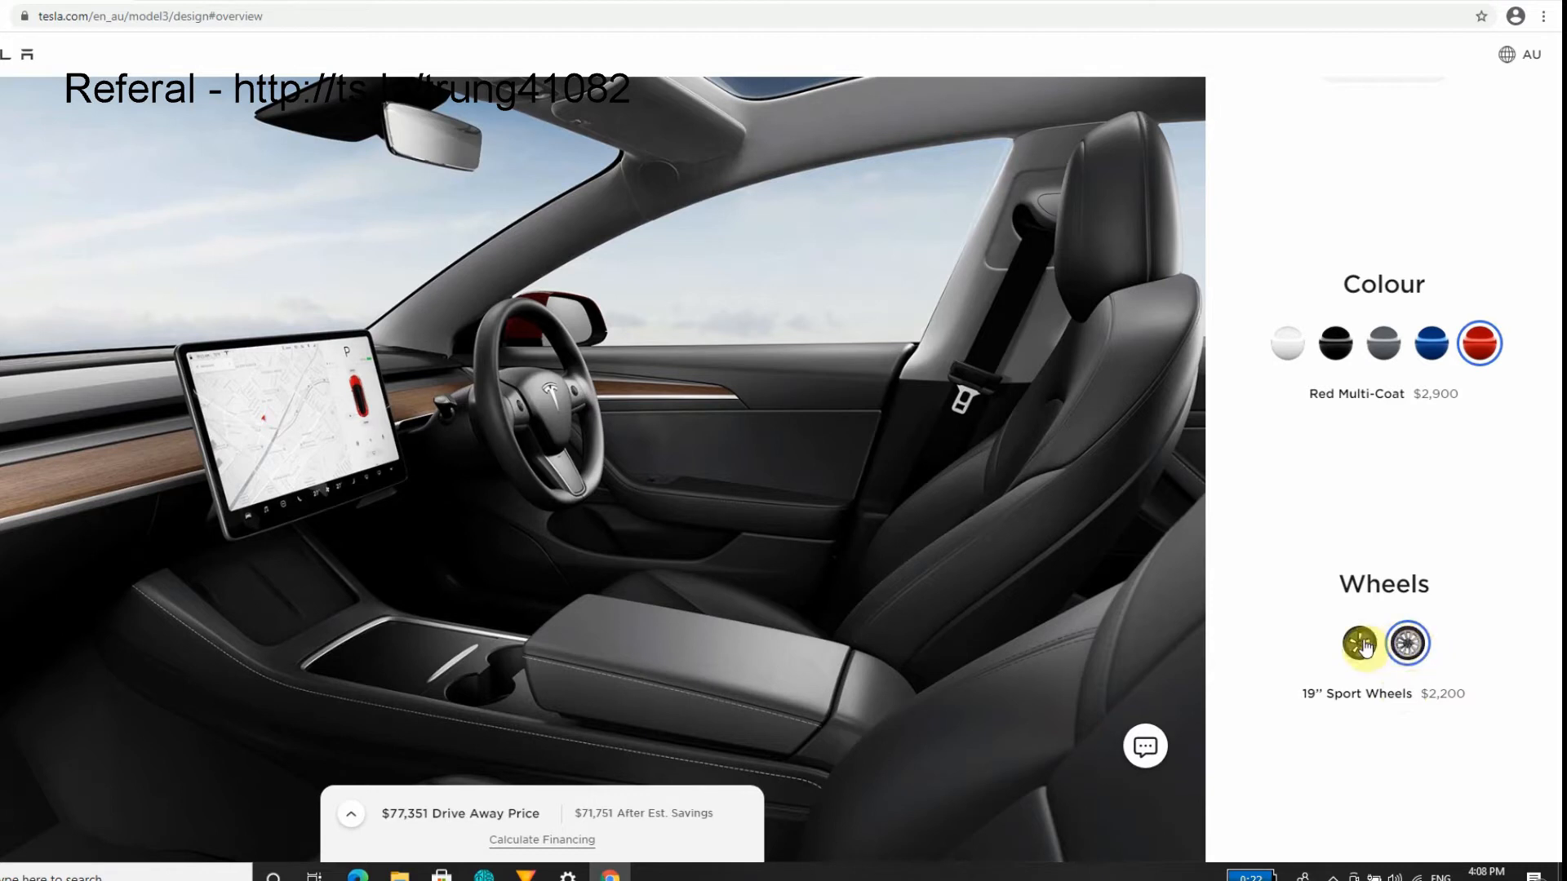
pyautogui.click(1357, 642)
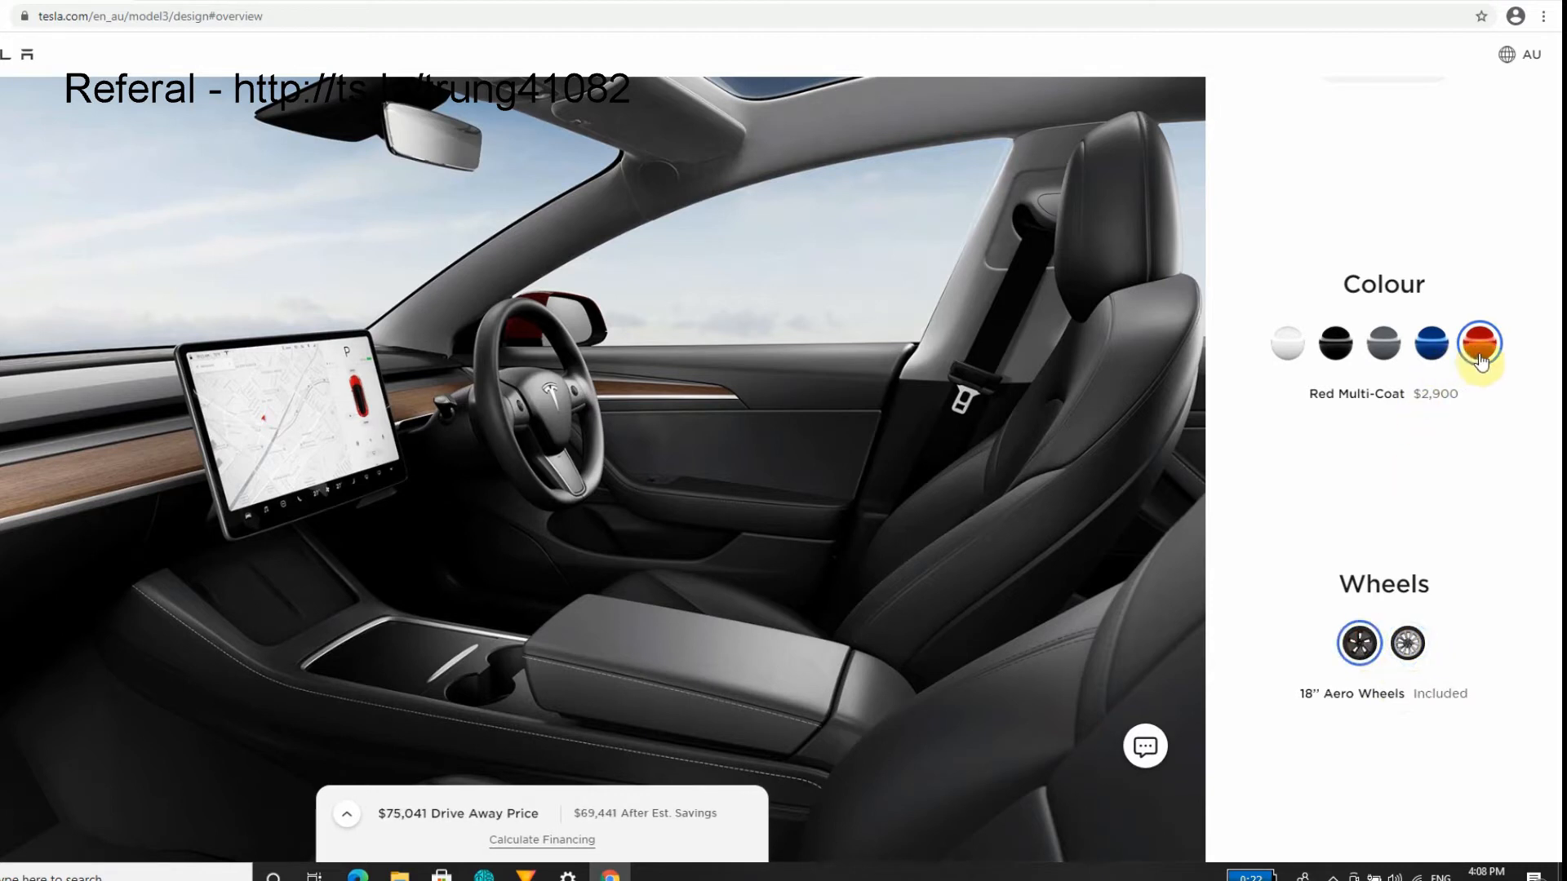
pyautogui.moveTo(1232, 313)
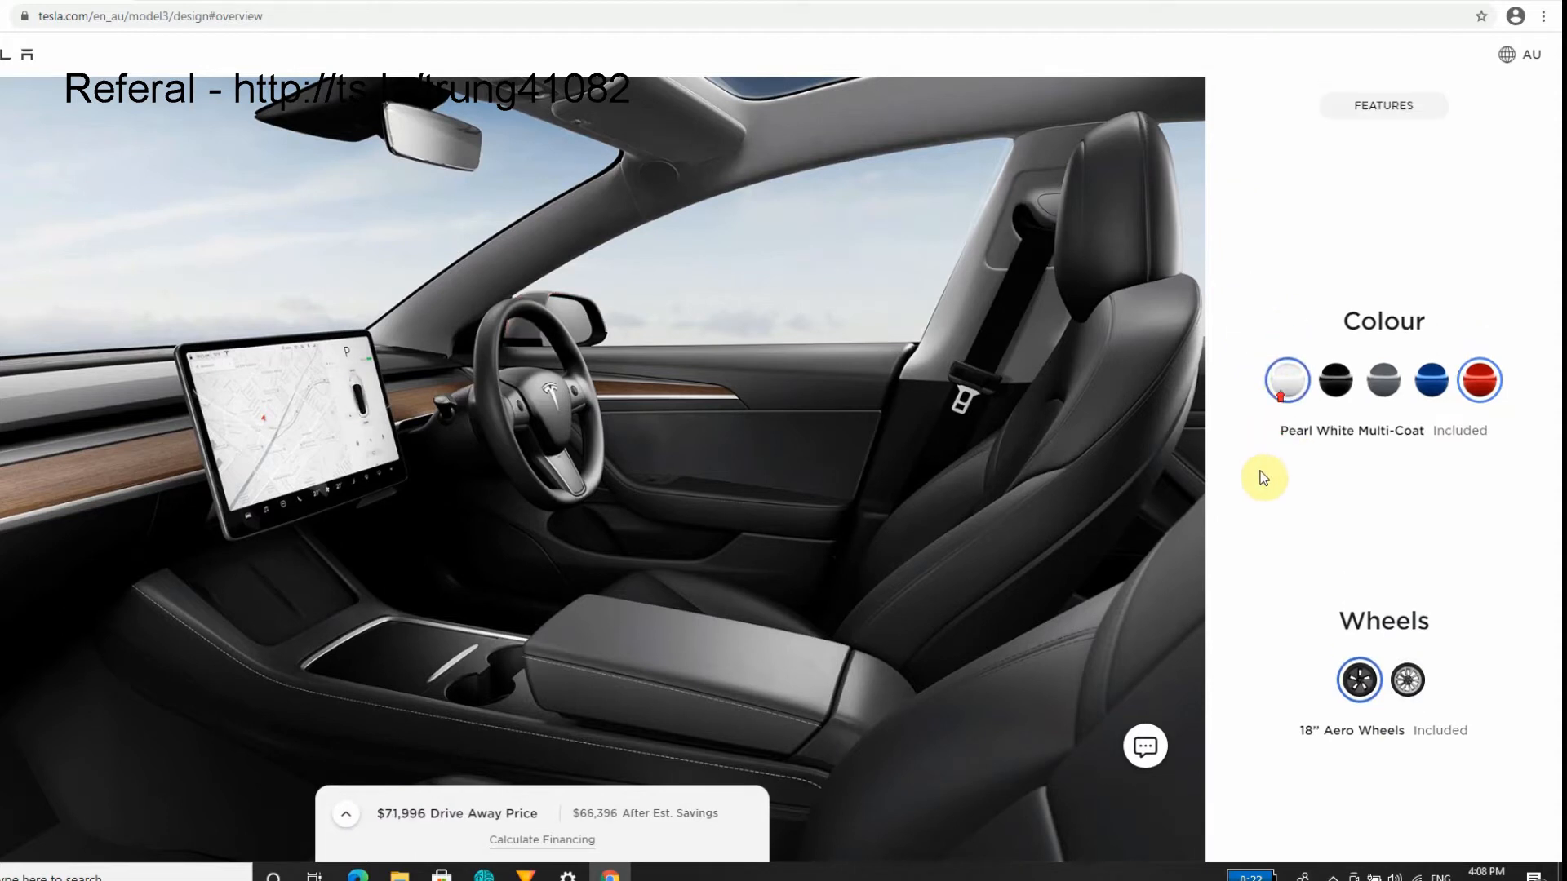
pyautogui.scroll(3)
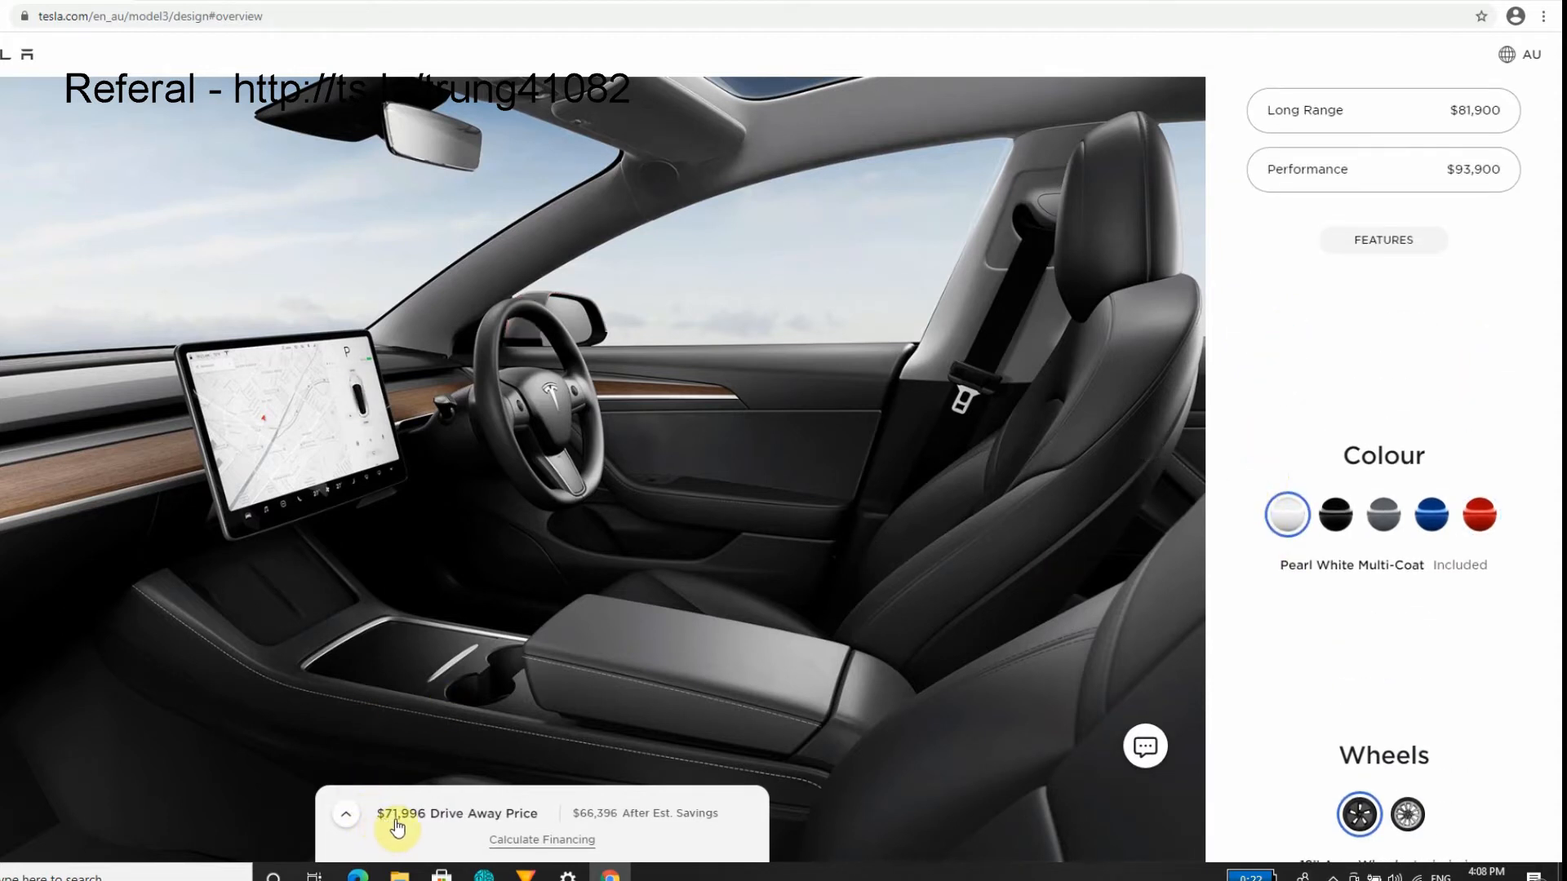
pyautogui.moveTo(1552, 535)
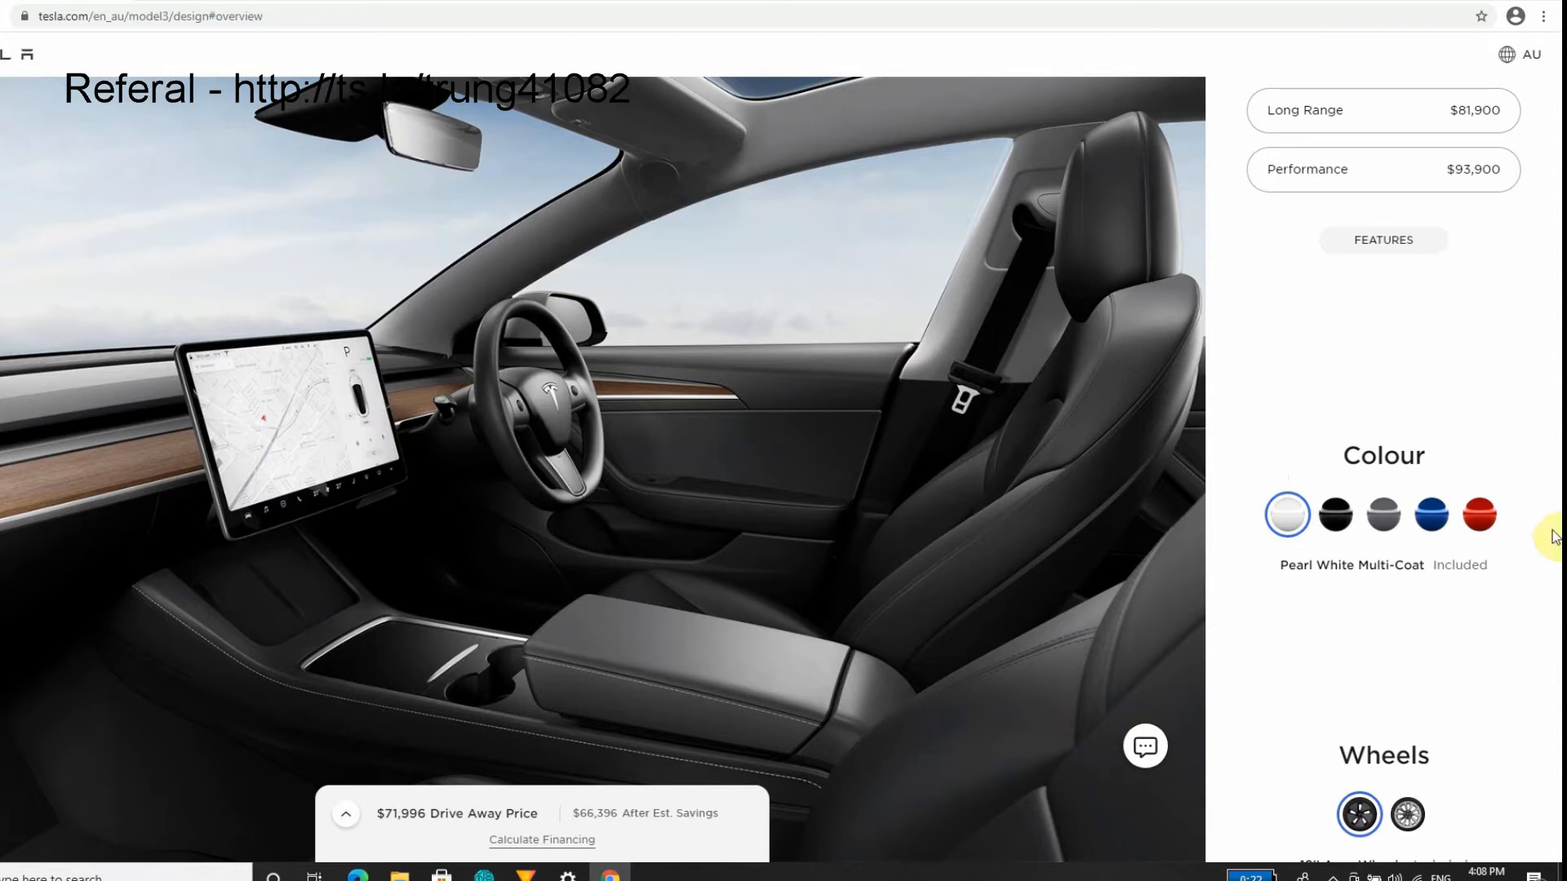
pyautogui.scroll(-3)
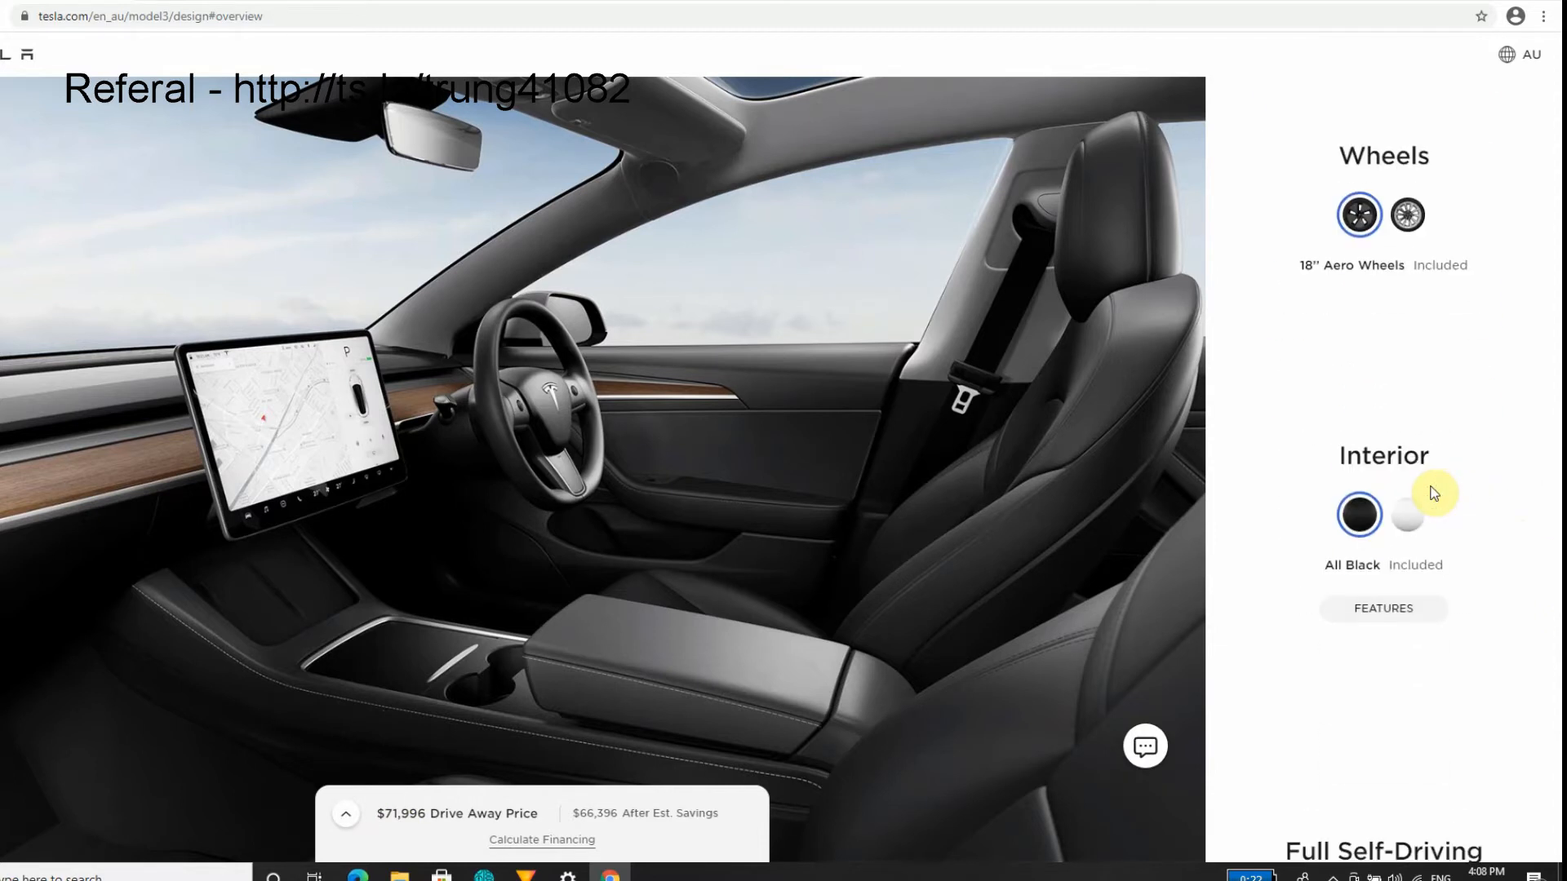
pyautogui.moveTo(632, 531)
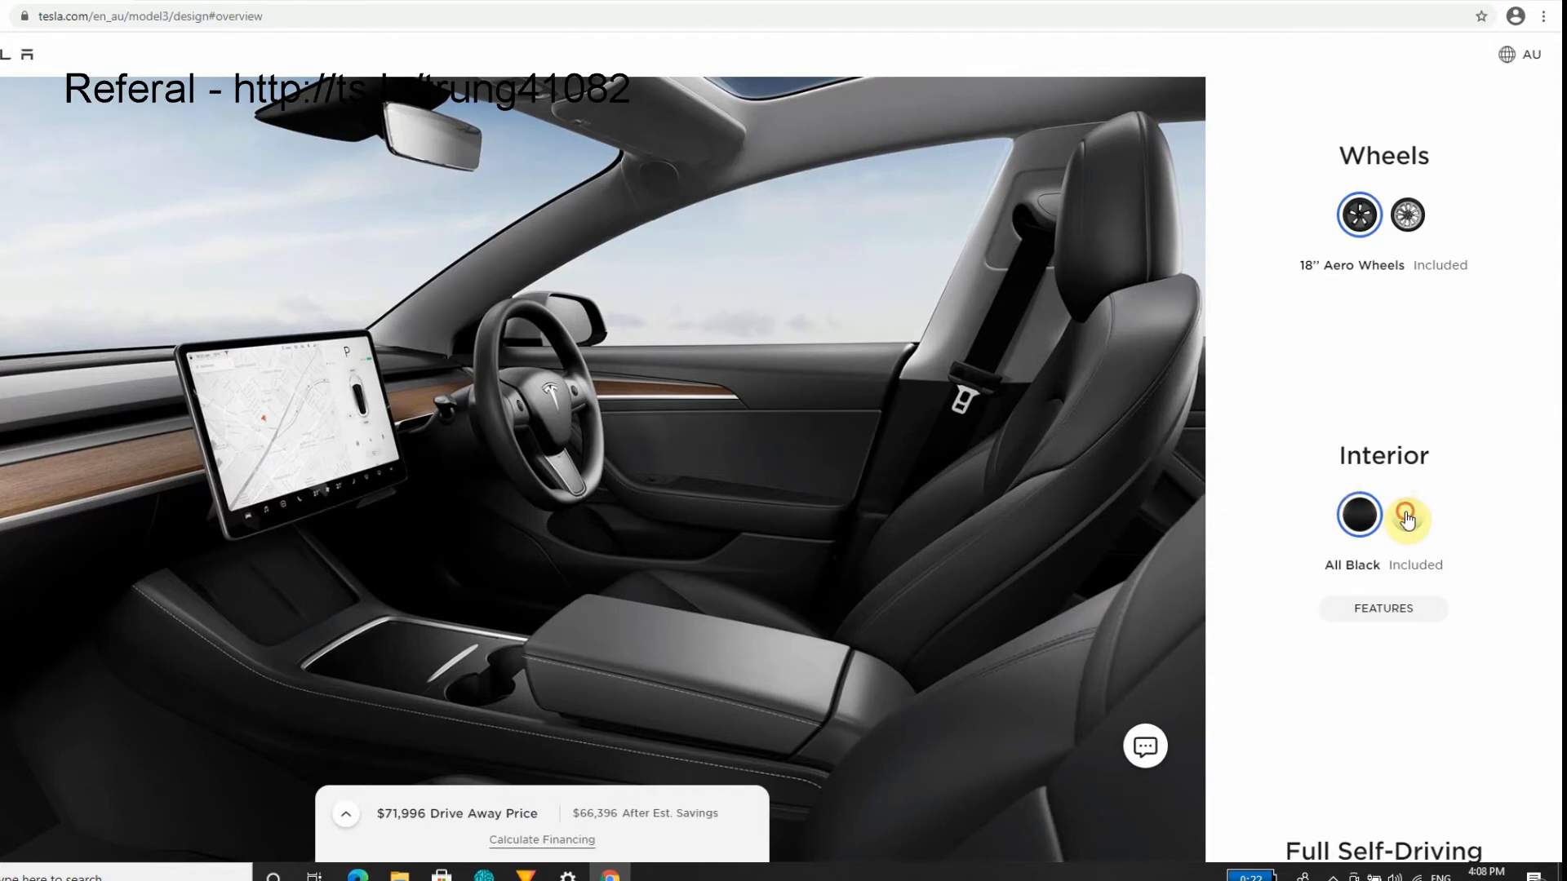
pyautogui.click(1407, 515)
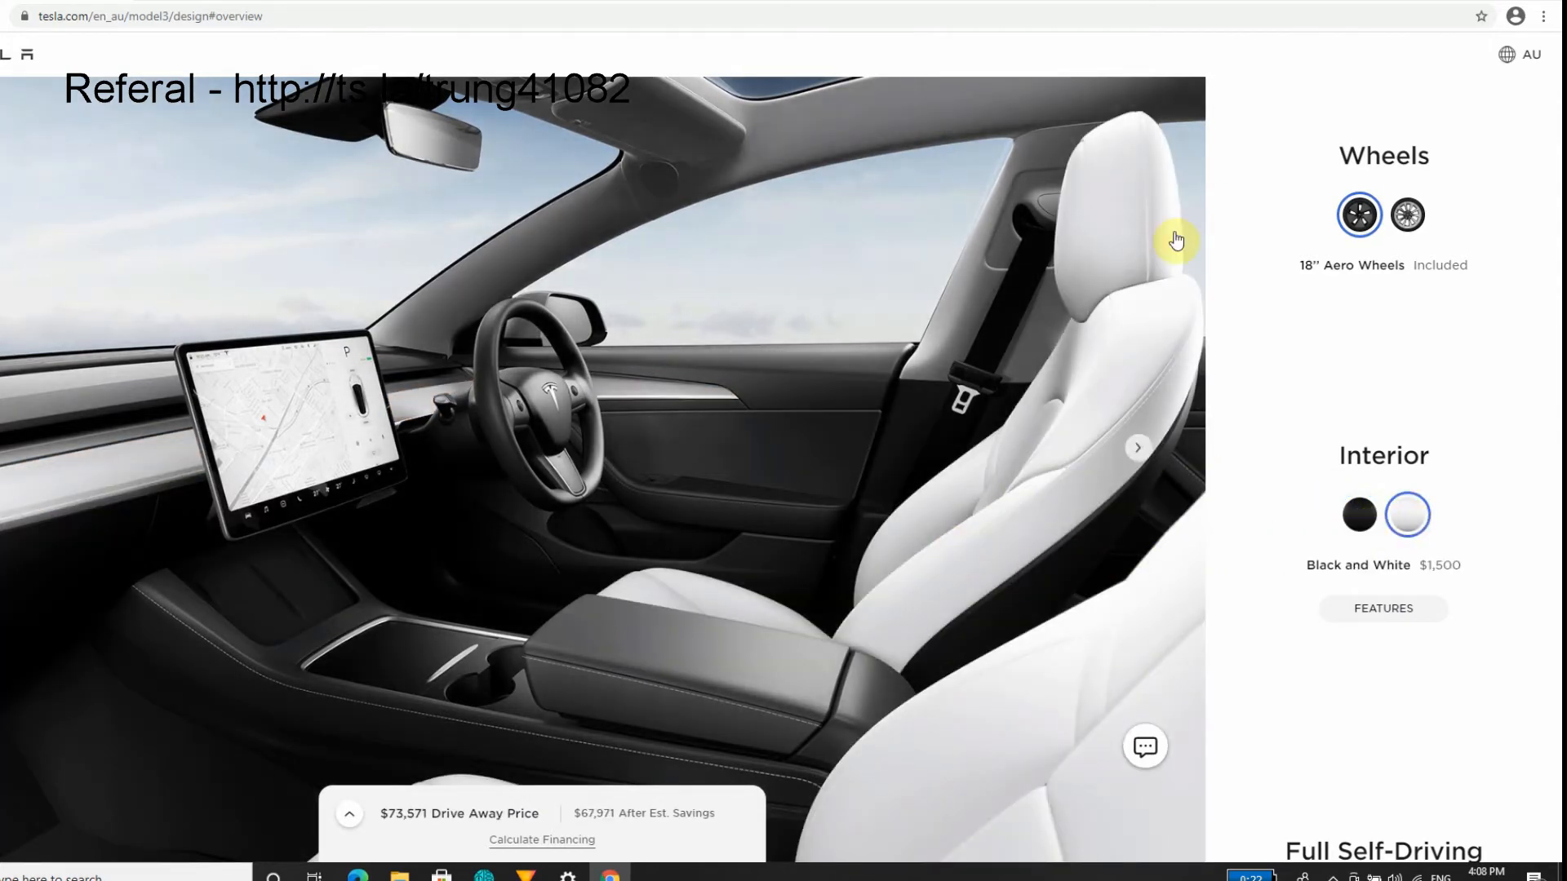
pyautogui.moveTo(650, 586)
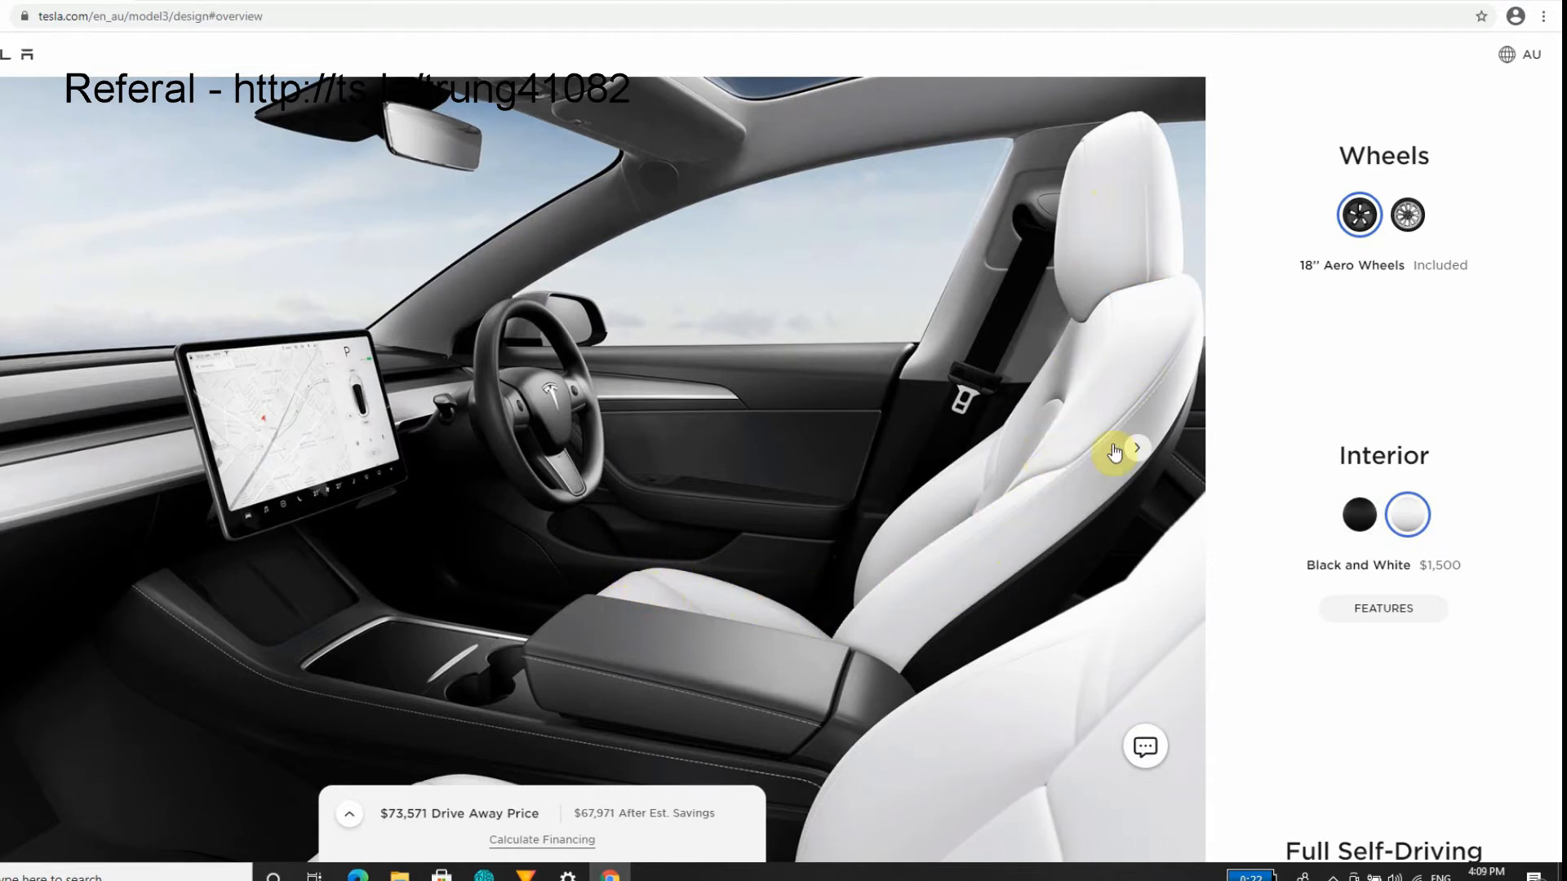
pyautogui.moveTo(707, 614)
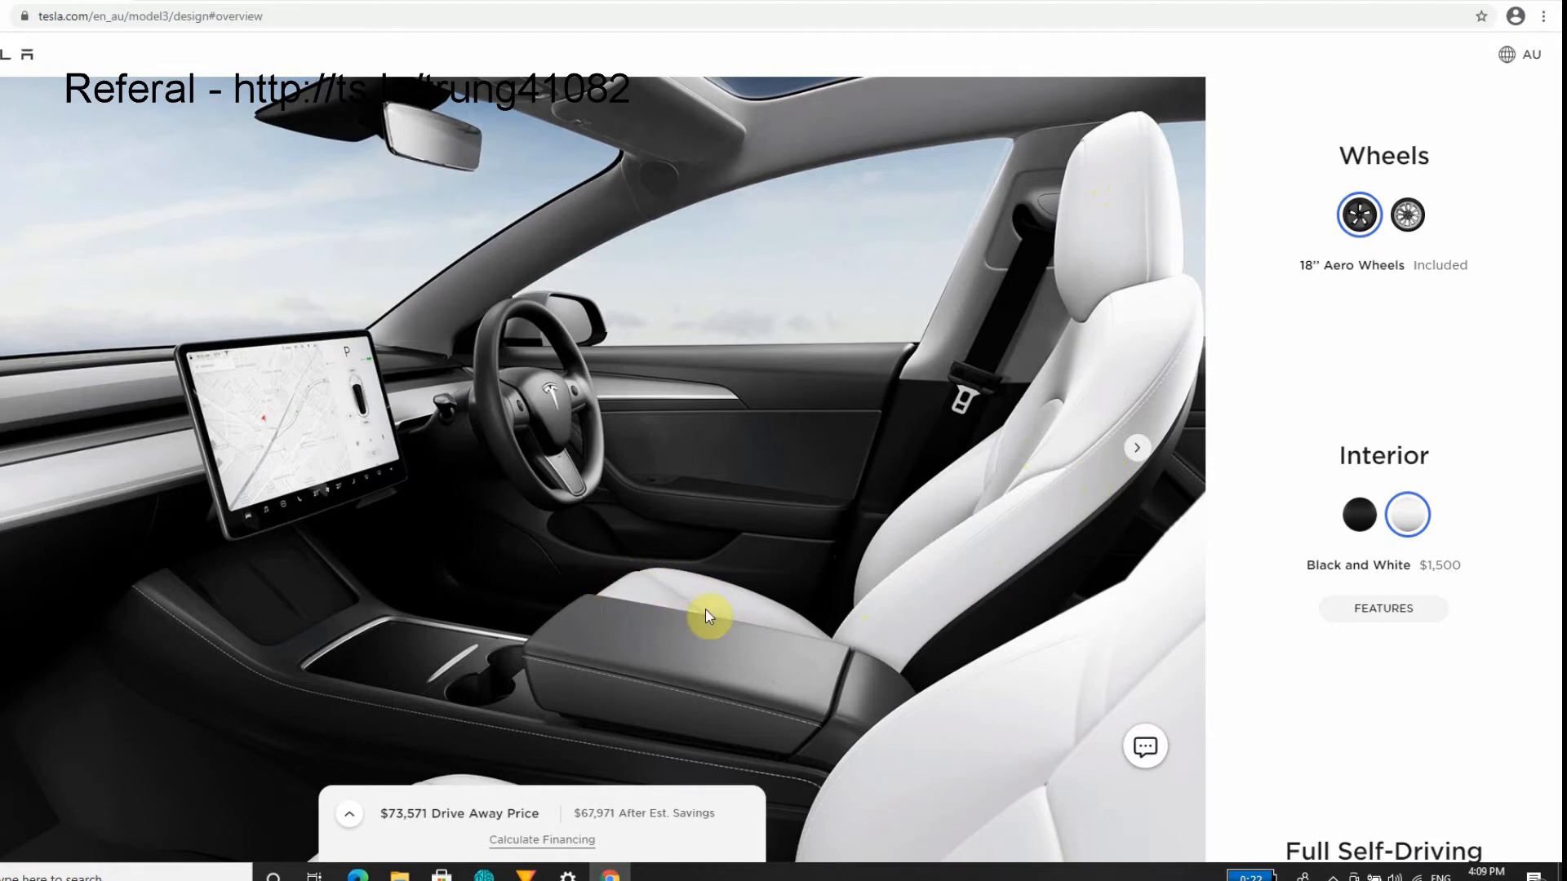
pyautogui.moveTo(1142, 290)
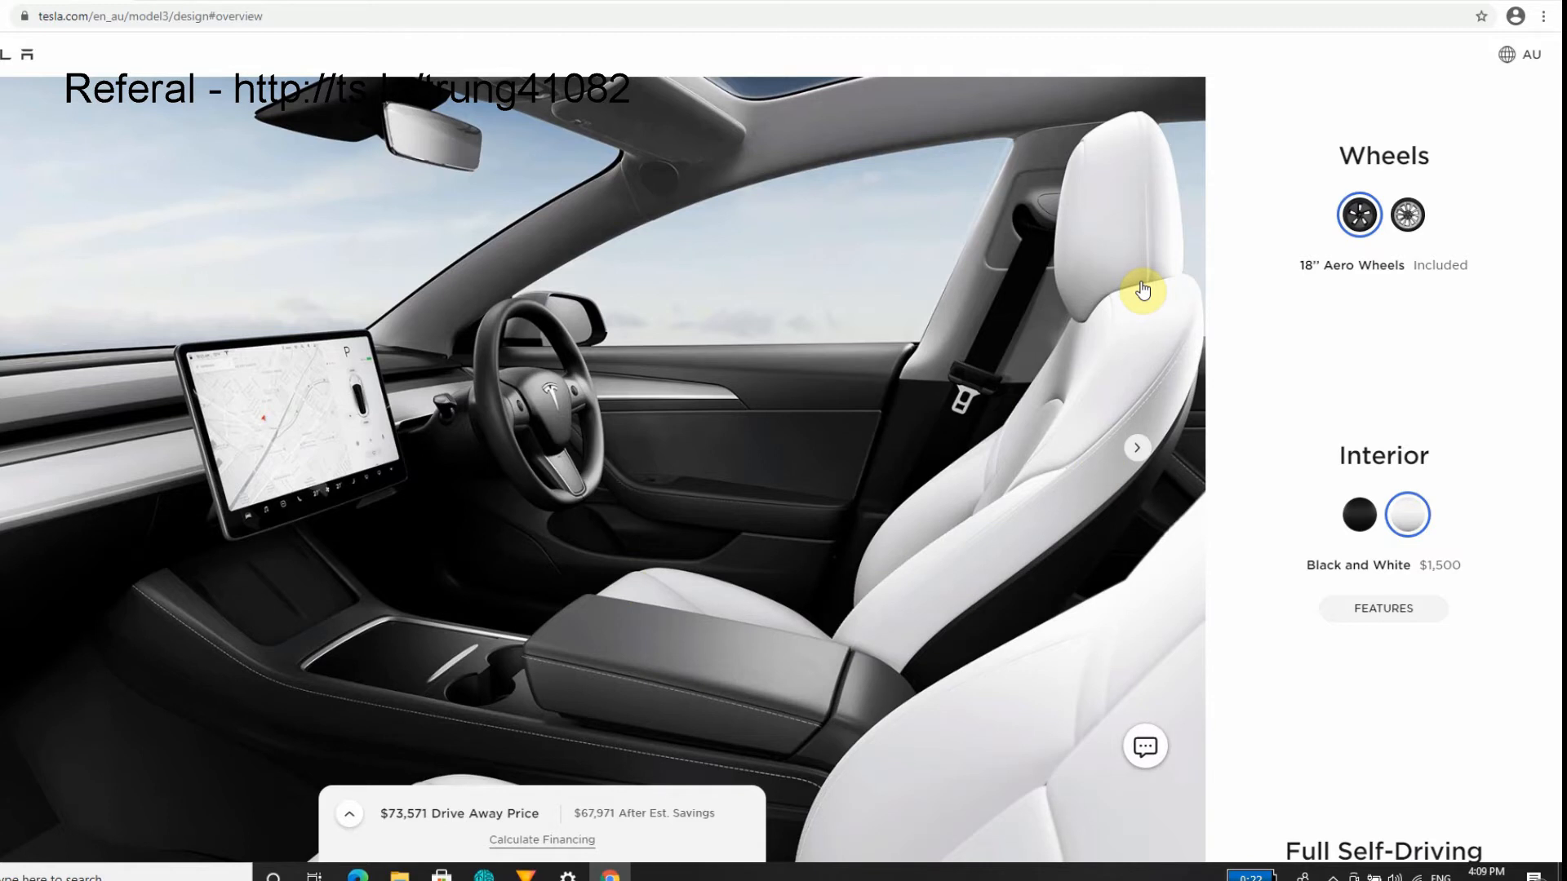
pyautogui.moveTo(867, 215)
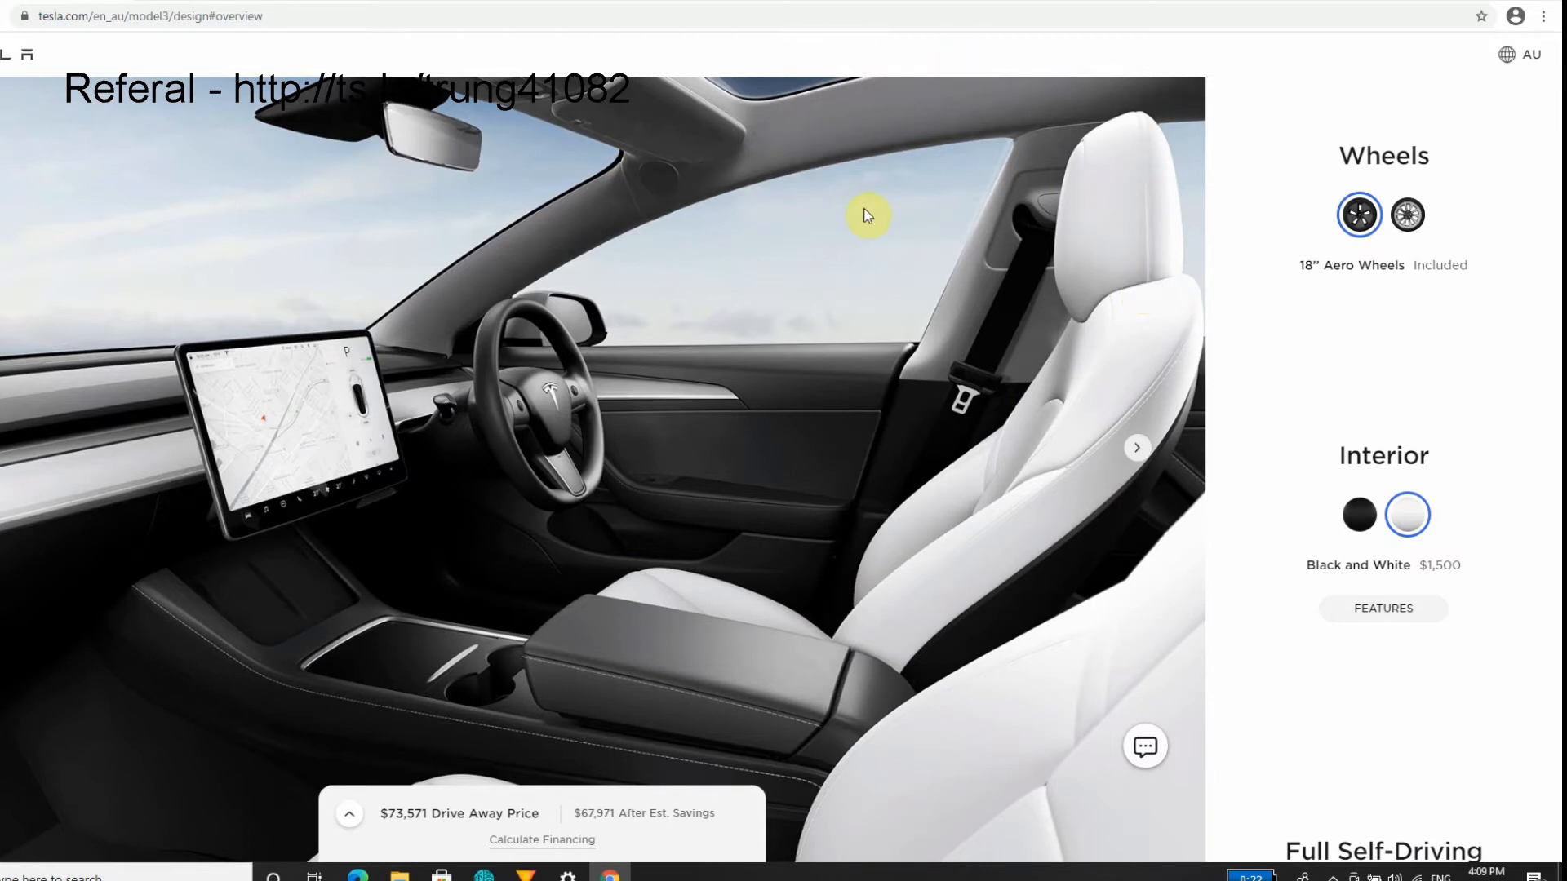
pyautogui.moveTo(883, 181)
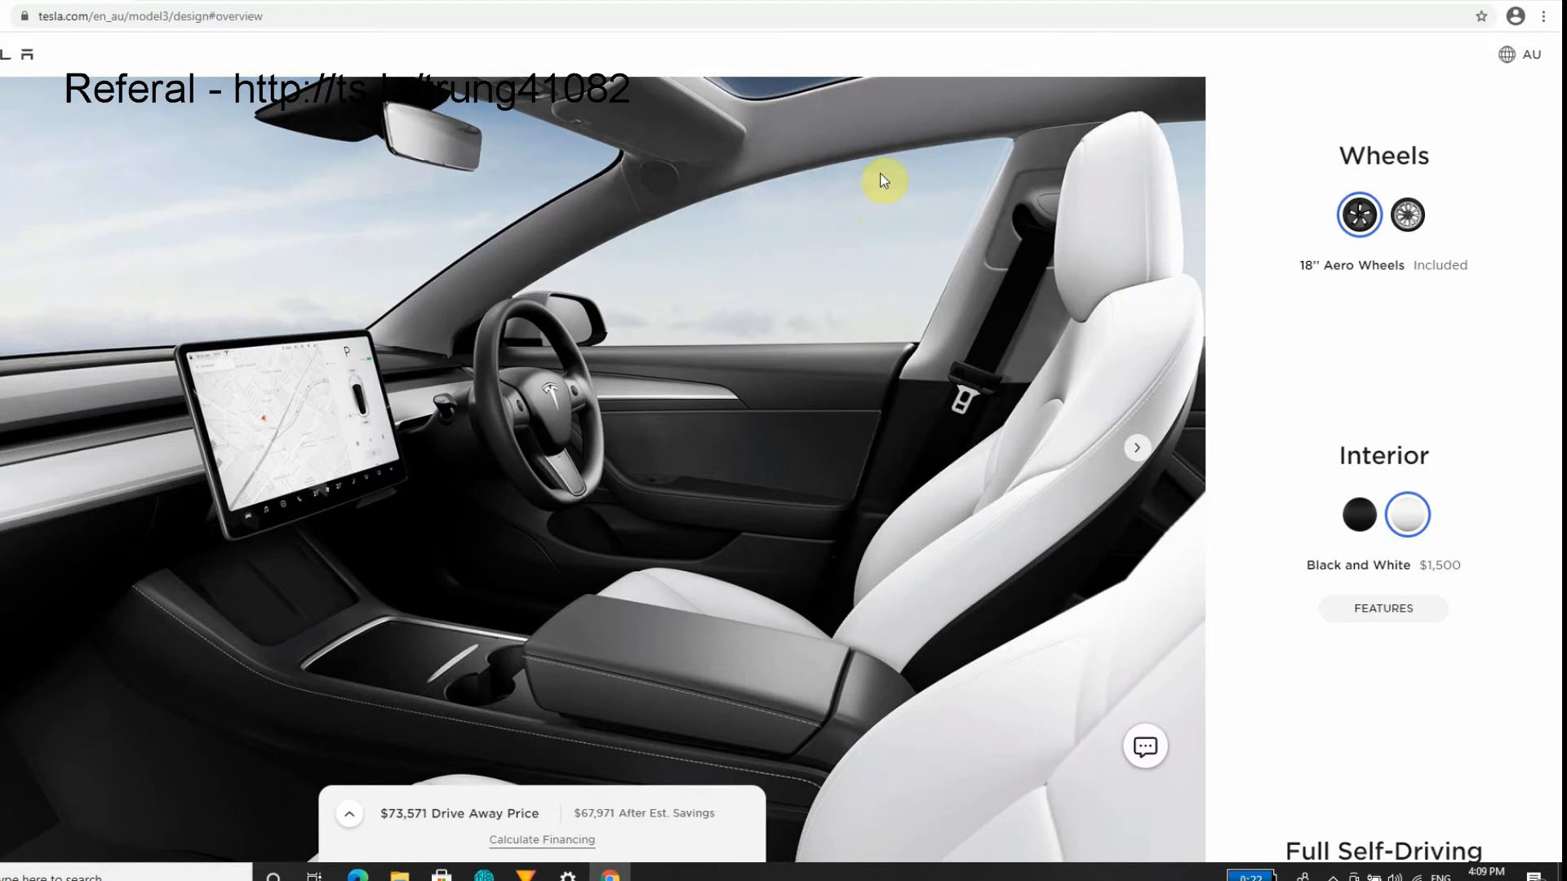
pyautogui.moveTo(882, 192)
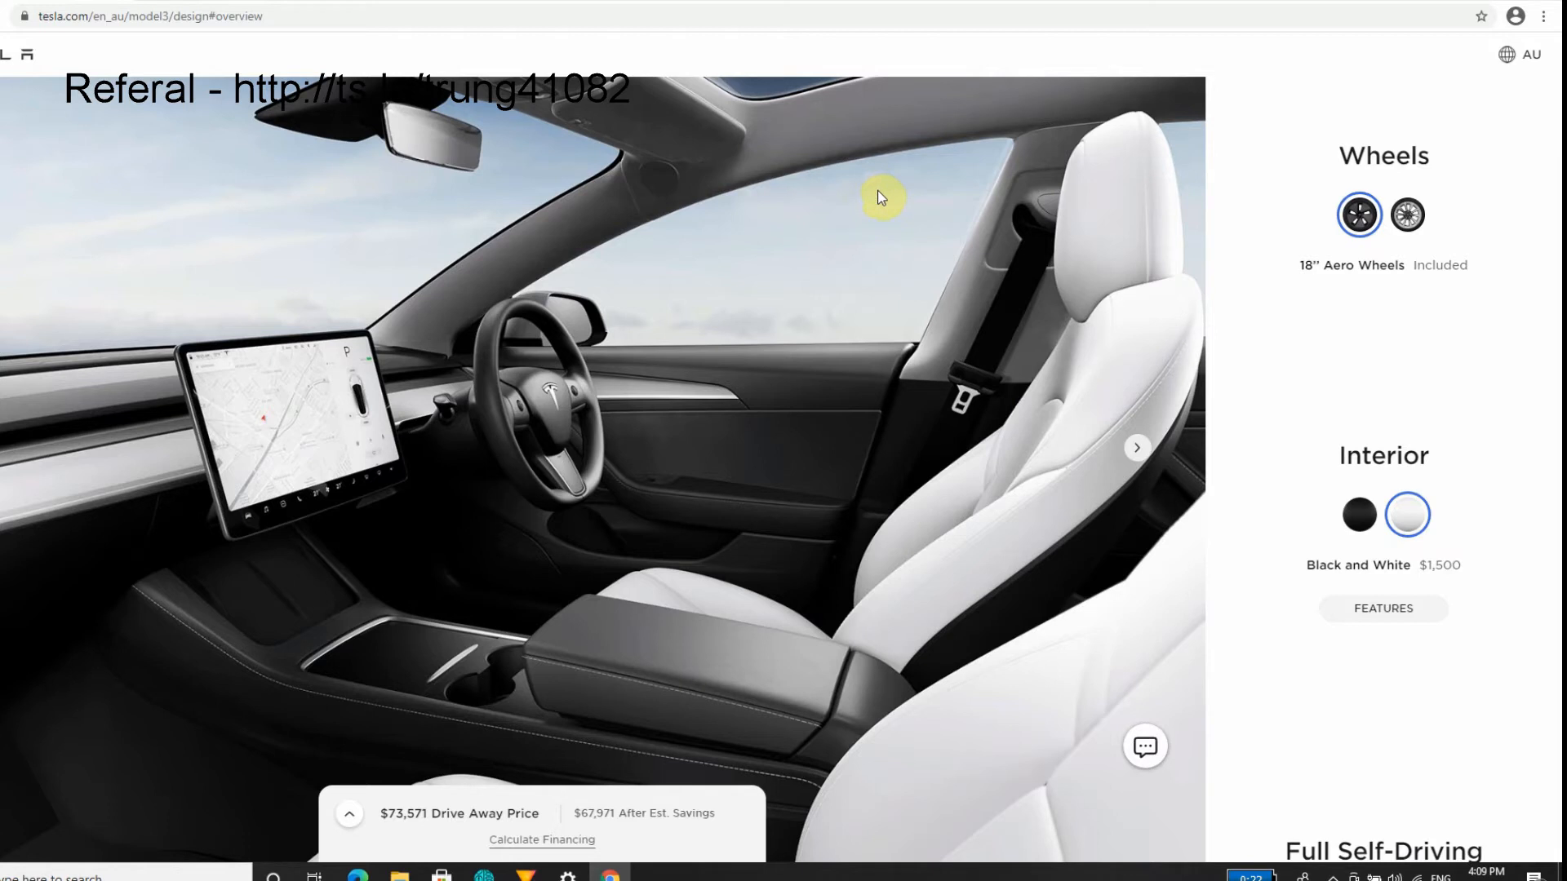
pyautogui.moveTo(1149, 351)
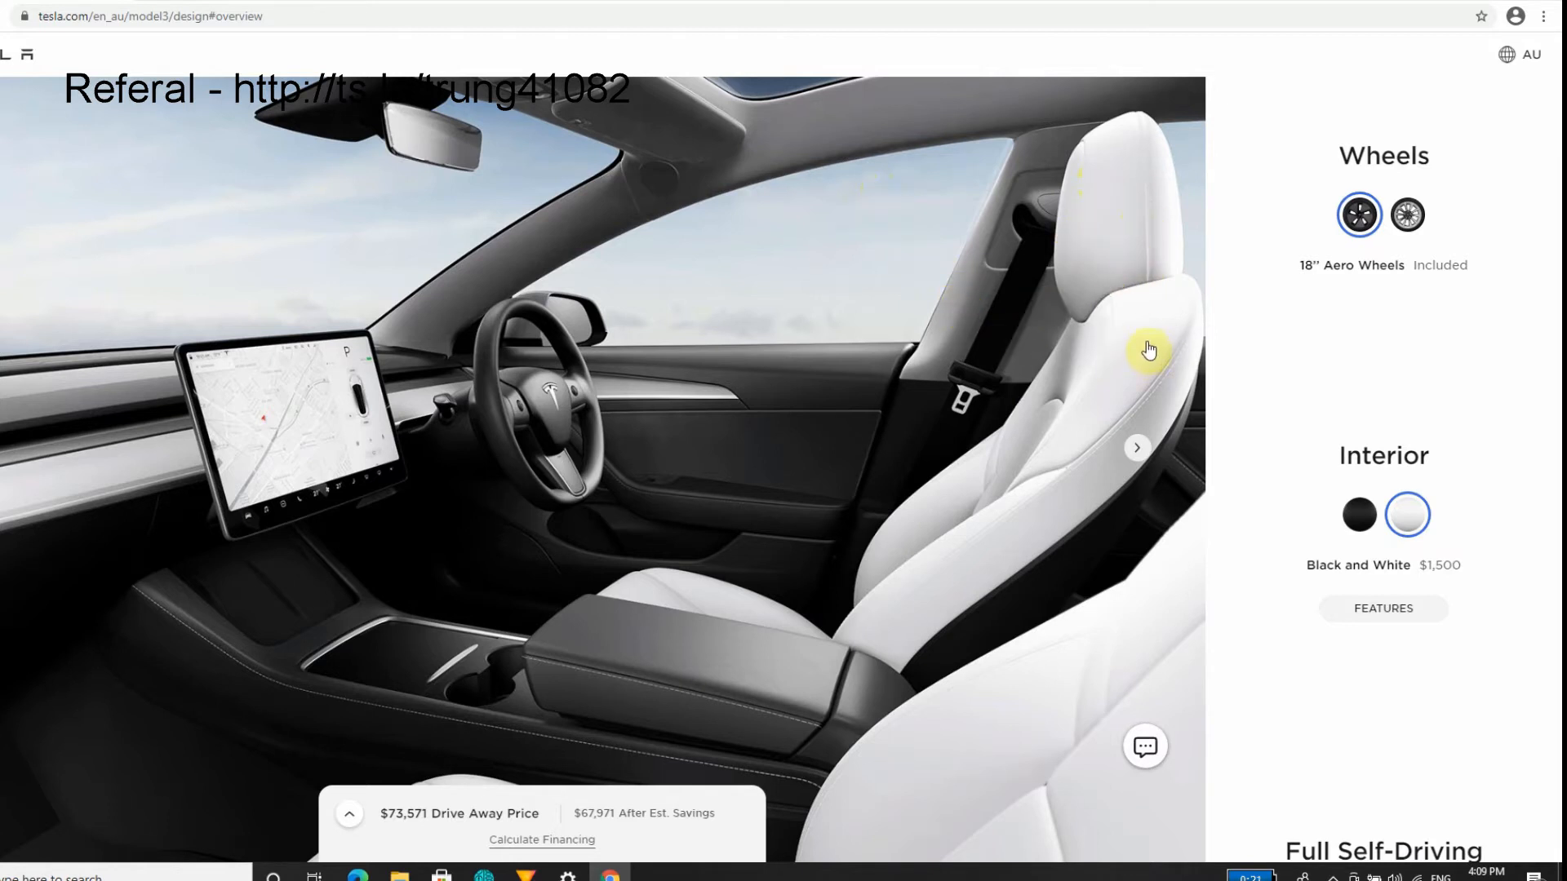
pyautogui.moveTo(1283, 396)
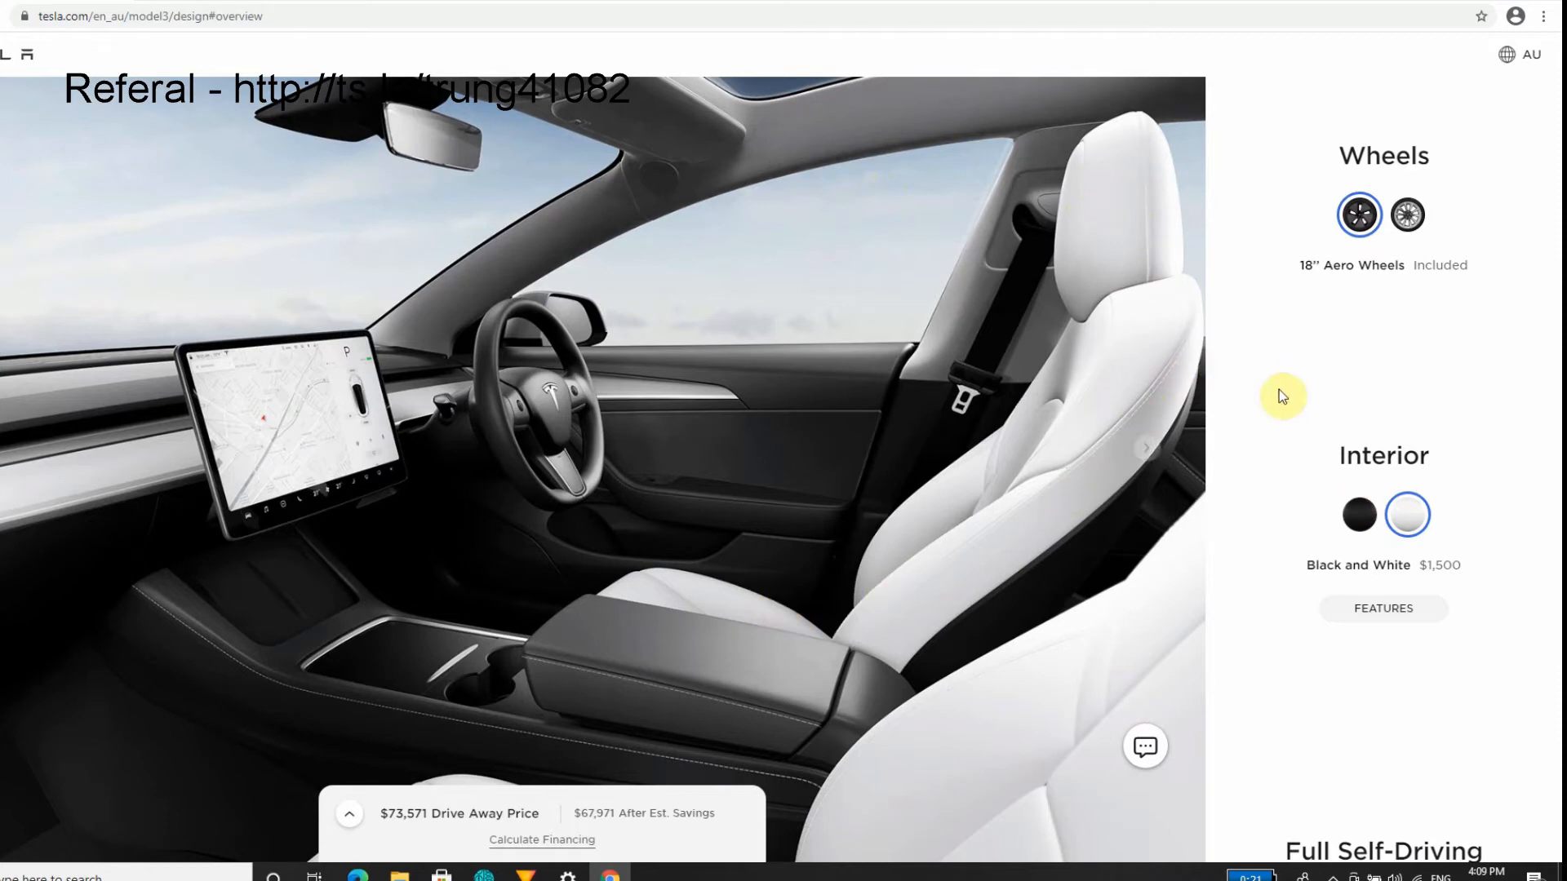
pyautogui.click(1358, 515)
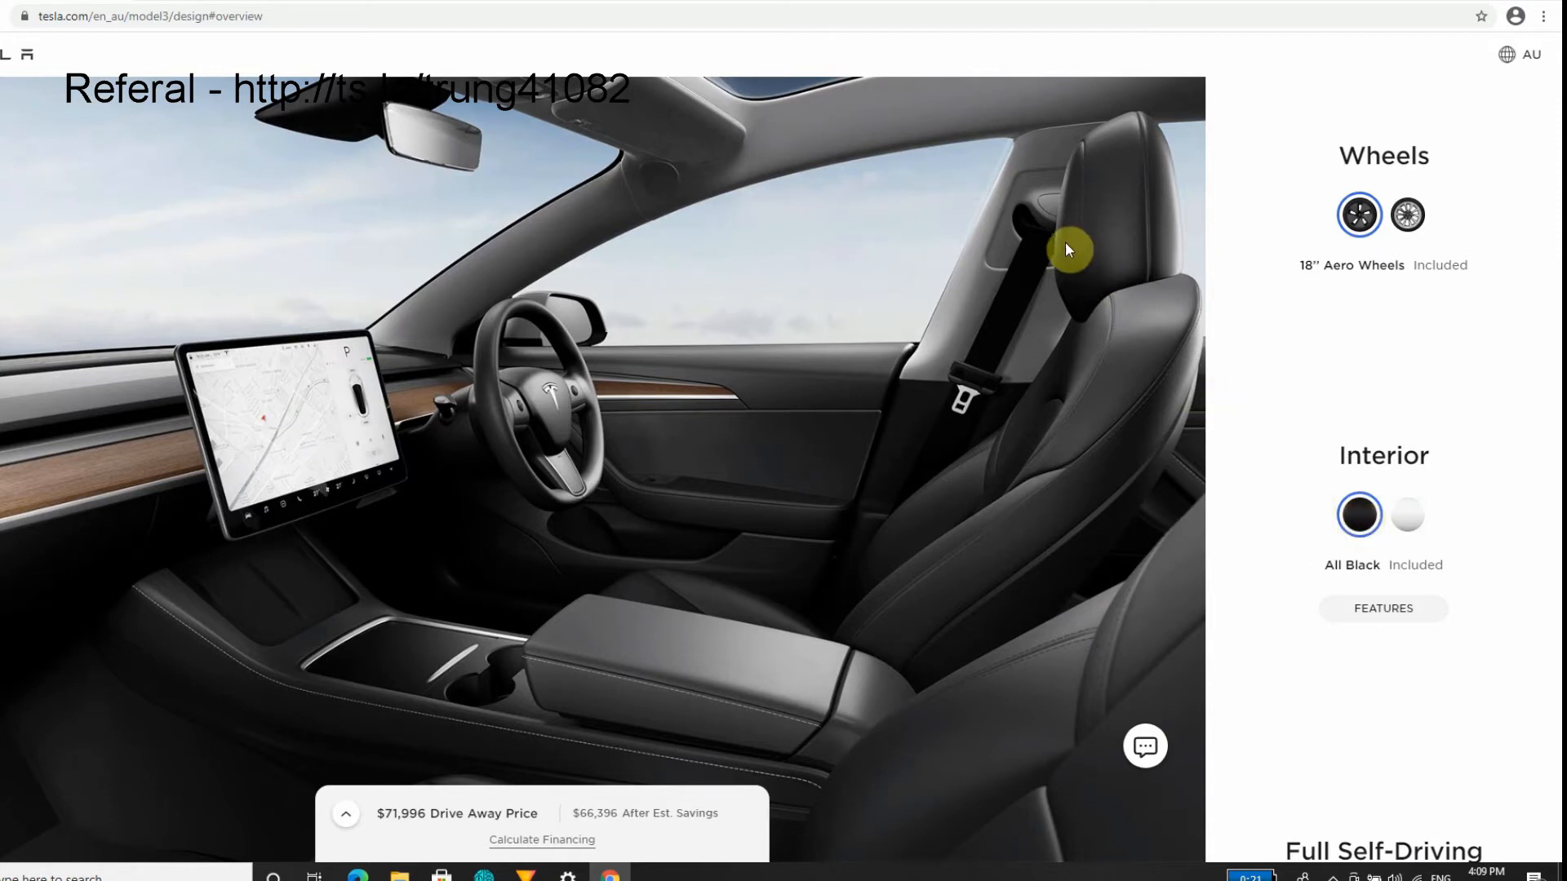
pyautogui.moveTo(749, 105)
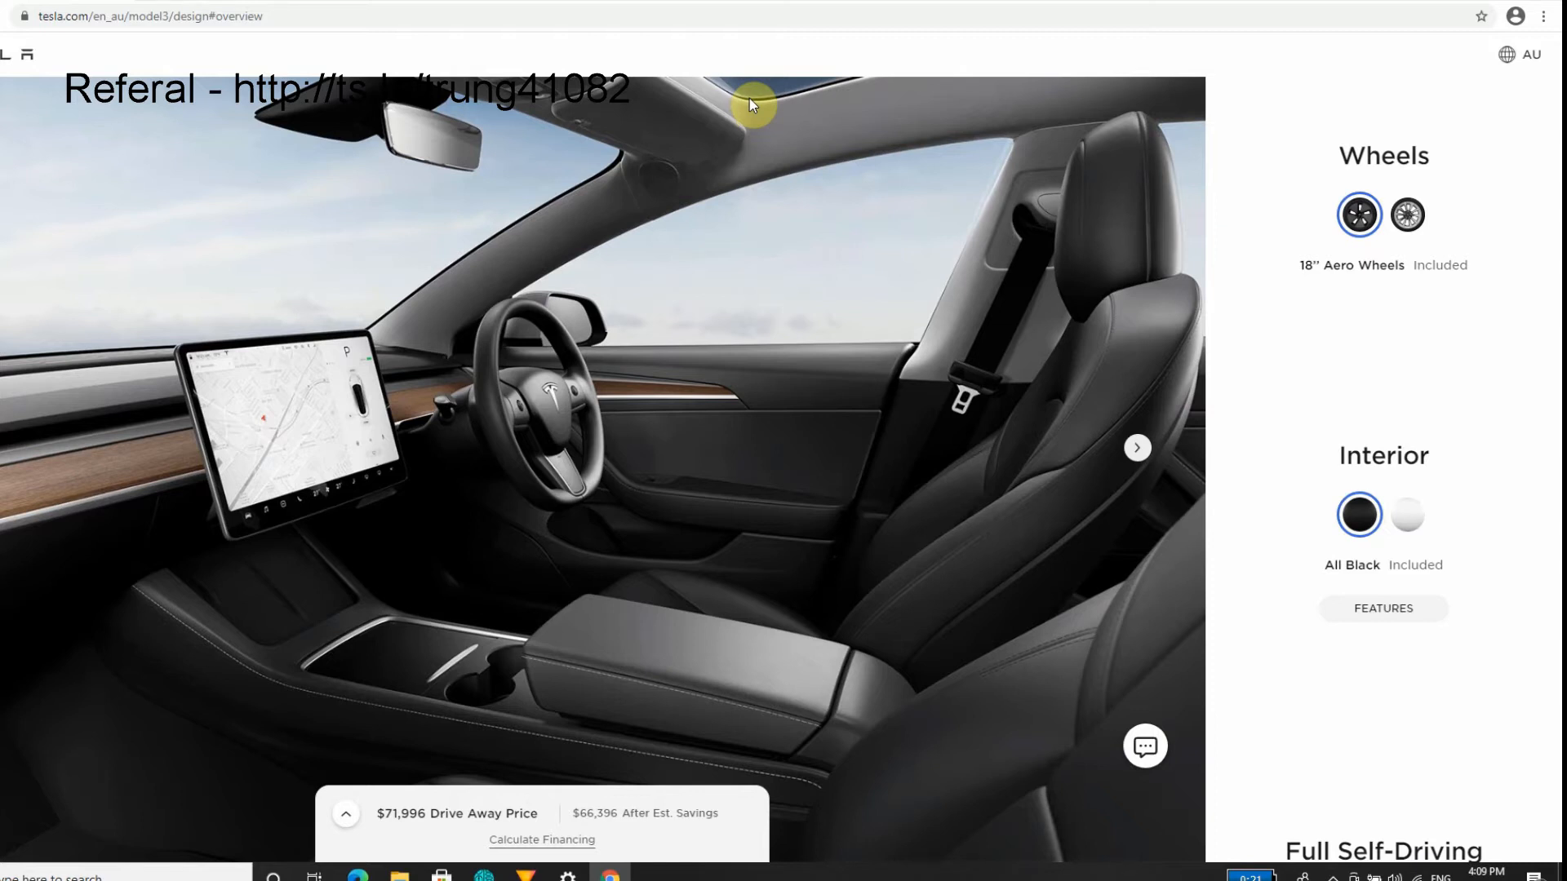
pyautogui.moveTo(1028, 564)
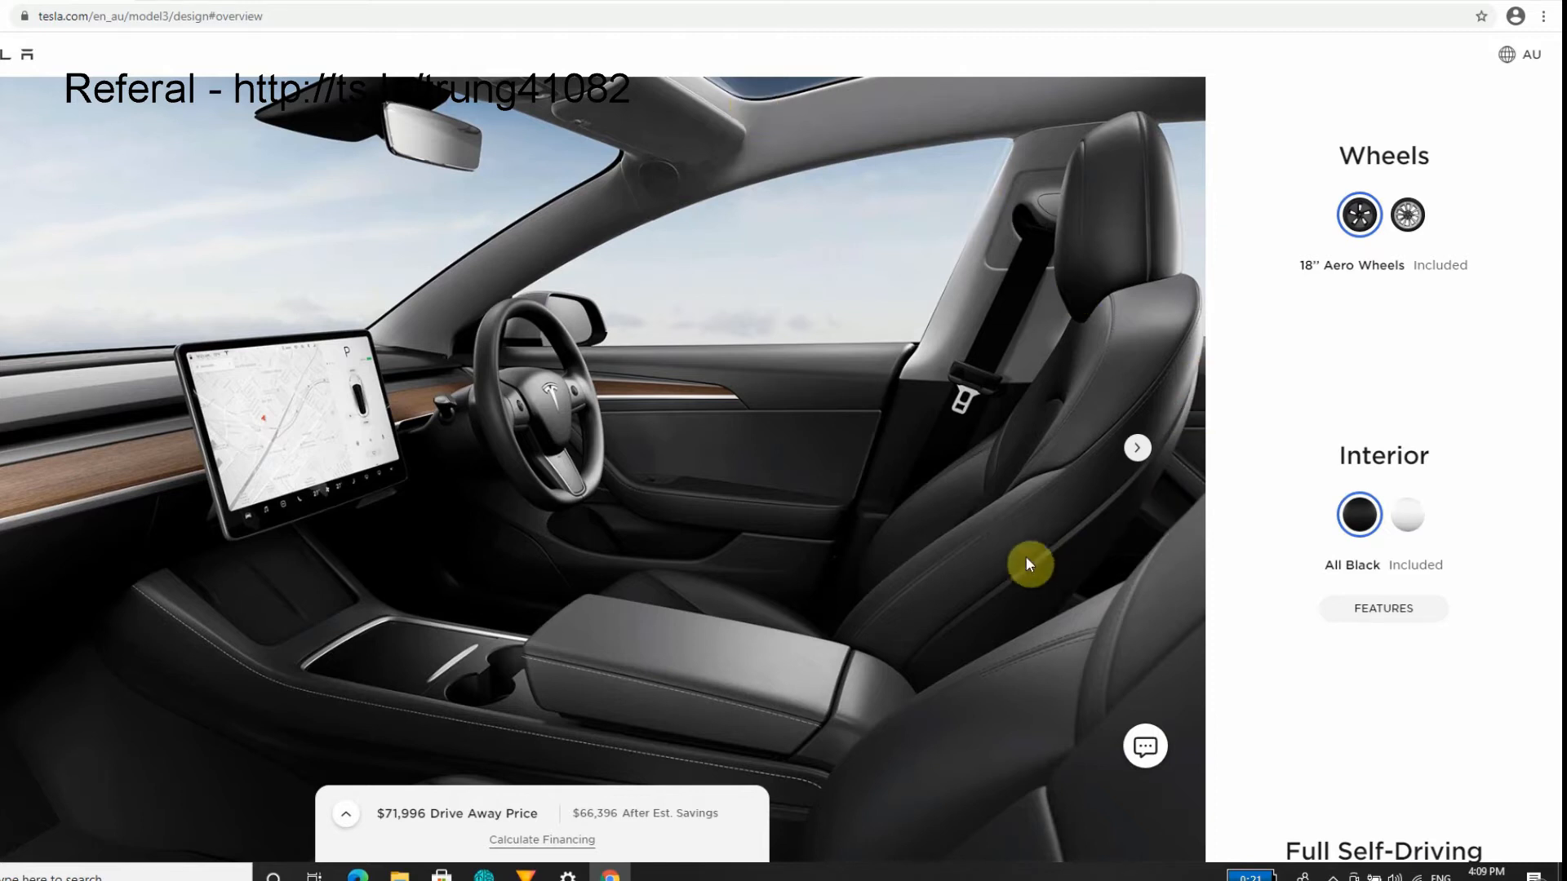
pyautogui.moveTo(1087, 168)
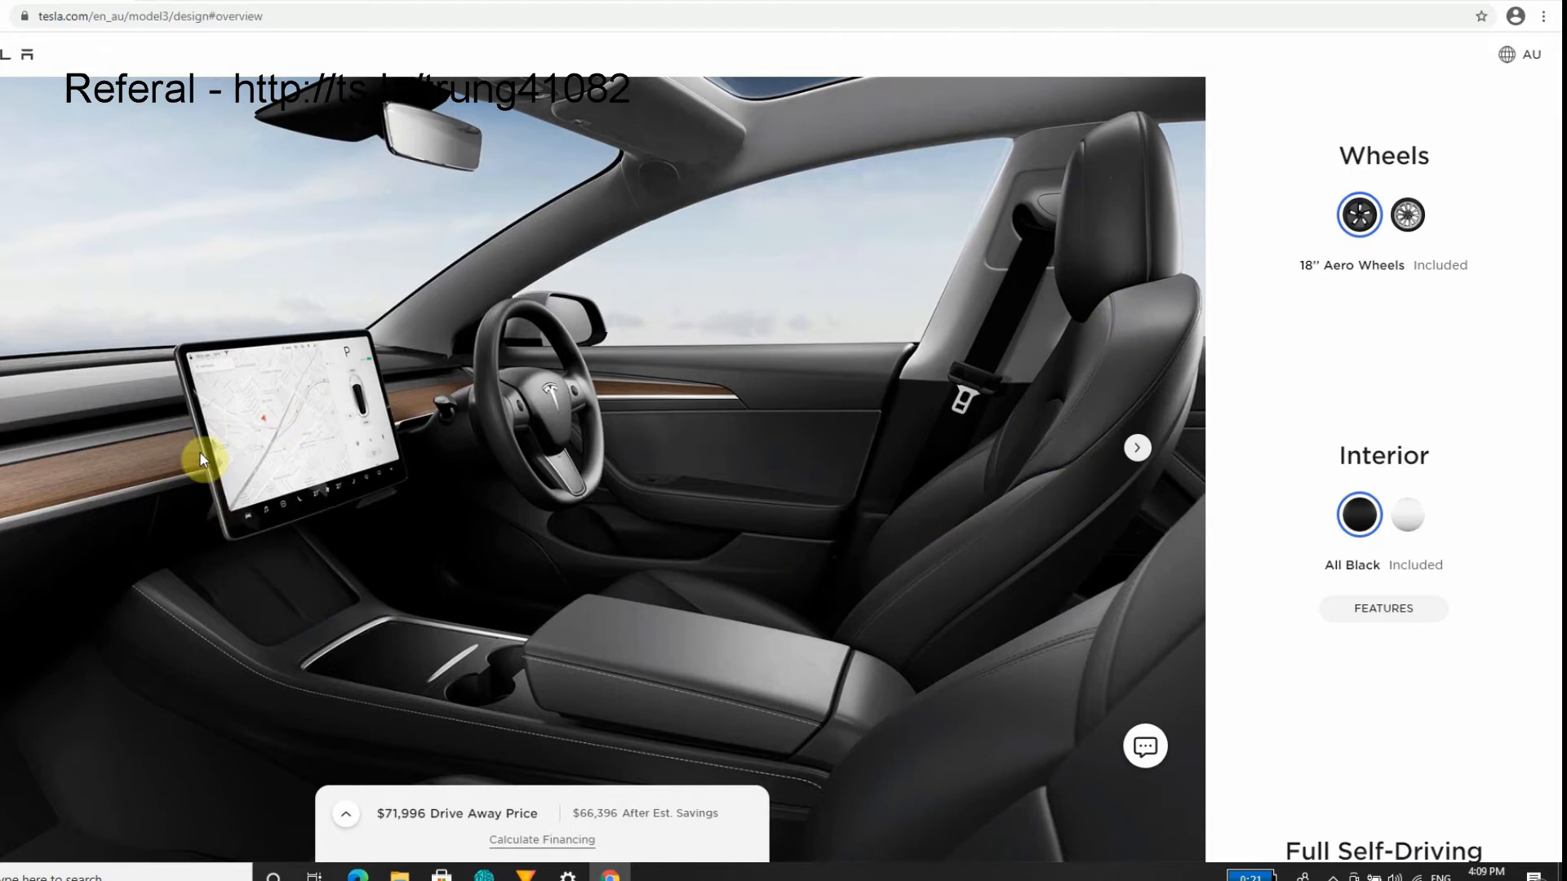
pyautogui.moveTo(155, 435)
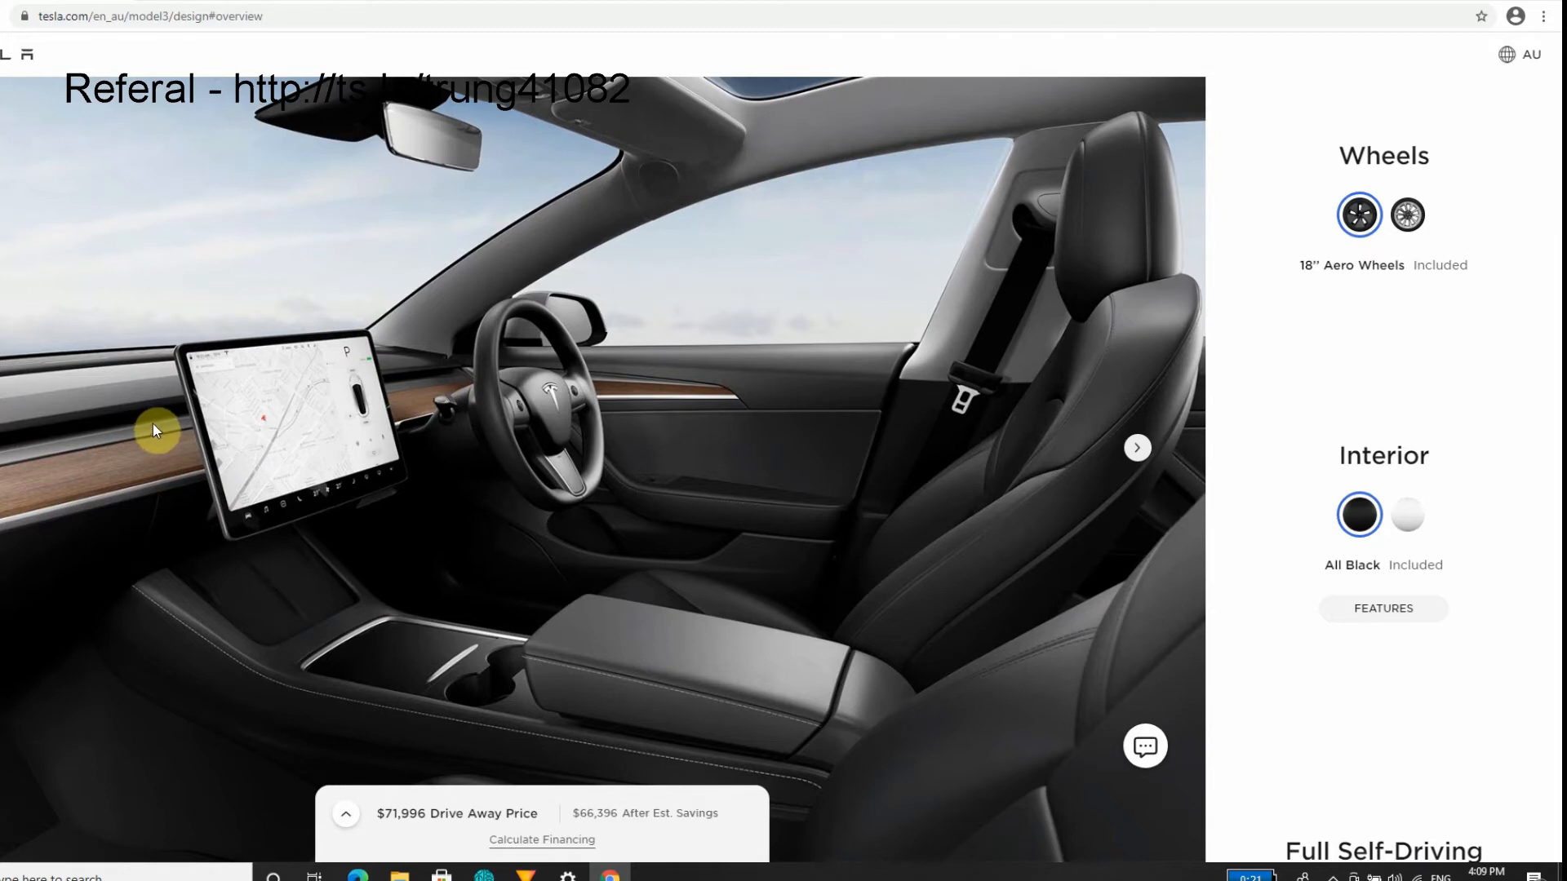
pyautogui.moveTo(957, 515)
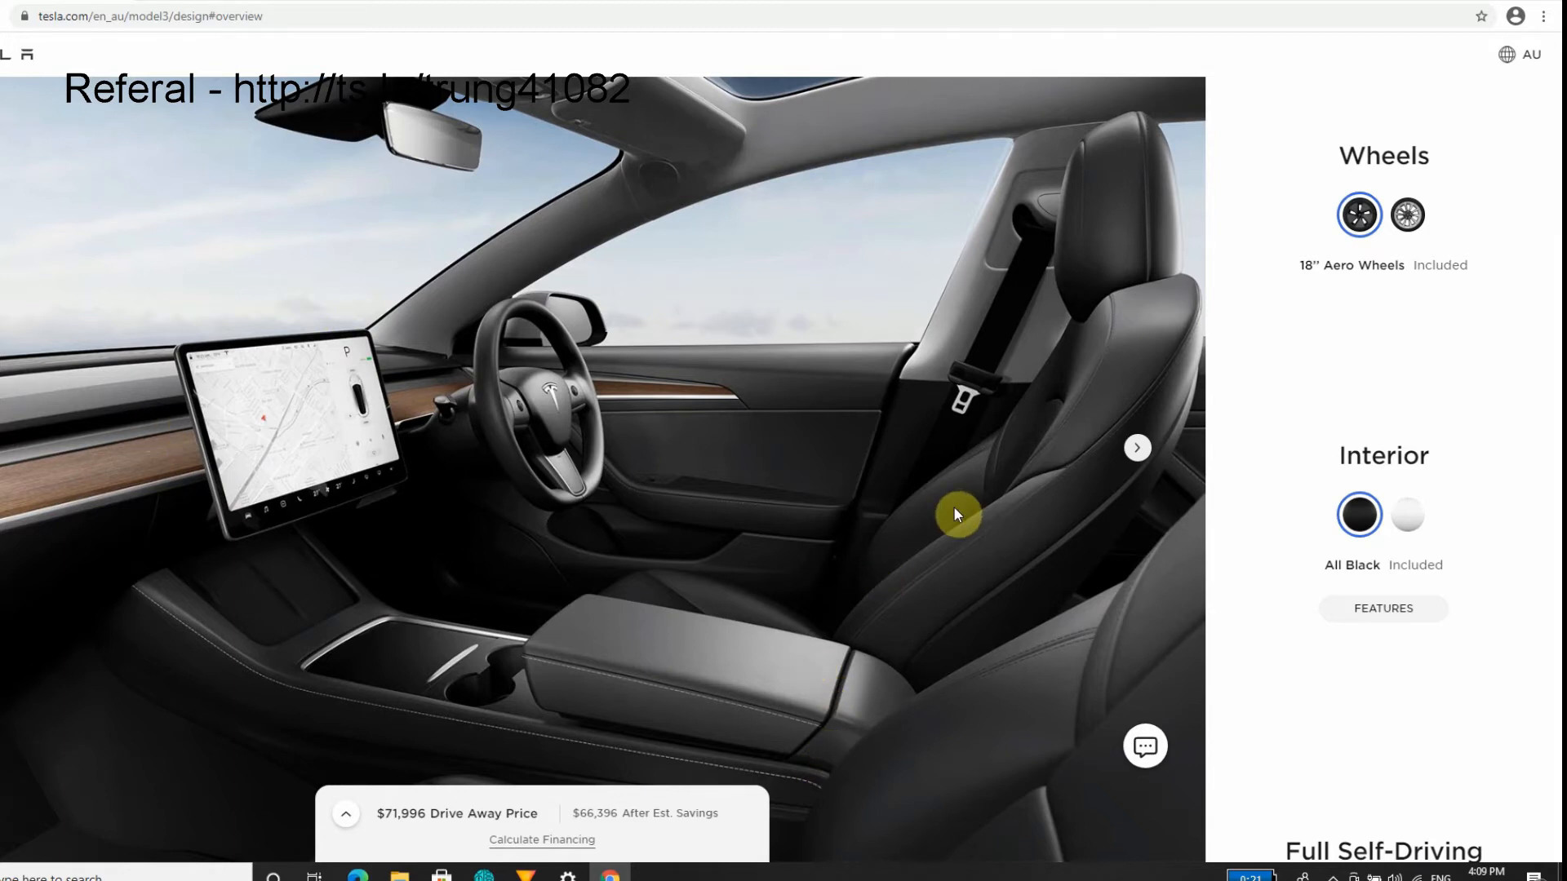
pyautogui.moveTo(855, 120)
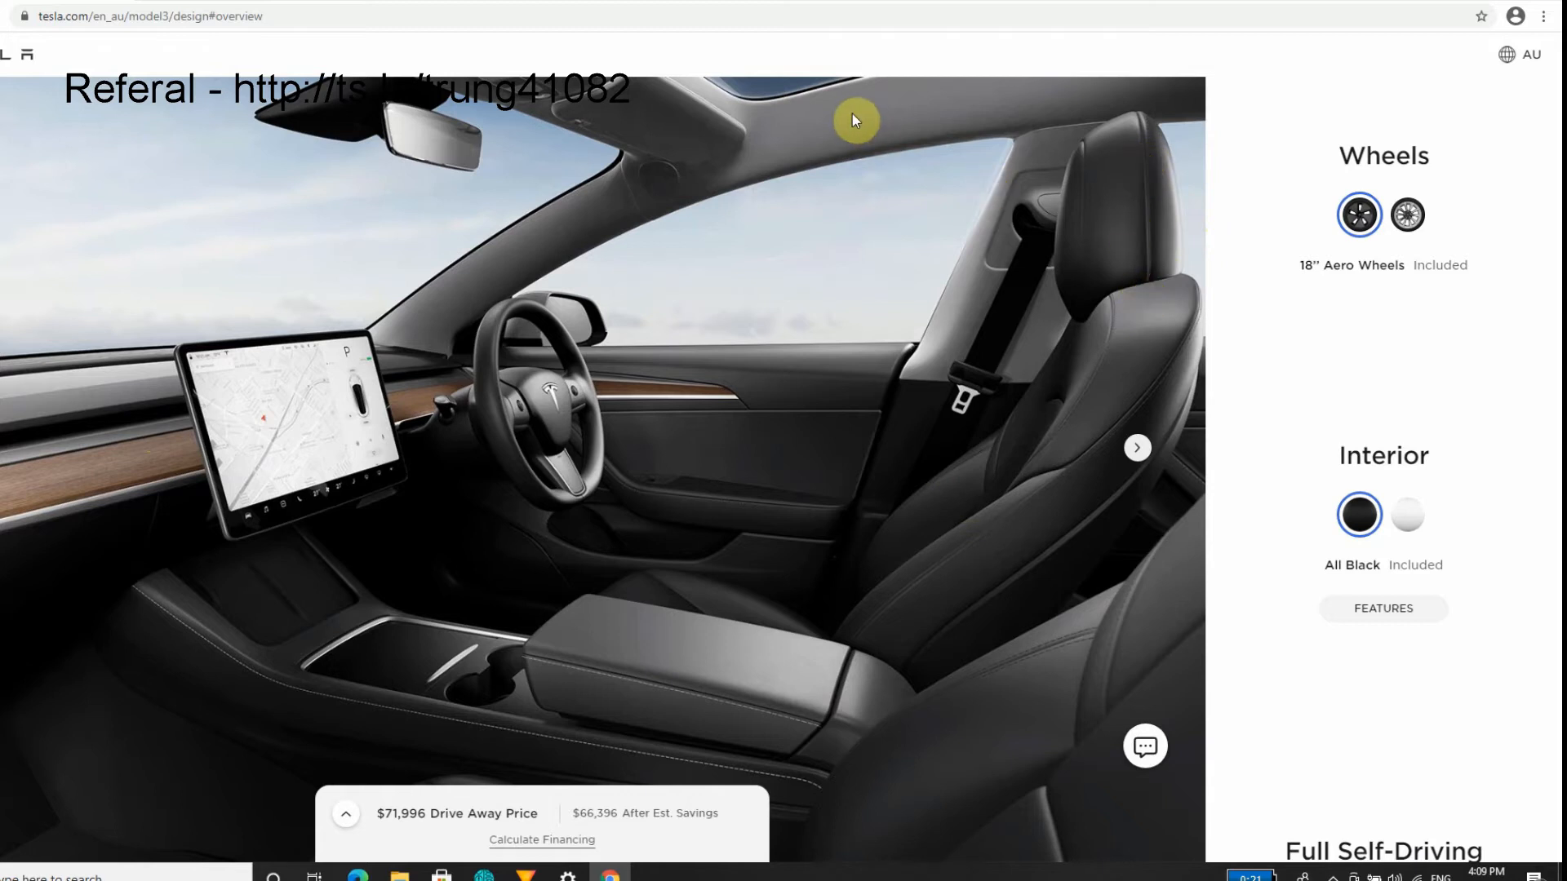
pyautogui.moveTo(749, 107)
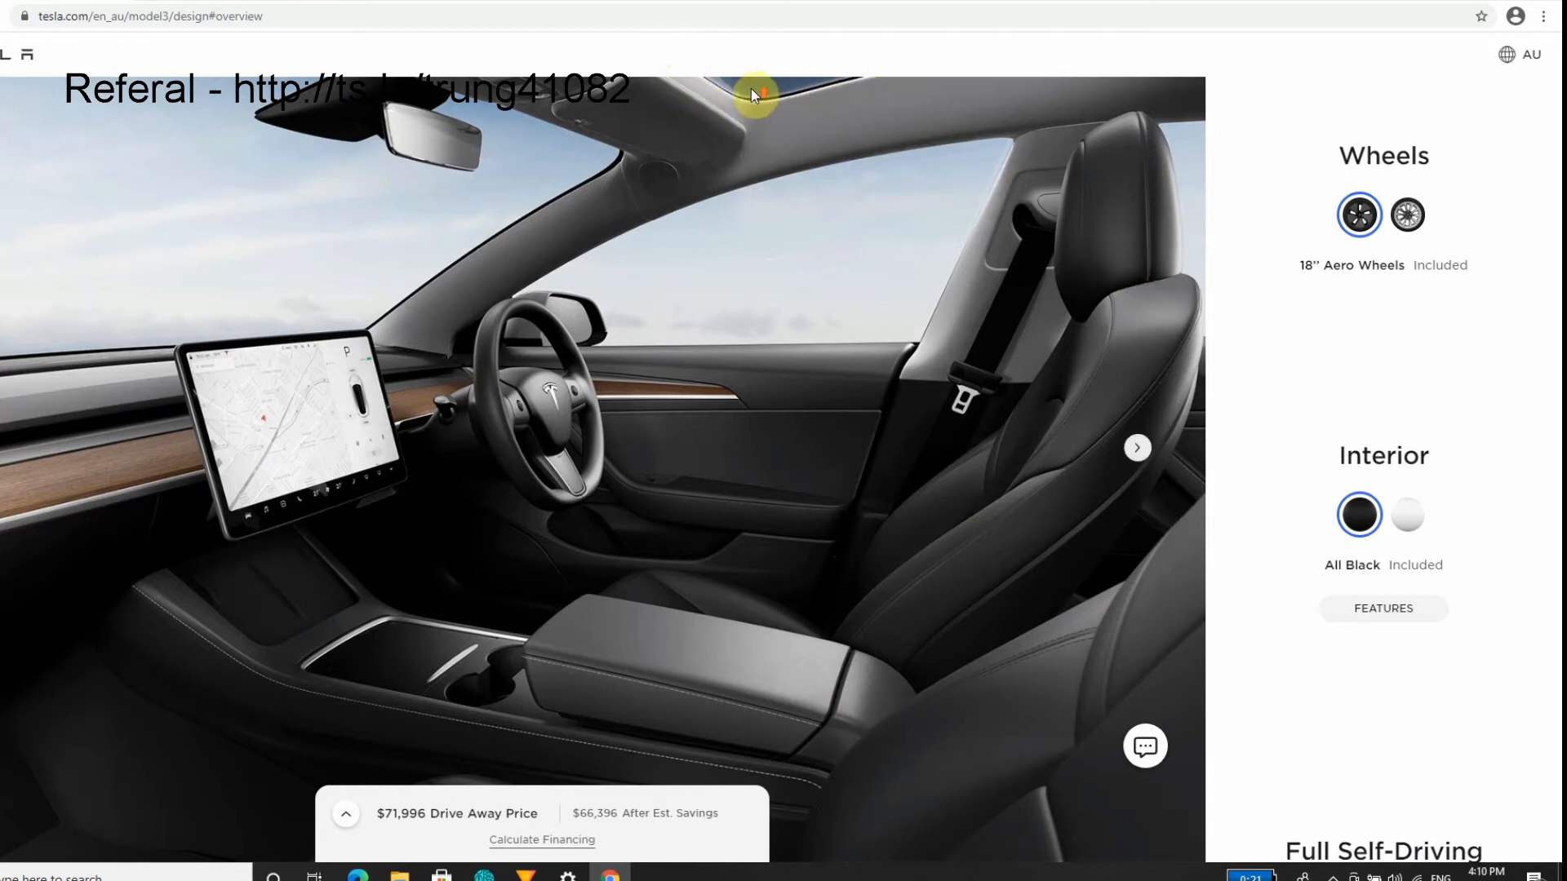
# Scroll to Full Self-Driving Capability ($10,100) and view its feature list without adding it.
pyautogui.scroll(-3)
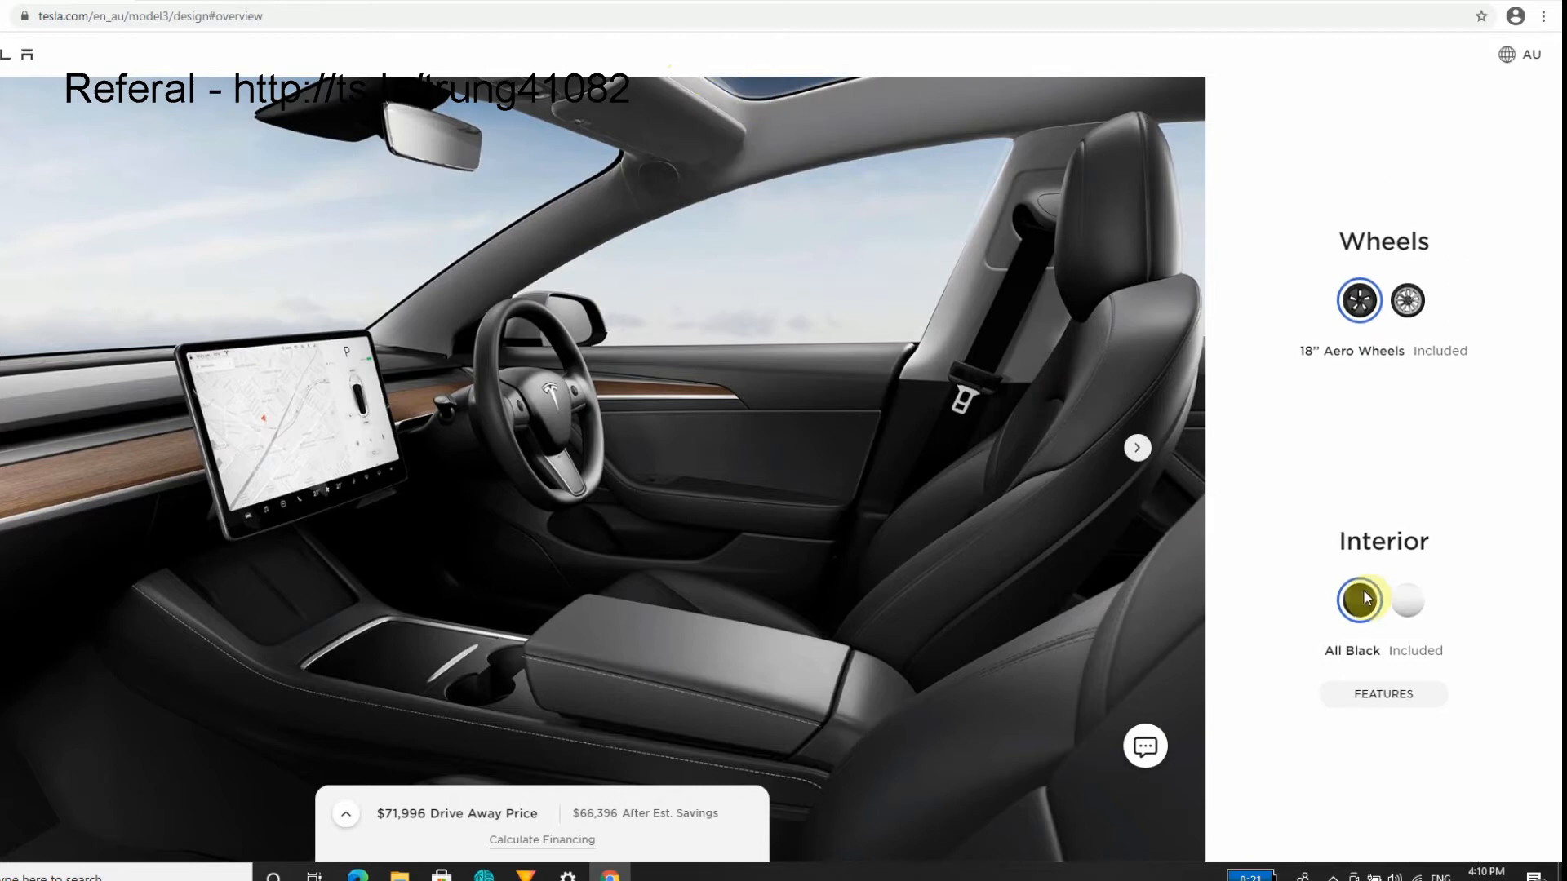
pyautogui.scroll(-3)
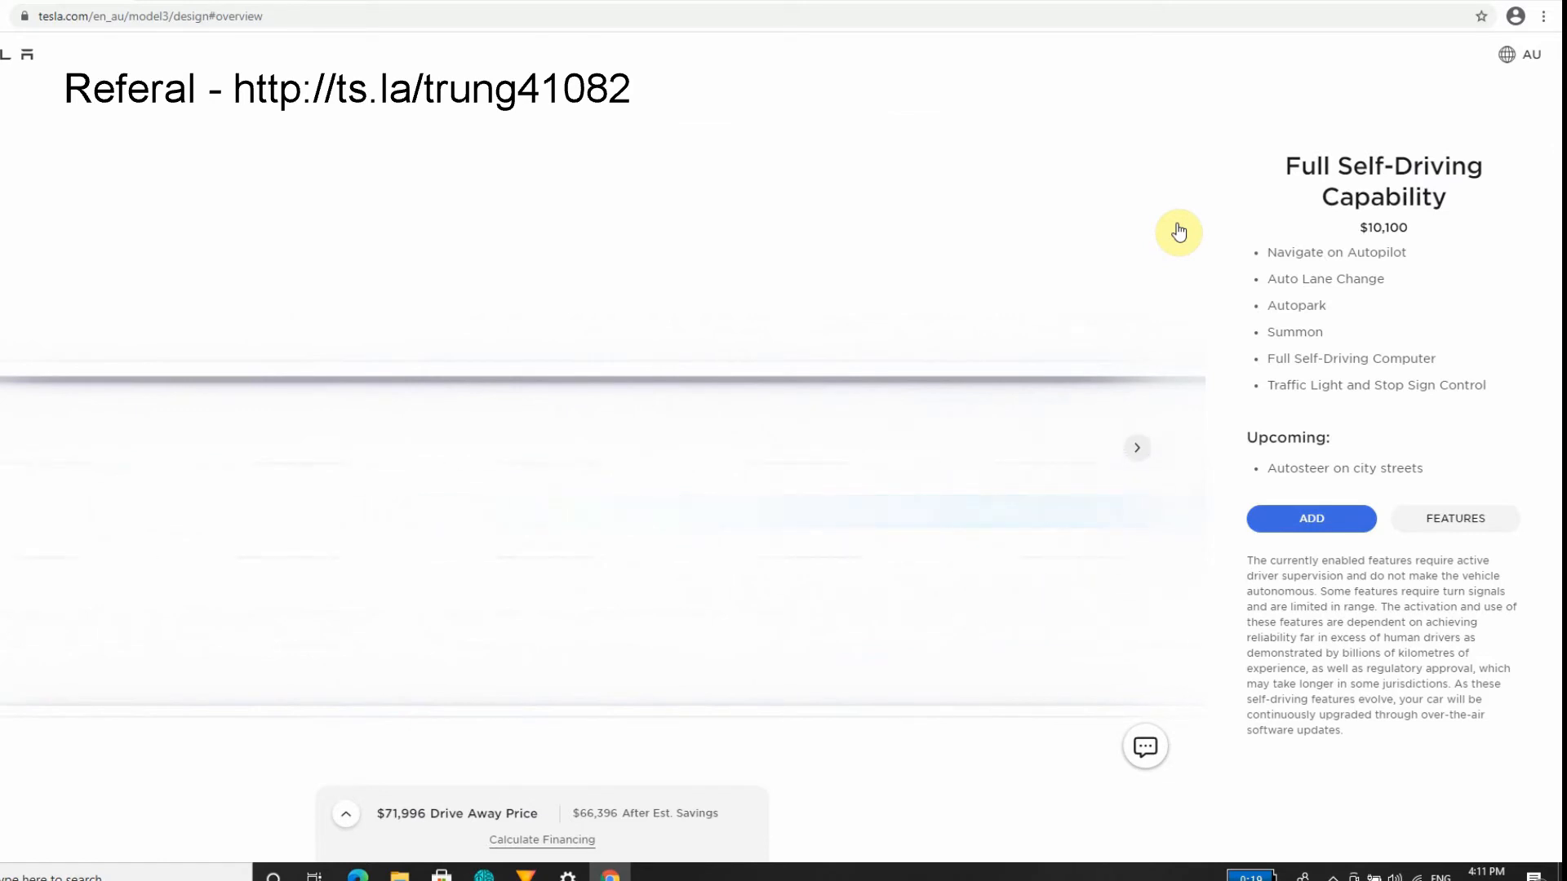
pyautogui.moveTo(1266, 253)
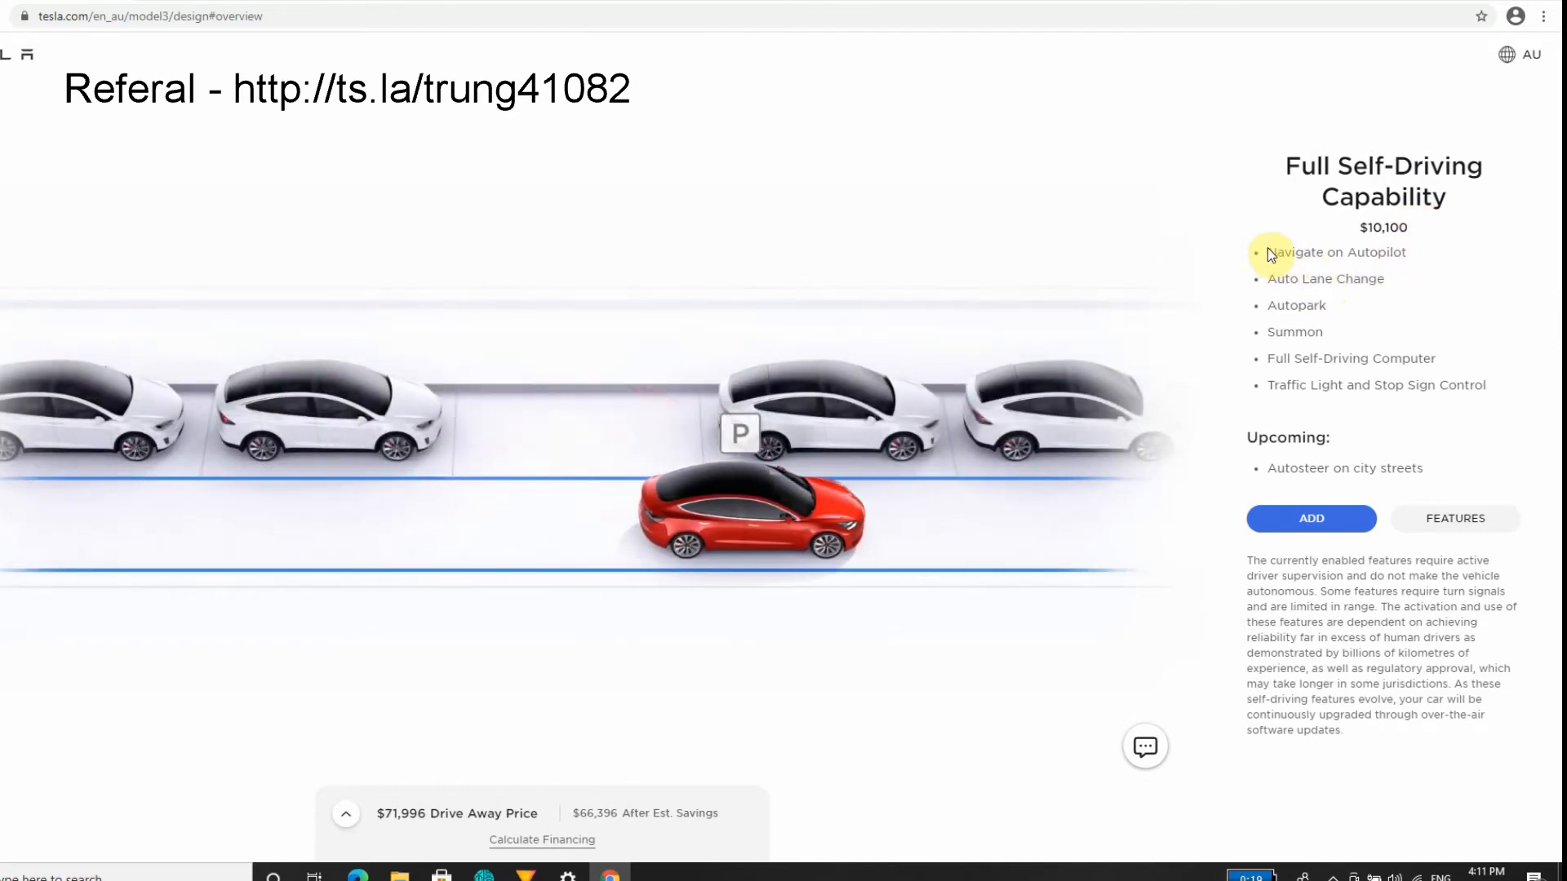
pyautogui.moveTo(1439, 258)
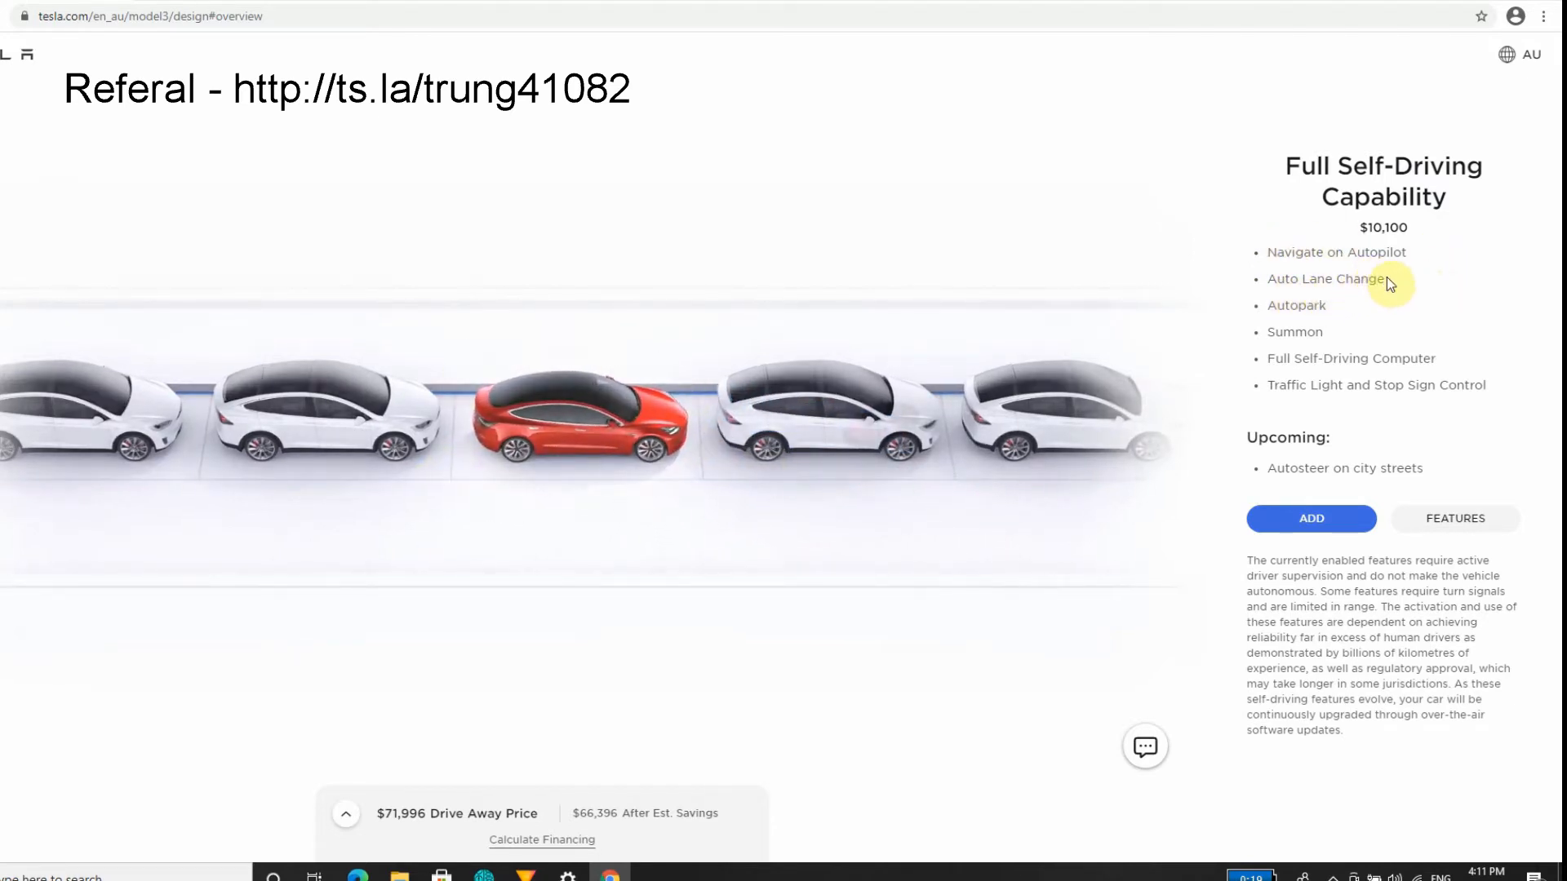
pyautogui.click(1296, 304)
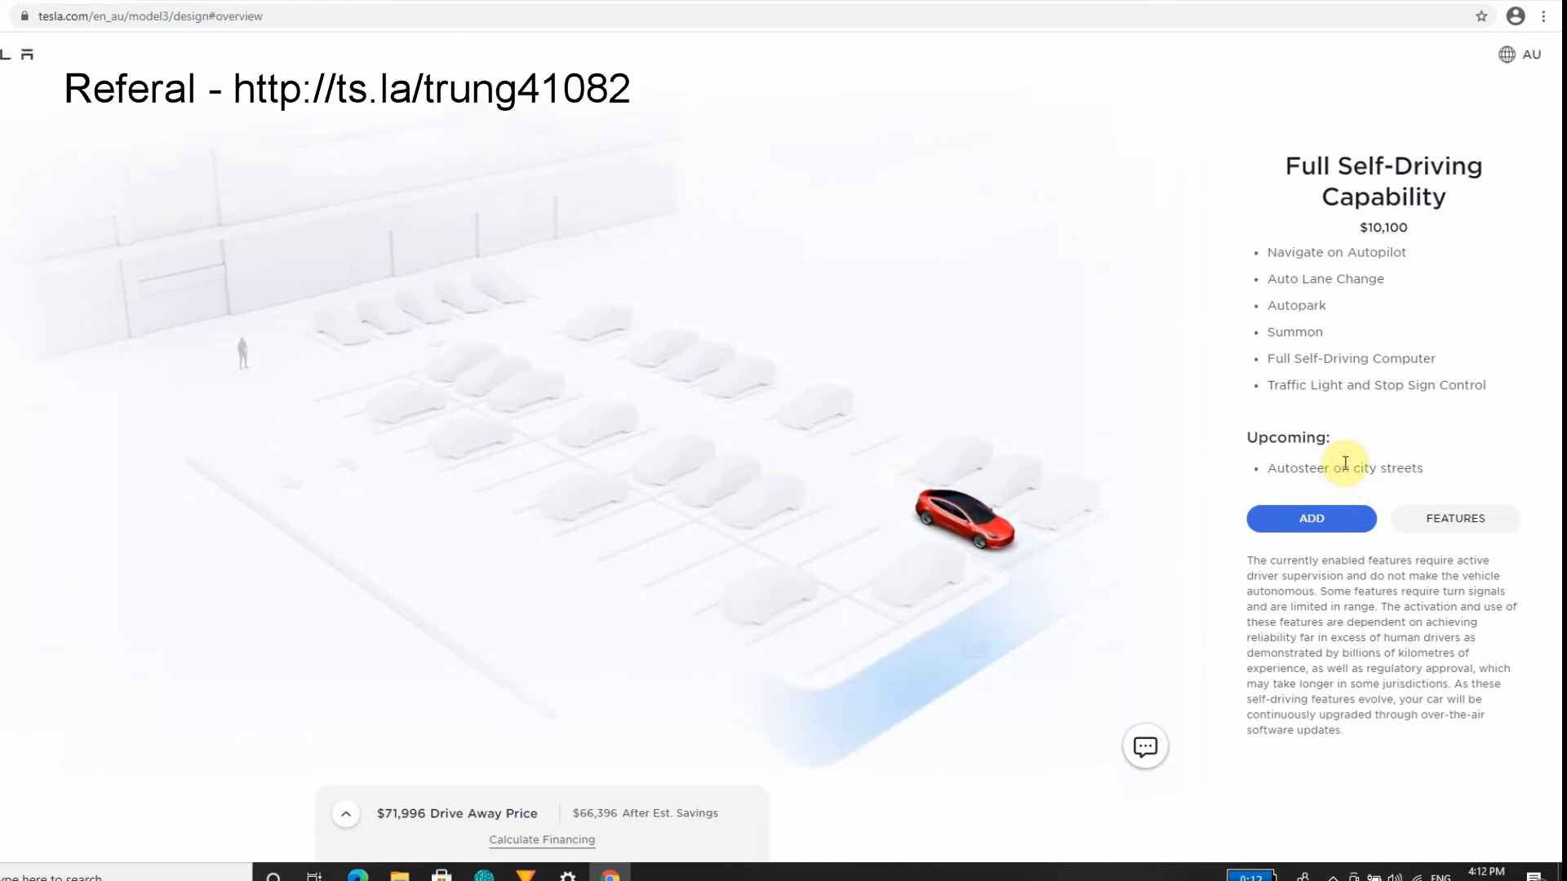
pyautogui.moveTo(1085, 227)
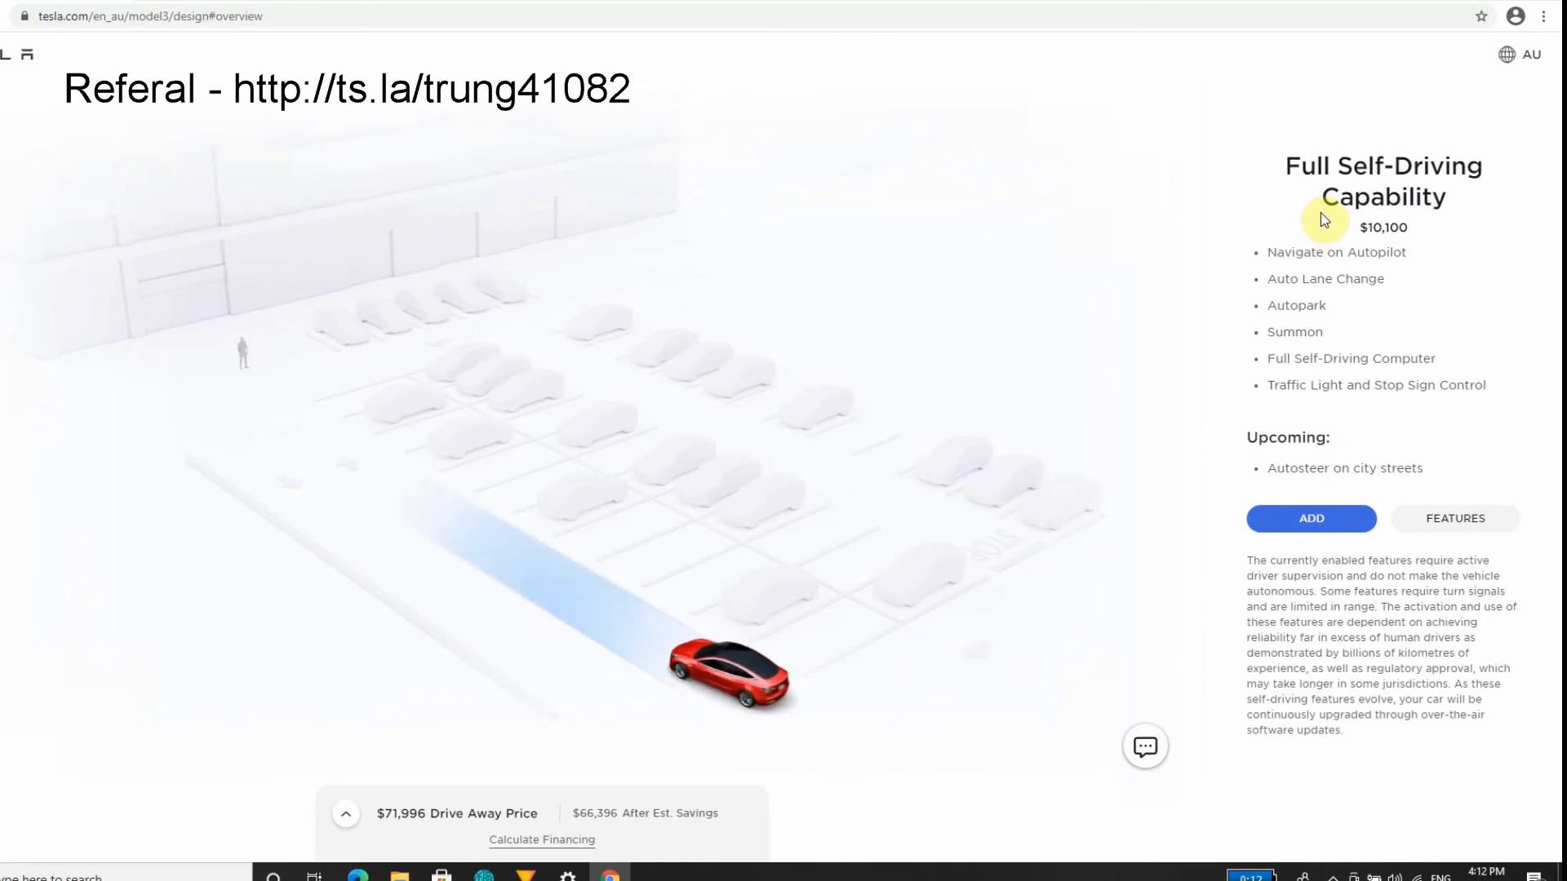
pyautogui.moveTo(1354, 267)
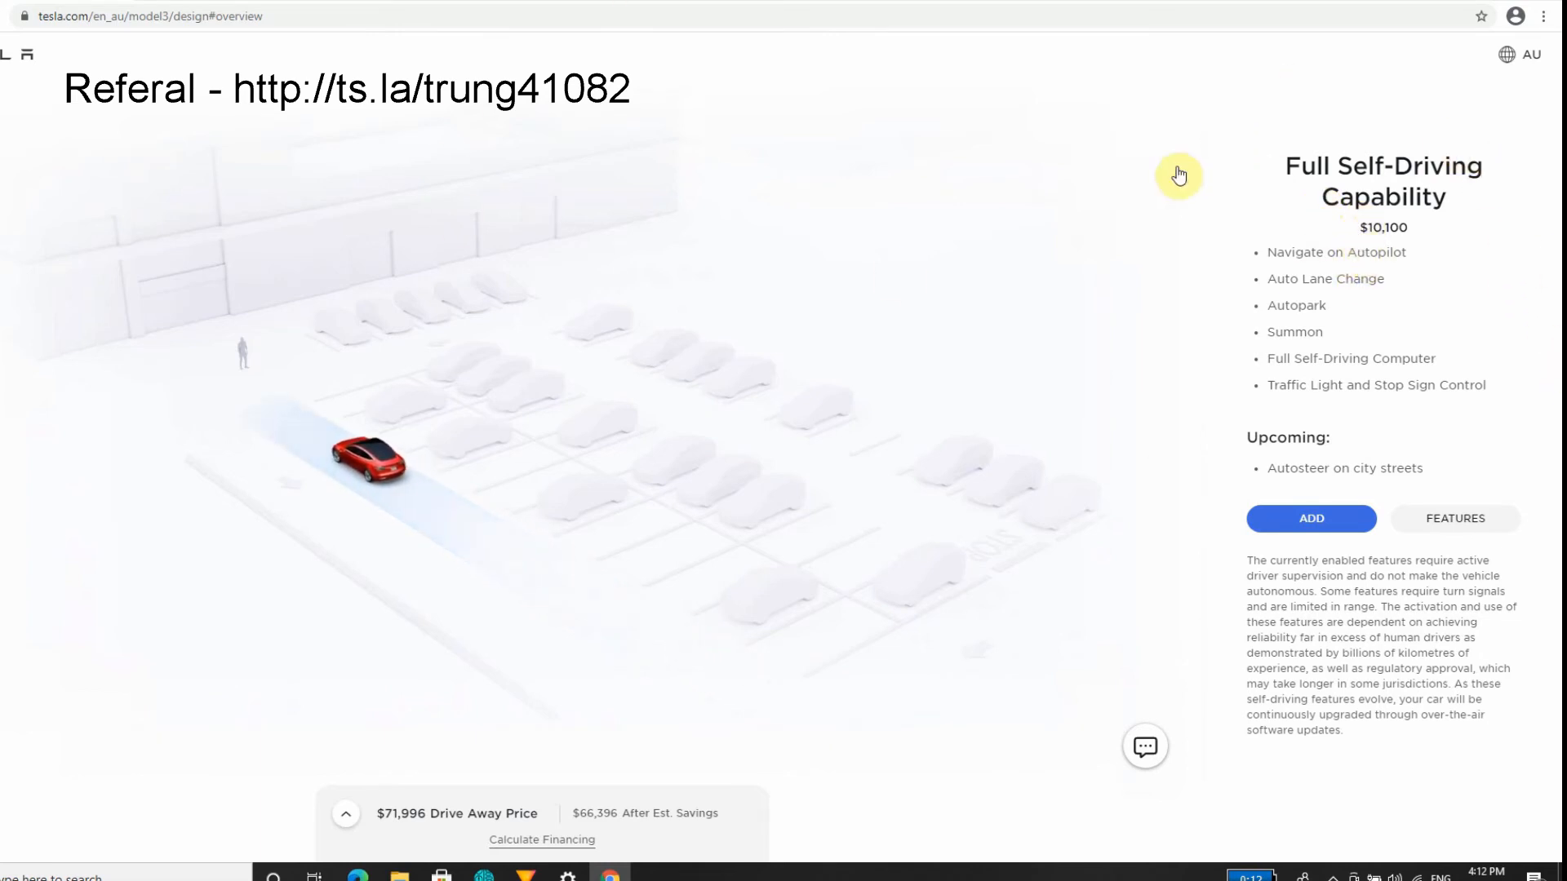
pyautogui.moveTo(1414, 271)
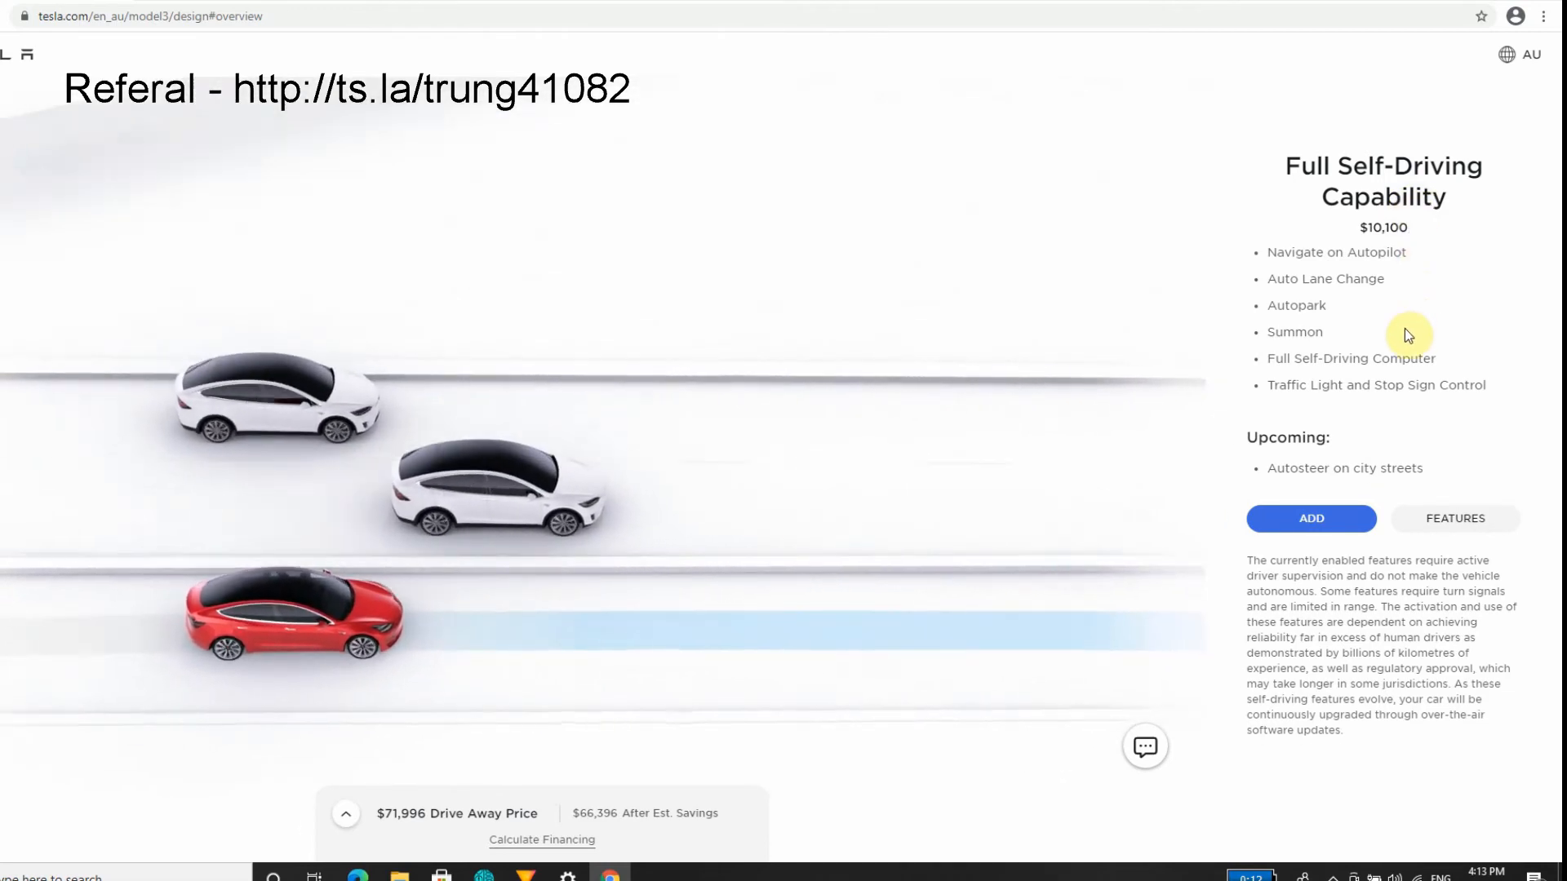
pyautogui.moveTo(1267, 306)
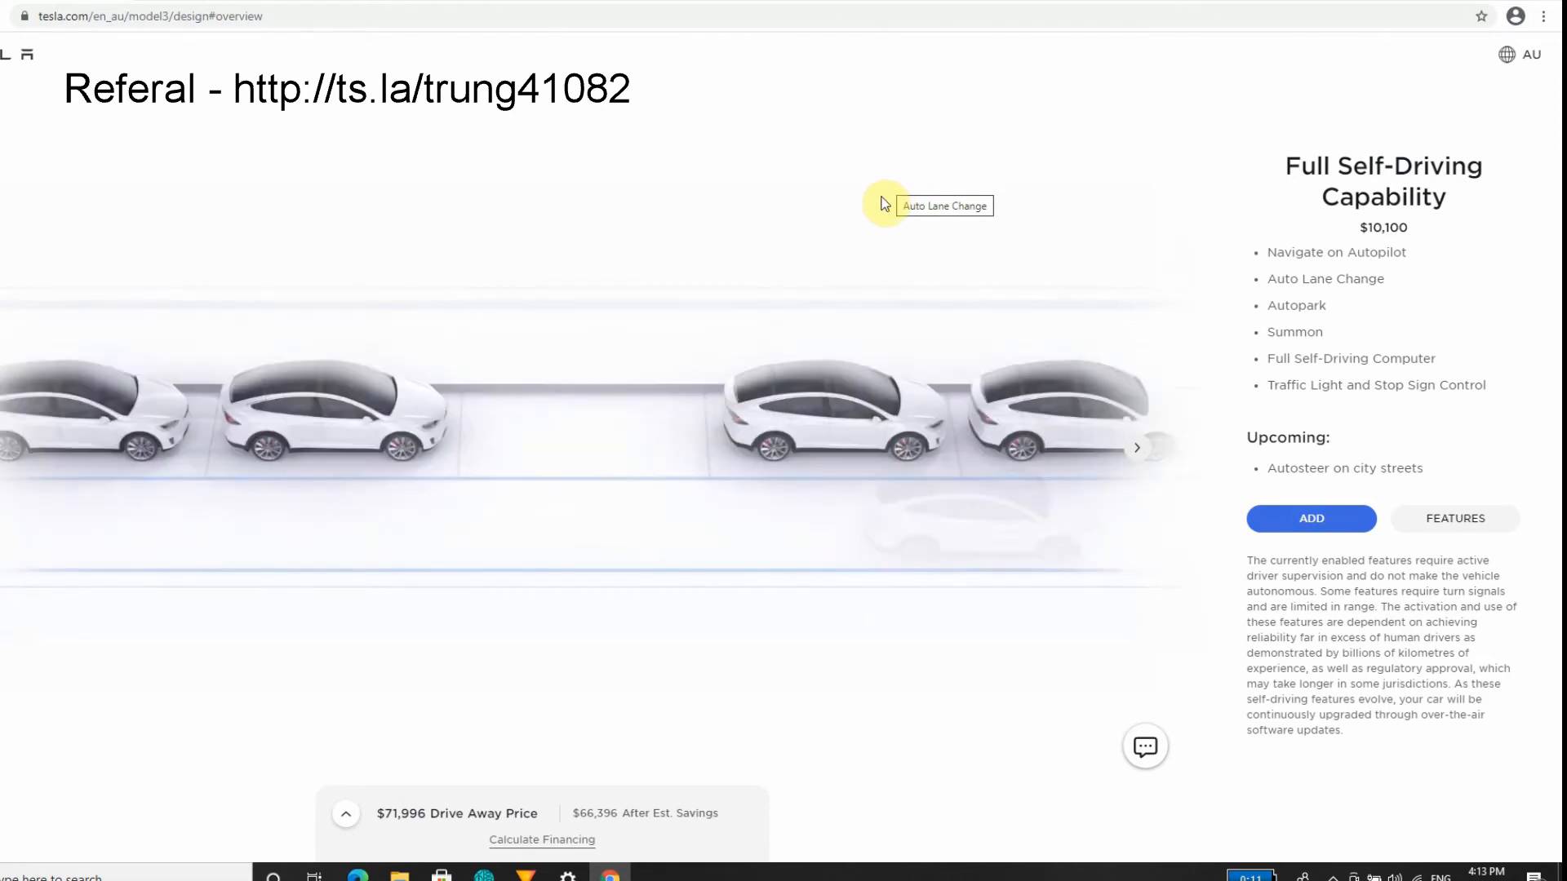
pyautogui.moveTo(857, 210)
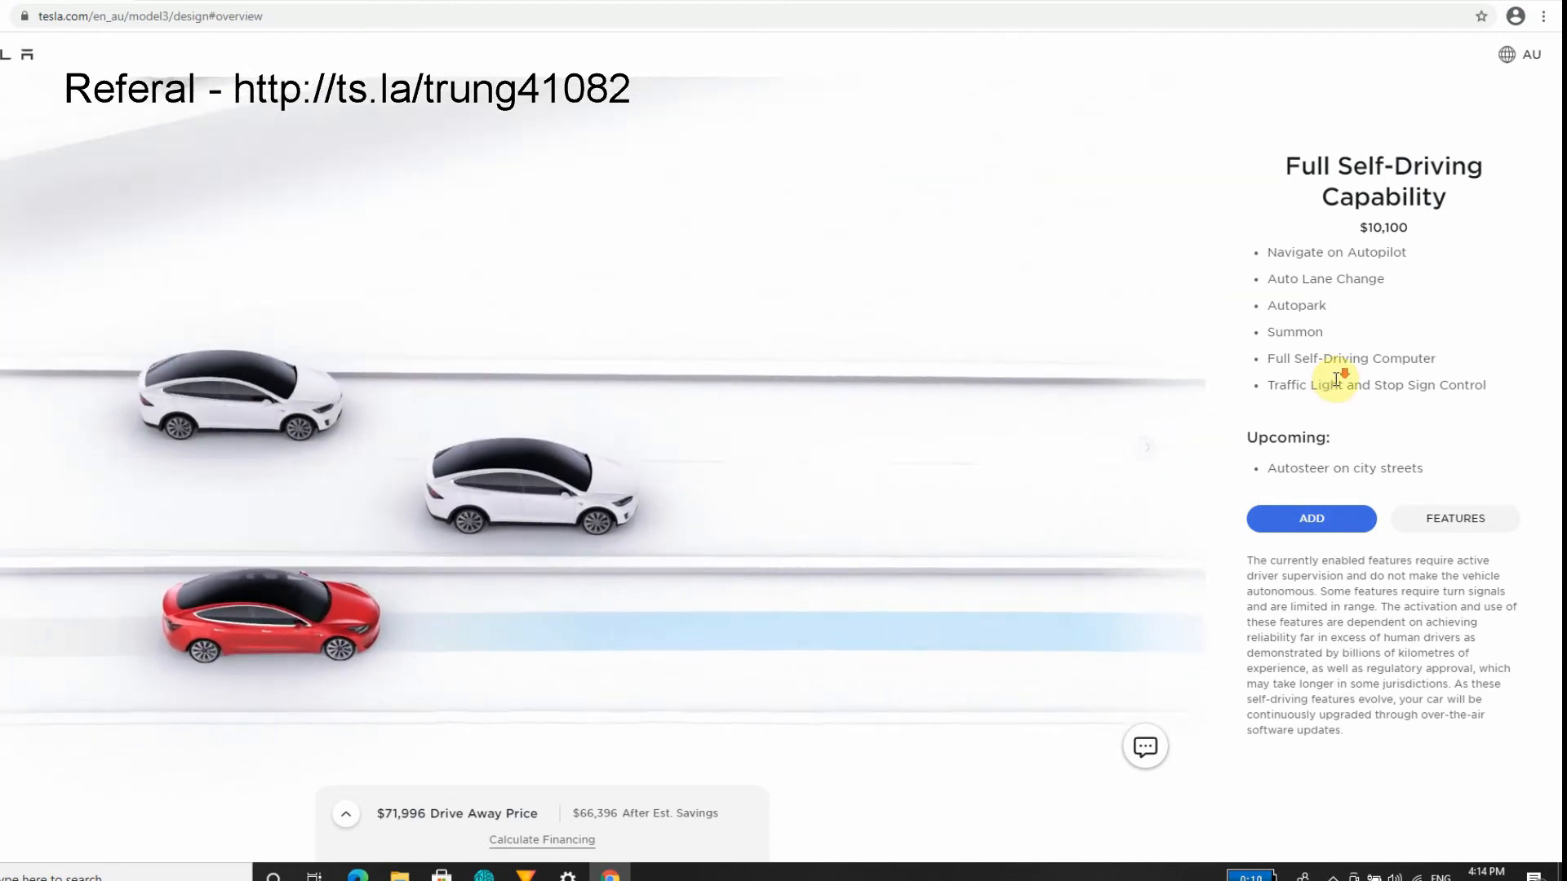
# Scroll to Order Your Model 3 and continue to payment at $71,996.
pyautogui.scroll(-3)
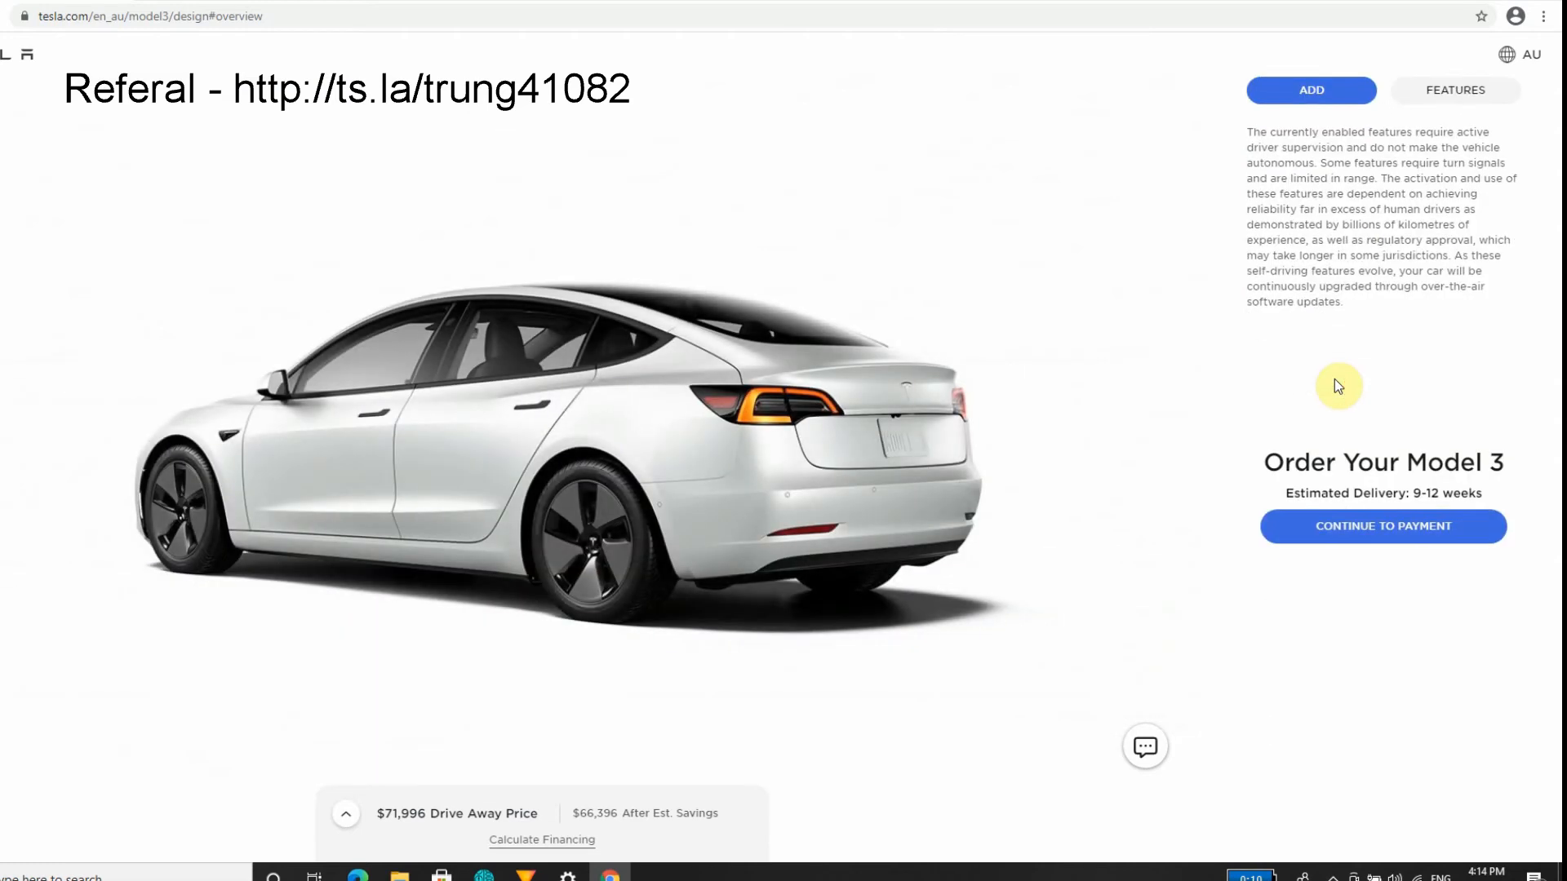
pyautogui.moveTo(1396, 538)
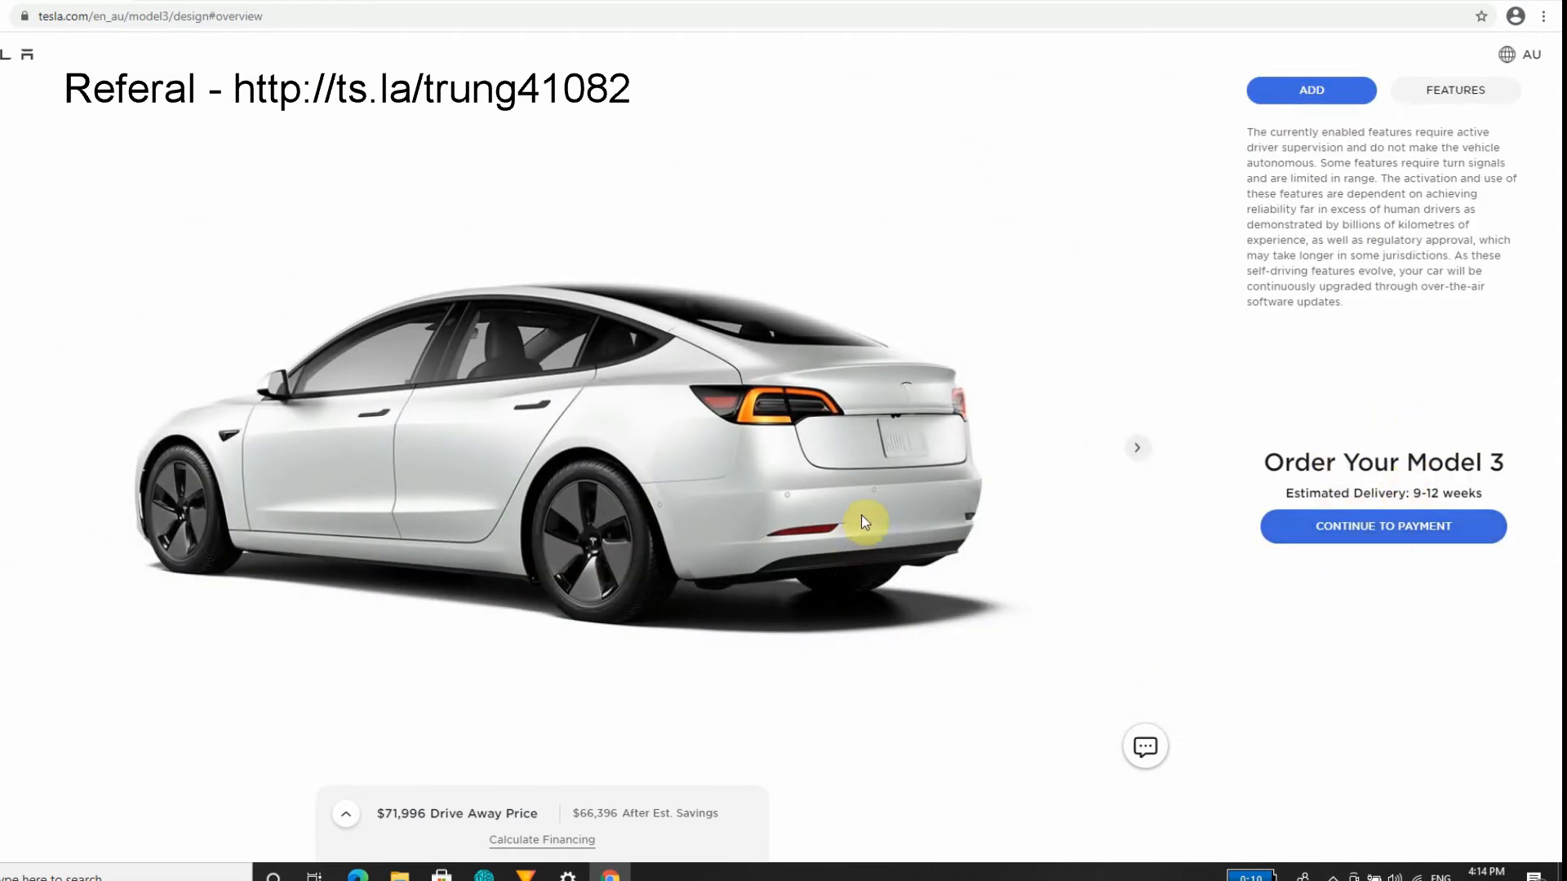
pyautogui.moveTo(877, 502)
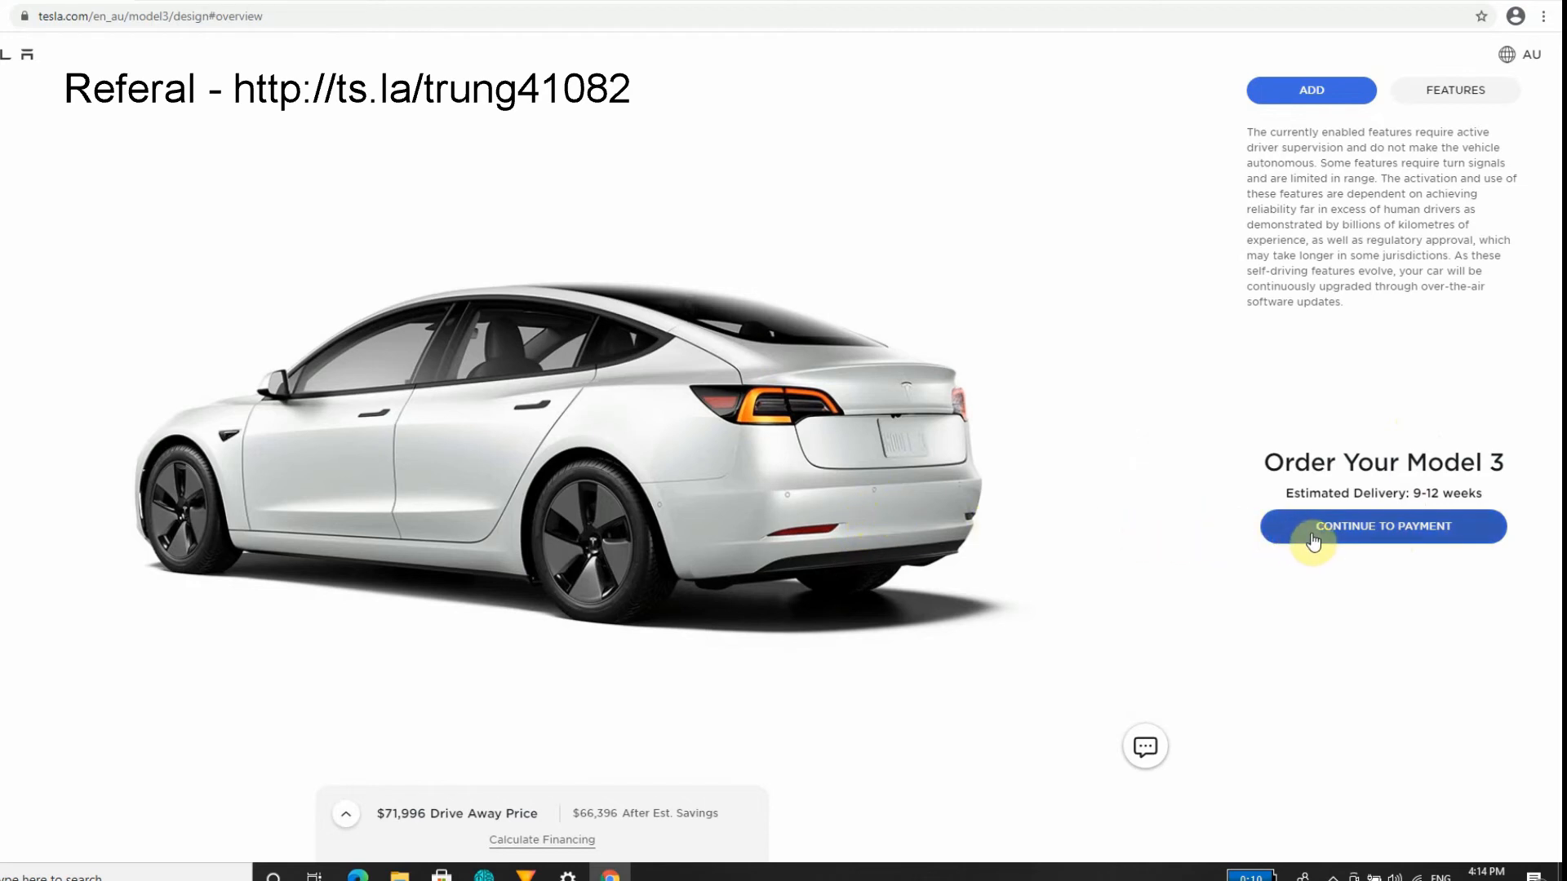
pyautogui.click(1380, 526)
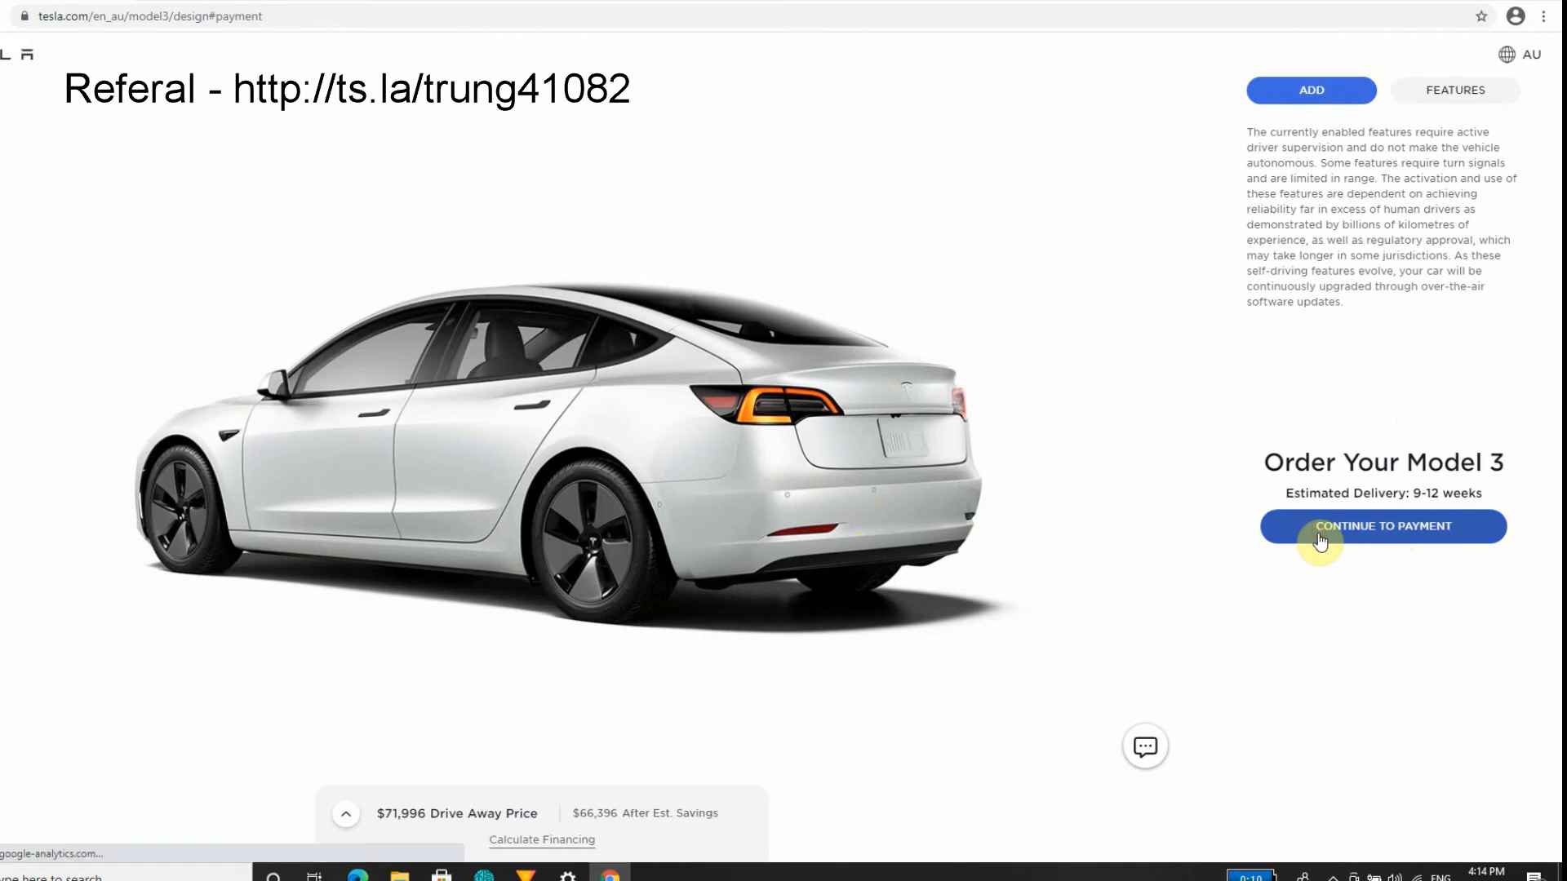
# Try QLD and NSW as the registration state, then switch back to QLD.
pyautogui.click(1383, 526)
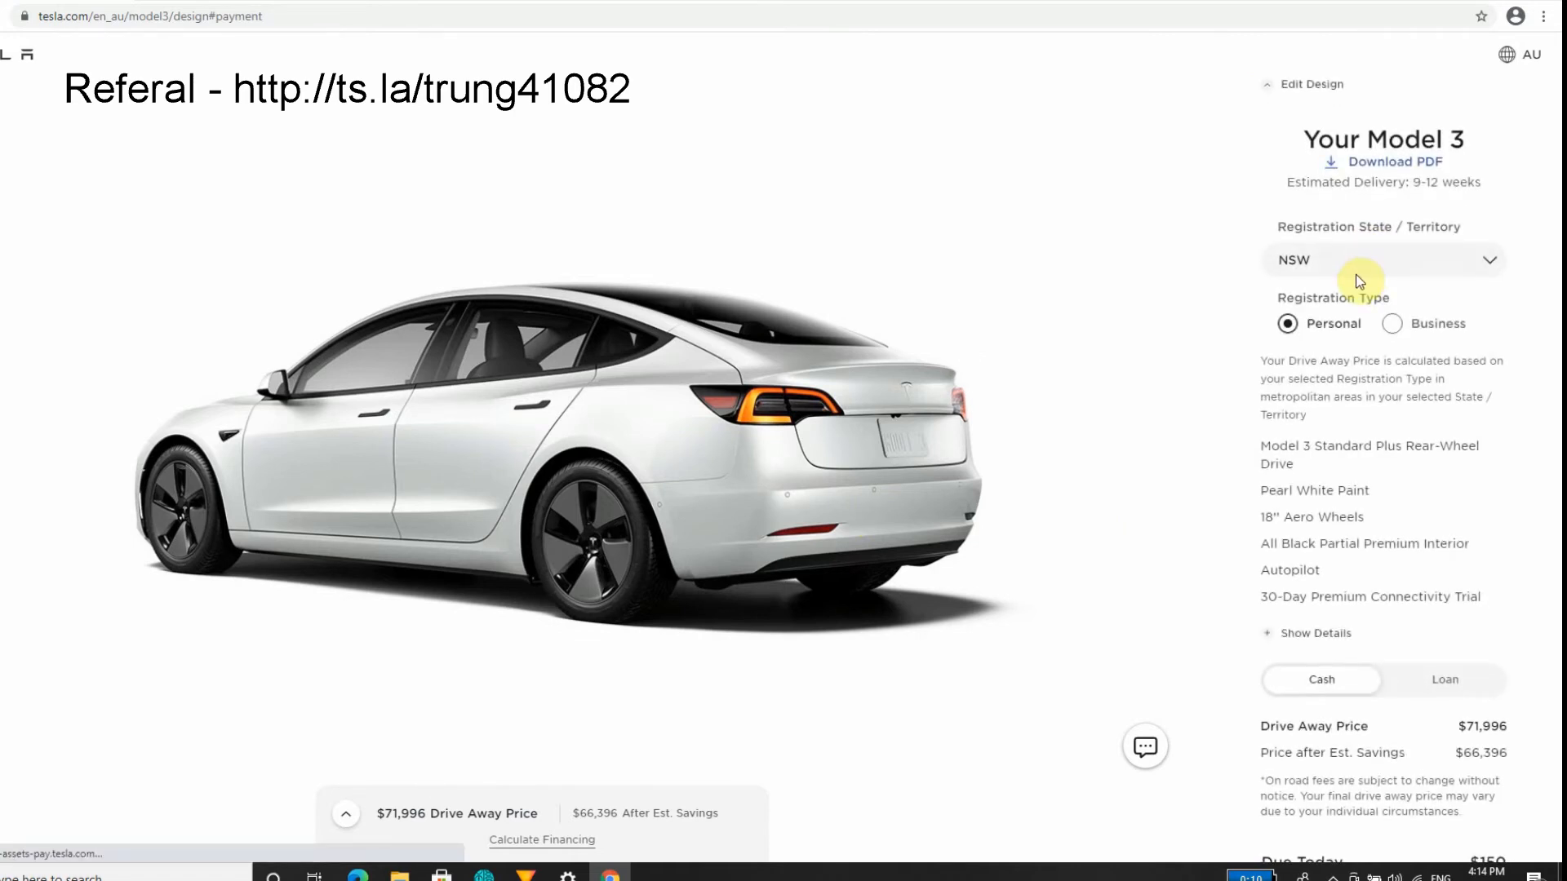
pyautogui.moveTo(1451, 26)
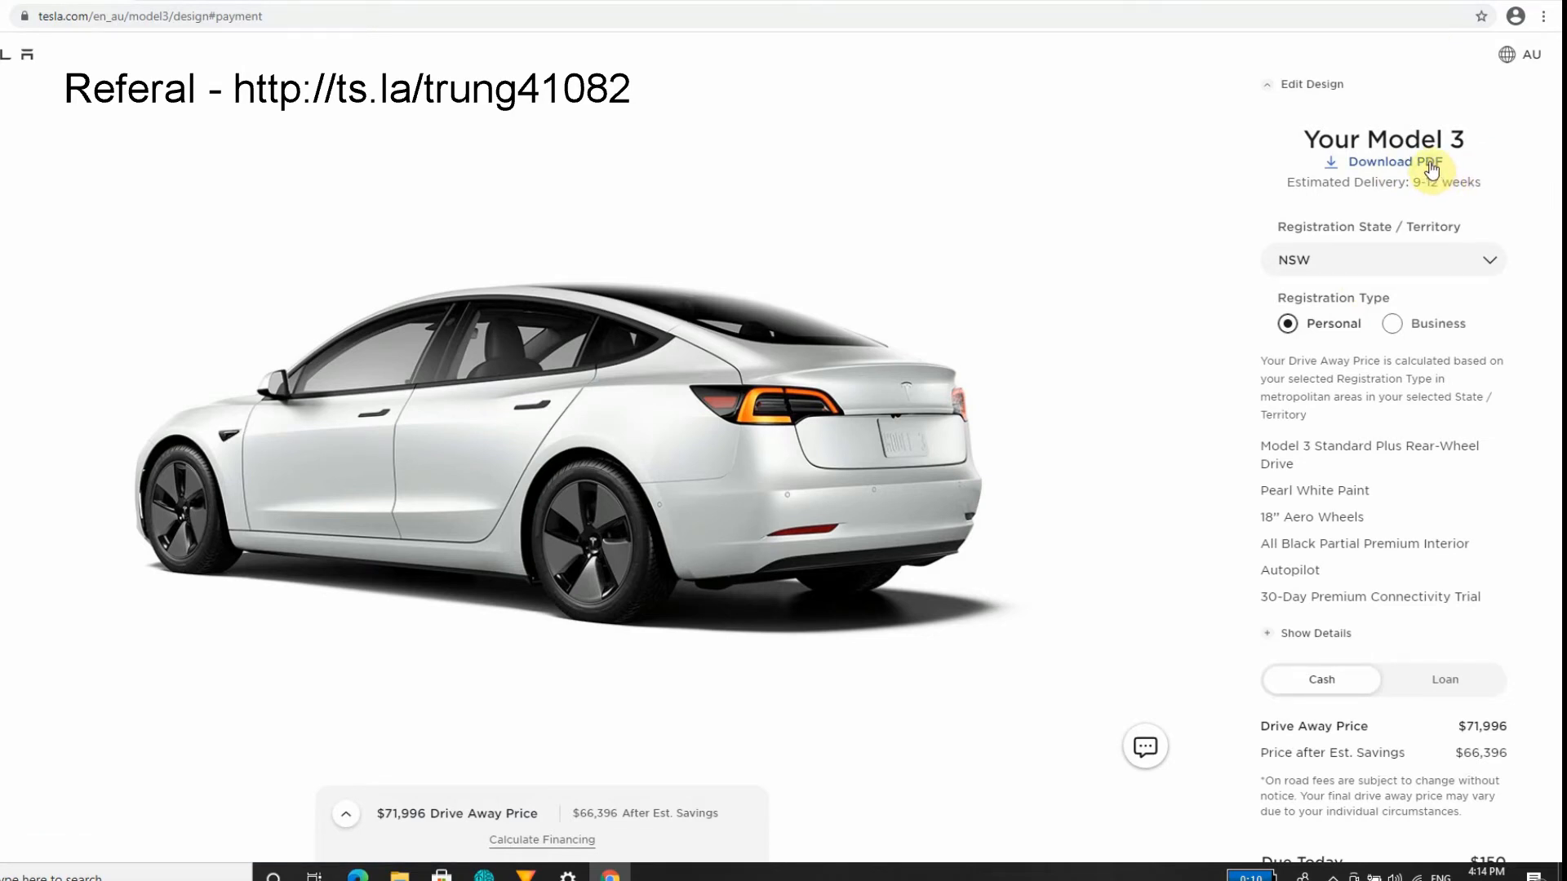
pyautogui.moveTo(1514, 246)
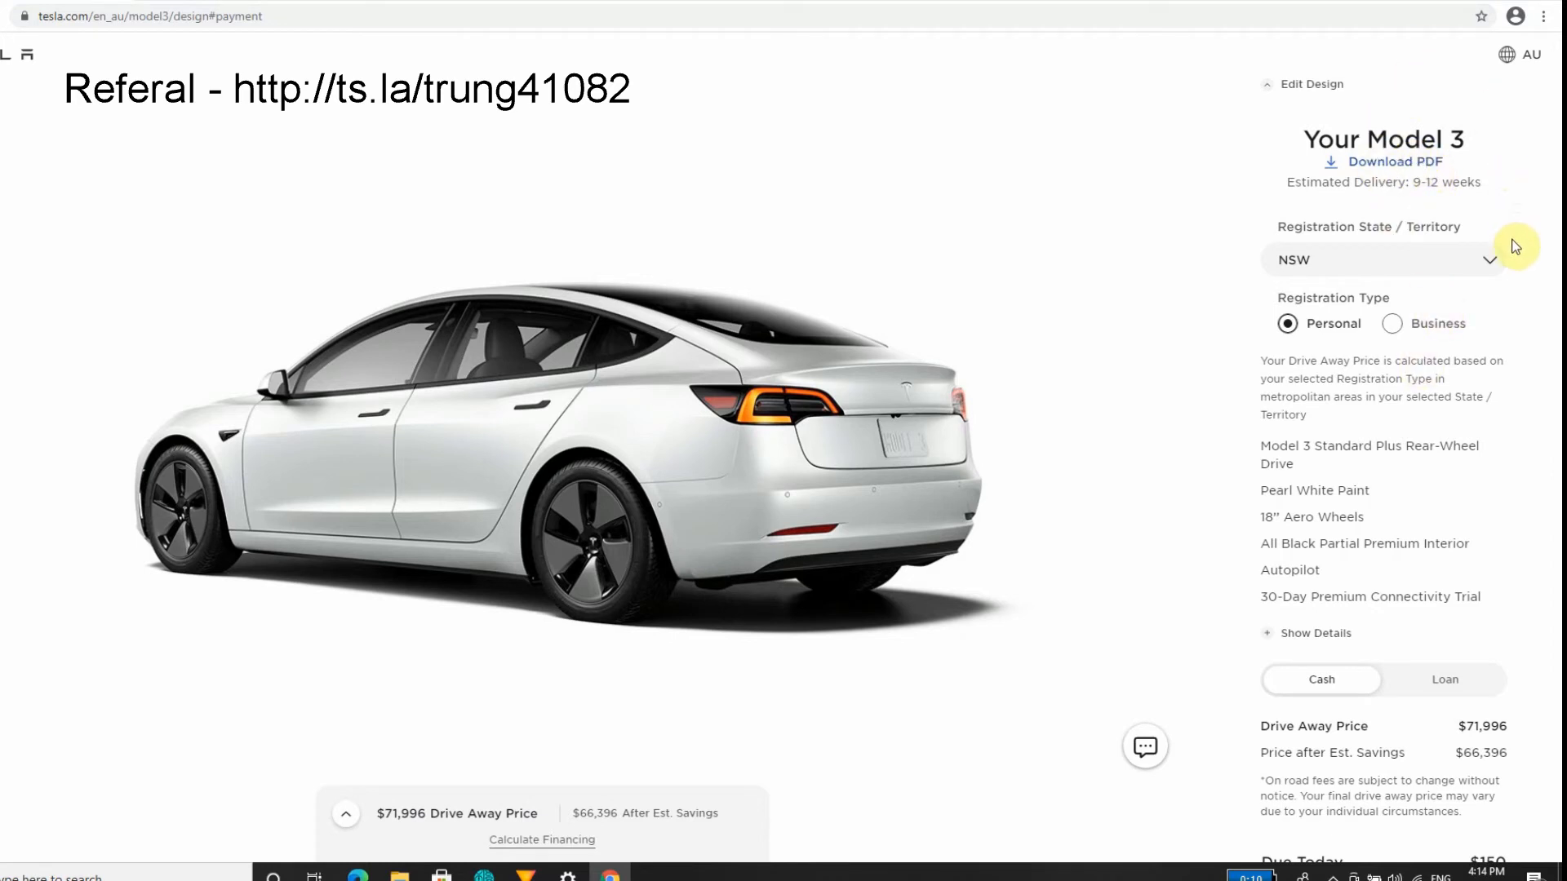
pyautogui.moveTo(1488, 267)
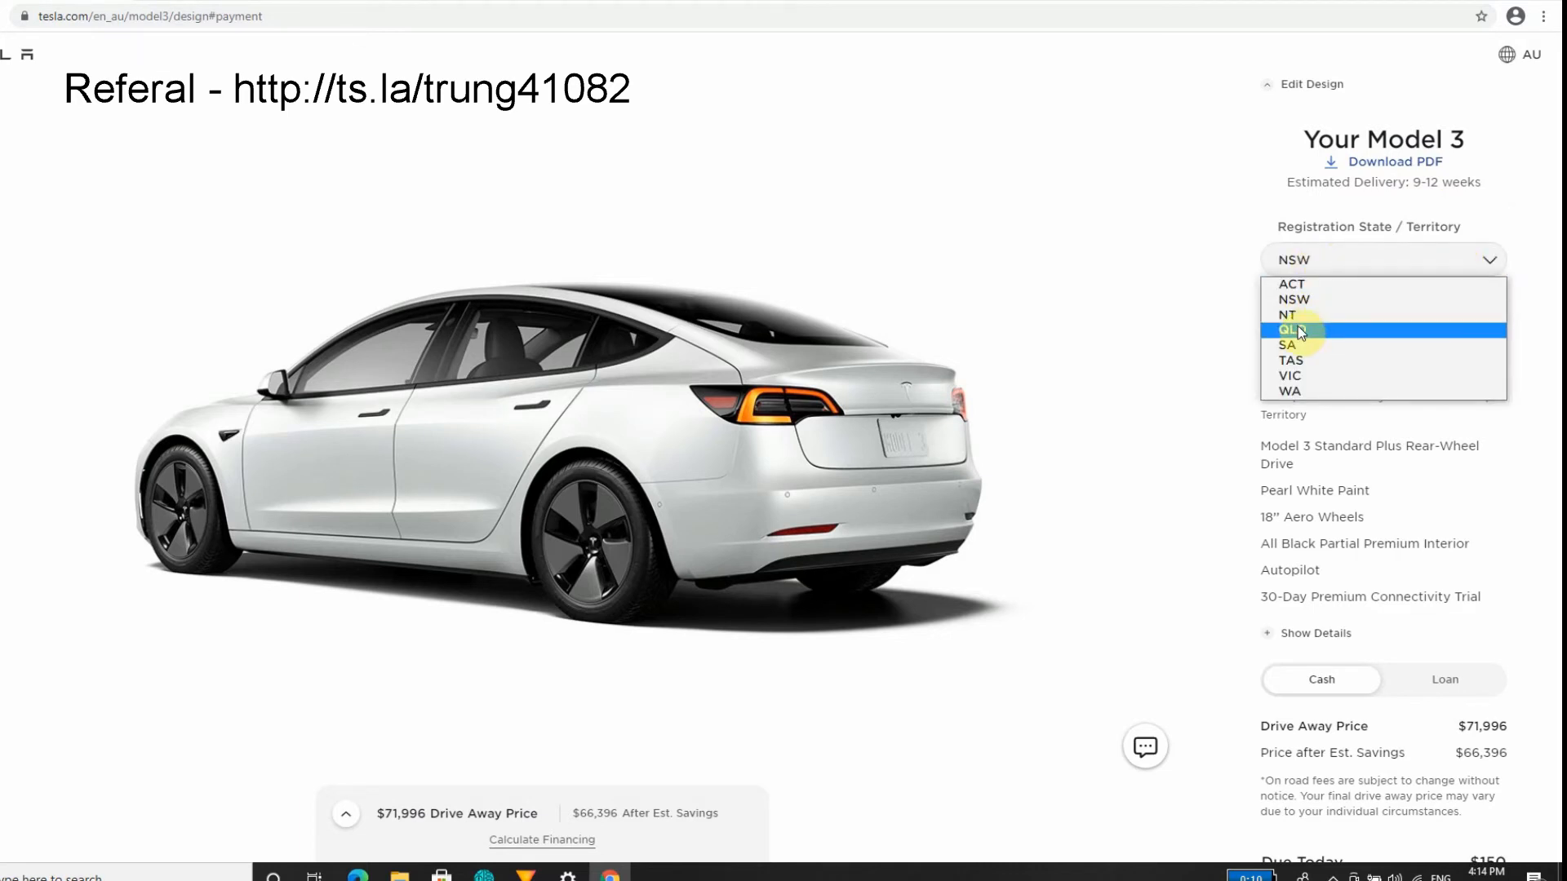
pyautogui.click(1289, 330)
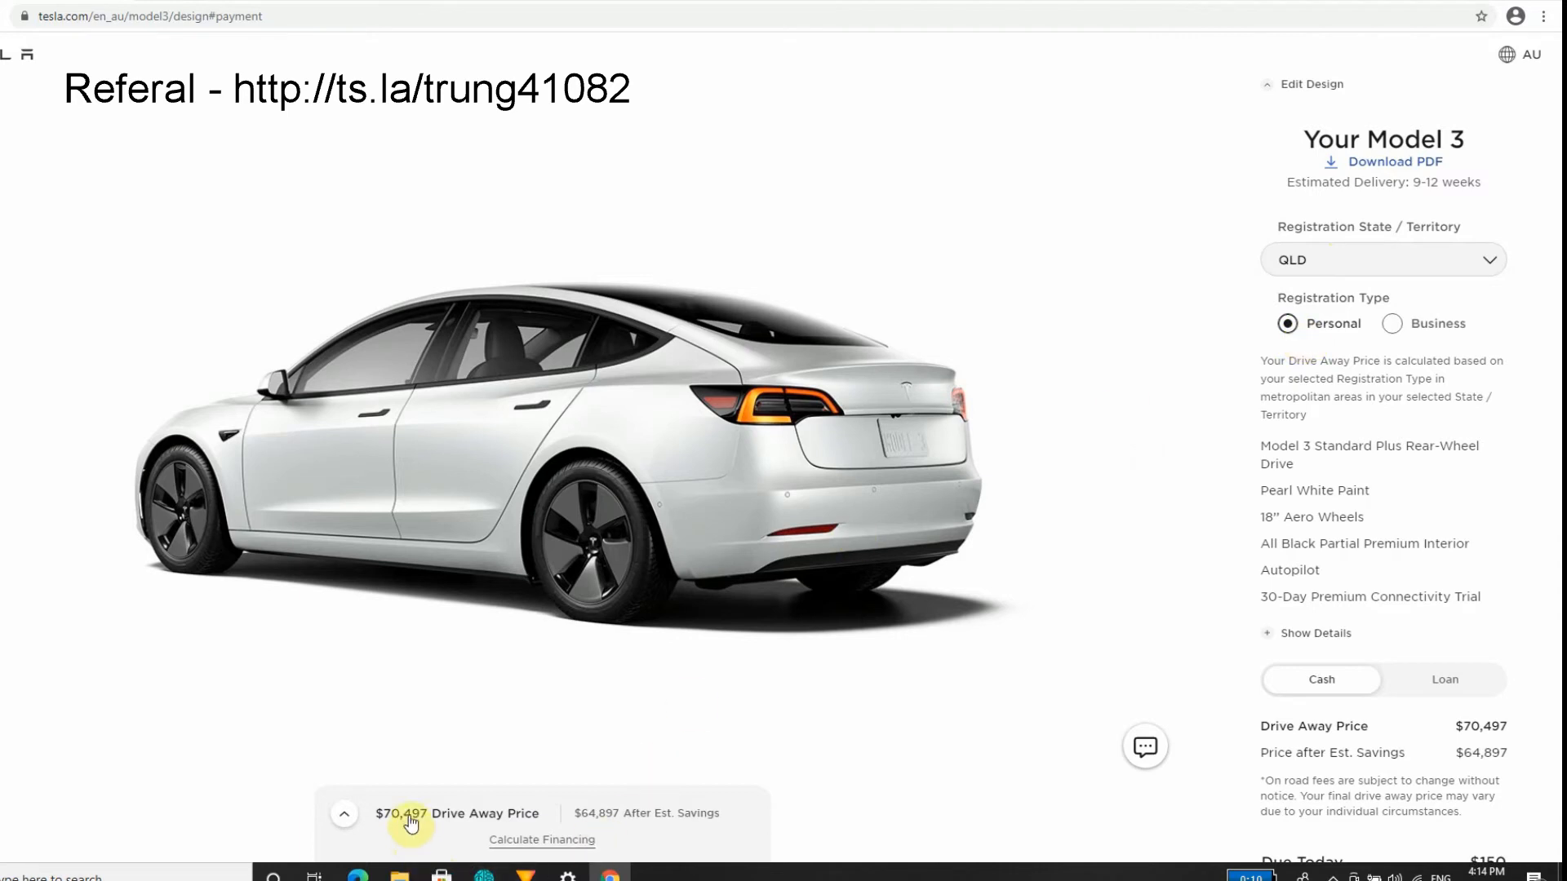
pyautogui.moveTo(670, 724)
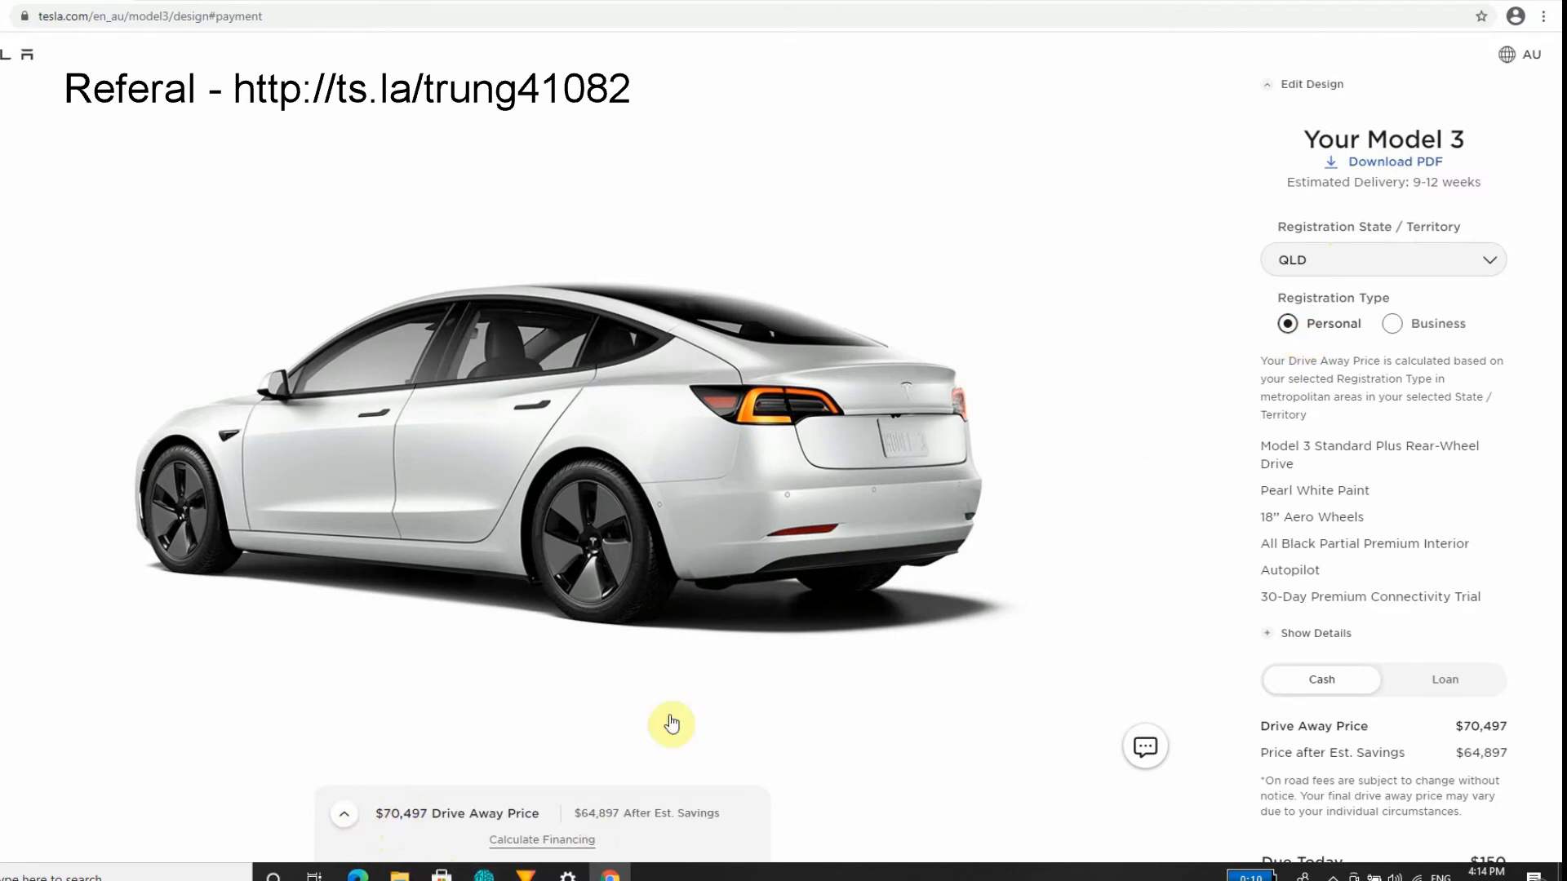
pyautogui.click(1381, 259)
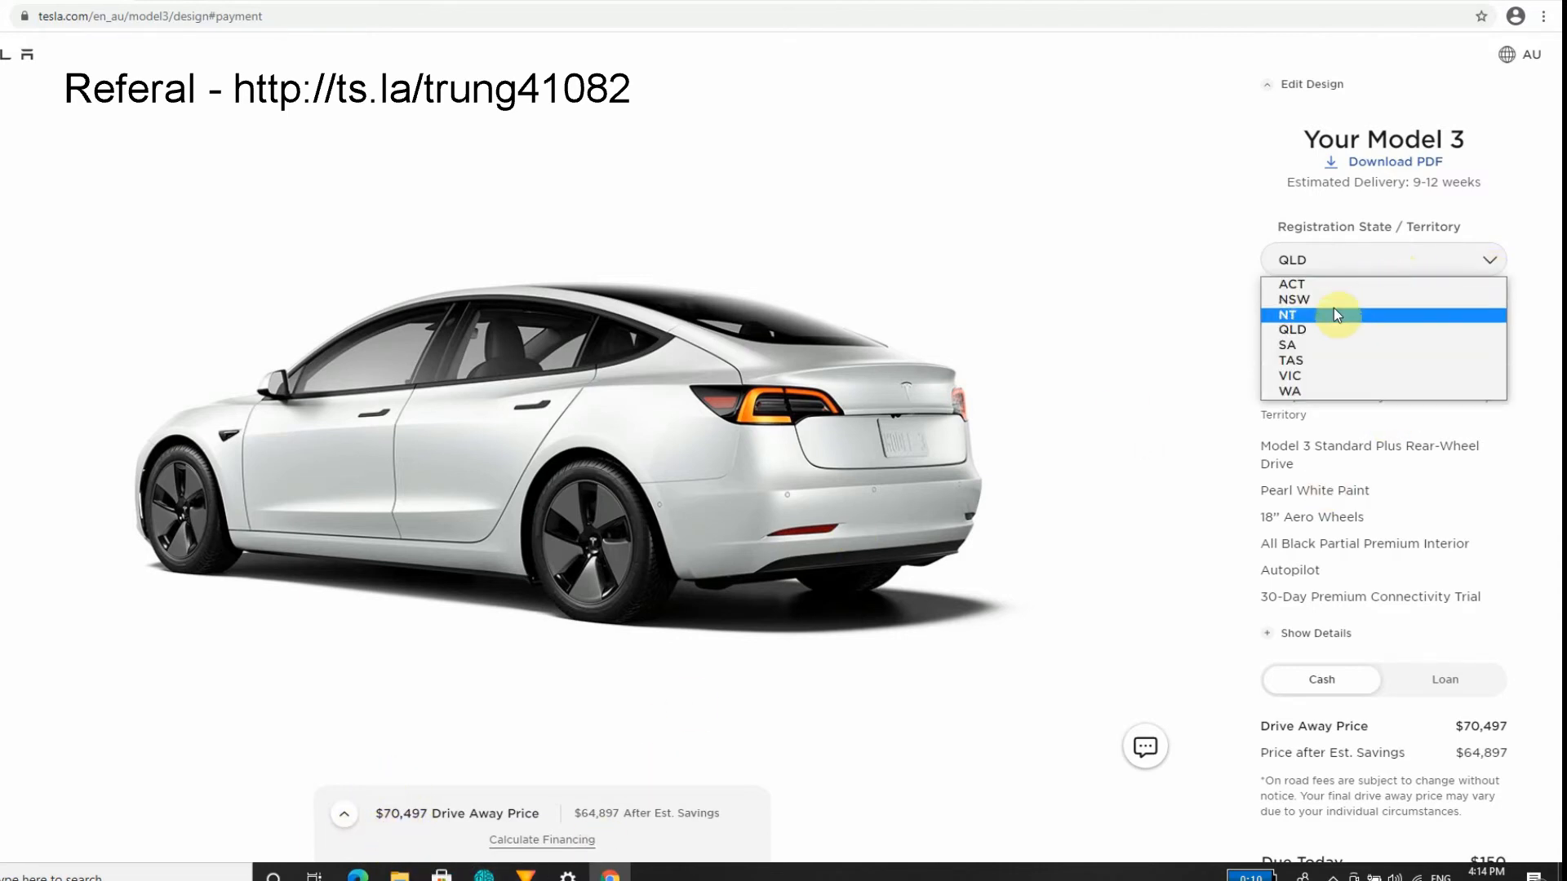
pyautogui.click(1294, 299)
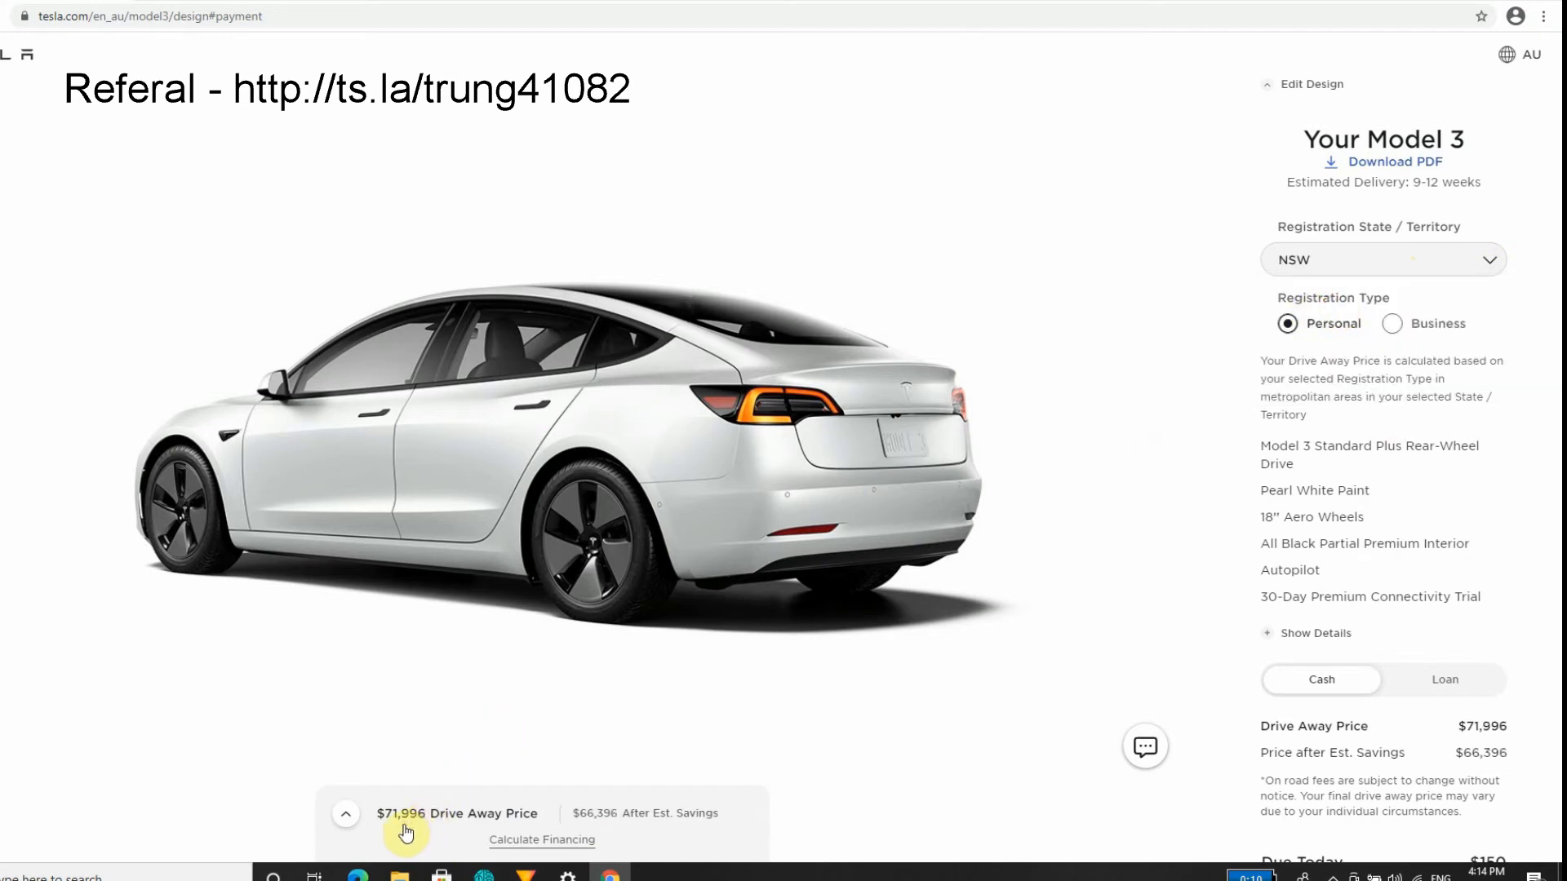
pyautogui.click(1381, 259)
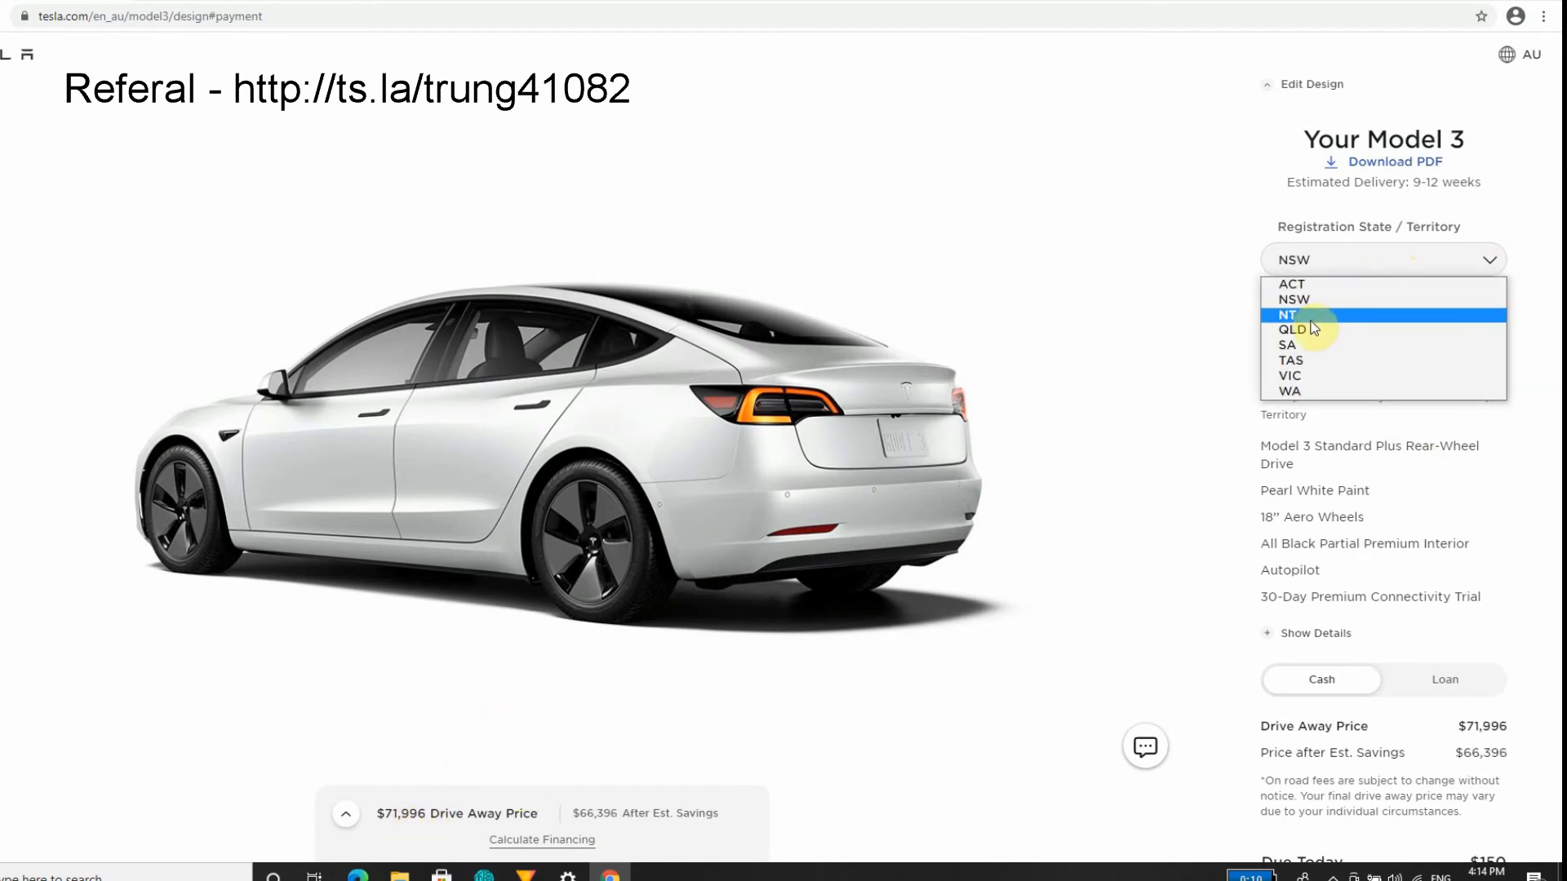
pyautogui.click(1289, 328)
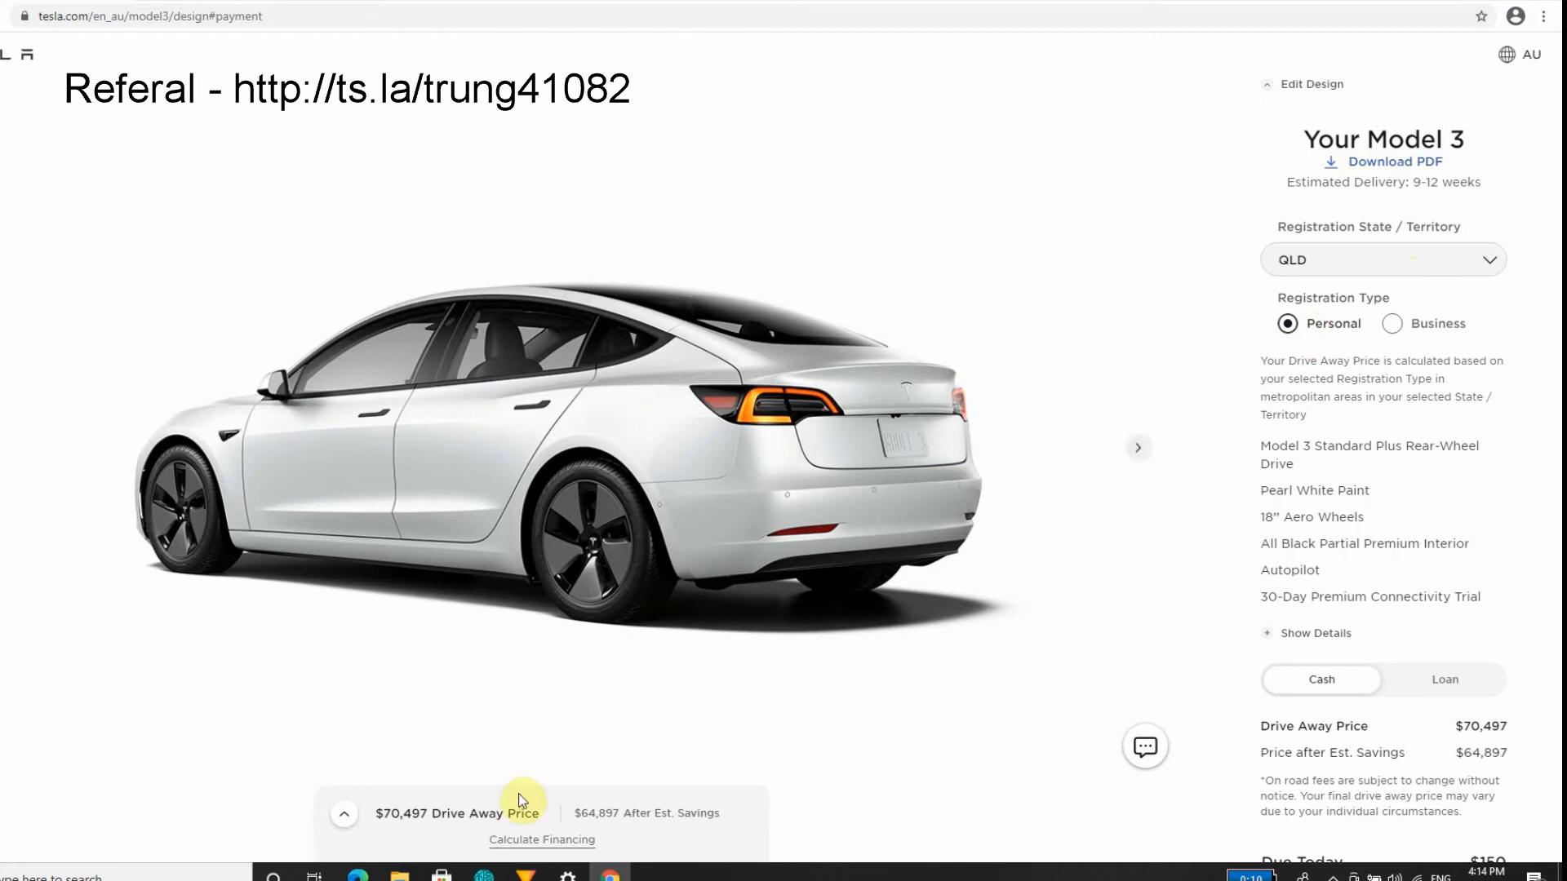
pyautogui.moveTo(344, 826)
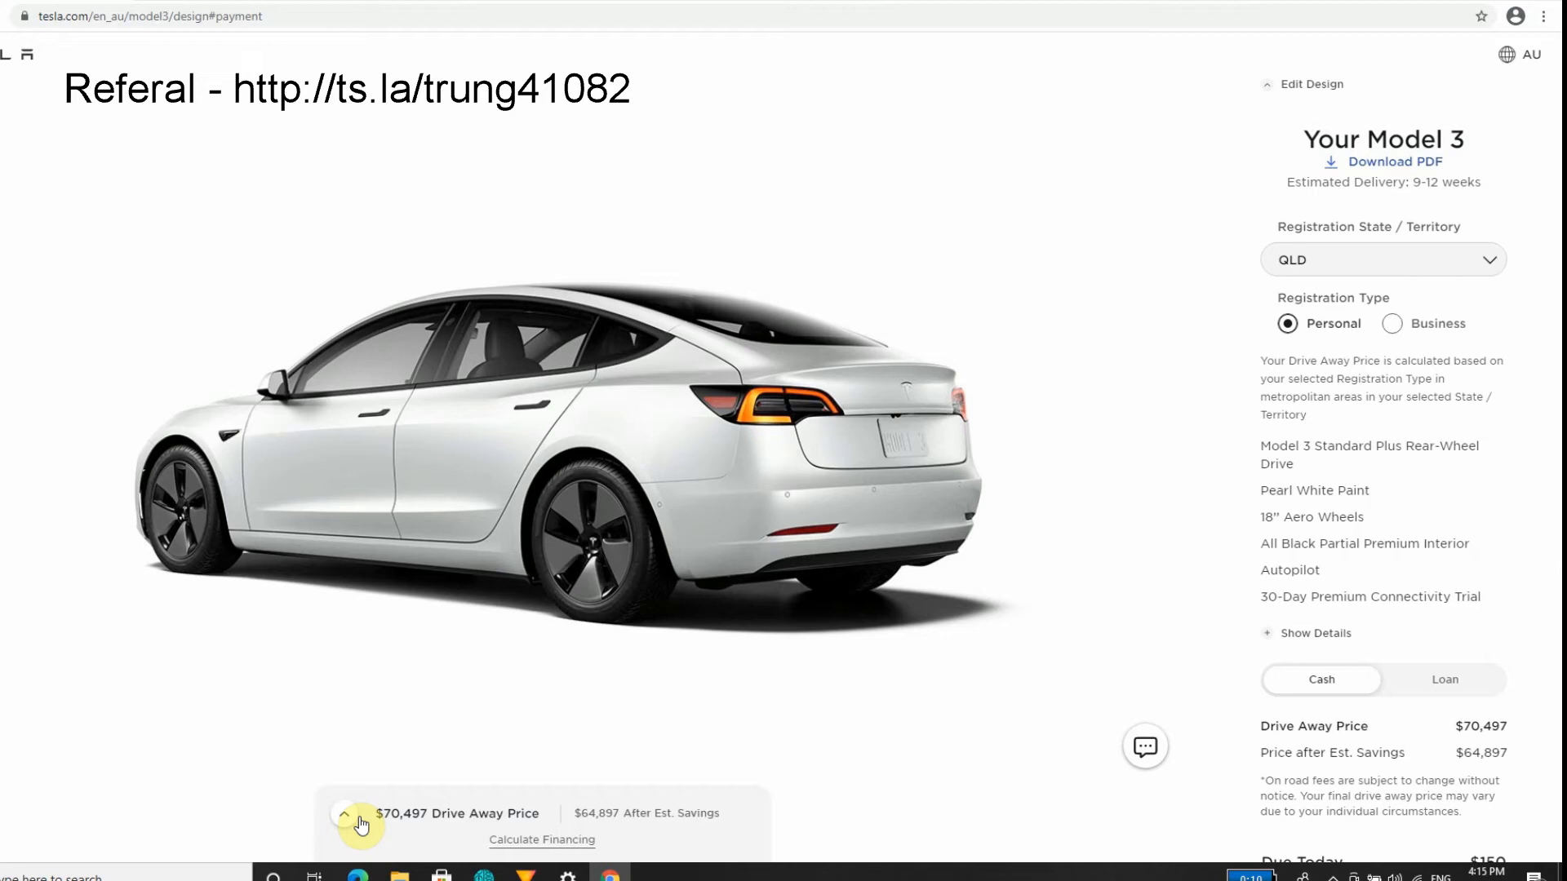
pyautogui.moveTo(596, 794)
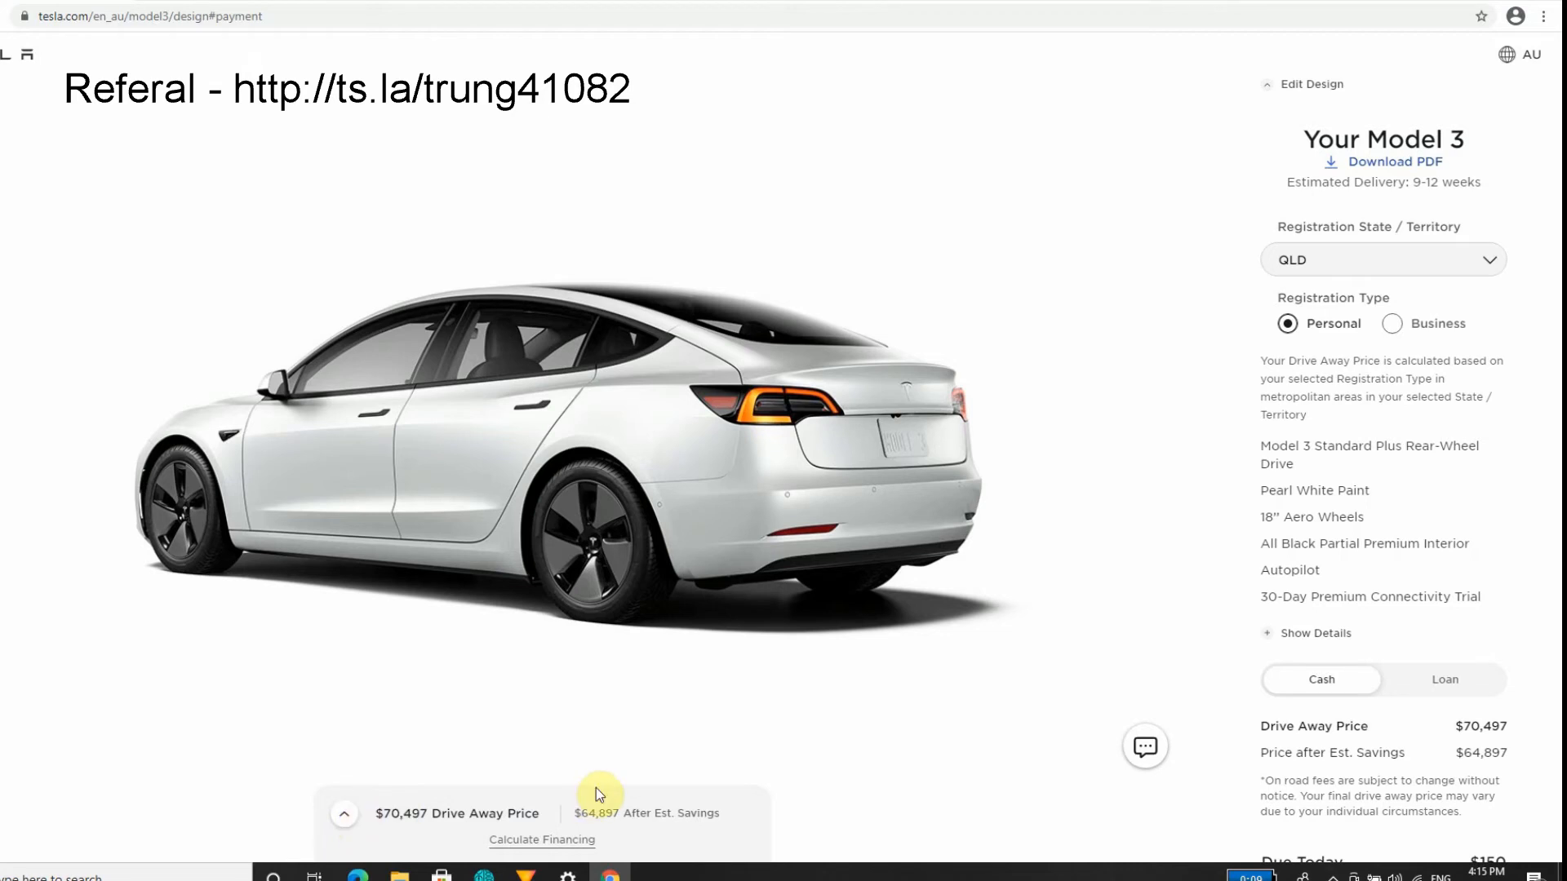
pyautogui.moveTo(633, 709)
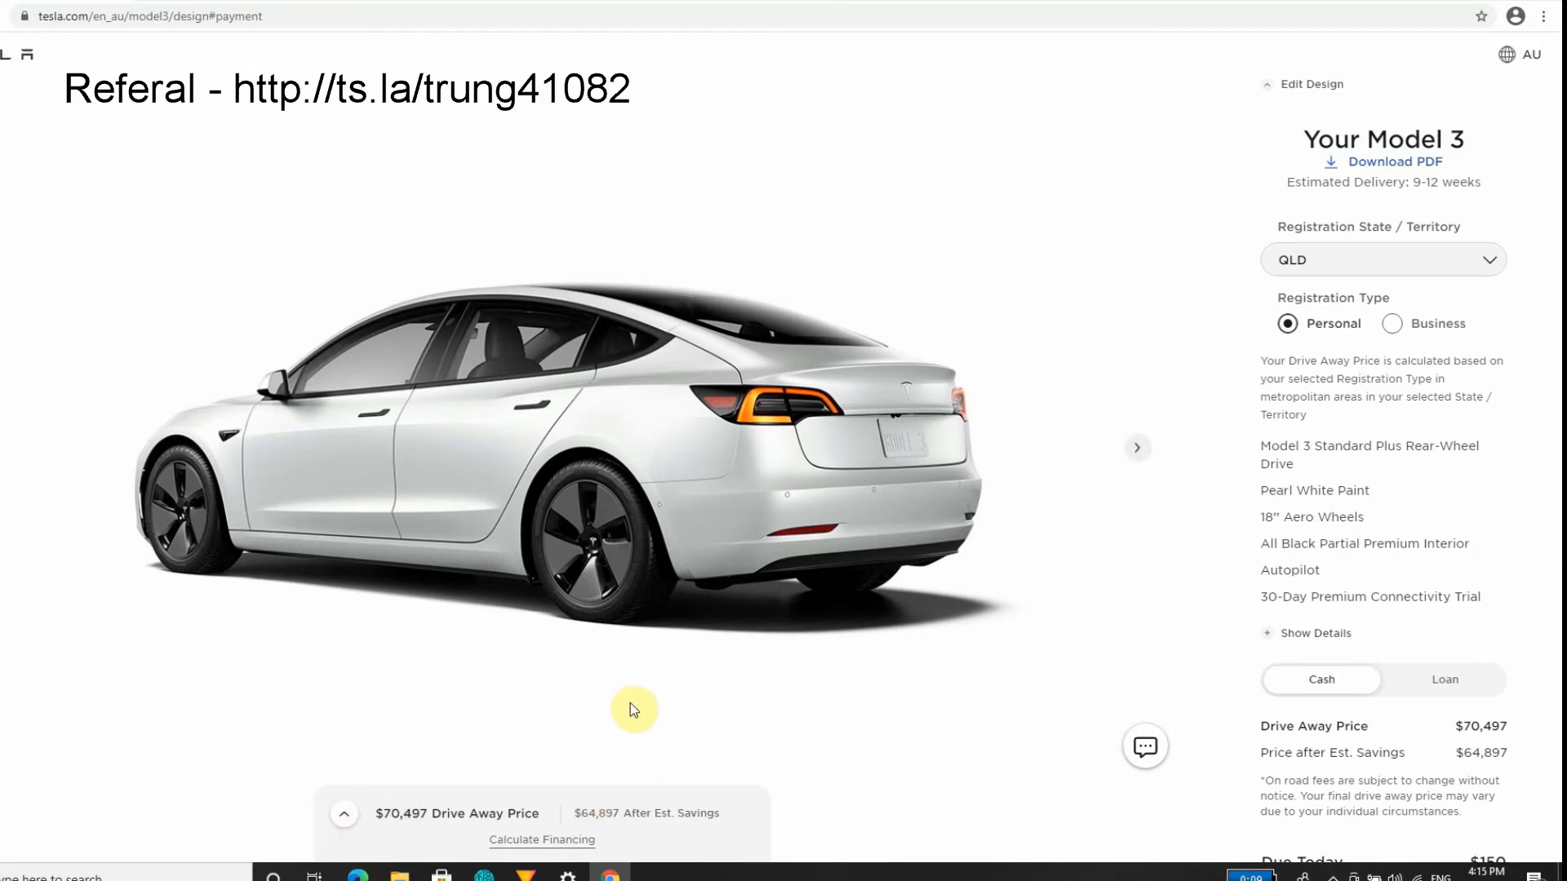
pyautogui.moveTo(917, 200)
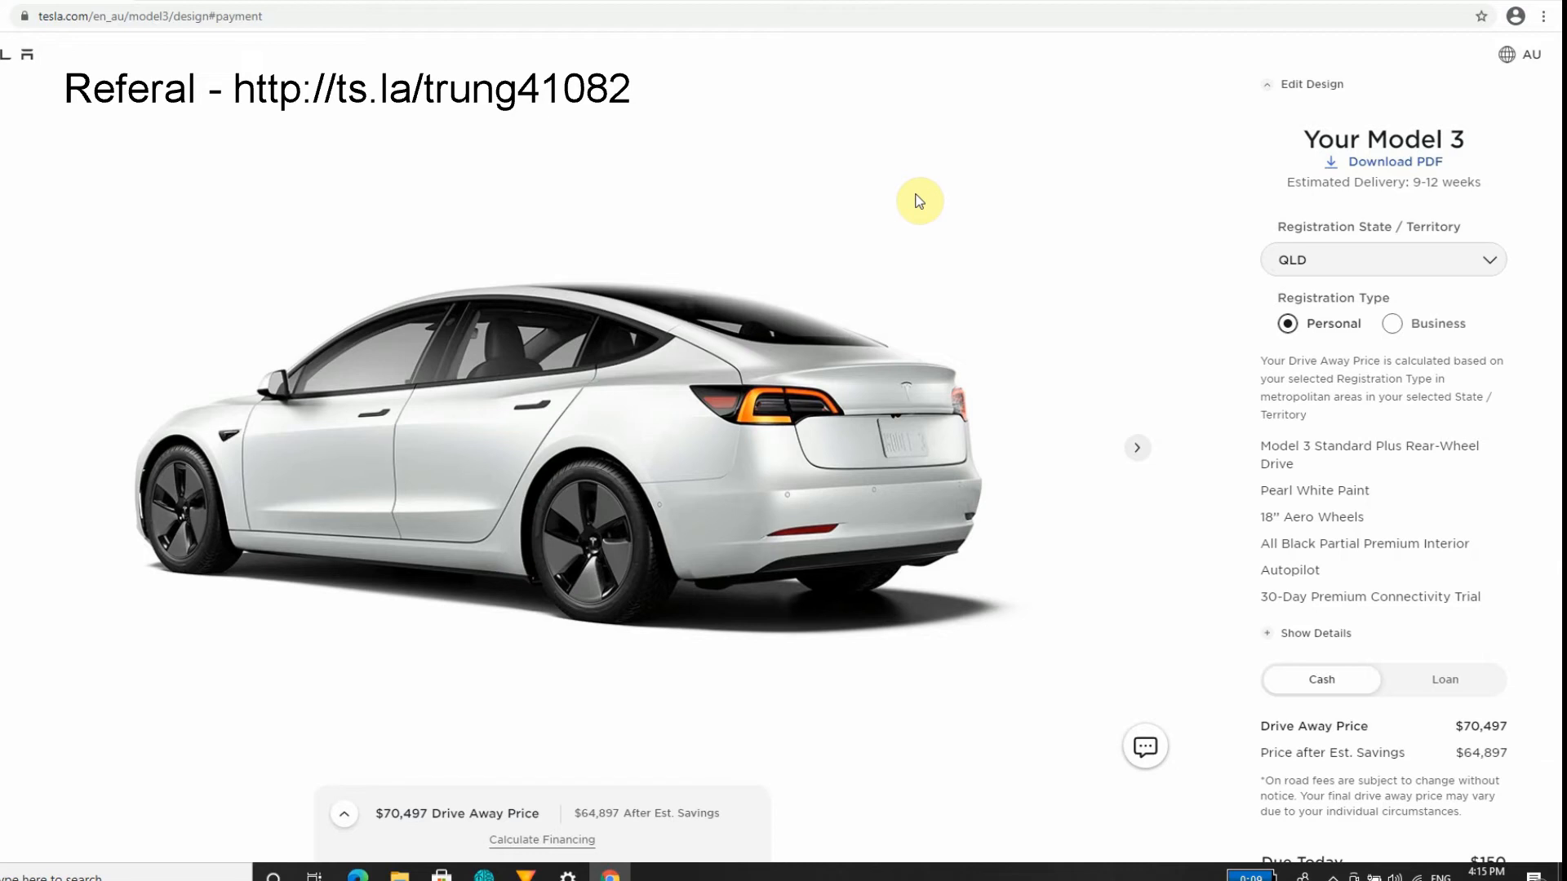
pyautogui.moveTo(887, 174)
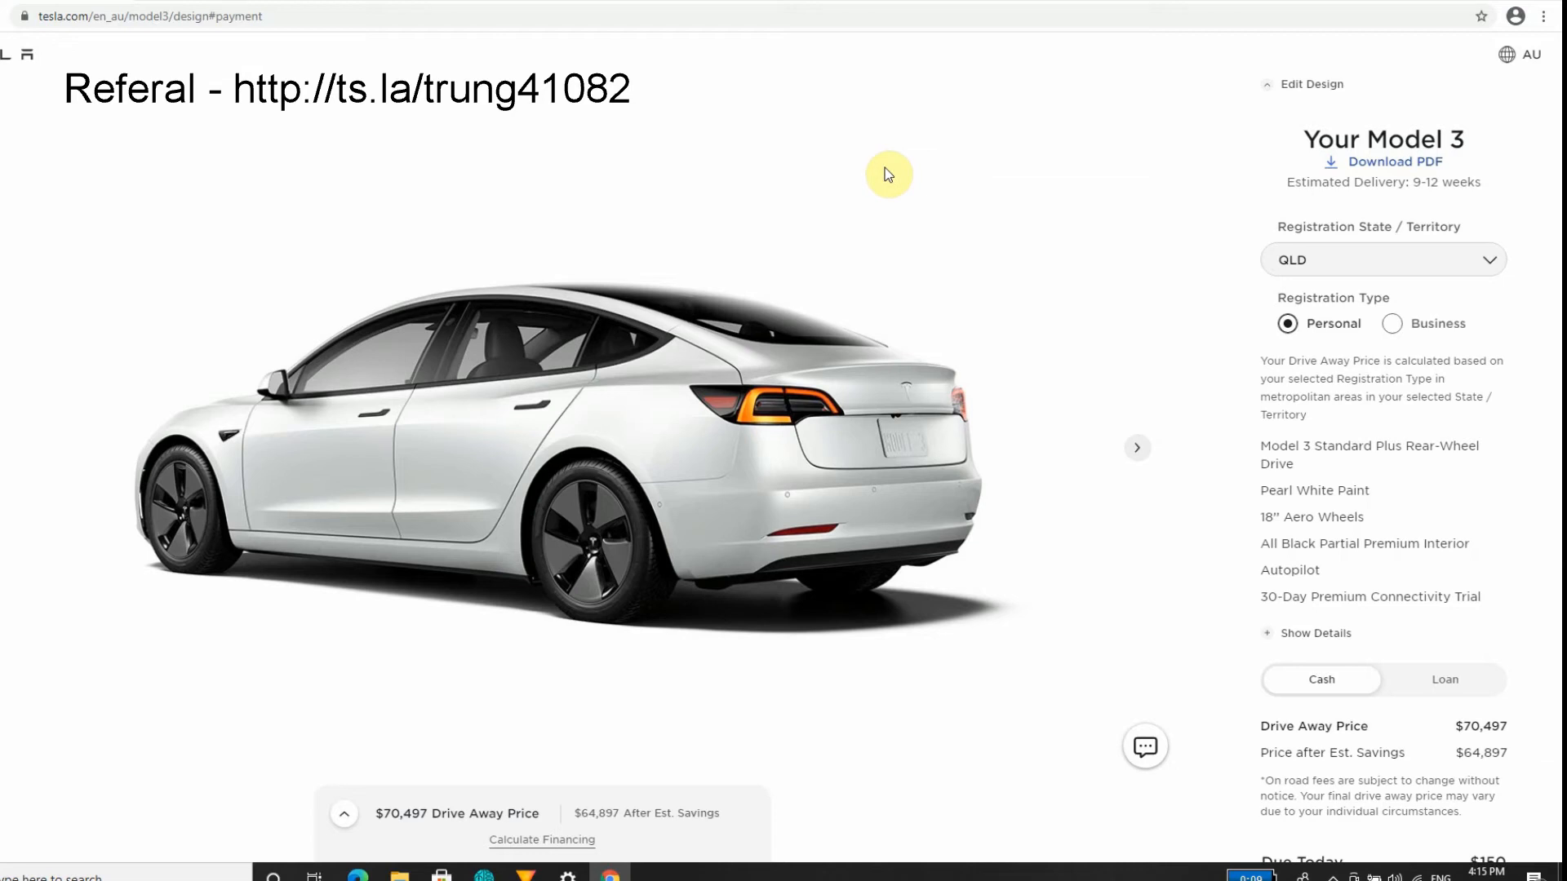
pyautogui.moveTo(1023, 397)
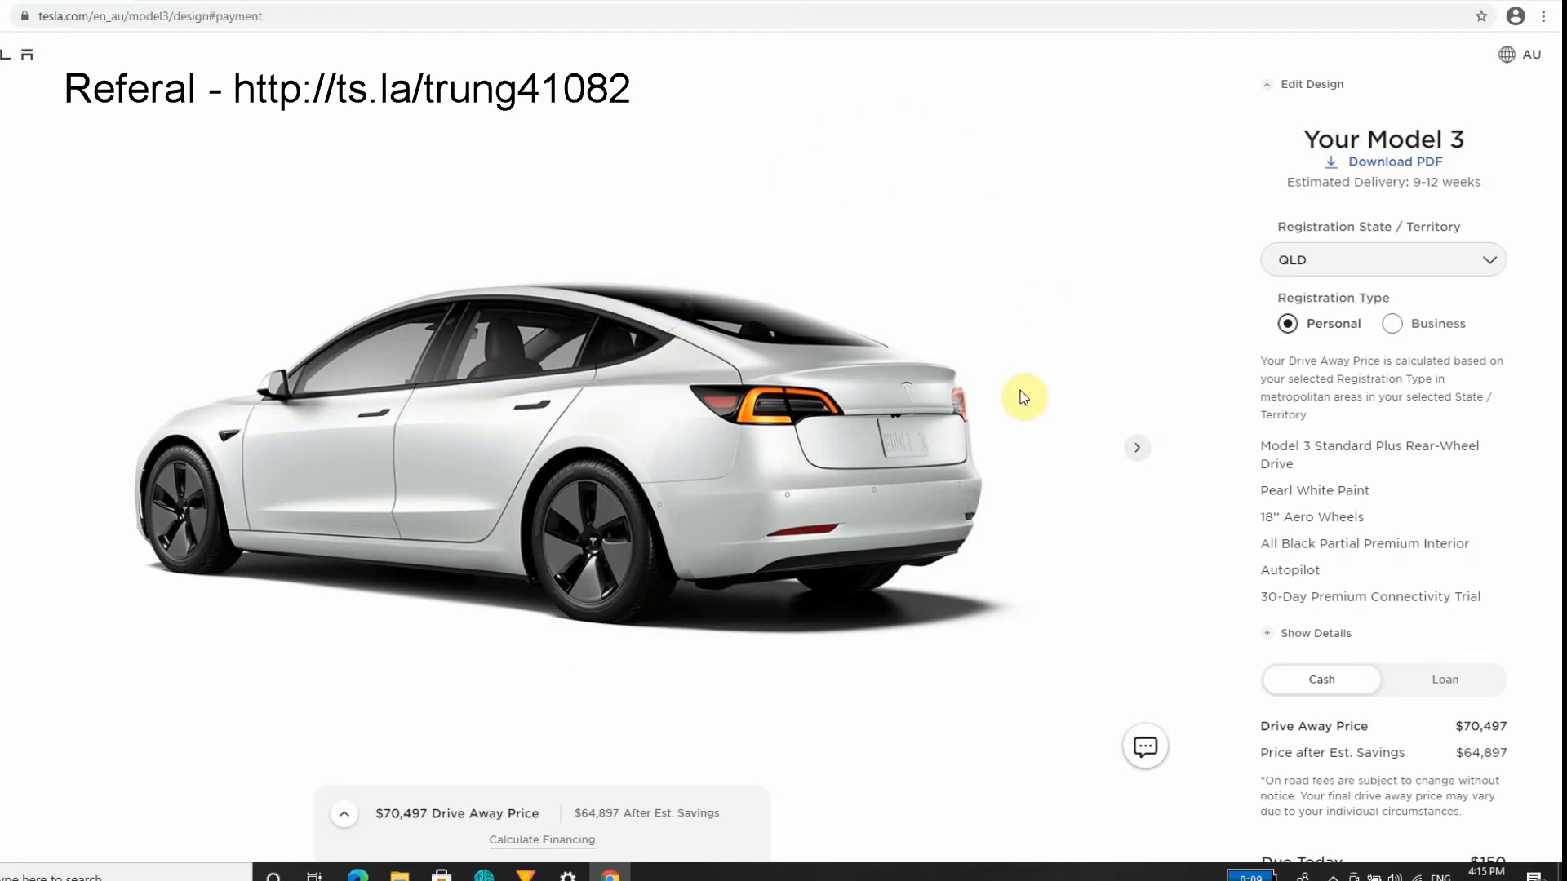
pyautogui.moveTo(1016, 204)
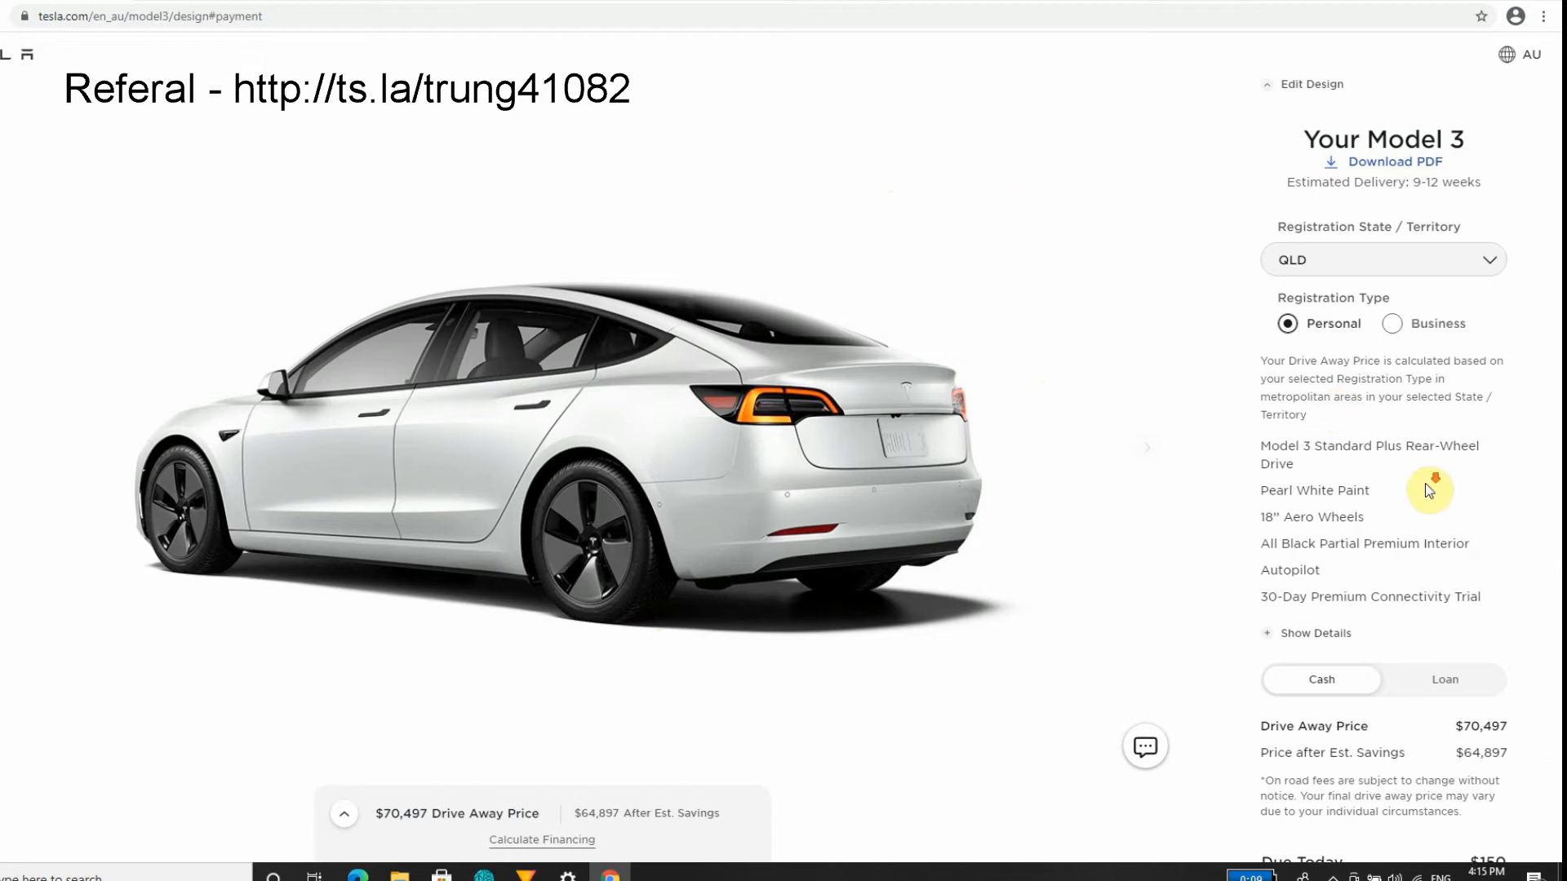
# Try ACT and VIC registration, then settle on QLD for $70,497 drive-away.
pyautogui.scroll(-3)
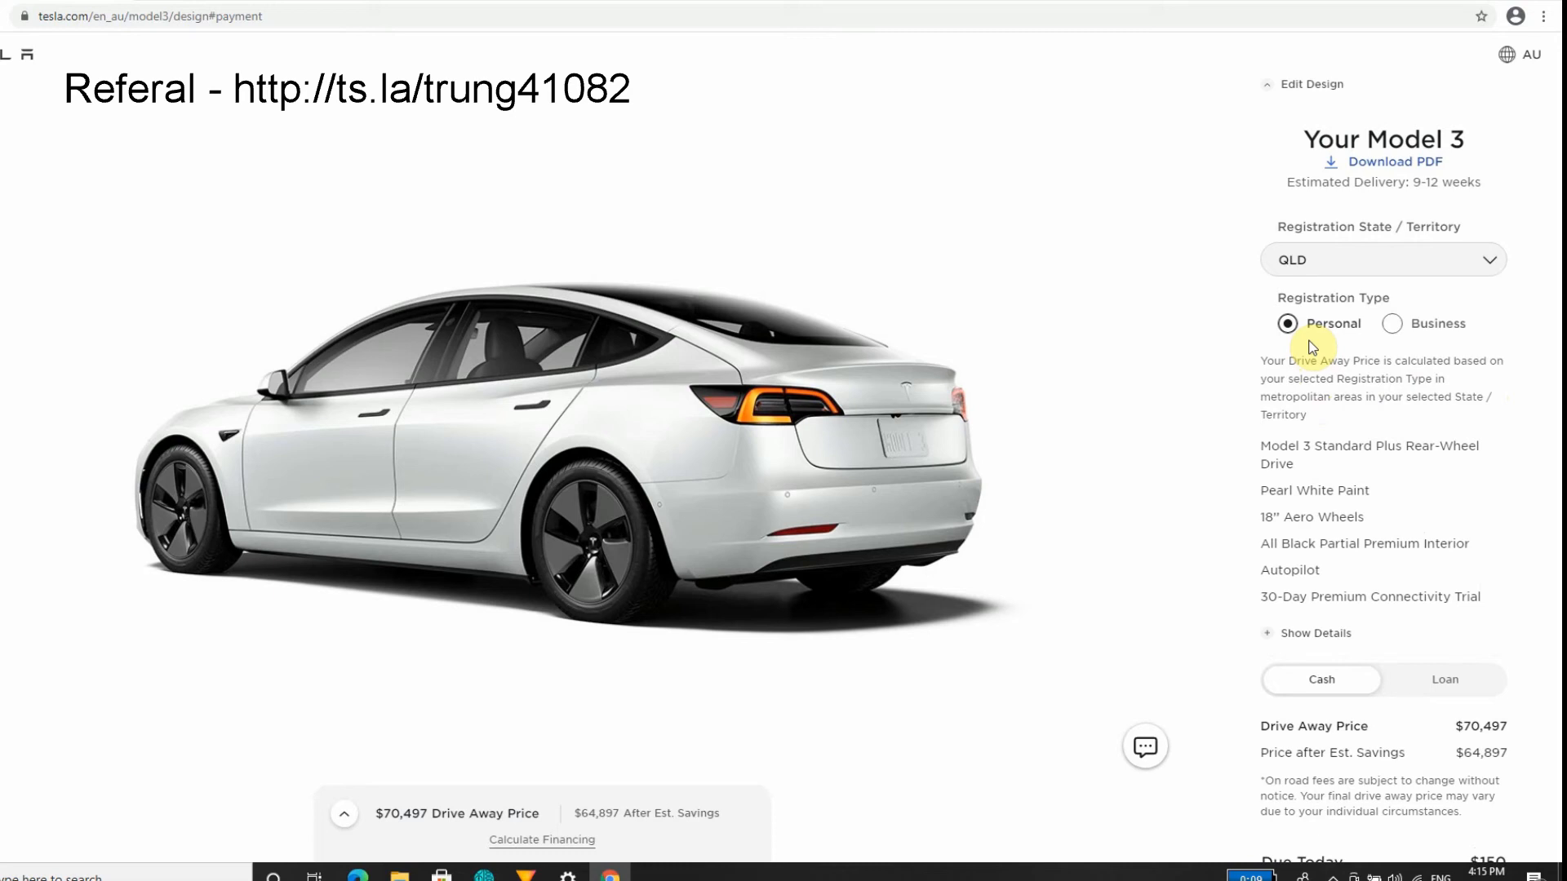
pyautogui.moveTo(948, 556)
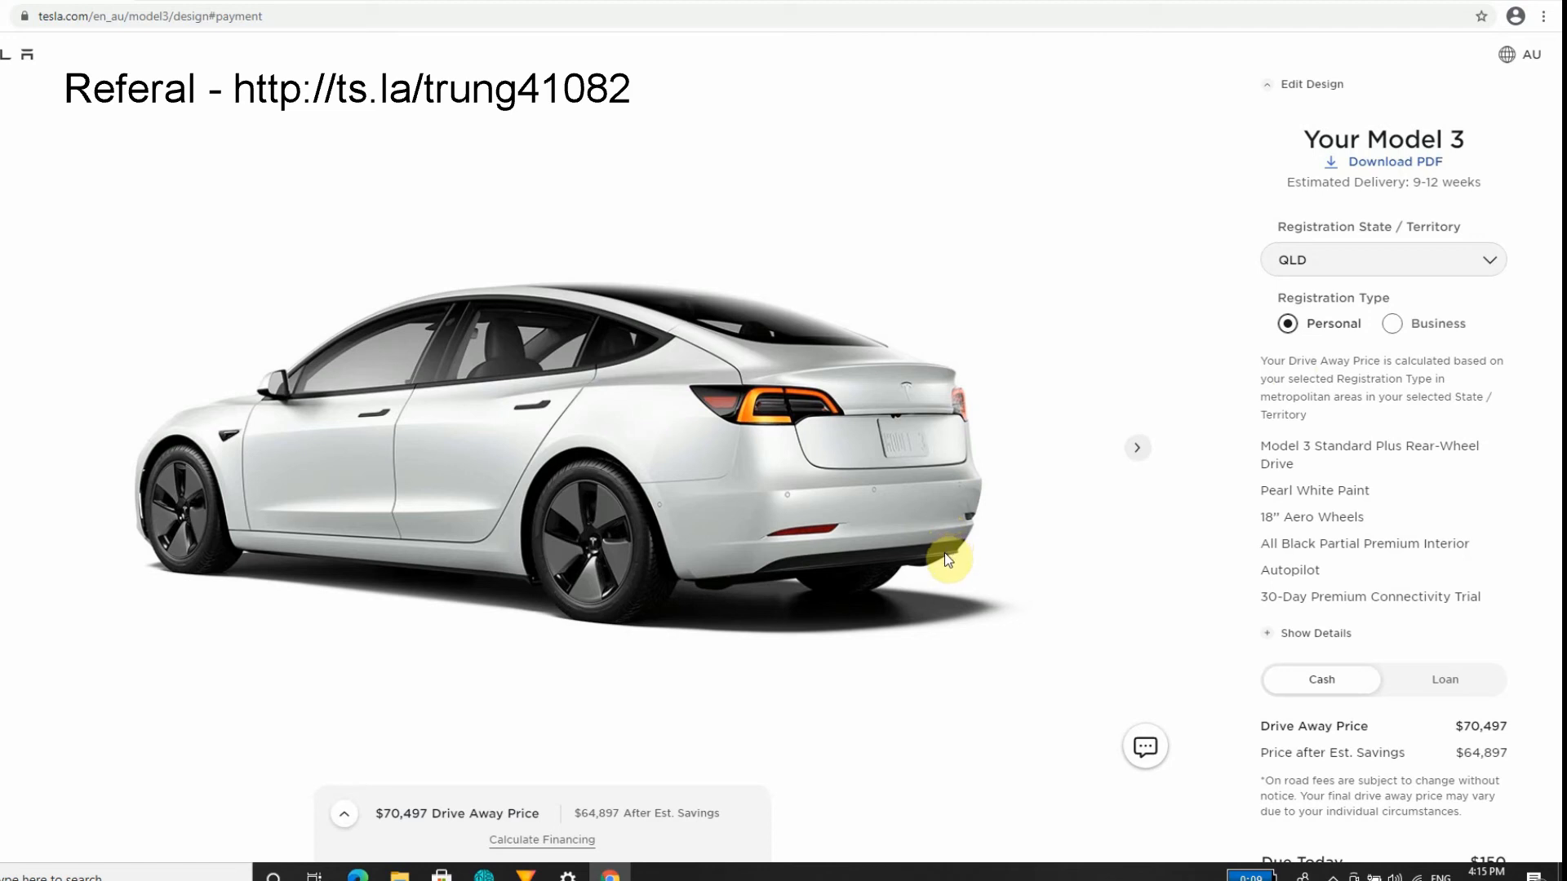
pyautogui.moveTo(896, 566)
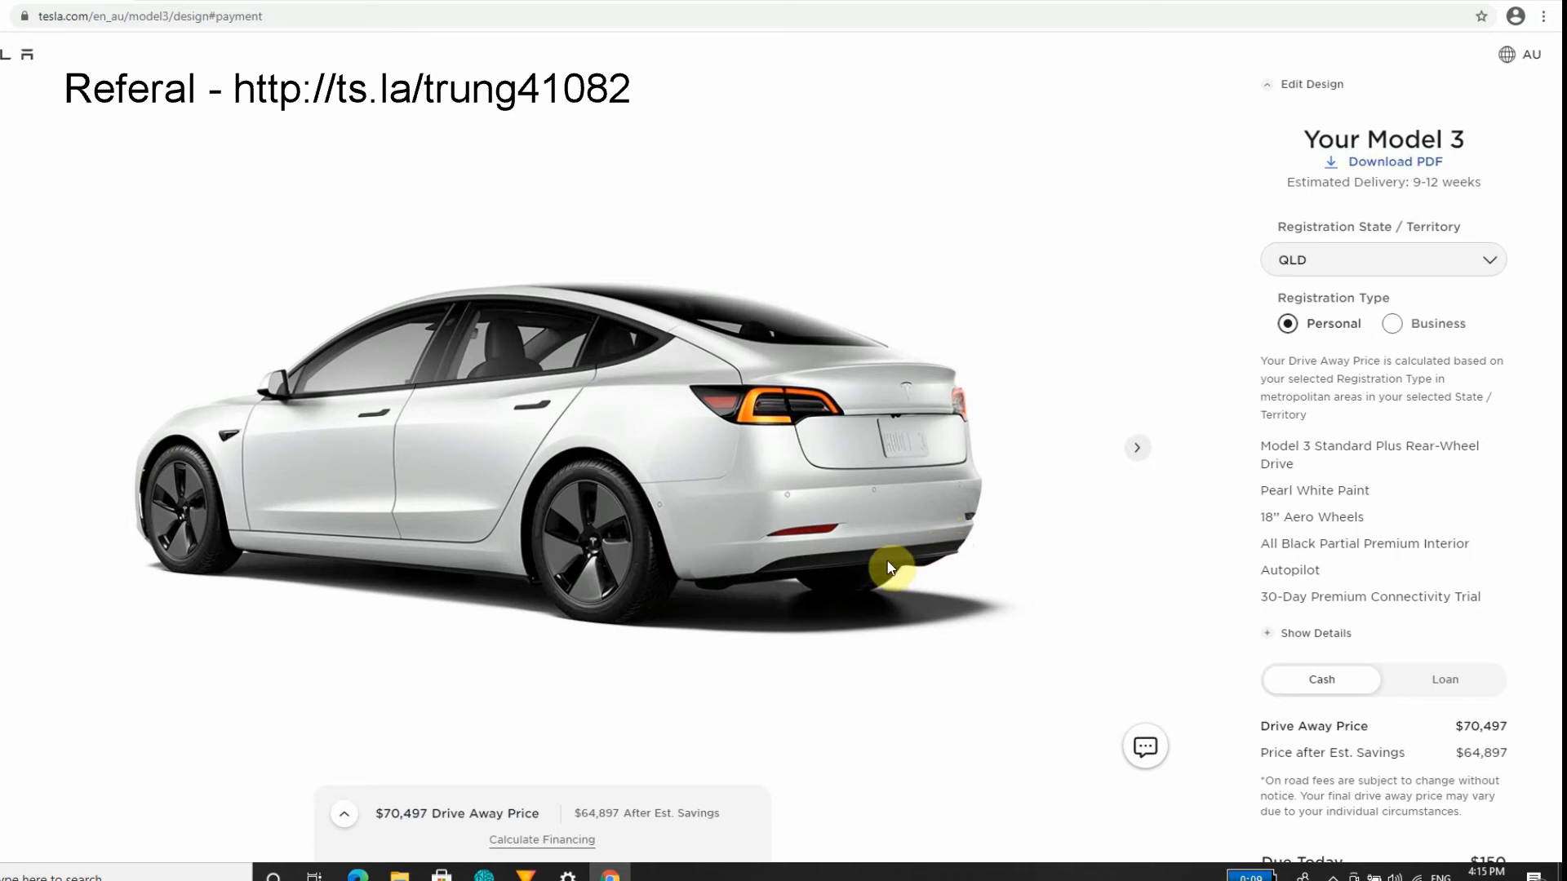
pyautogui.moveTo(568, 330)
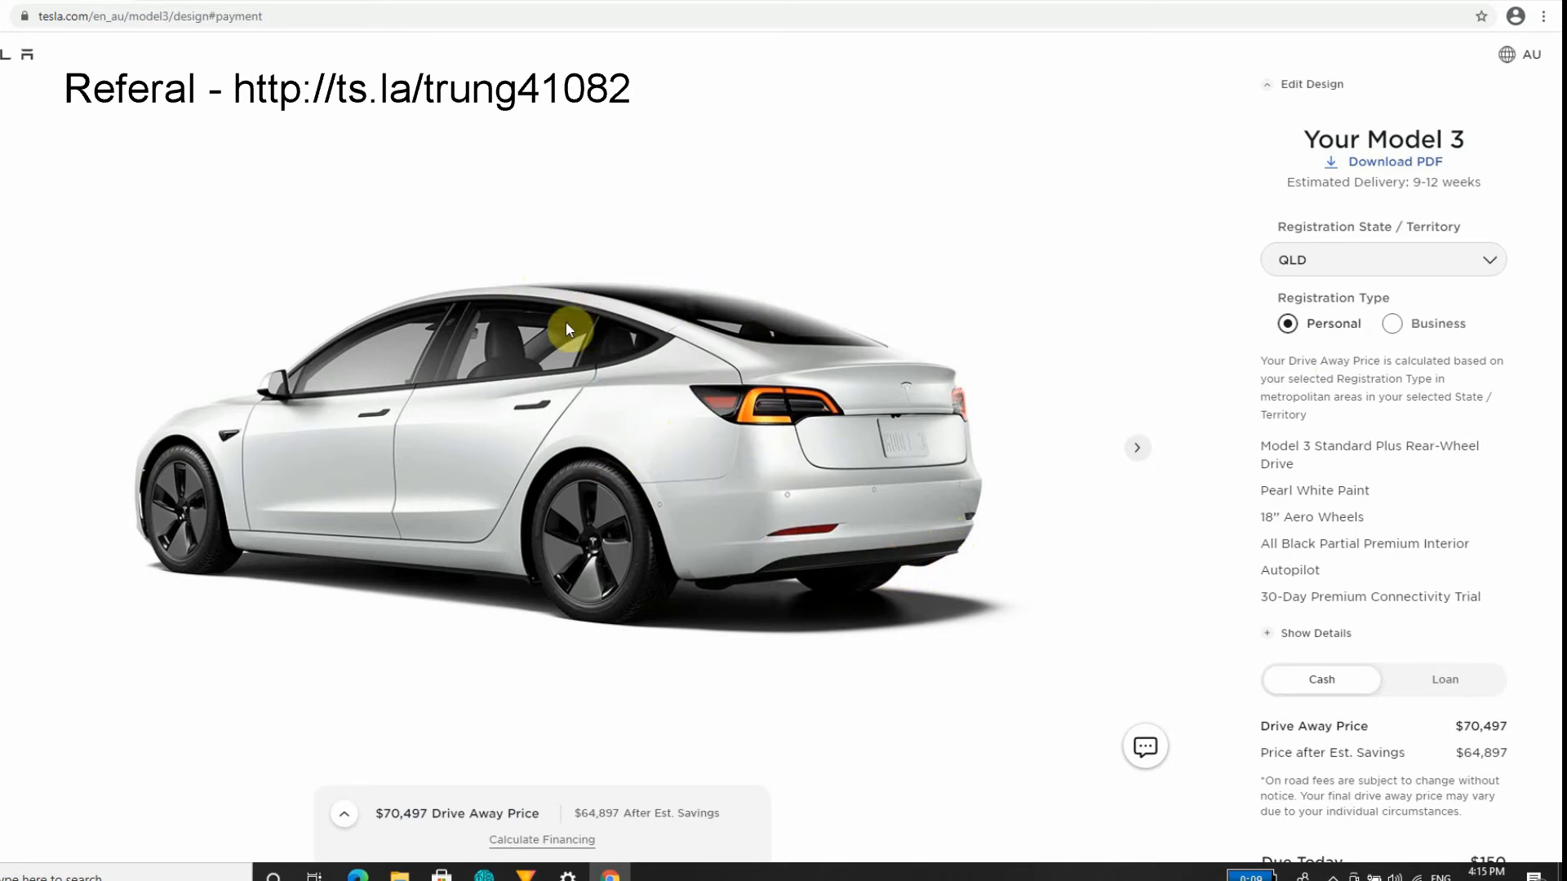
pyautogui.moveTo(517, 822)
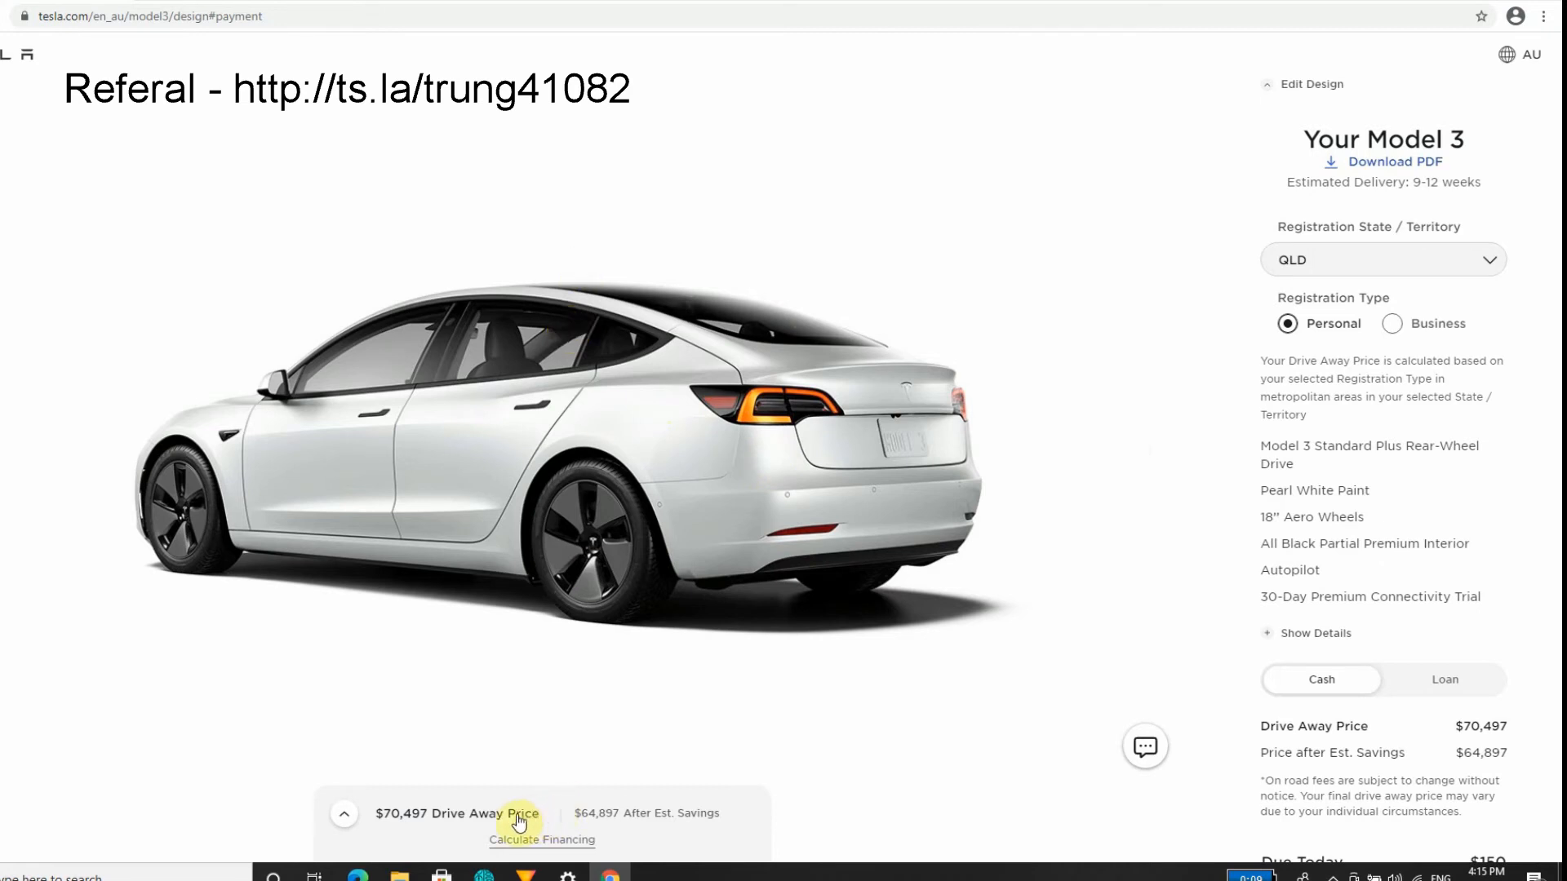
pyautogui.moveTo(865, 626)
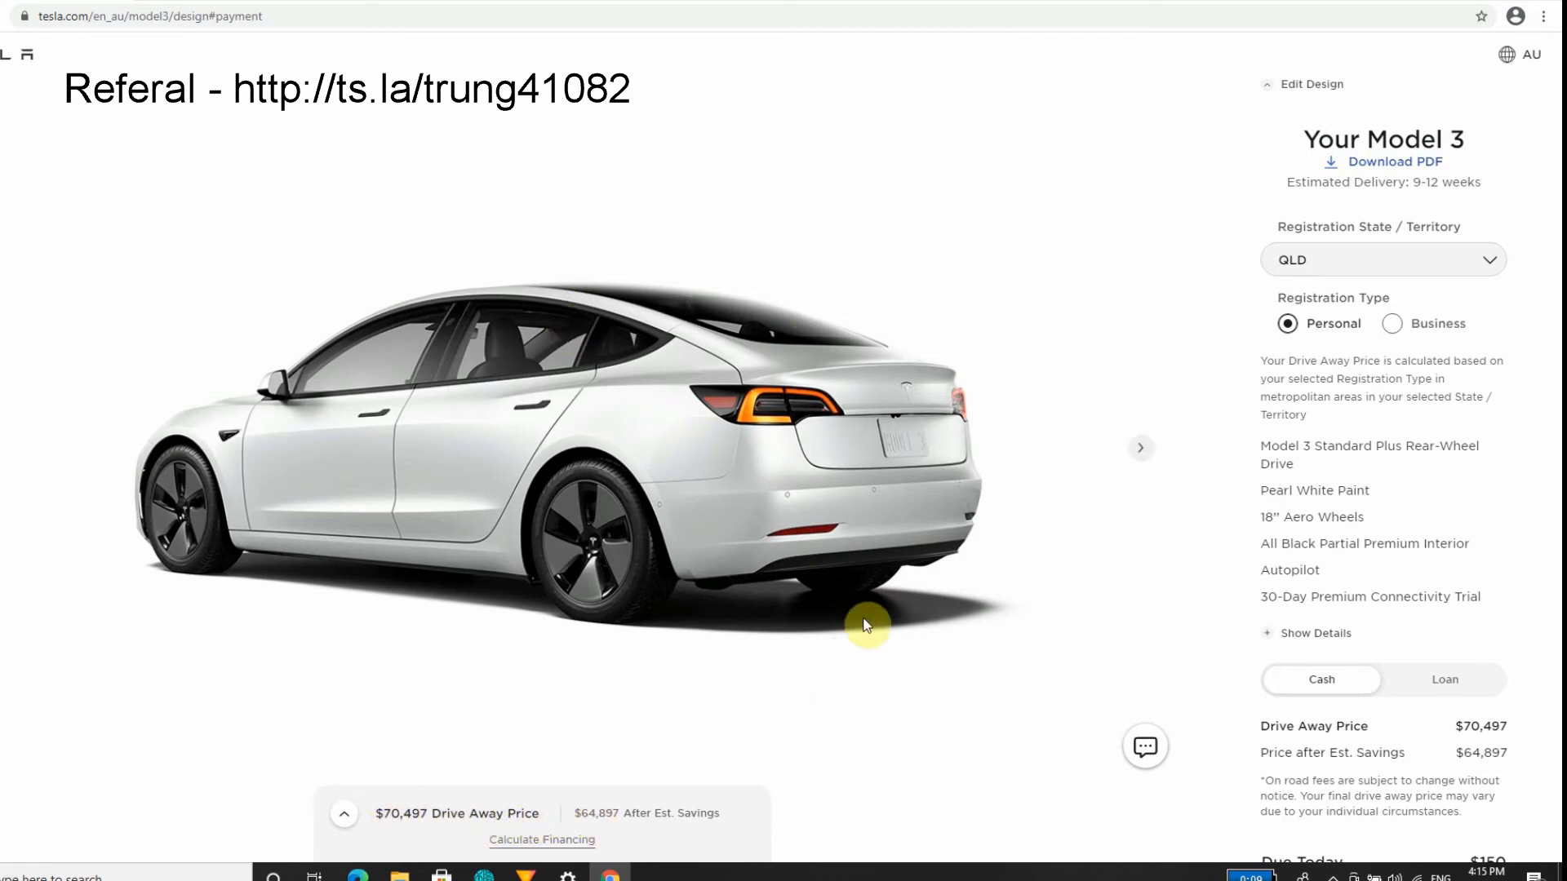
pyautogui.moveTo(1442, 252)
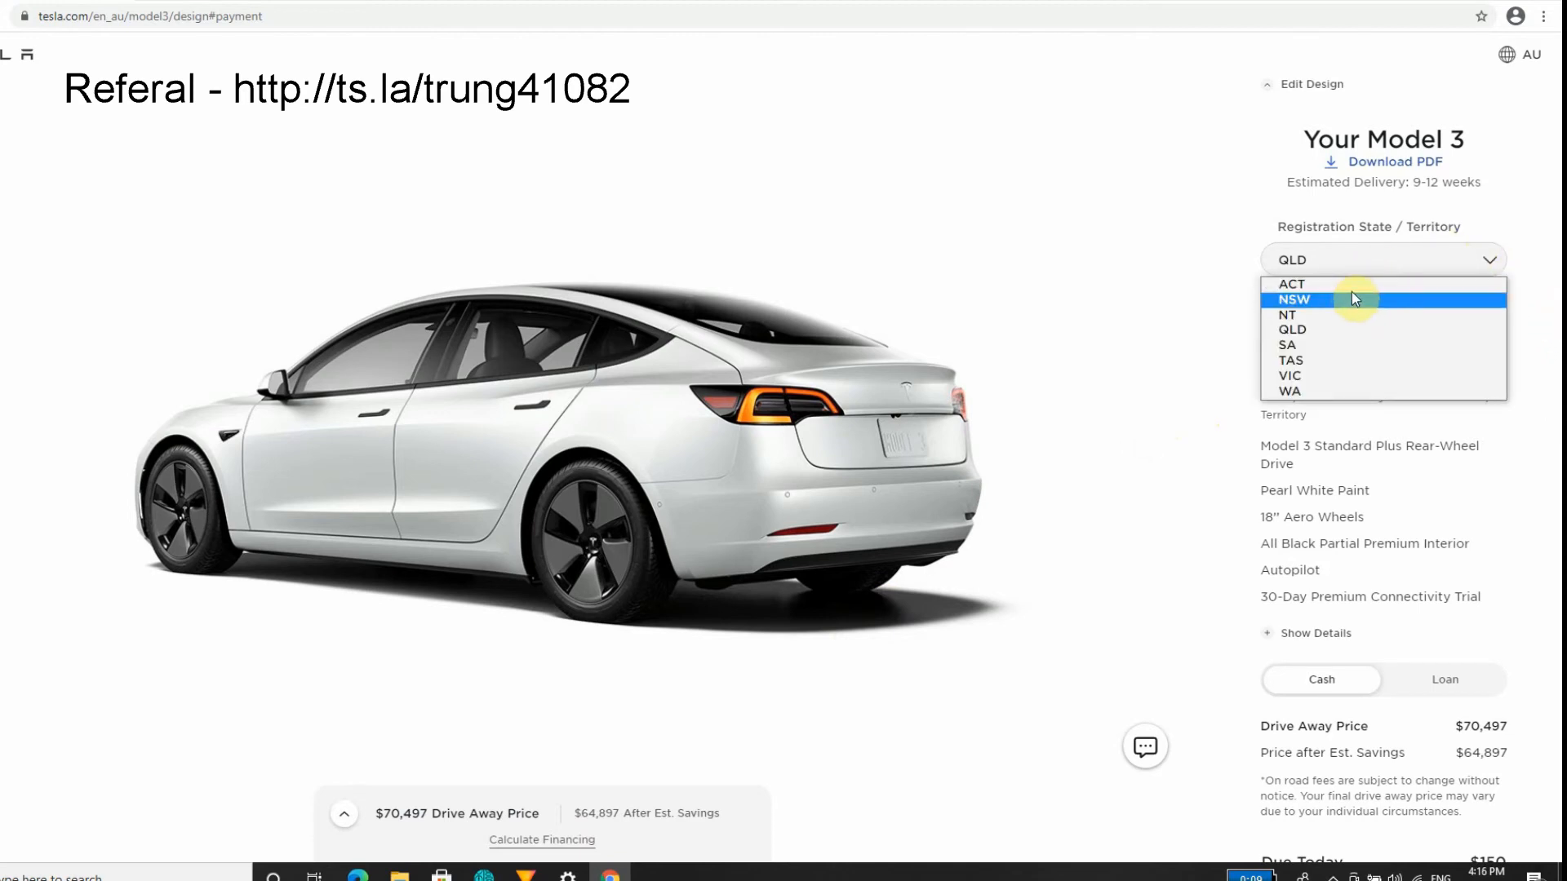
pyautogui.click(1290, 284)
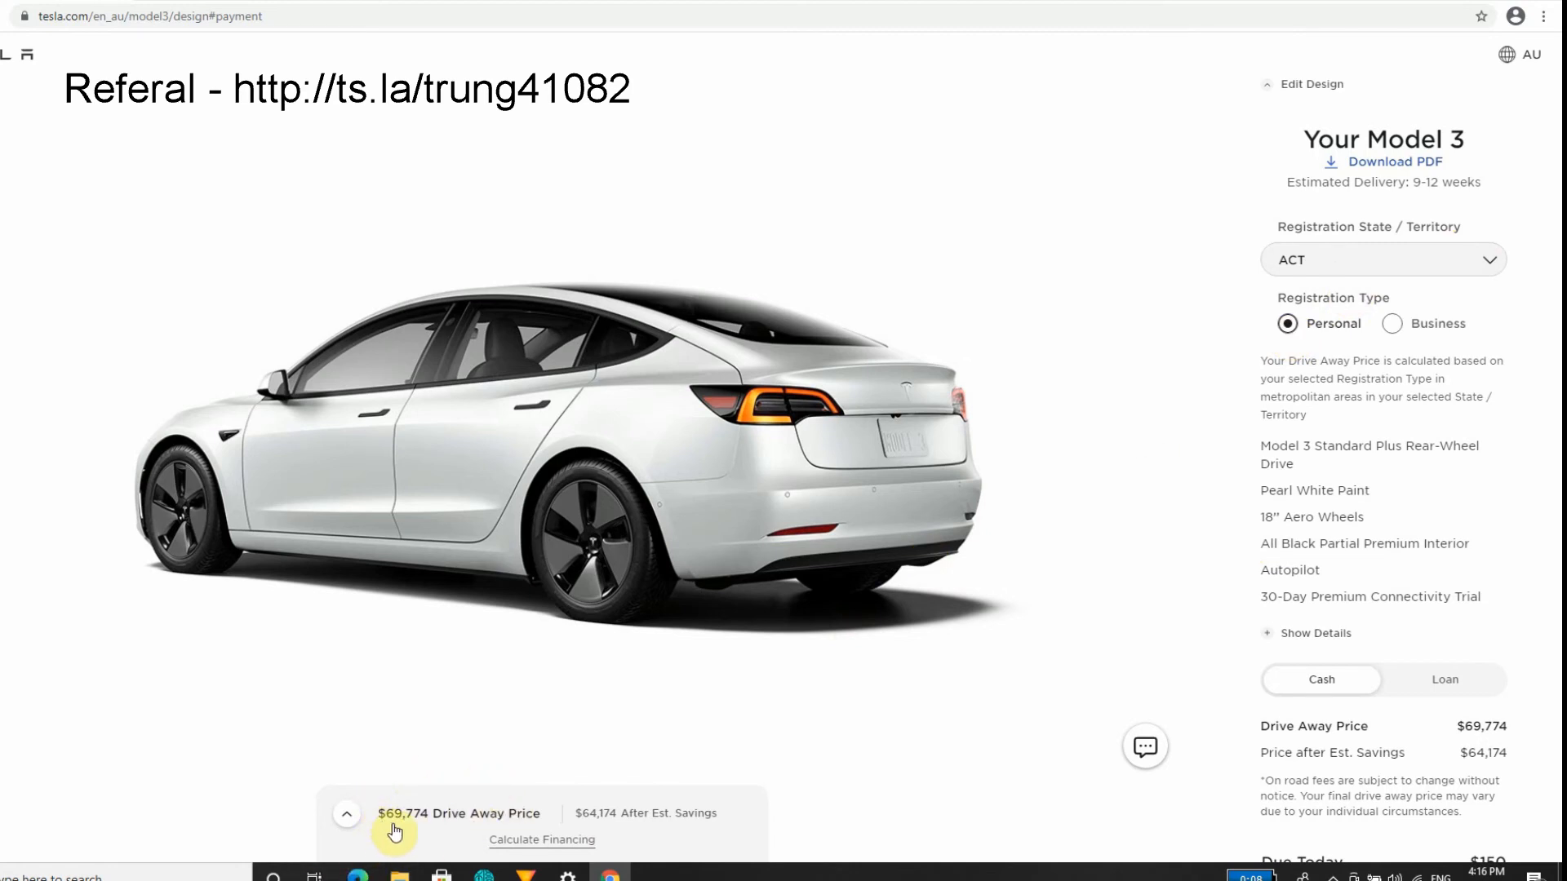
pyautogui.moveTo(1364, 274)
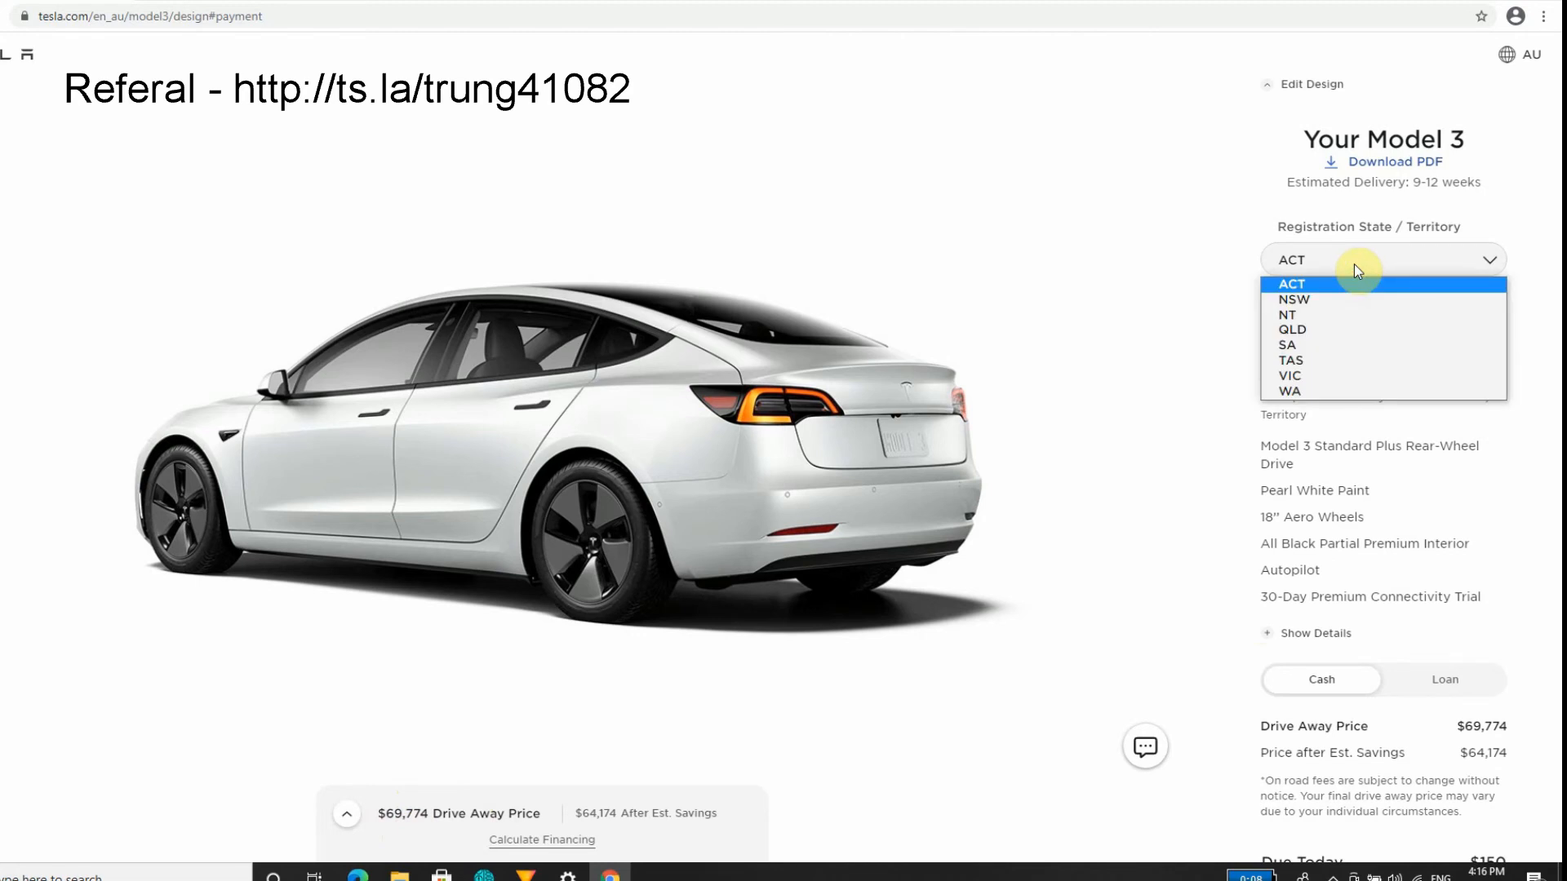
pyautogui.moveTo(1354, 376)
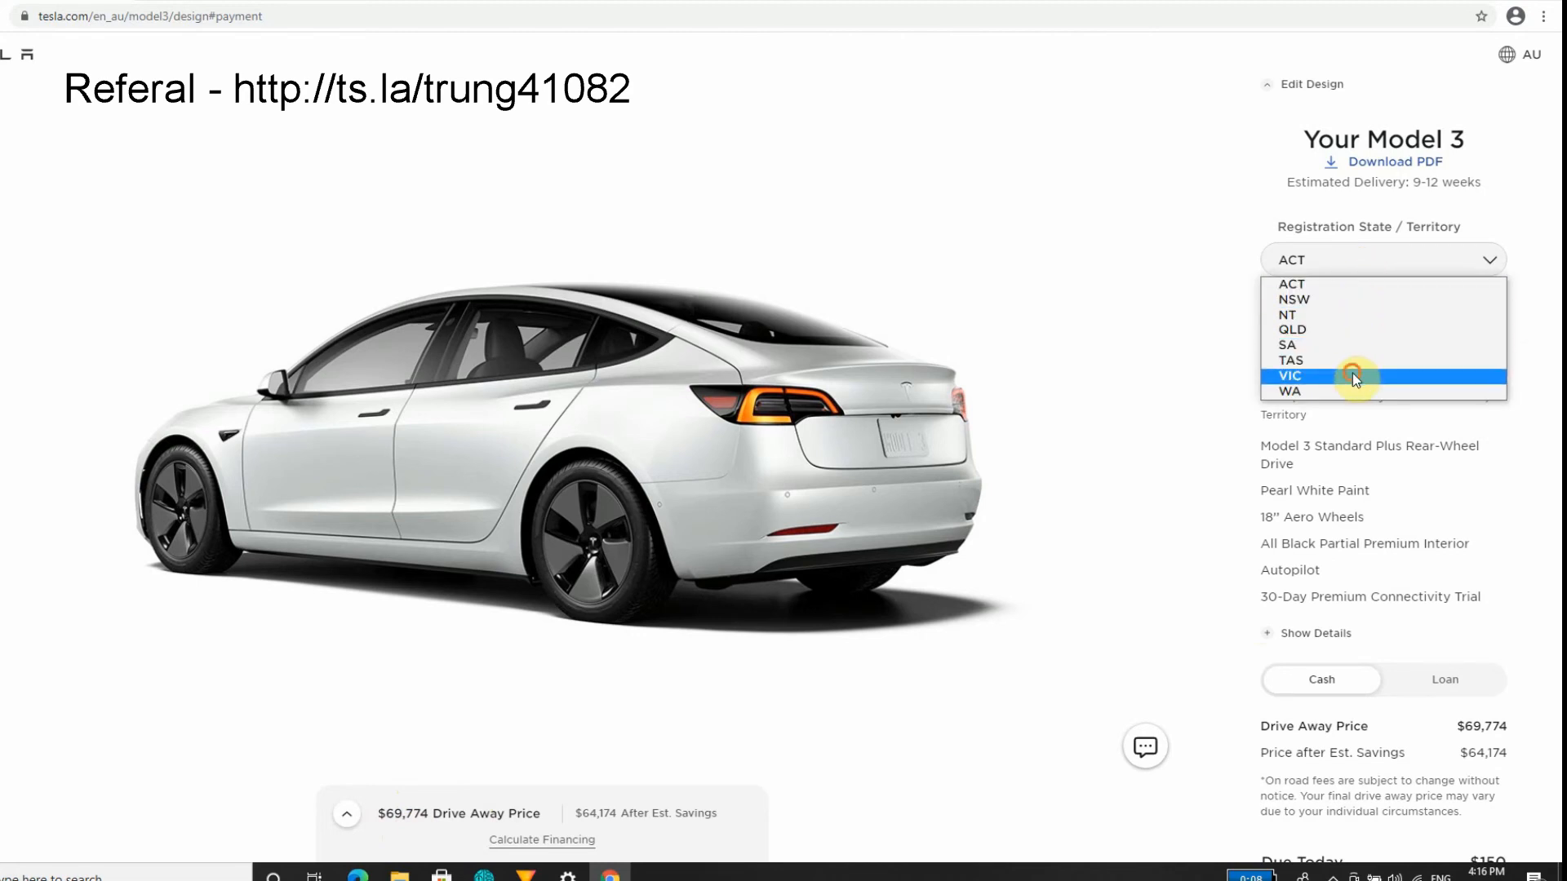
pyautogui.click(1290, 375)
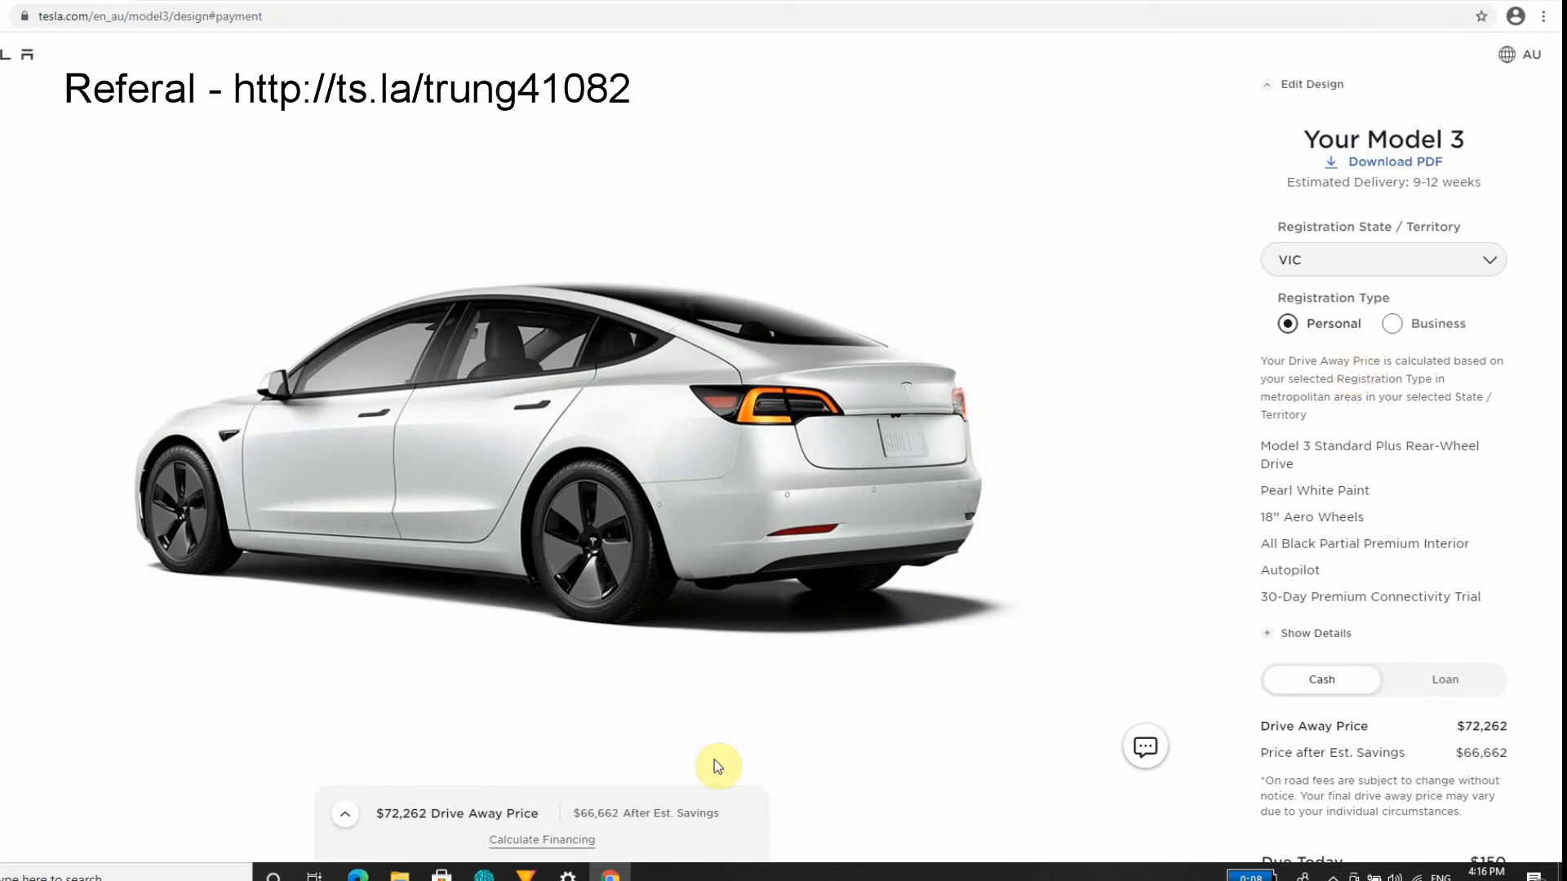
pyautogui.moveTo(386, 837)
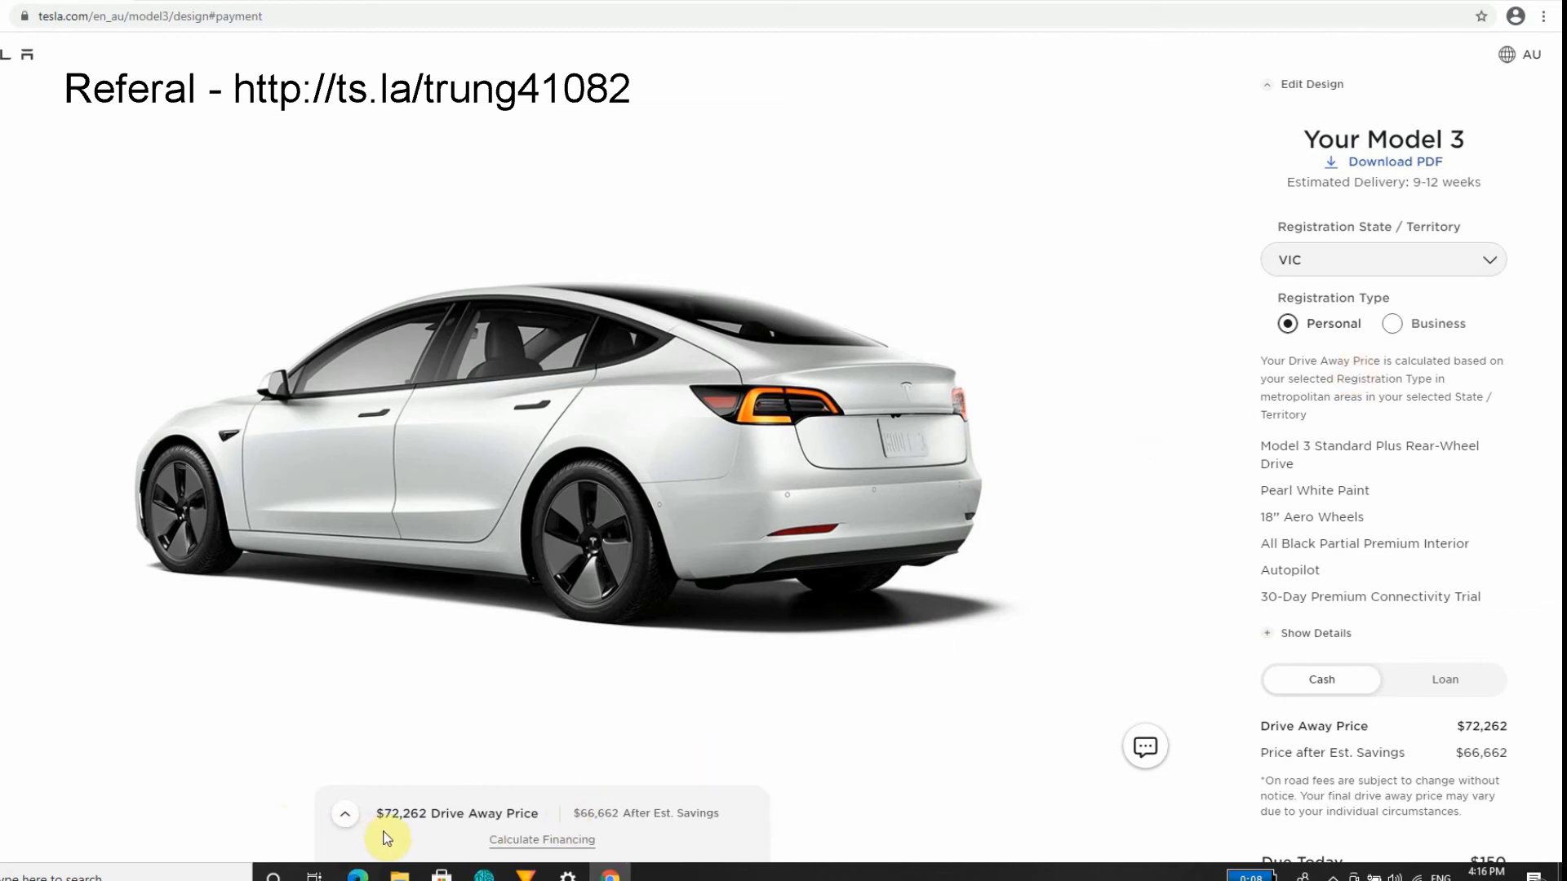
pyautogui.moveTo(1268, 390)
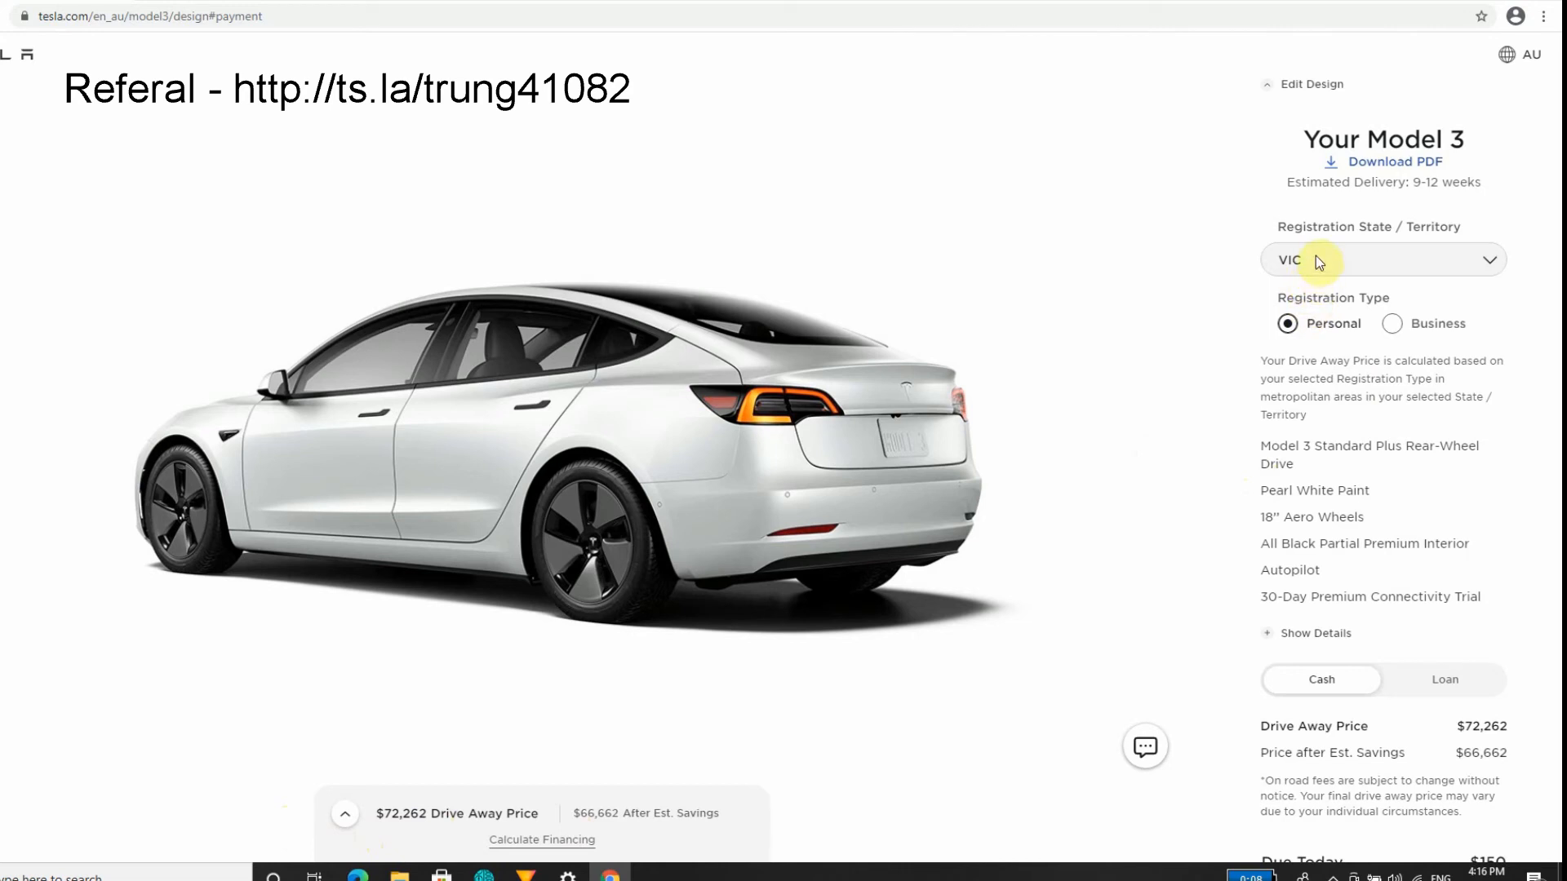
pyautogui.click(1383, 260)
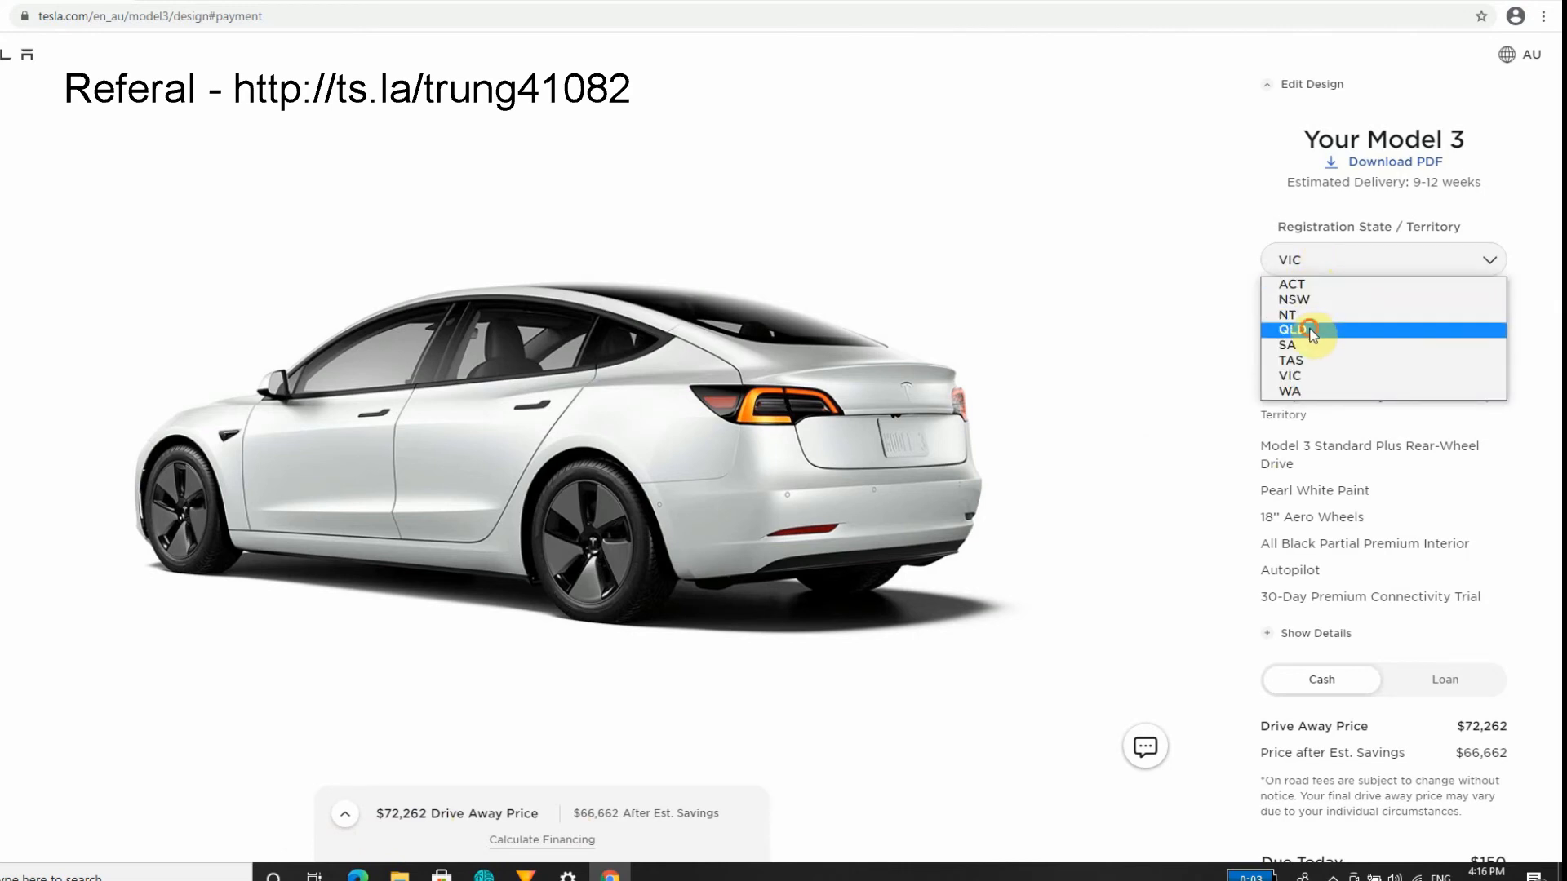
pyautogui.click(1289, 329)
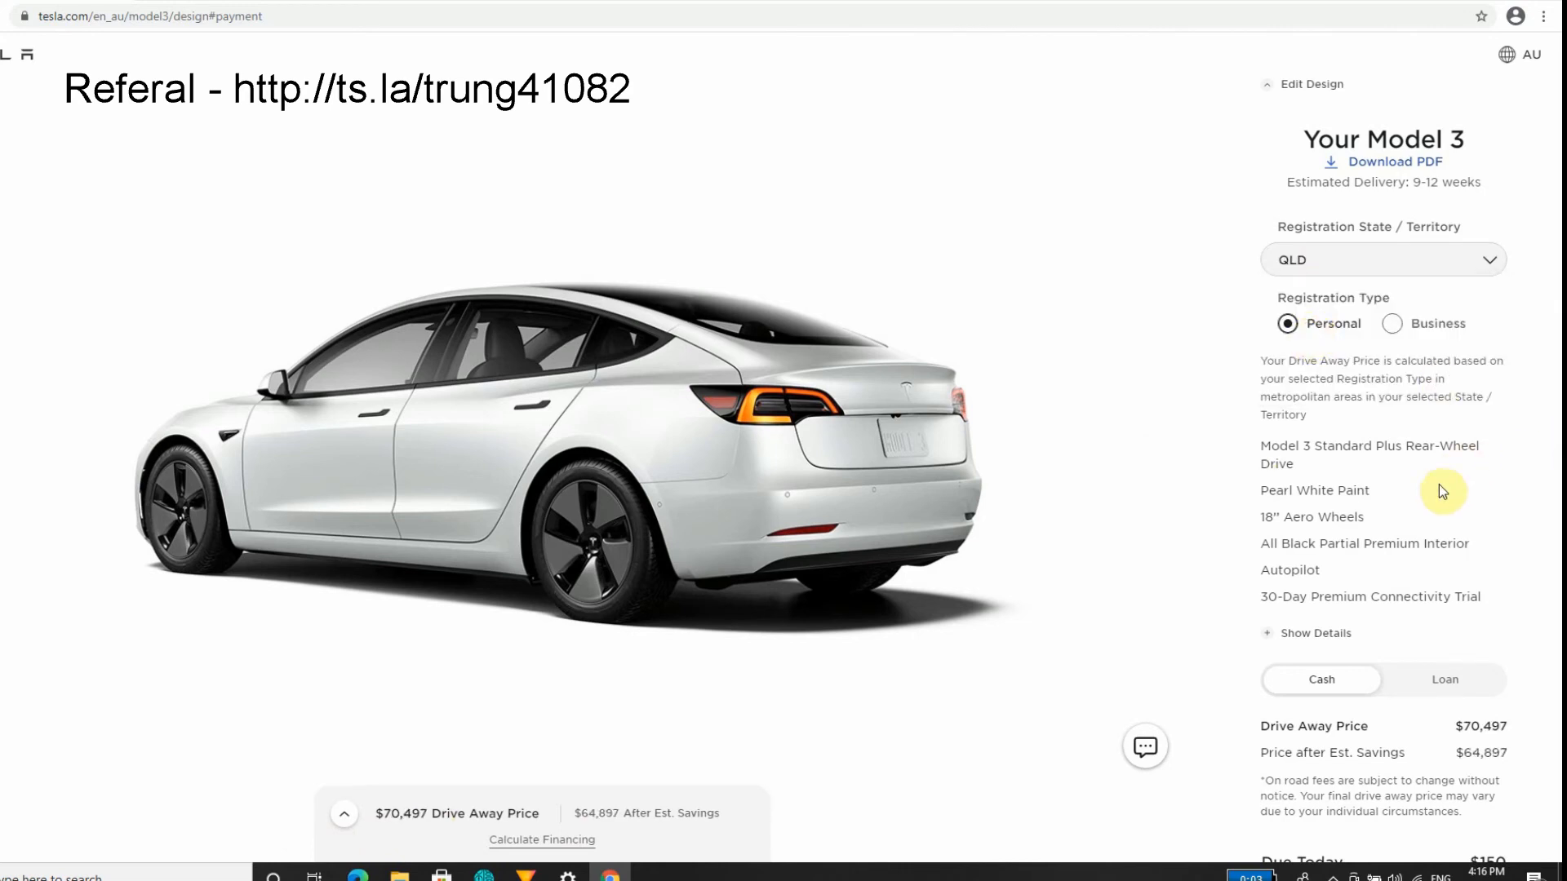
pyautogui.scroll(-3)
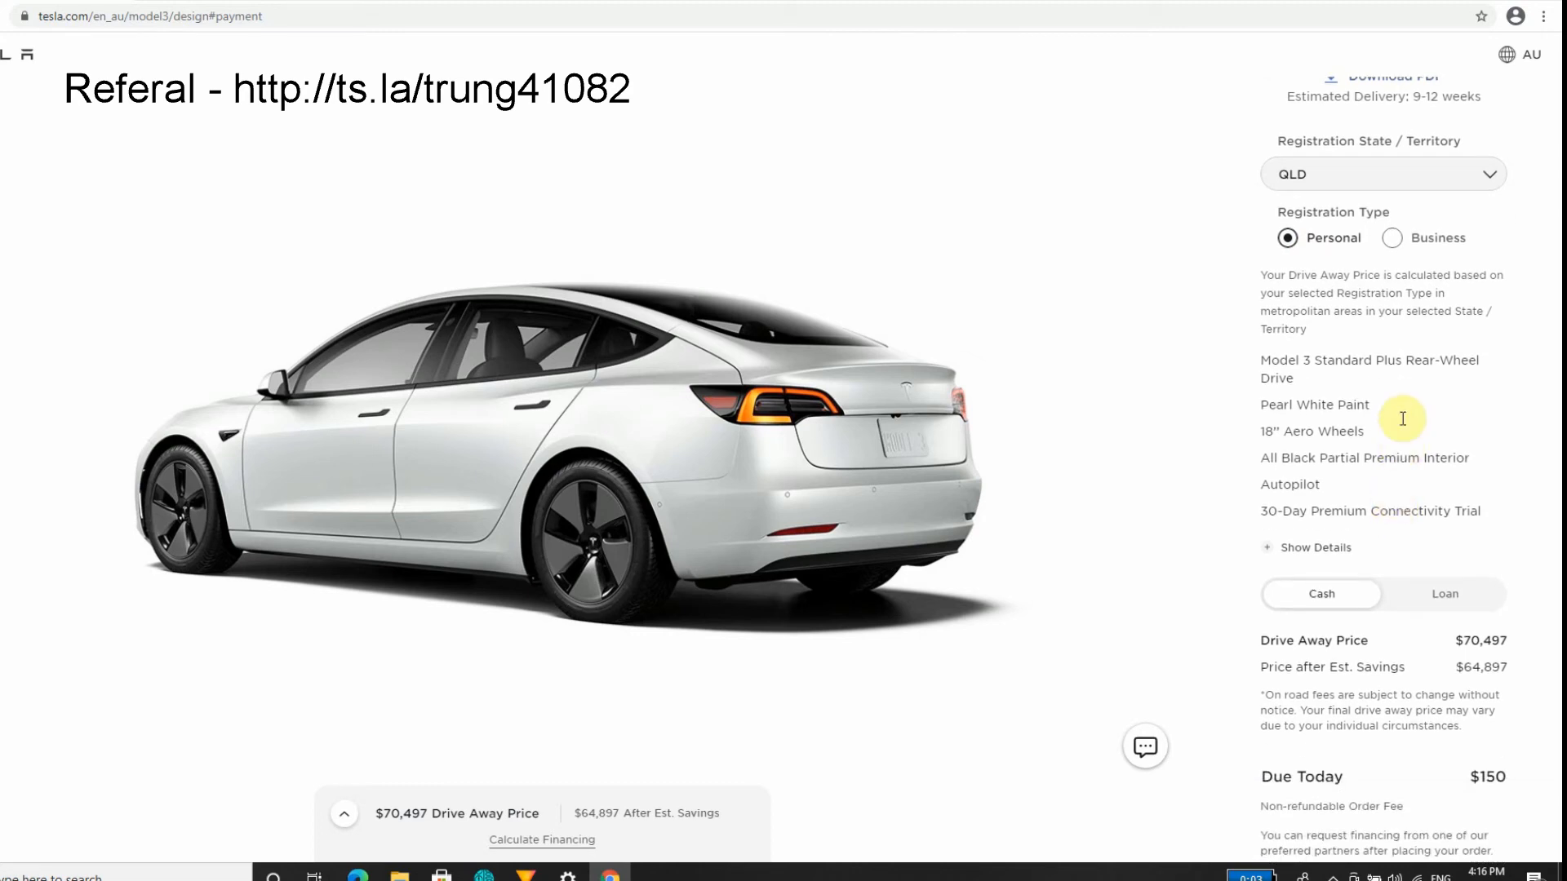
pyautogui.moveTo(1352, 374)
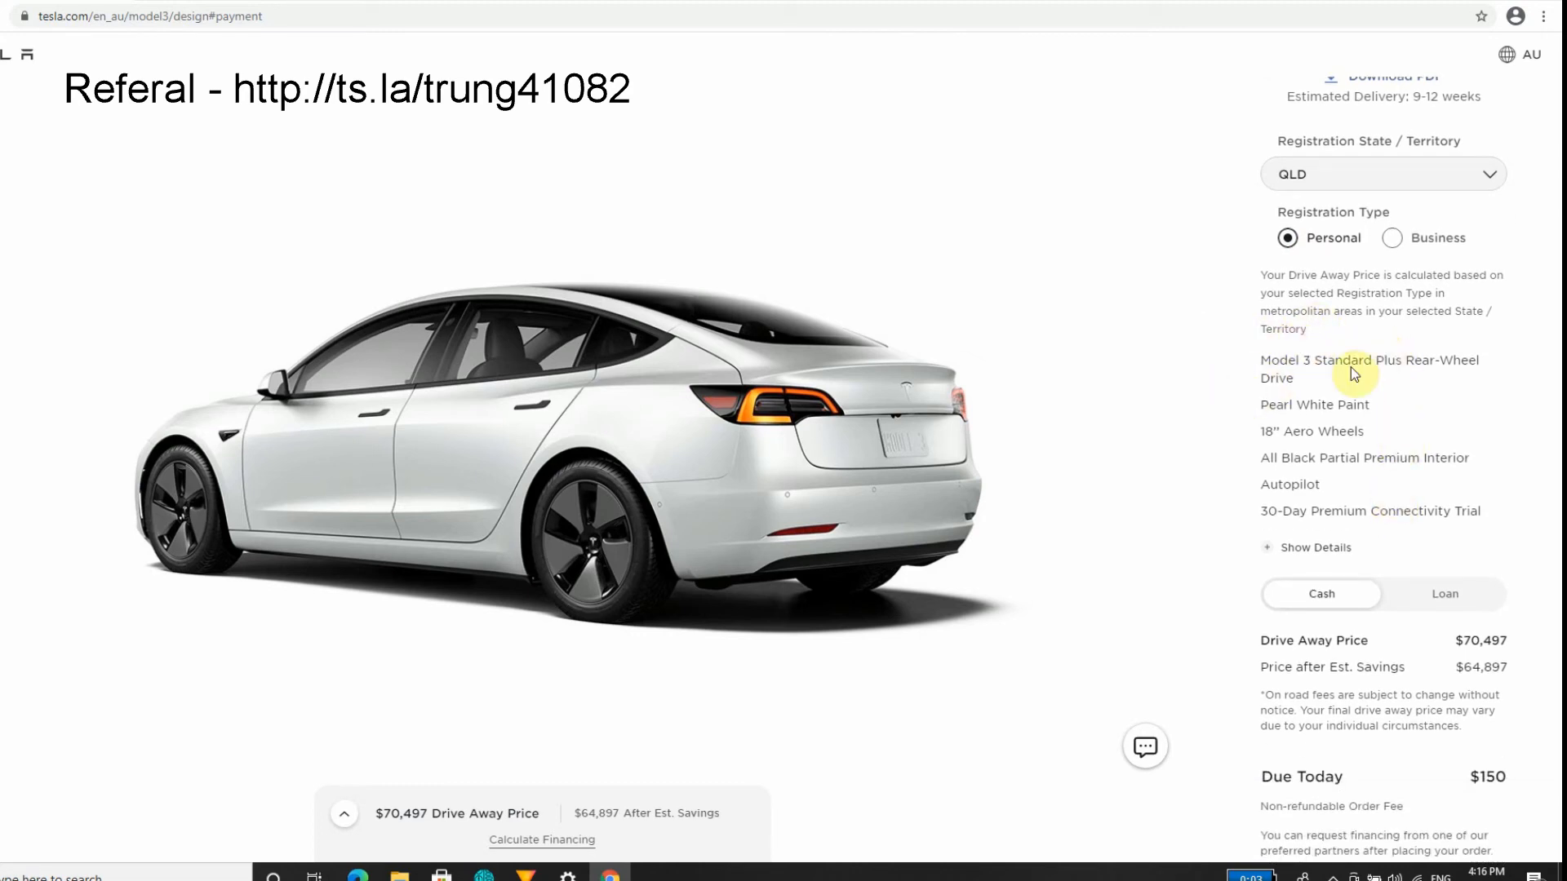
pyautogui.moveTo(1304, 439)
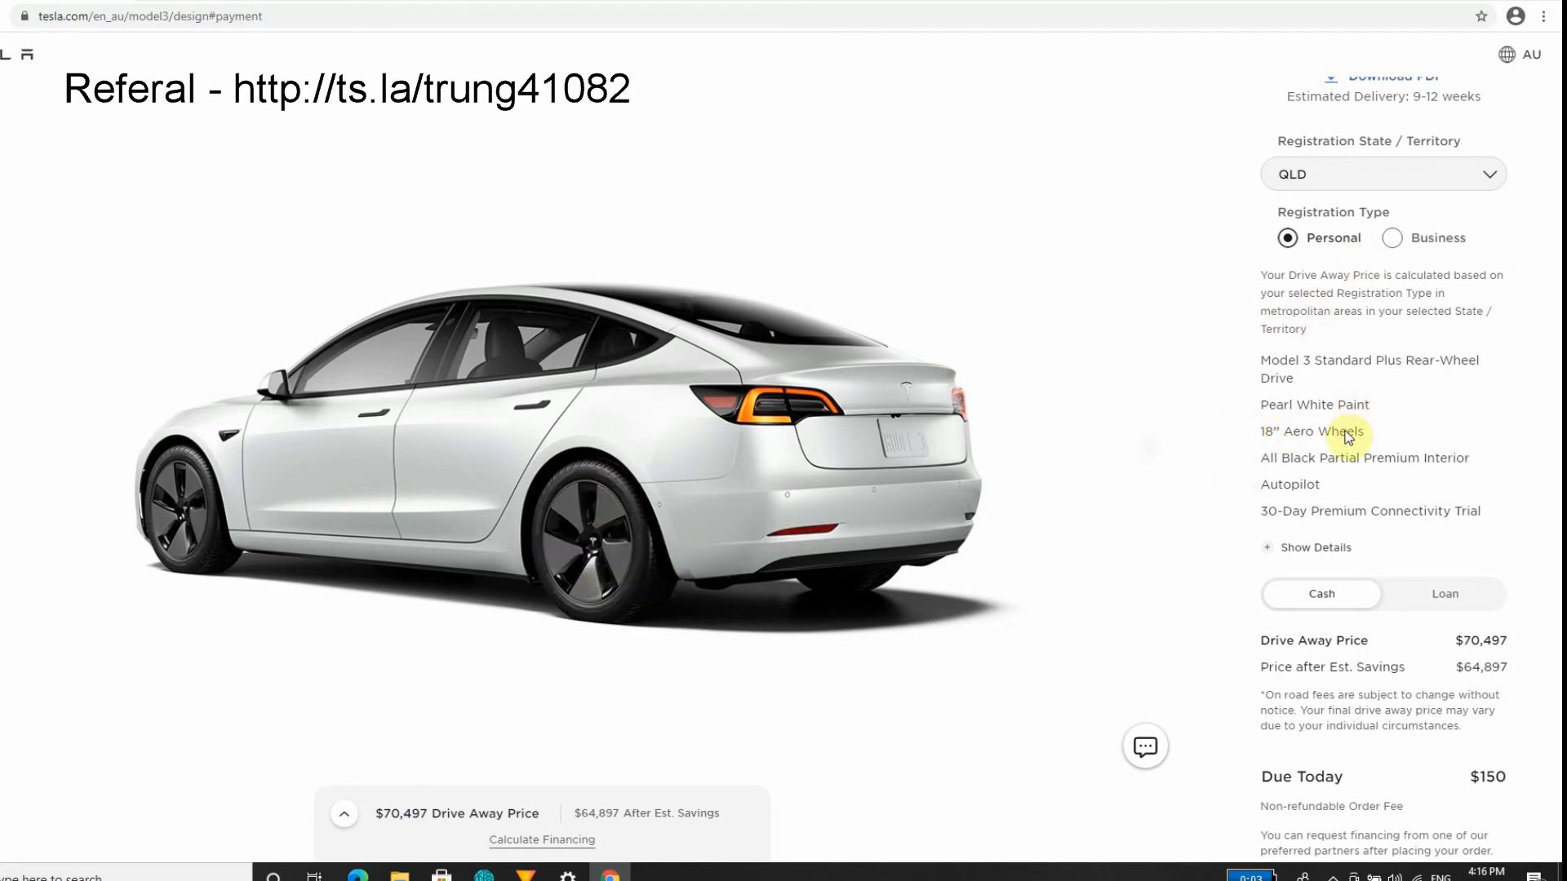
pyautogui.moveTo(1427, 477)
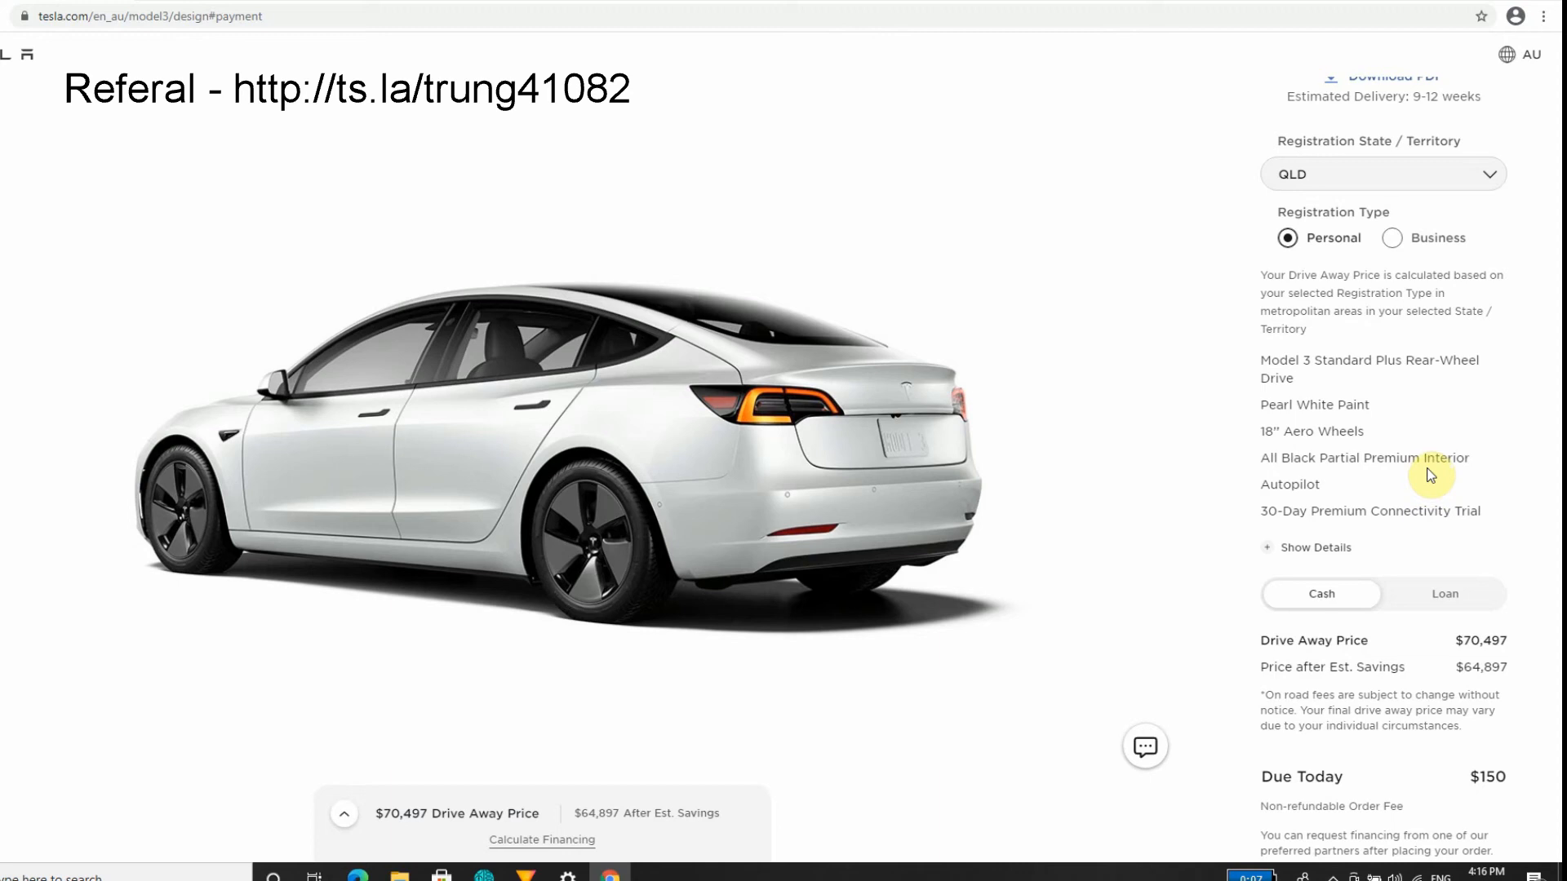
pyautogui.moveTo(1437, 487)
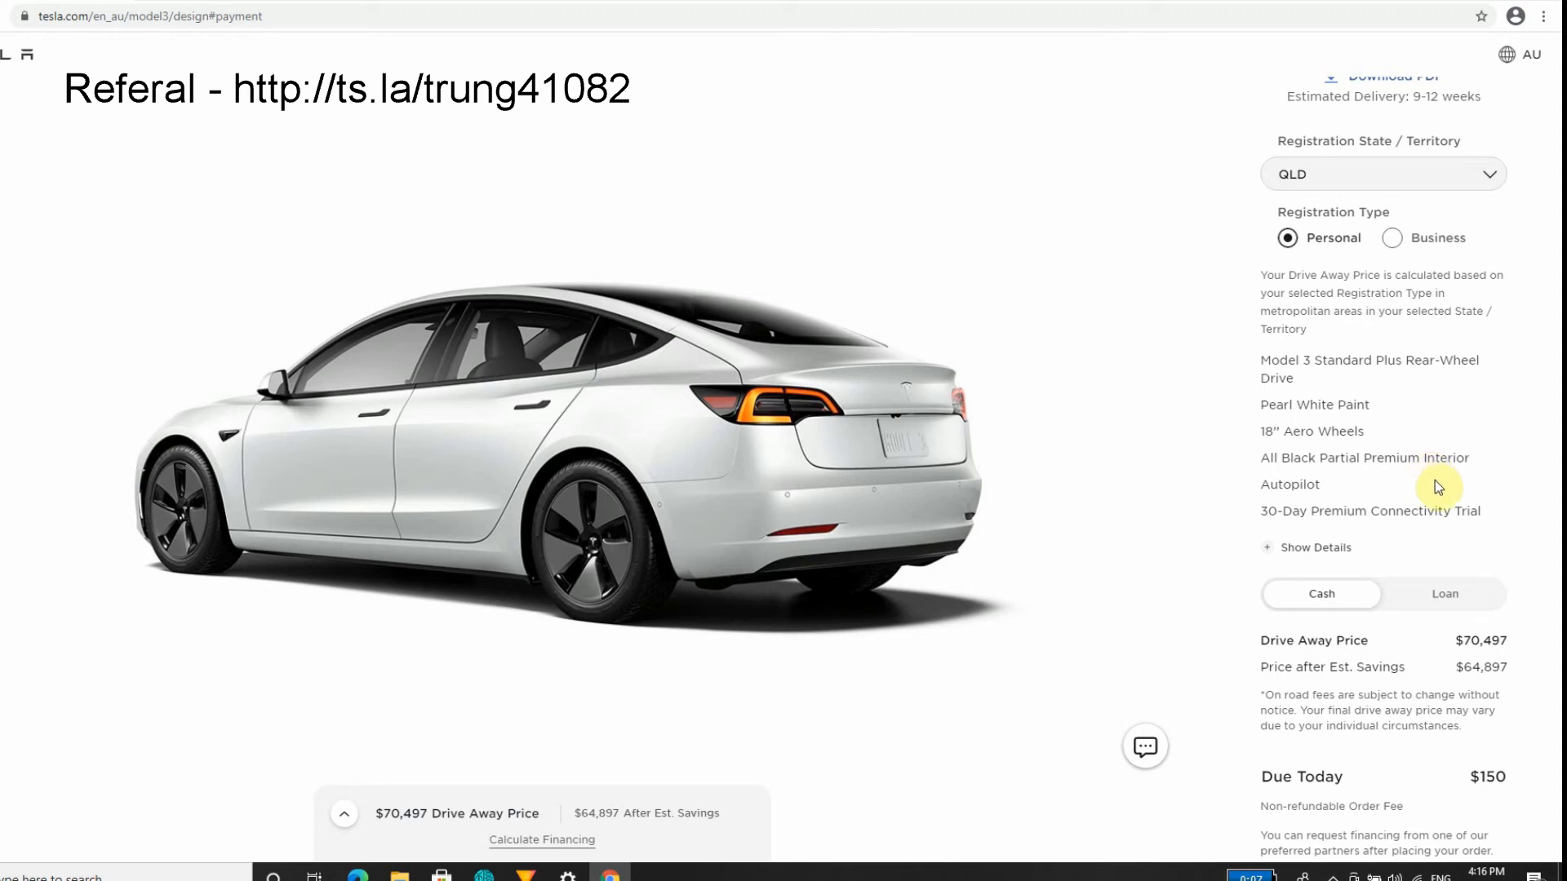
pyautogui.moveTo(1398, 488)
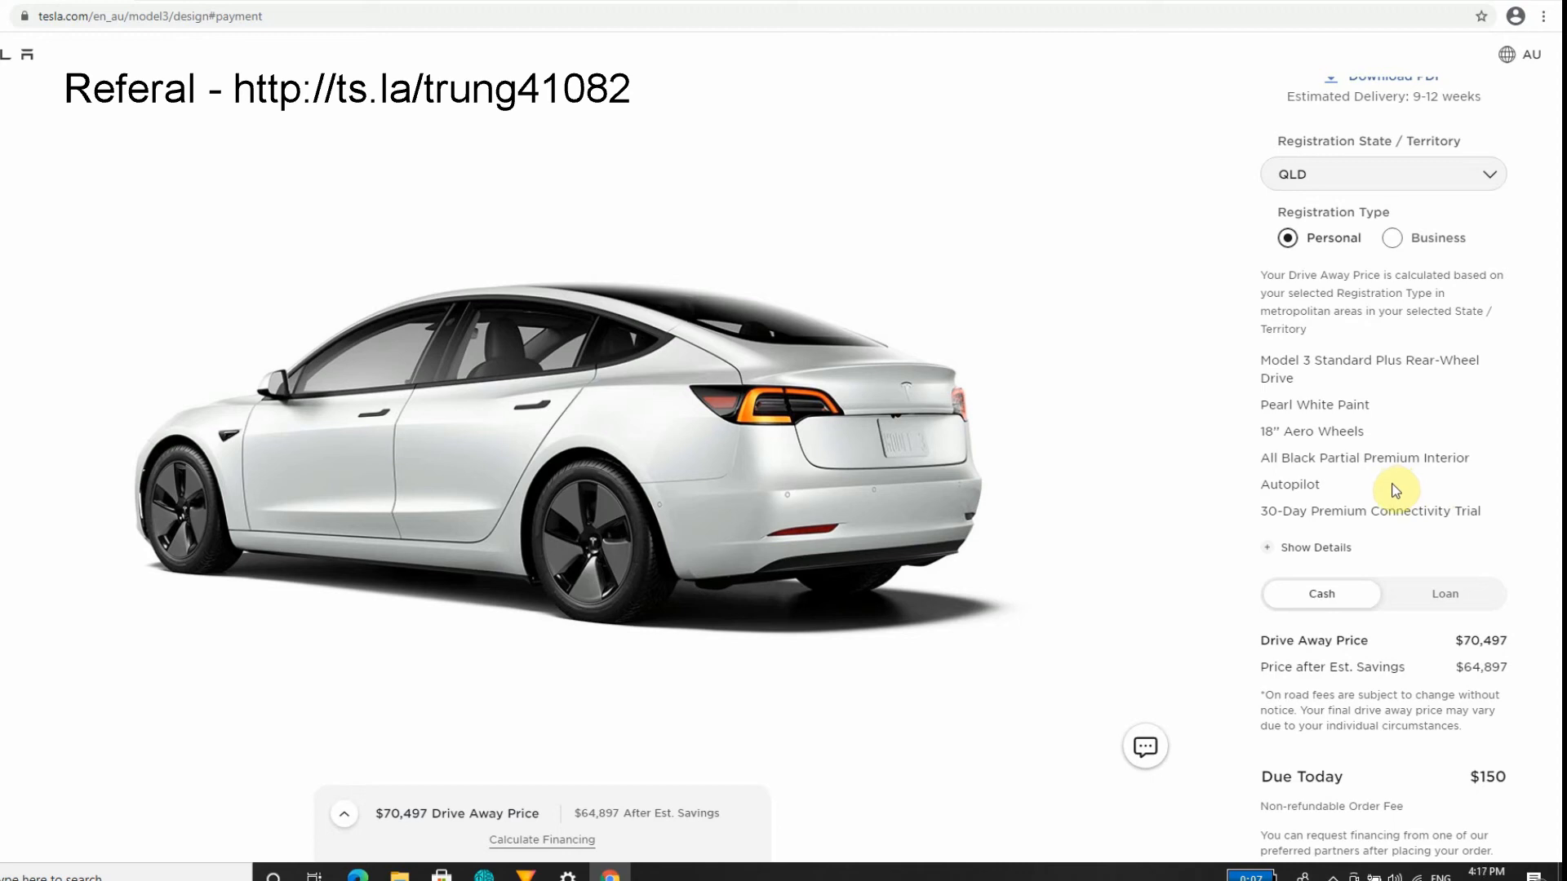
pyautogui.moveTo(1394, 480)
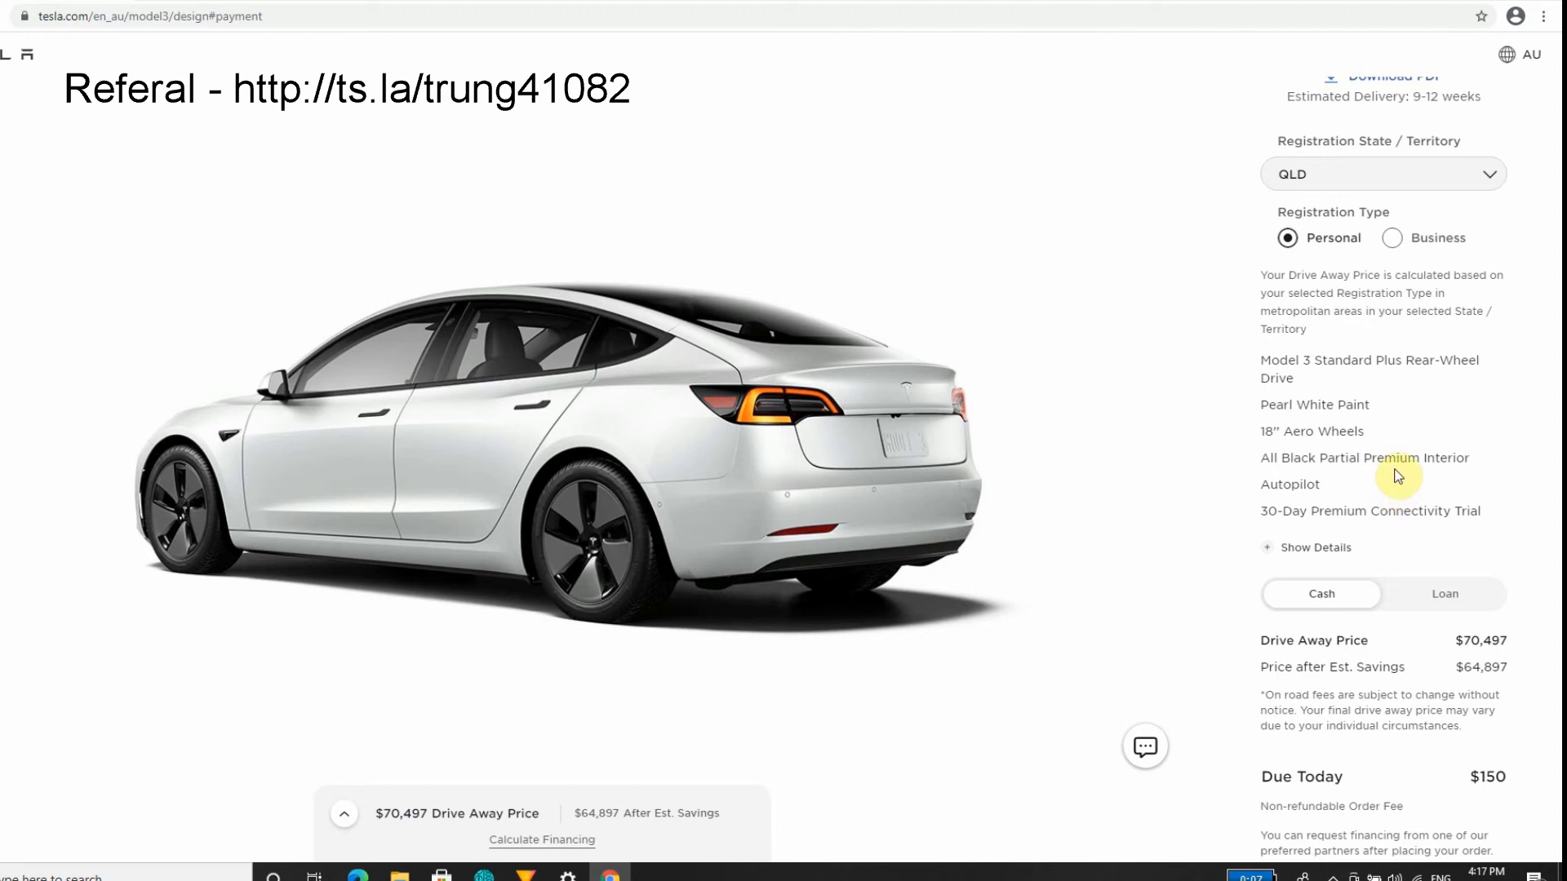
pyautogui.moveTo(1299, 511)
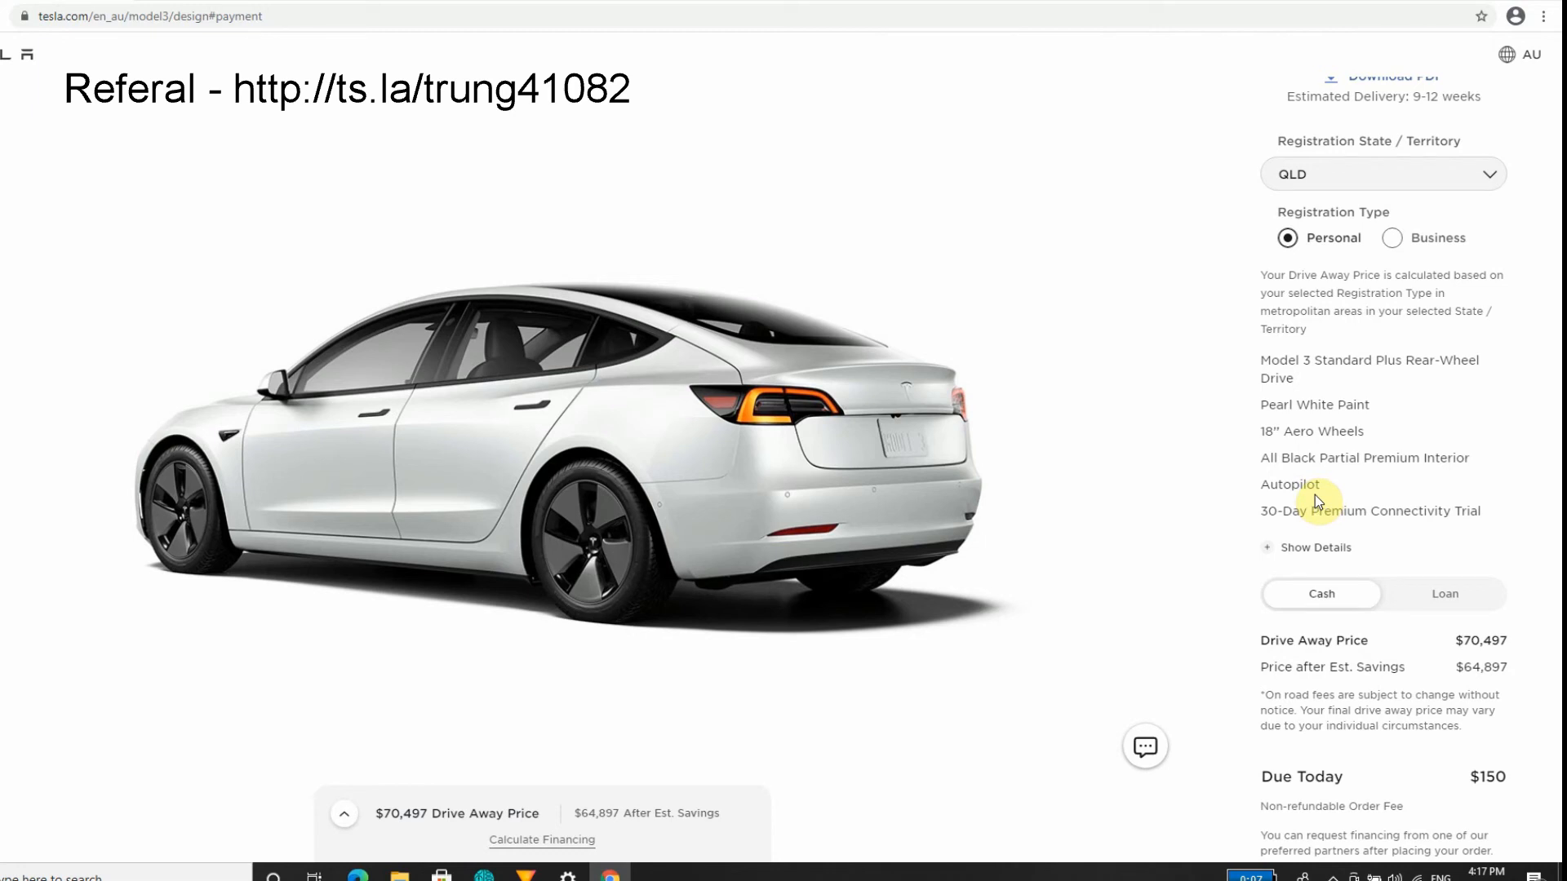
pyautogui.moveTo(1522, 499)
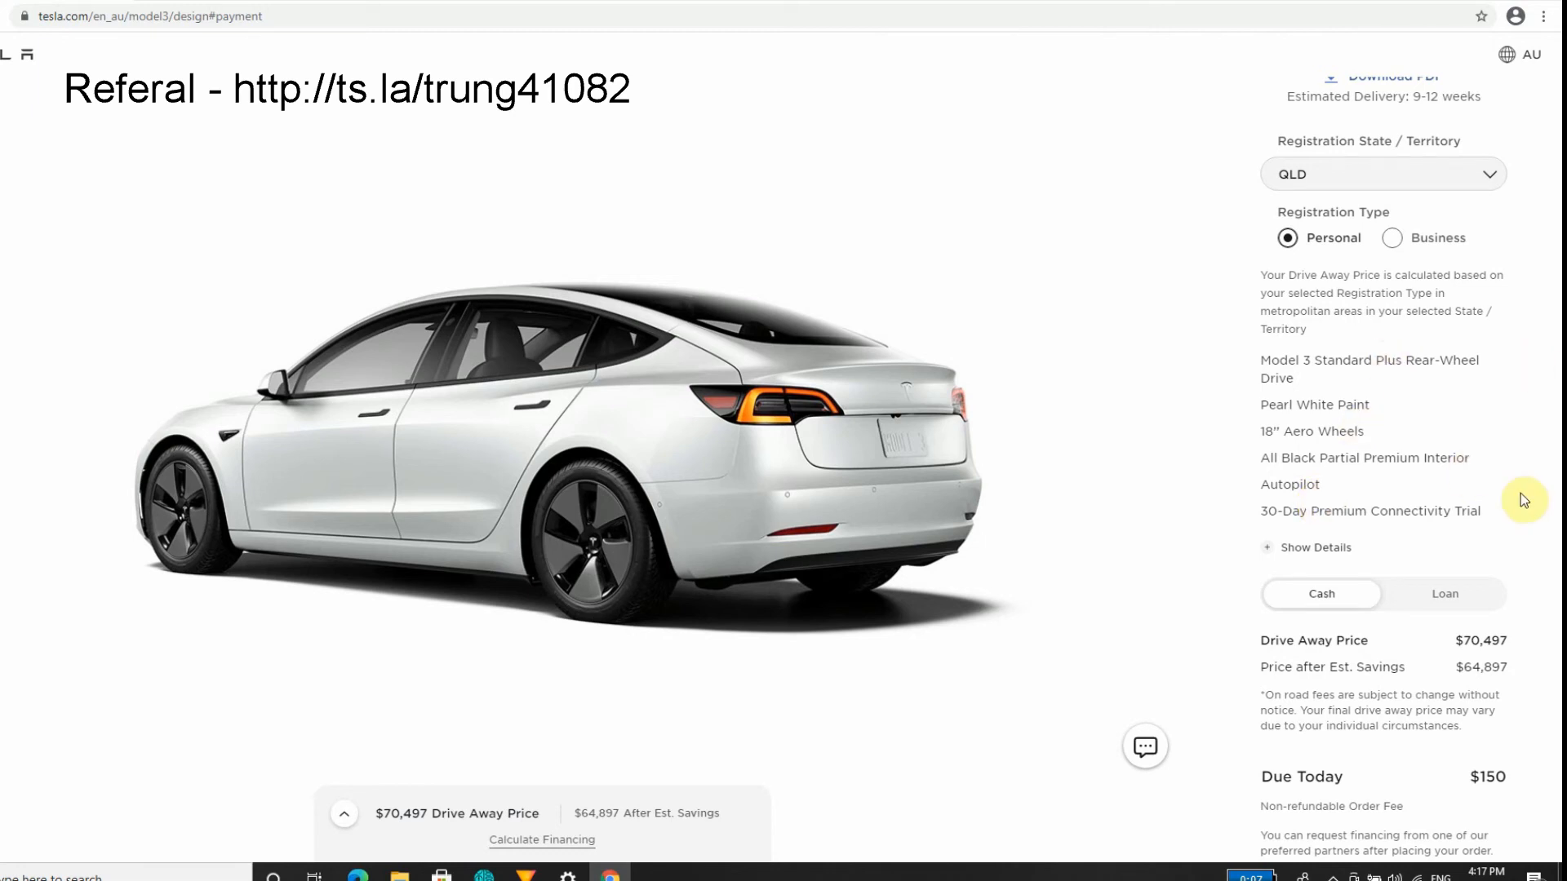
pyautogui.click(1319, 548)
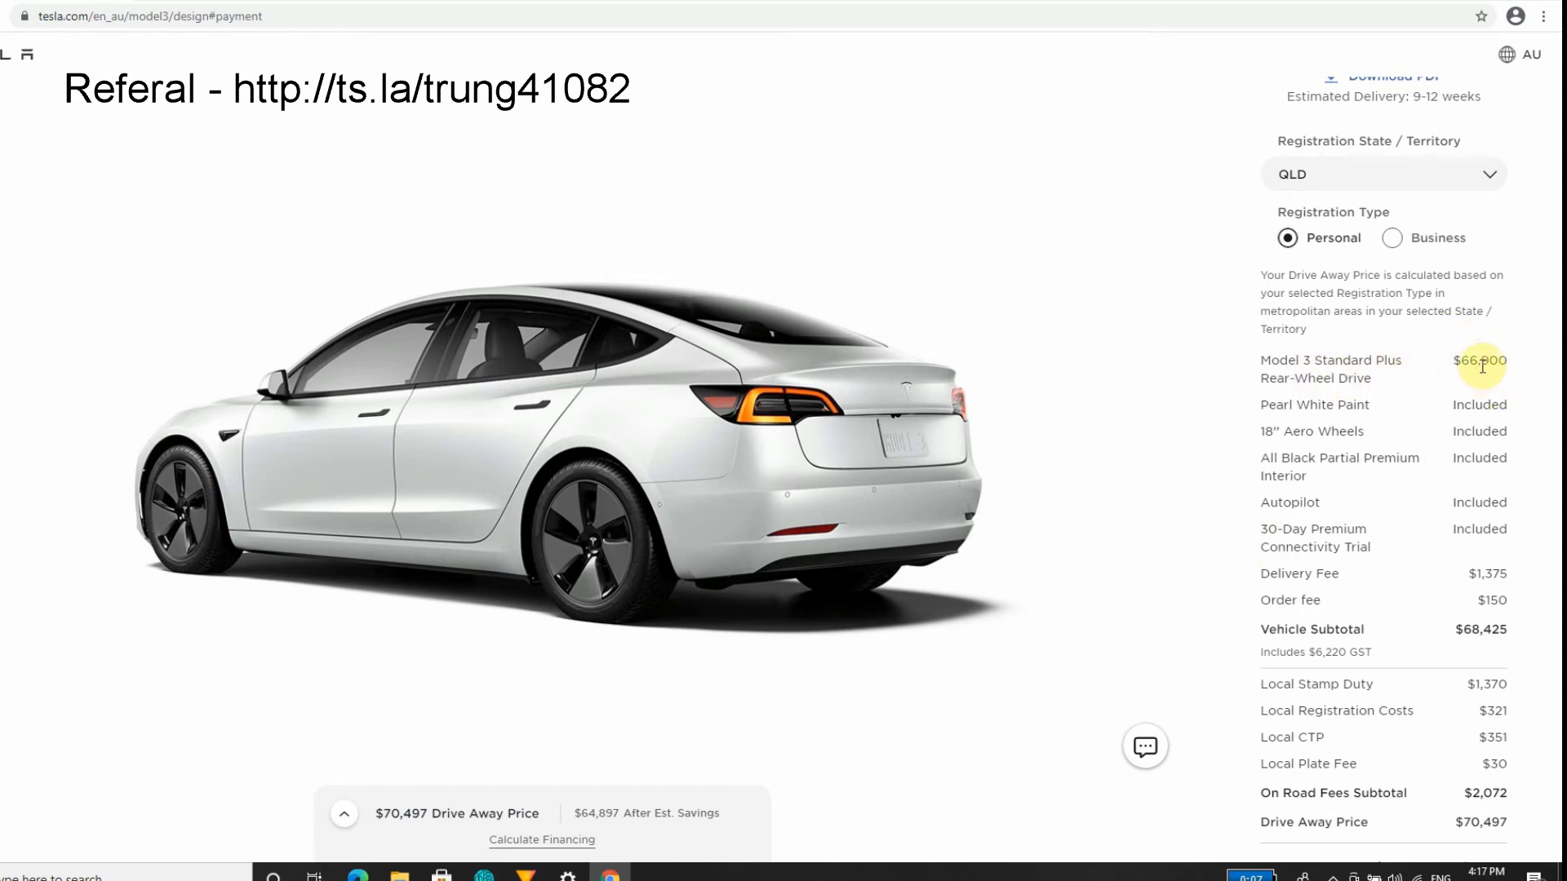
pyautogui.moveTo(1487, 333)
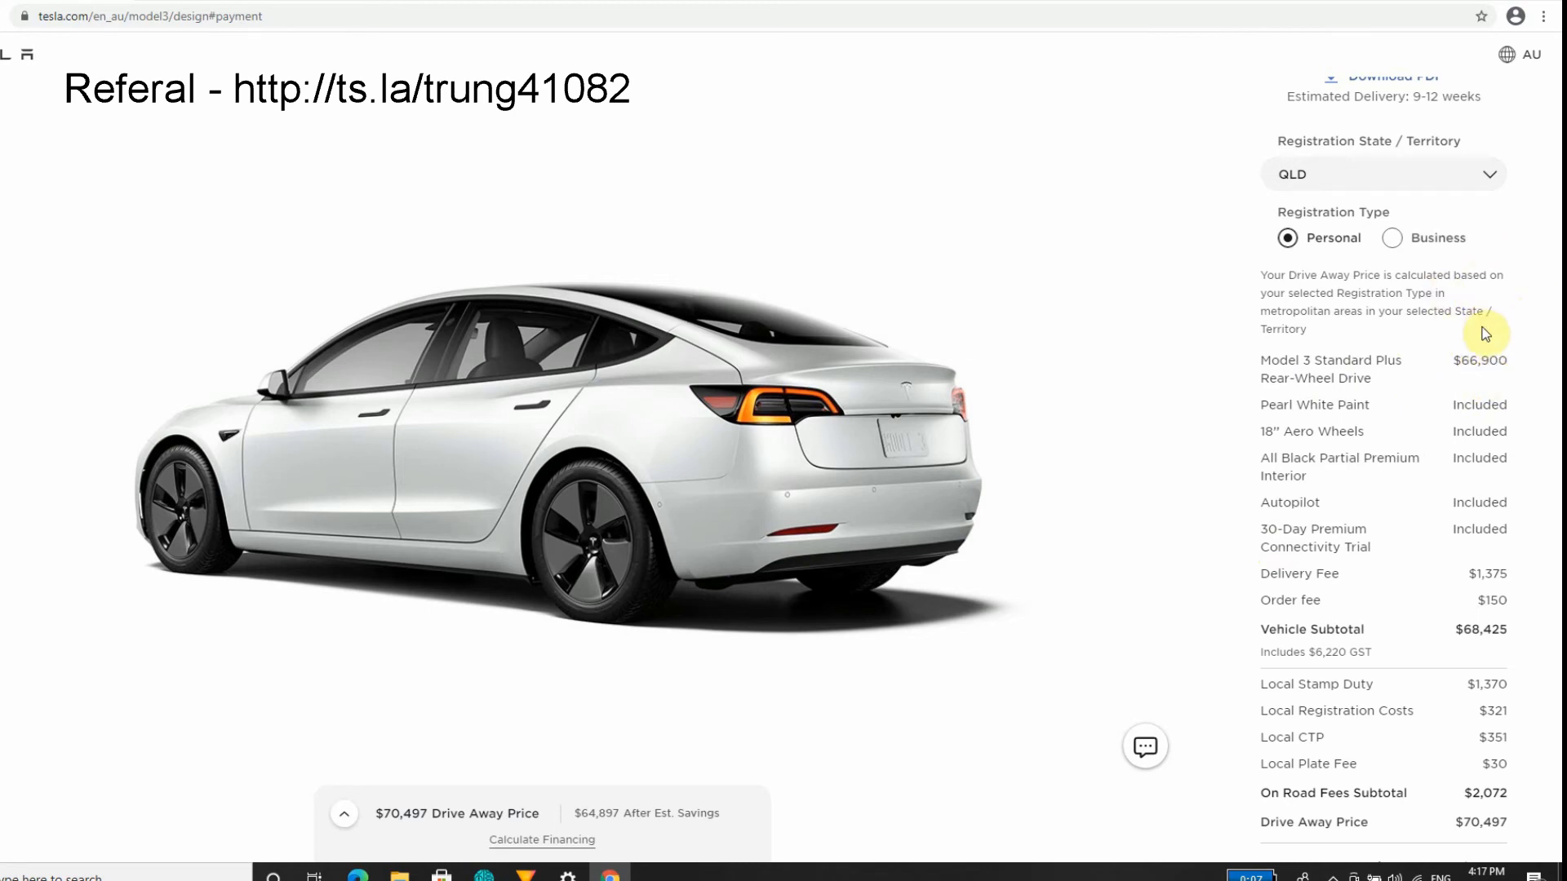
pyautogui.moveTo(1503, 366)
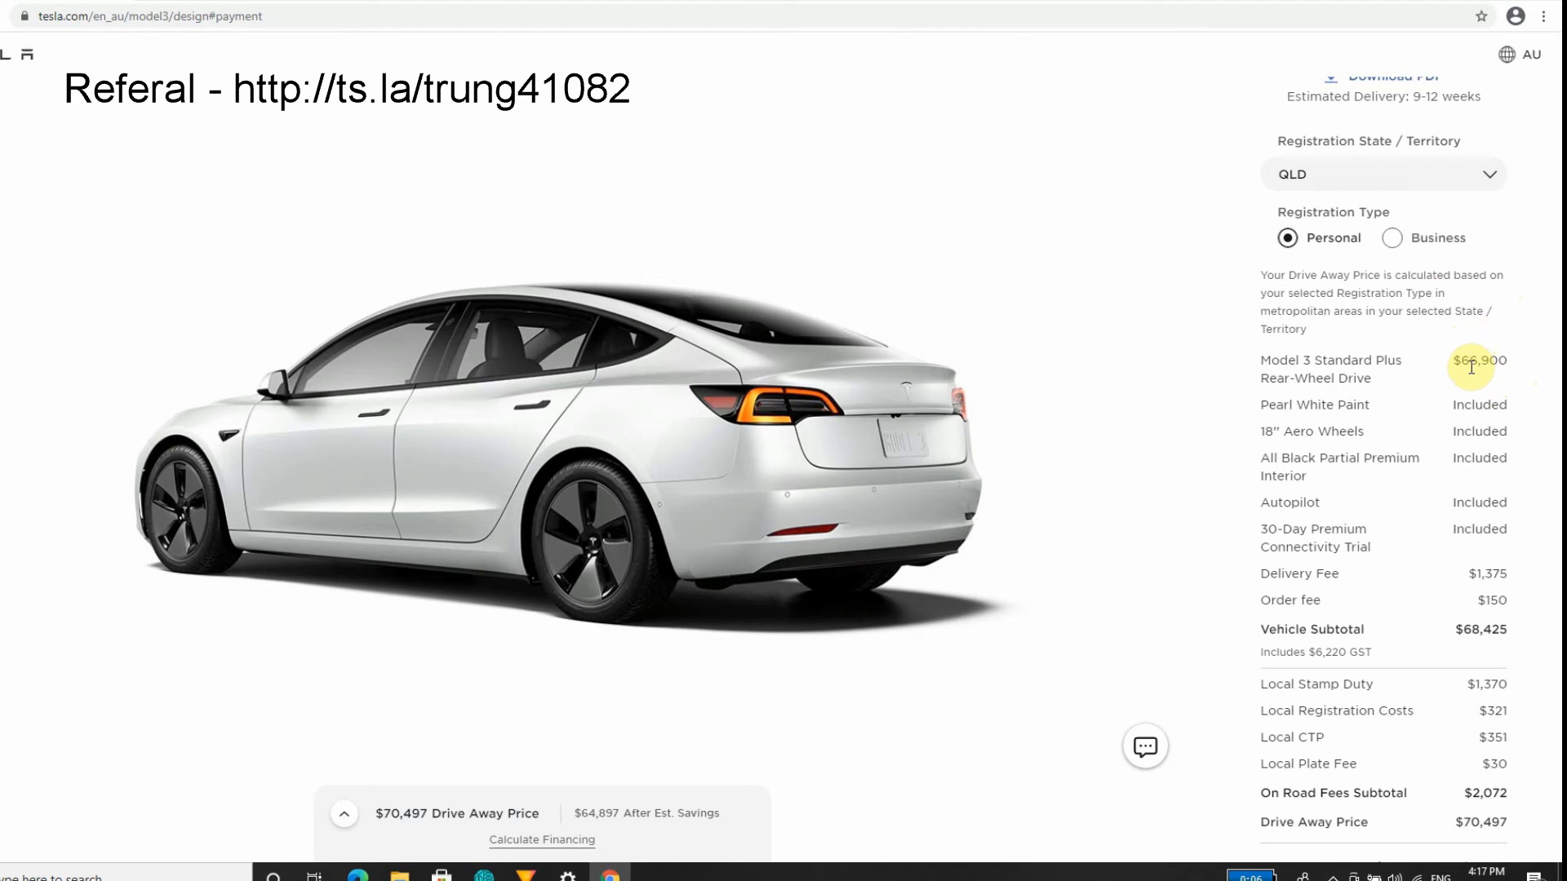
pyautogui.moveTo(1460, 588)
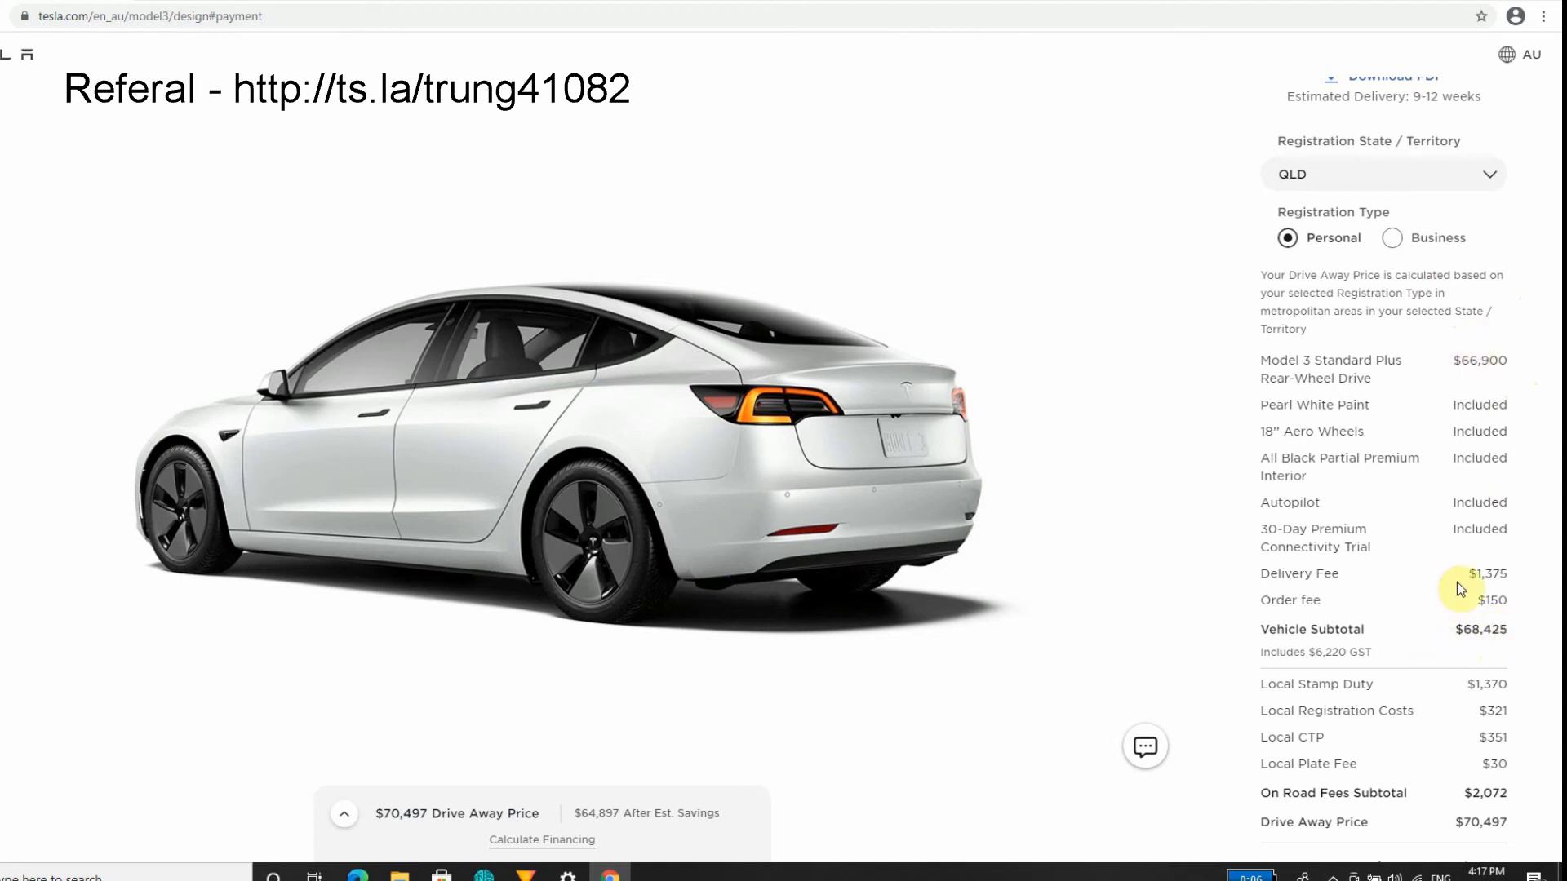
pyautogui.moveTo(1467, 582)
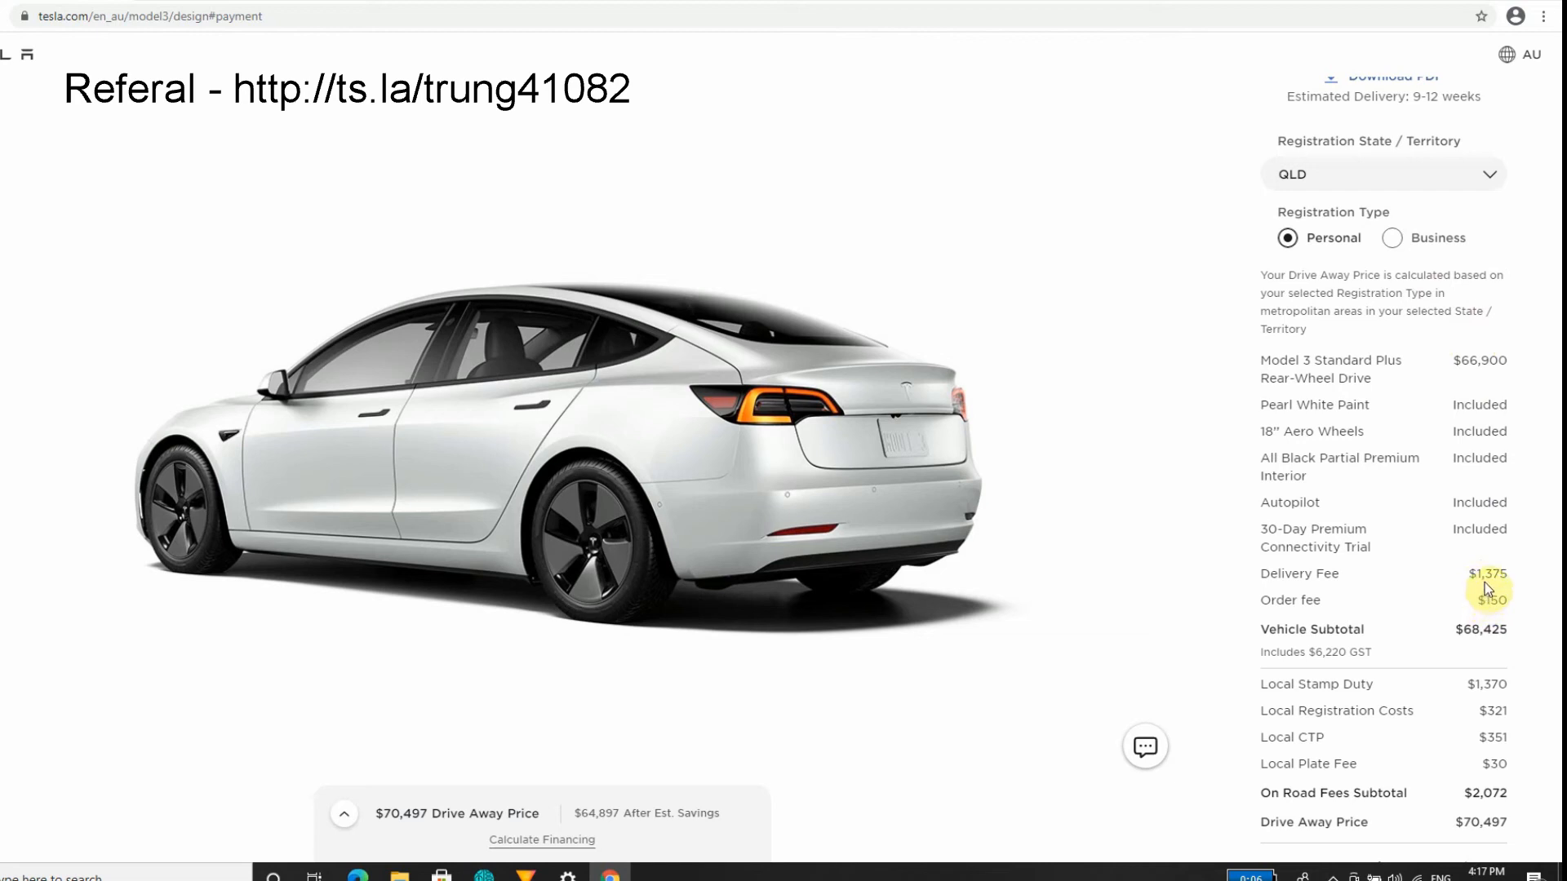
pyautogui.moveTo(1418, 600)
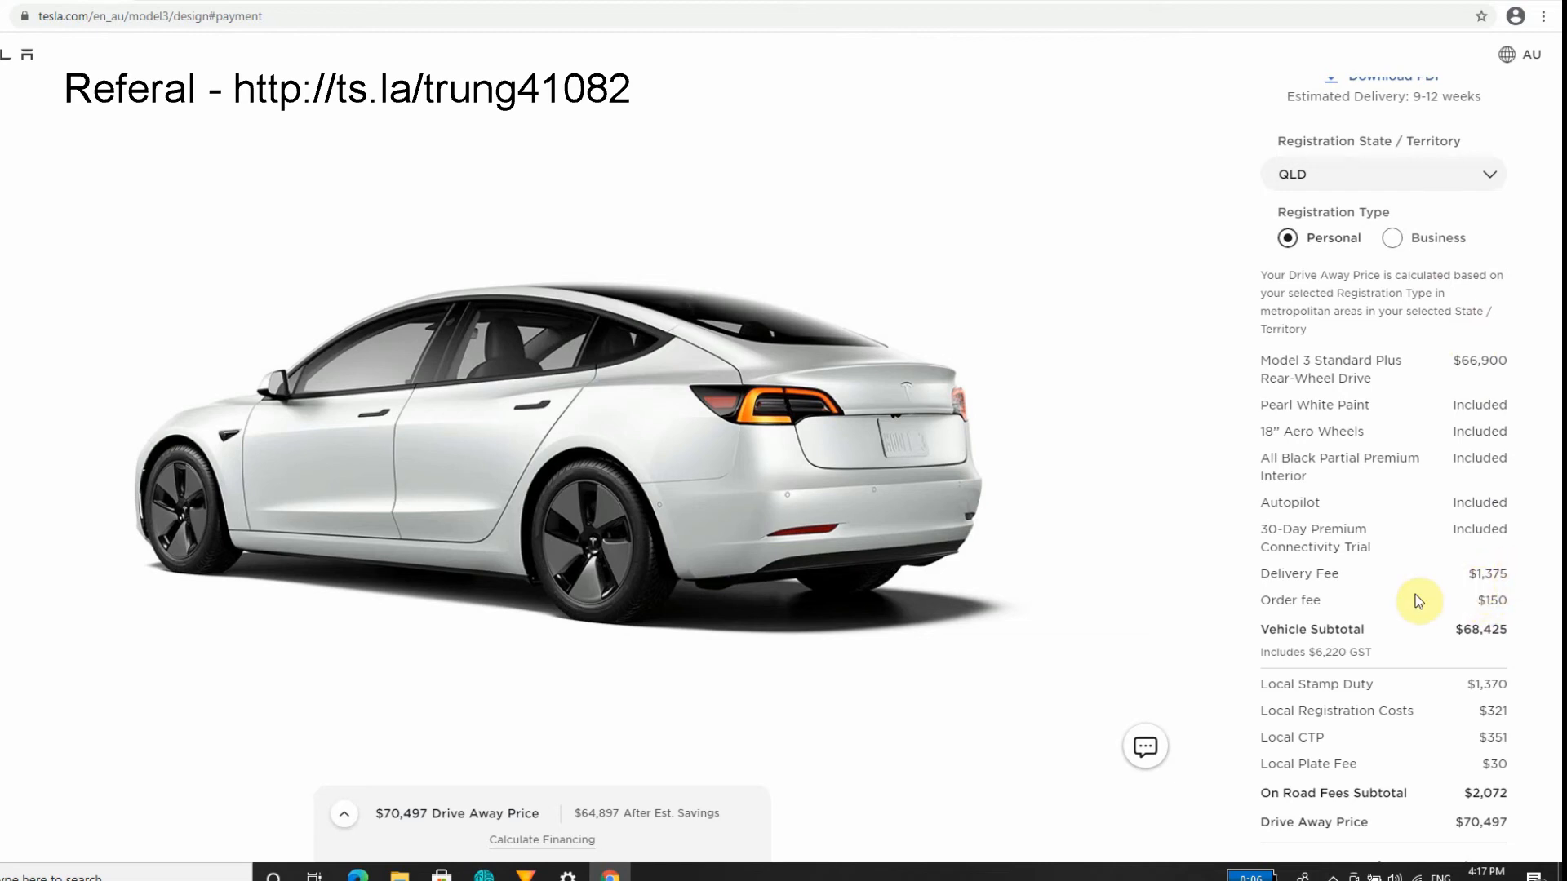
pyautogui.moveTo(1490, 602)
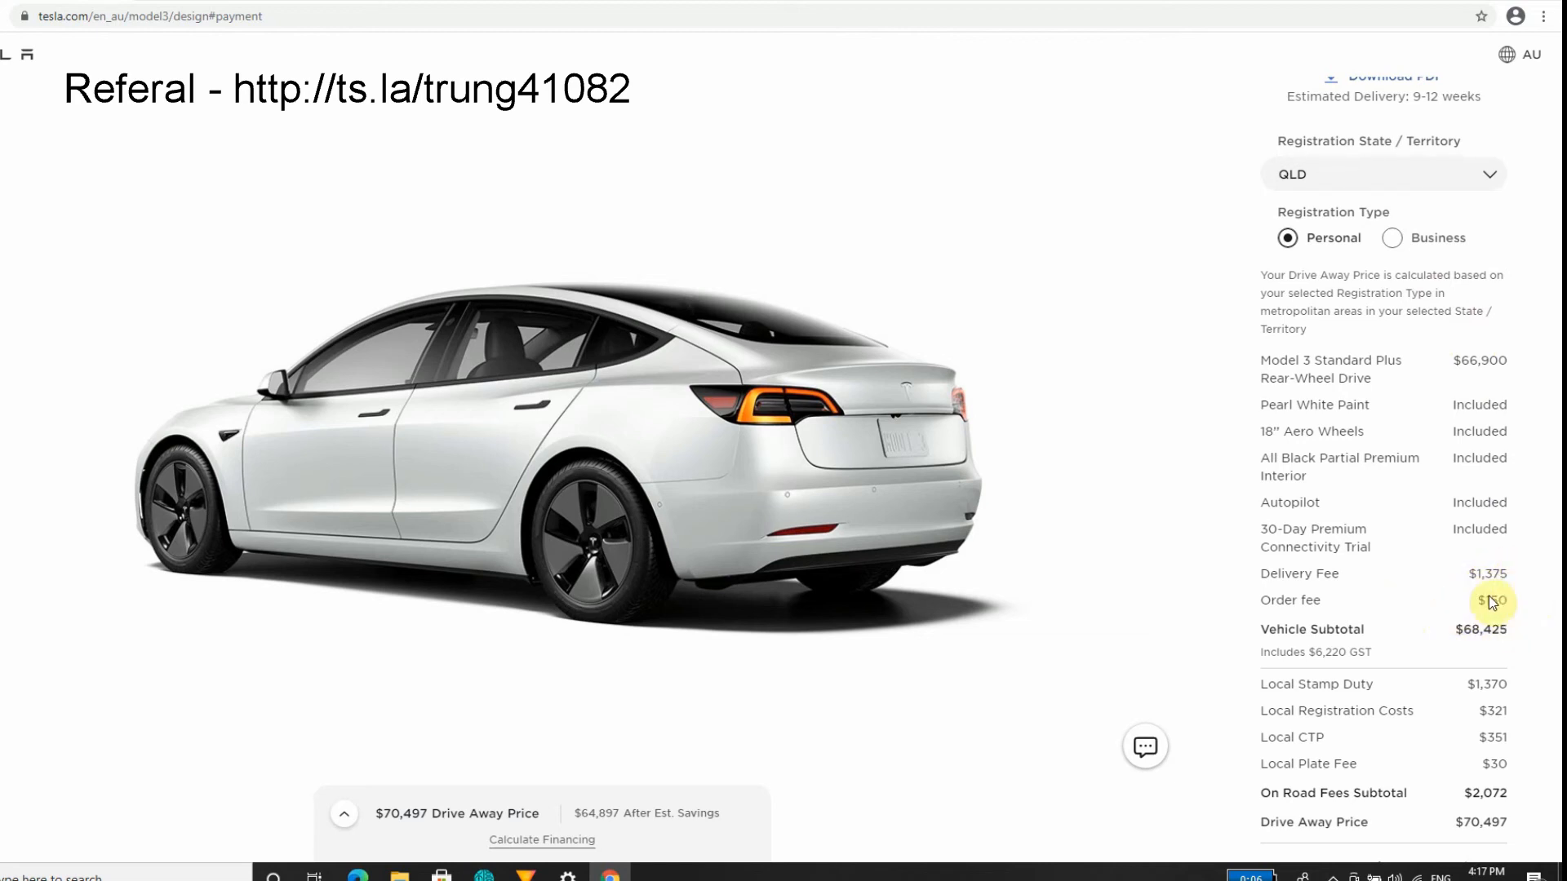
pyautogui.moveTo(1541, 601)
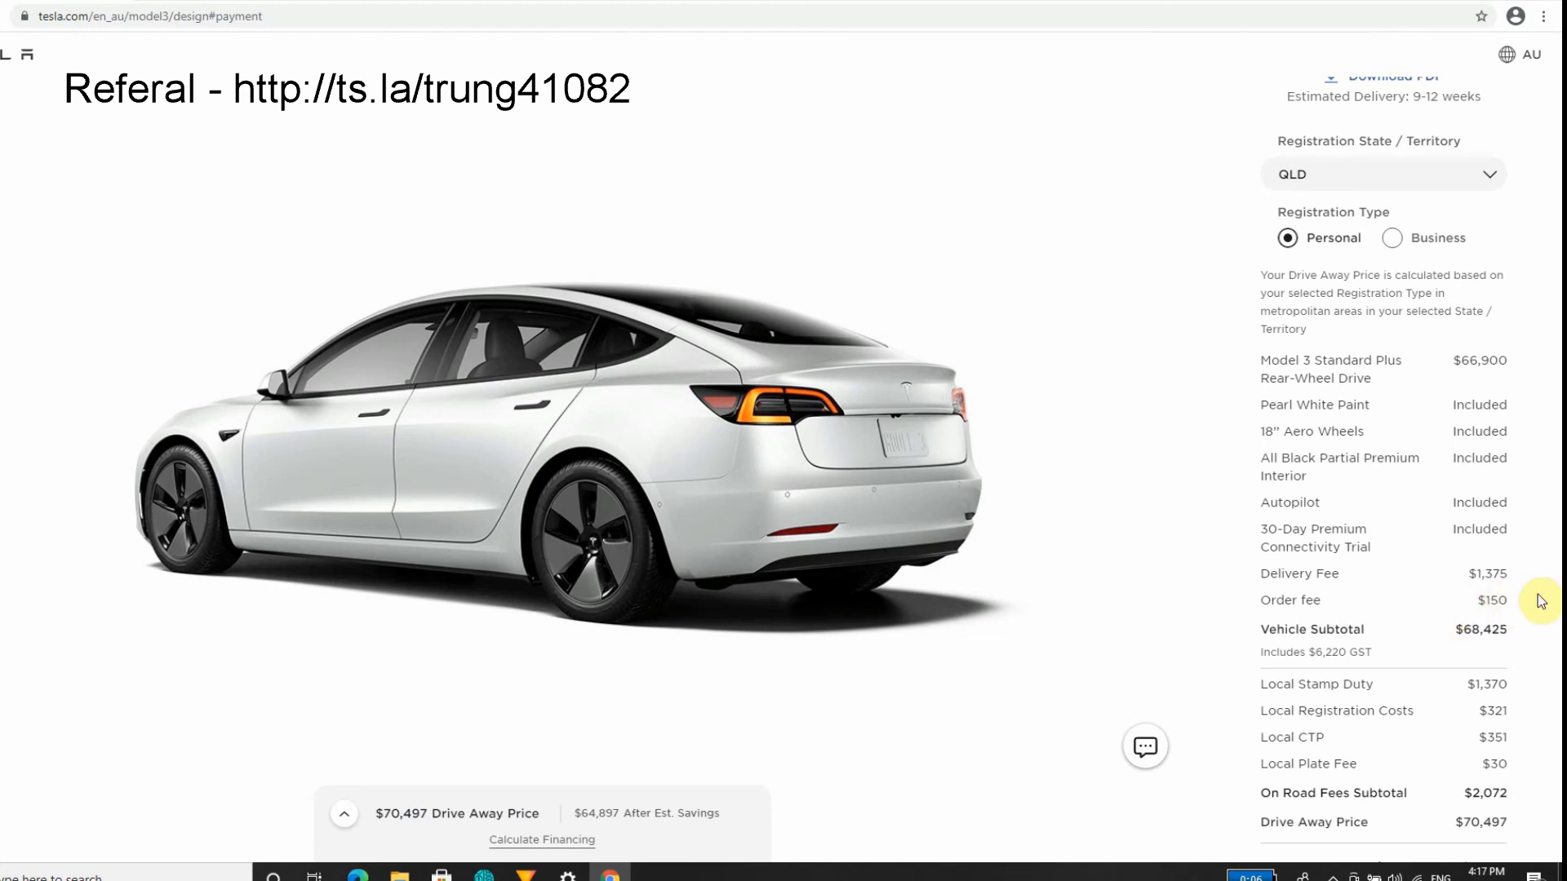
pyautogui.moveTo(1514, 617)
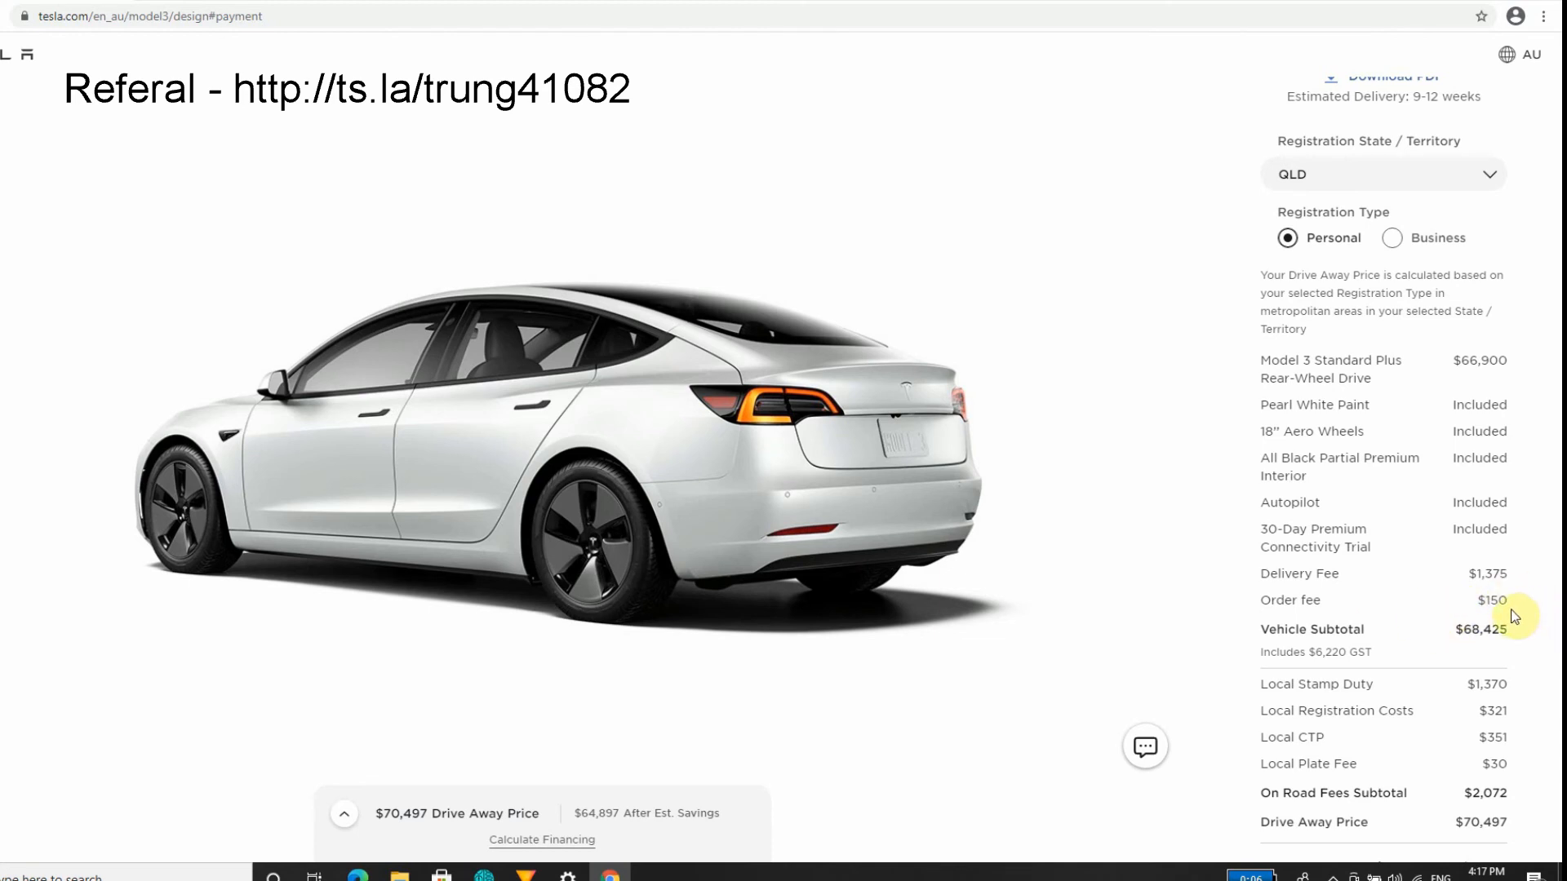
pyautogui.moveTo(1516, 604)
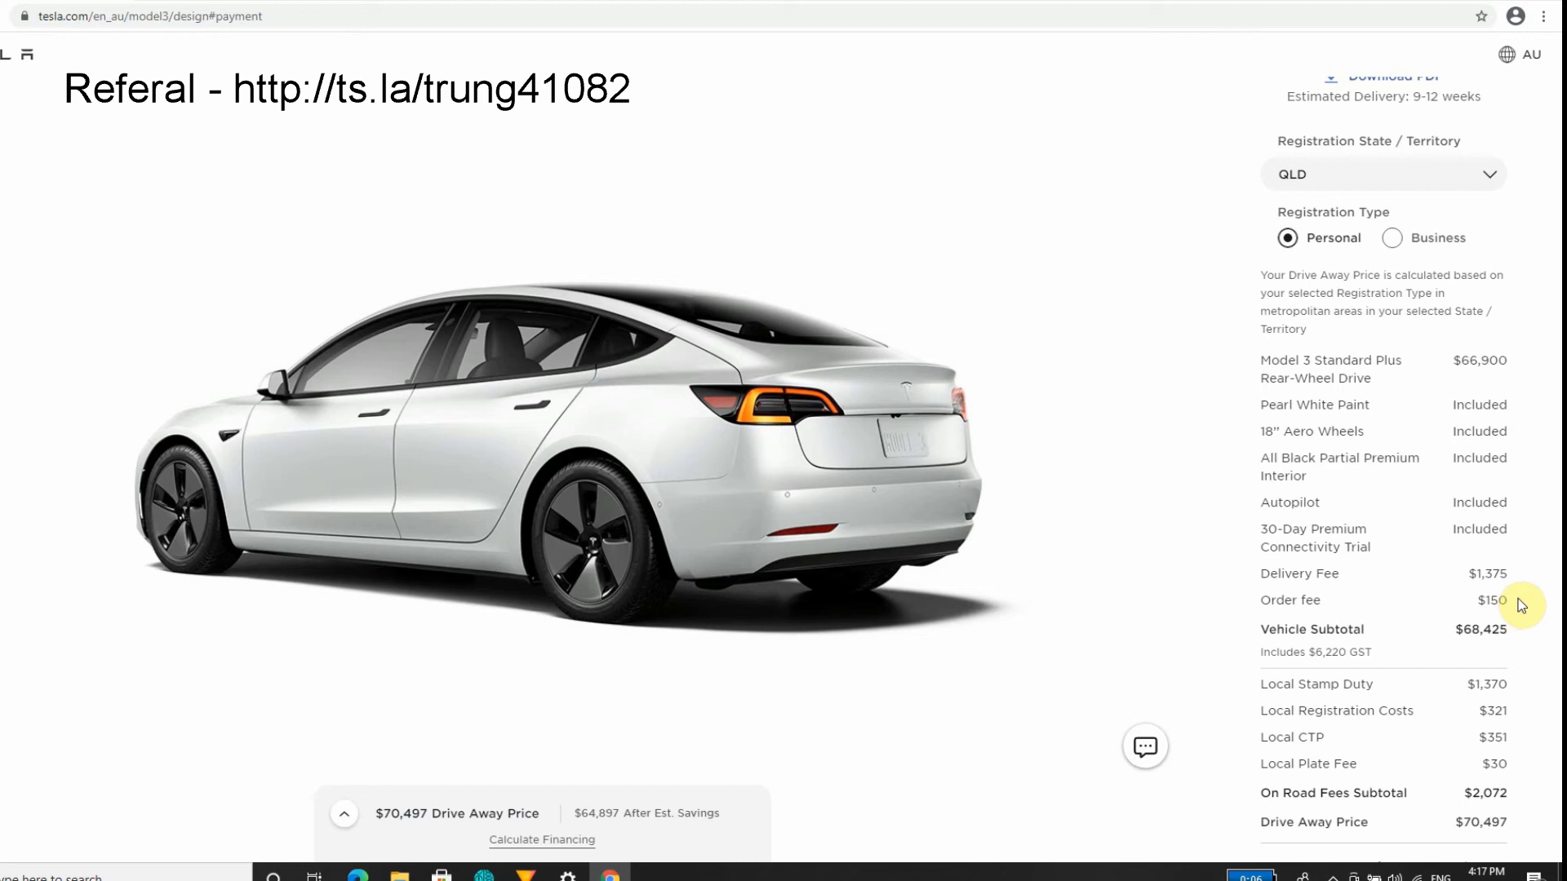
pyautogui.moveTo(1446, 593)
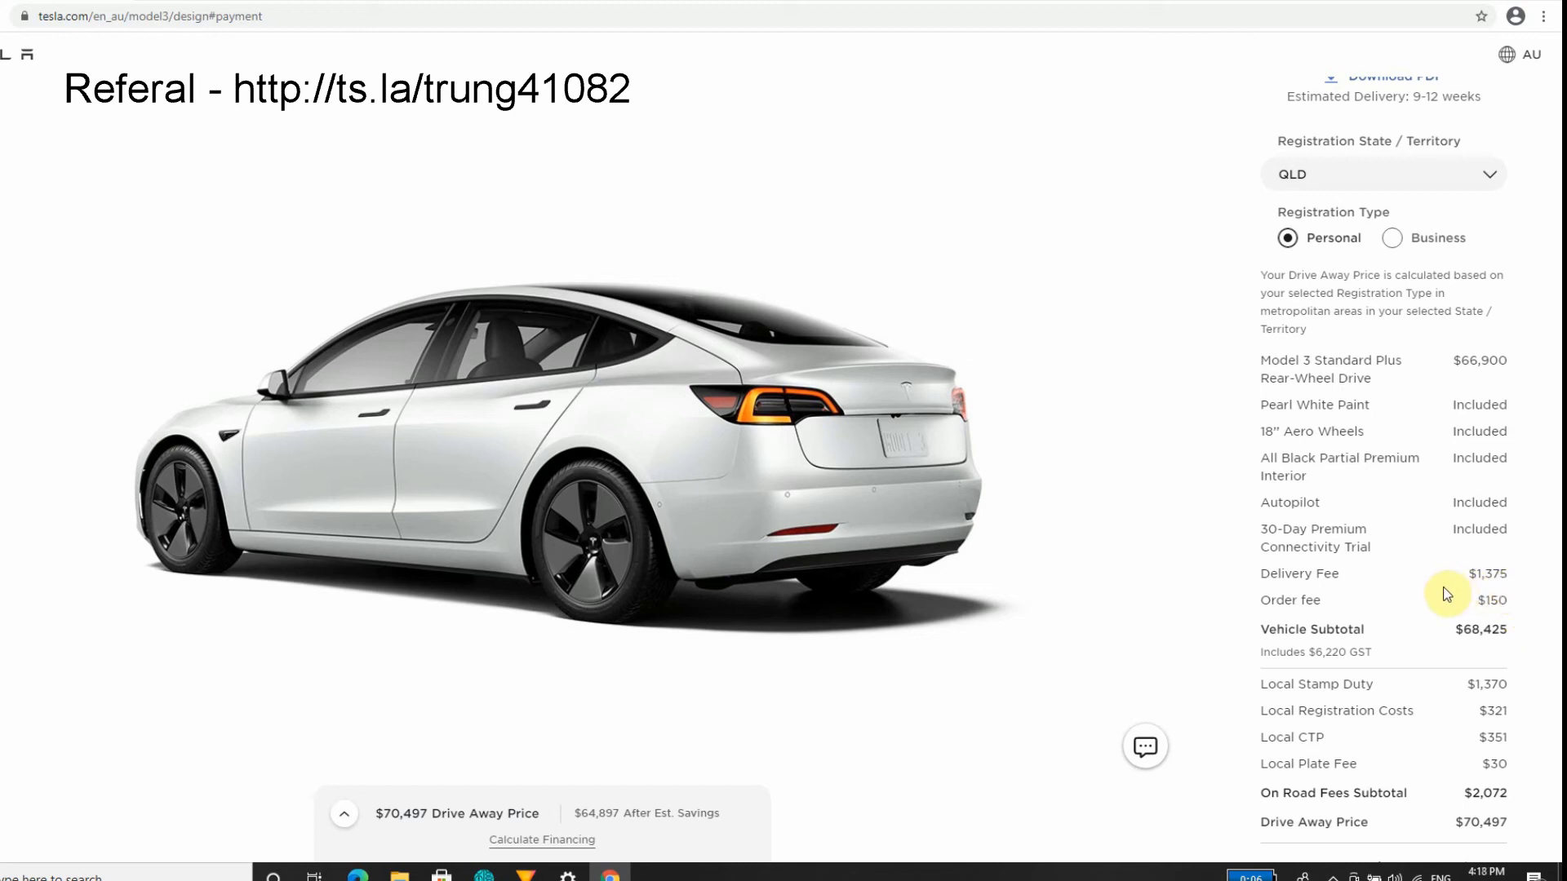
pyautogui.moveTo(1482, 589)
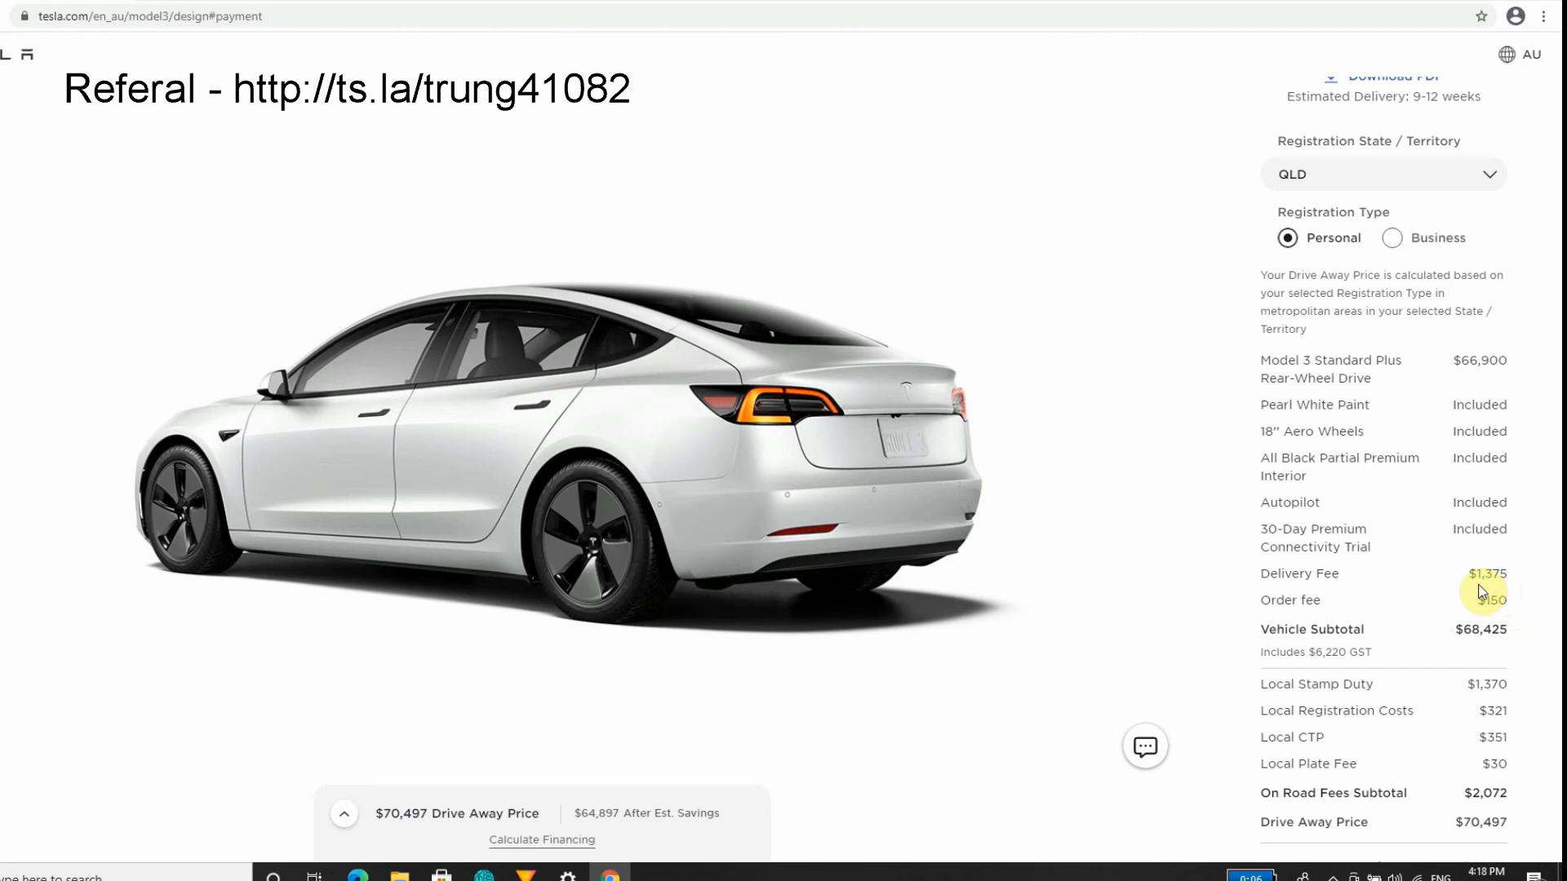
pyautogui.moveTo(1478, 655)
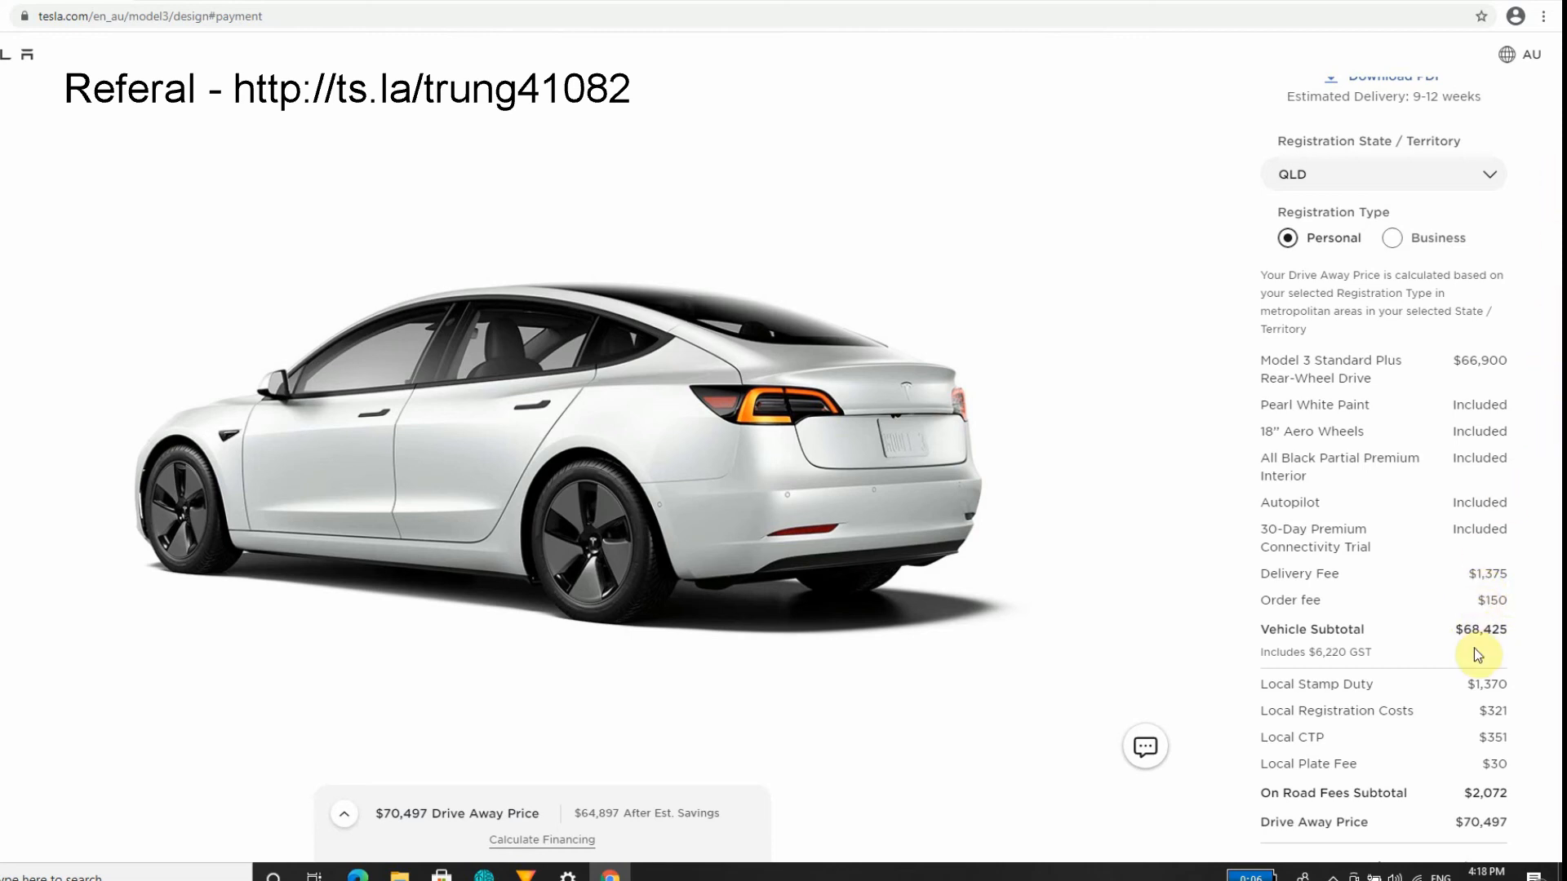
pyautogui.scroll(-3)
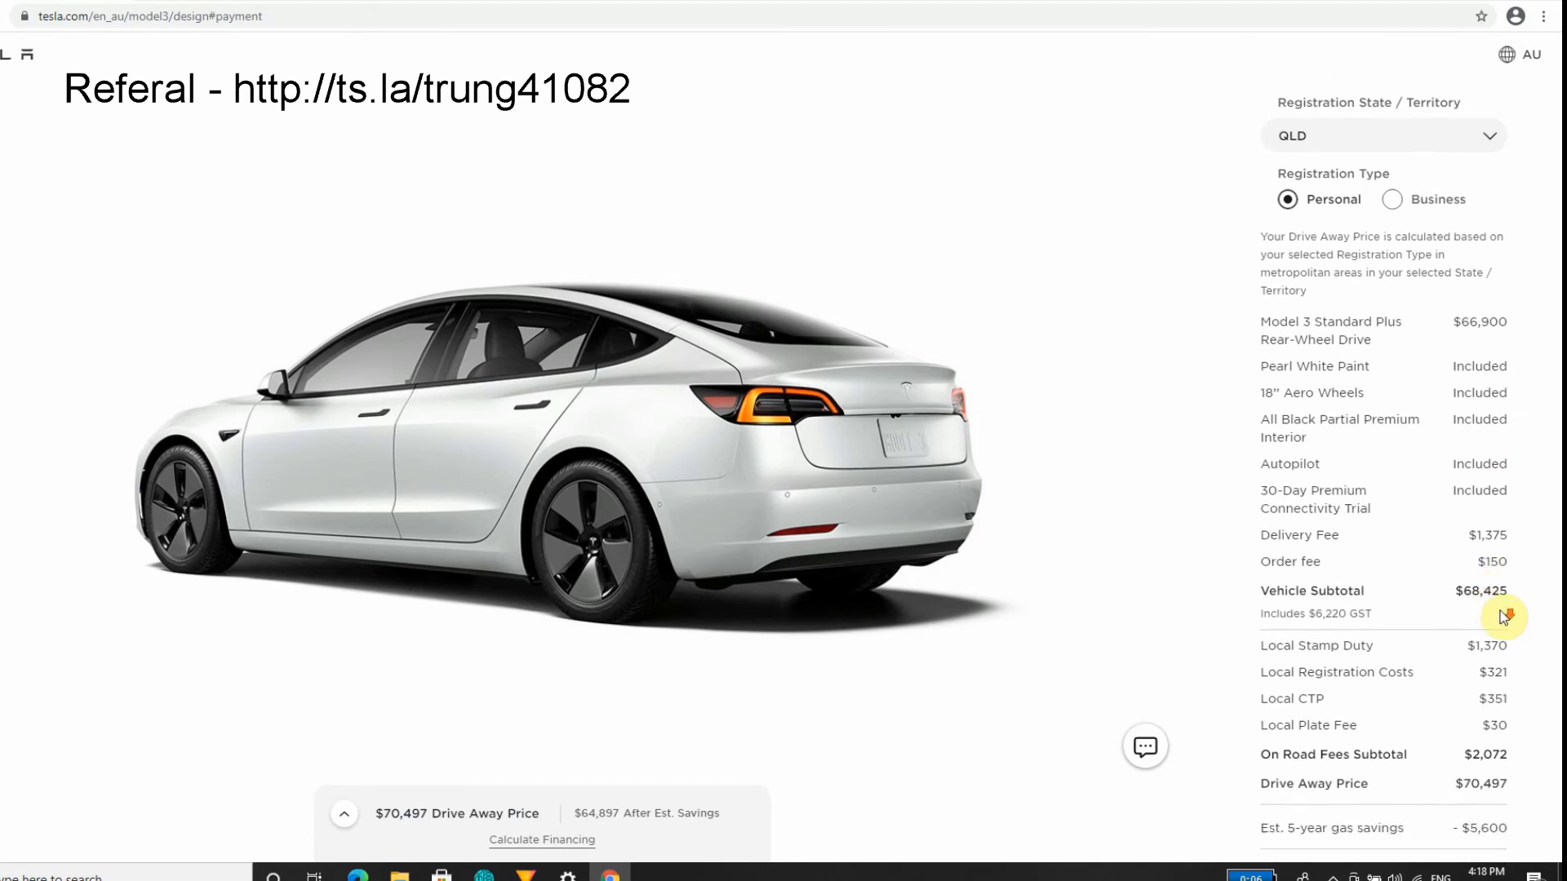
pyautogui.scroll(-3)
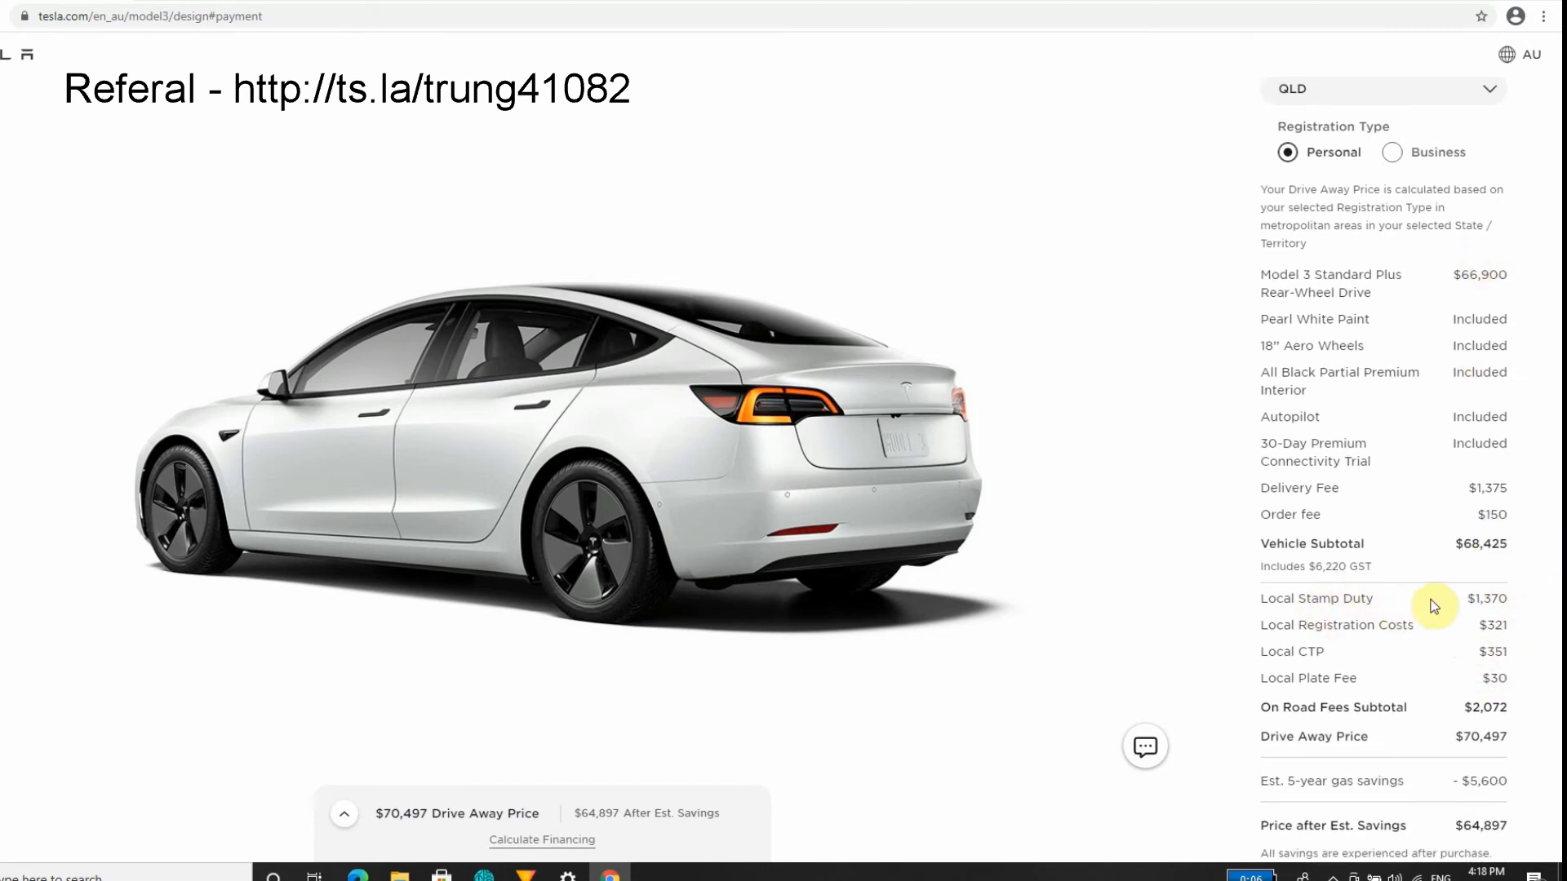
pyautogui.moveTo(1549, 598)
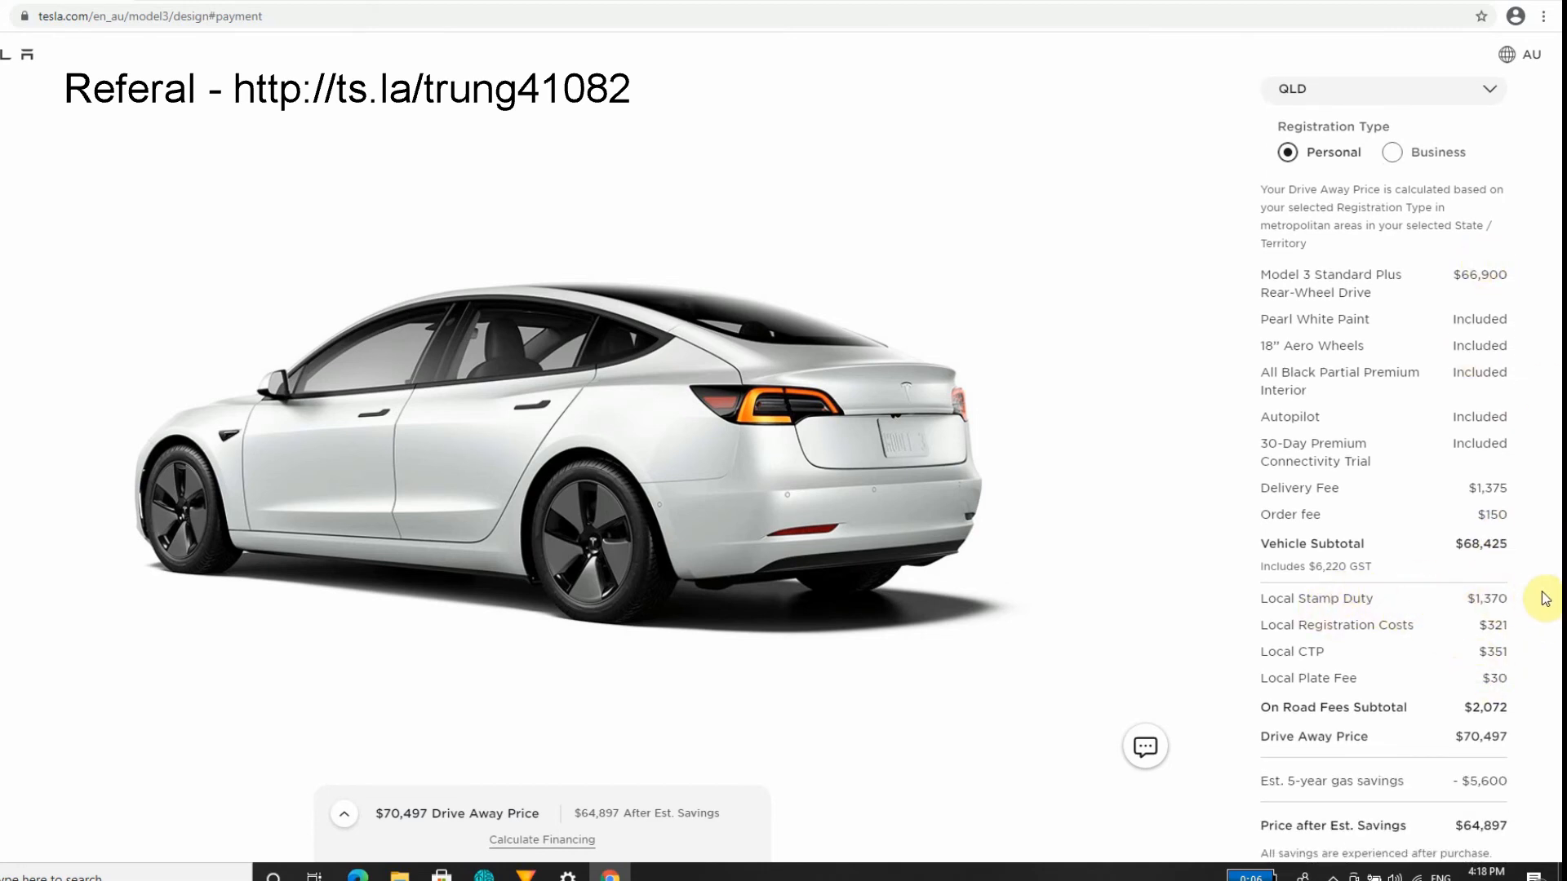
pyautogui.moveTo(1469, 614)
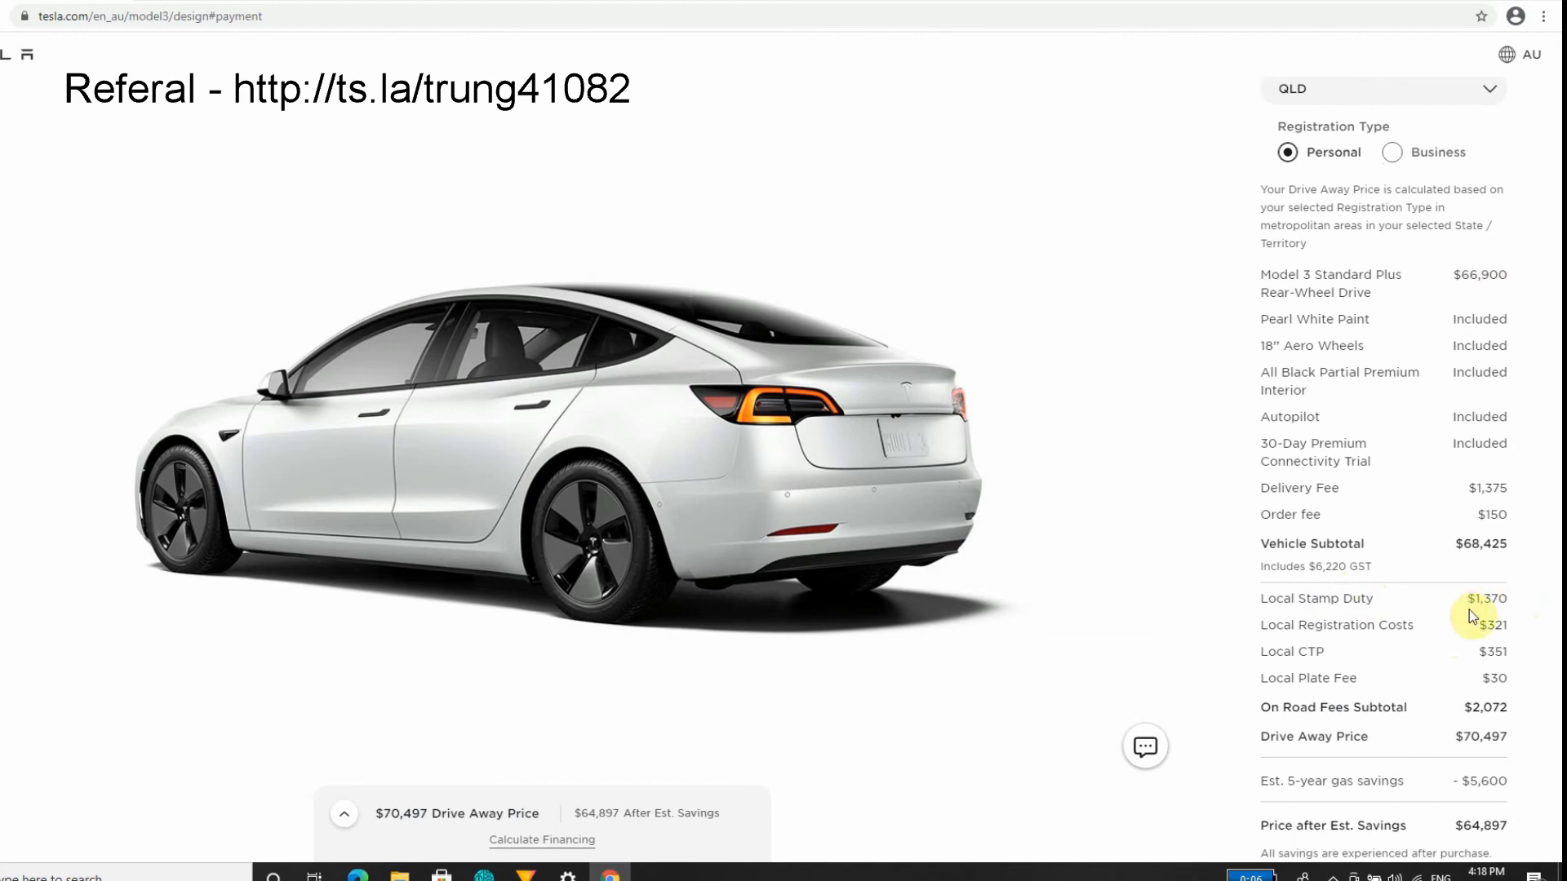
pyautogui.scroll(3)
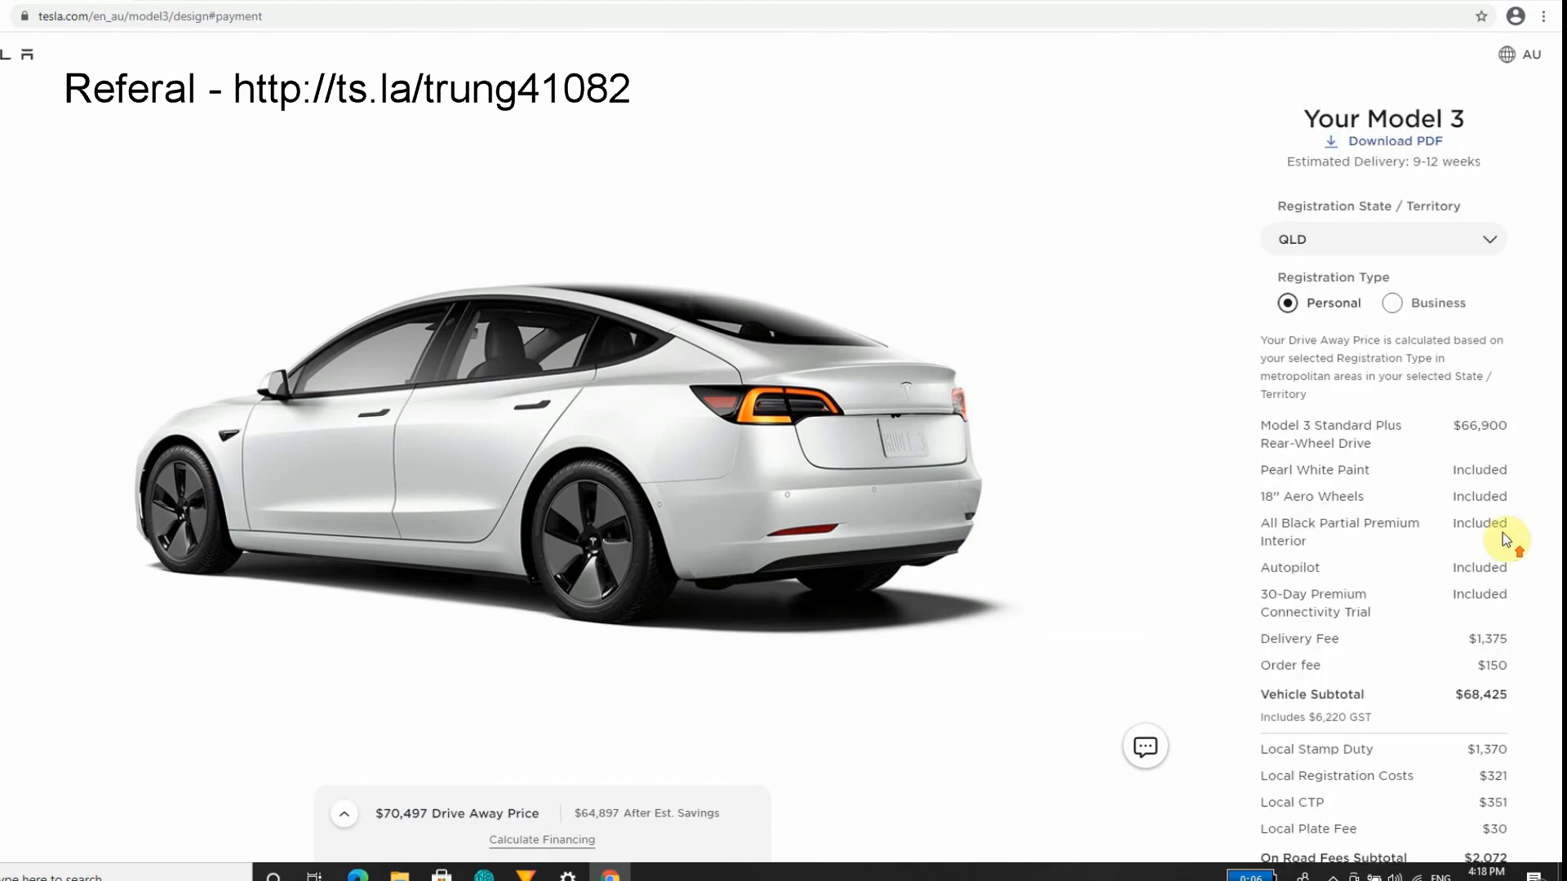
pyautogui.click(1381, 240)
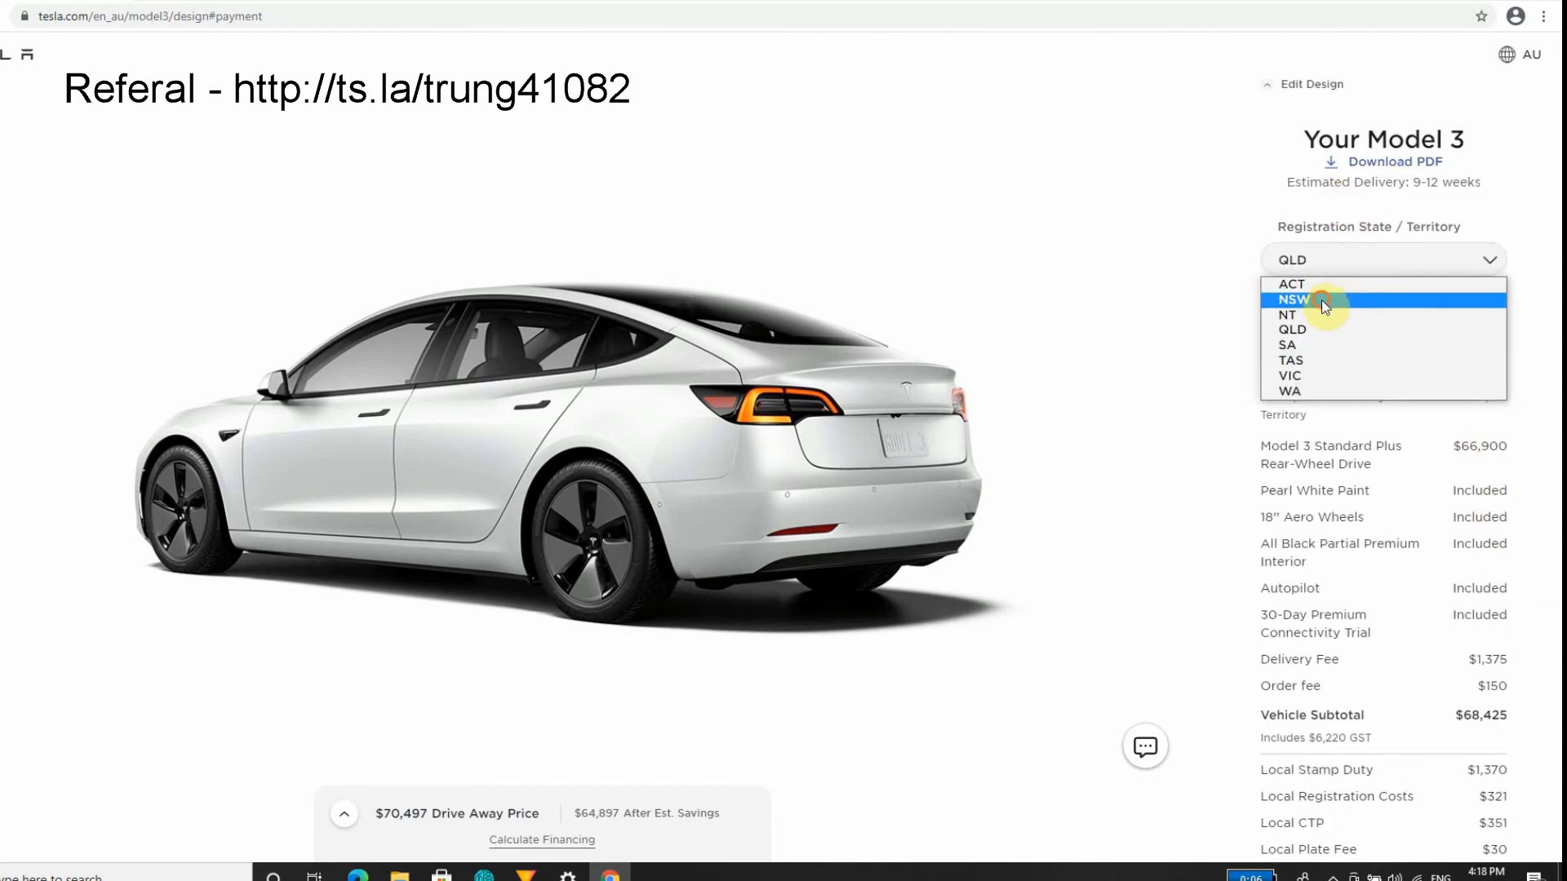
pyautogui.click(1294, 299)
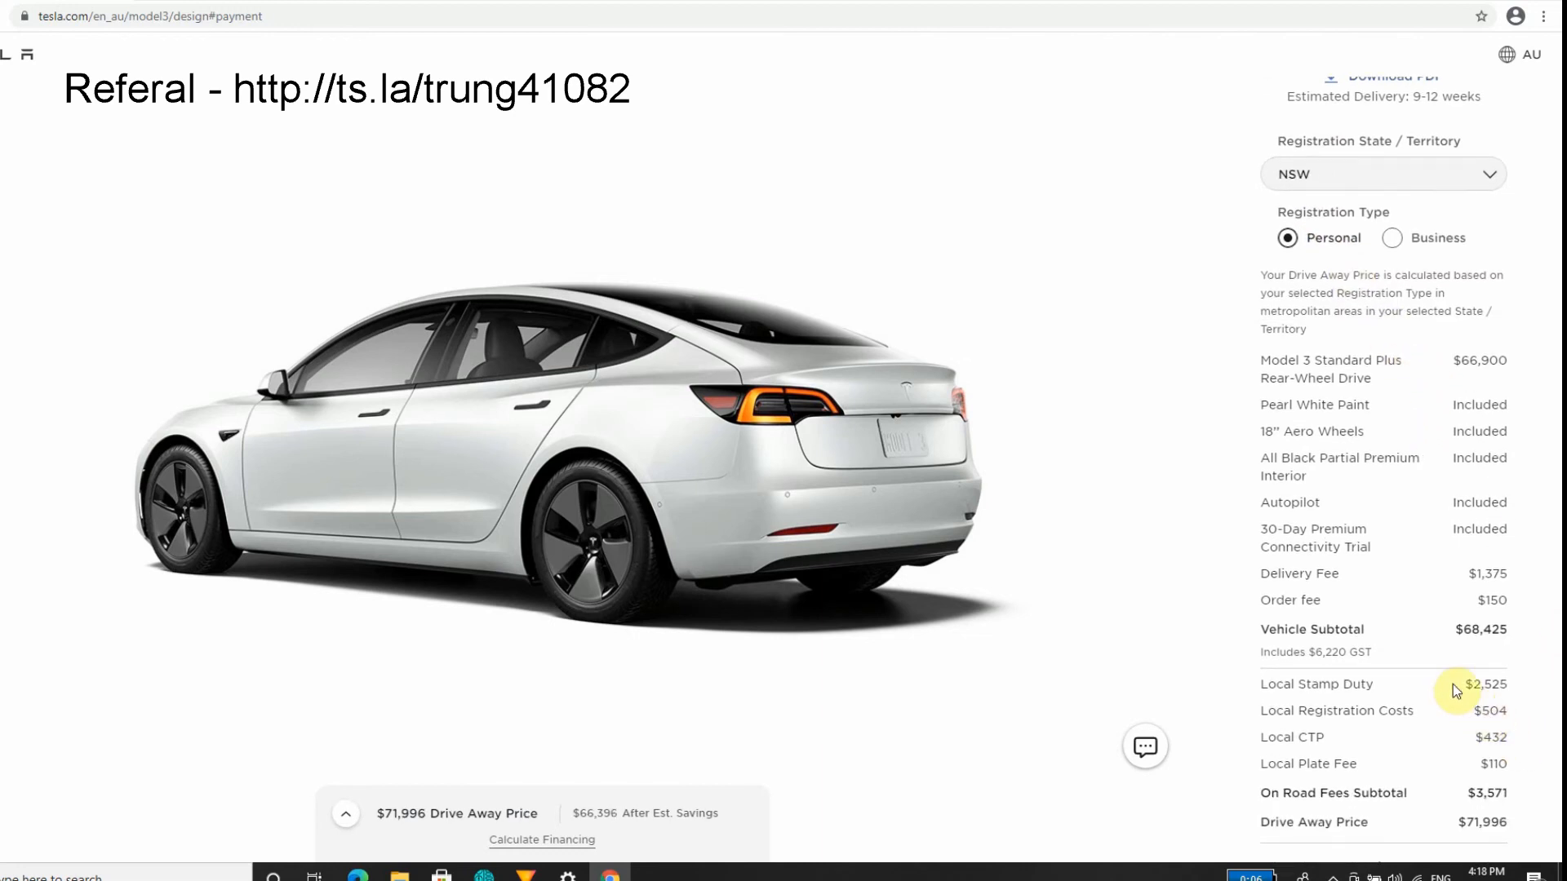
pyautogui.moveTo(1486, 703)
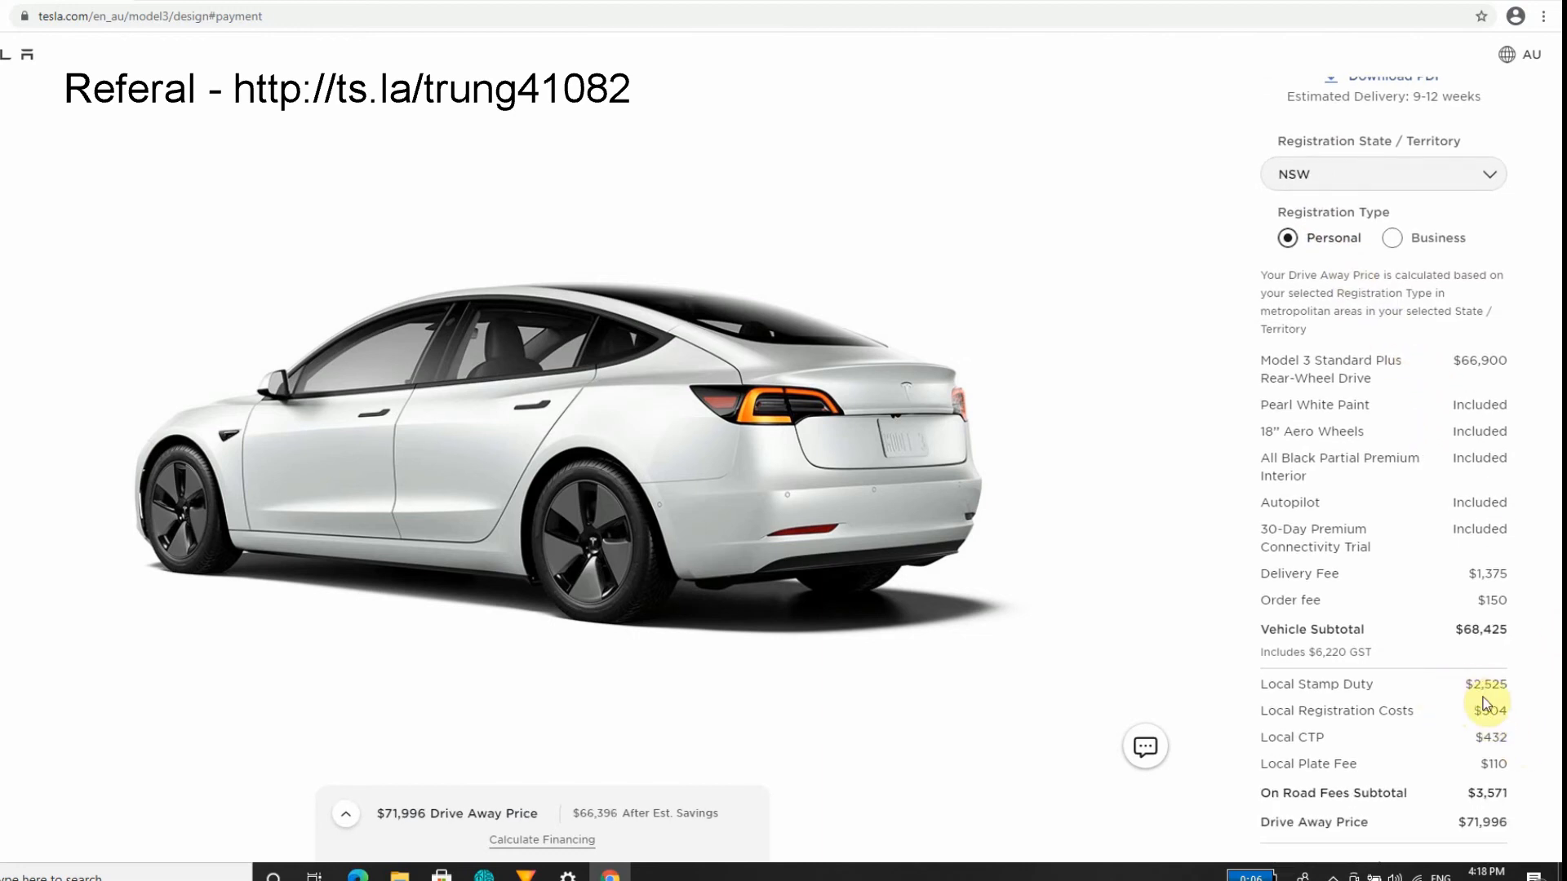
pyautogui.moveTo(1365, 77)
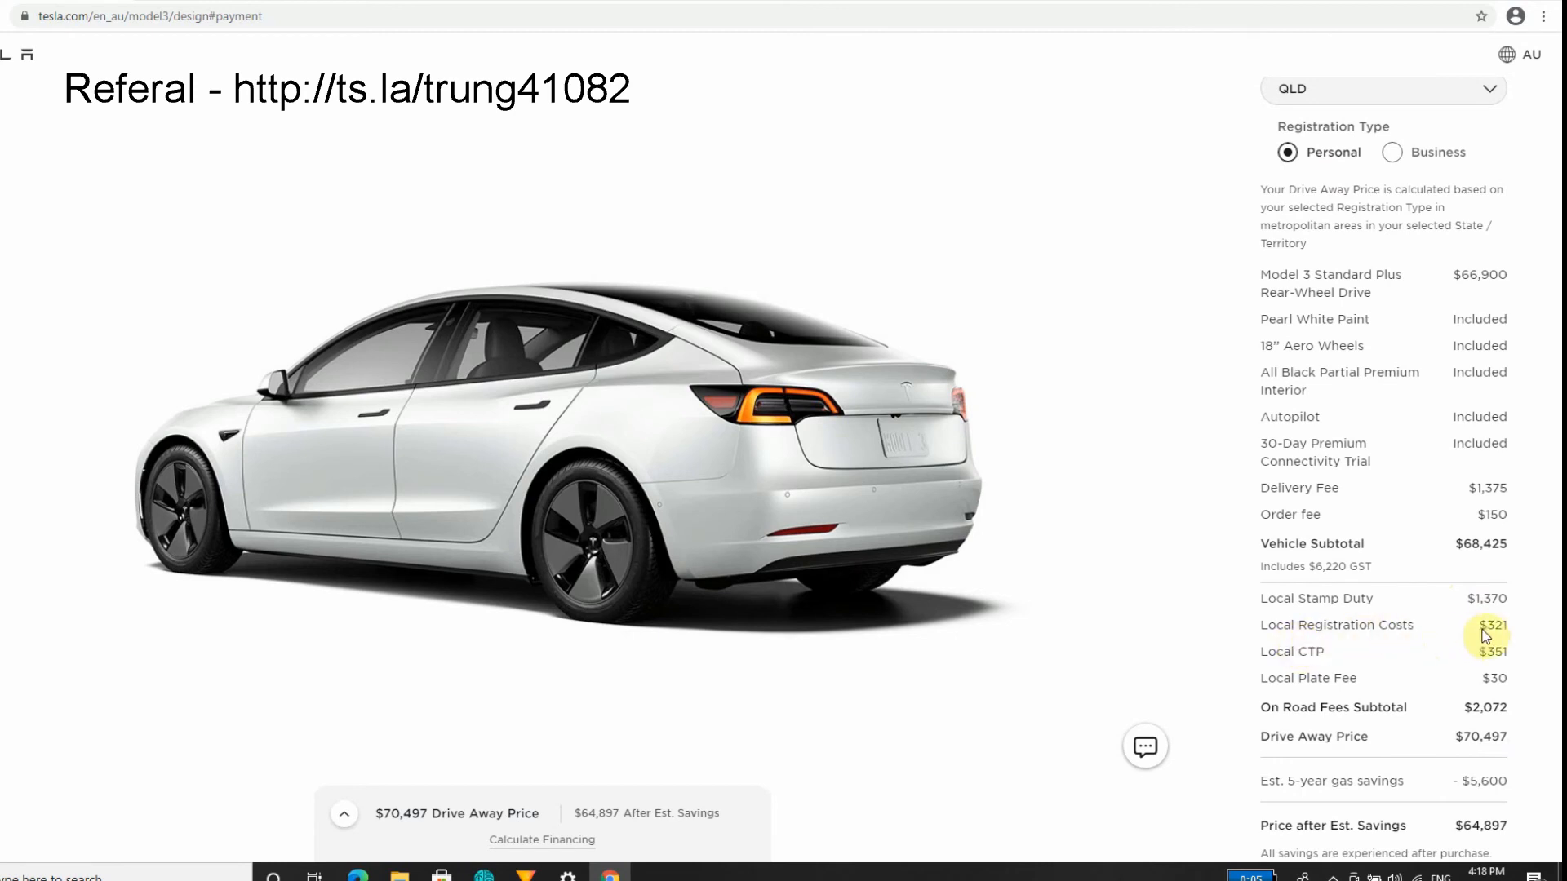
pyautogui.moveTo(1278, 671)
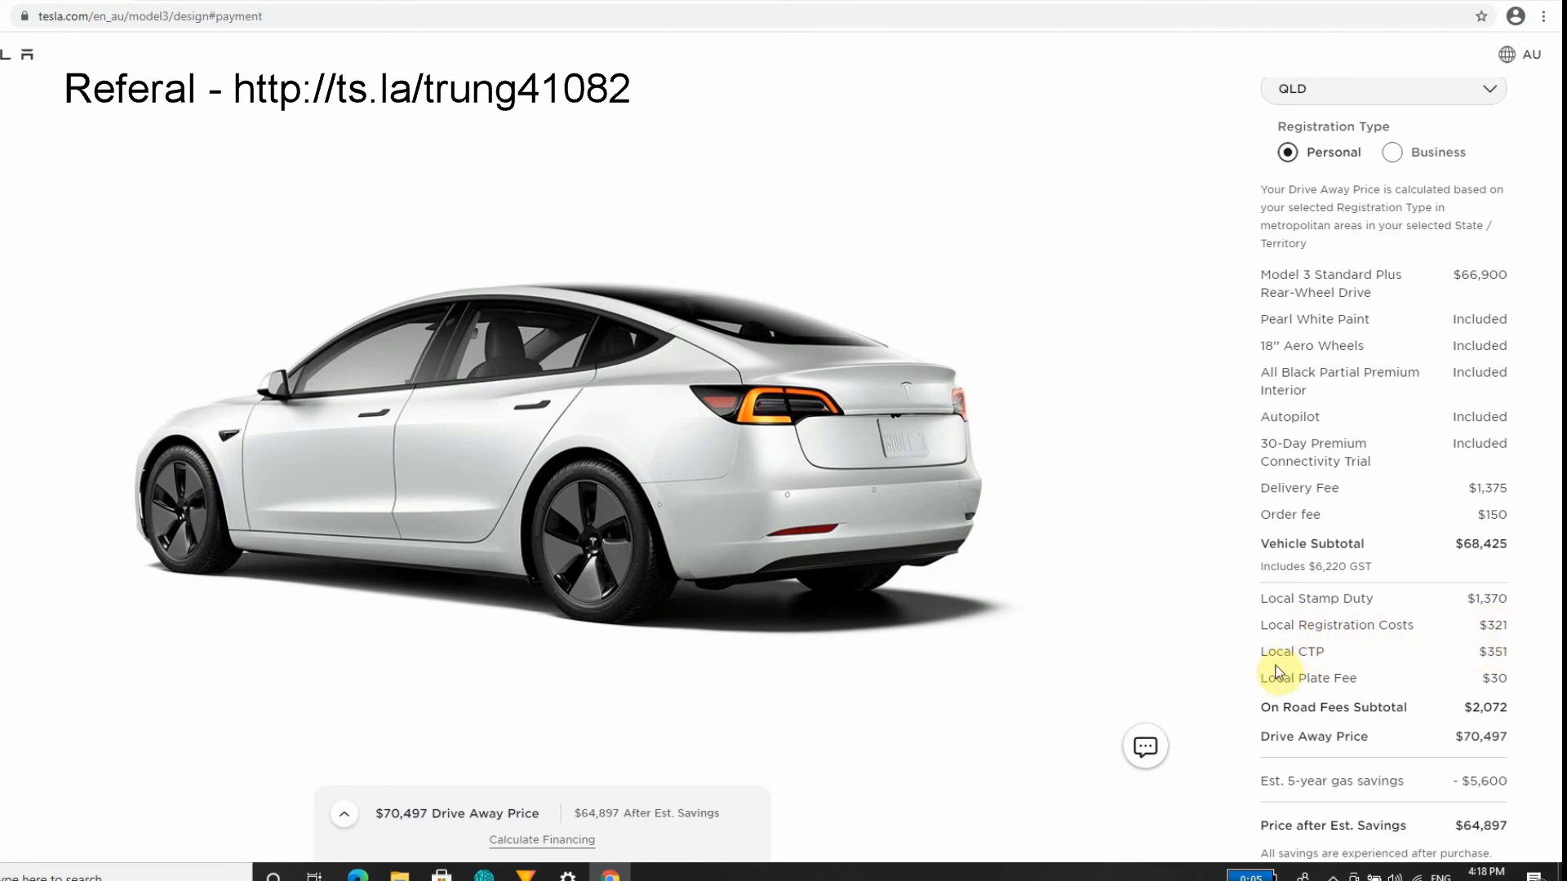
pyautogui.moveTo(1323, 672)
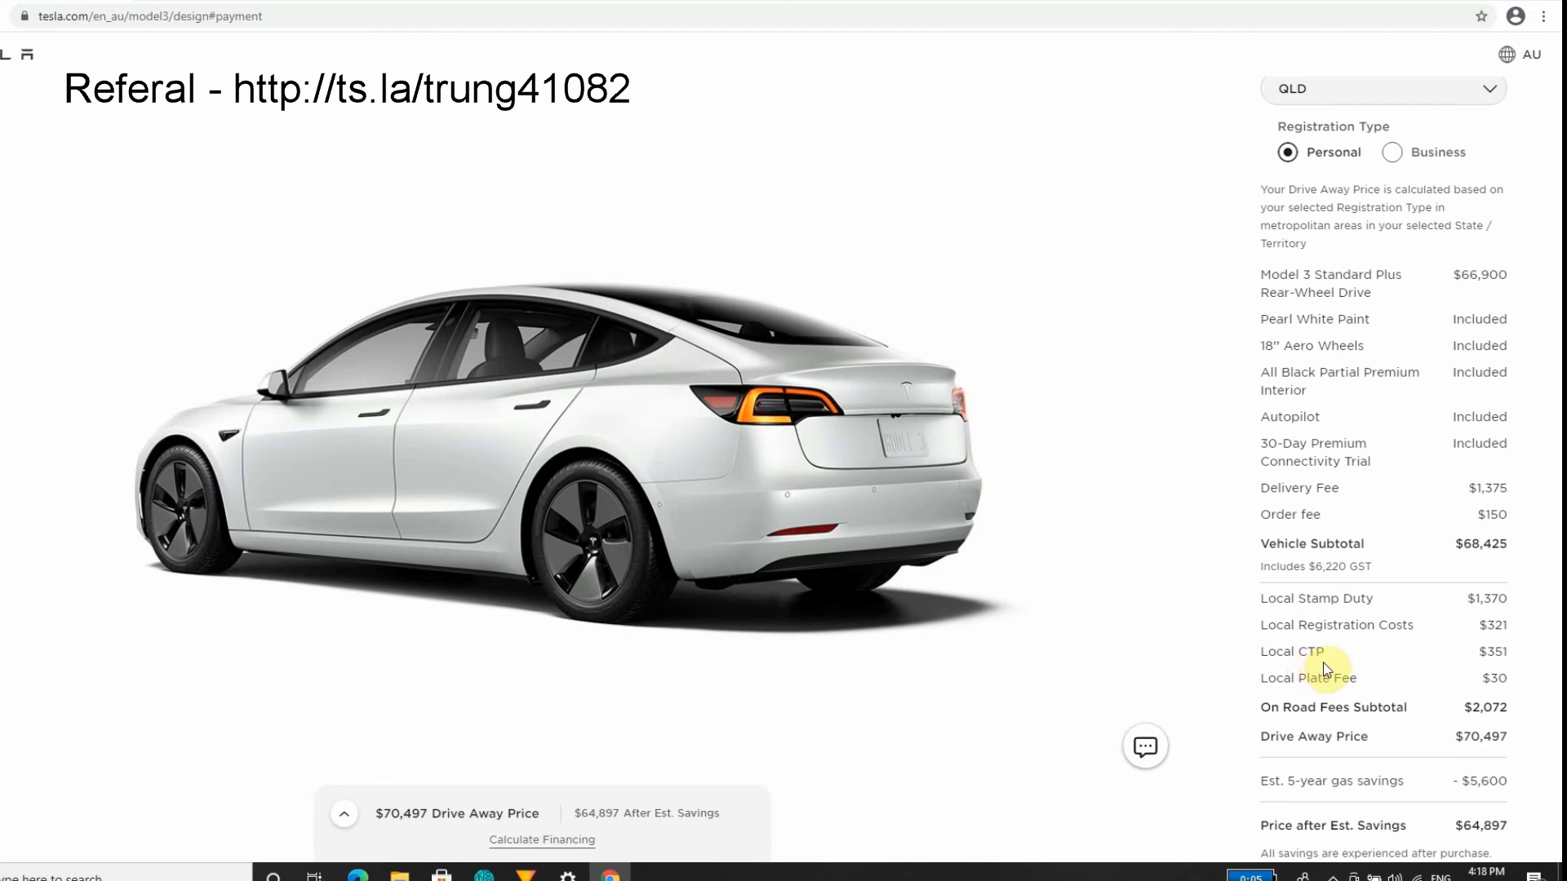
pyautogui.moveTo(1420, 680)
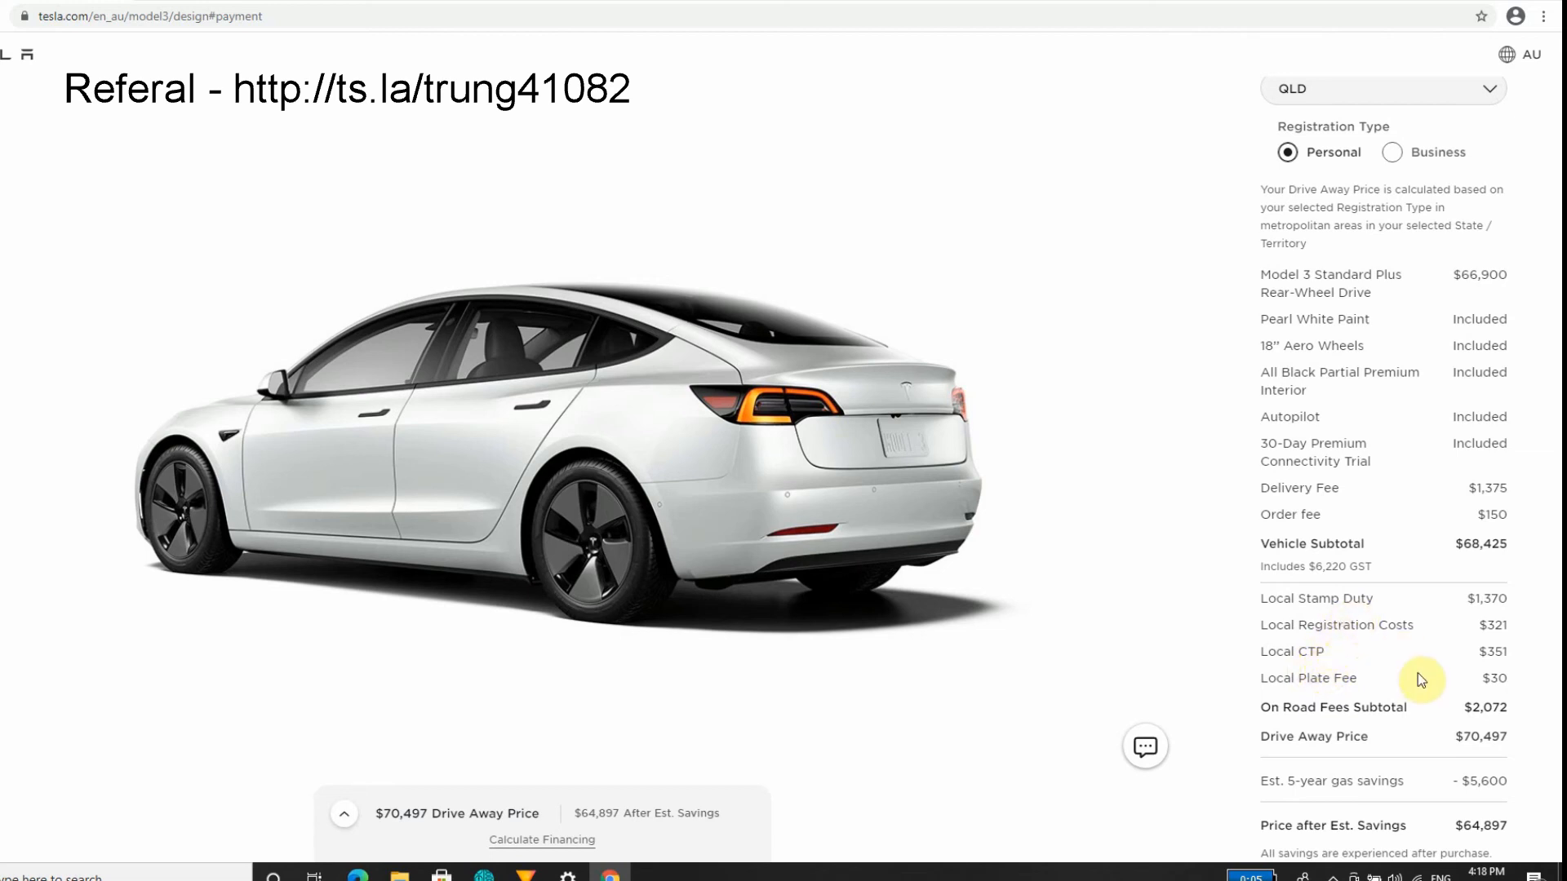
pyautogui.moveTo(1479, 624)
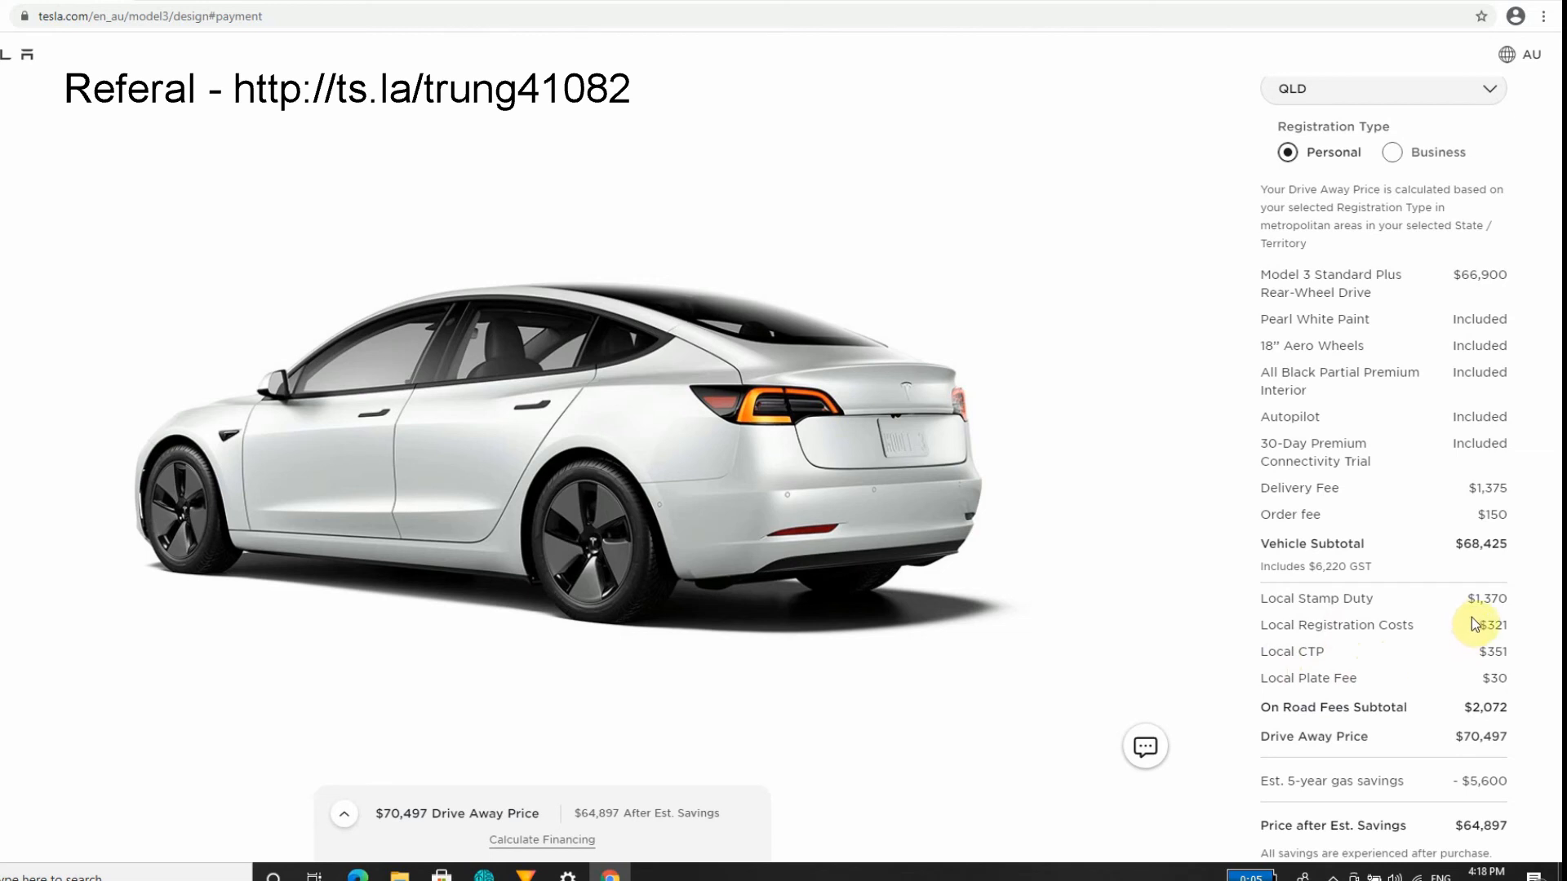
pyautogui.moveTo(1478, 657)
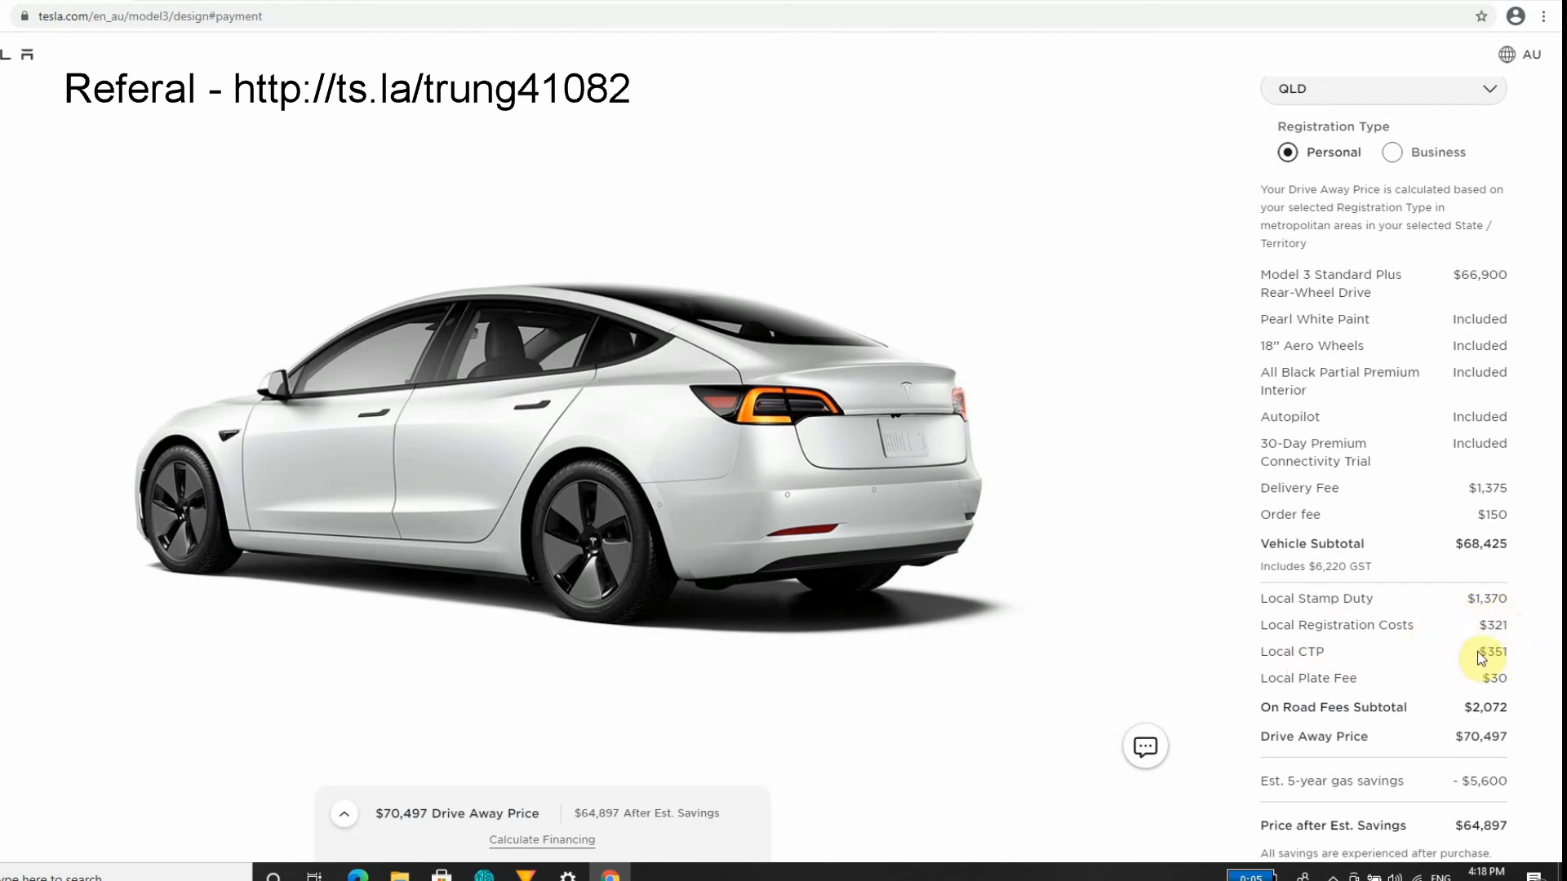
pyautogui.moveTo(1287, 642)
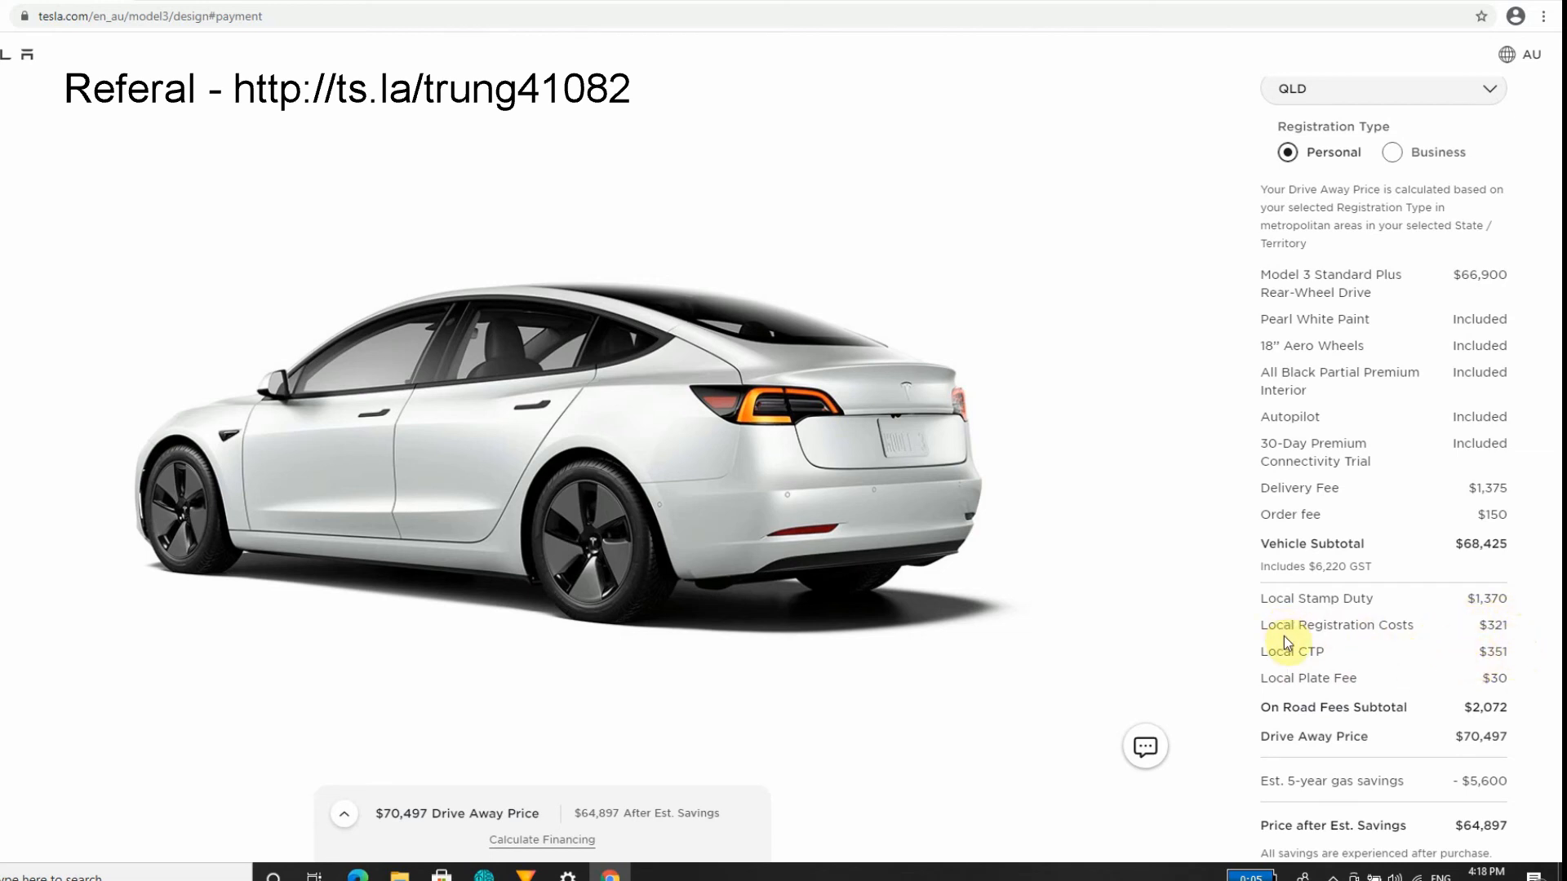
pyautogui.moveTo(1268, 655)
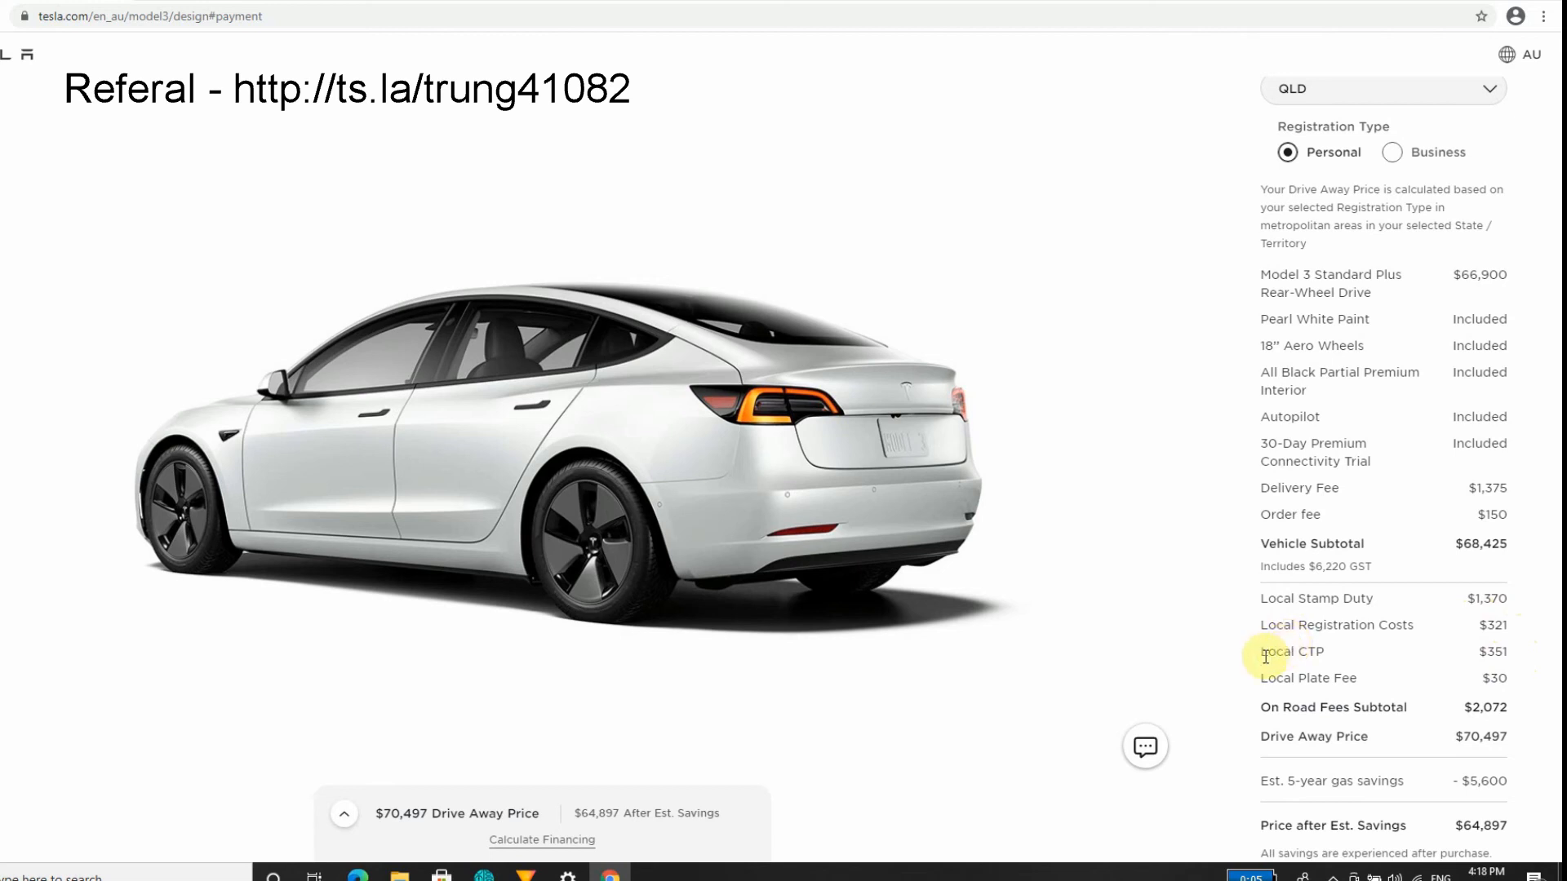
pyautogui.moveTo(1256, 660)
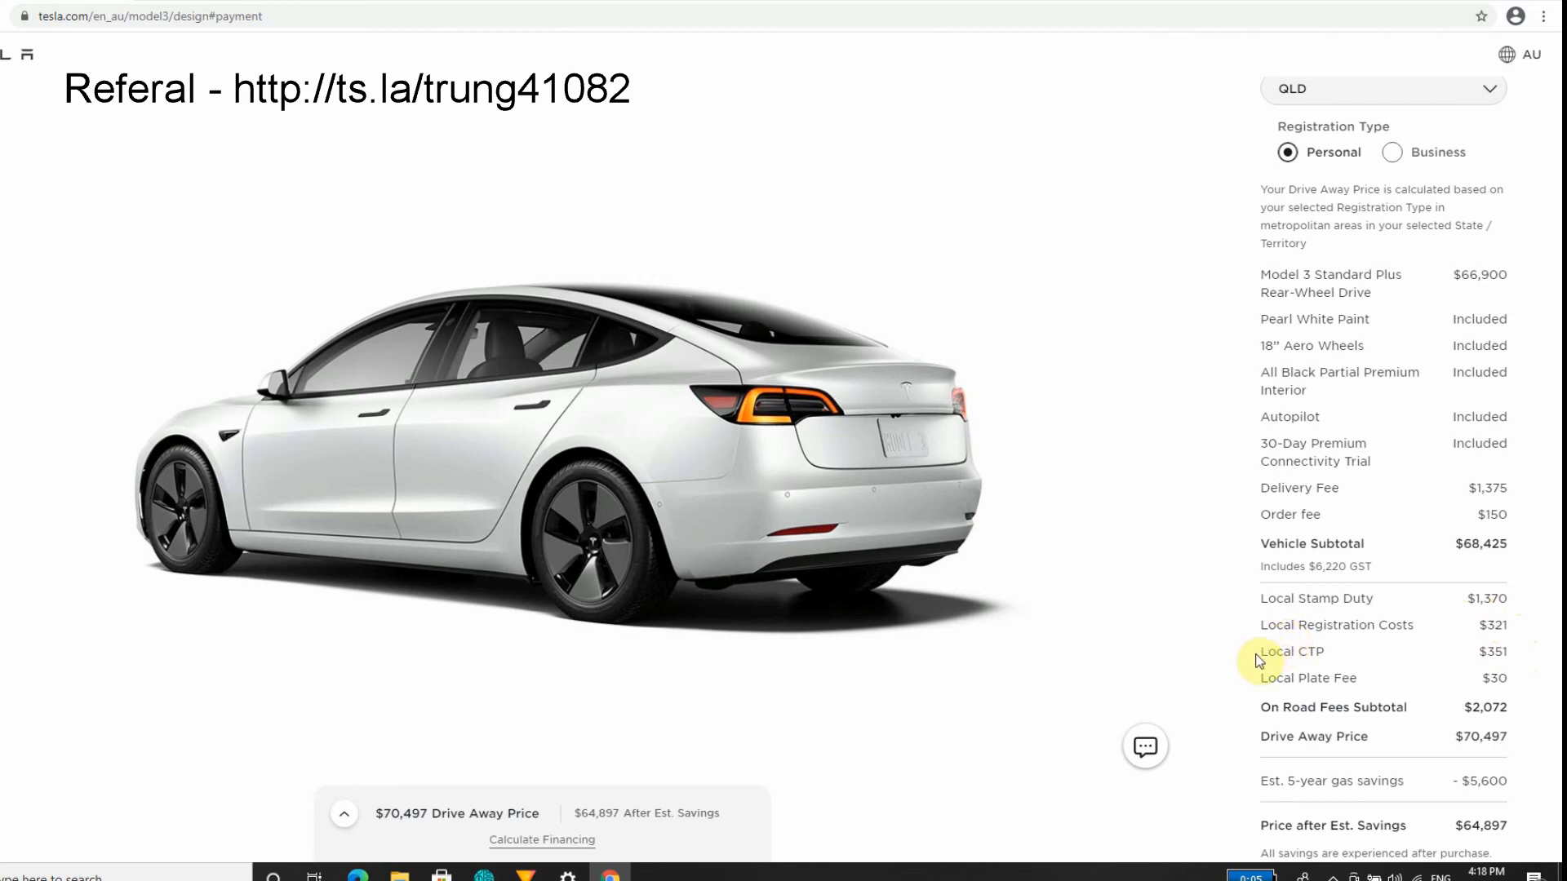
pyautogui.moveTo(1312, 660)
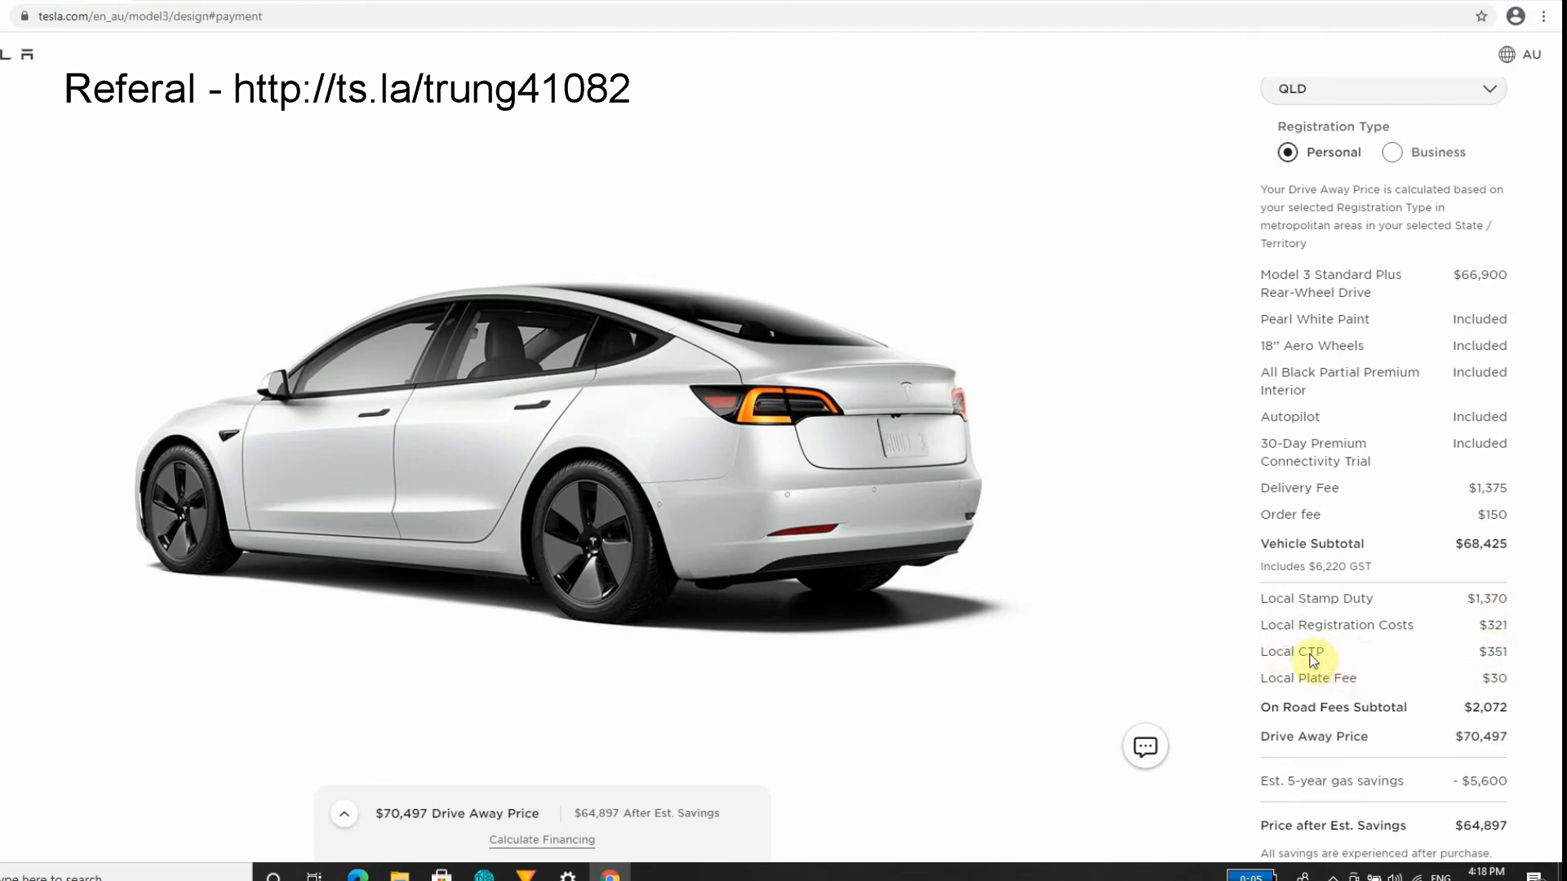
pyautogui.moveTo(1441, 704)
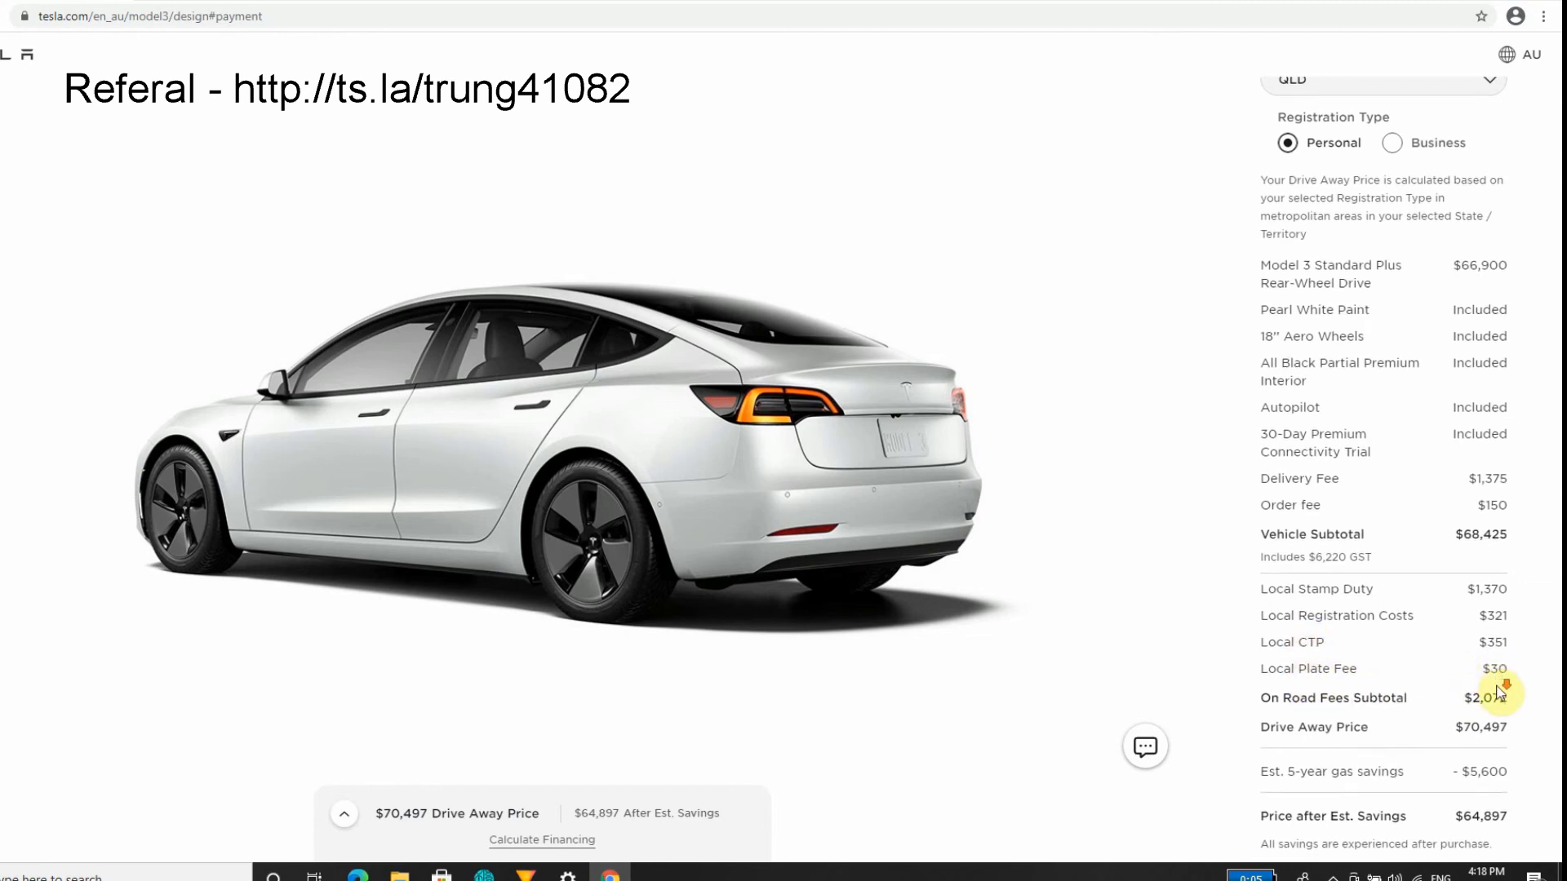
pyautogui.scroll(-3)
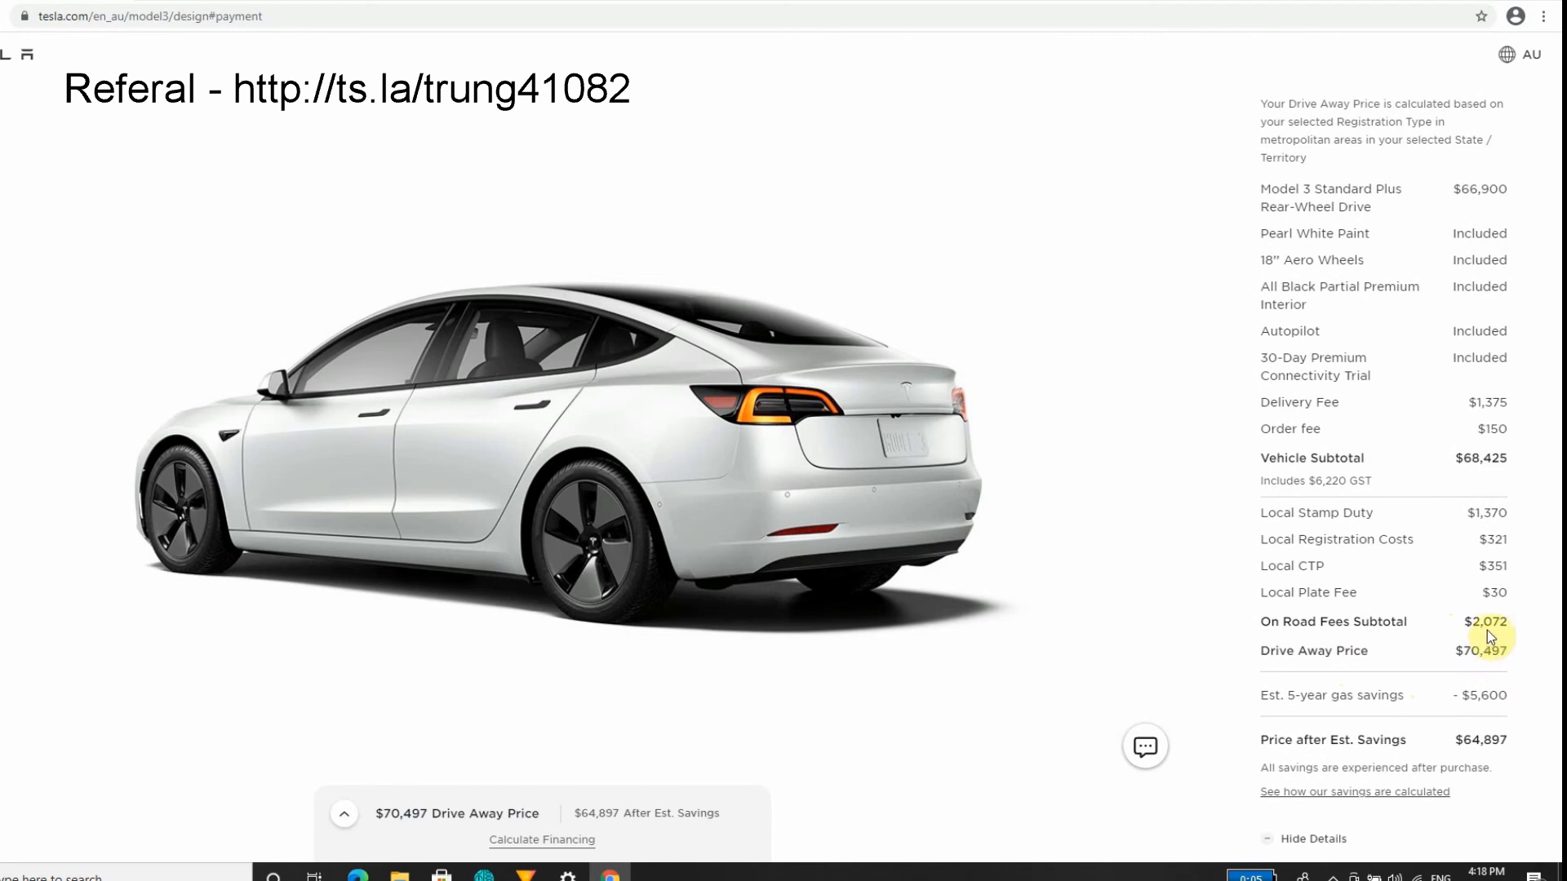
pyautogui.moveTo(1491, 668)
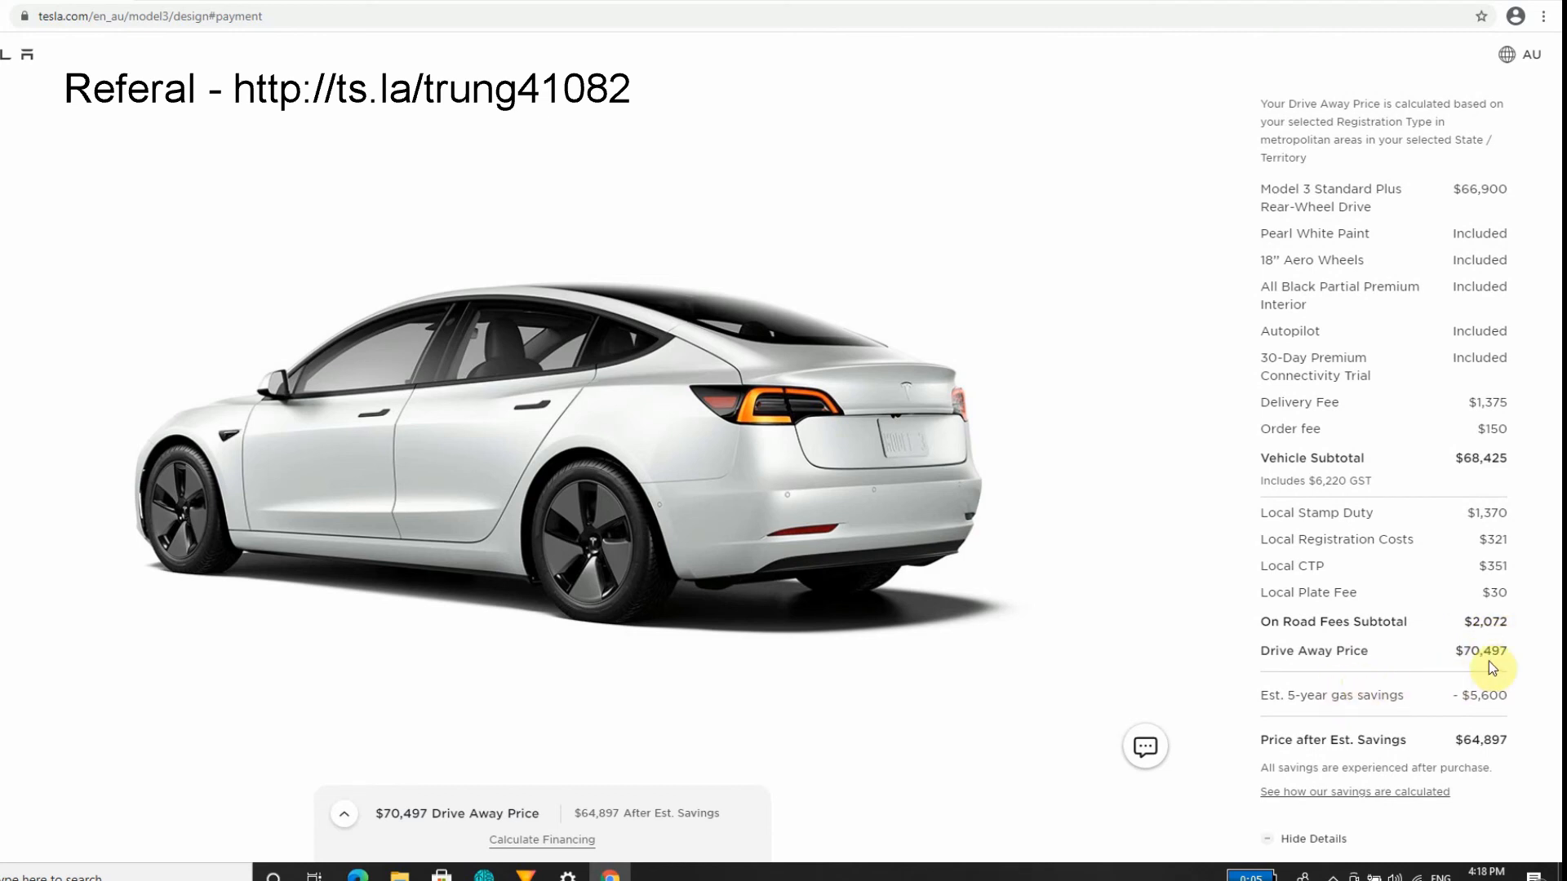
pyautogui.moveTo(1507, 678)
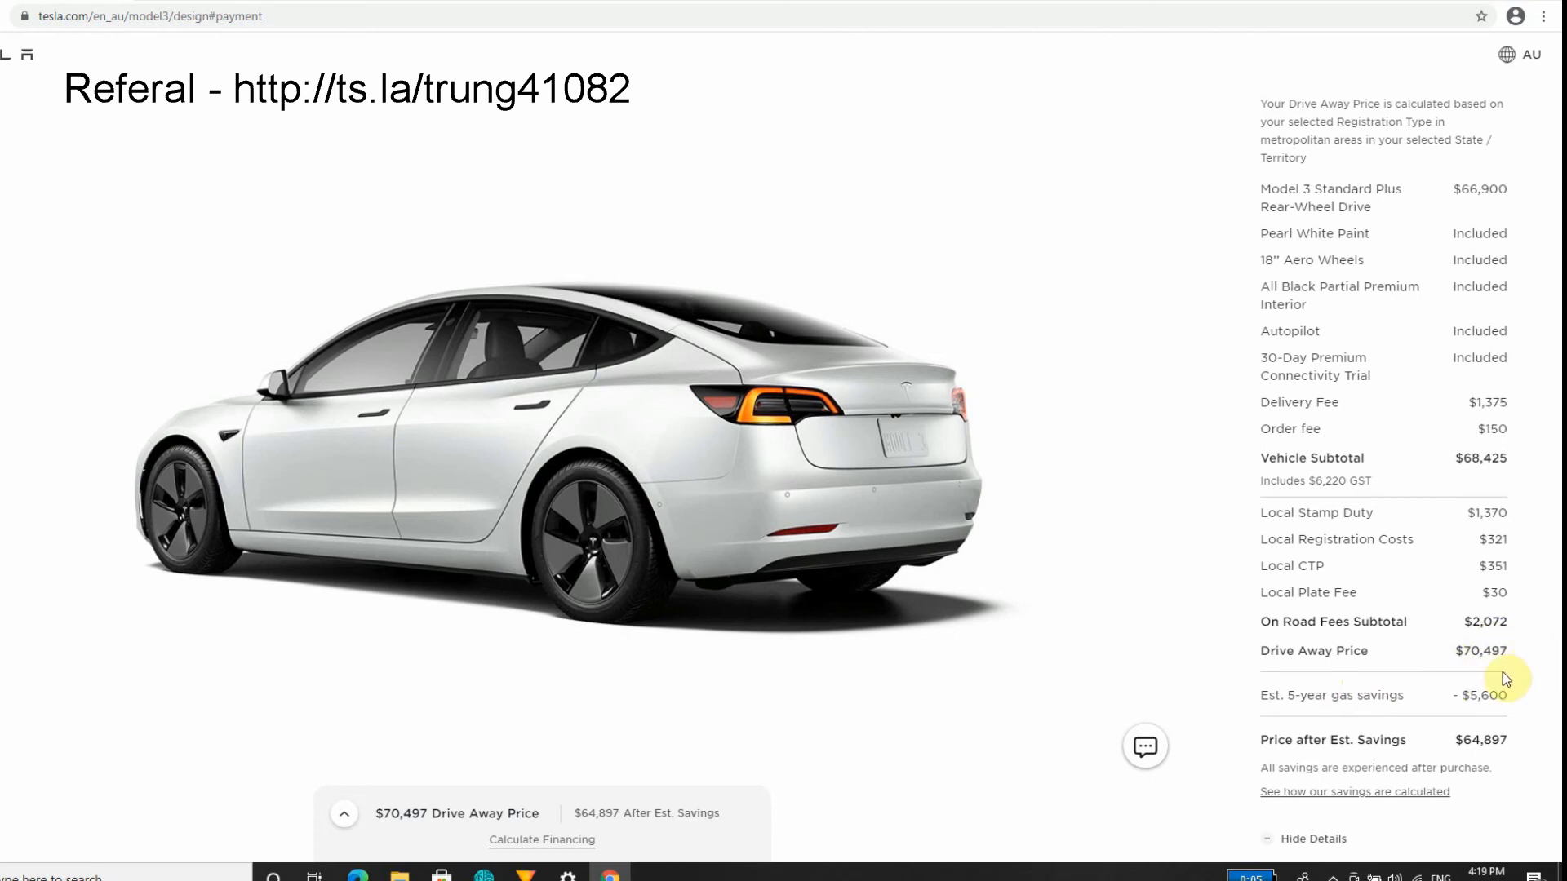
pyautogui.moveTo(1488, 715)
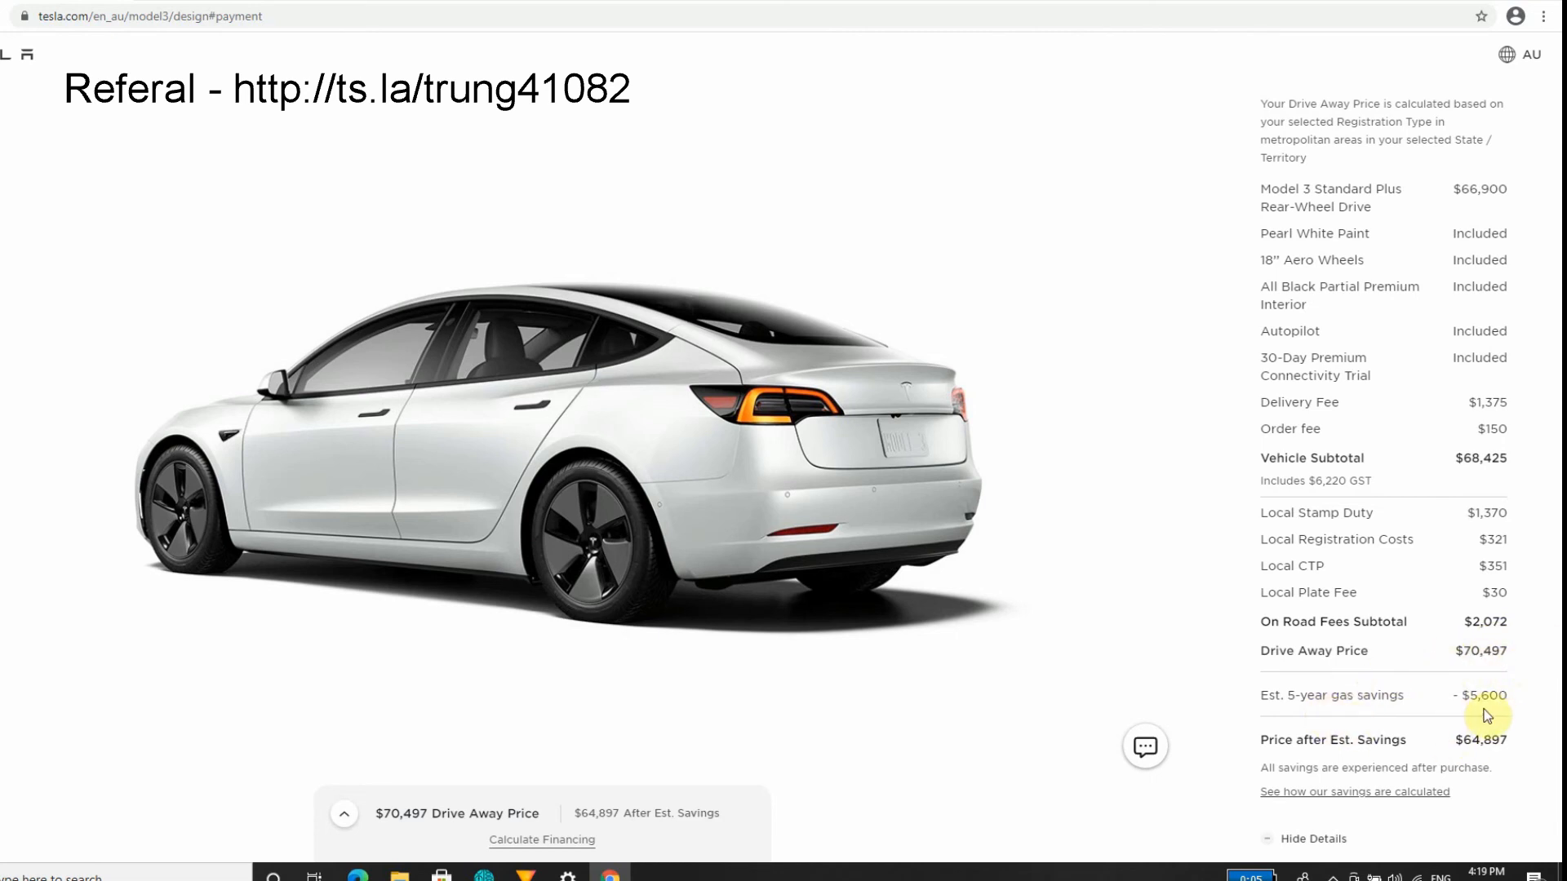
pyautogui.moveTo(1501, 672)
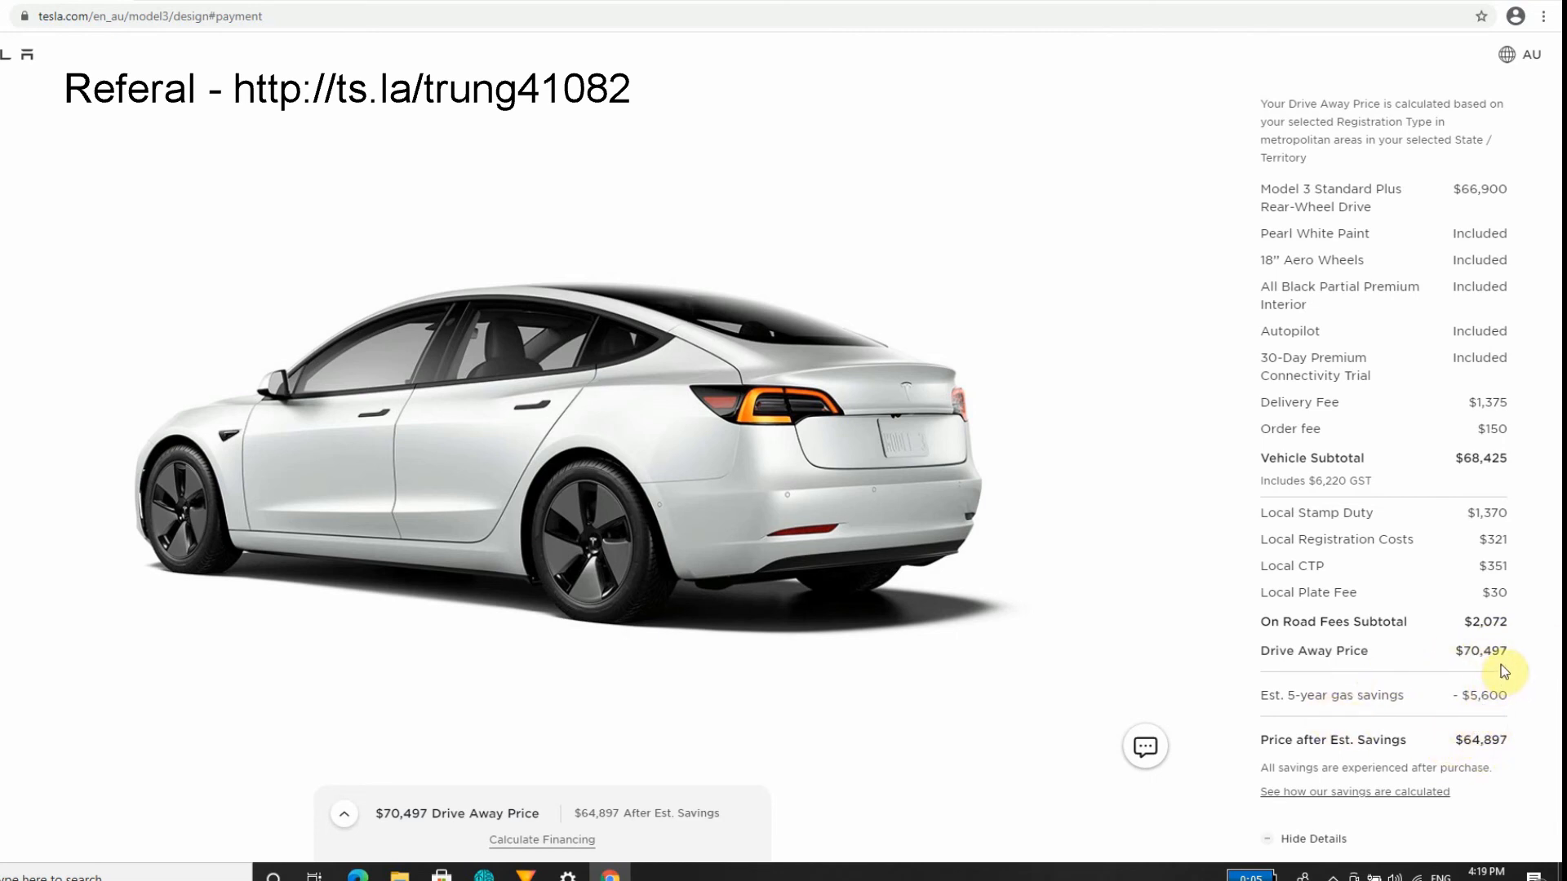
pyautogui.moveTo(1465, 651)
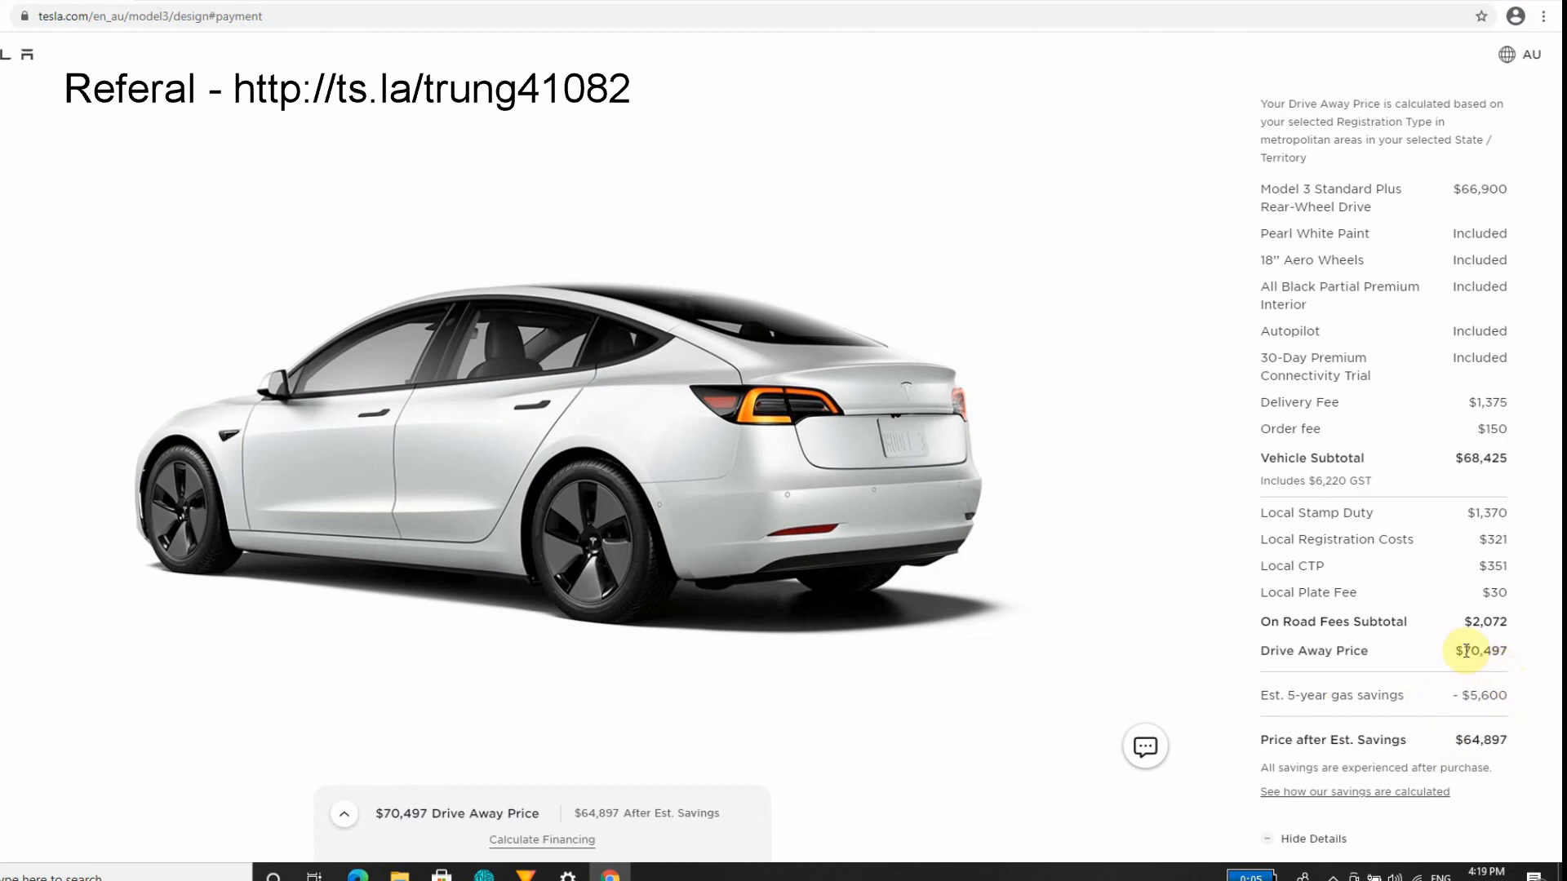
pyautogui.moveTo(1470, 693)
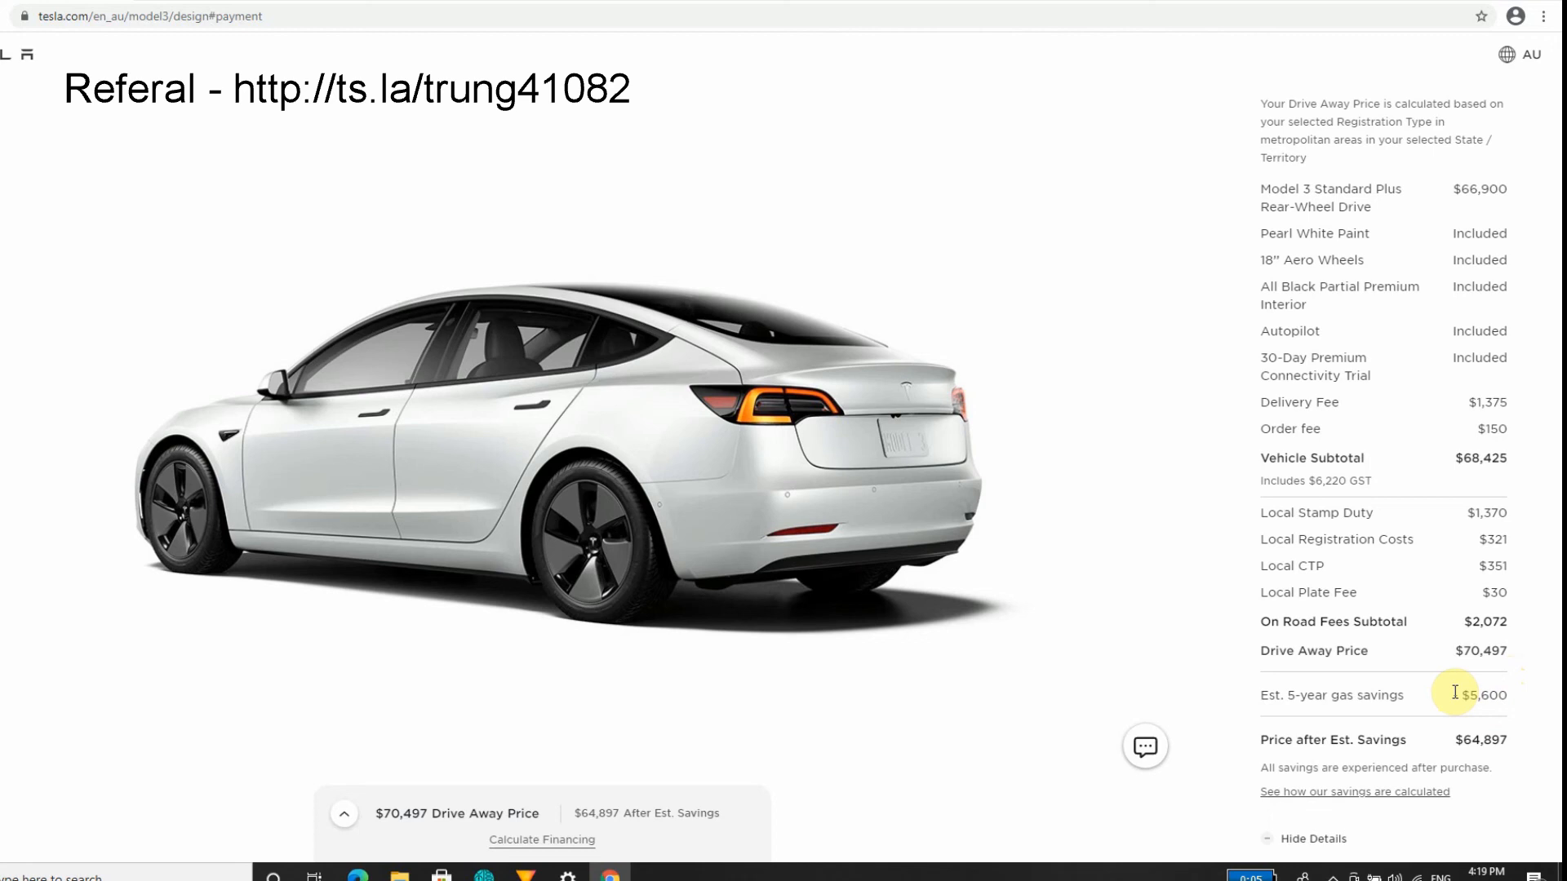
pyautogui.moveTo(1433, 711)
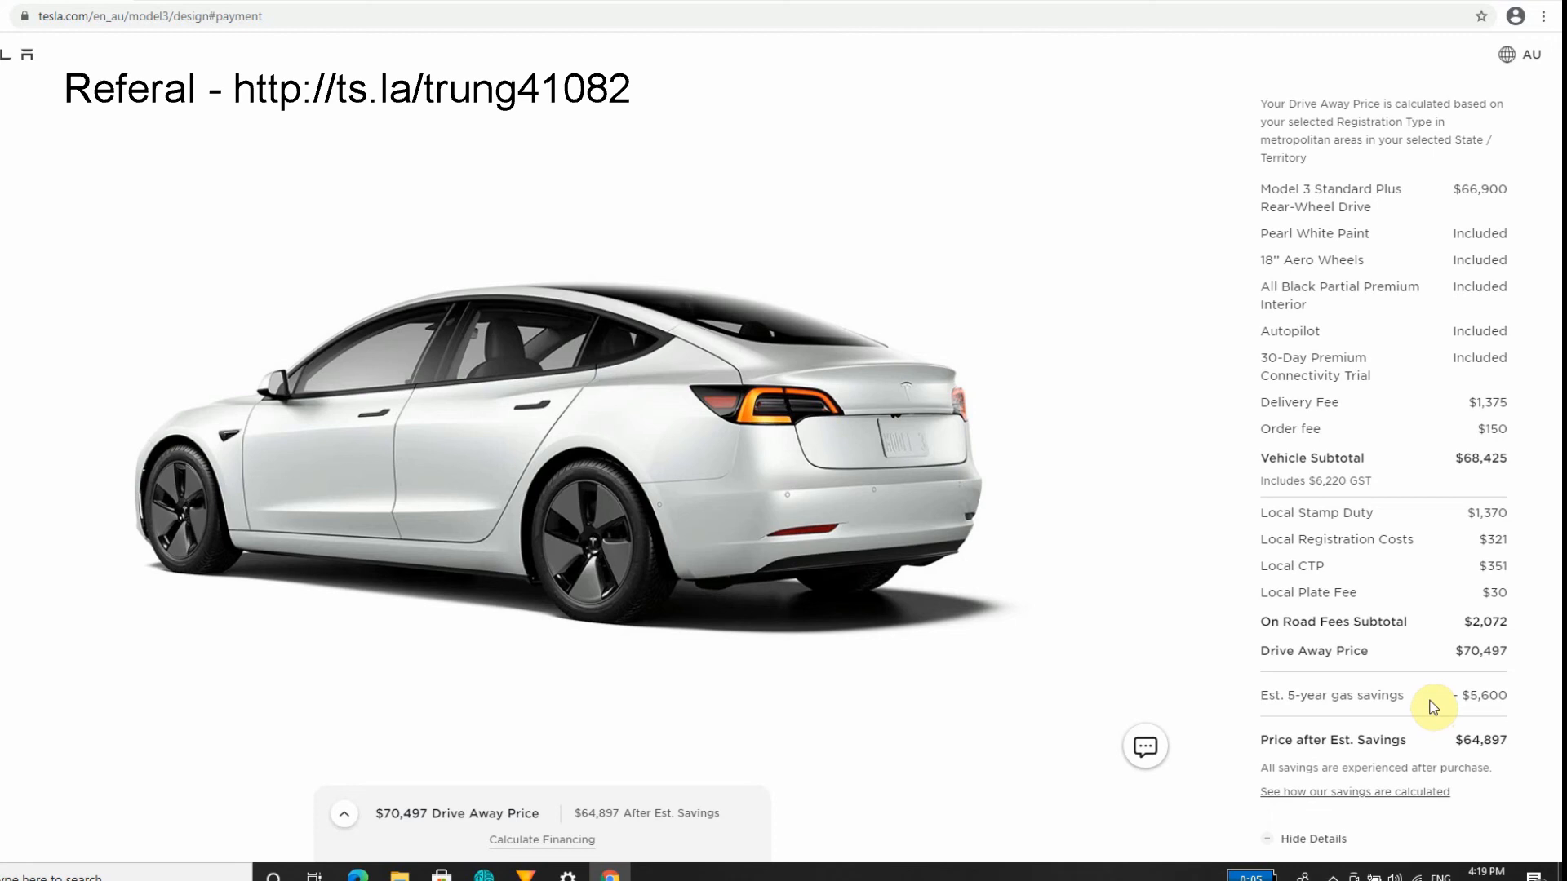
pyautogui.moveTo(1416, 579)
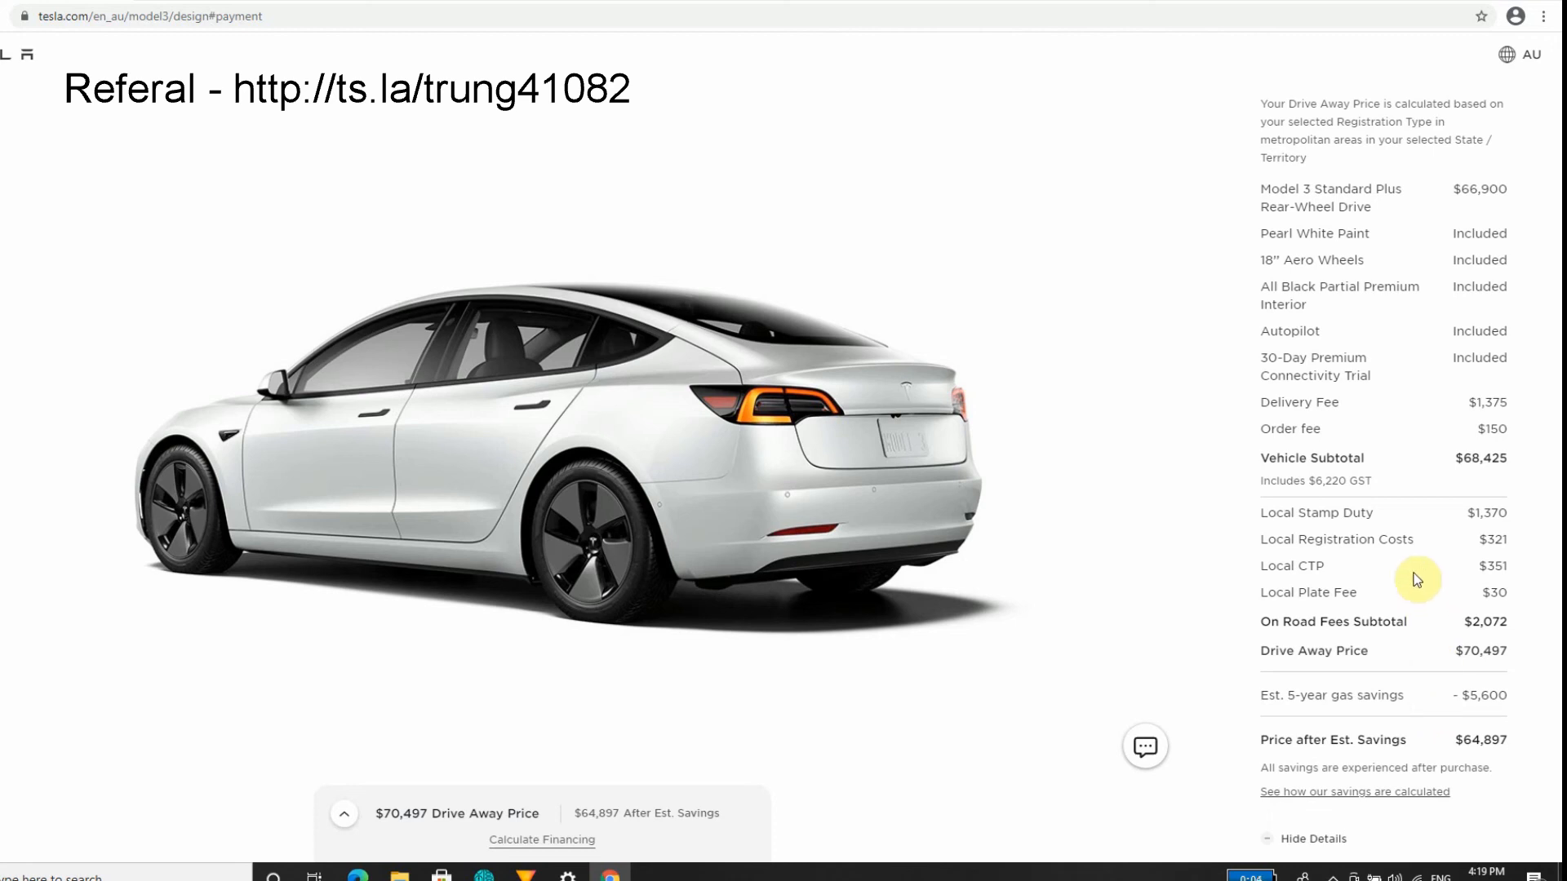
pyautogui.moveTo(1411, 588)
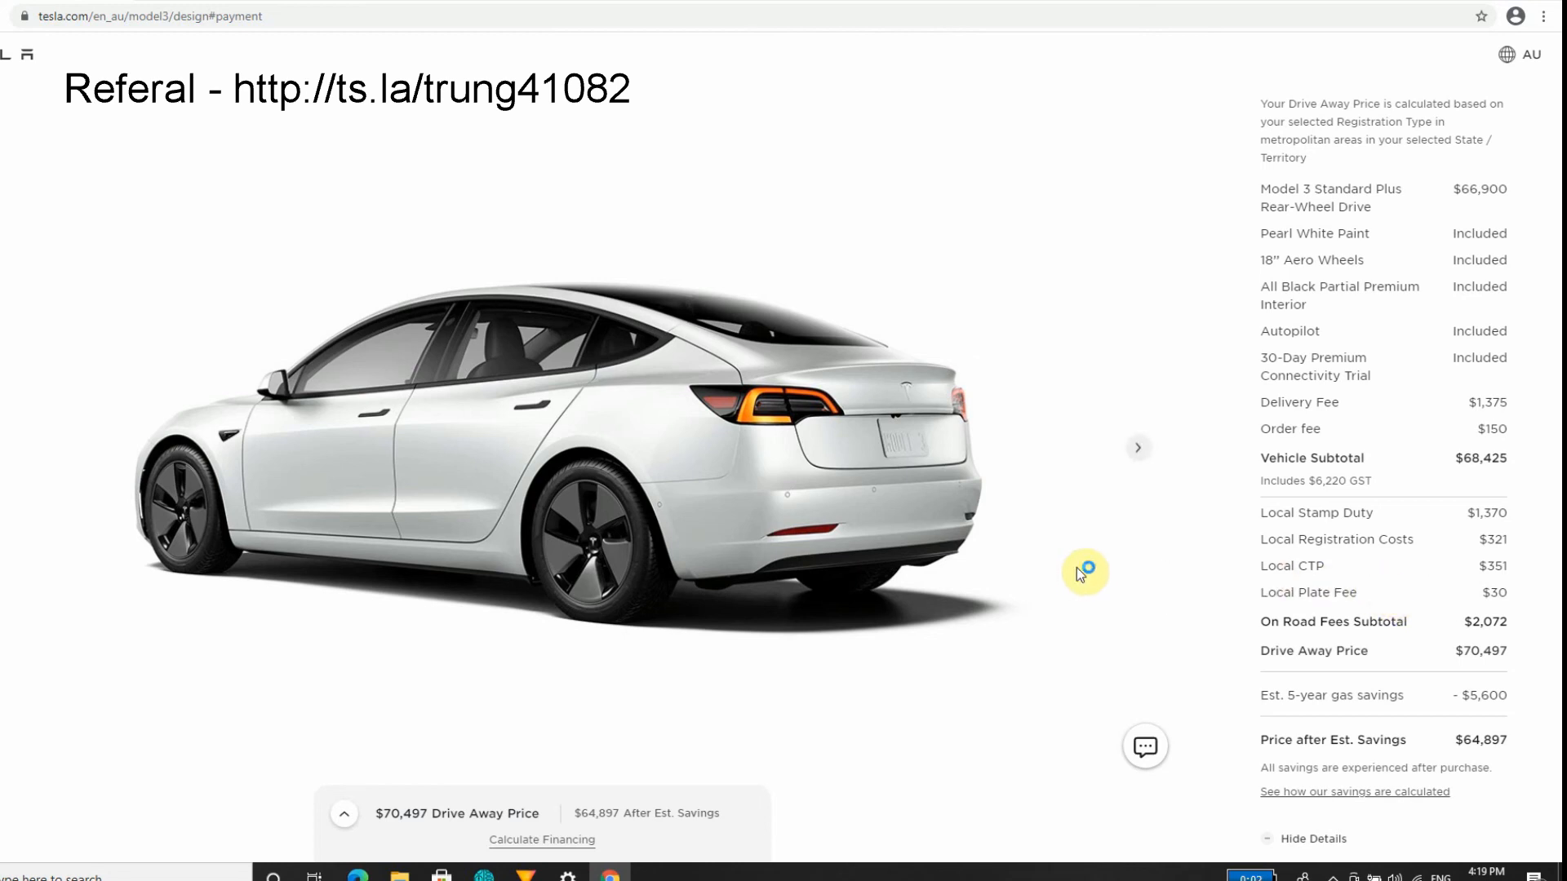
pyautogui.moveTo(1051, 498)
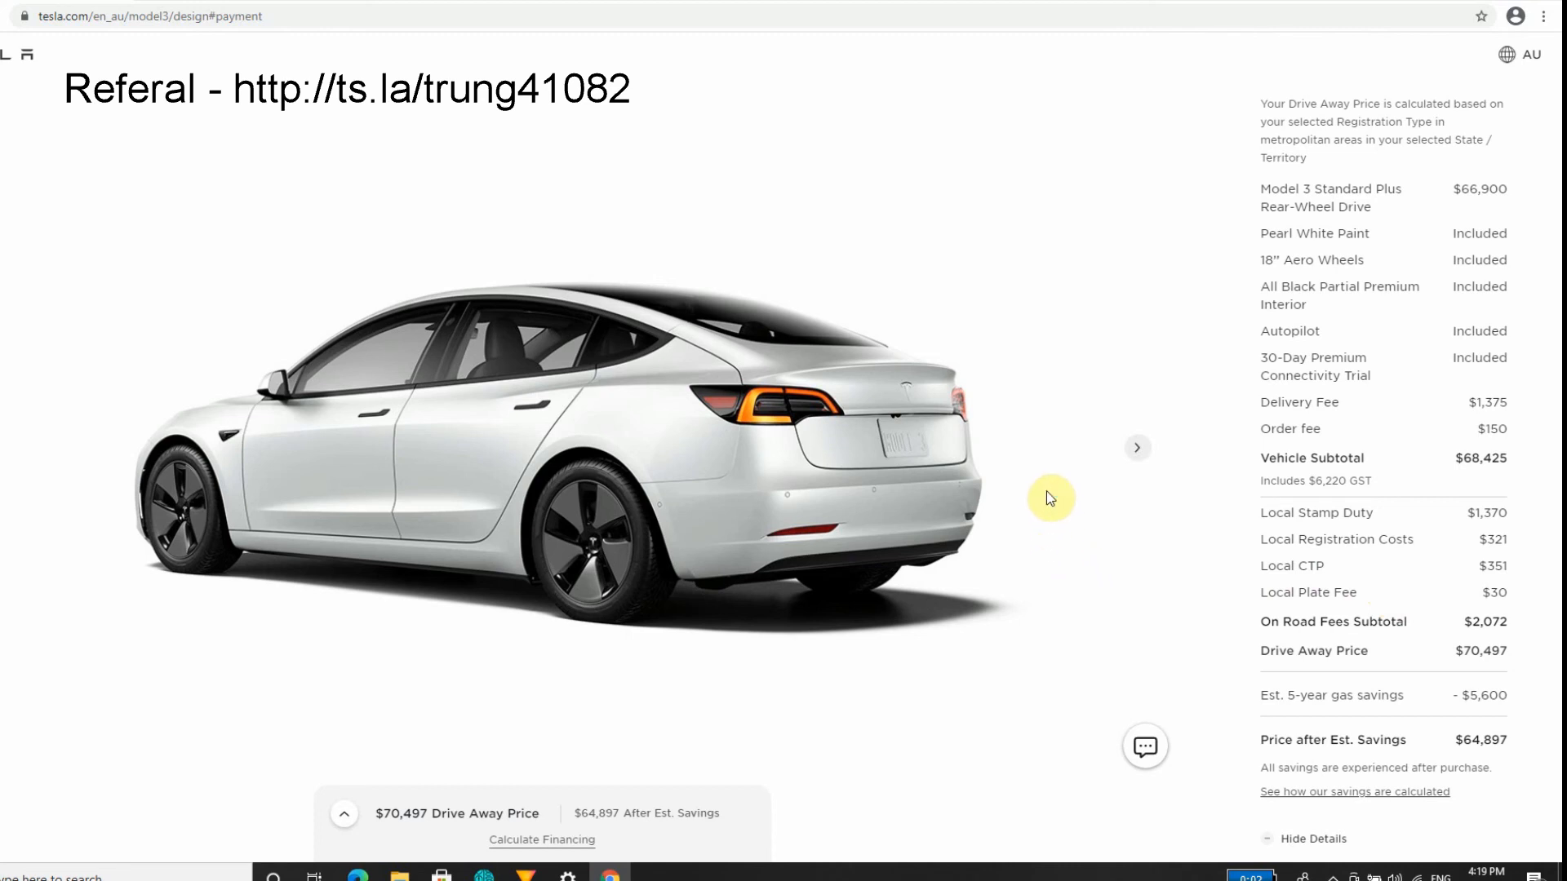
pyautogui.moveTo(1049, 486)
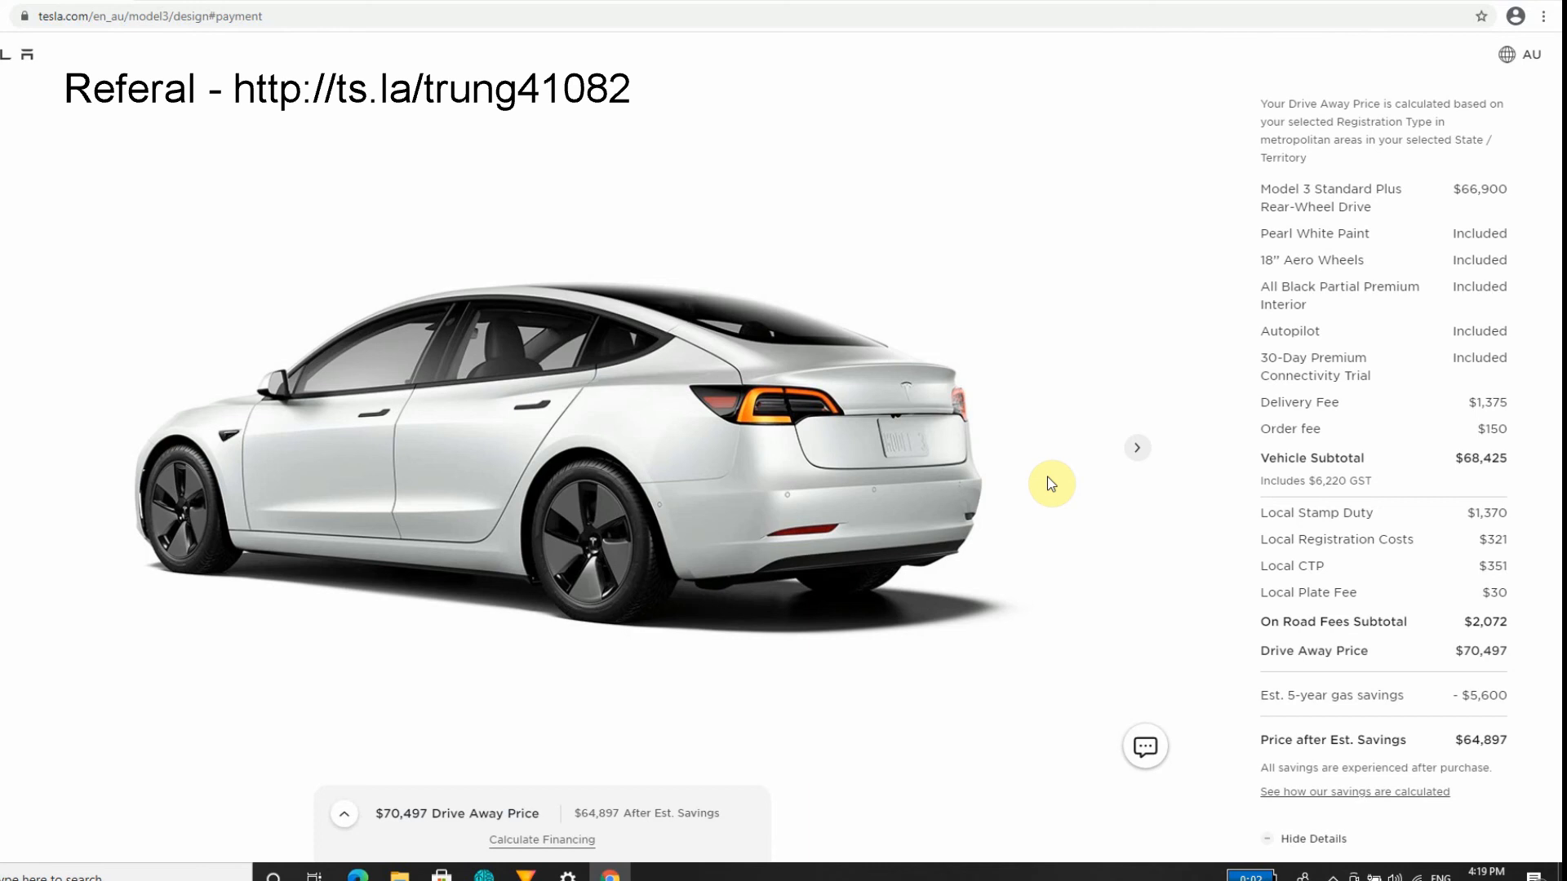
pyautogui.moveTo(1201, 26)
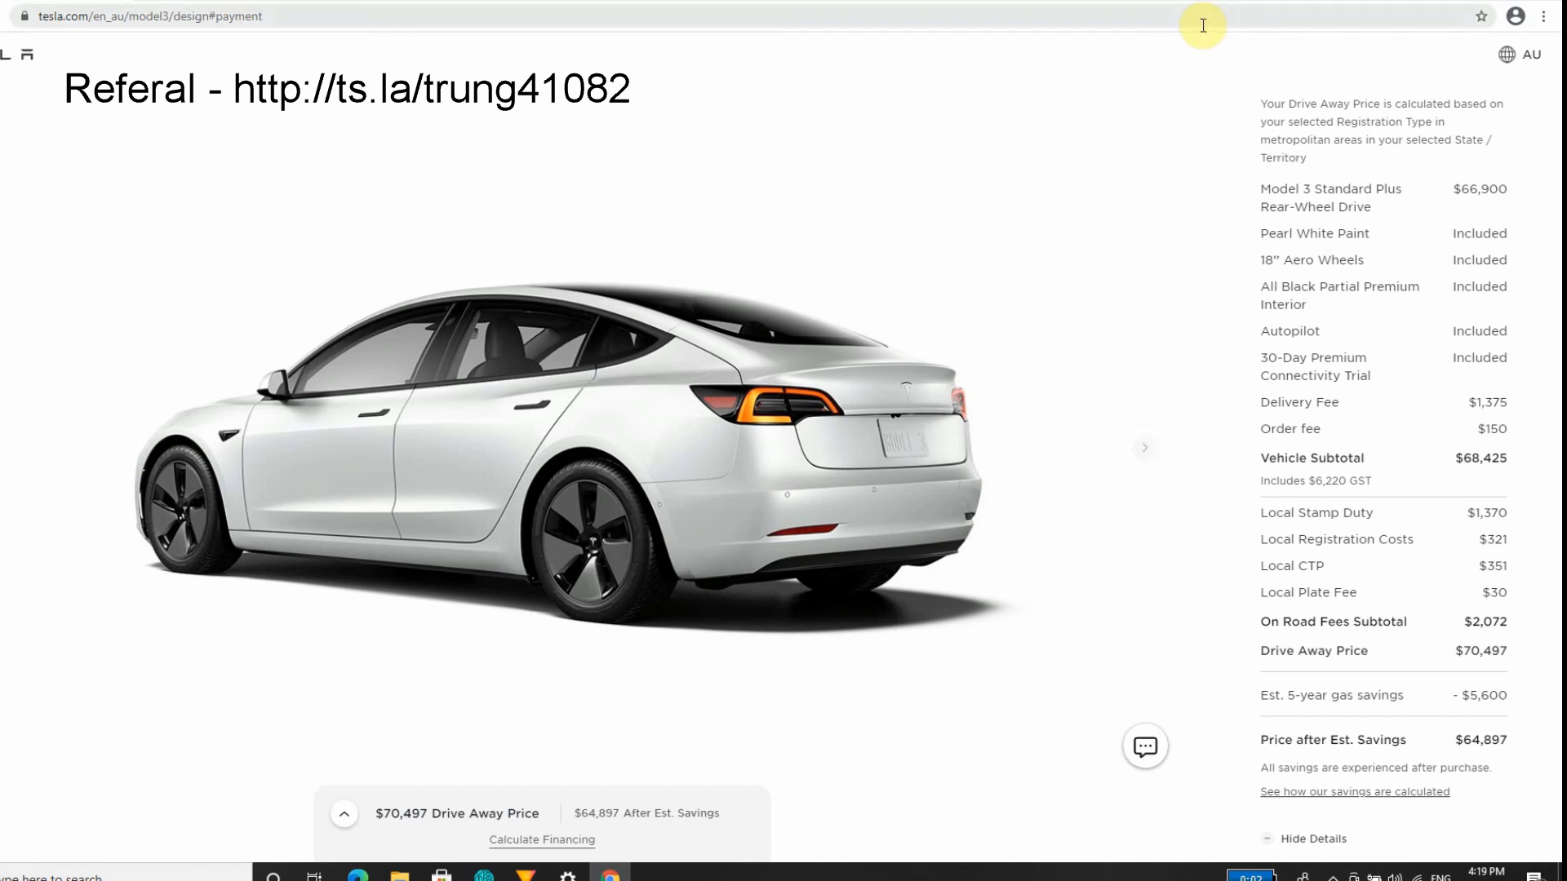
pyautogui.moveTo(1073, 80)
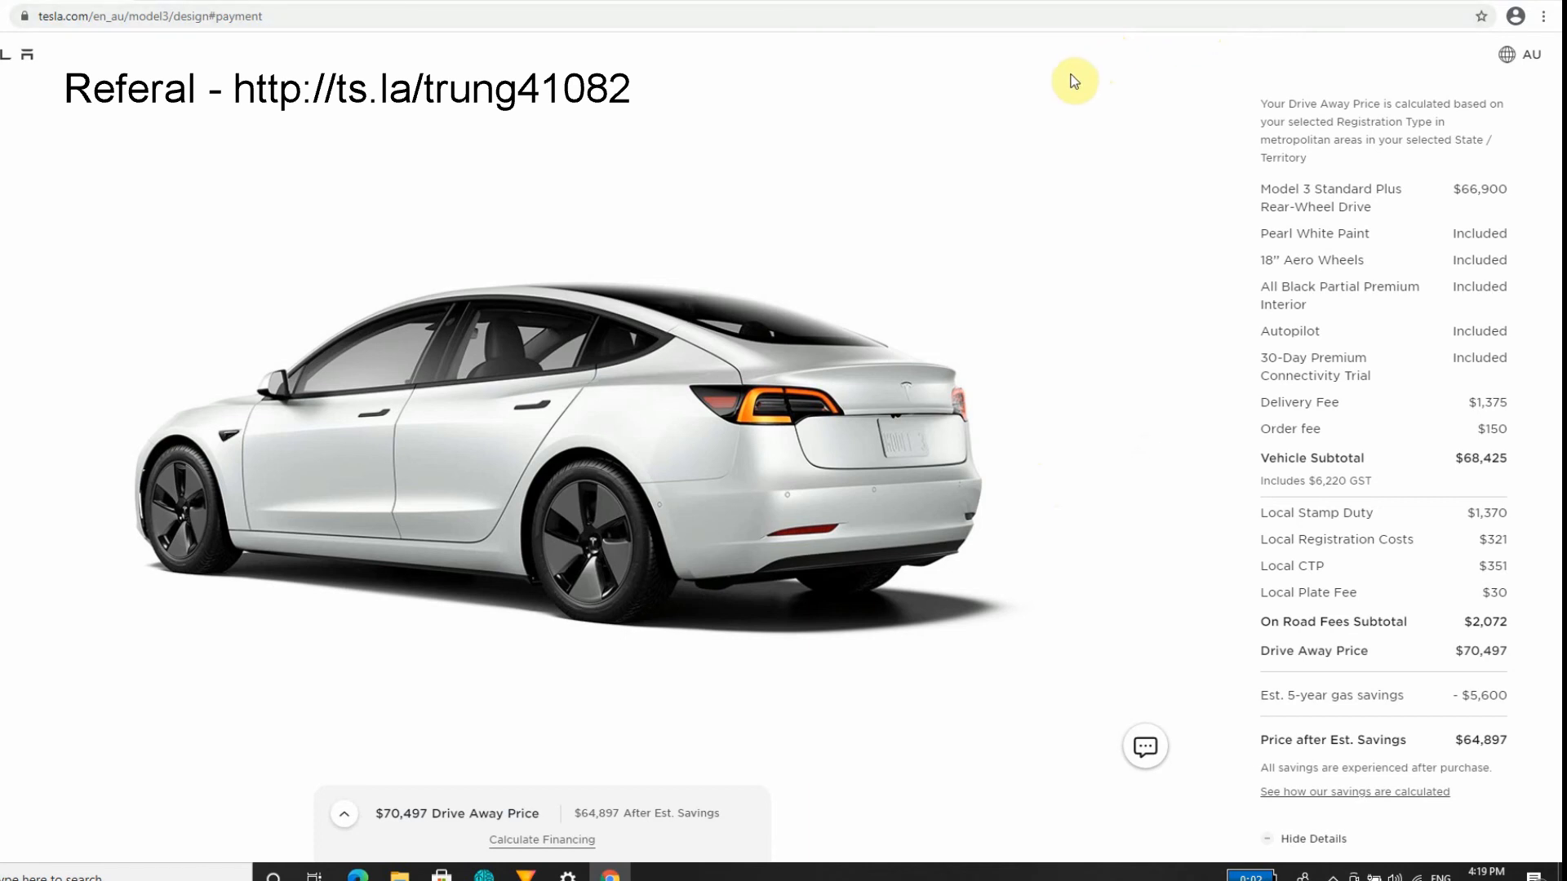
pyautogui.moveTo(1072, 71)
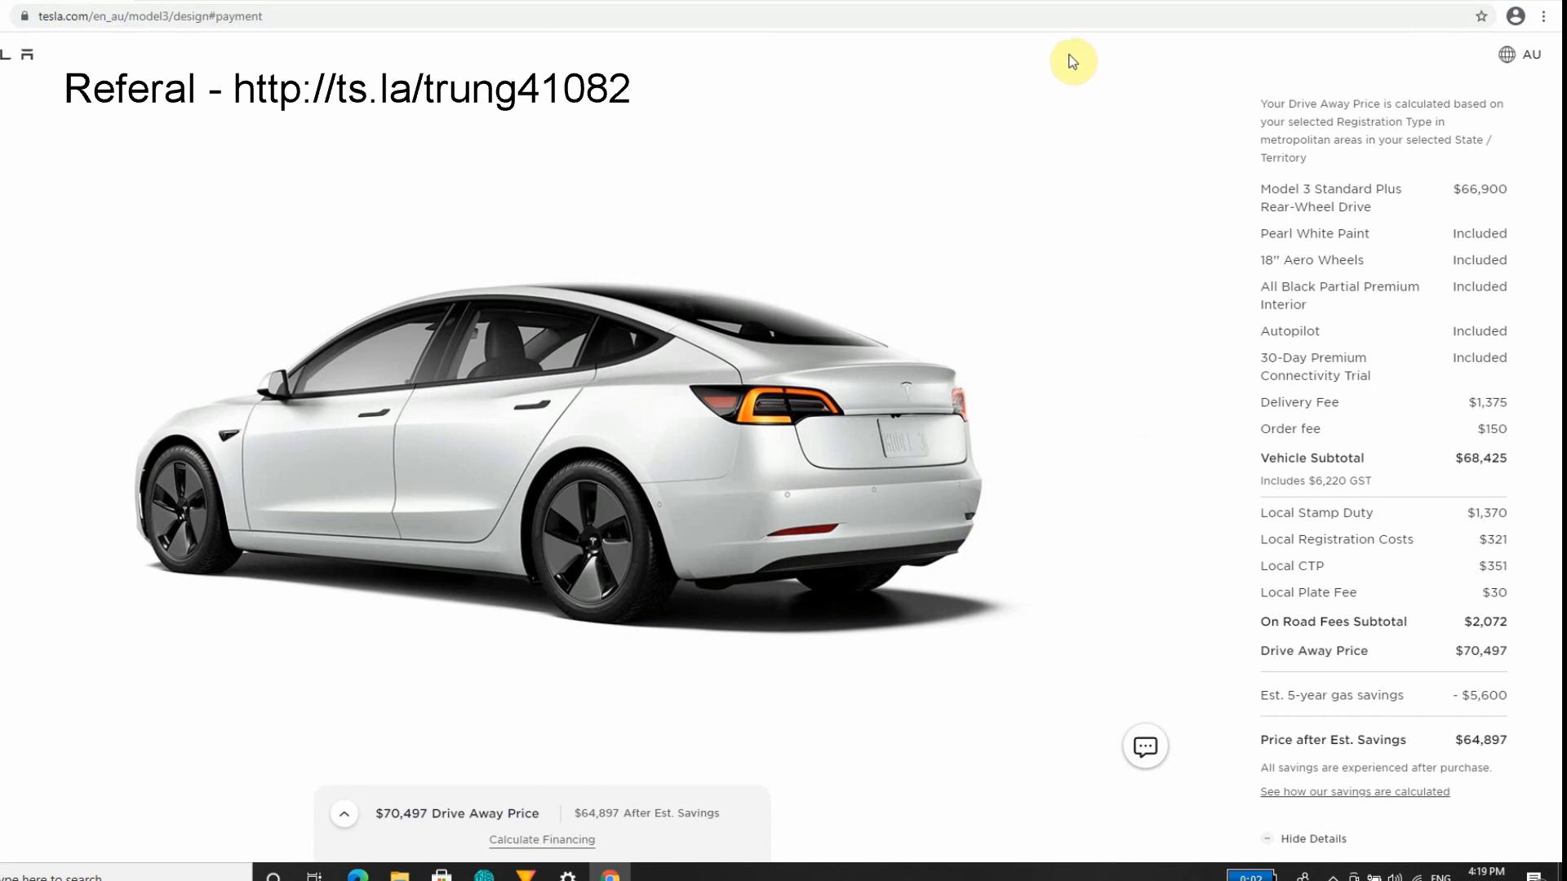
pyautogui.moveTo(611, 418)
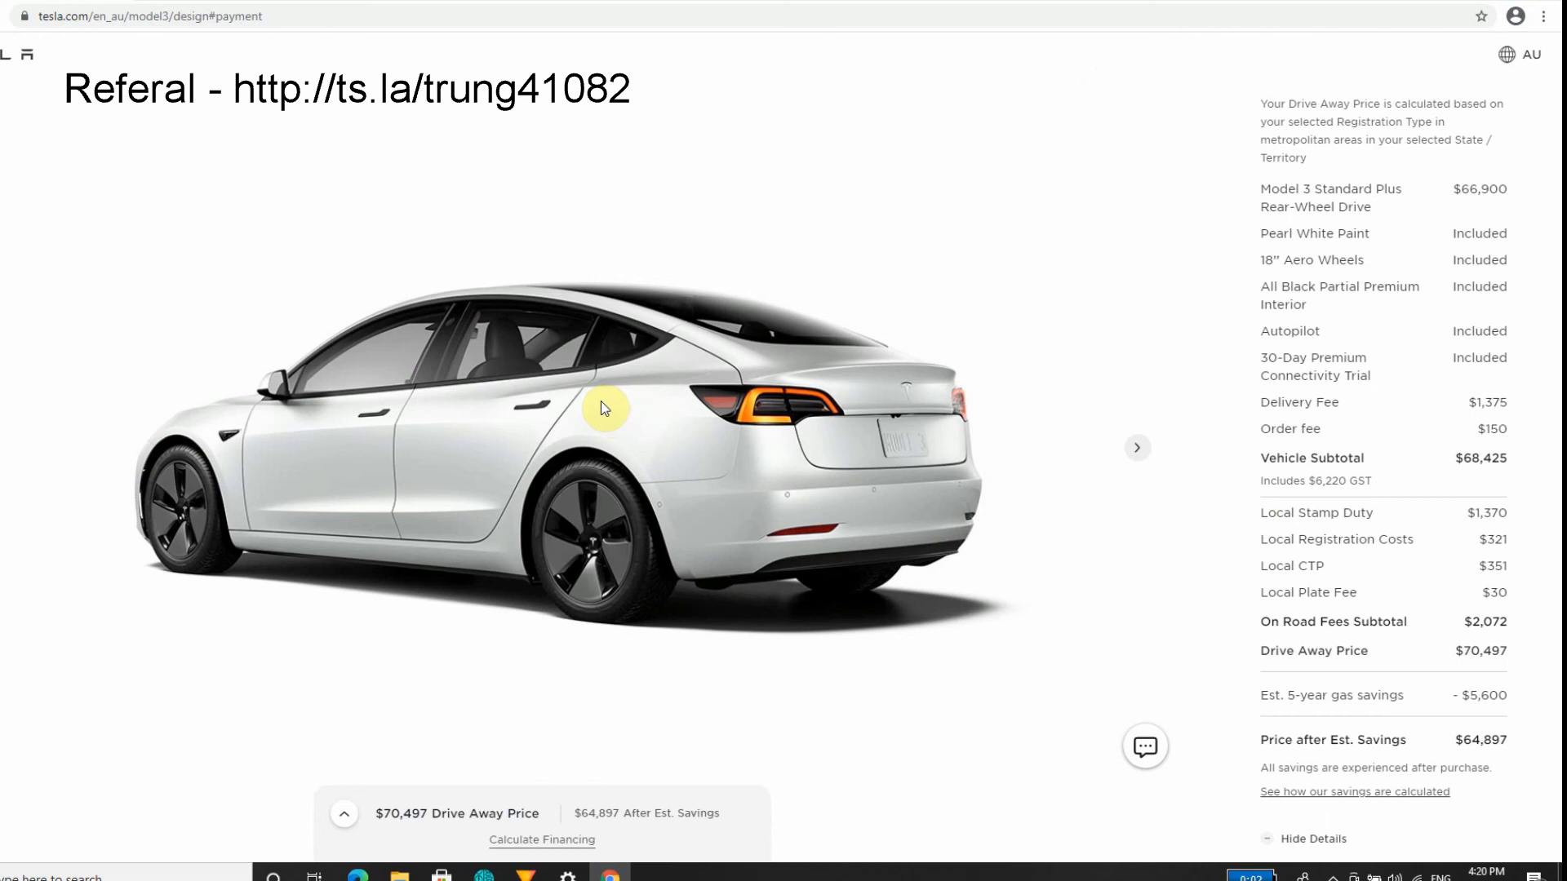
pyautogui.moveTo(732, 320)
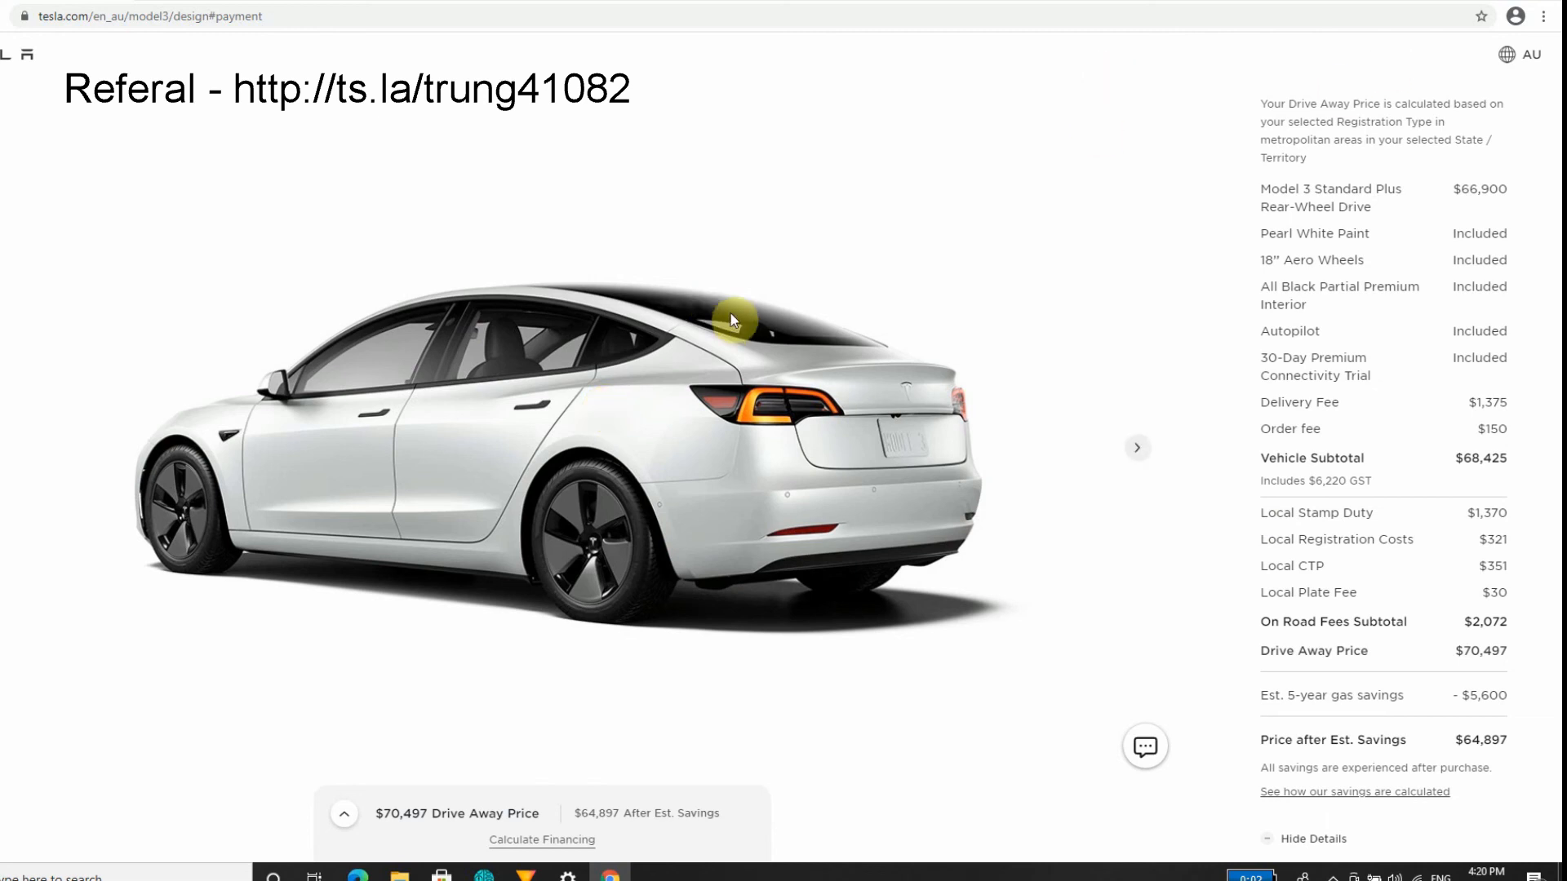
pyautogui.moveTo(738, 312)
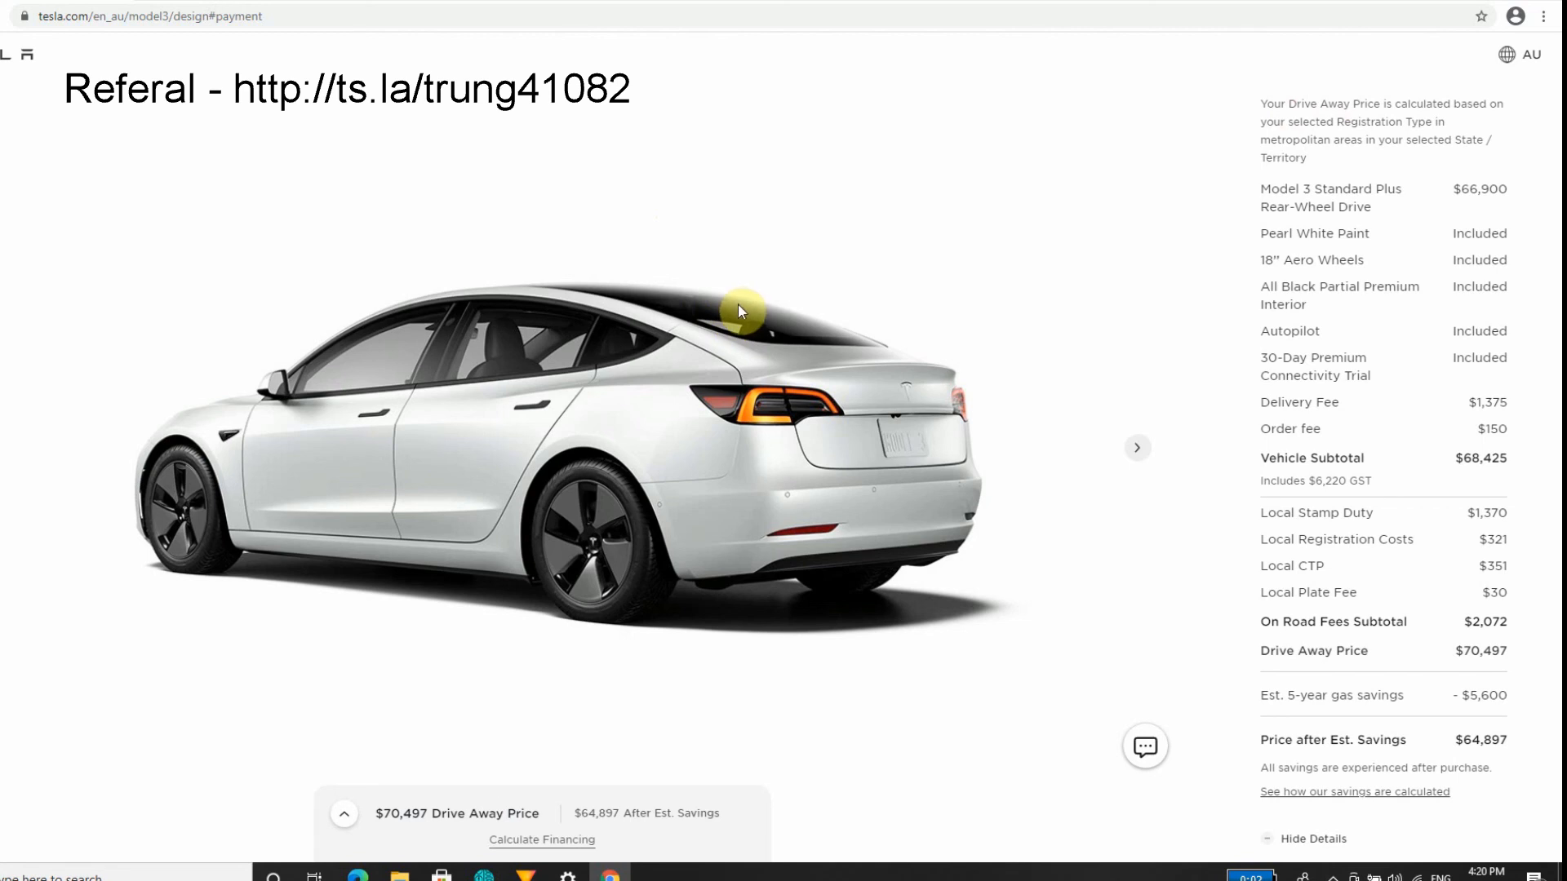
pyautogui.moveTo(748, 302)
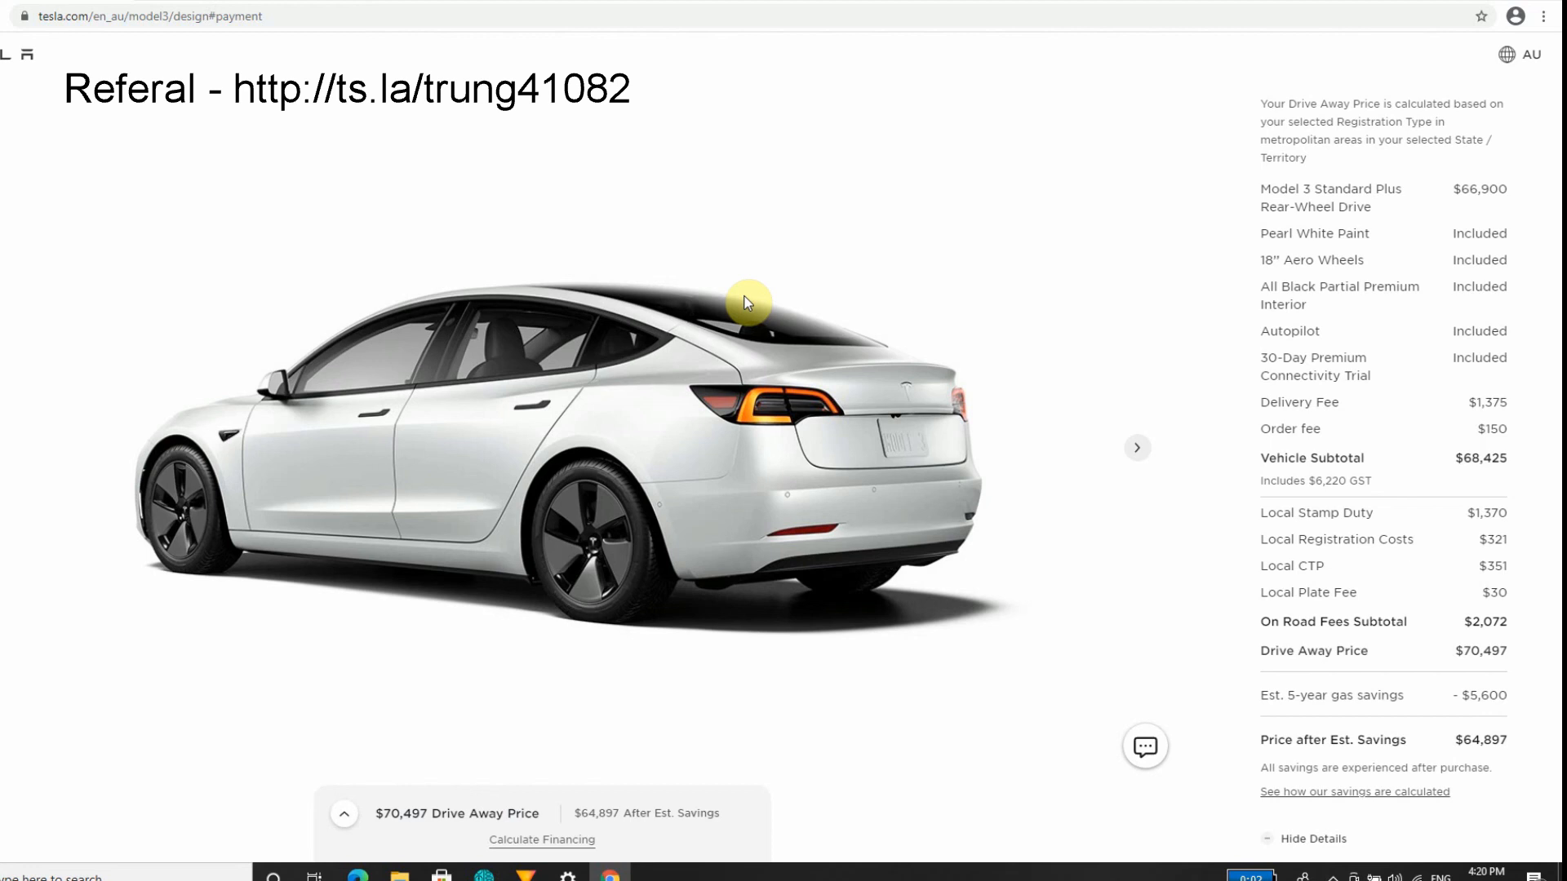
pyautogui.moveTo(1167, 468)
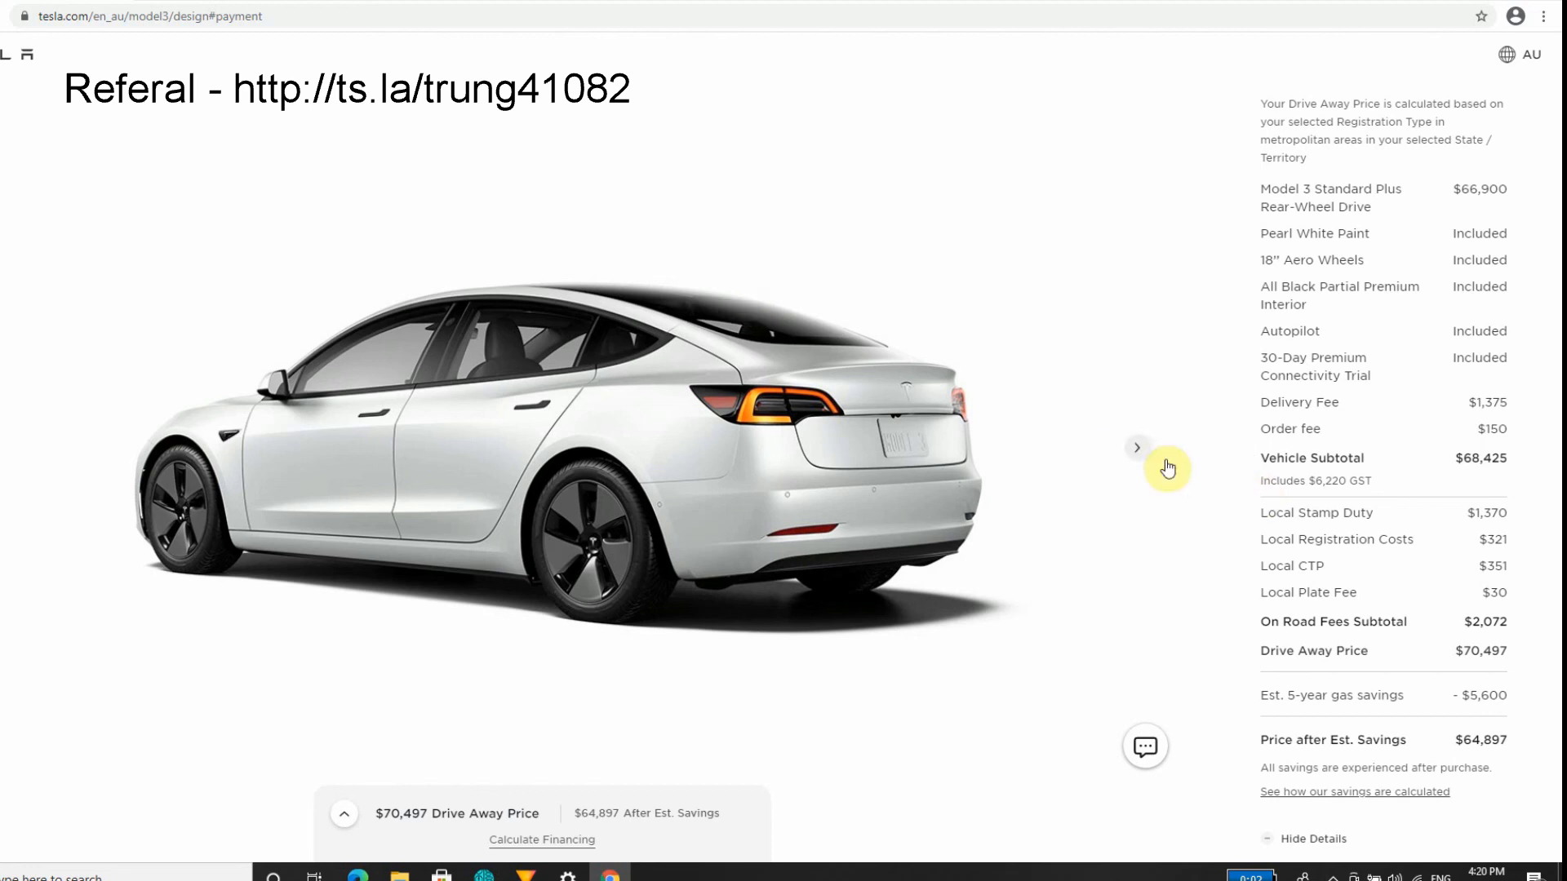
pyautogui.scroll(-3)
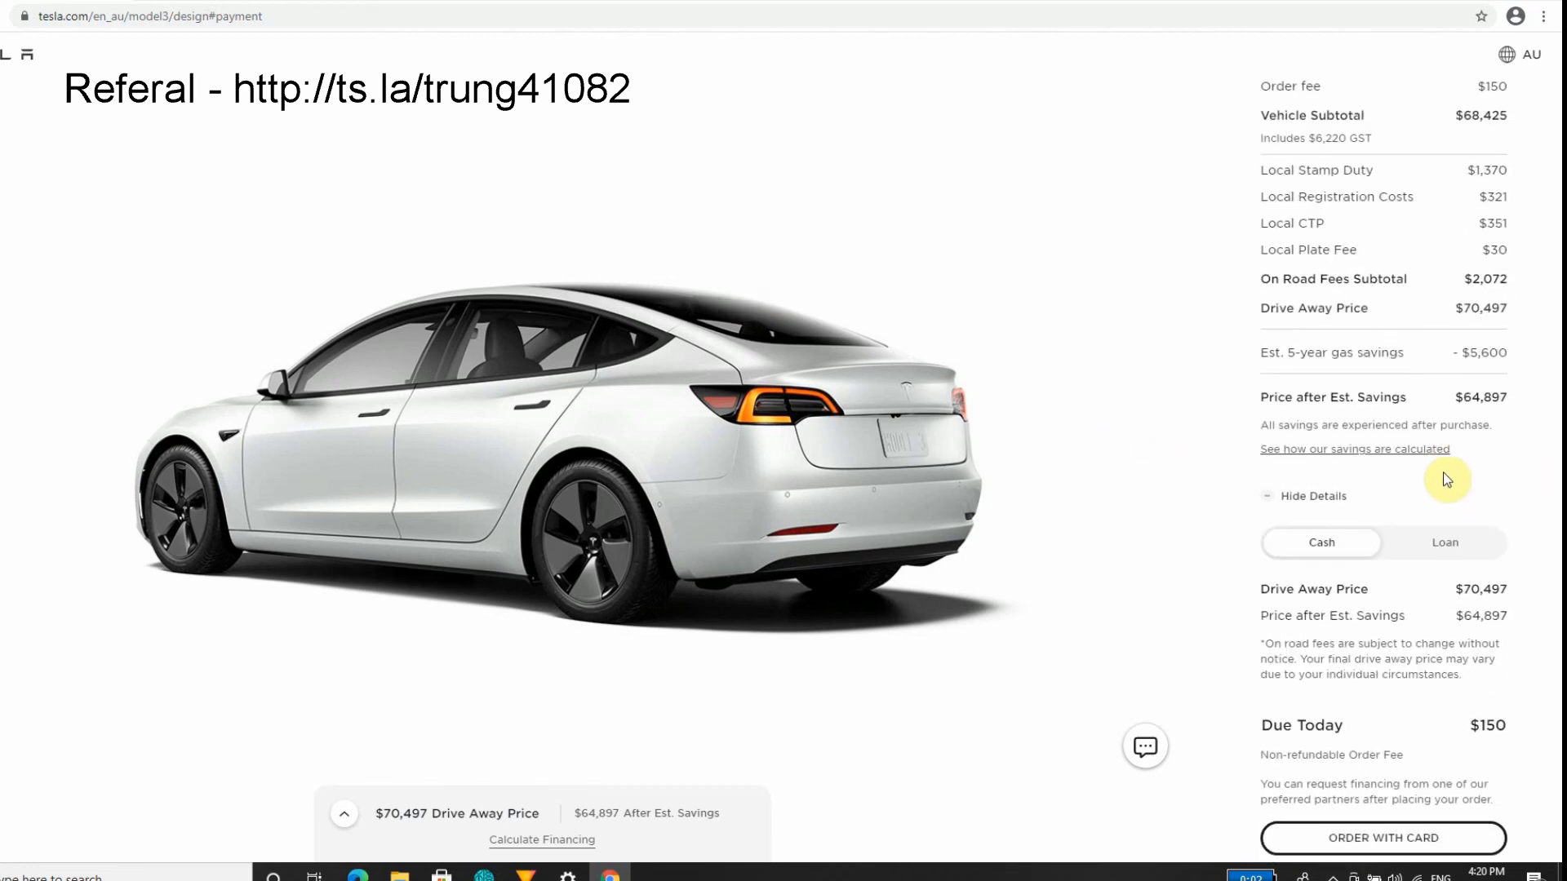
pyautogui.scroll(-3)
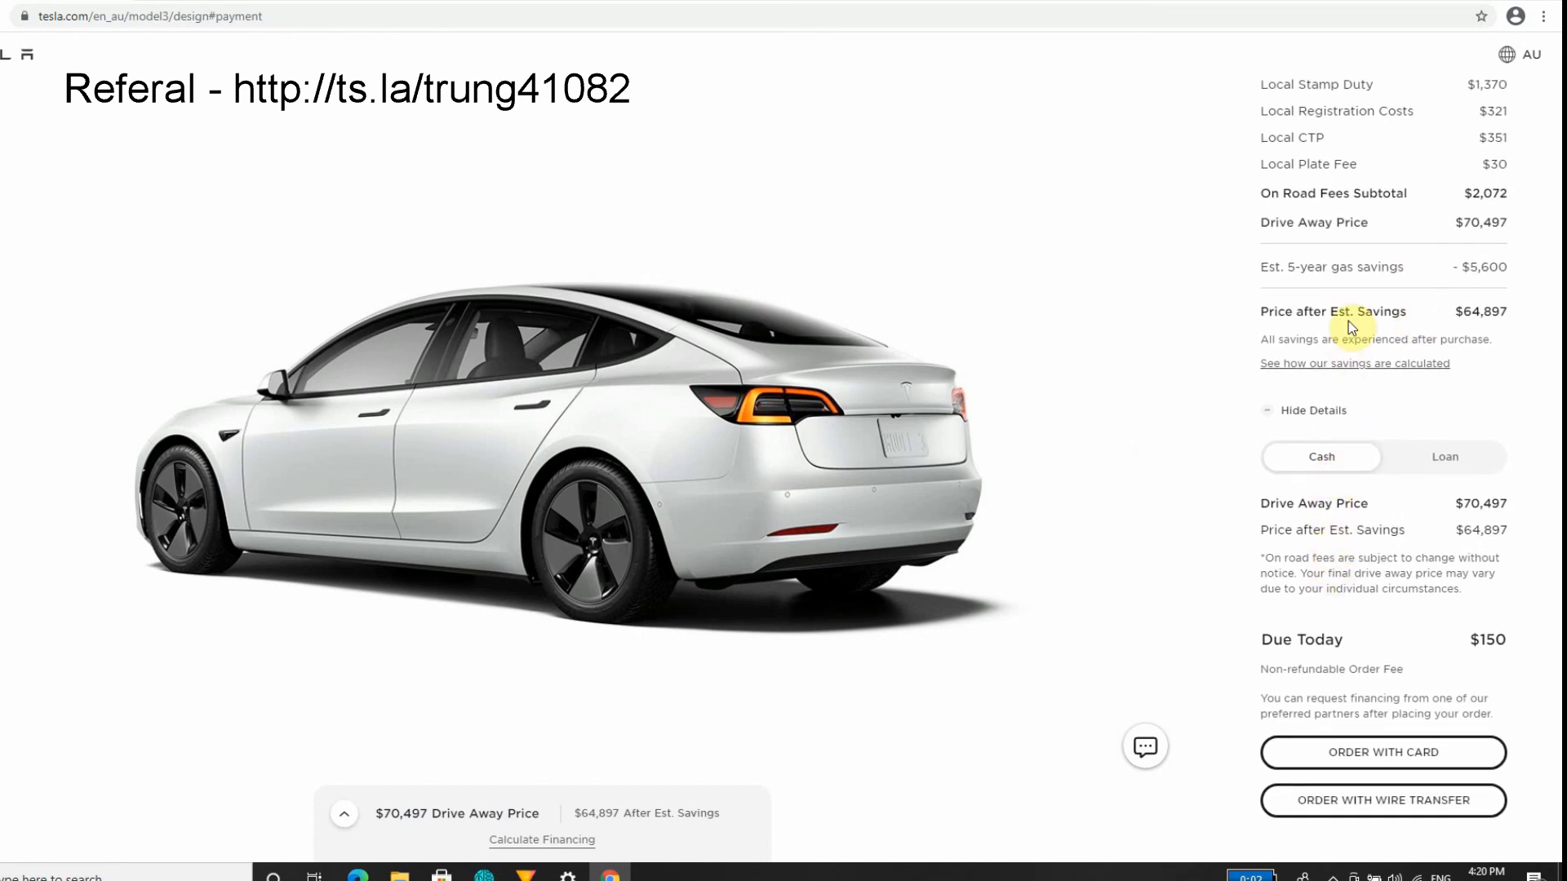
pyautogui.moveTo(1299, 460)
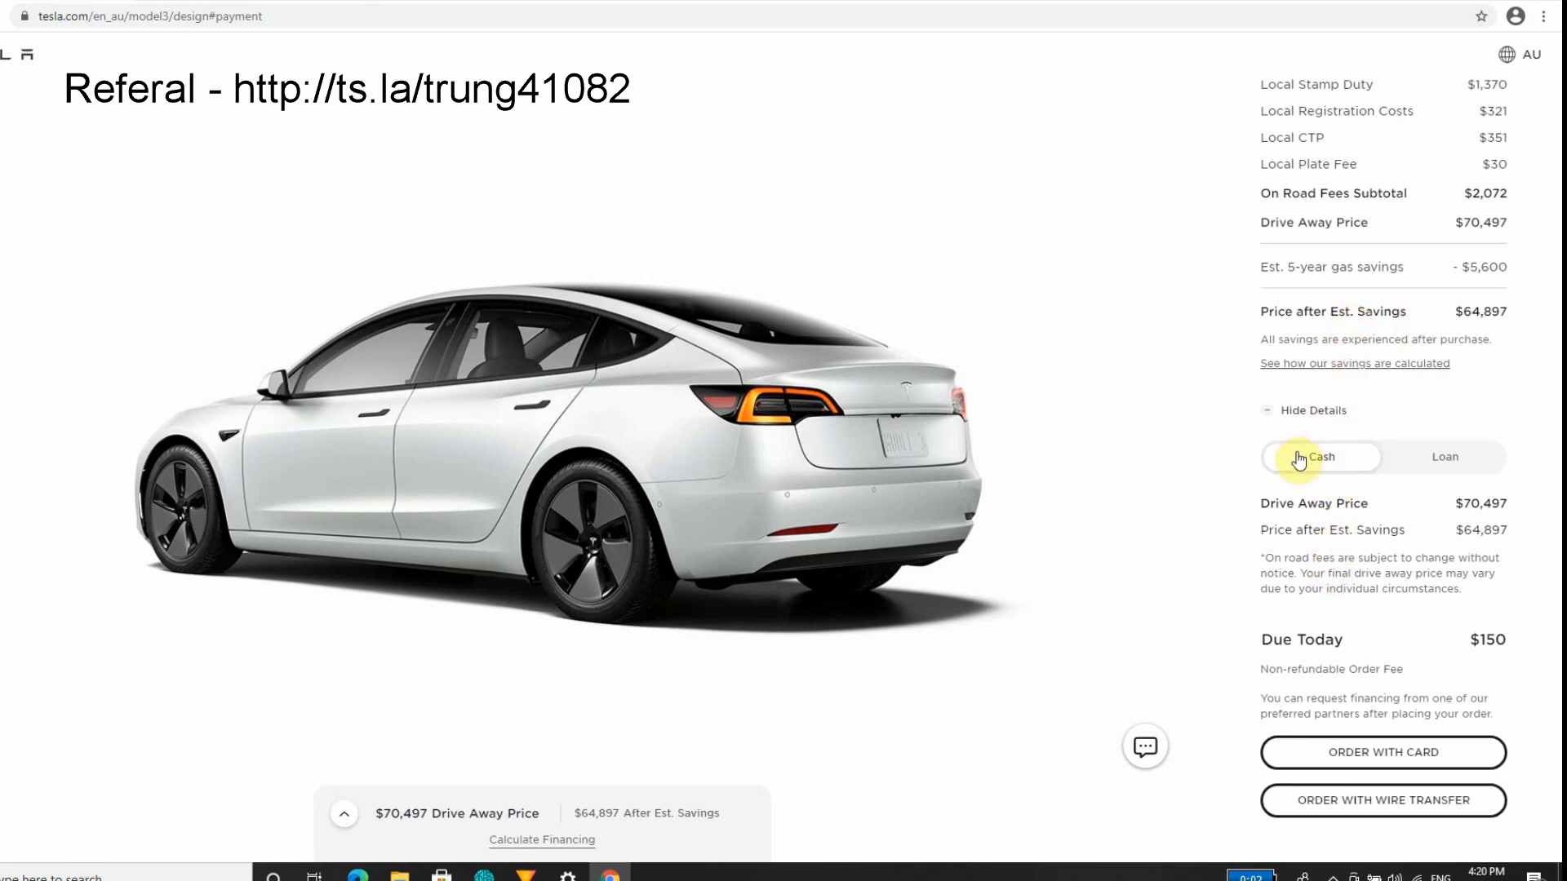
pyautogui.moveTo(1370, 546)
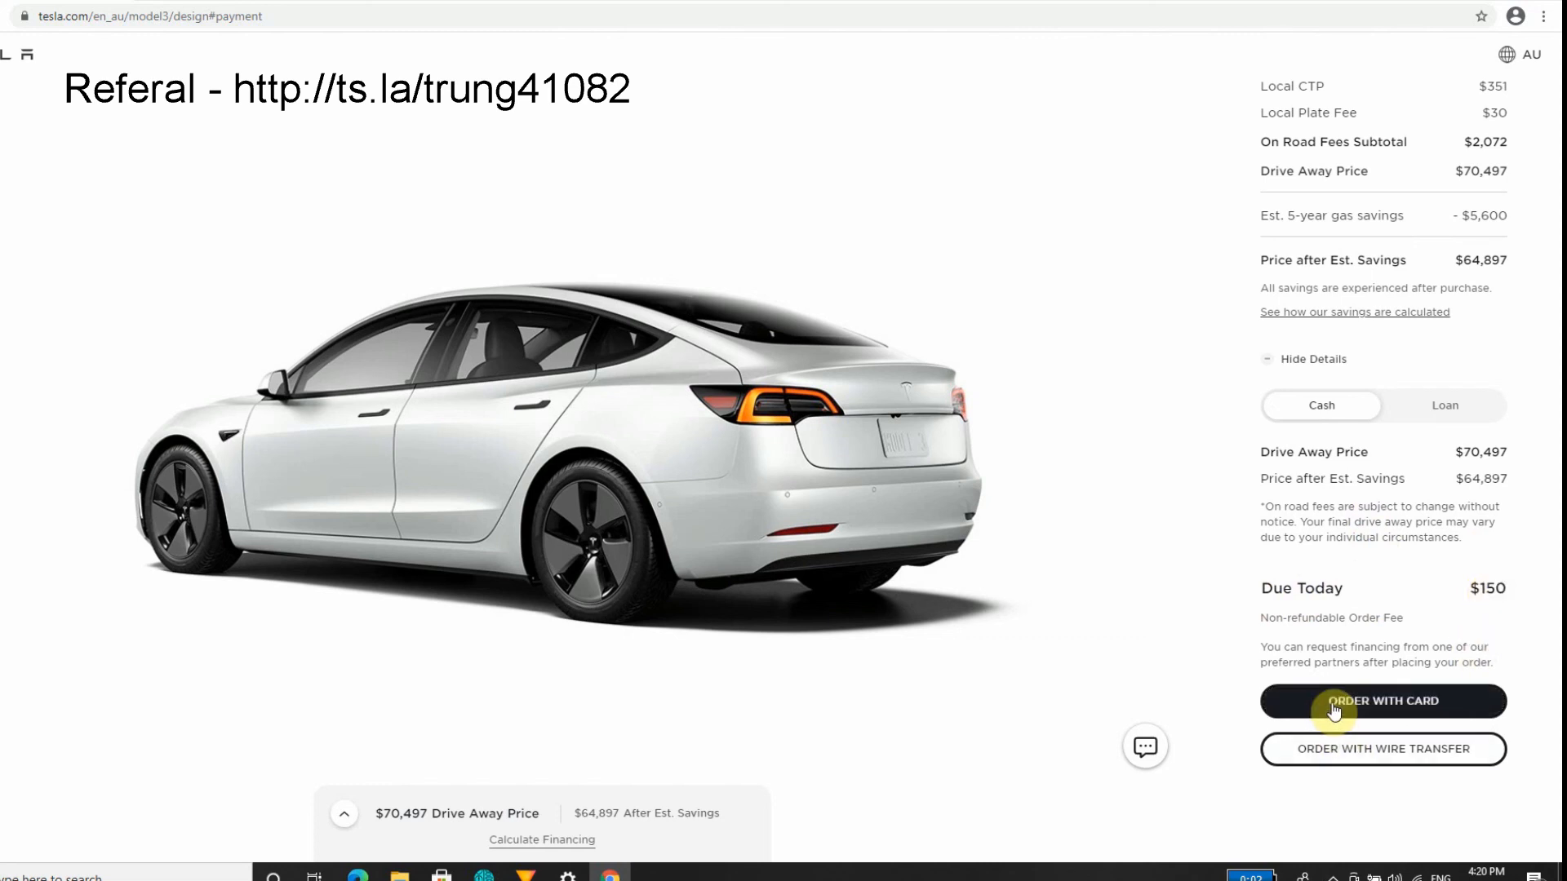
# Choose ORDER WITH CARD and scroll through Account Details, Card and Billing Information to Place Order.
pyautogui.click(1381, 700)
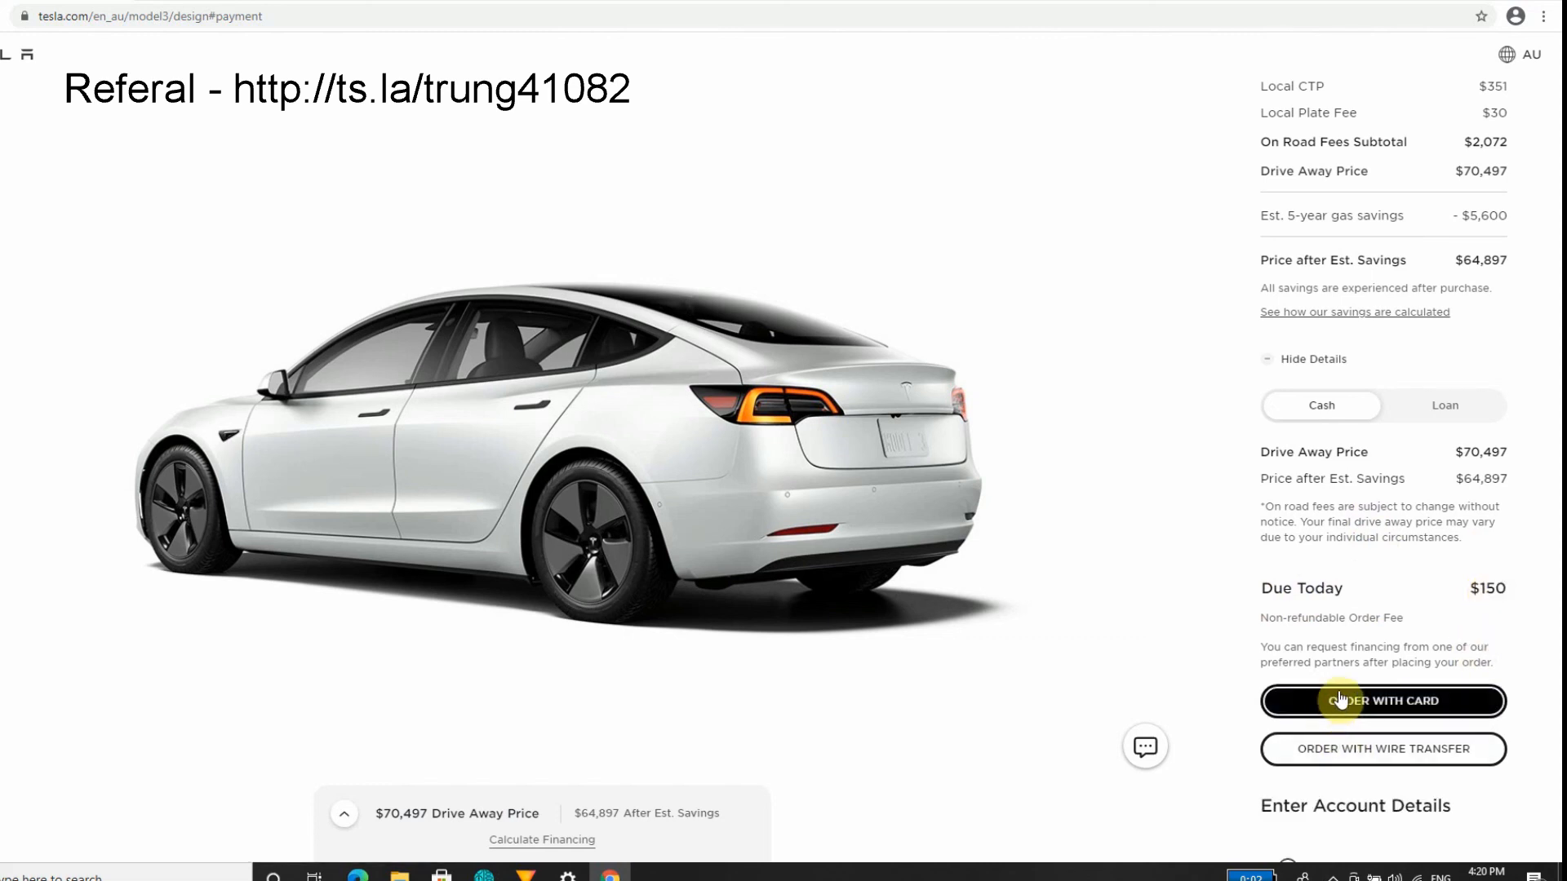
pyautogui.moveTo(1354, 661)
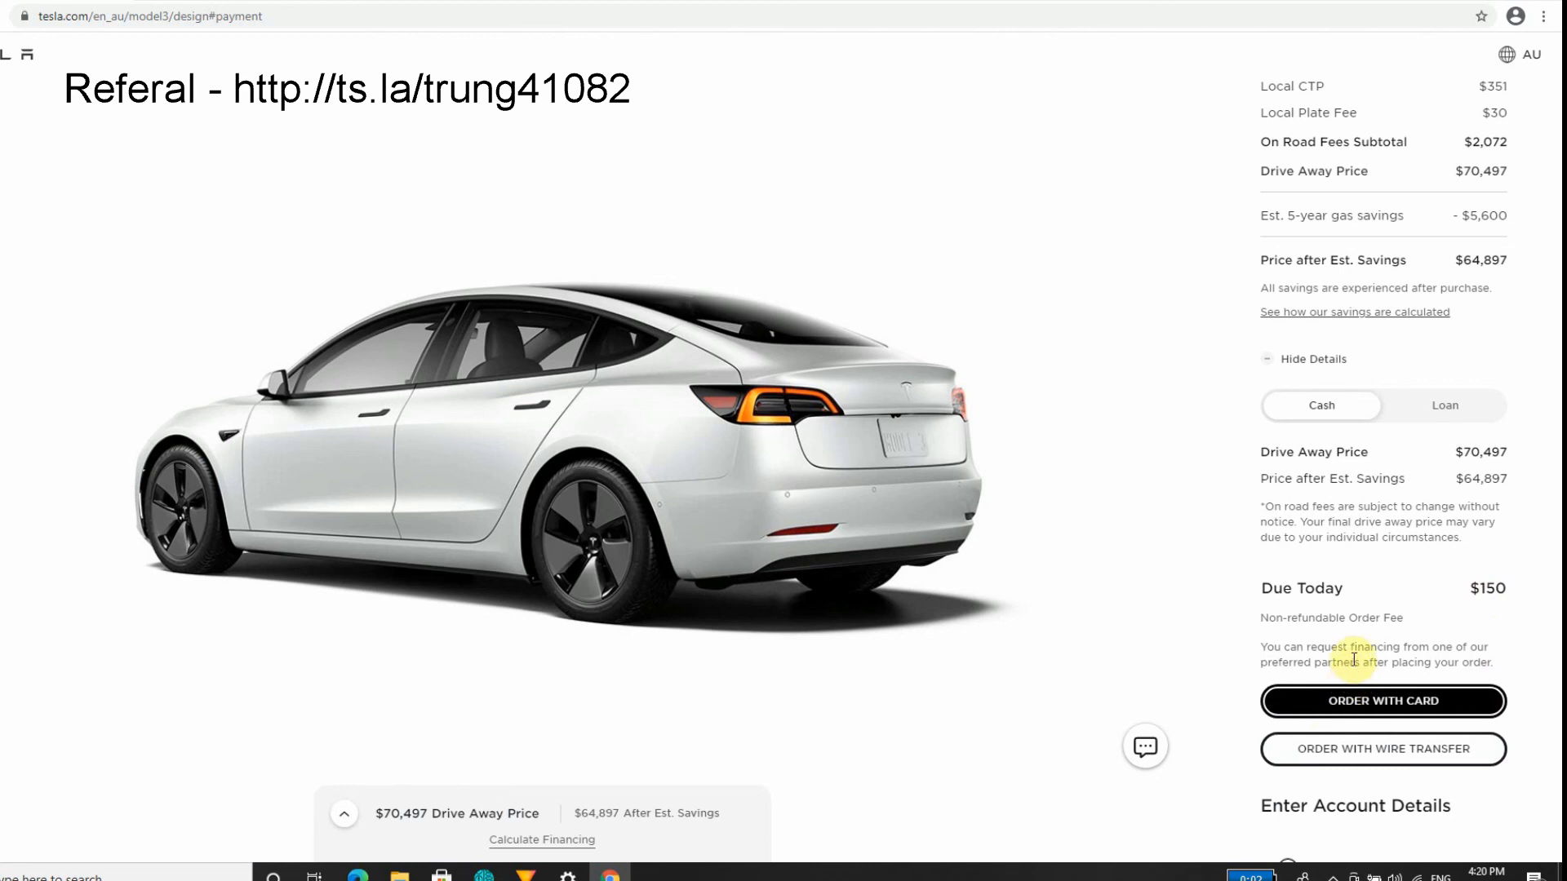
pyautogui.moveTo(1033, 643)
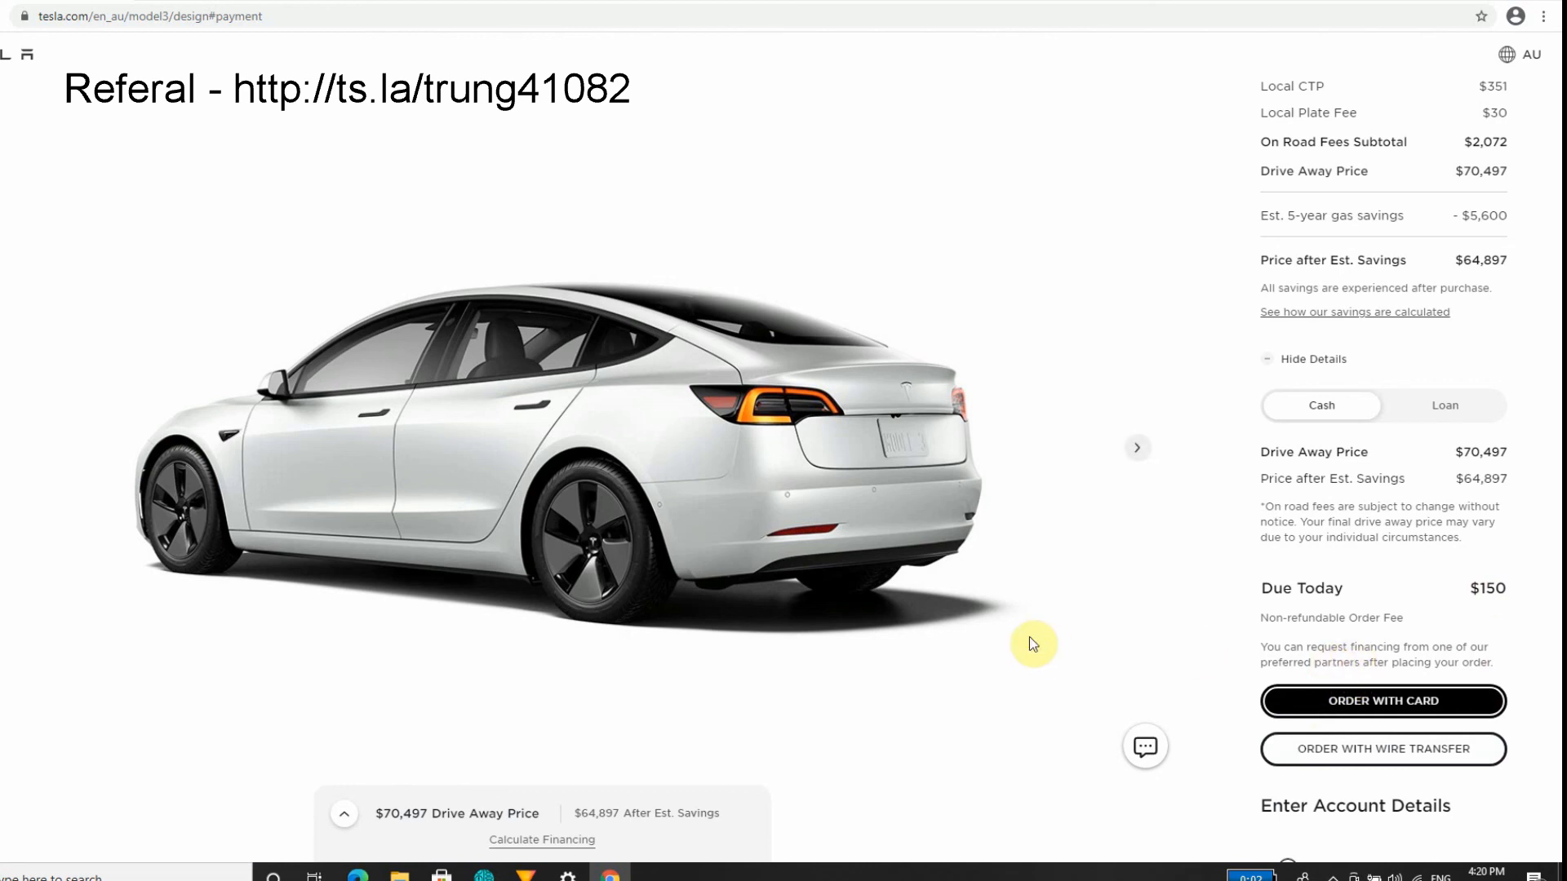
pyautogui.moveTo(1442, 766)
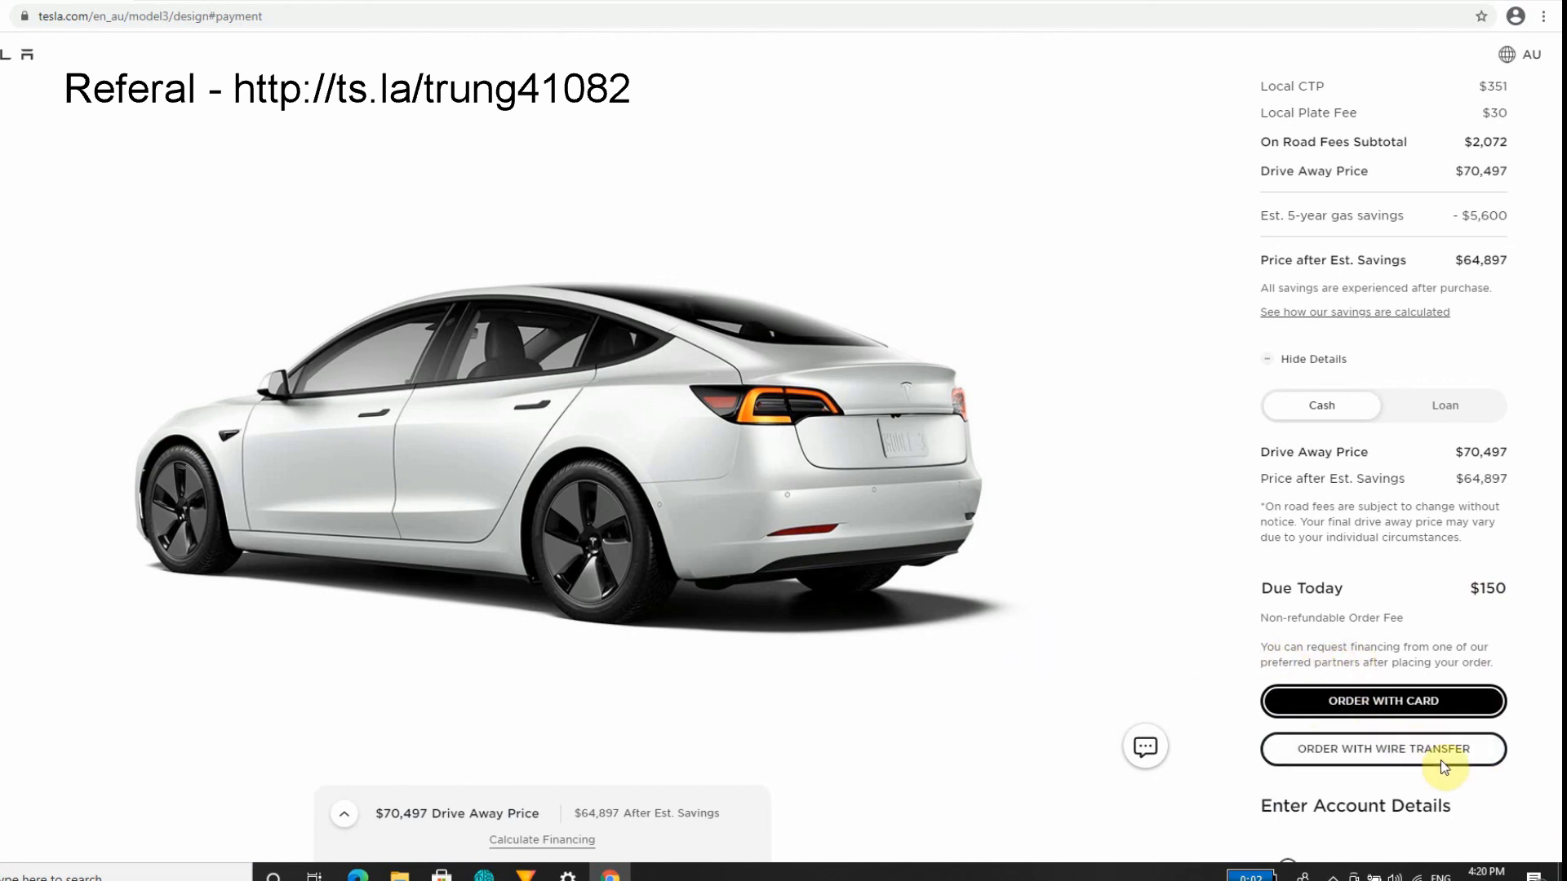
pyautogui.moveTo(1407, 716)
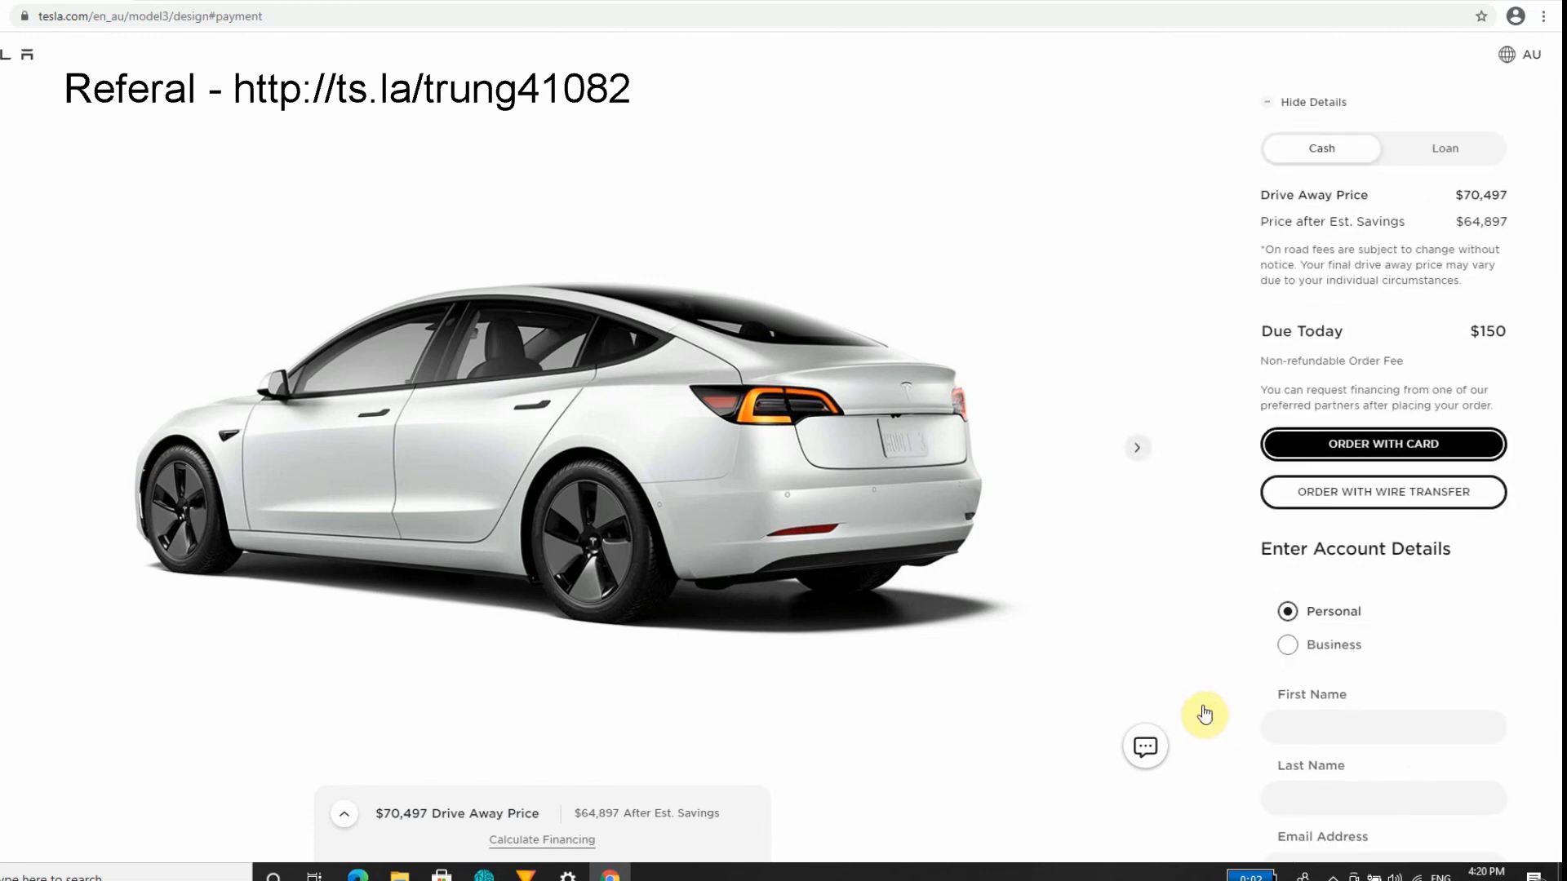
pyautogui.scroll(-3)
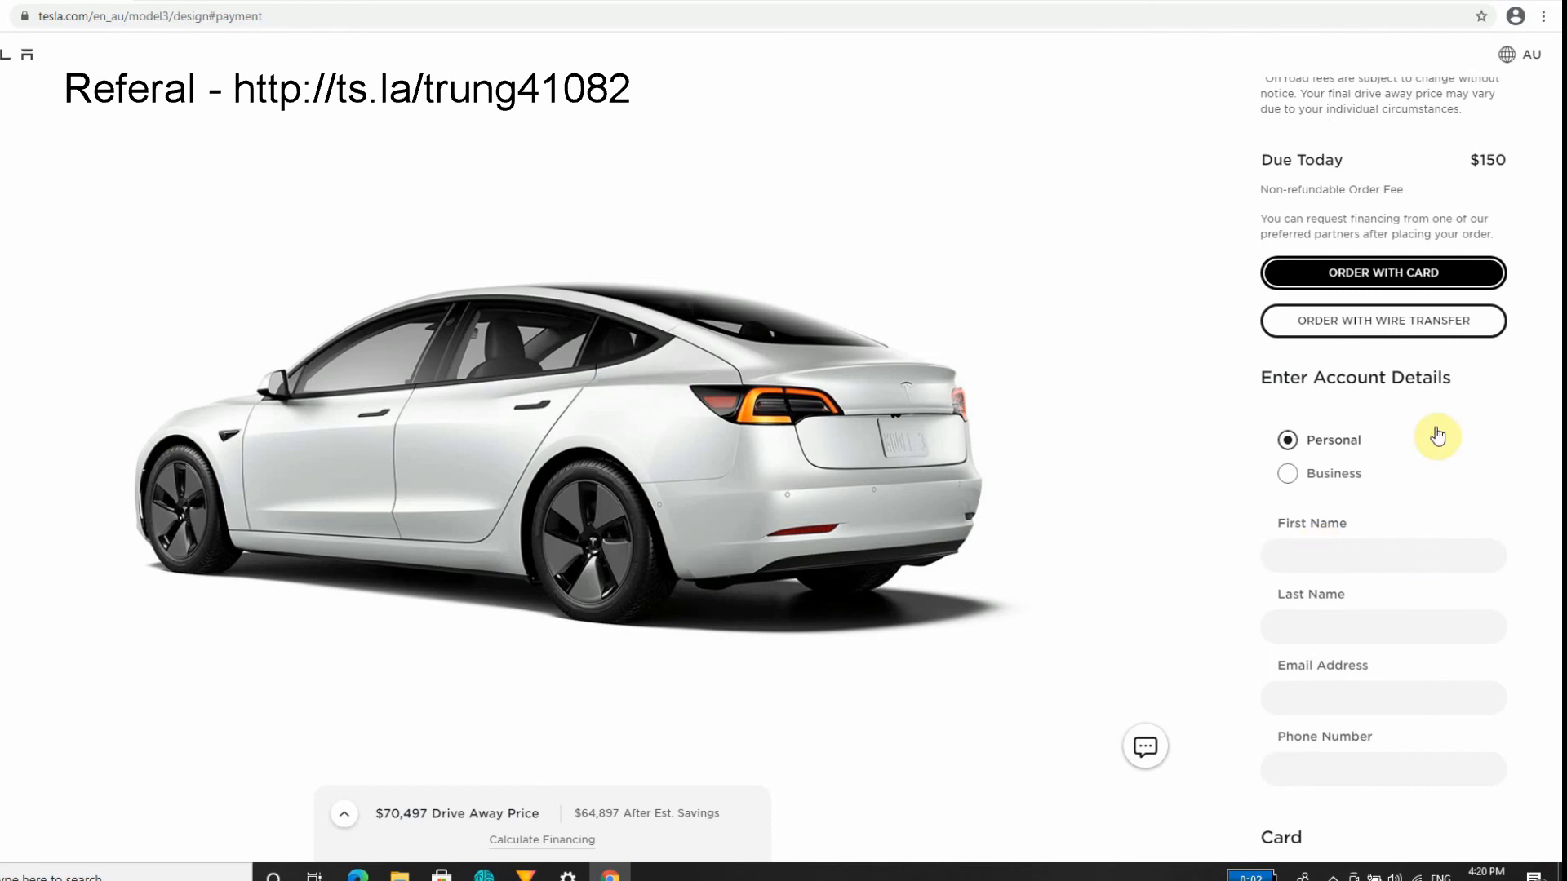
pyautogui.moveTo(1382, 272)
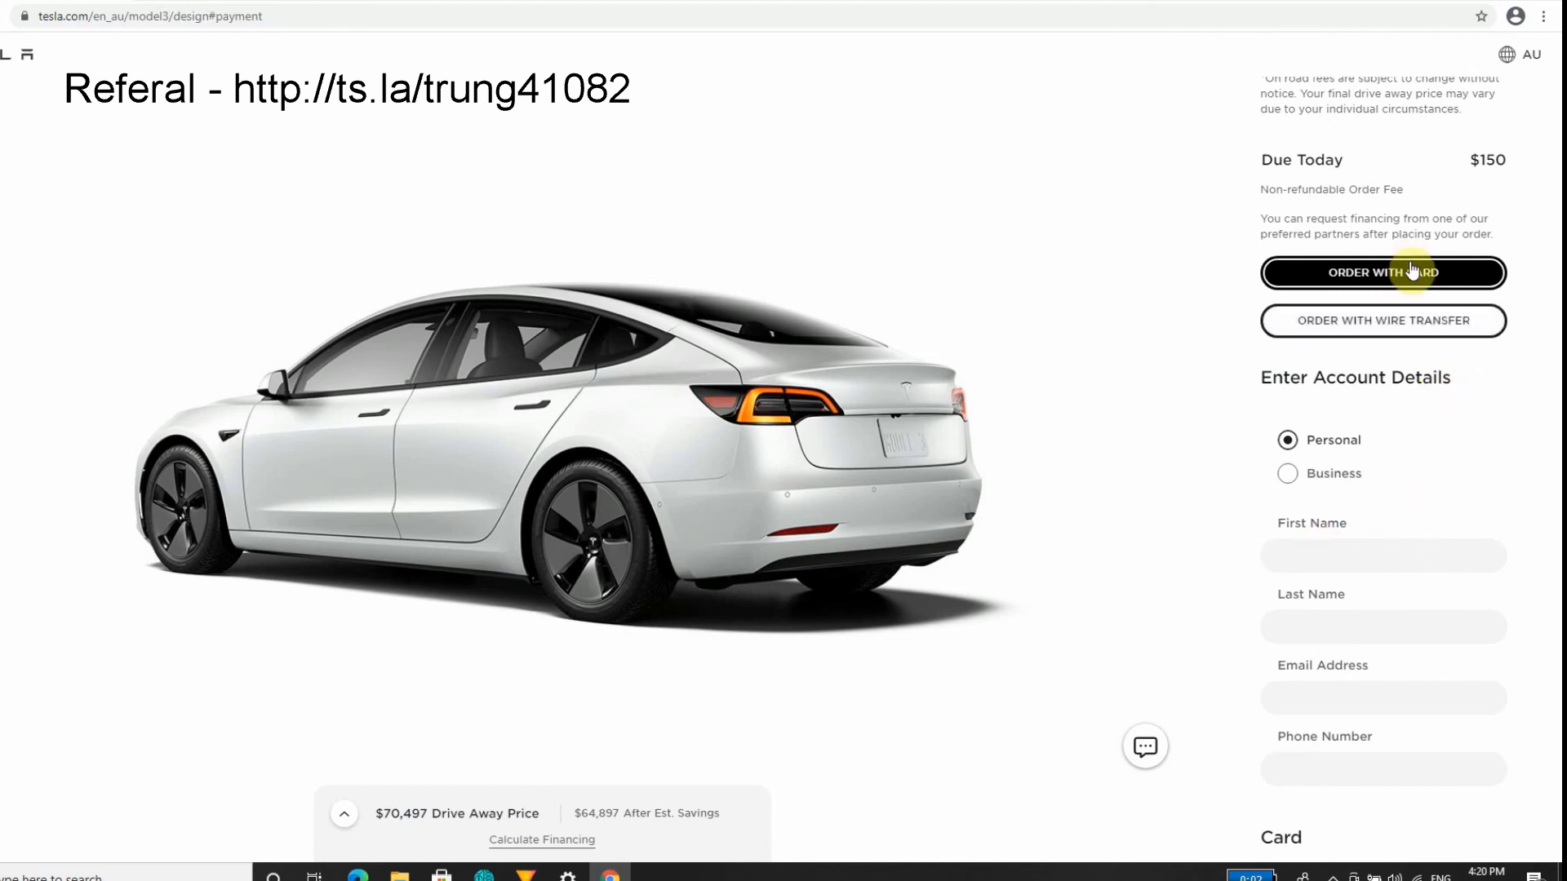
pyautogui.moveTo(1357, 299)
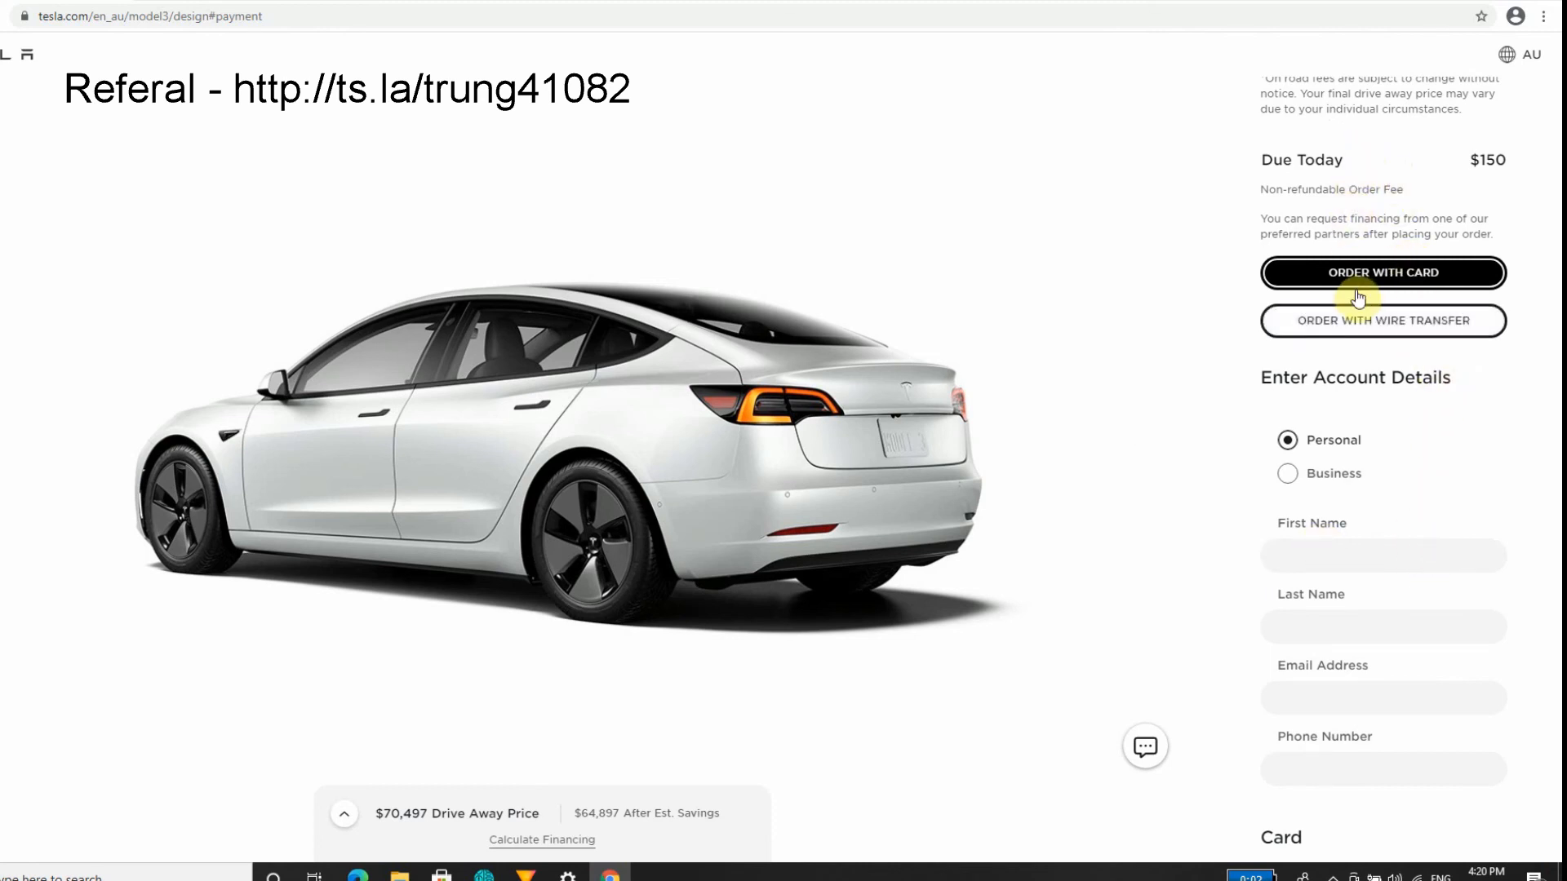
pyautogui.moveTo(1263, 554)
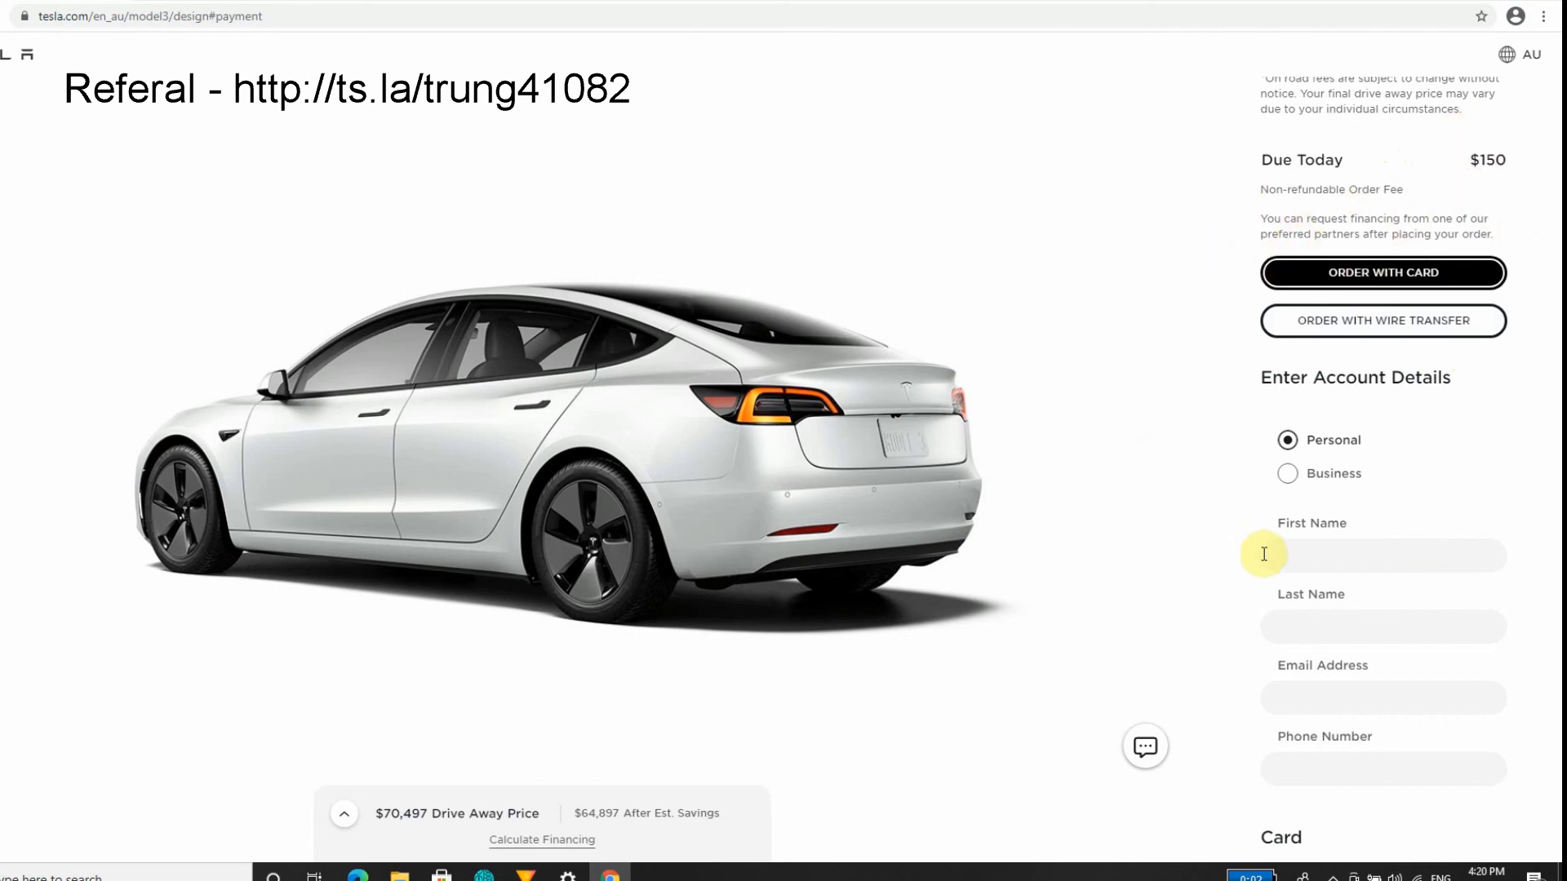
pyautogui.scroll(-3)
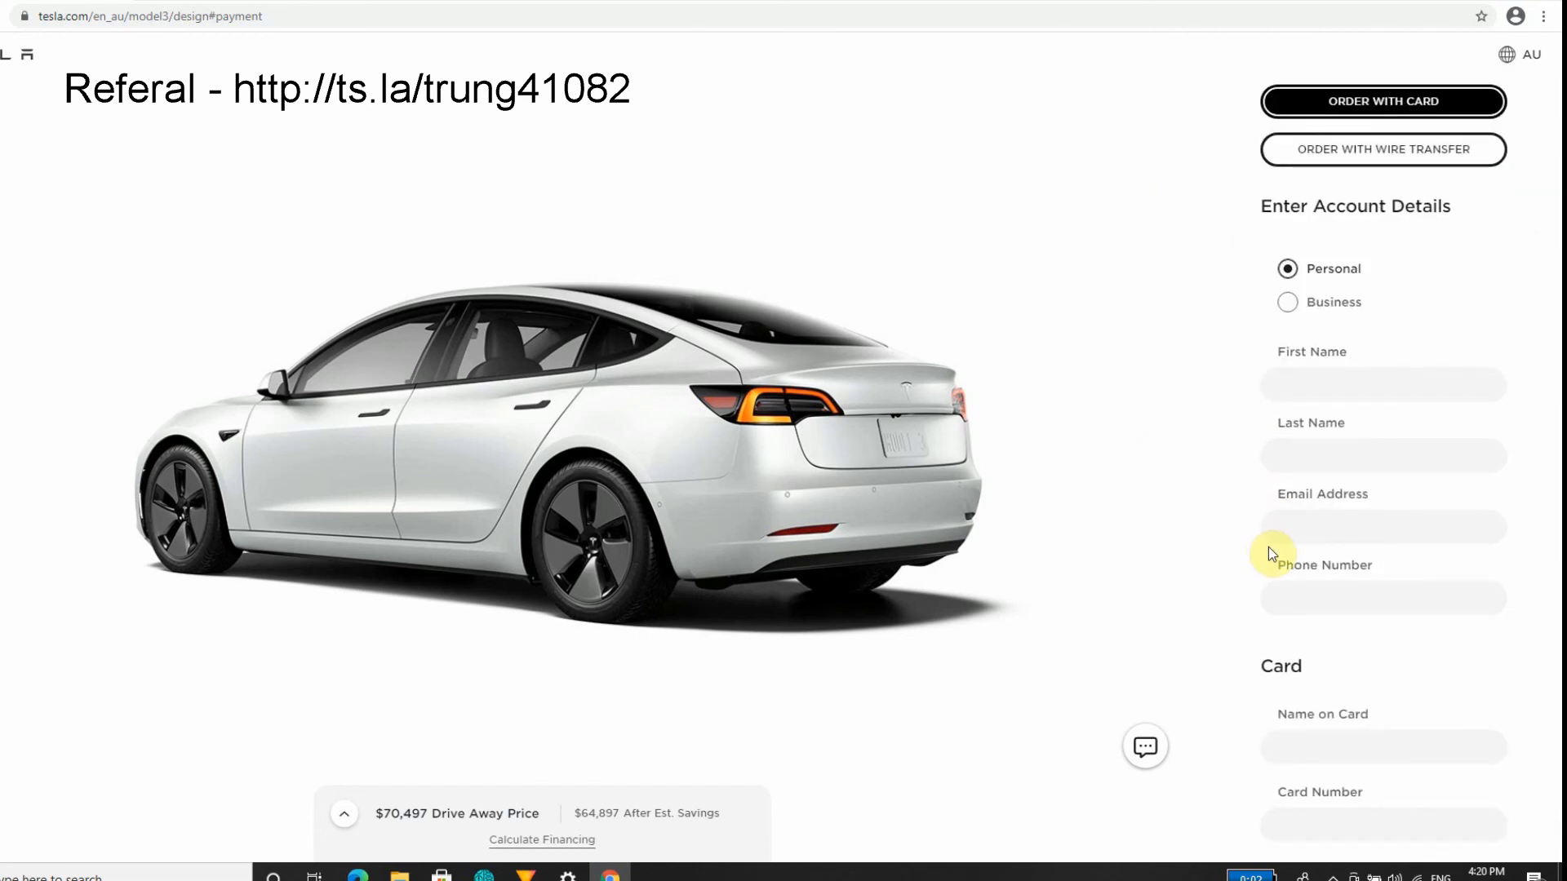
pyautogui.moveTo(1381, 148)
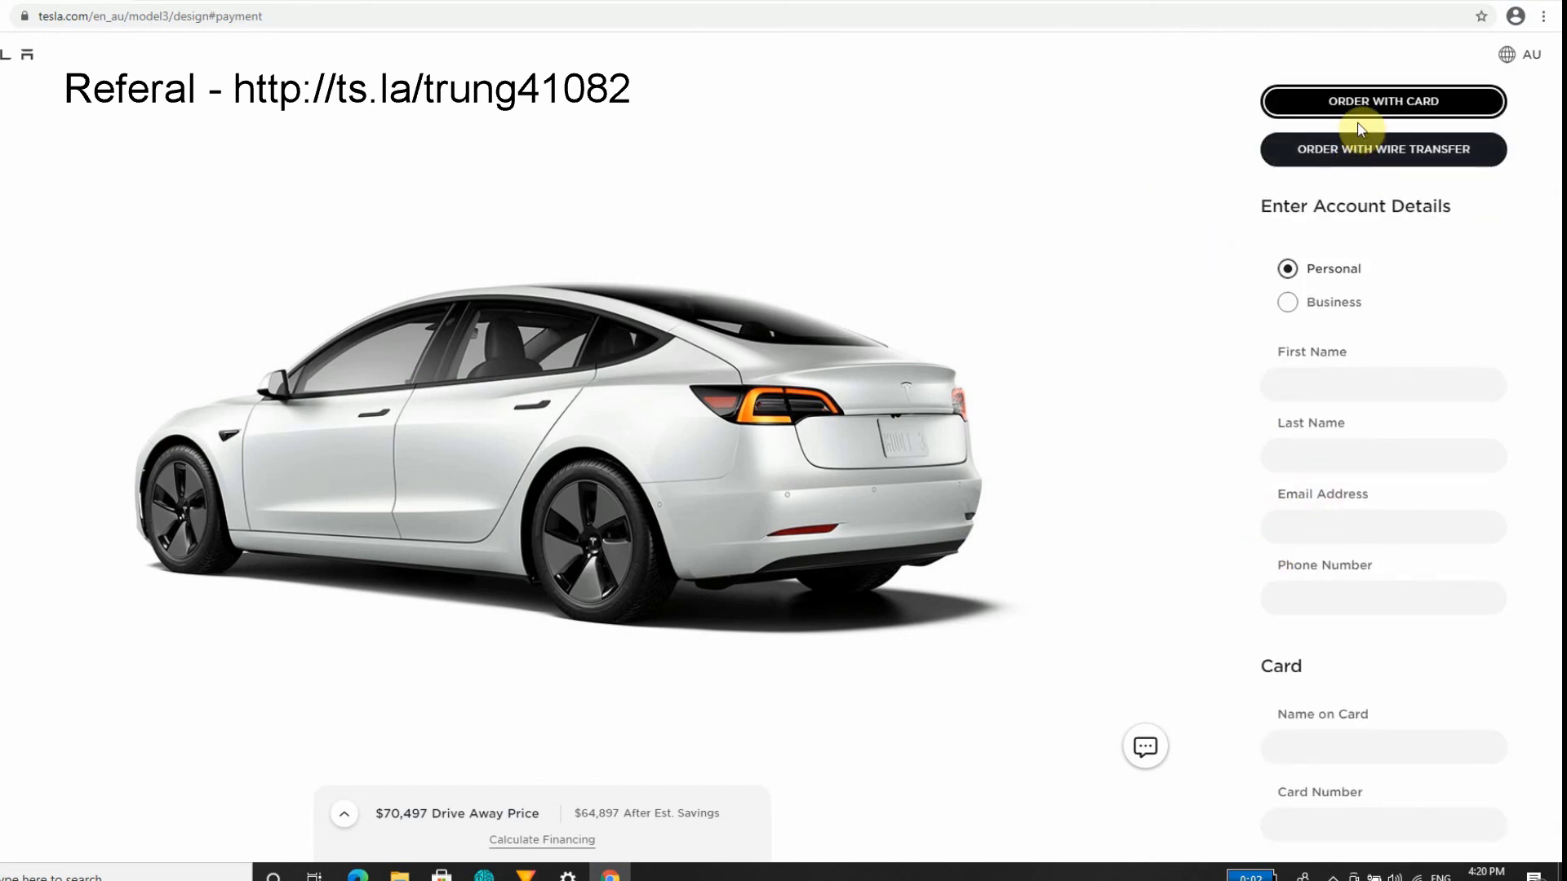
pyautogui.moveTo(1193, 350)
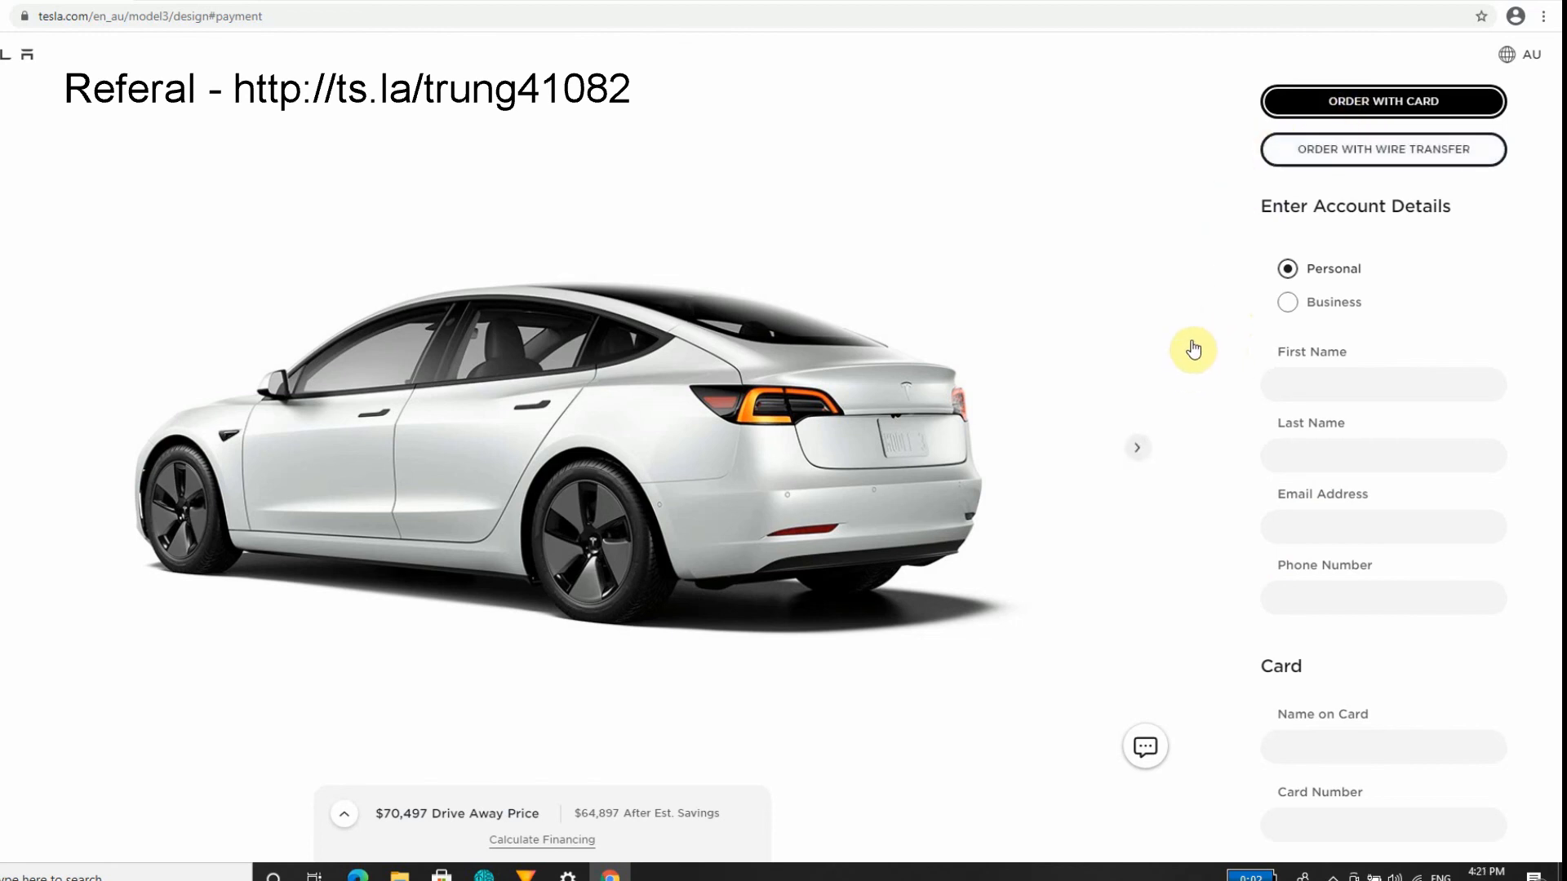
pyautogui.moveTo(1405, 353)
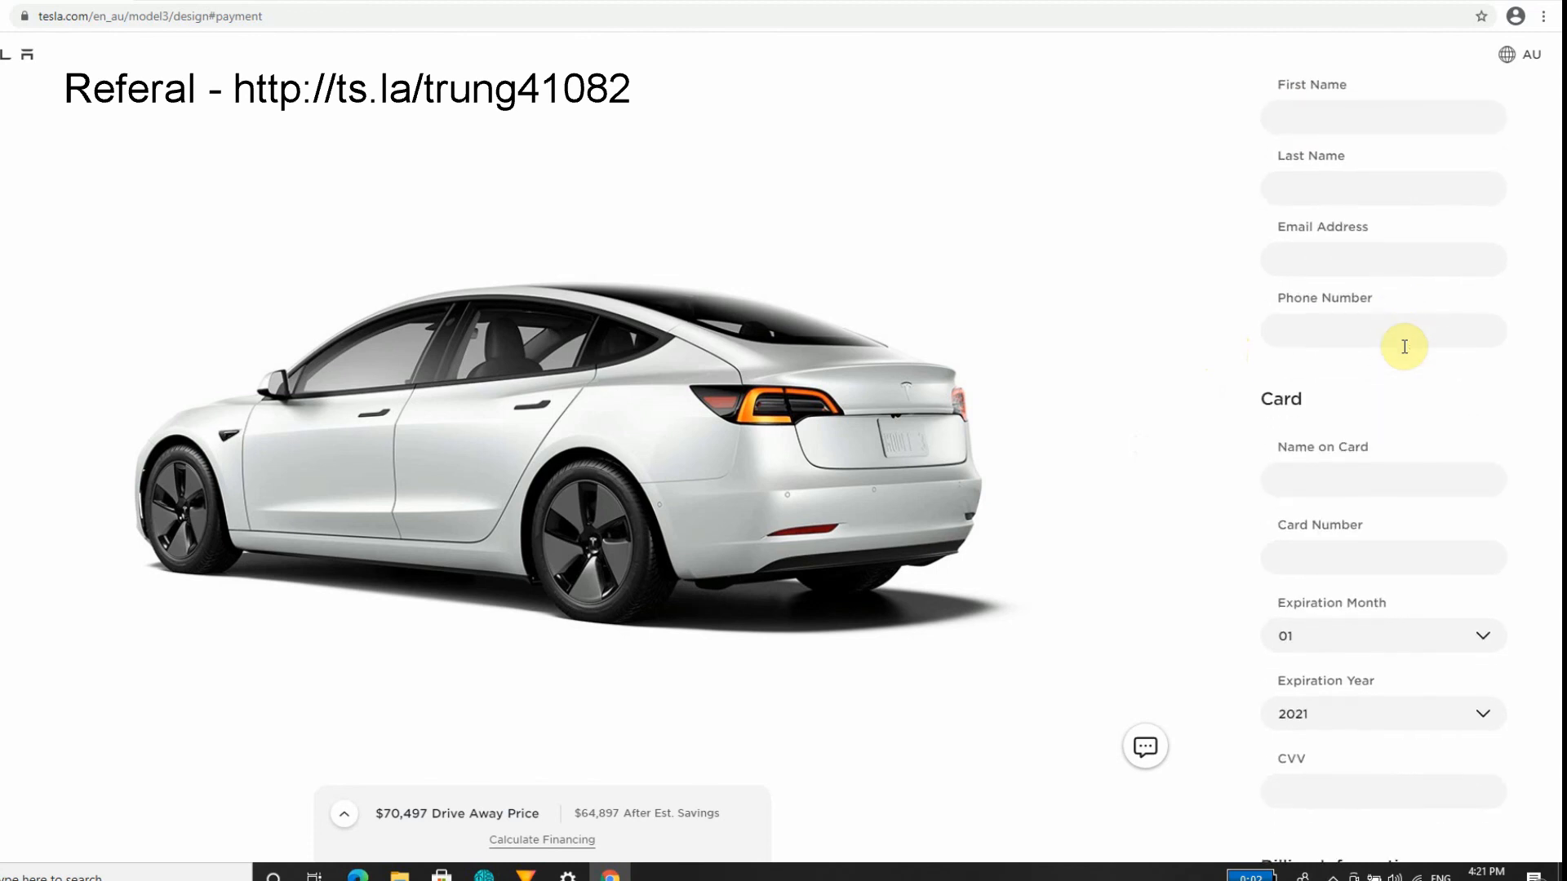
pyautogui.scroll(-3)
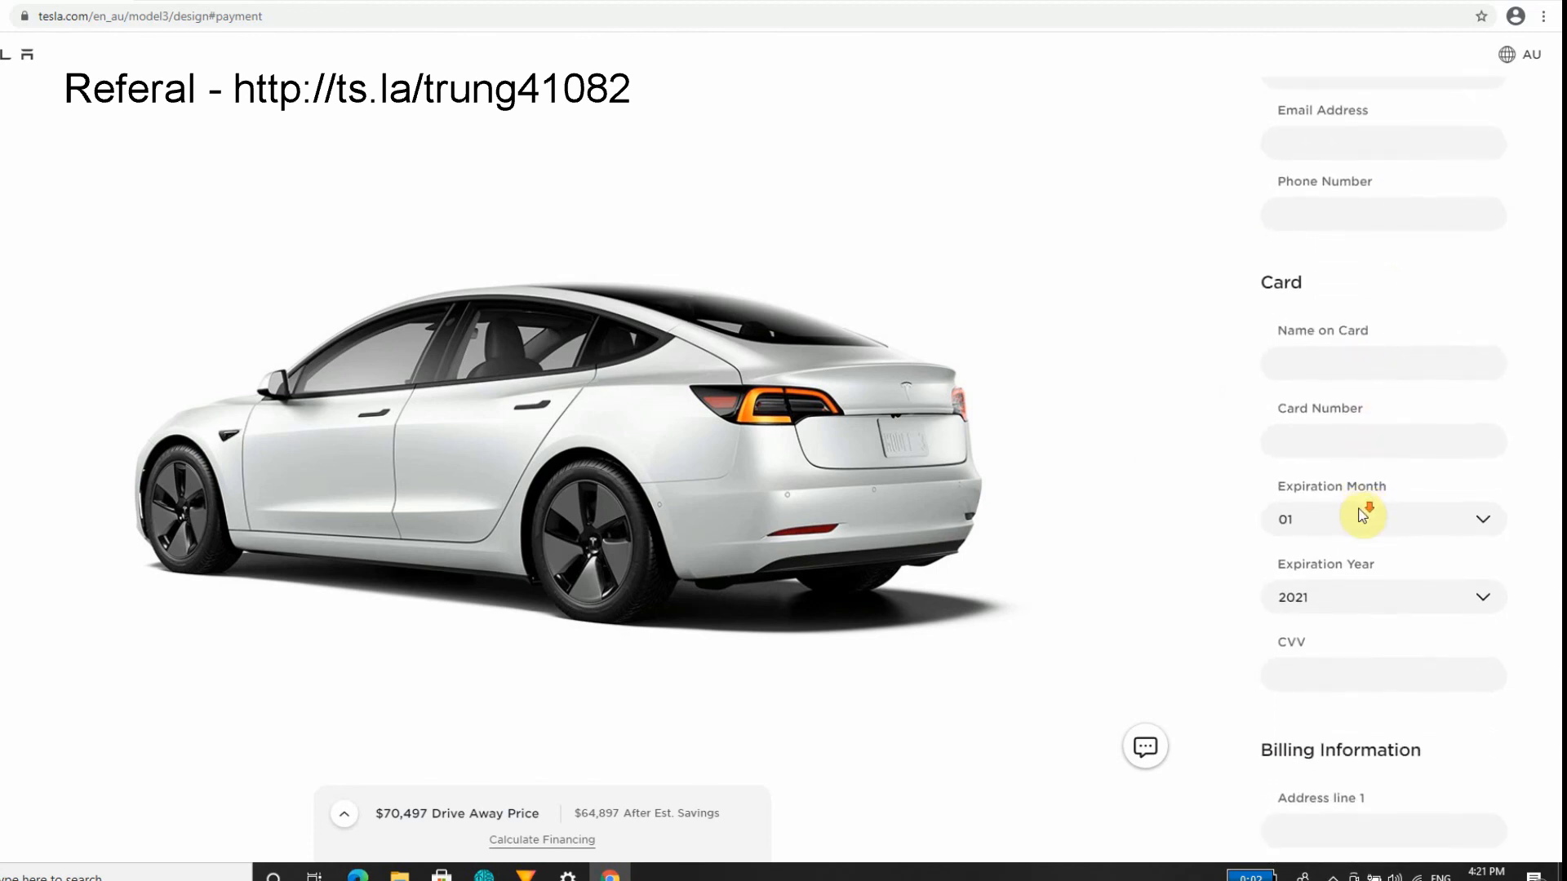
pyautogui.scroll(-3)
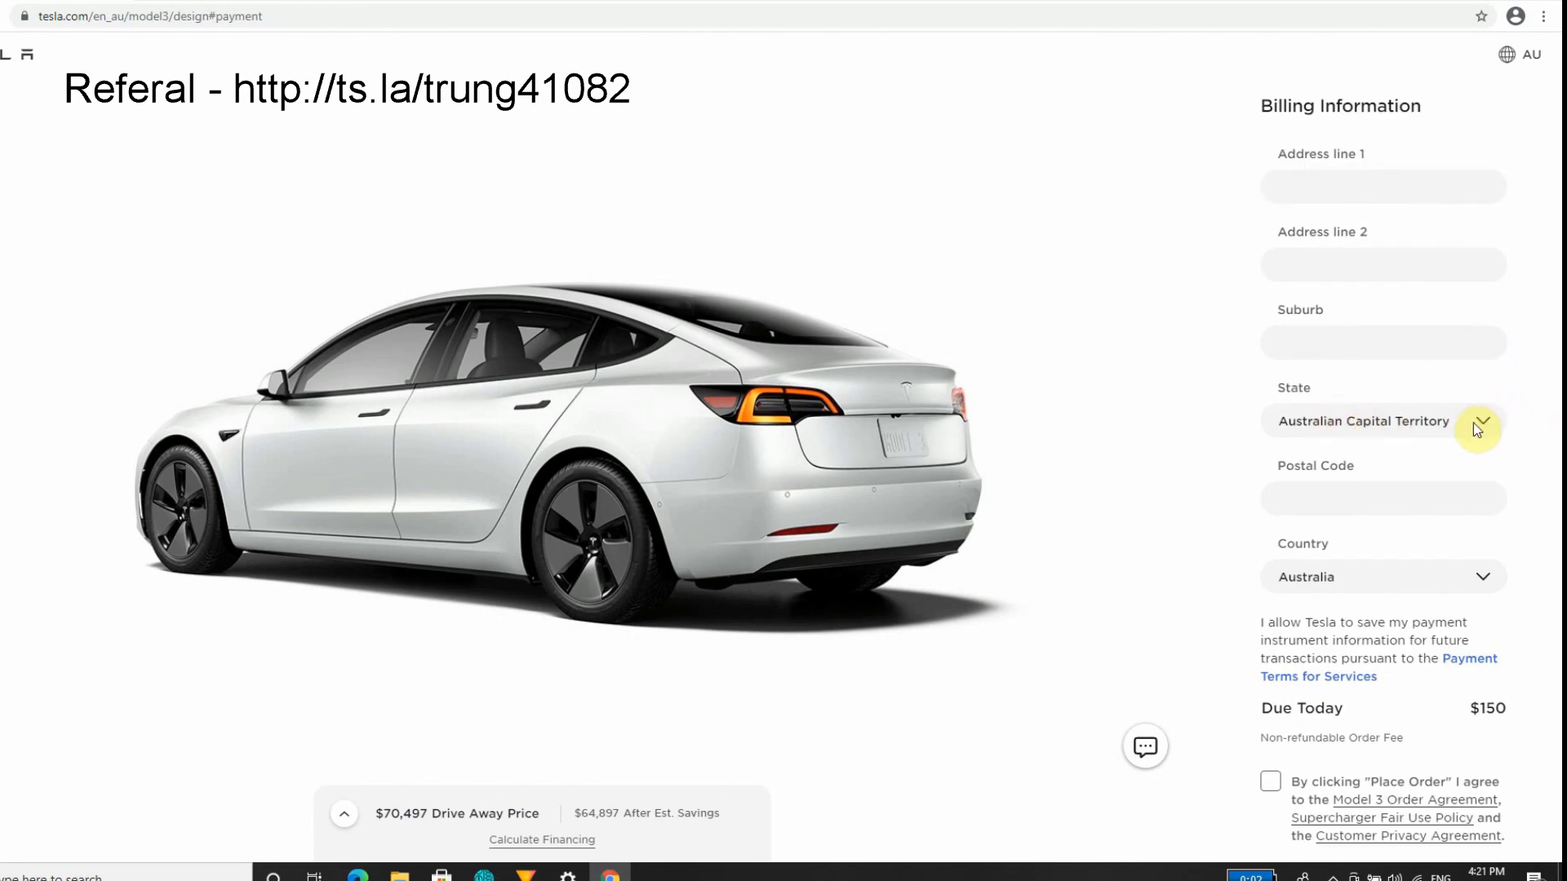
pyautogui.scroll(-3)
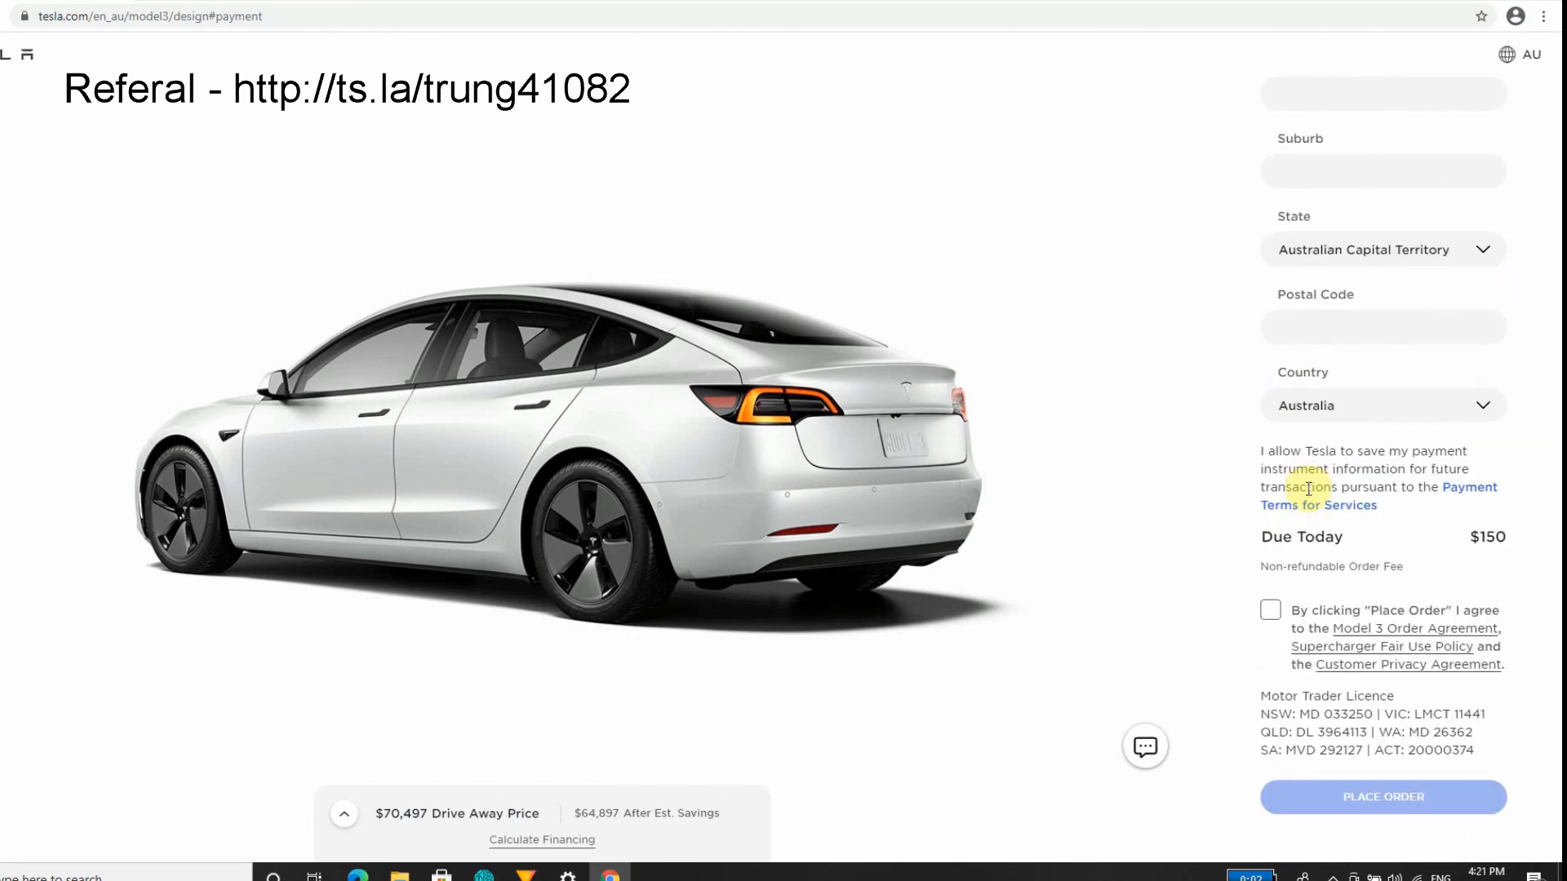
pyautogui.scroll(-3)
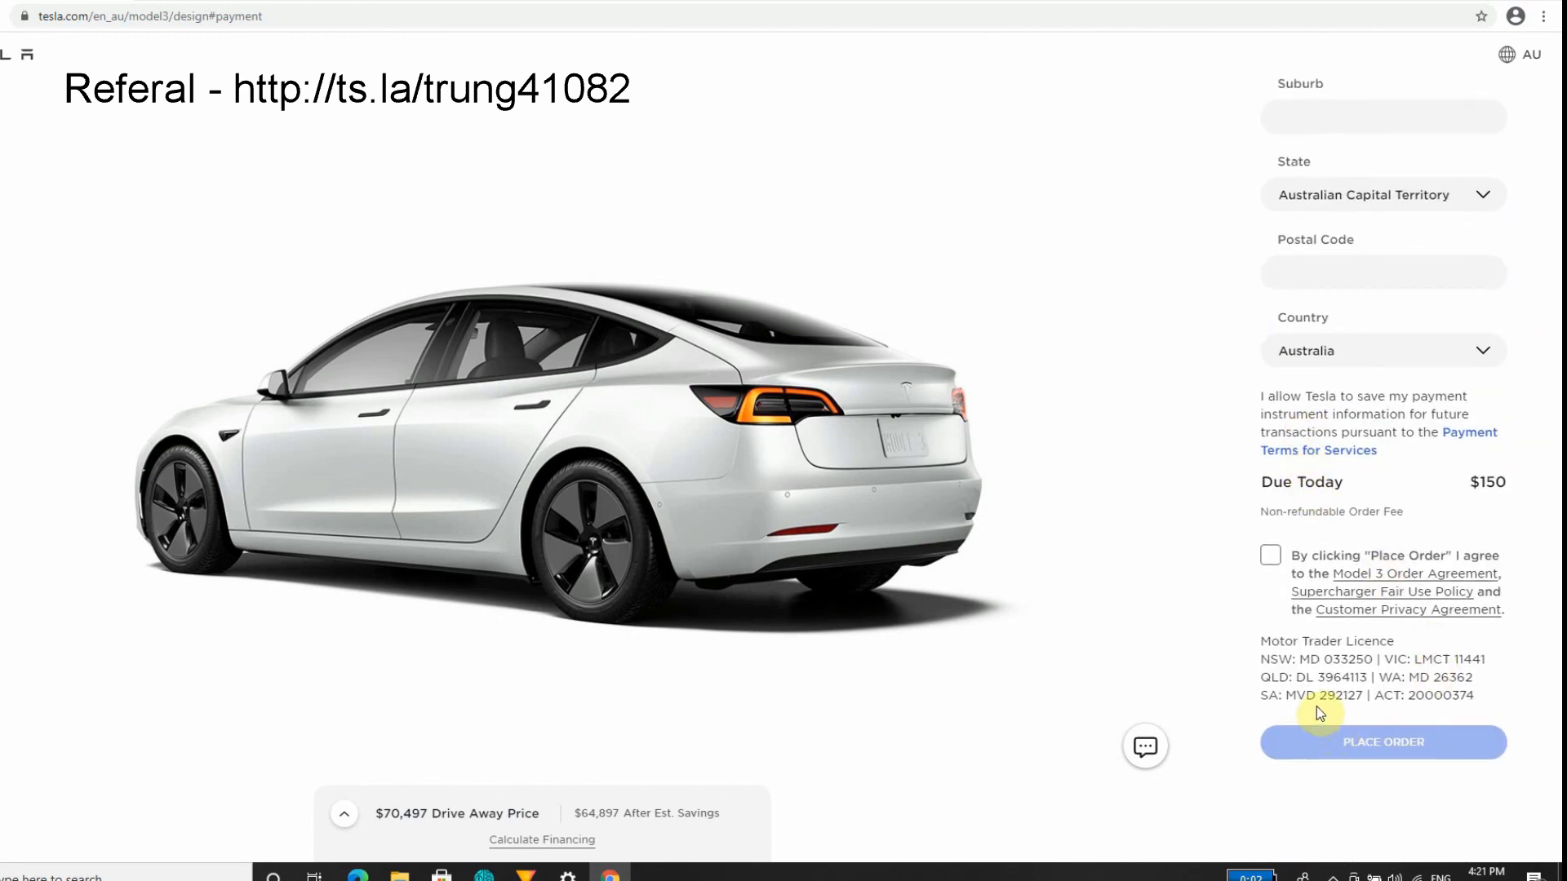